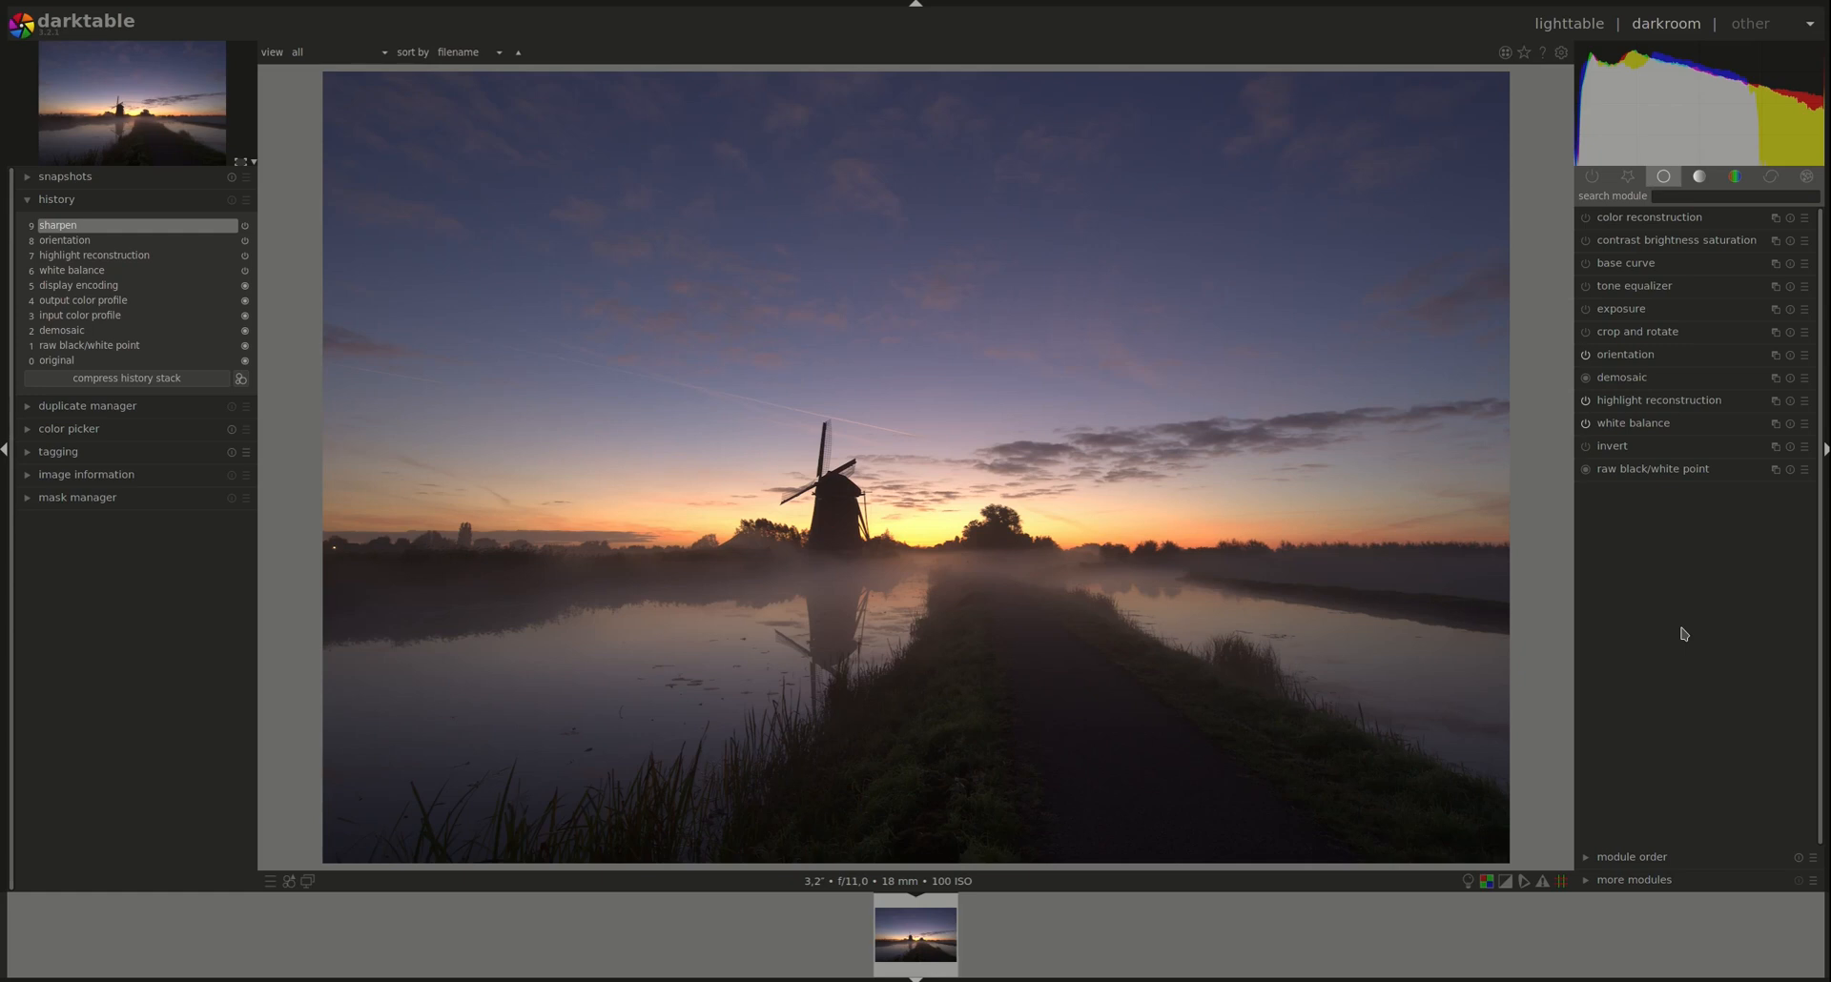
pyautogui.moveTo(1734, 791)
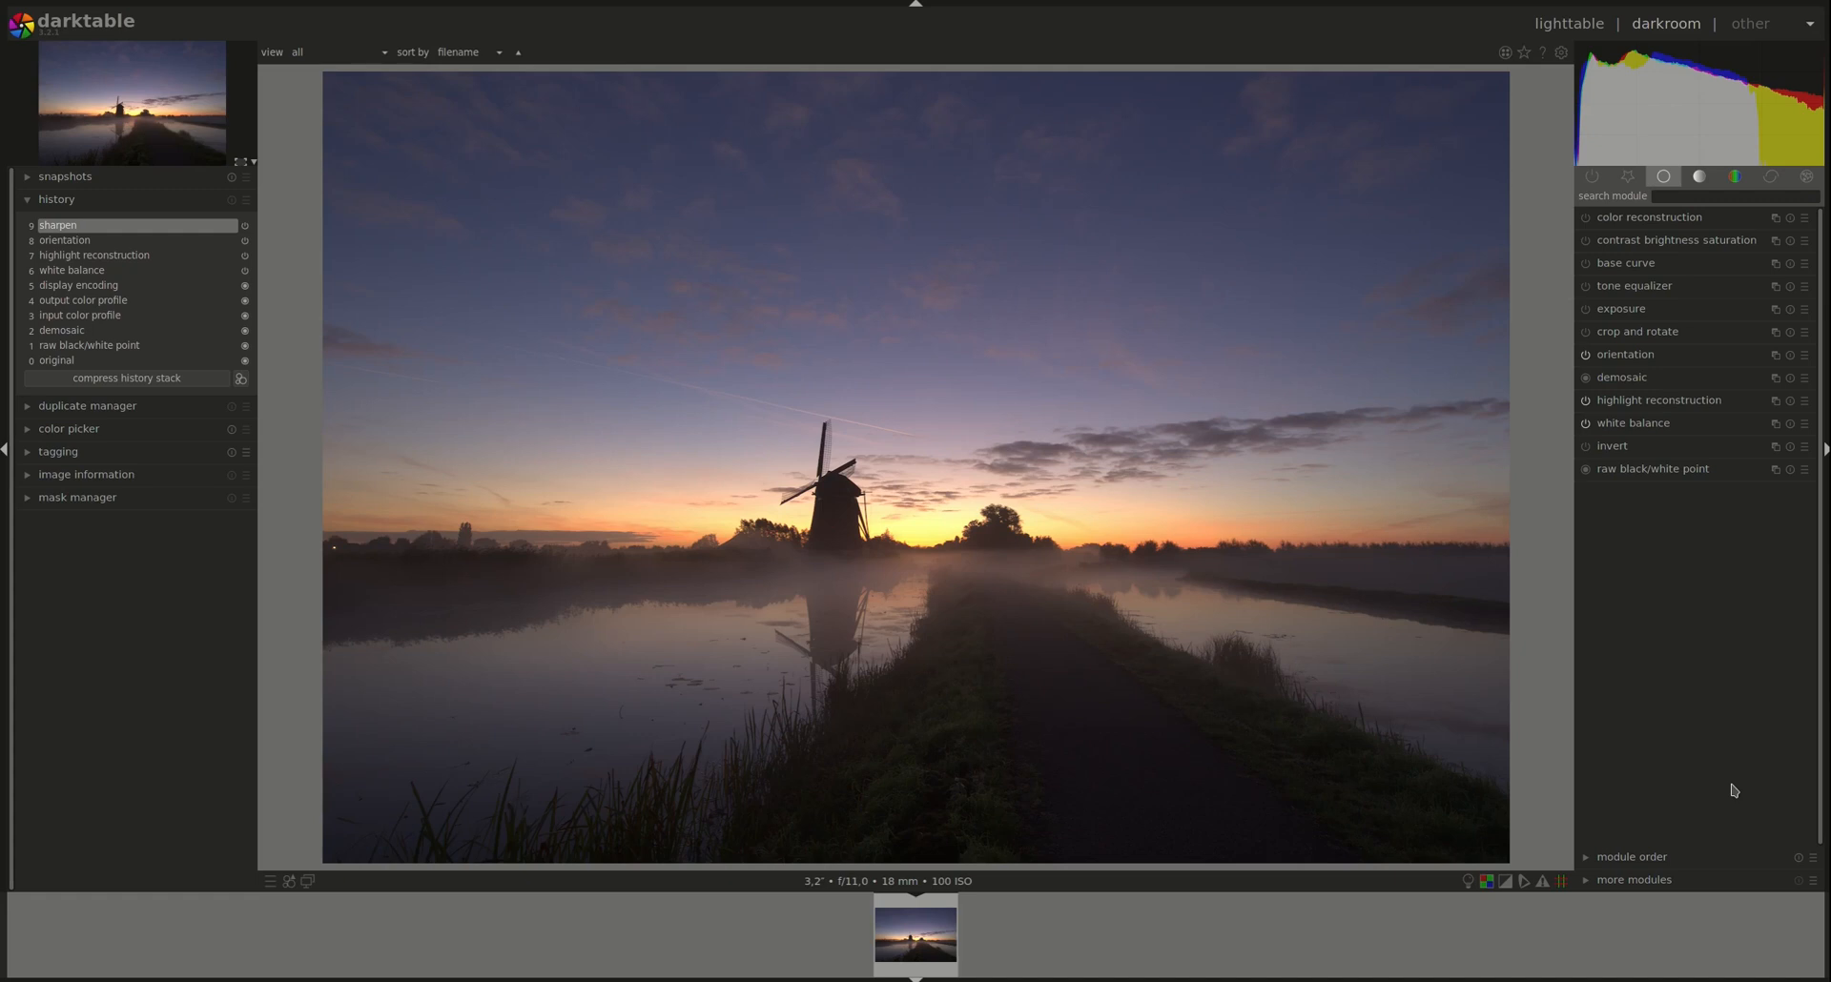
pyautogui.moveTo(1713, 743)
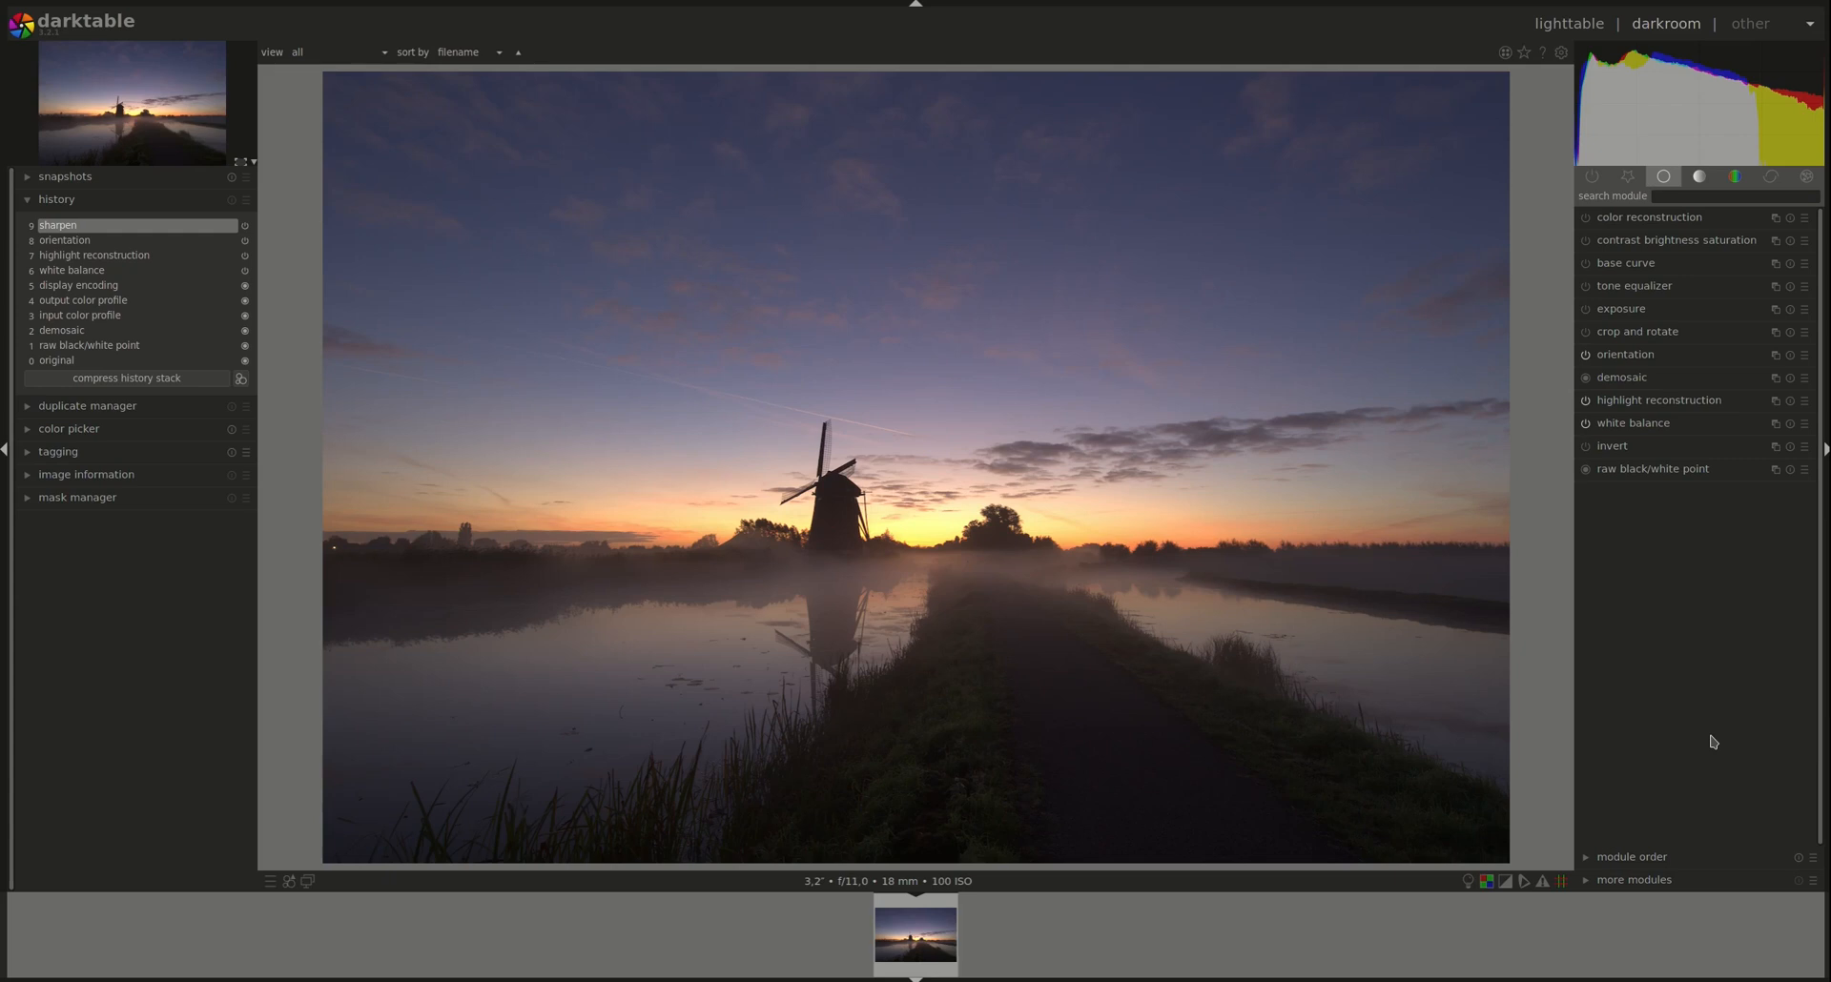
pyautogui.moveTo(1689, 896)
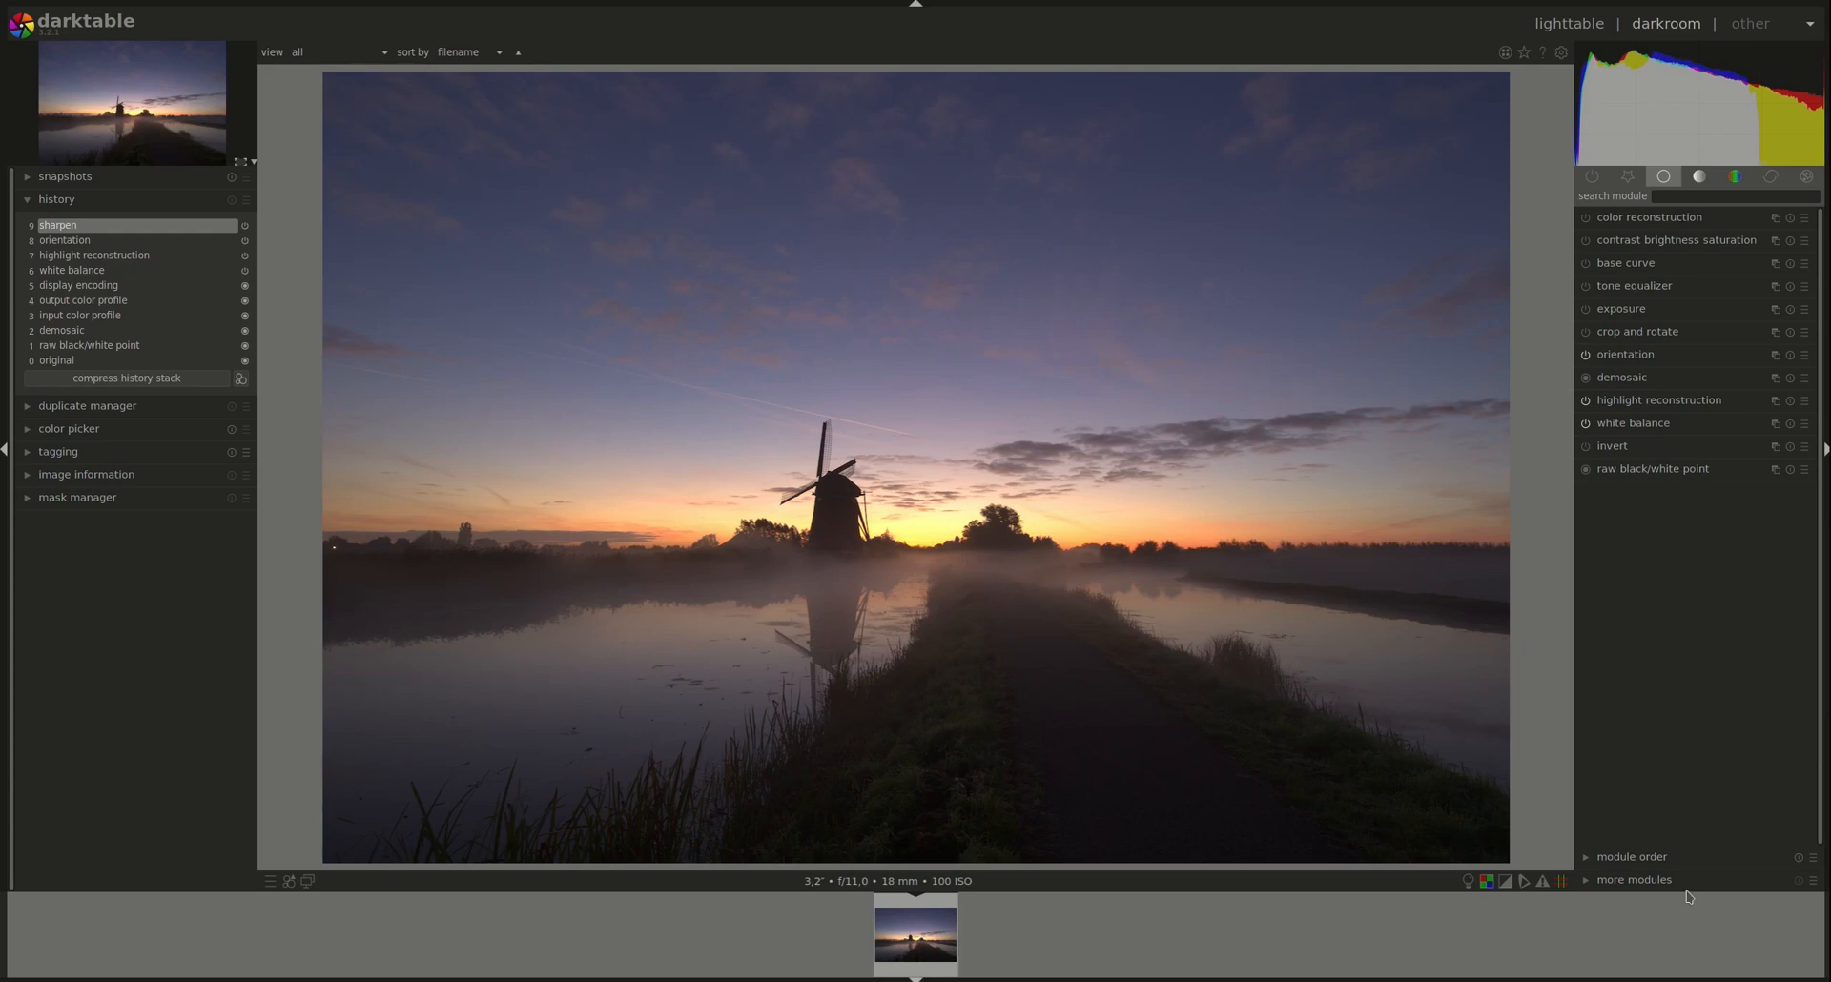
pyautogui.moveTo(1654, 462)
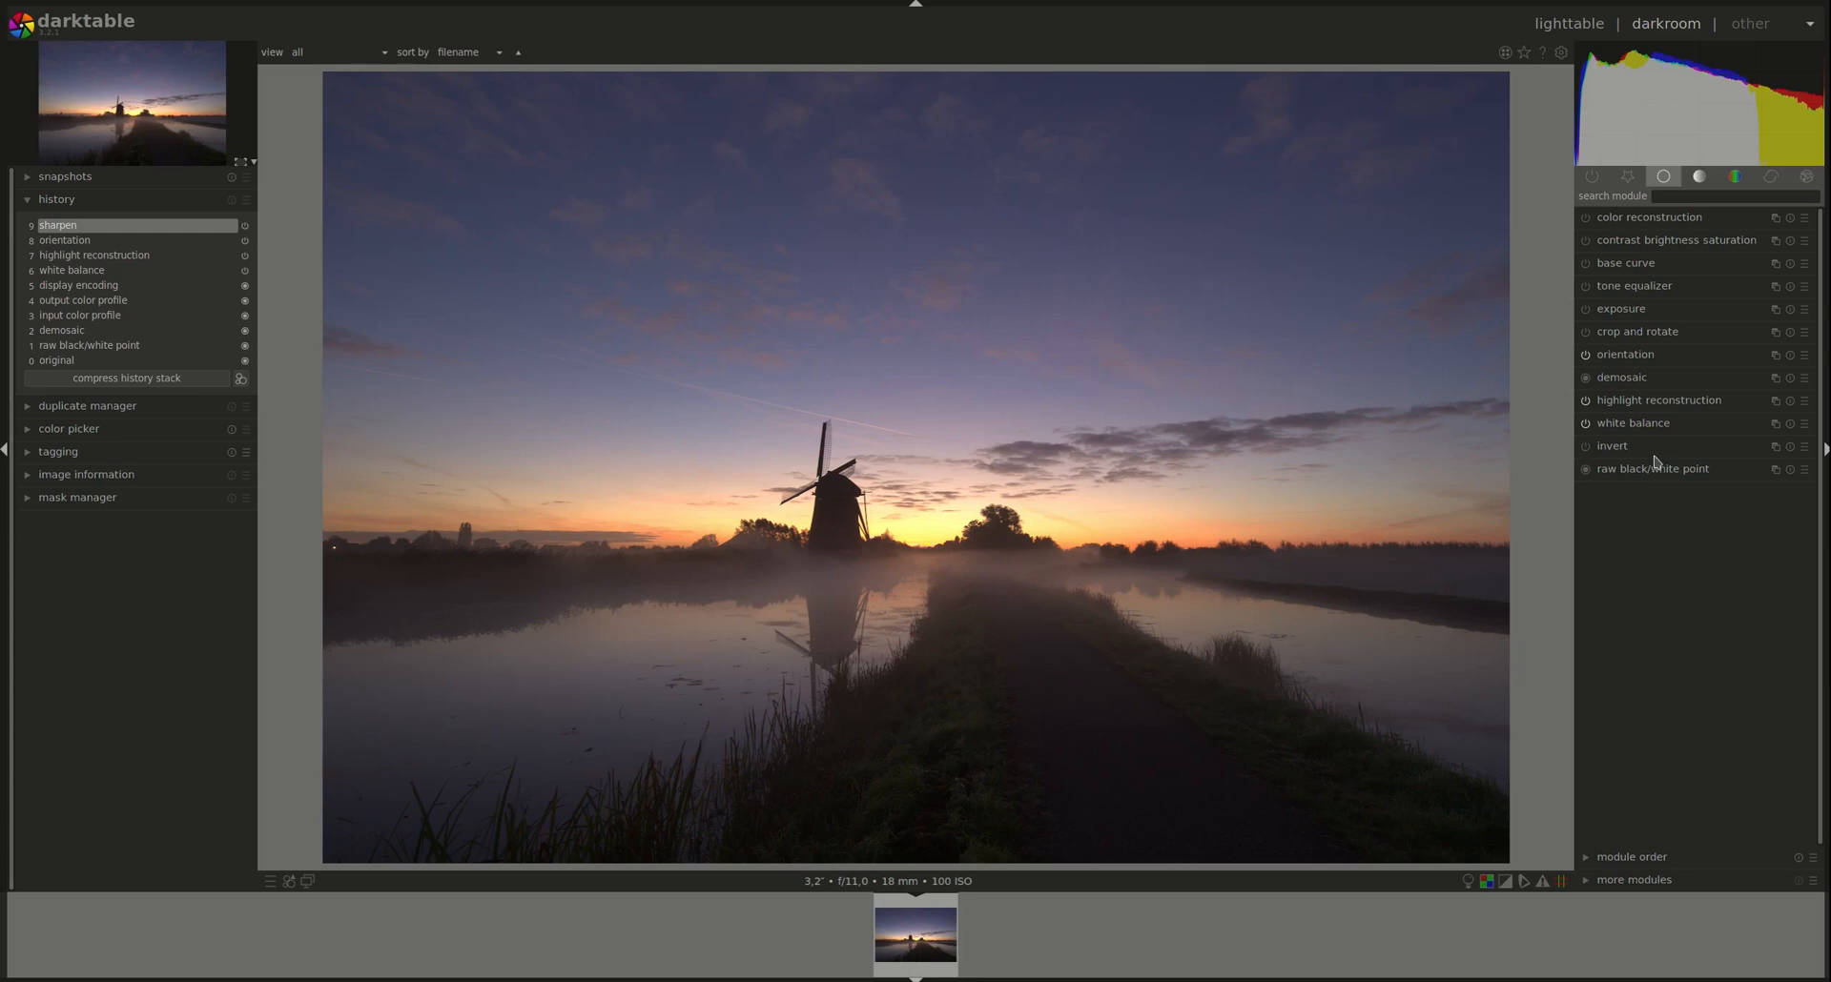
# Apply the shade white balance preset, warming the photo to about 6777 K
pyautogui.click(1633, 423)
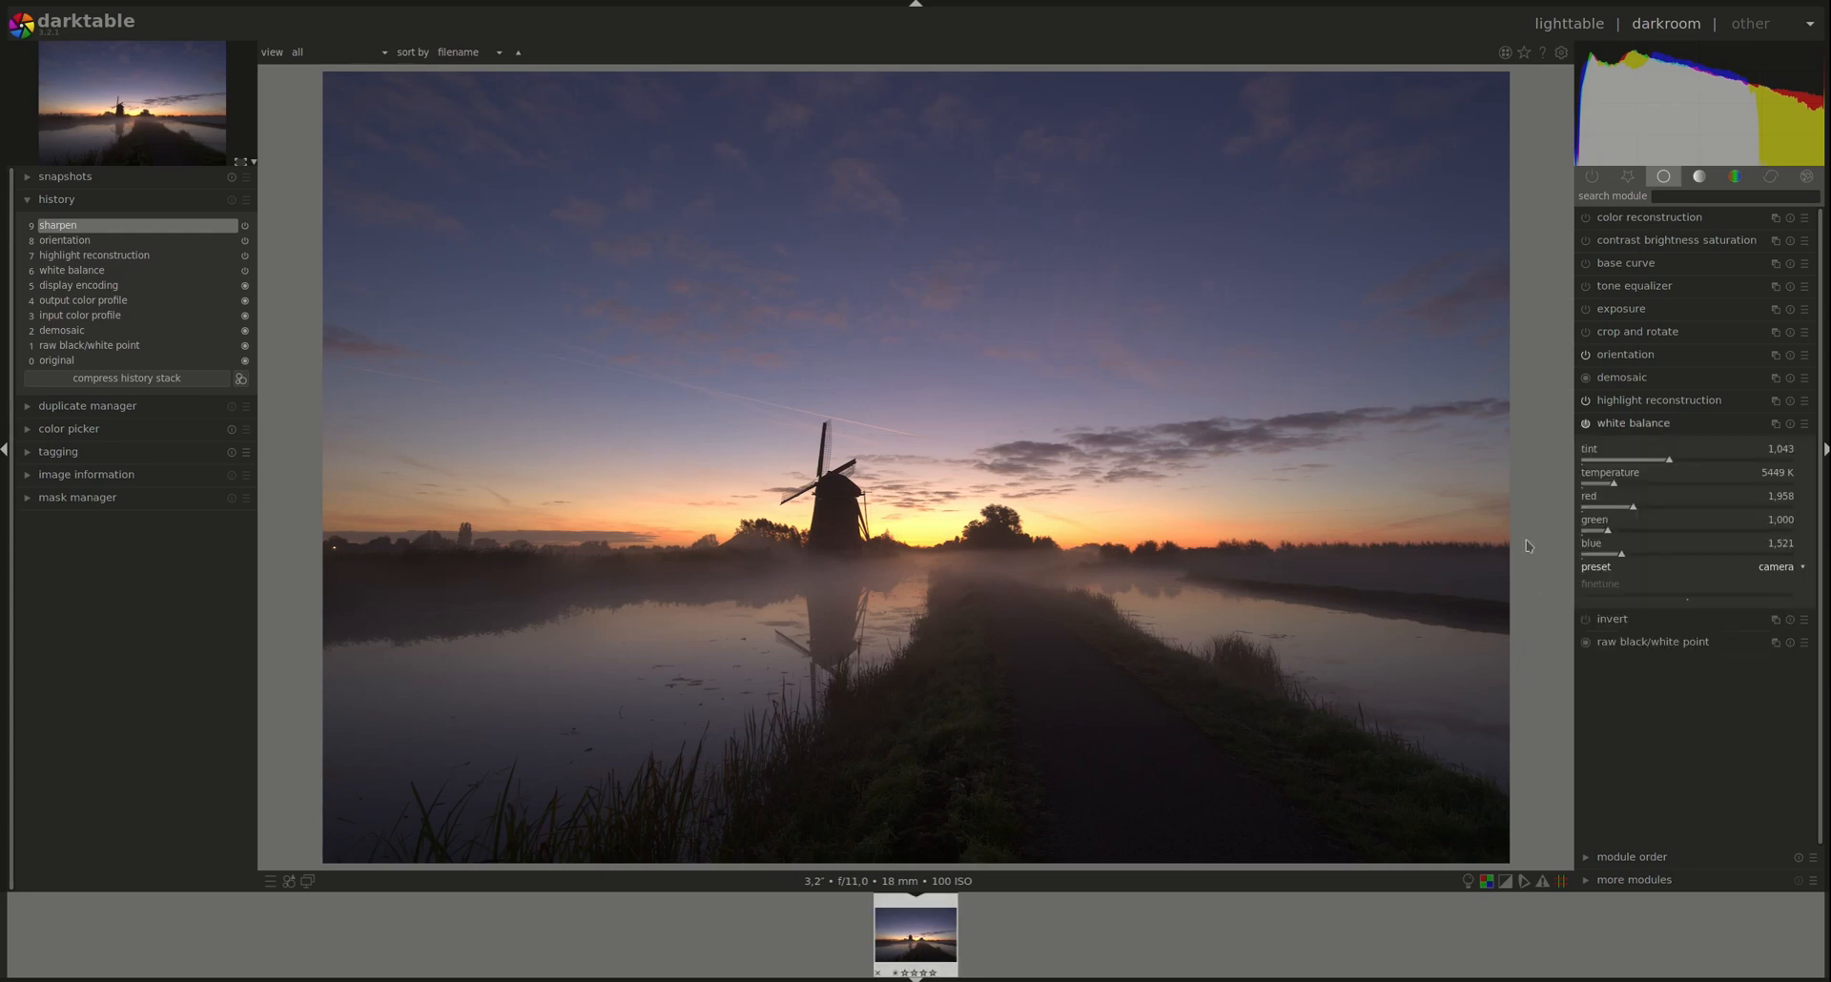
pyautogui.click(1774, 568)
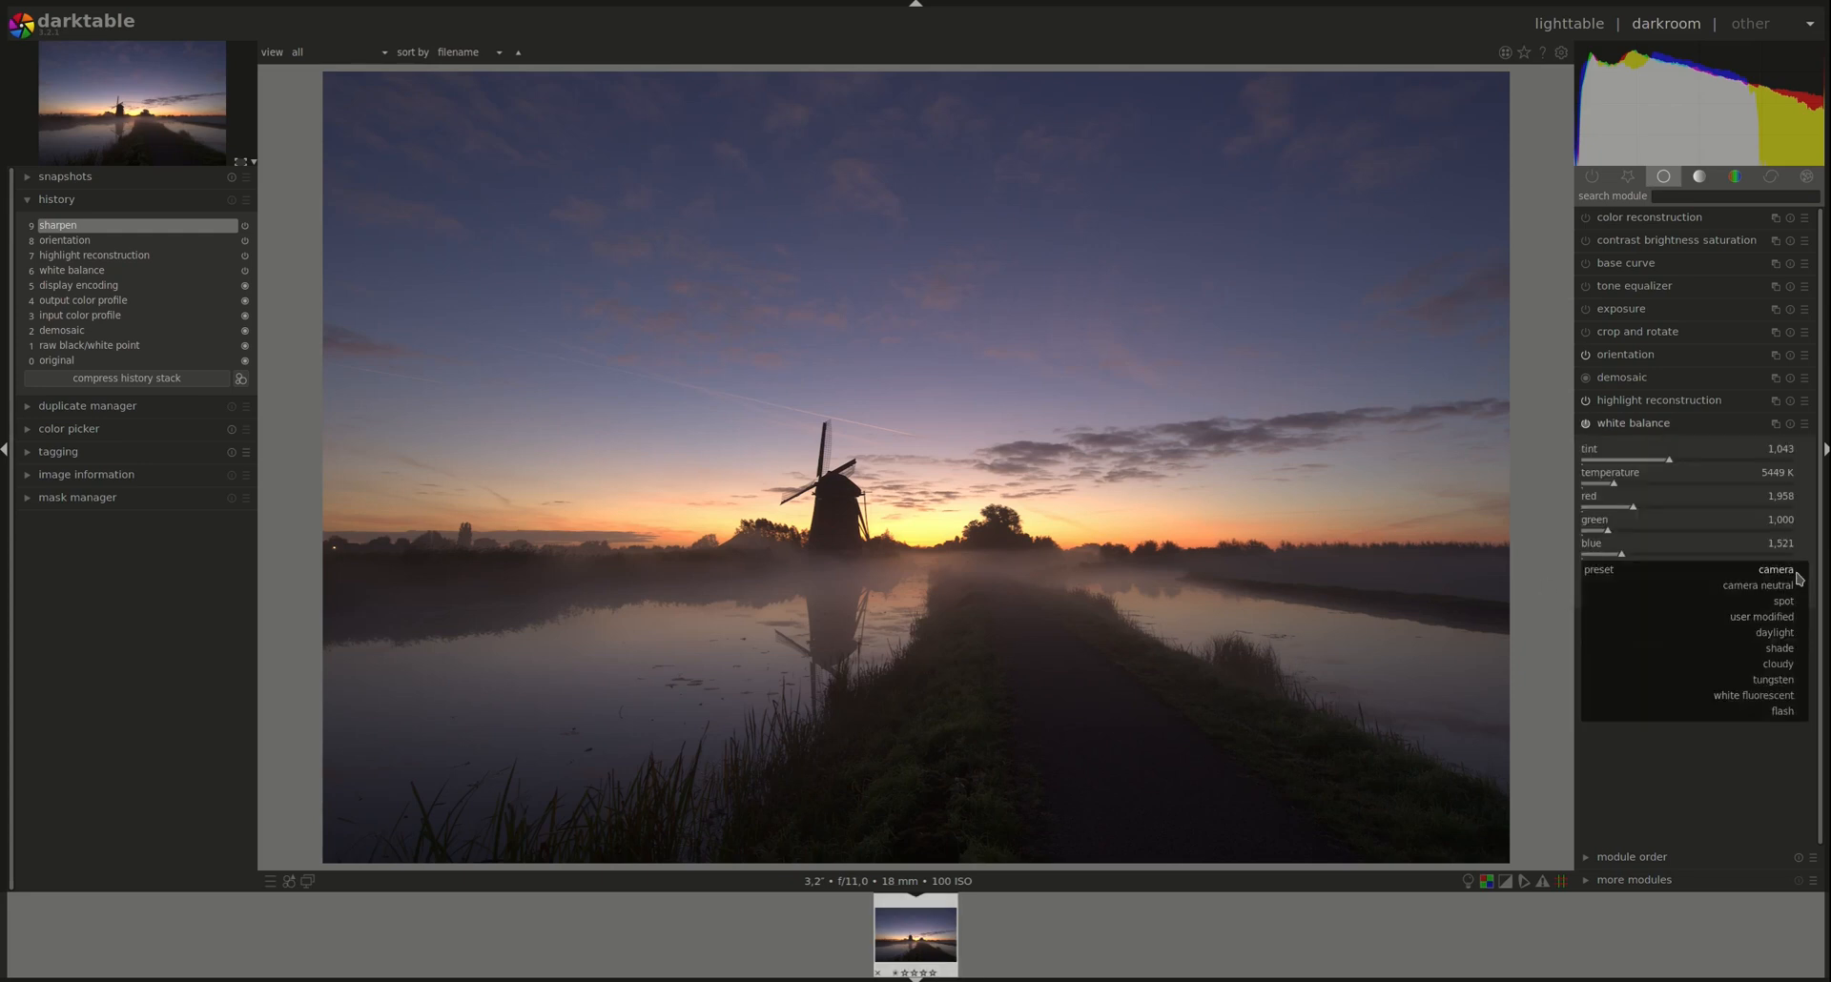
pyautogui.click(1779, 648)
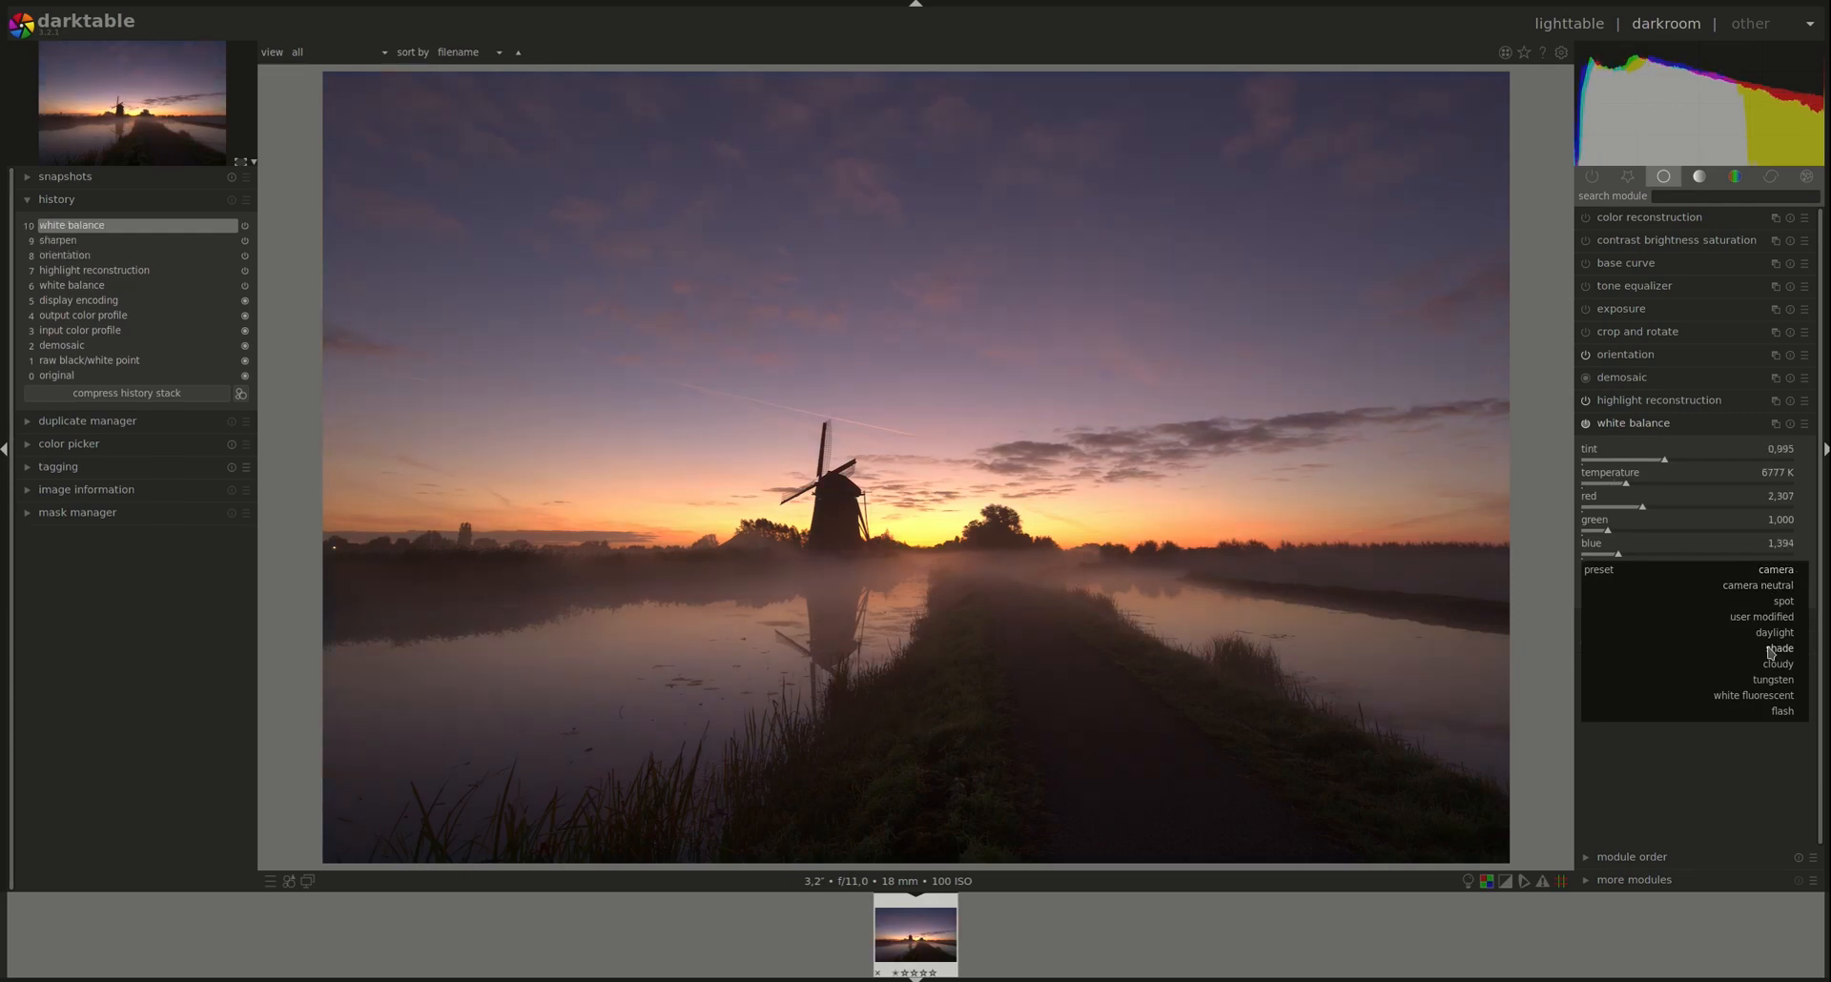
pyautogui.click(1776, 650)
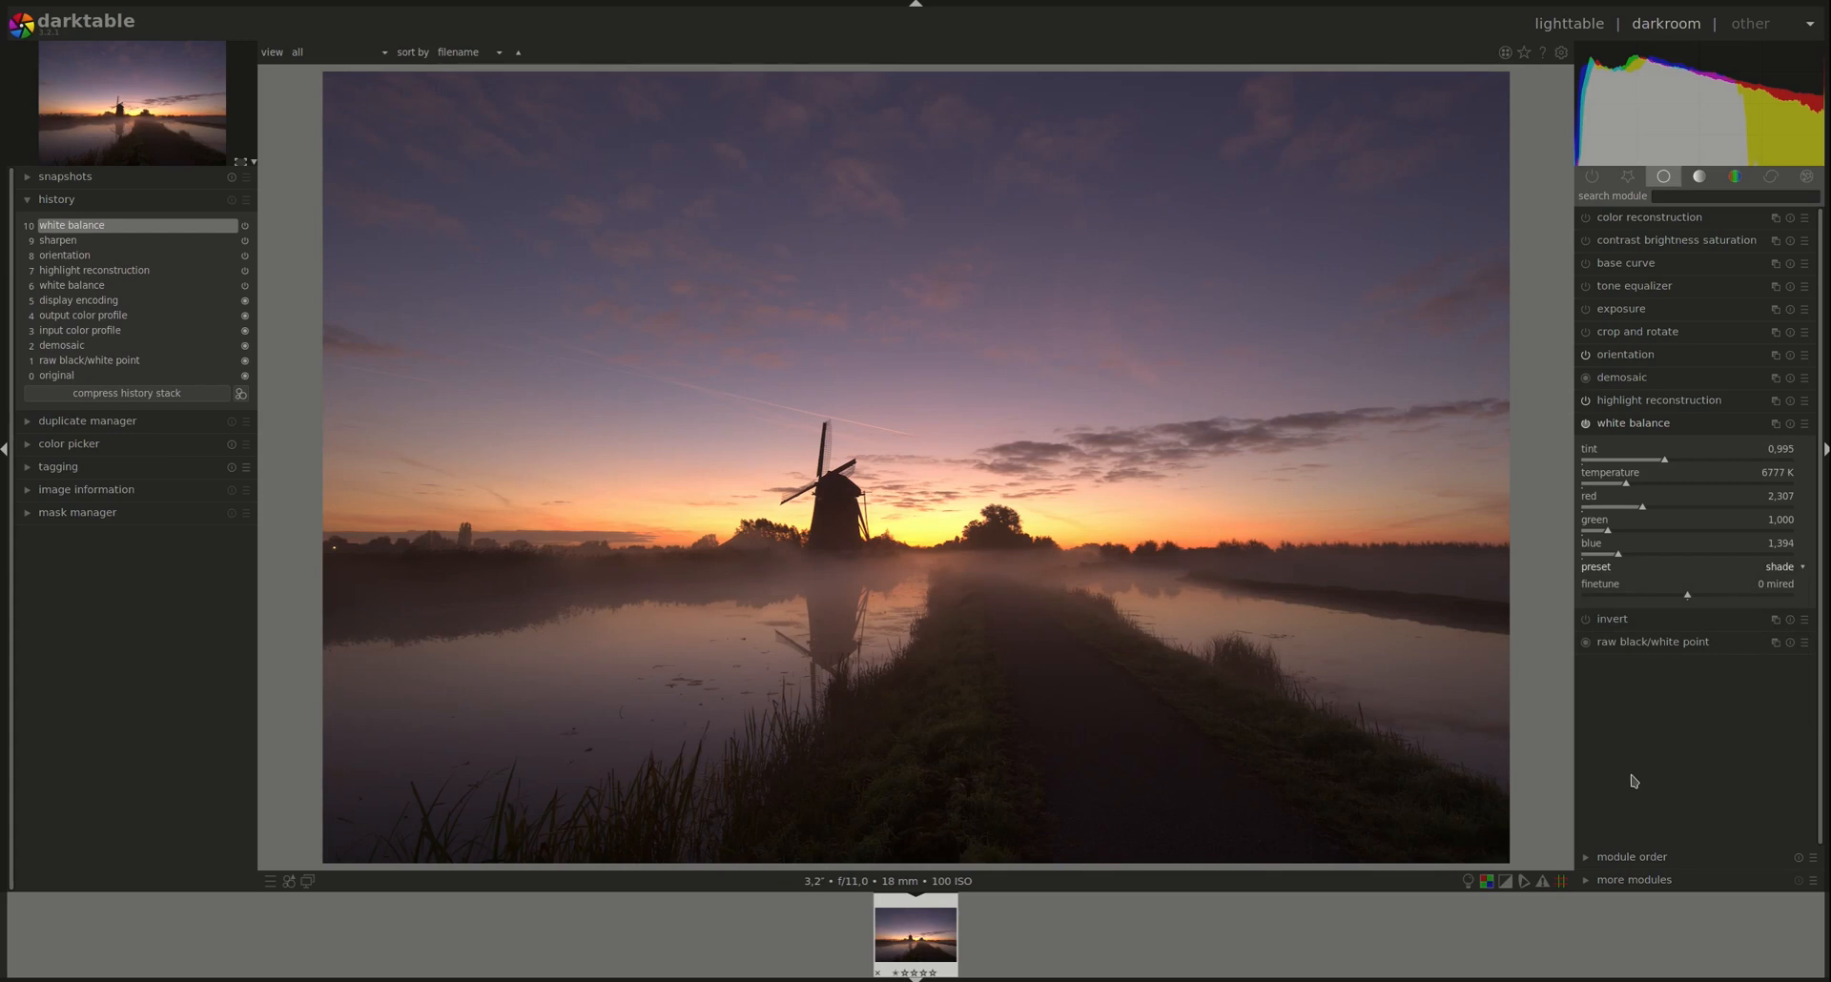
pyautogui.moveTo(1369, 665)
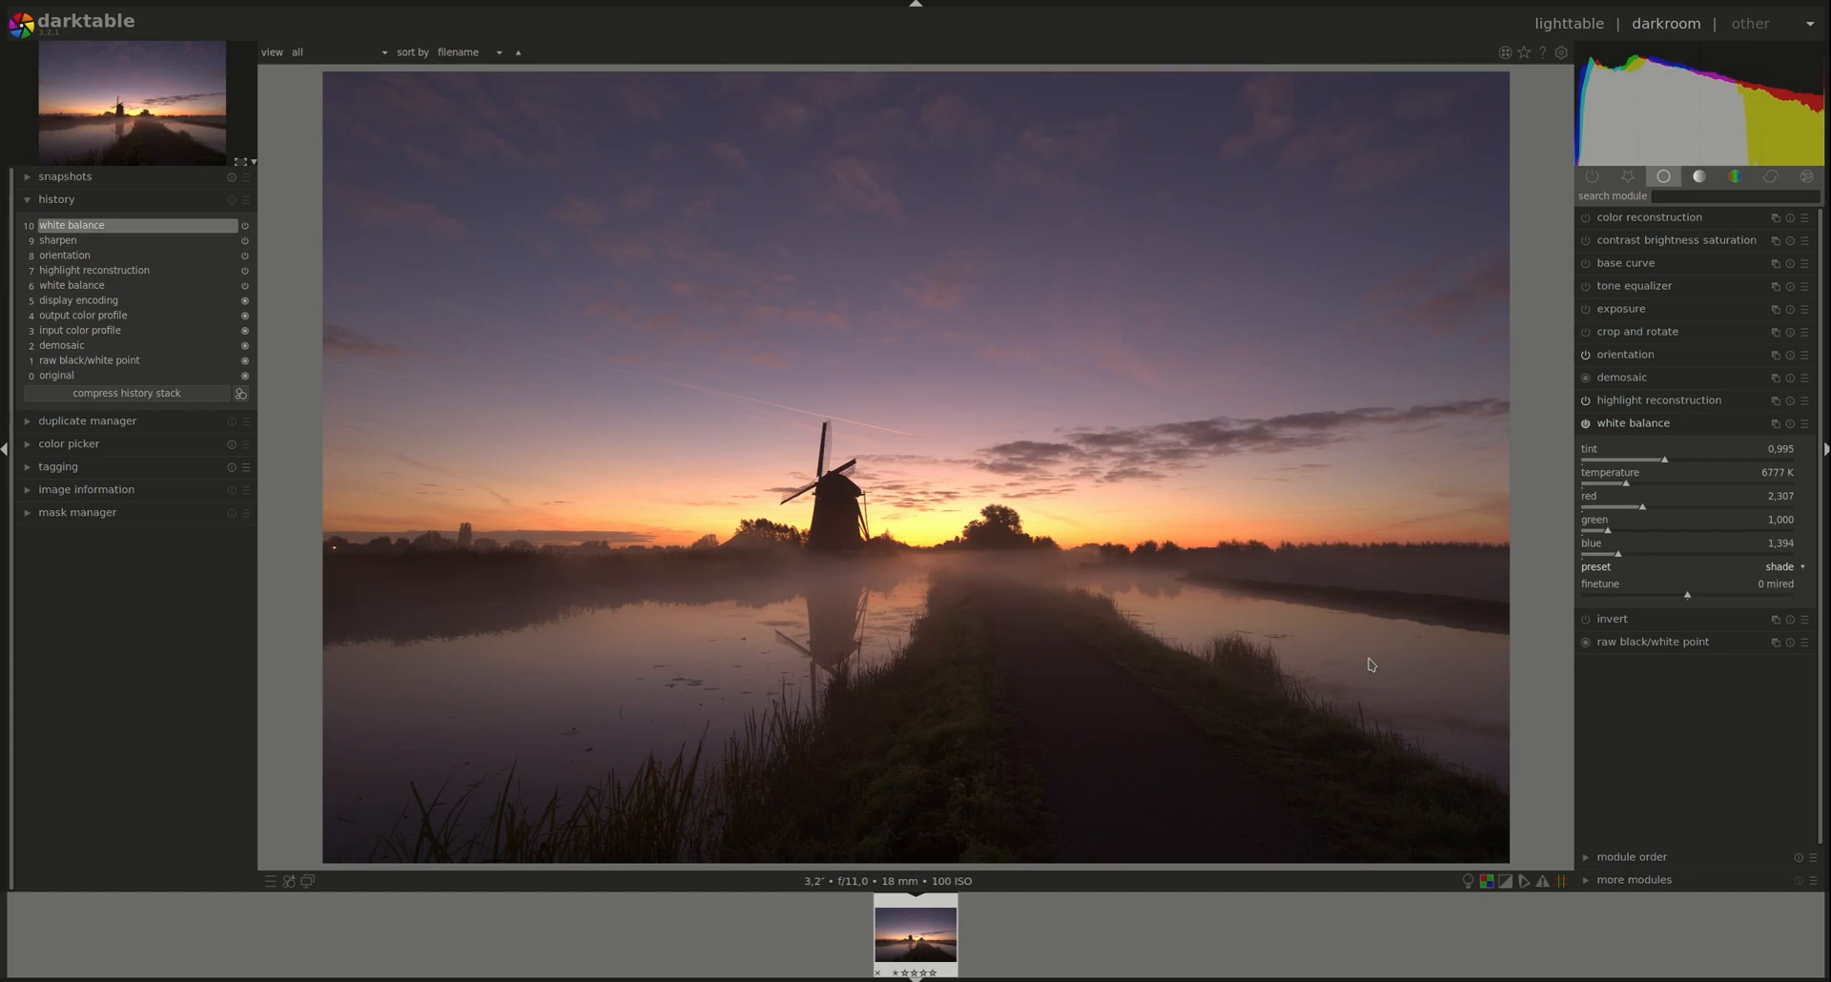
pyautogui.moveTo(631, 317)
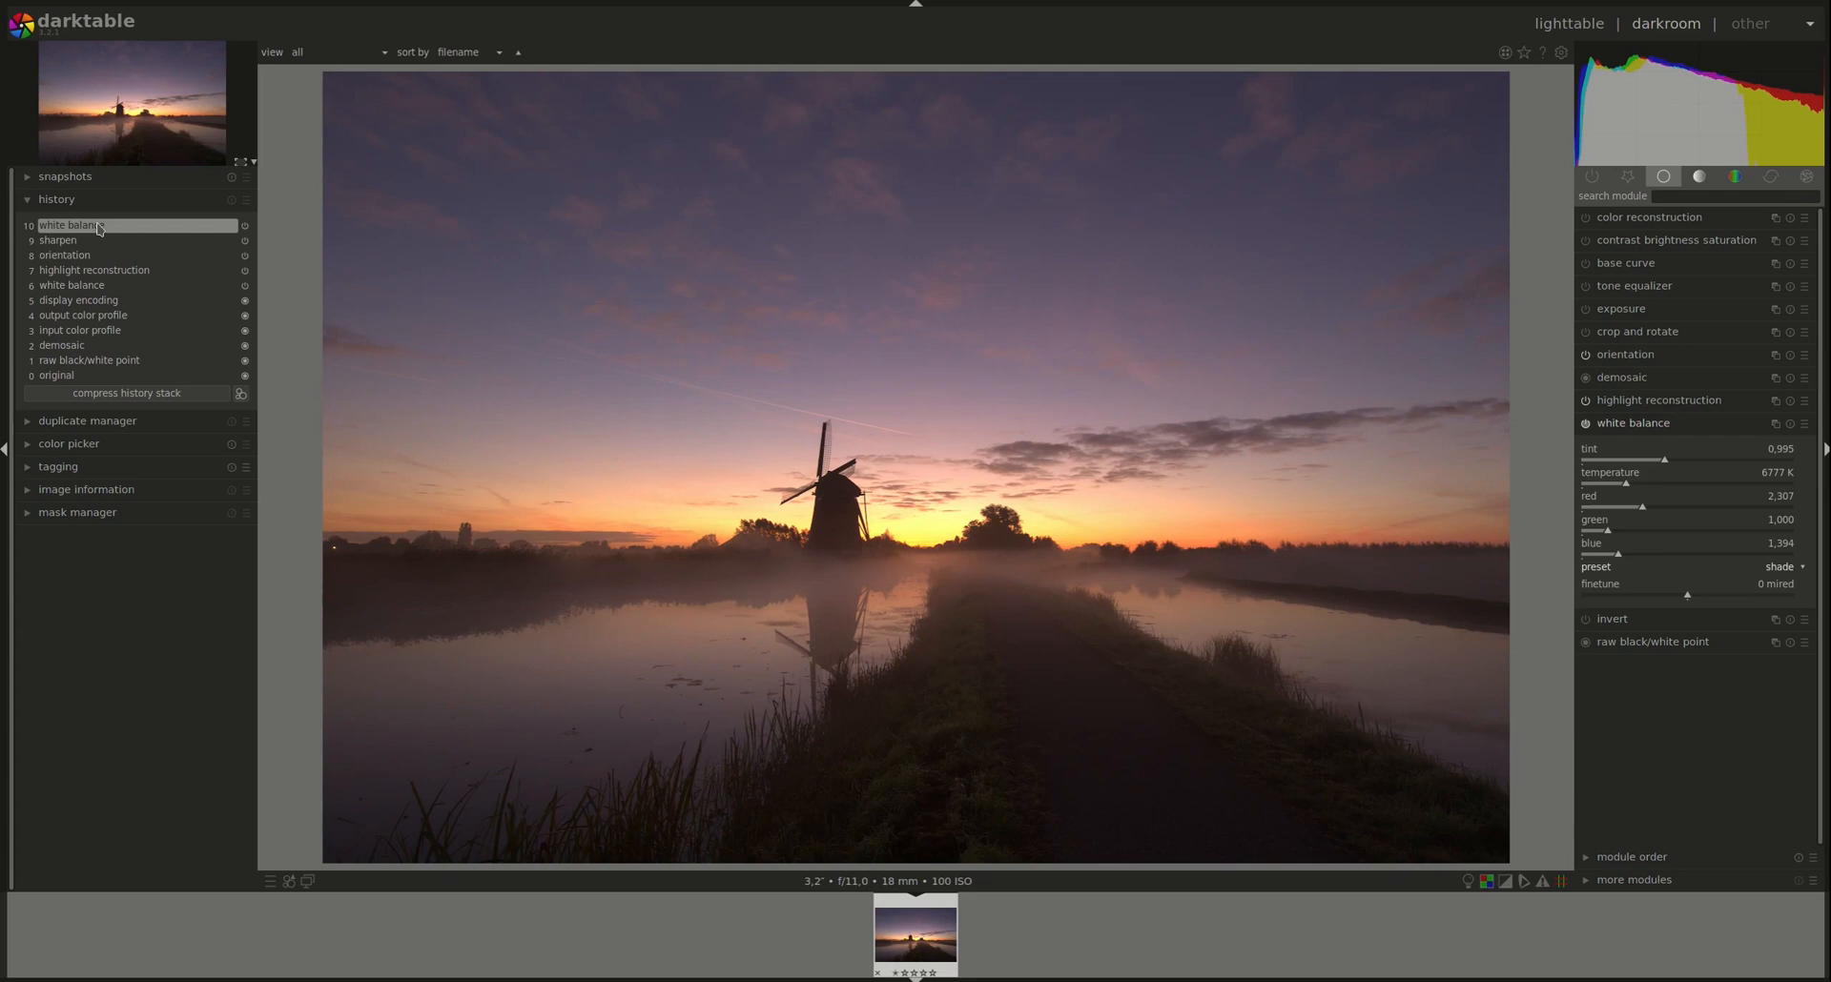
# Collapse white balance, turn on the overexposure indicator and expand the exposure module
pyautogui.click(1633, 423)
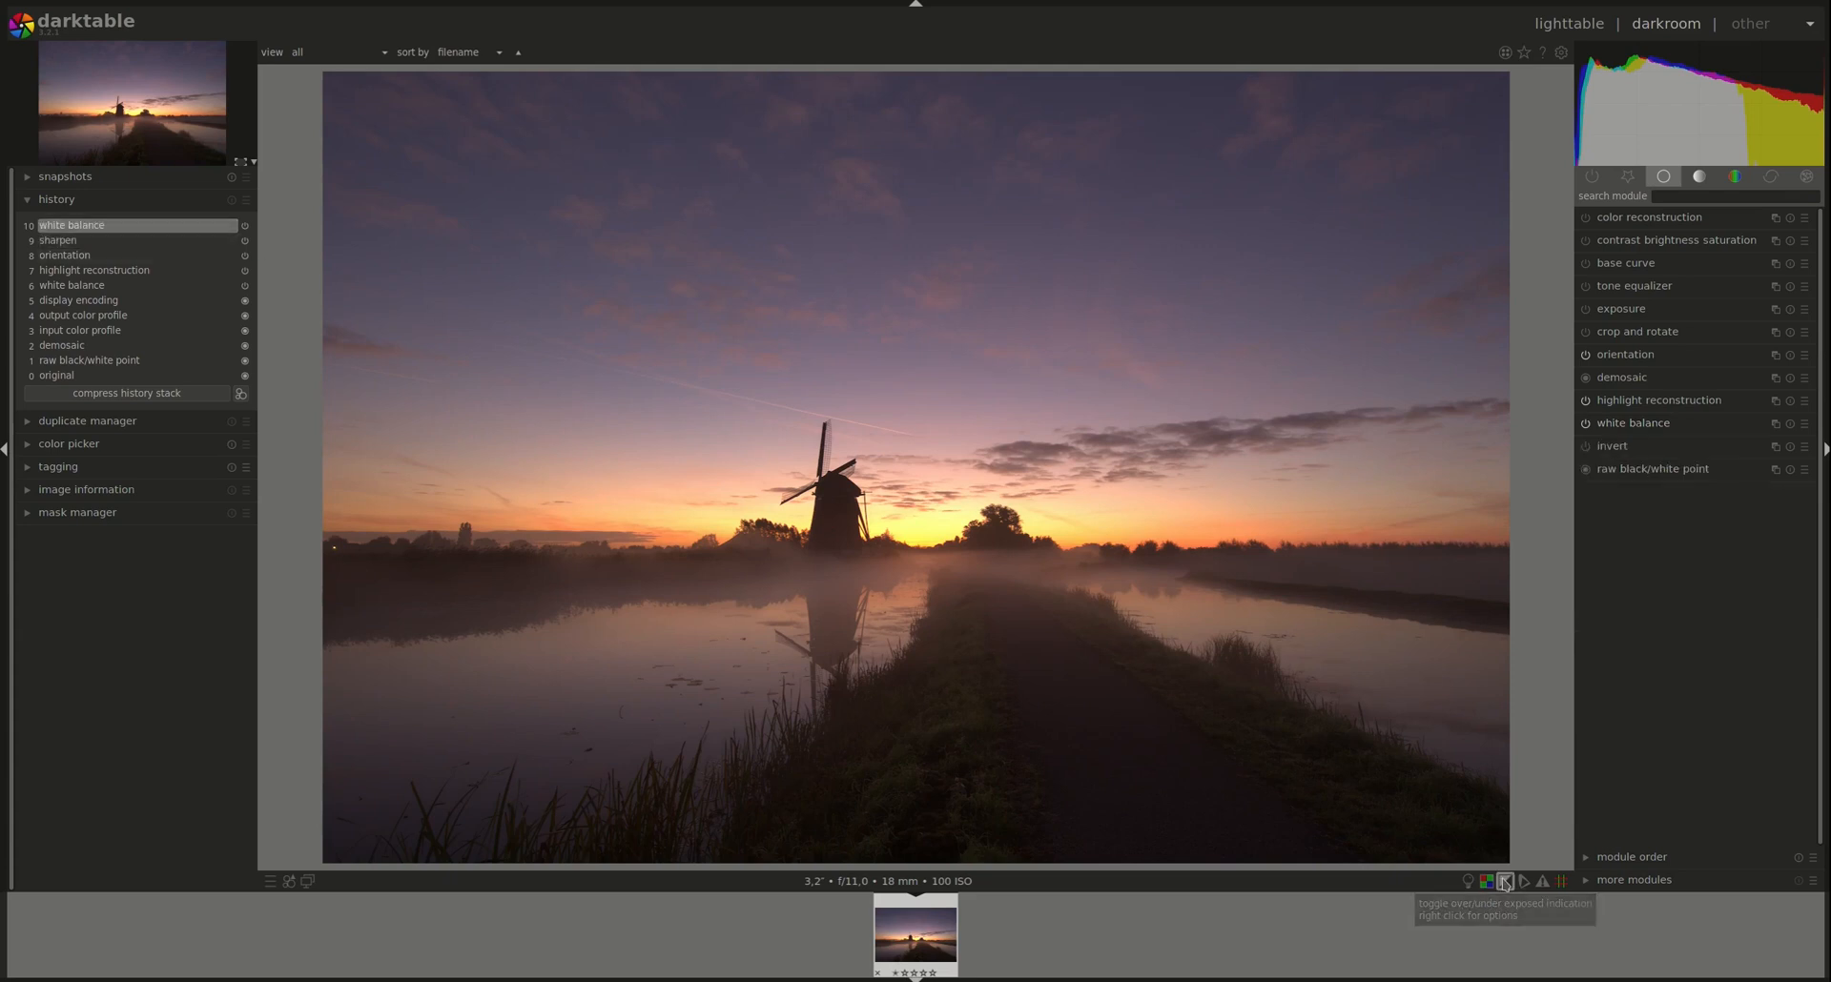
pyautogui.click(1504, 885)
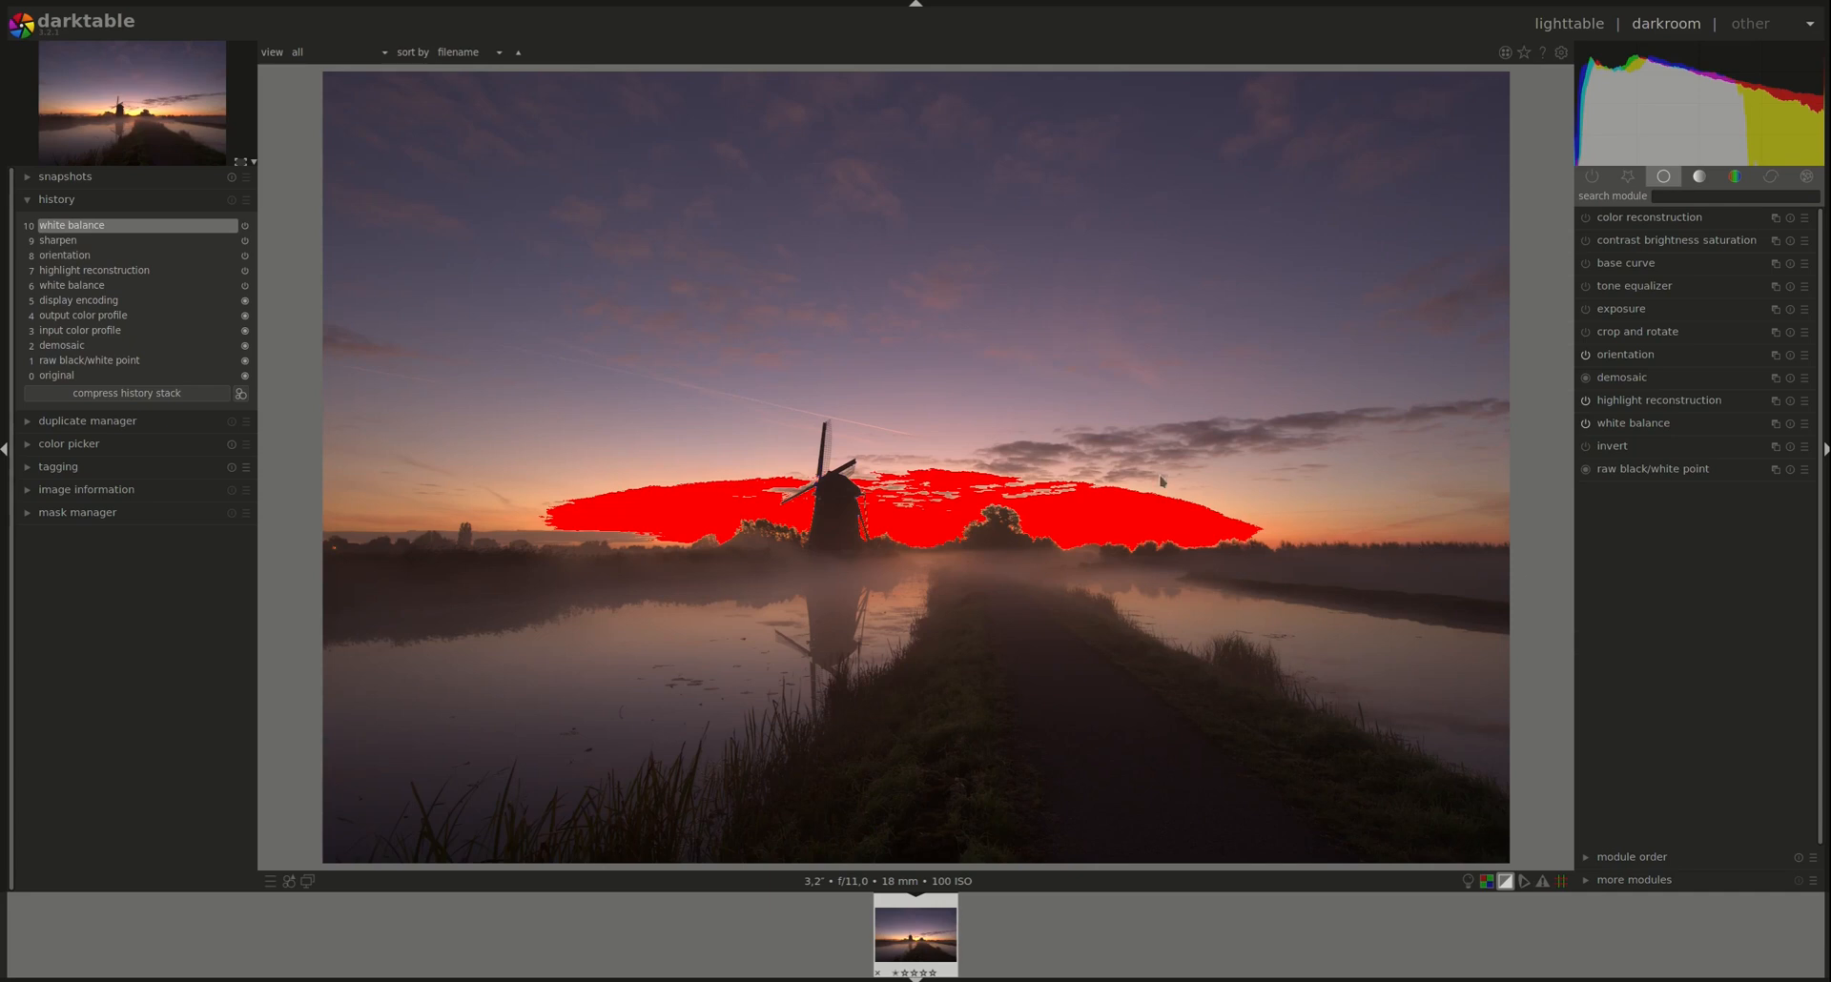
pyautogui.moveTo(630, 494)
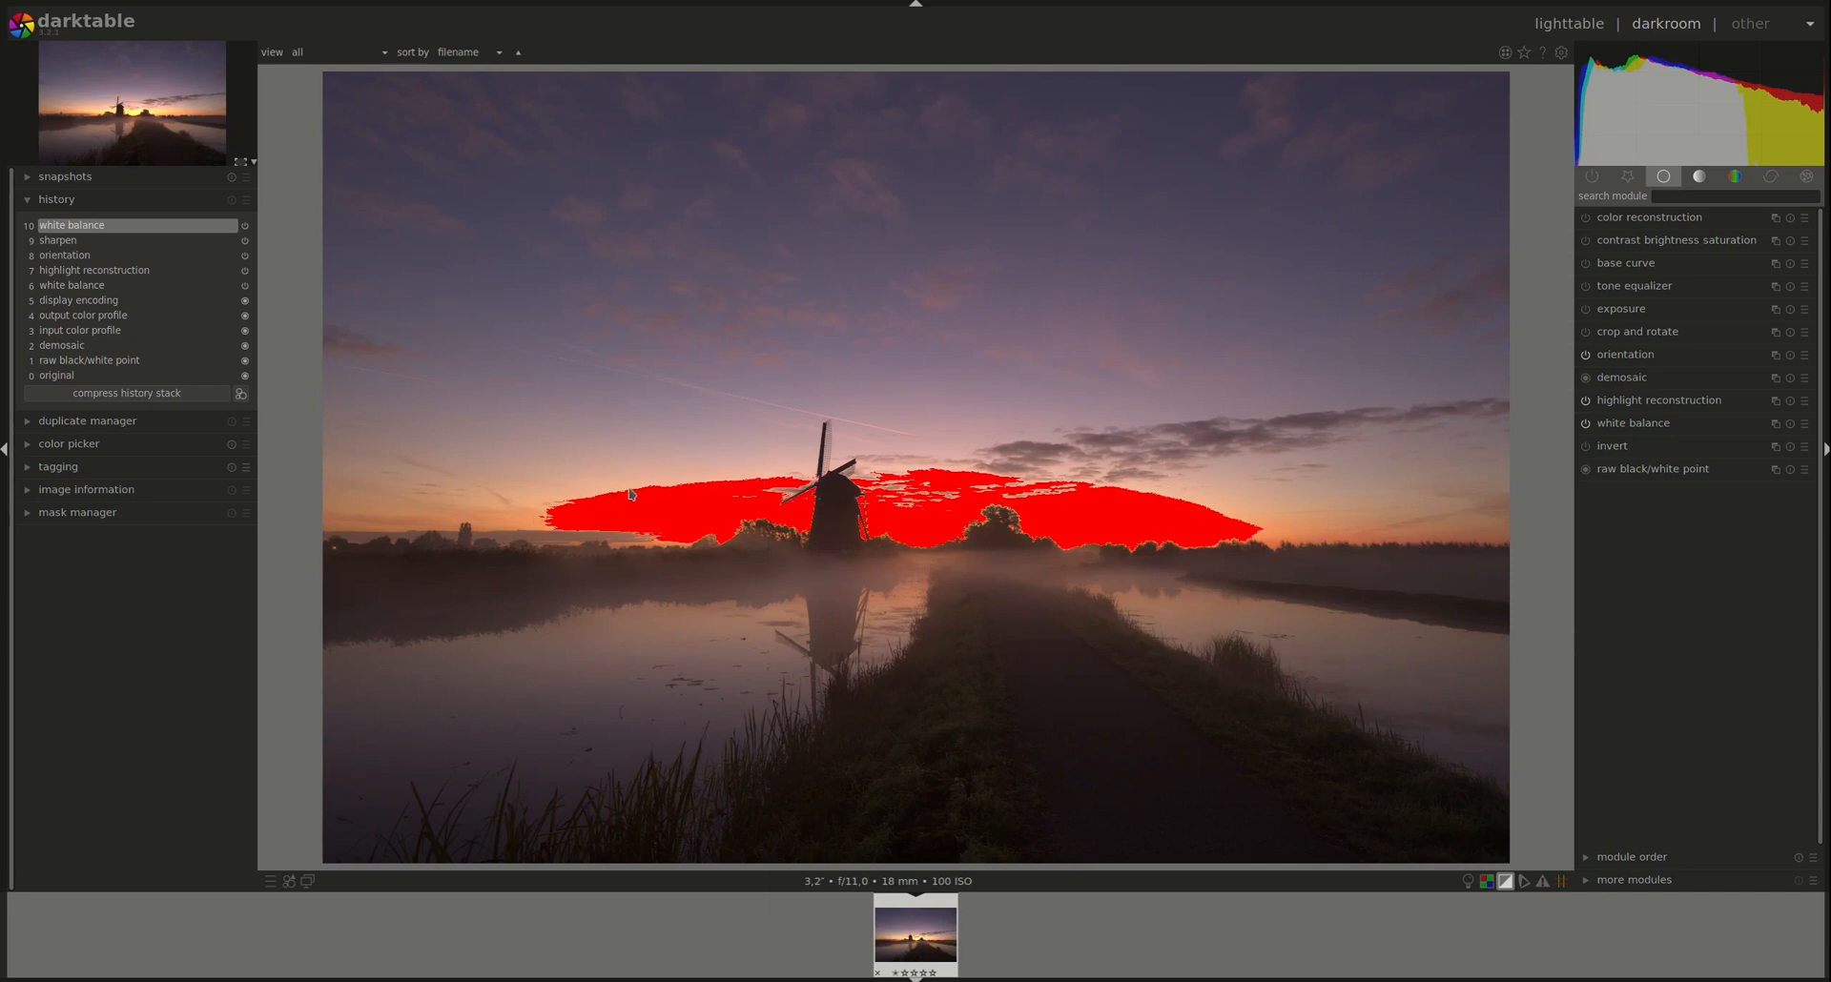
pyautogui.moveTo(1240, 654)
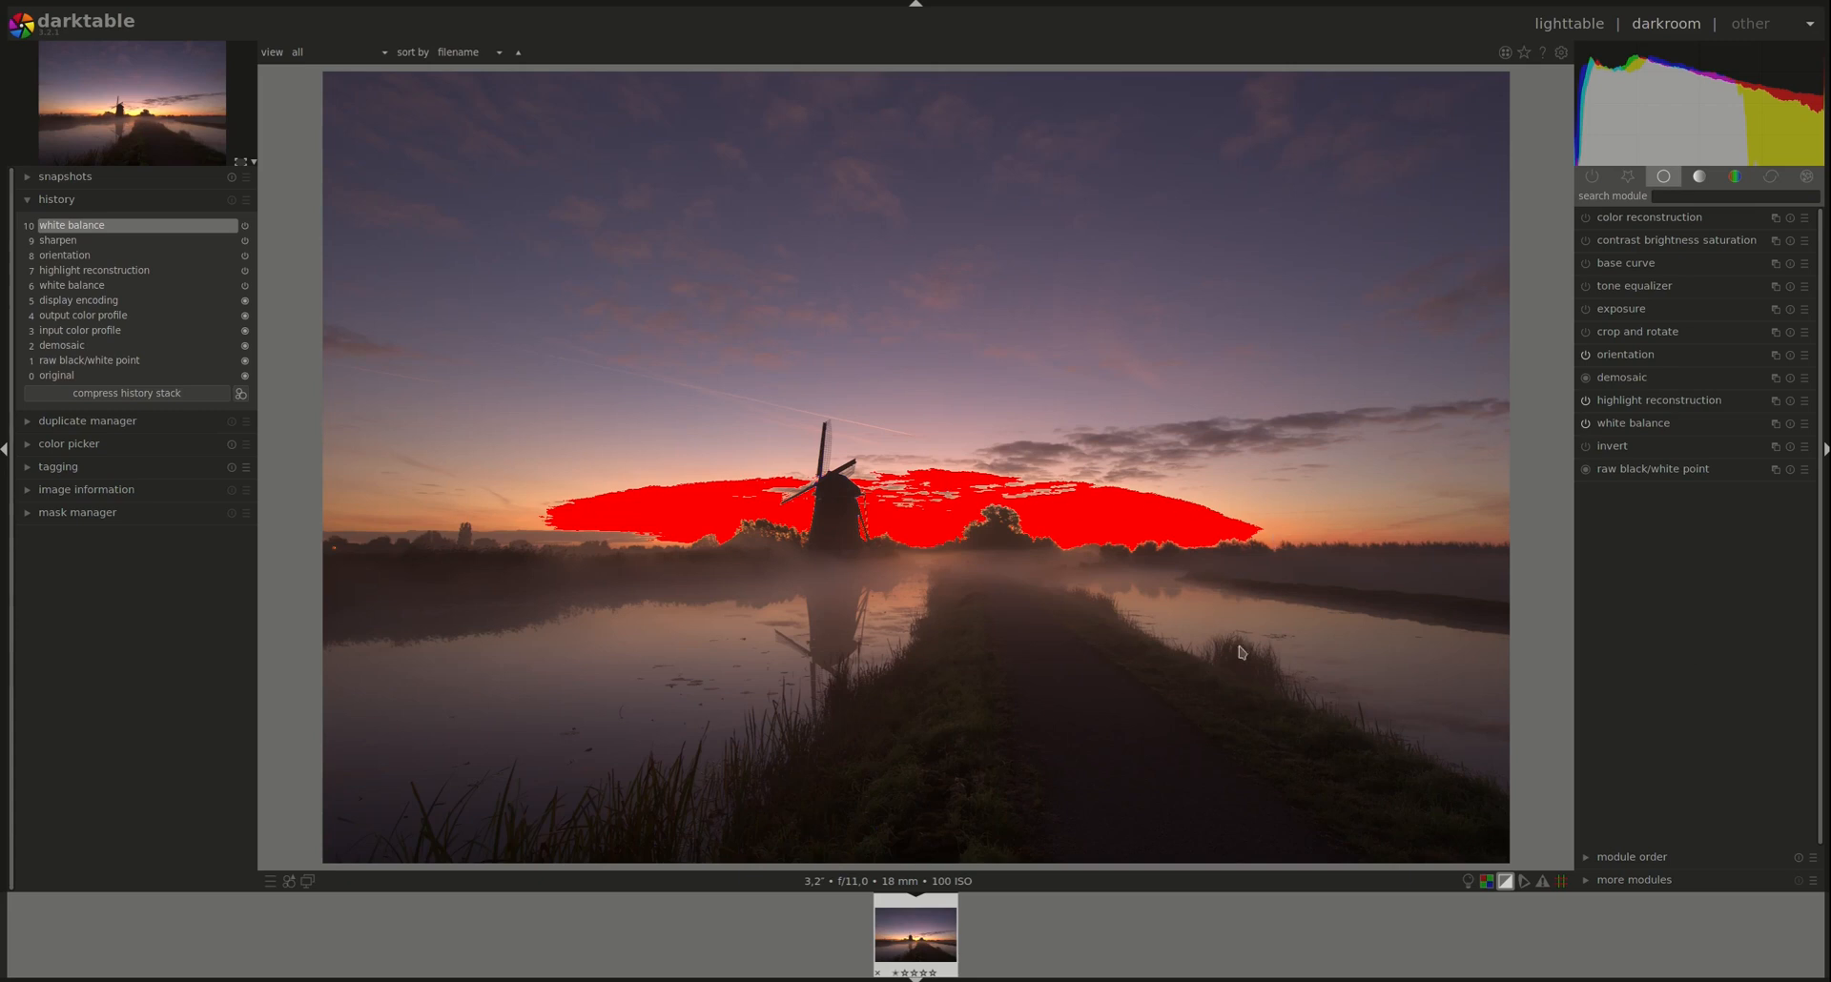
pyautogui.moveTo(1286, 441)
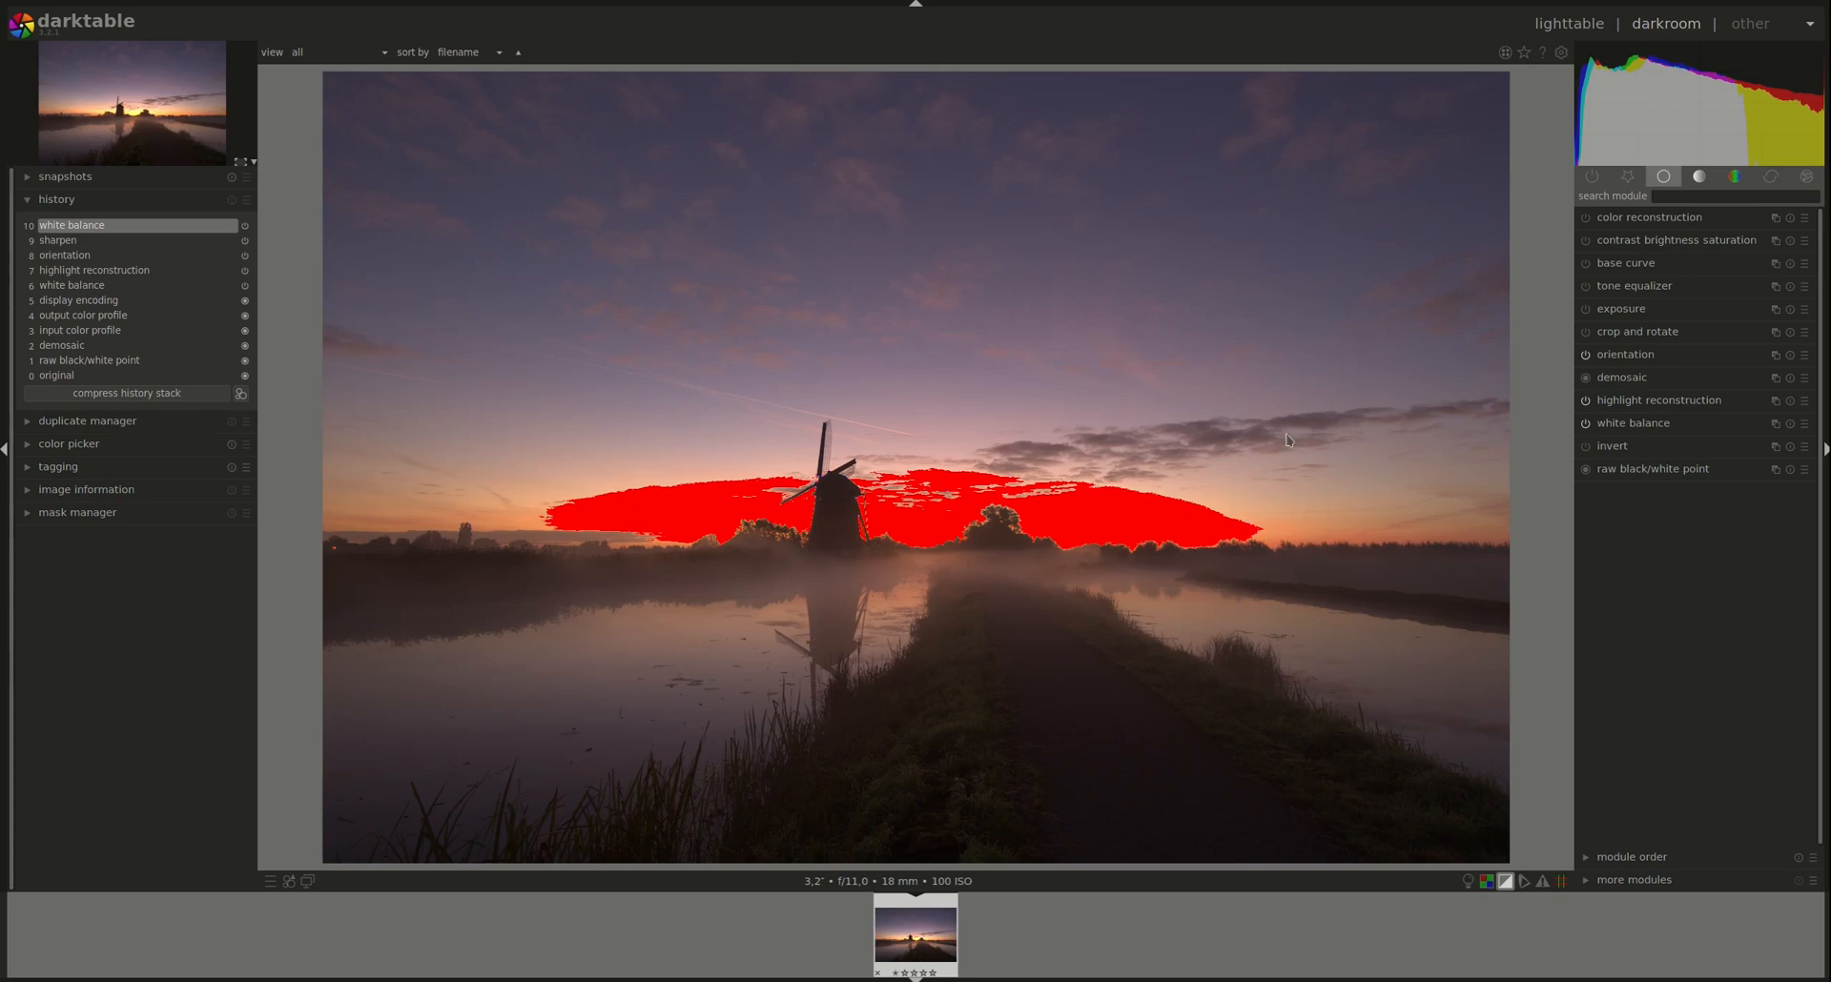
pyautogui.click(1622, 309)
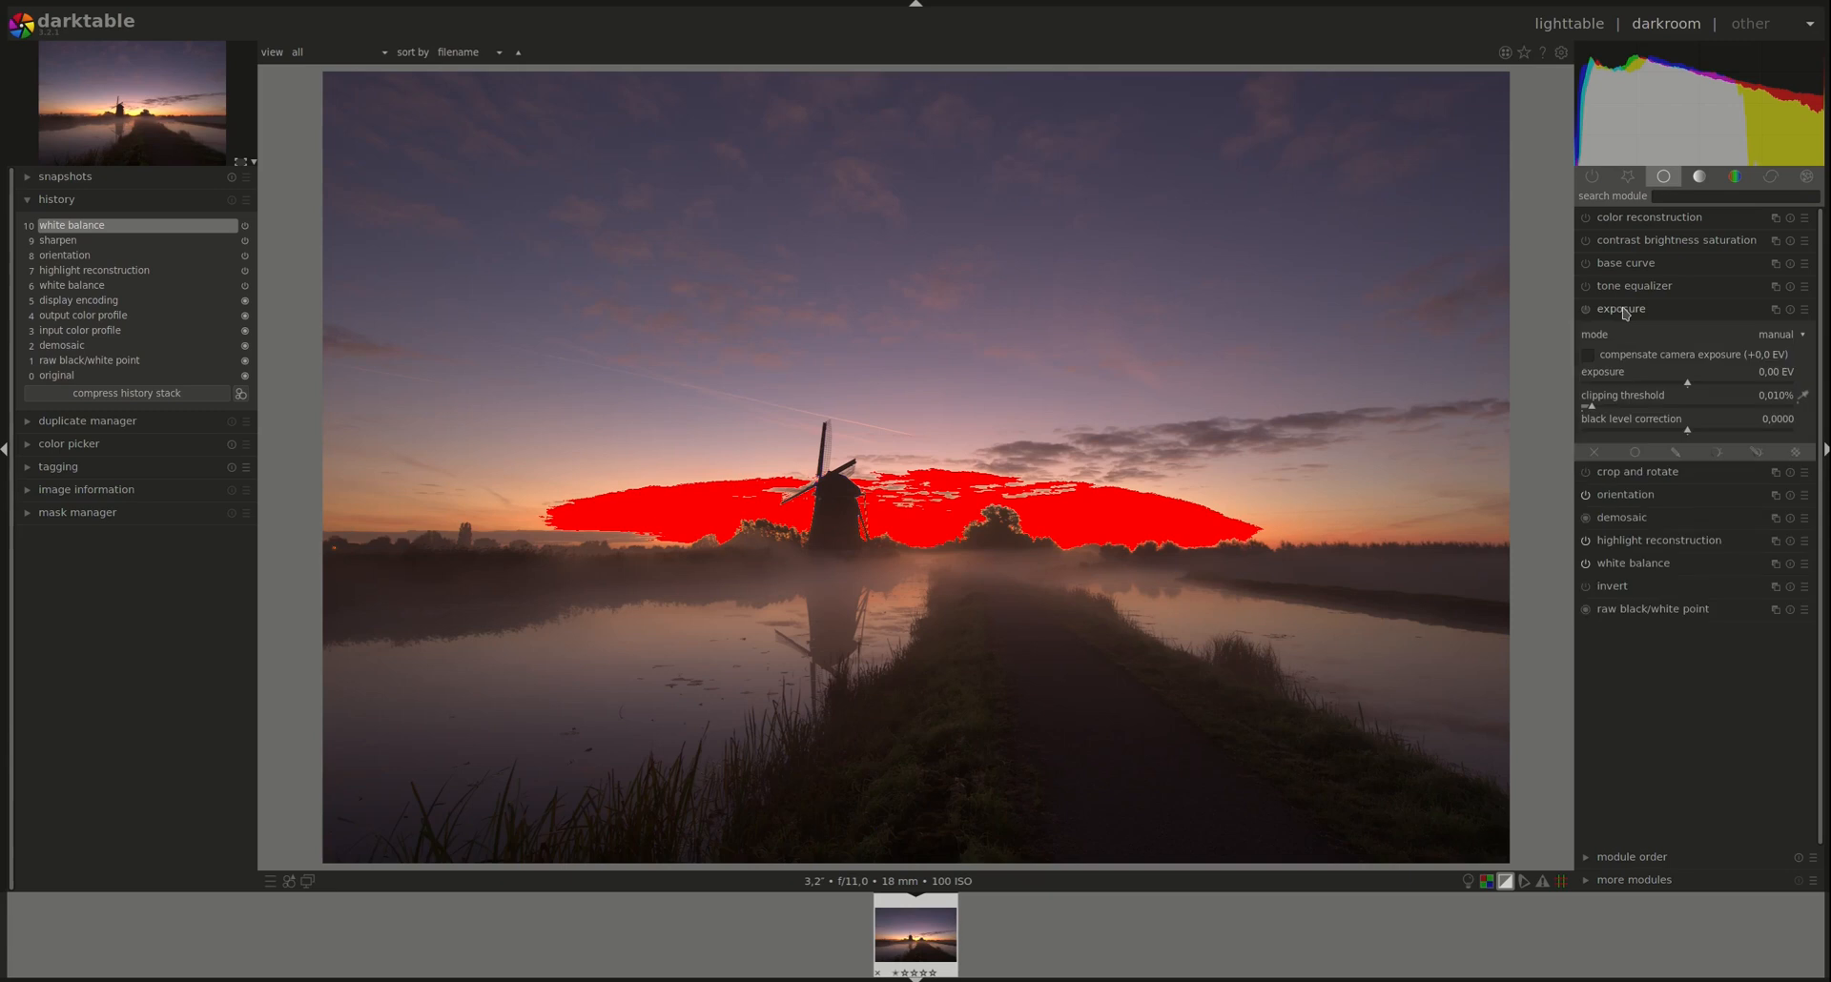
pyautogui.moveTo(1690, 391)
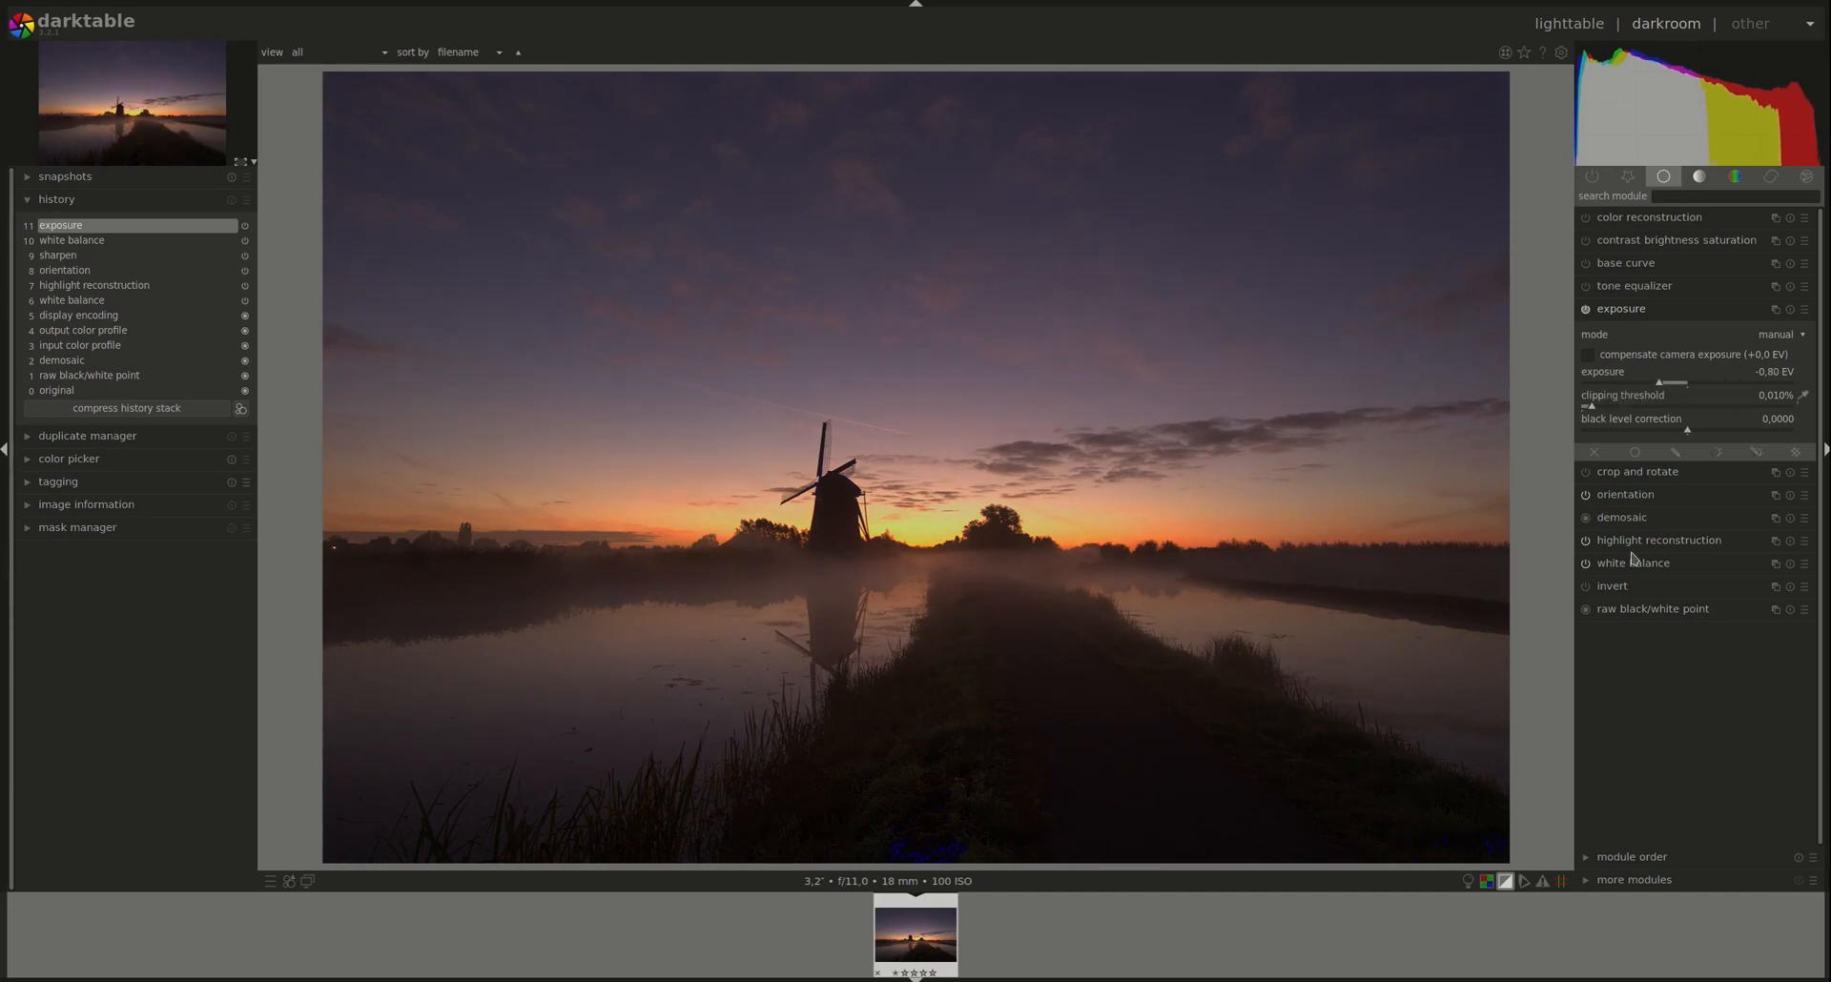
pyautogui.moveTo(1722, 347)
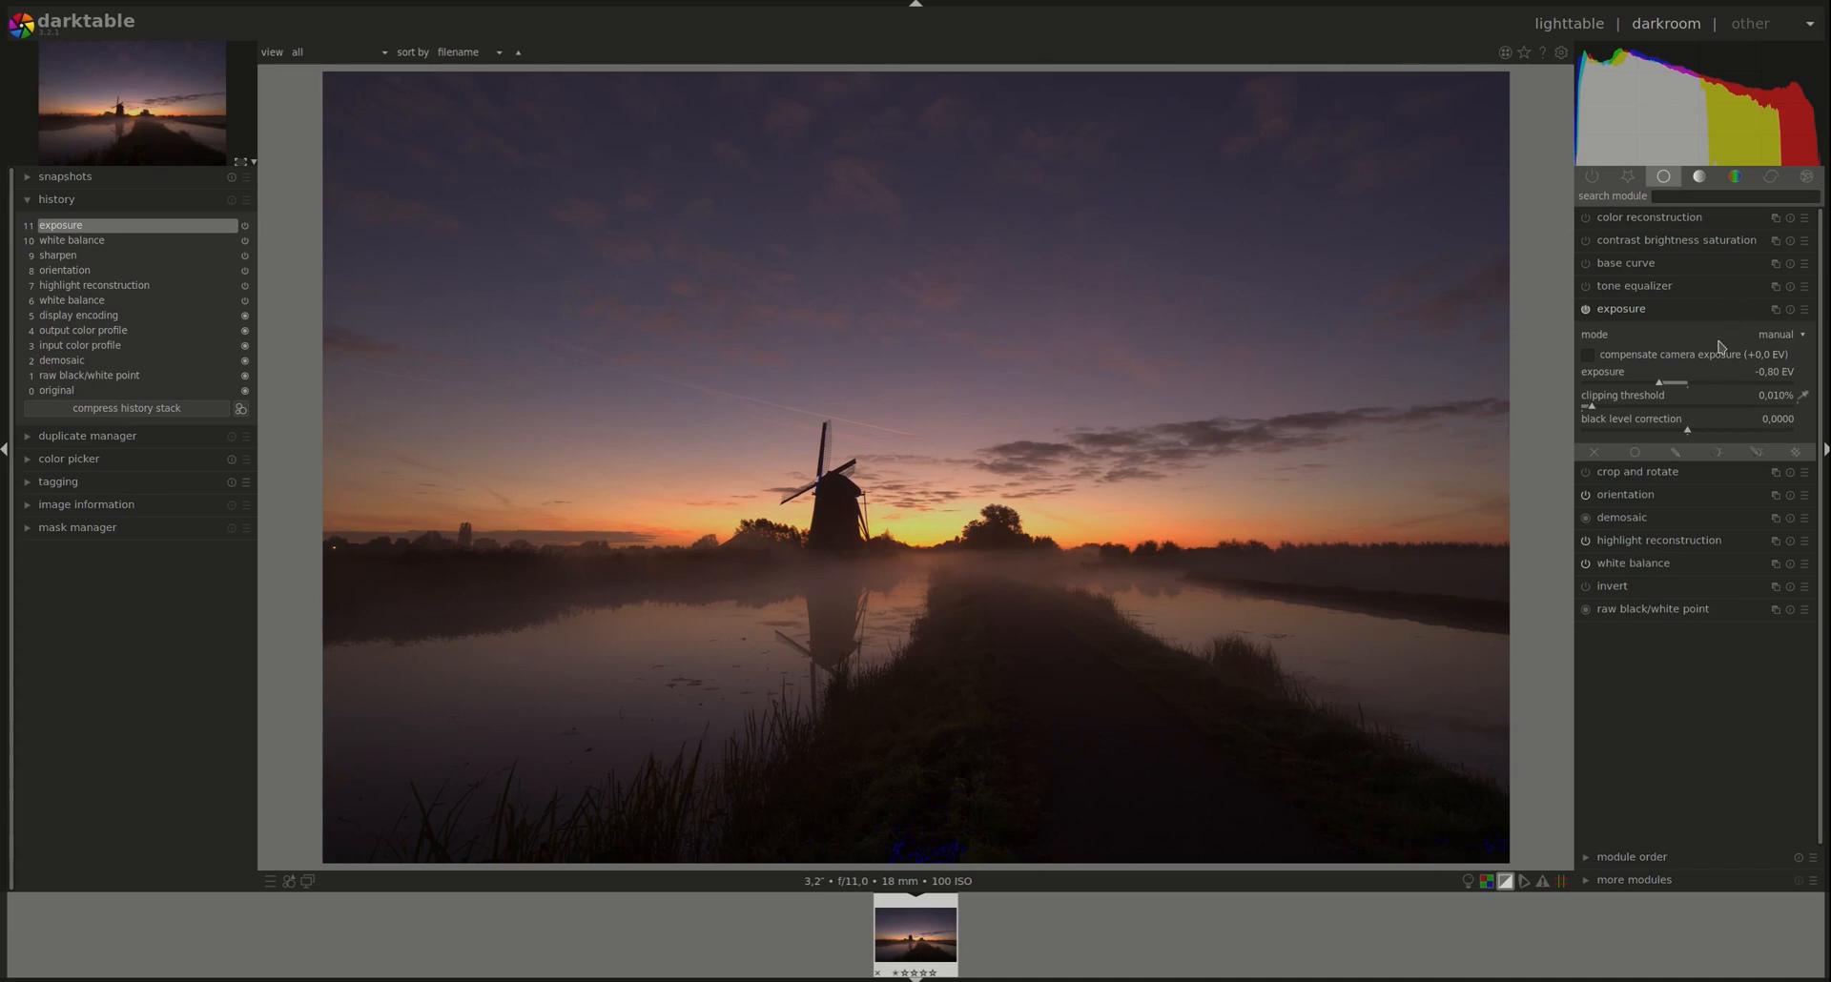
pyautogui.moveTo(1691, 391)
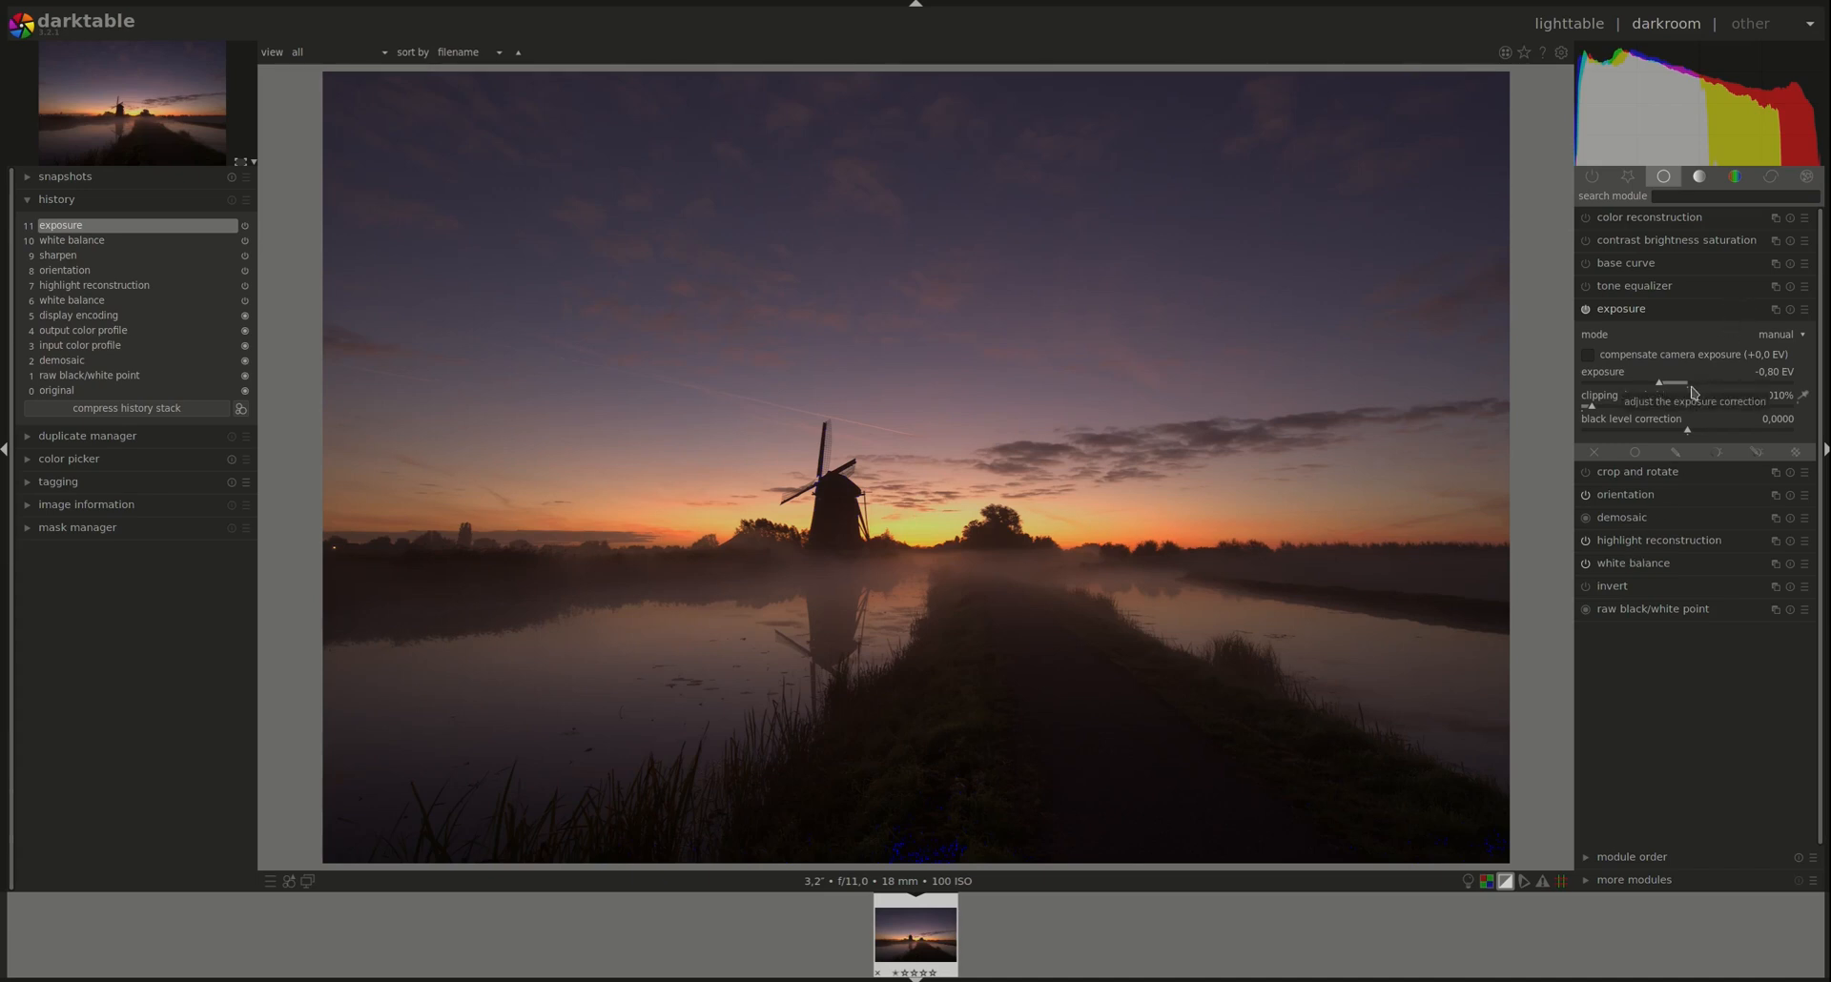
pyautogui.moveTo(1305, 397)
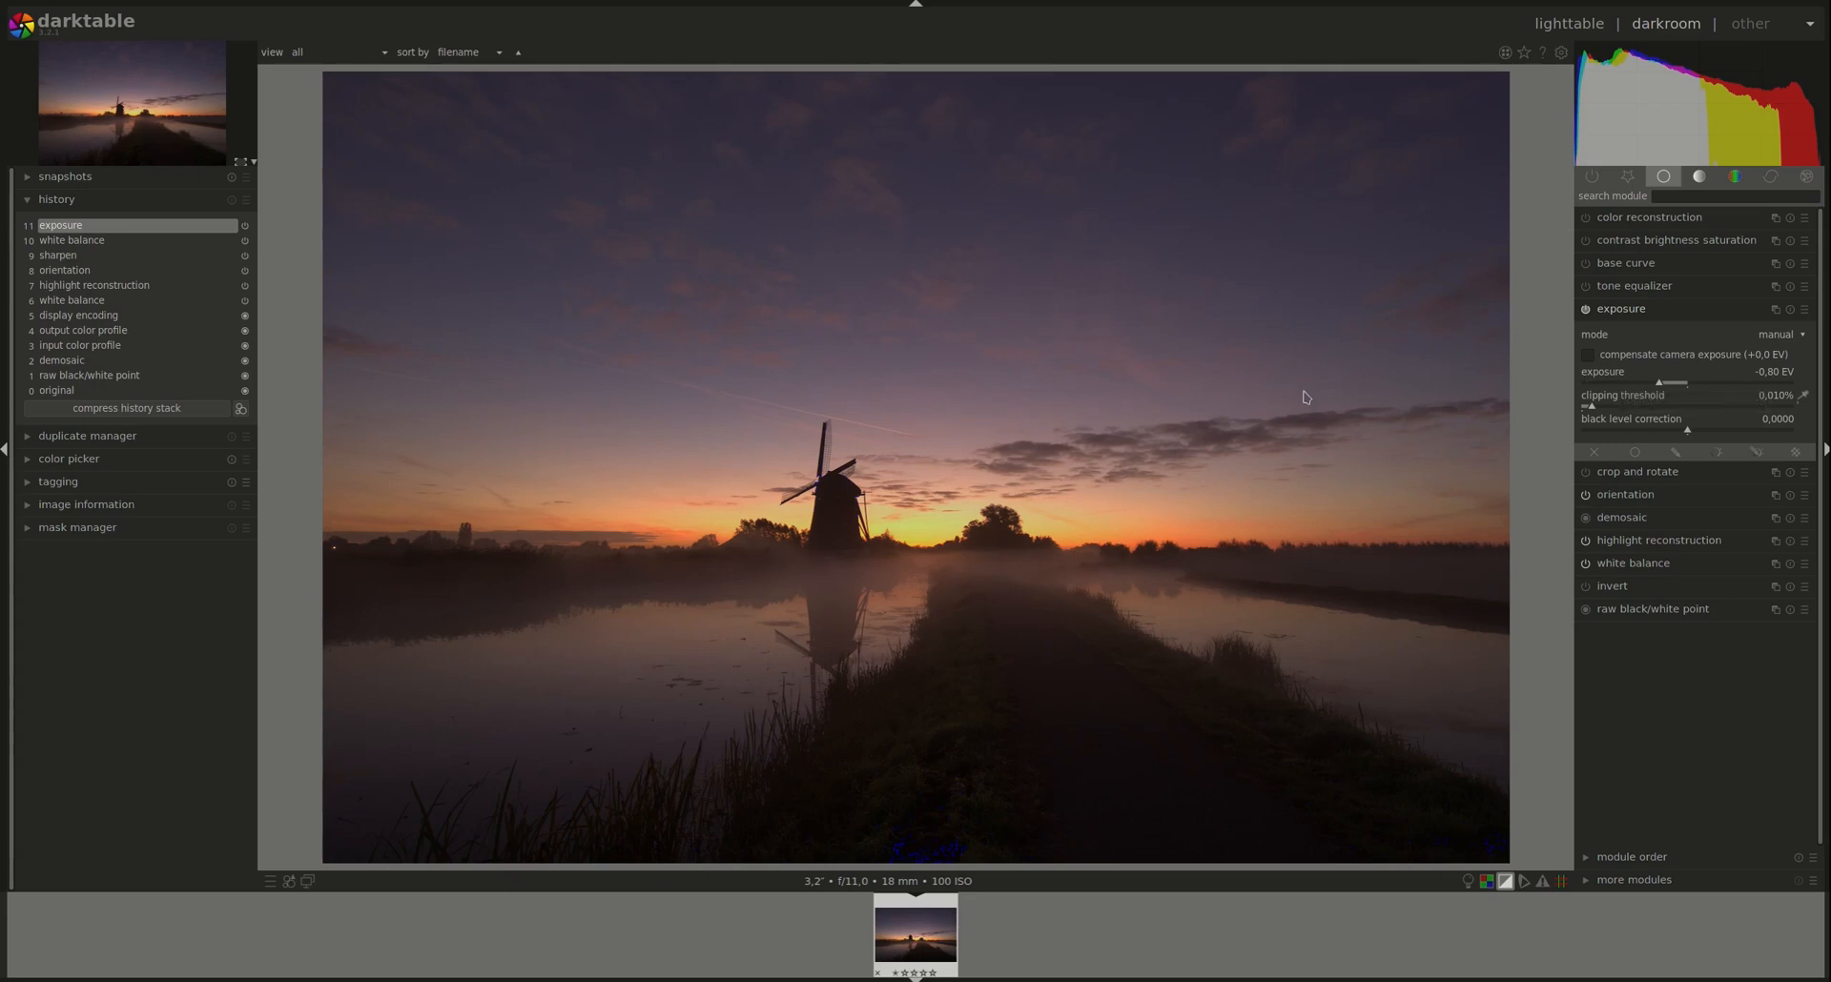
pyautogui.moveTo(959, 723)
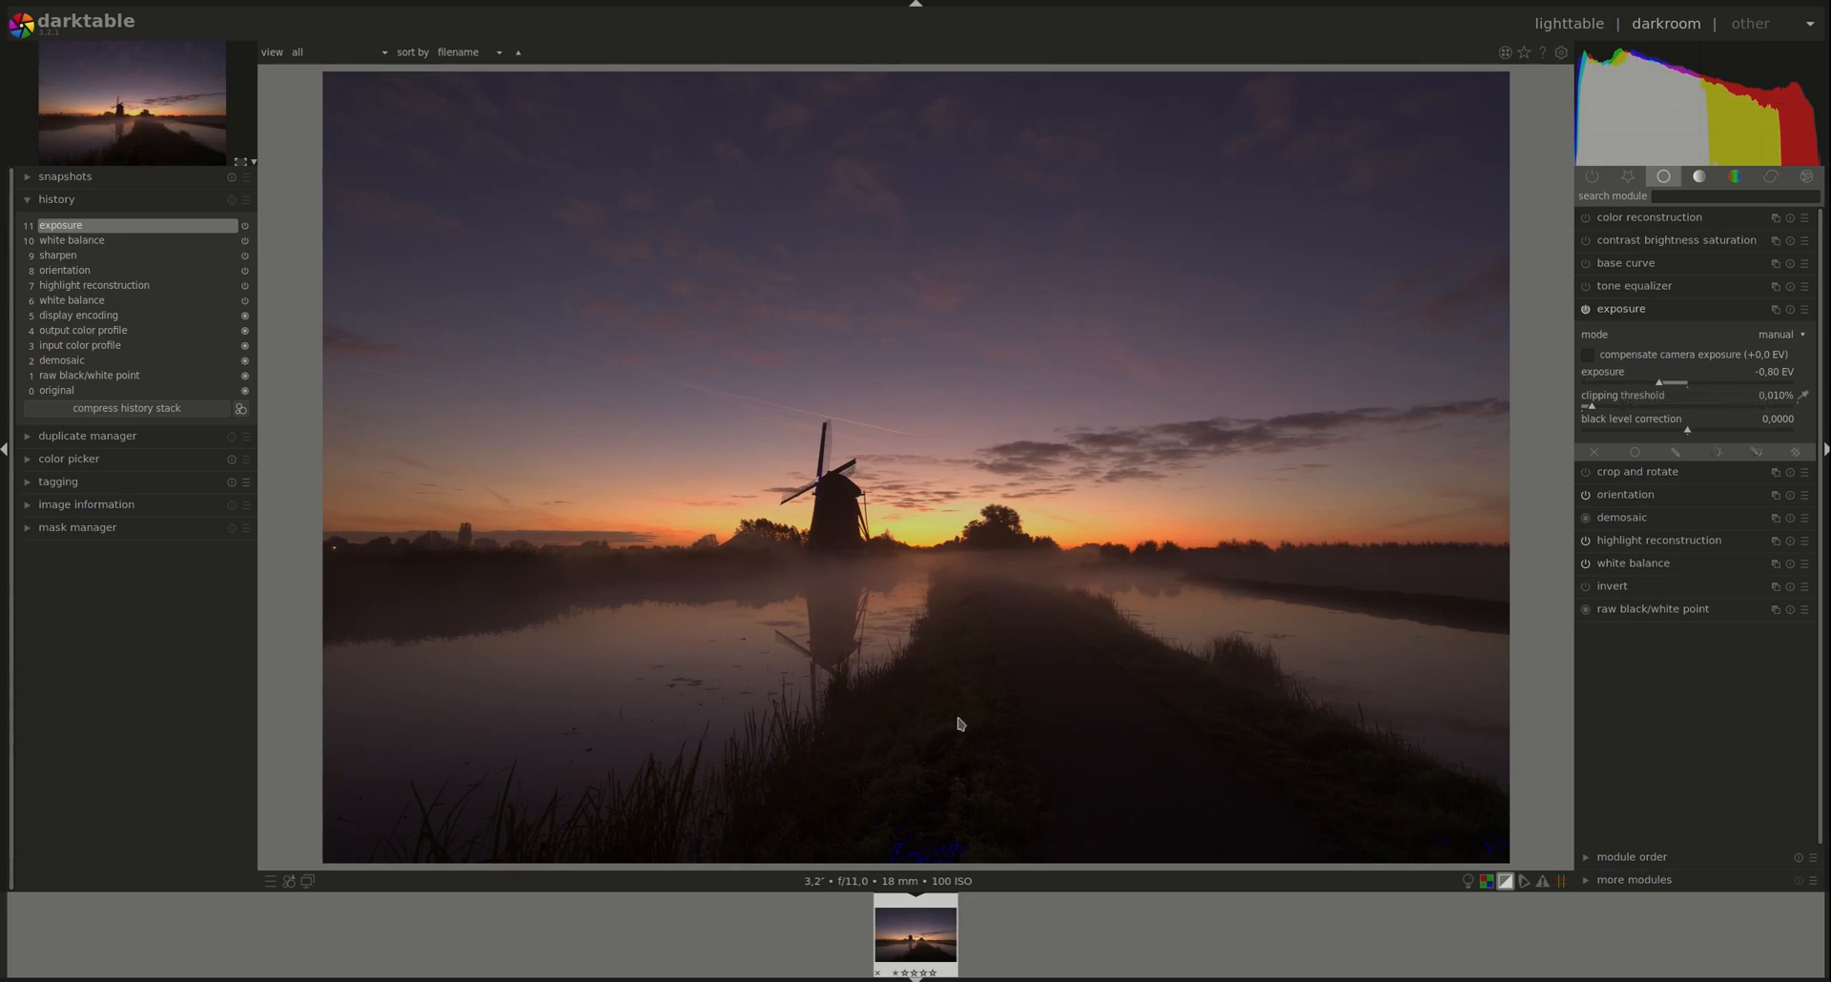
pyautogui.moveTo(738, 316)
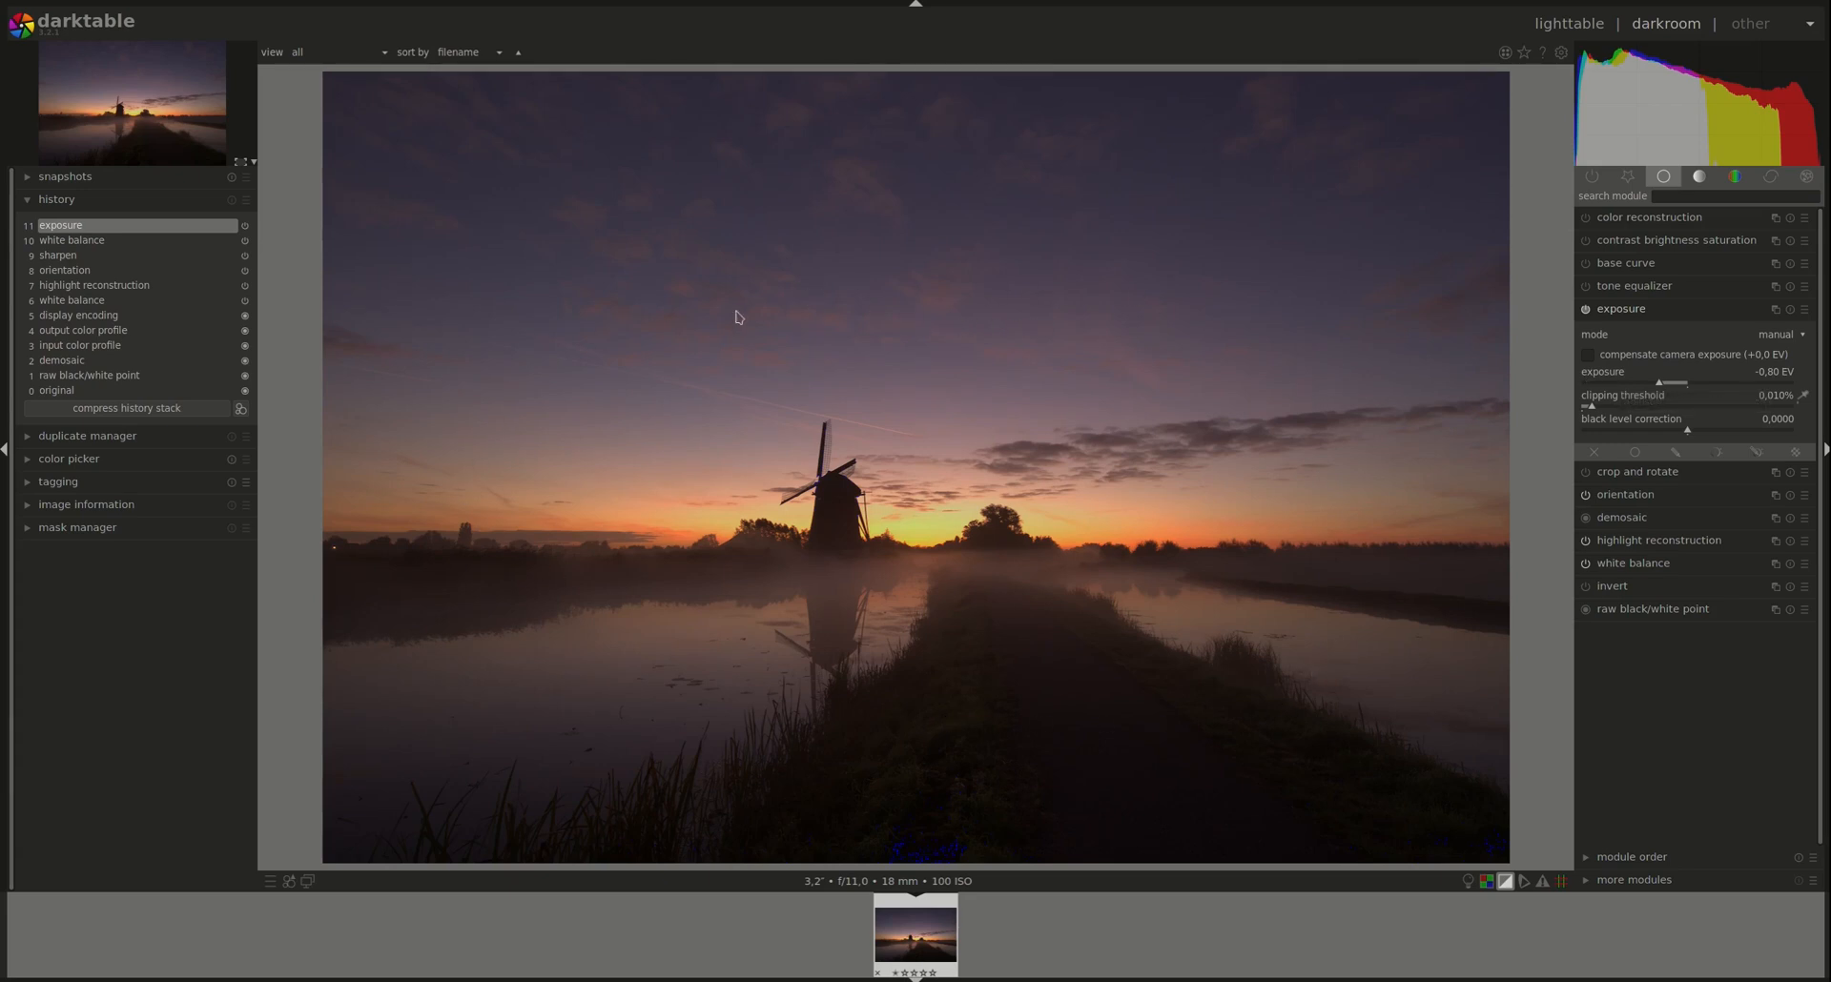
pyautogui.moveTo(1066, 593)
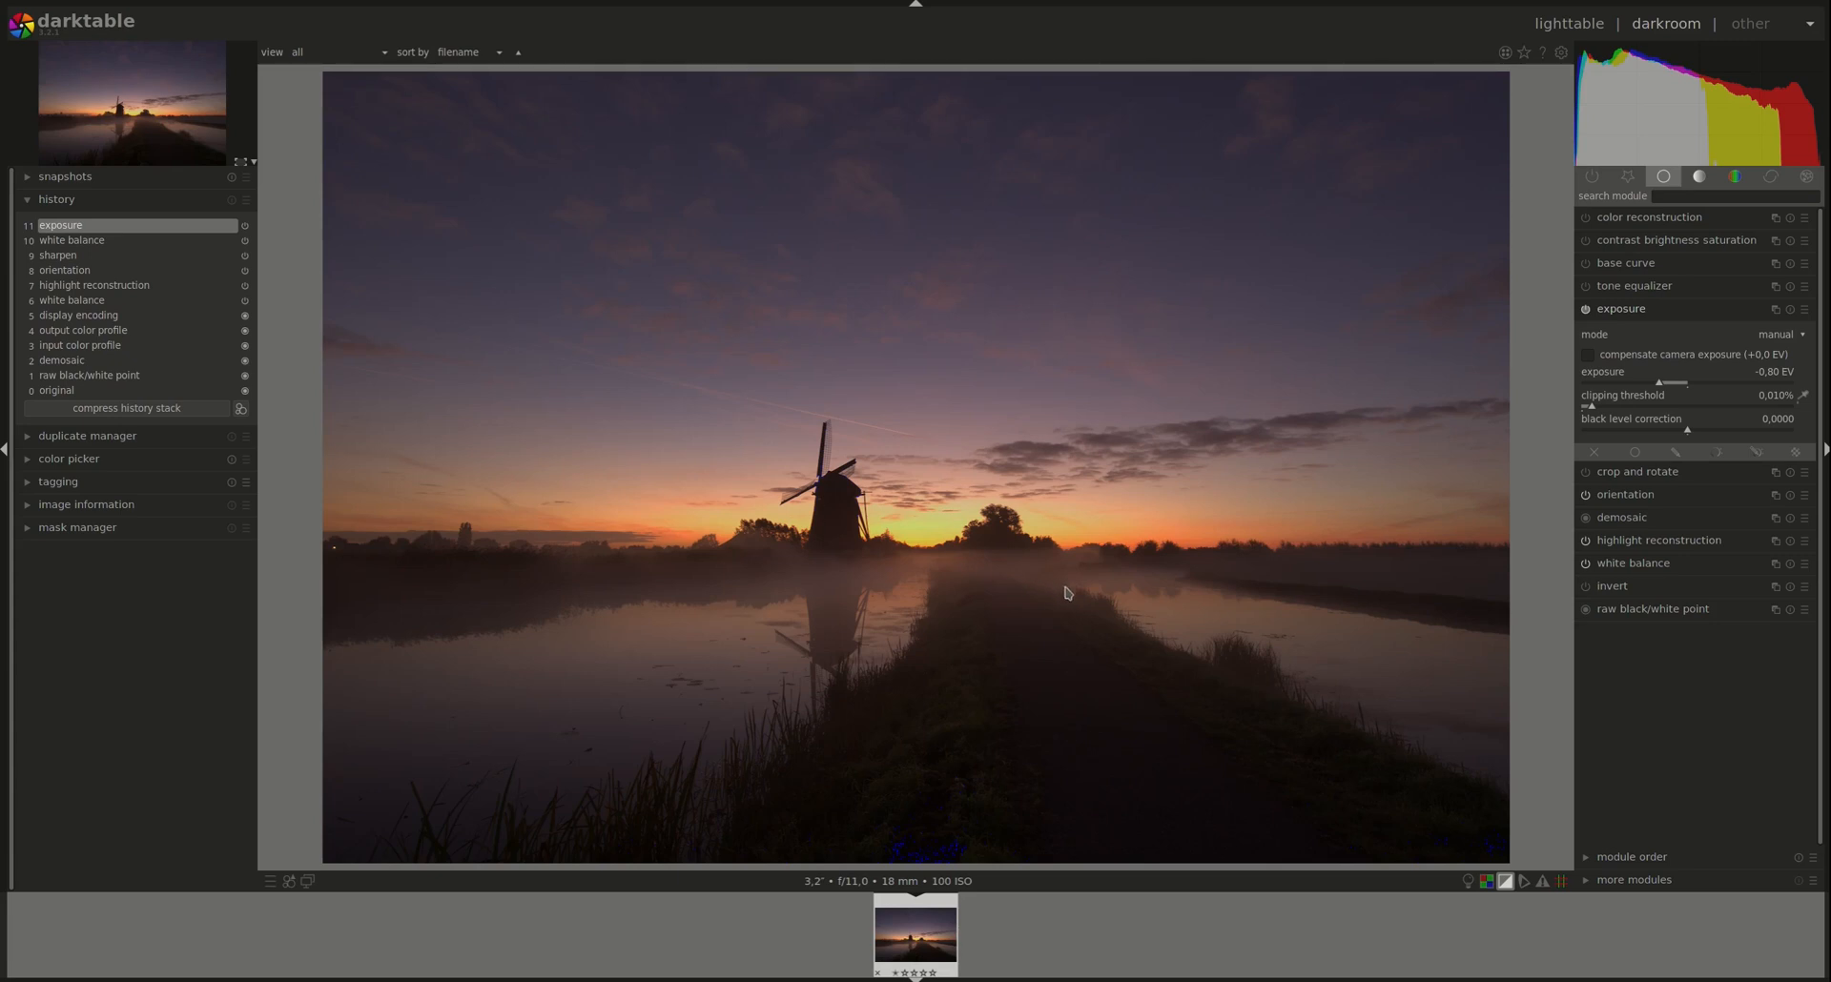
pyautogui.moveTo(1034, 832)
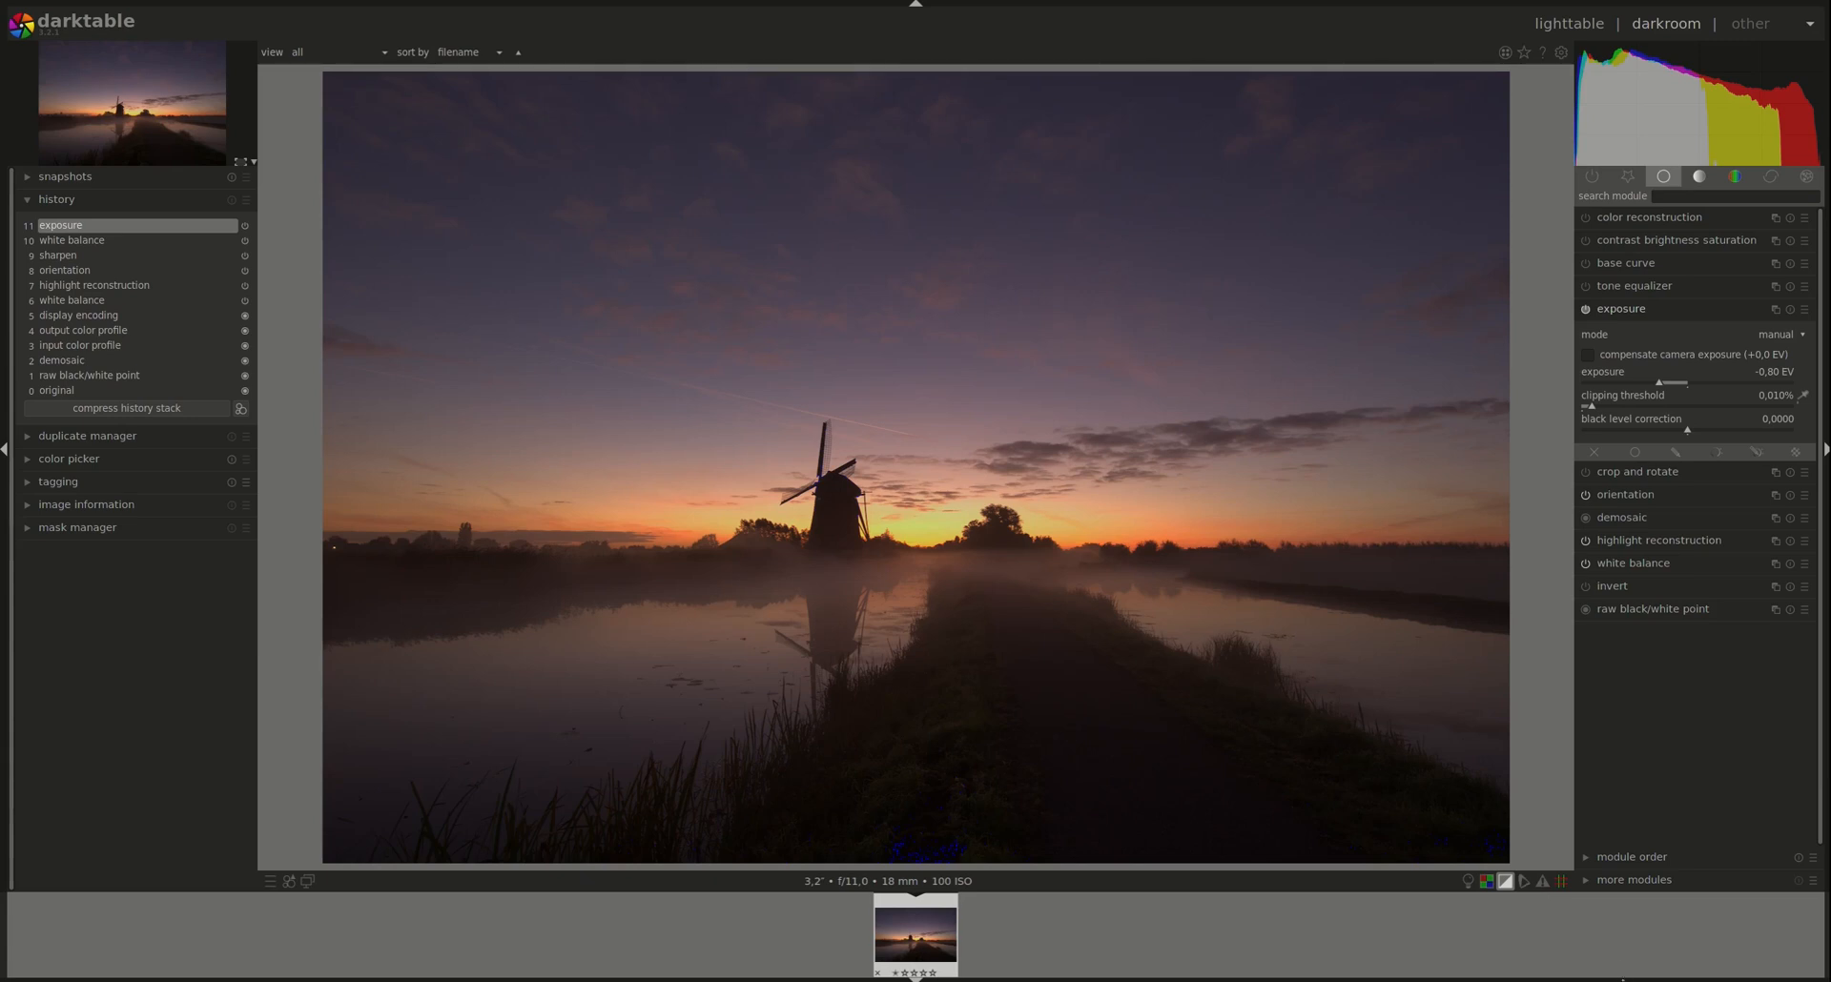
pyautogui.moveTo(389, 338)
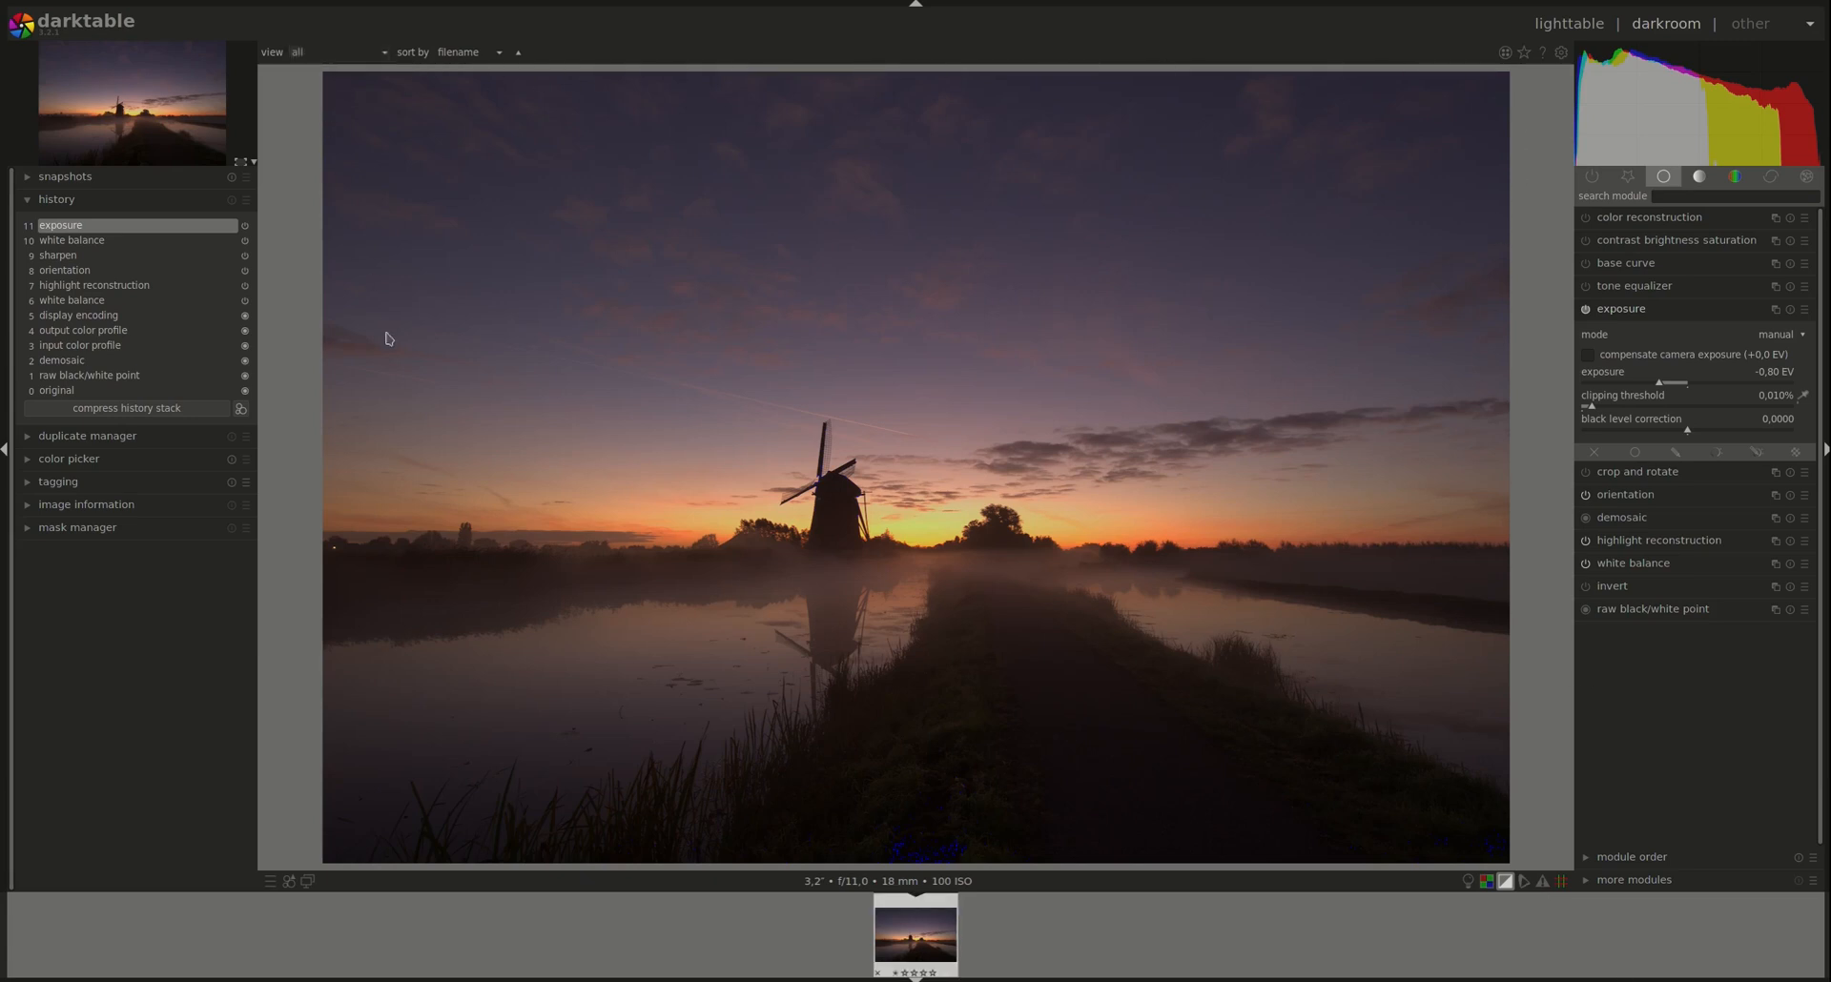
pyautogui.moveTo(389, 483)
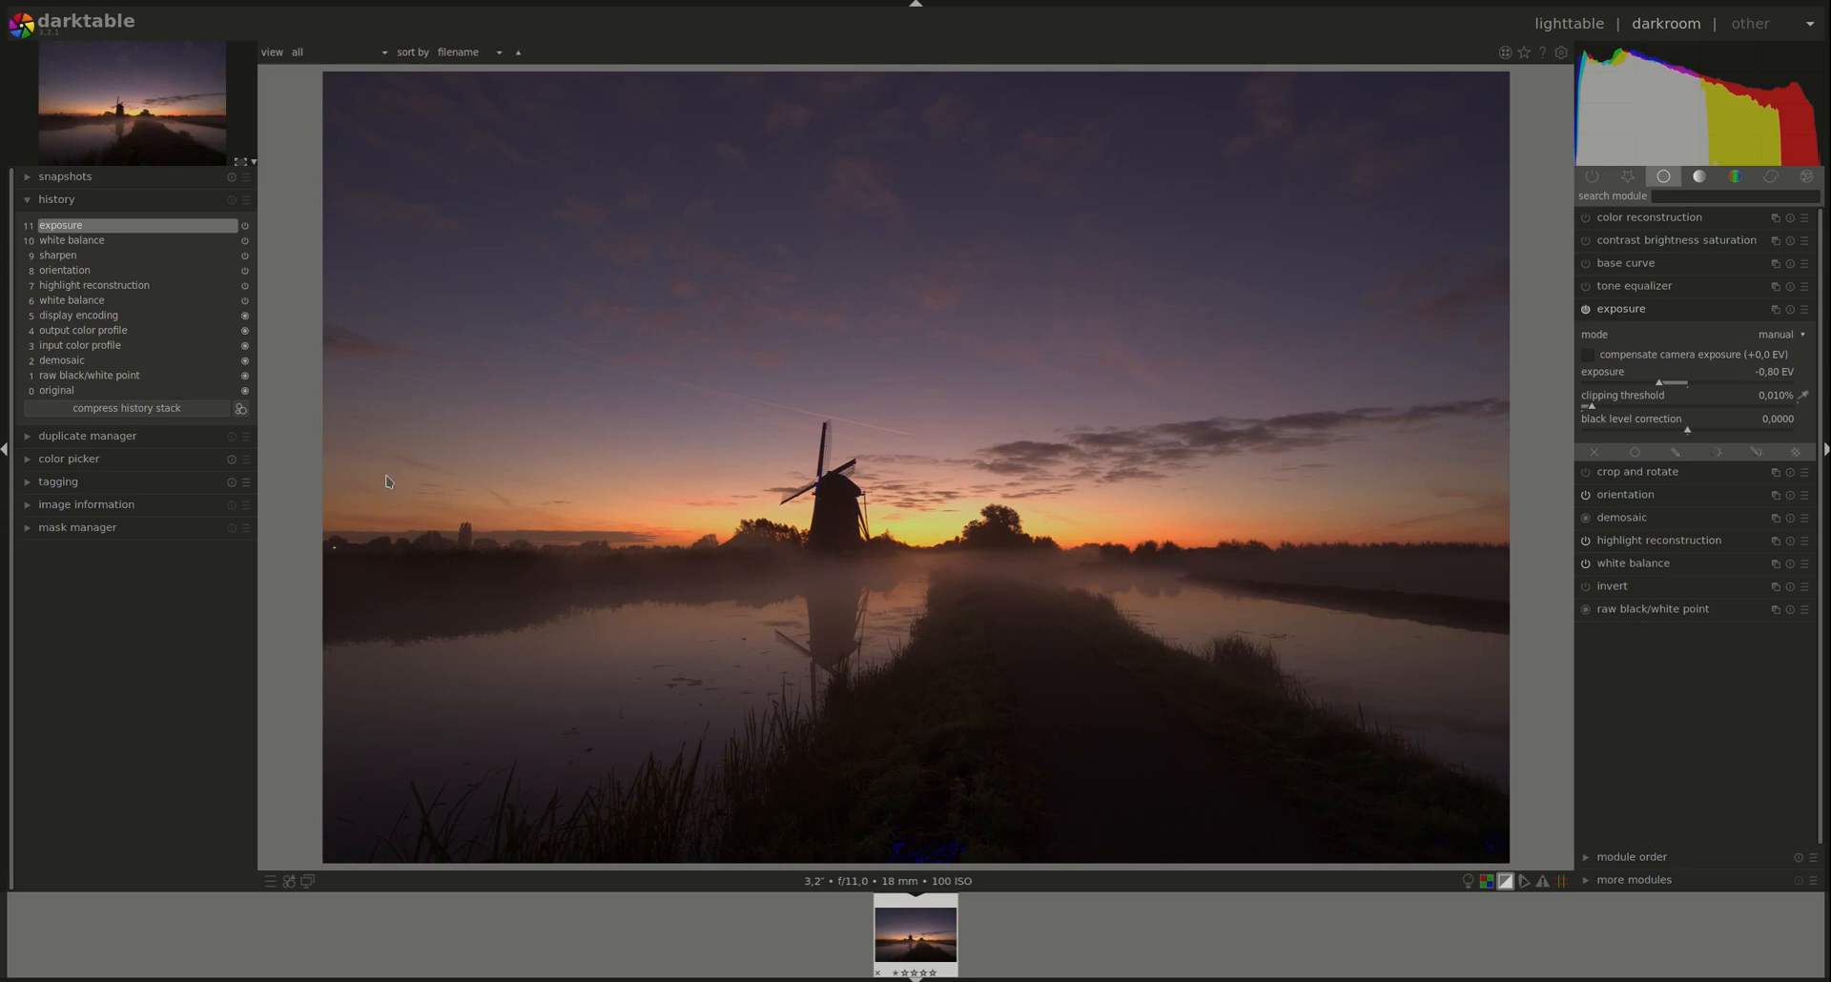
pyautogui.moveTo(397, 502)
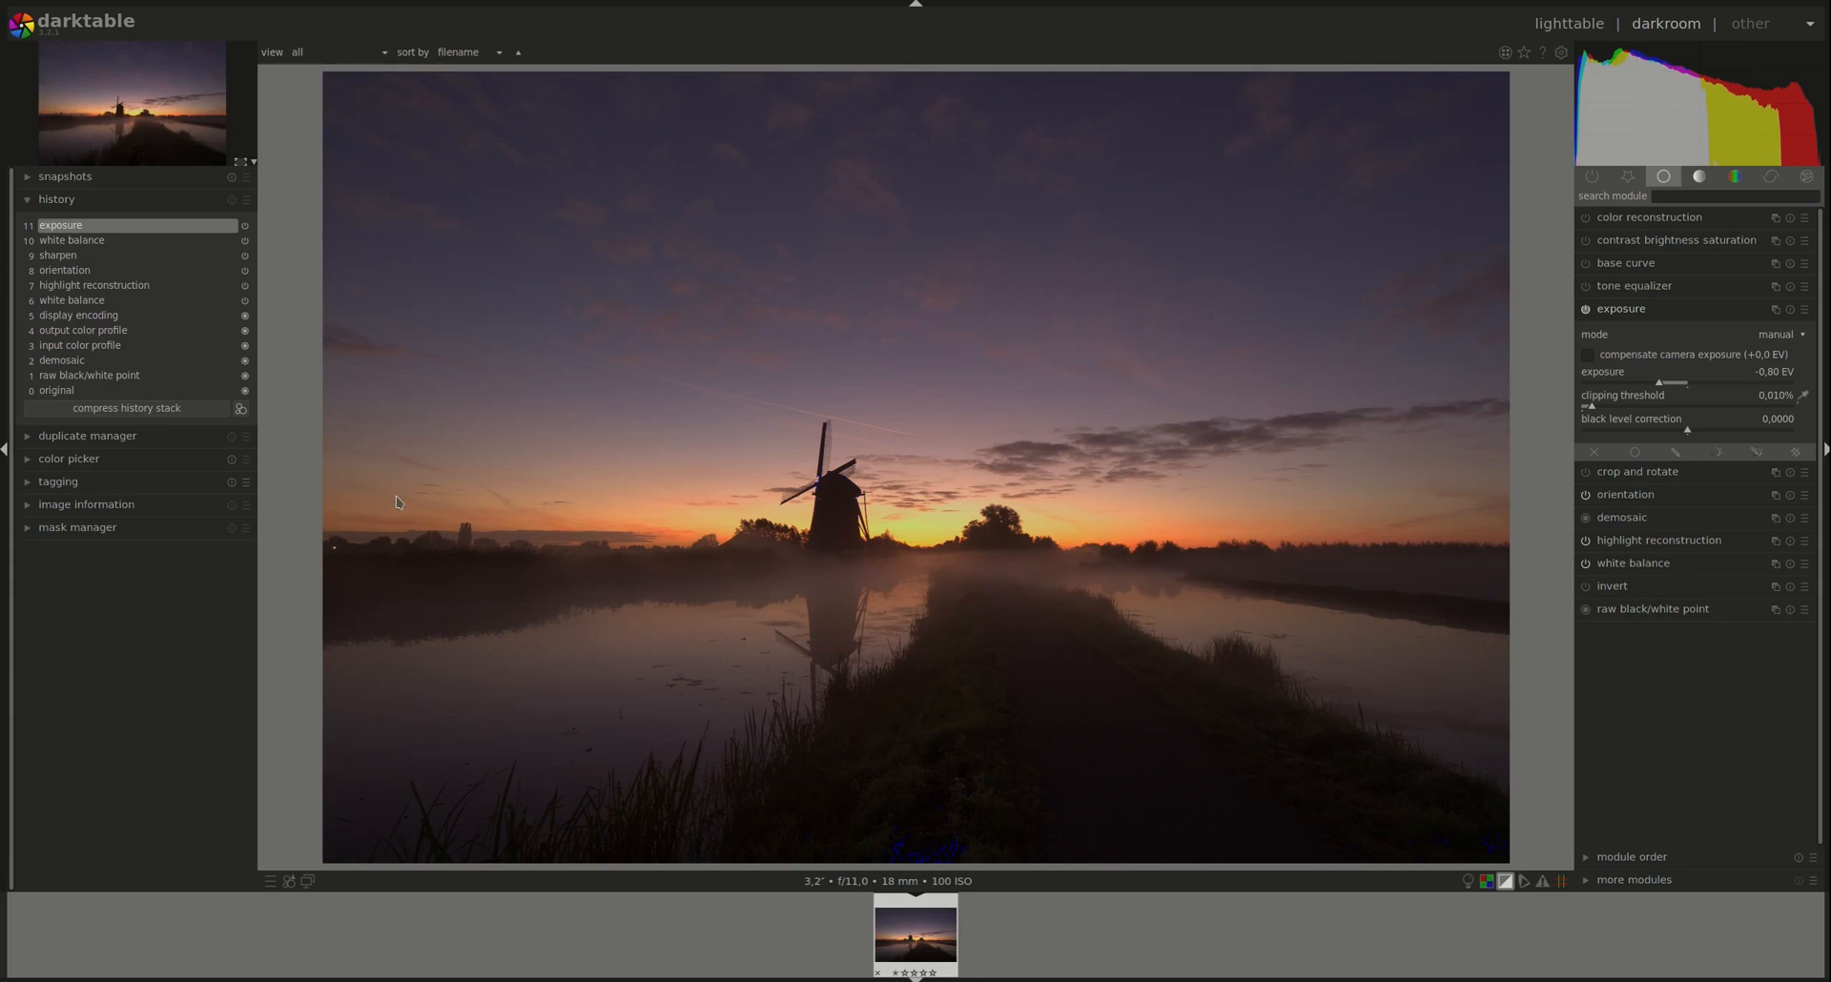
pyautogui.moveTo(380, 187)
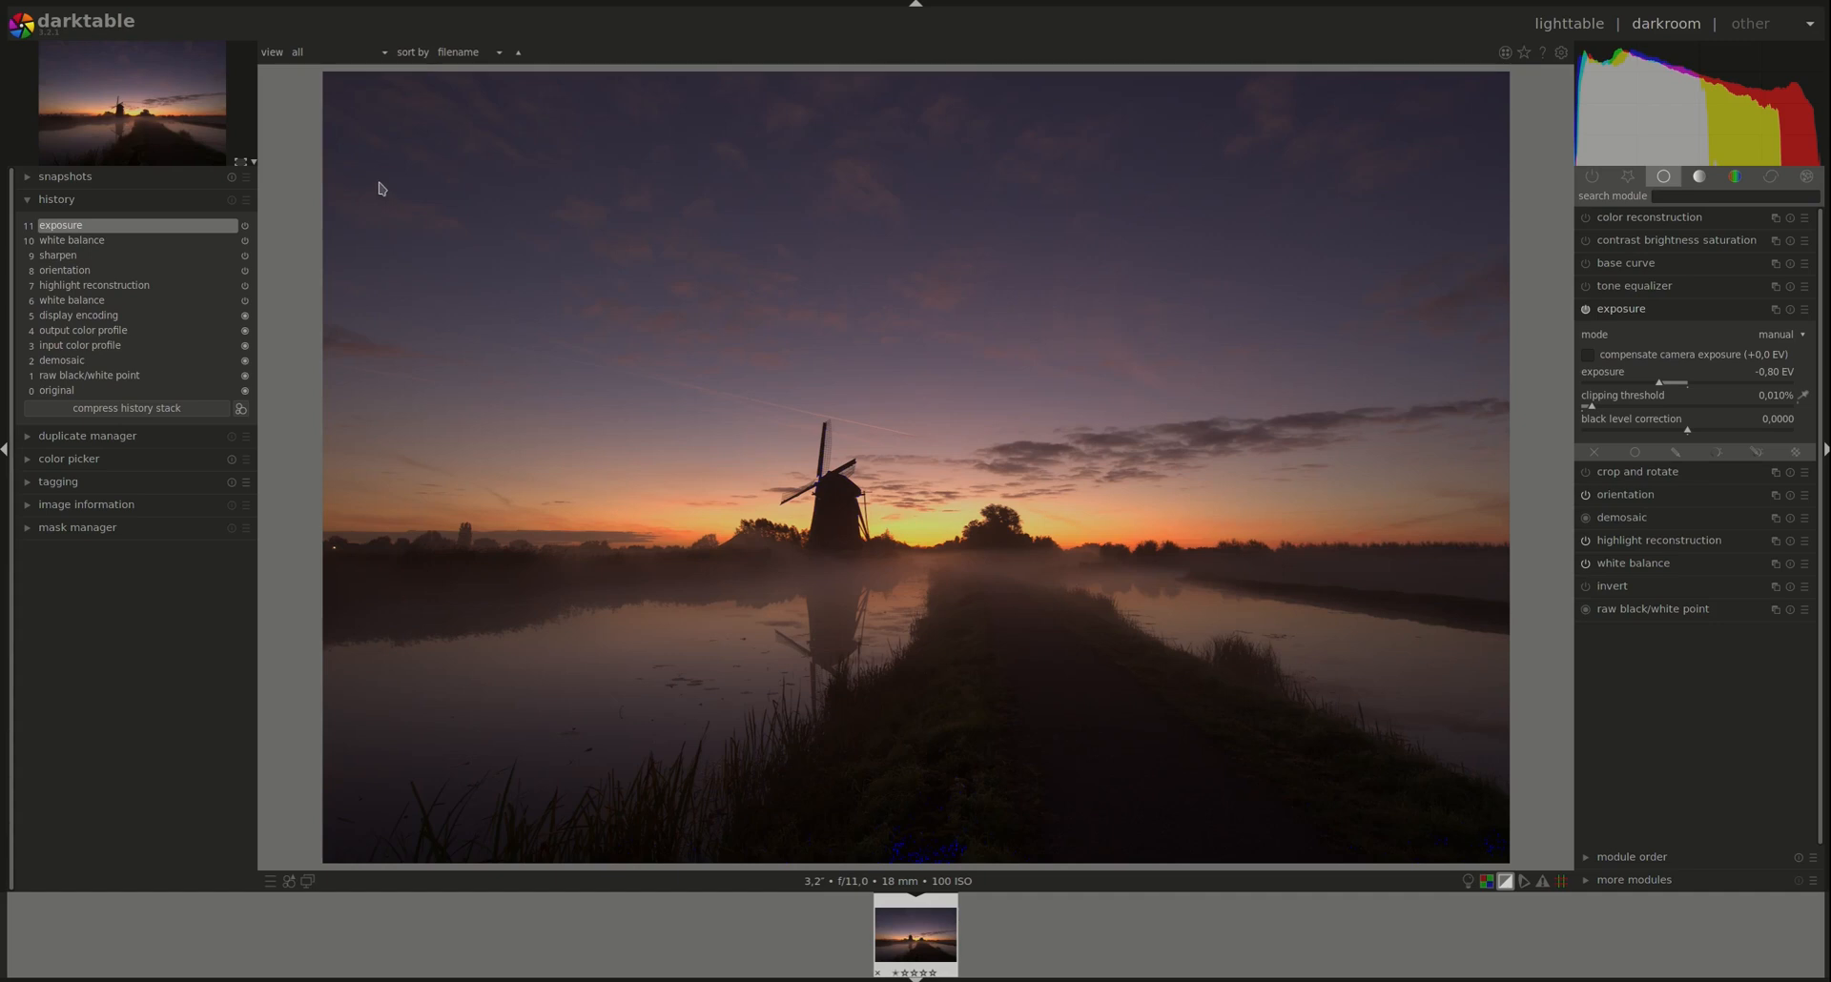
pyautogui.moveTo(441, 441)
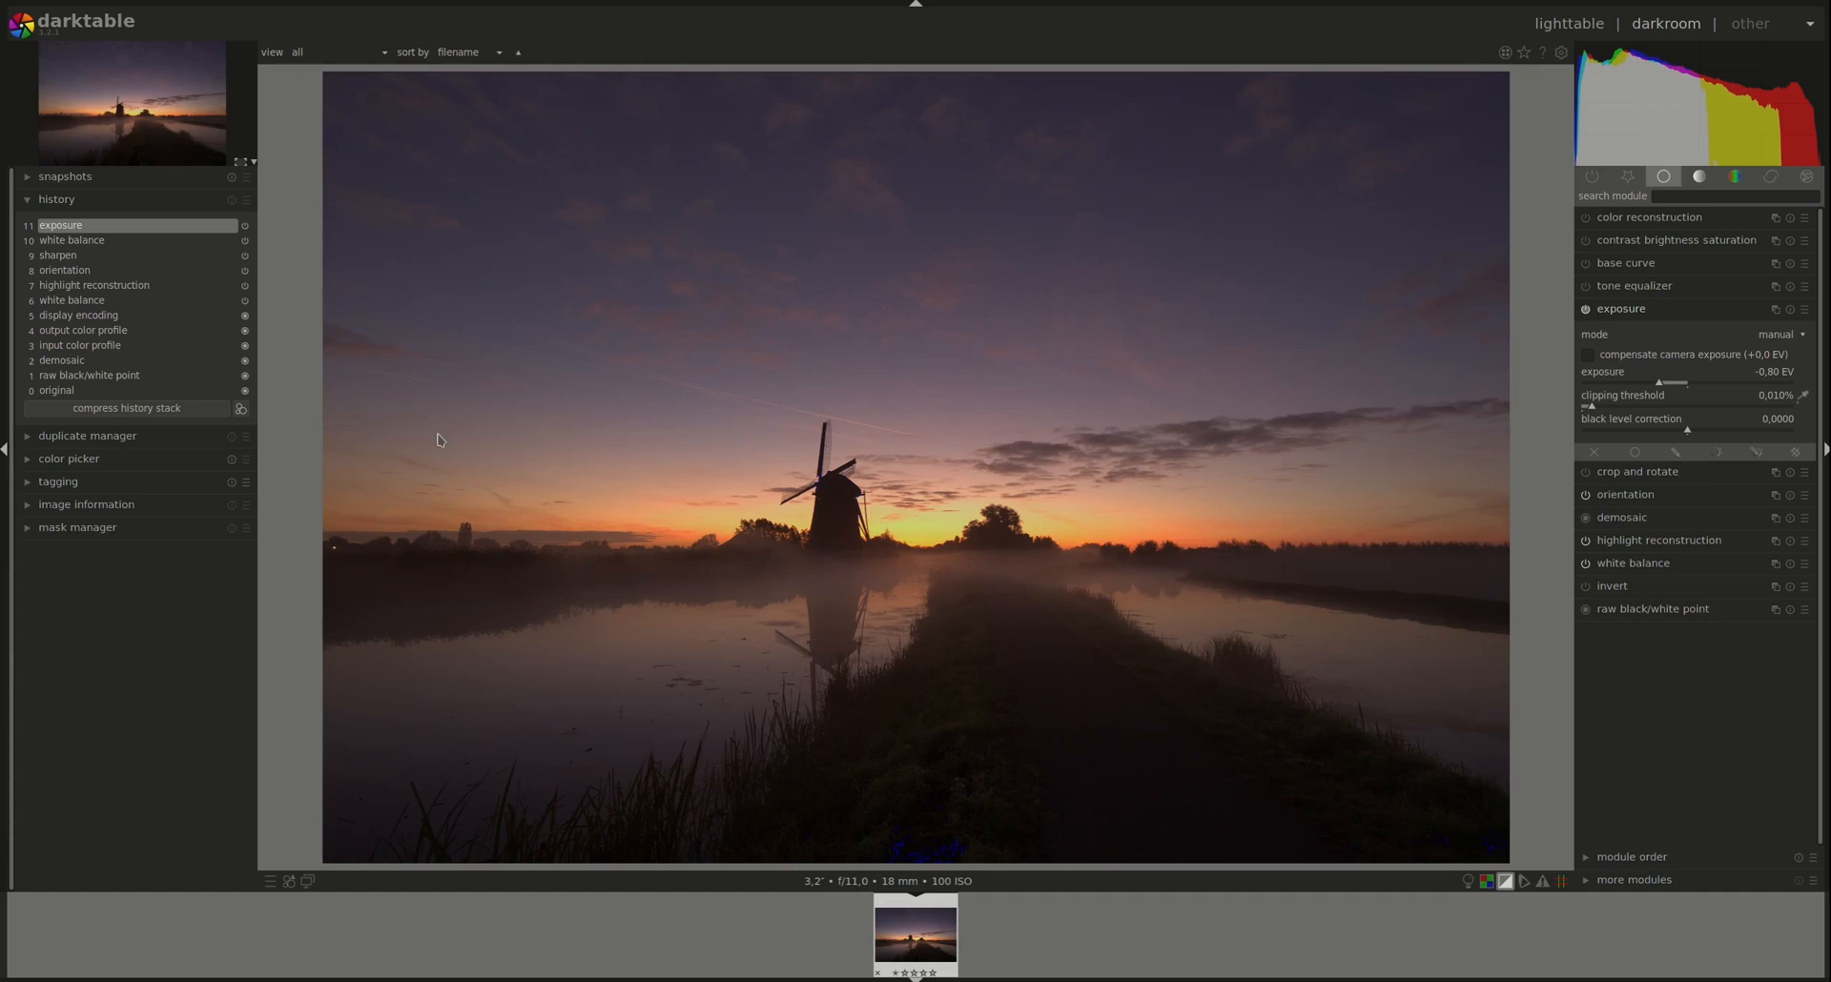
pyautogui.moveTo(386, 565)
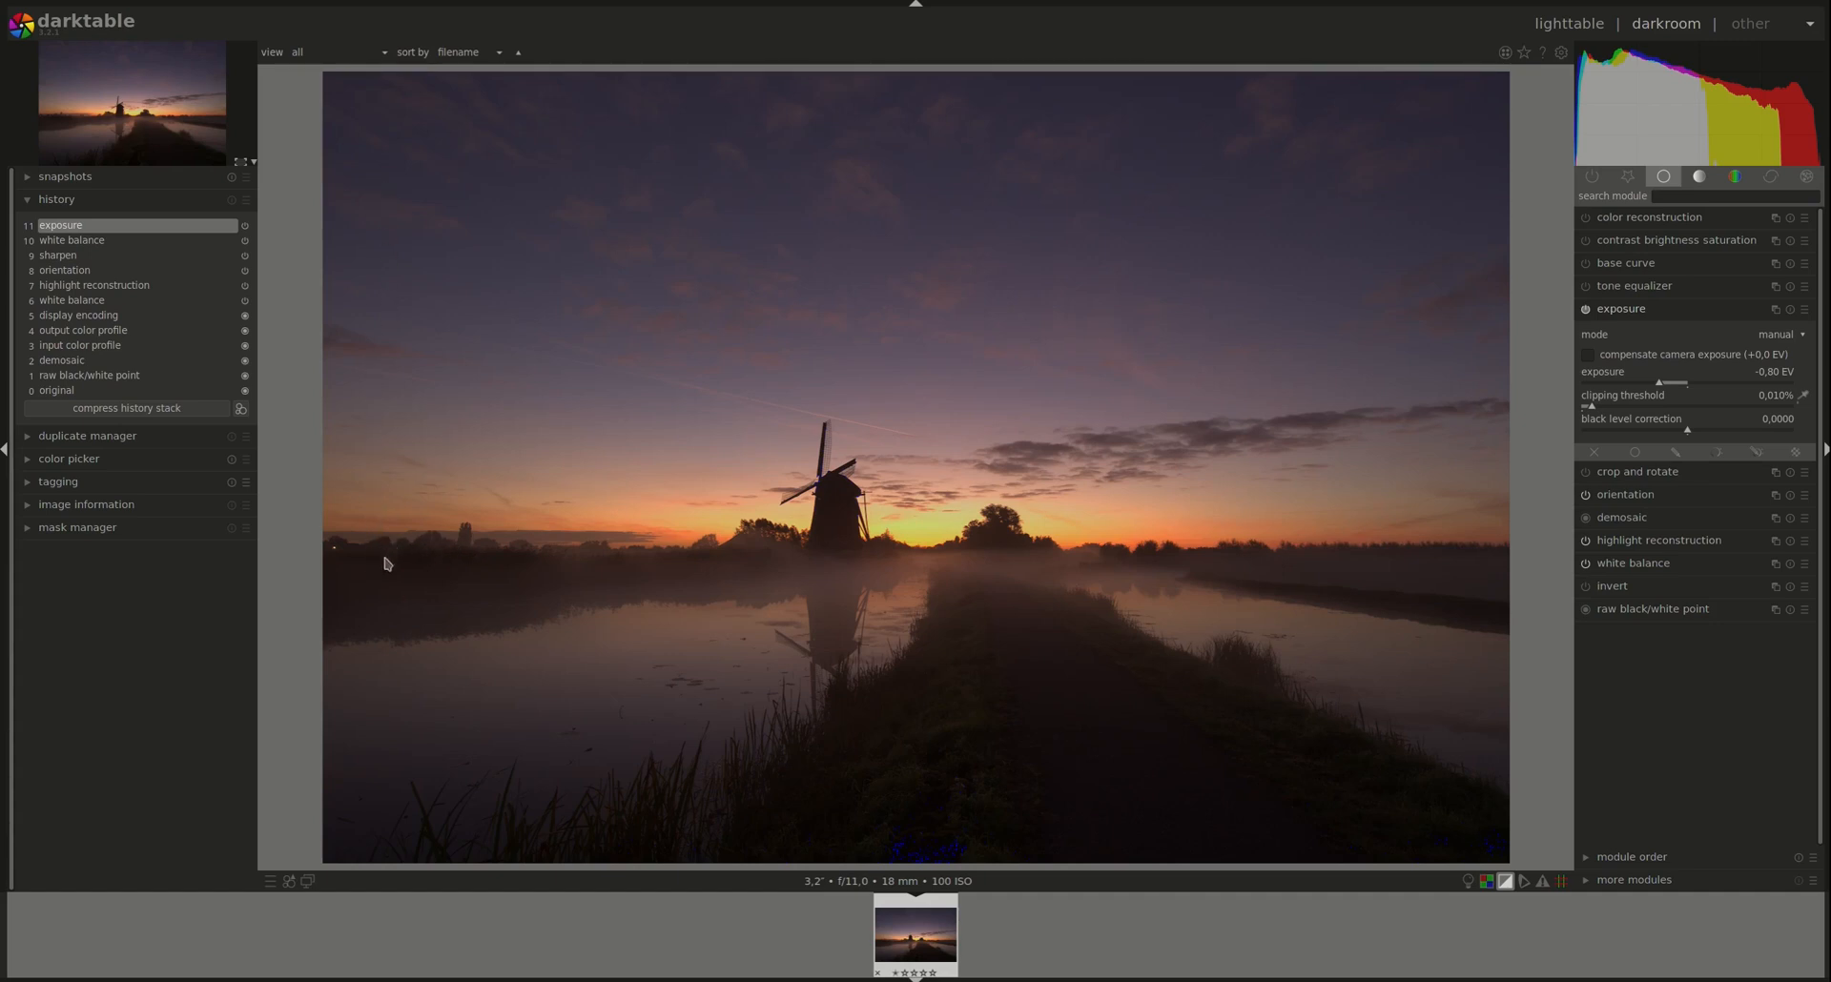
pyautogui.moveTo(1155, 580)
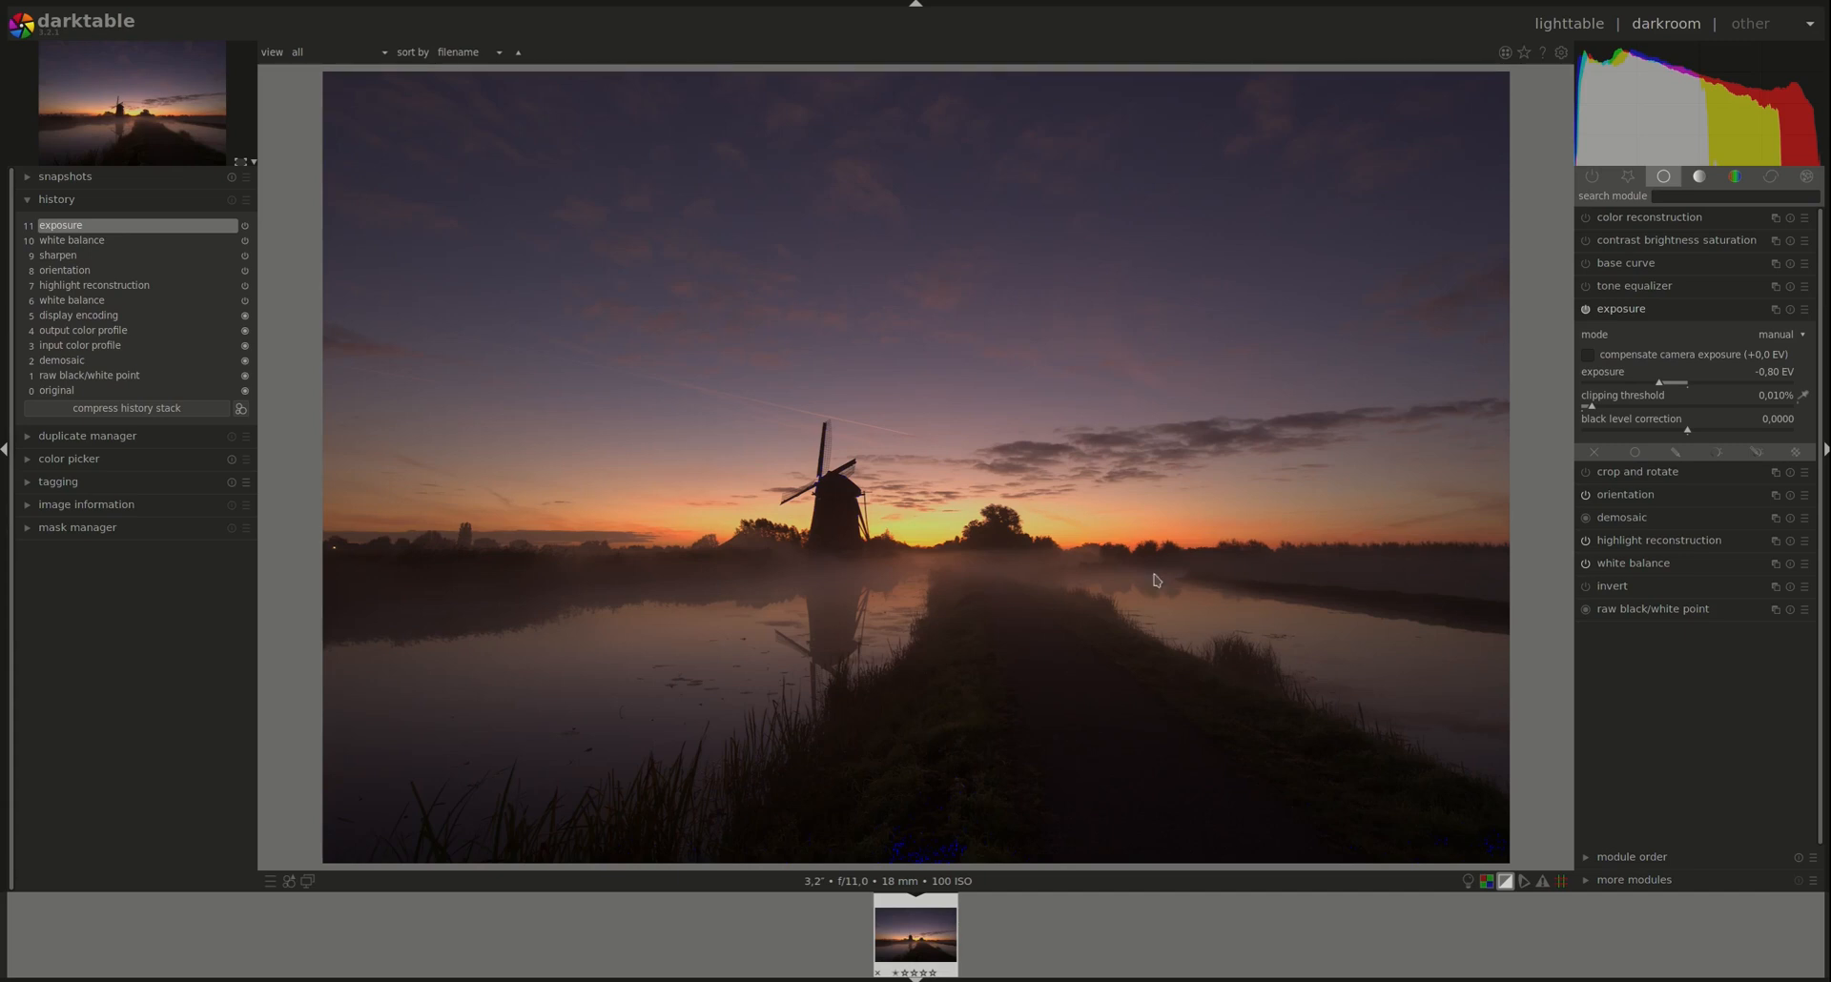
pyautogui.moveTo(1000, 550)
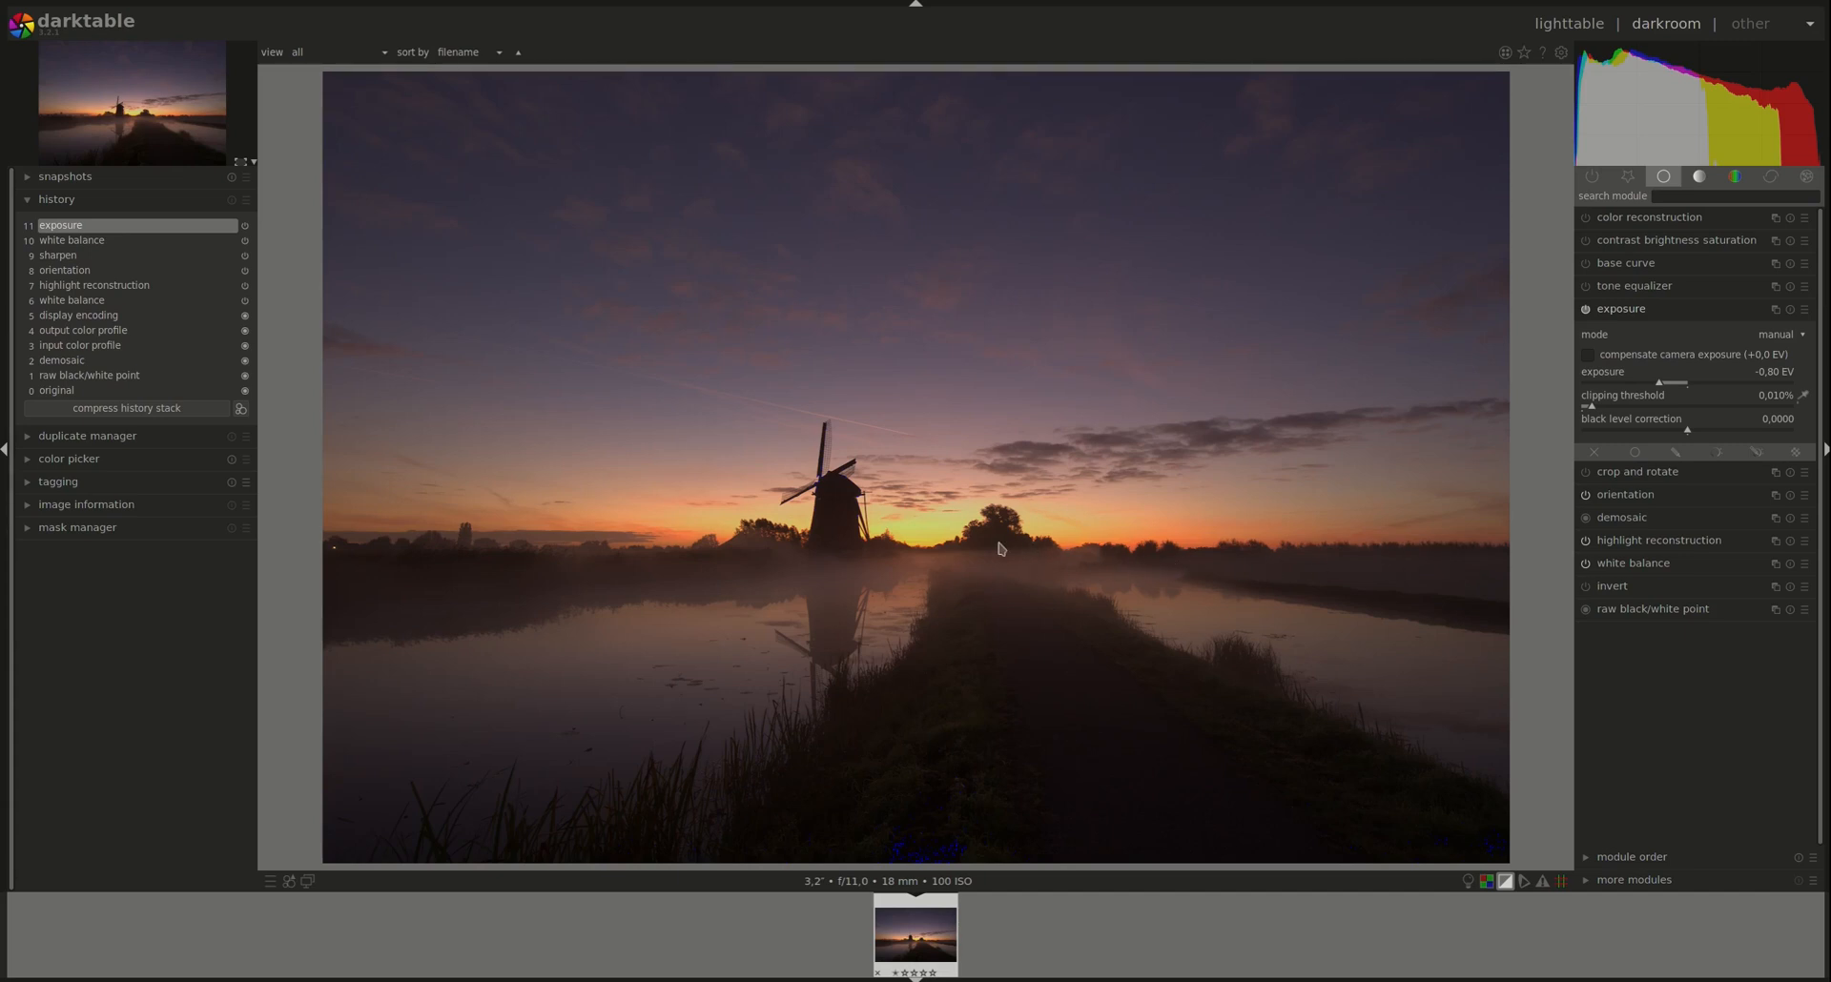
pyautogui.moveTo(1130, 597)
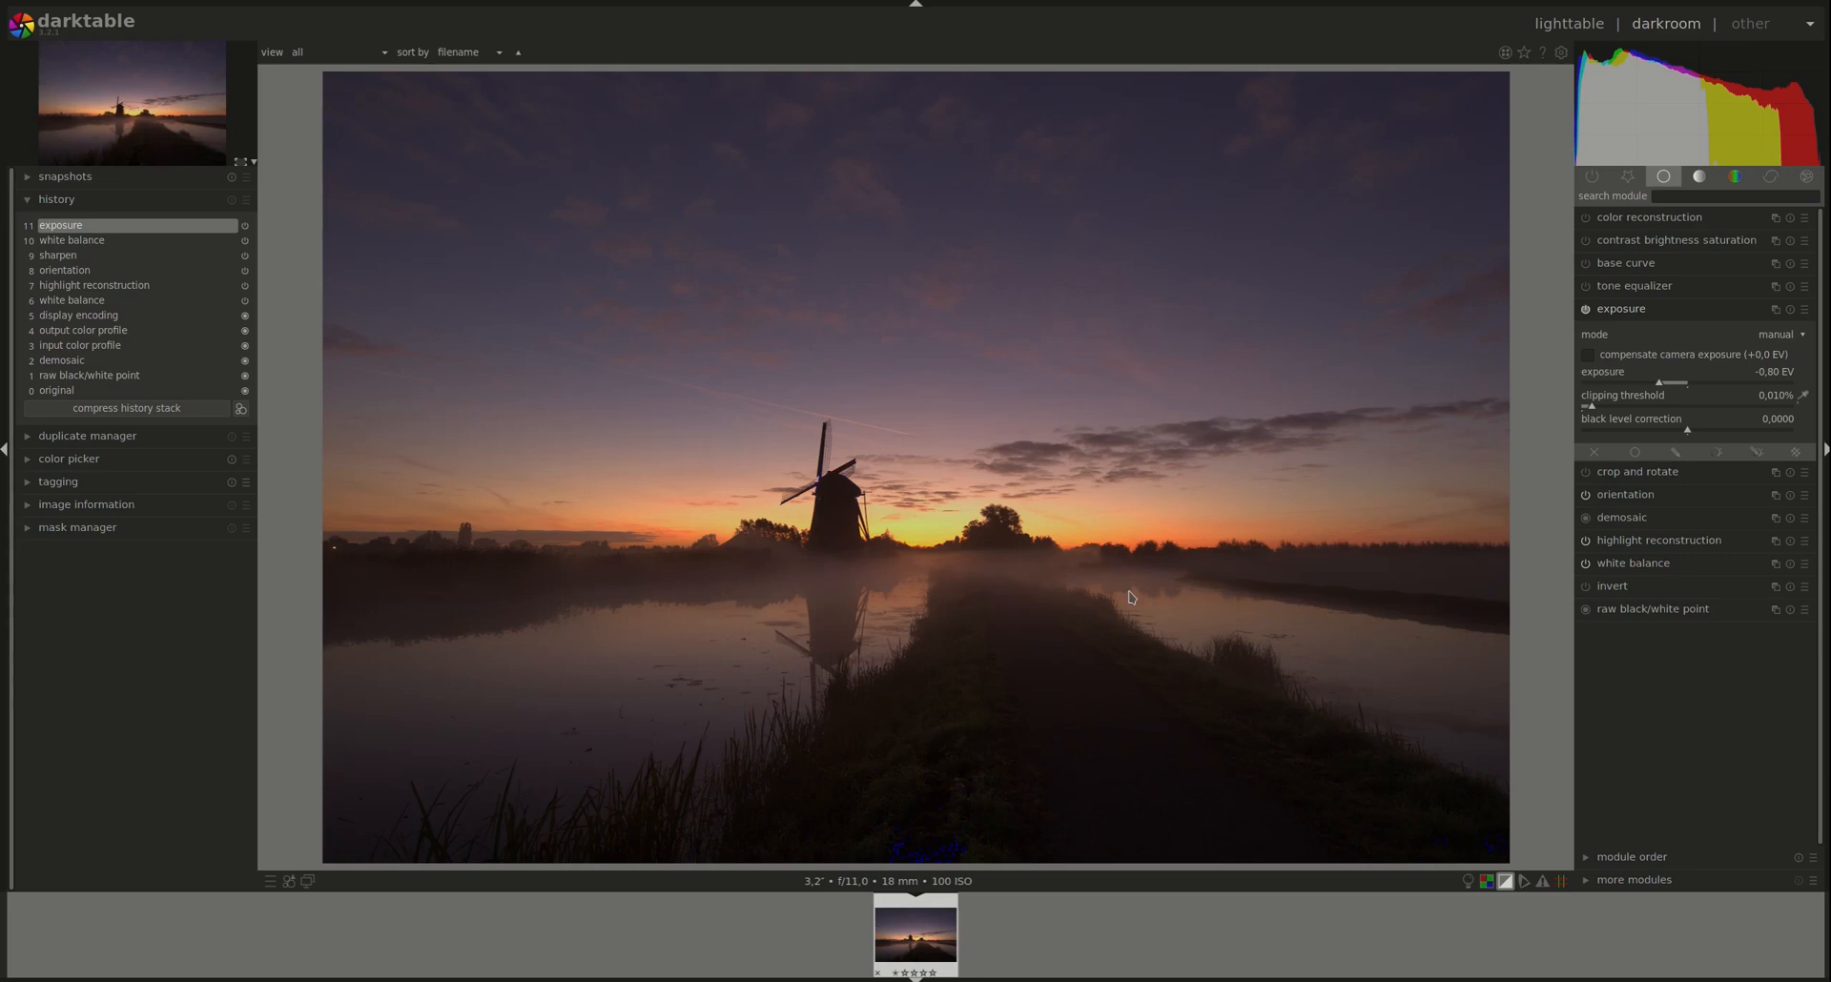
pyautogui.moveTo(1200, 718)
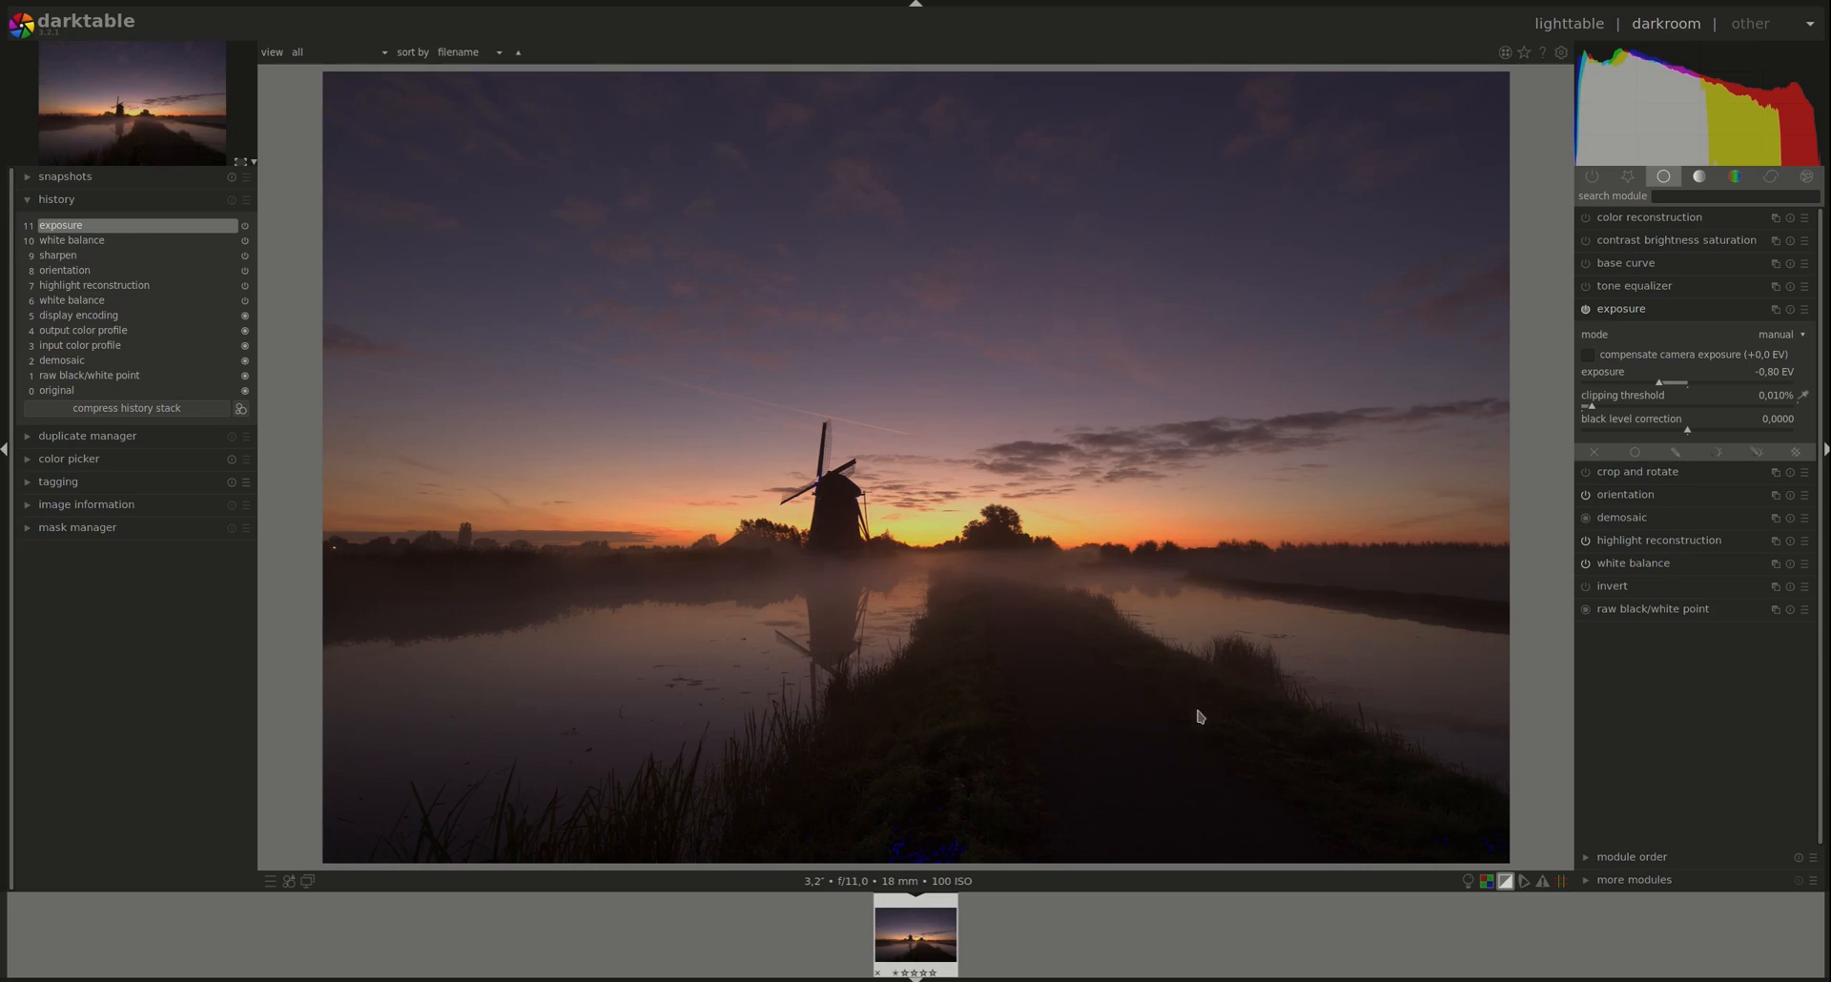
pyautogui.moveTo(985, 569)
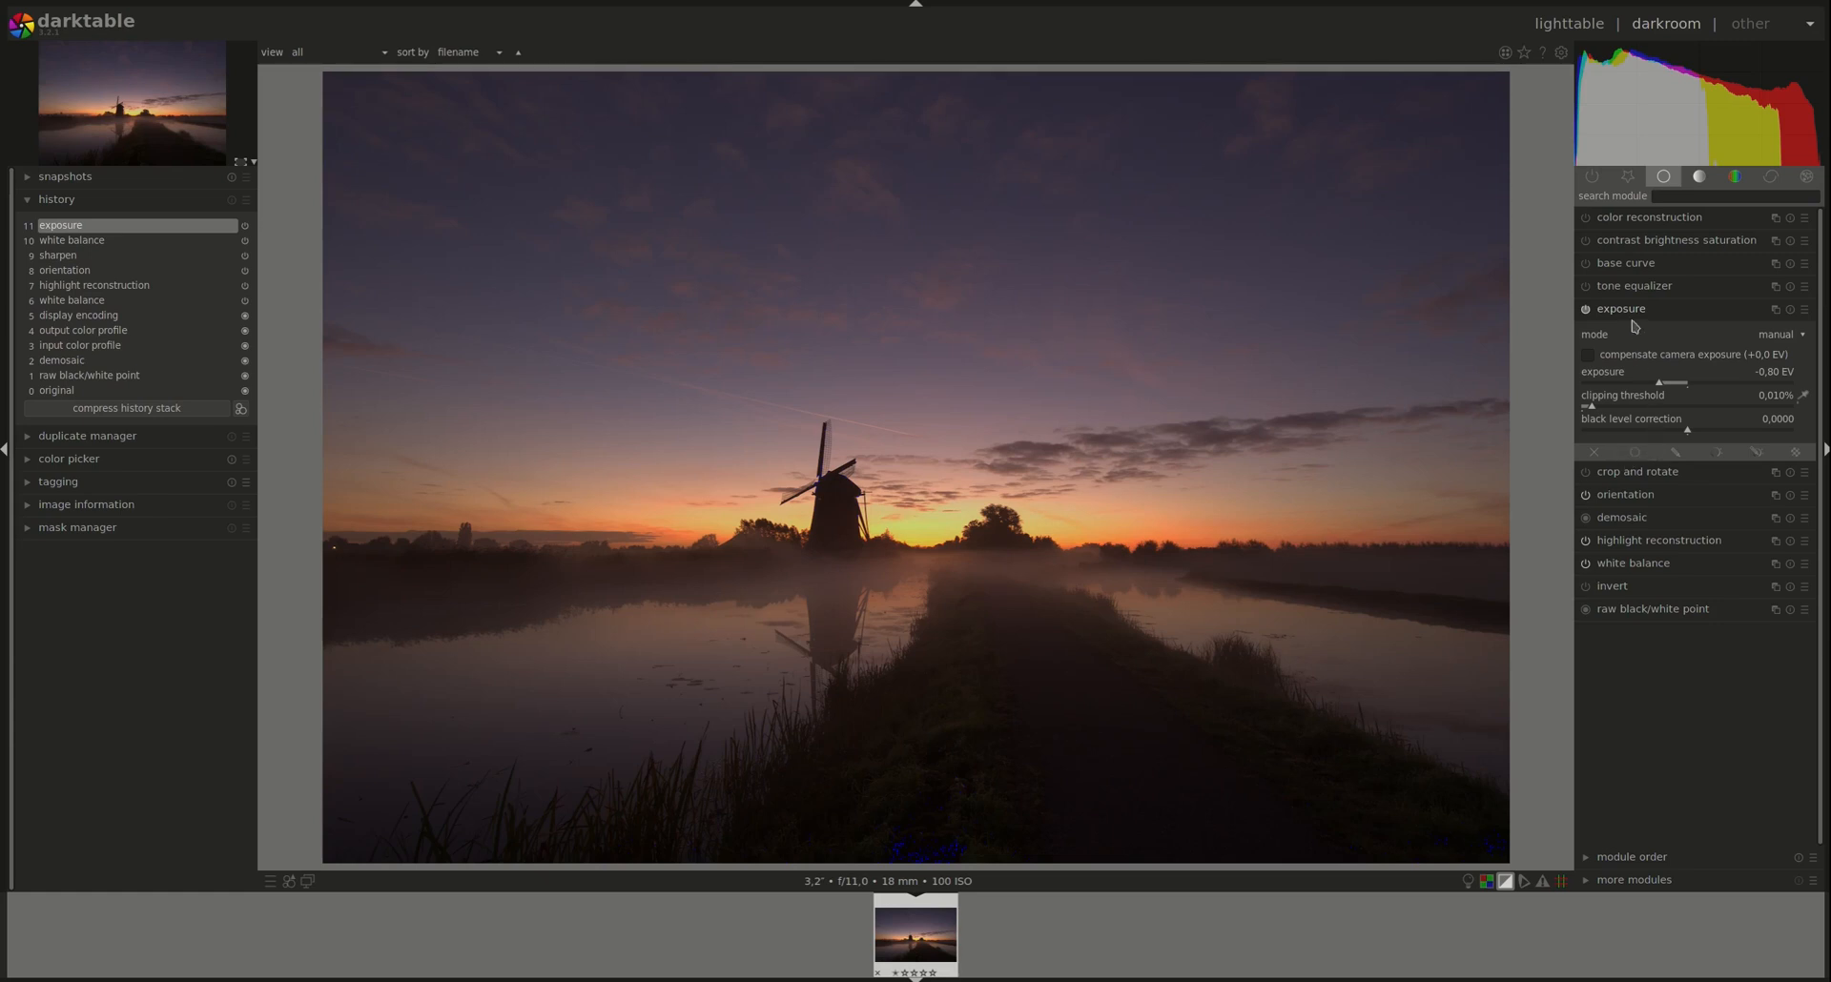
# Crop the photo to a 16:9 HDTV frame around the windmill and horizon
pyautogui.click(1621, 308)
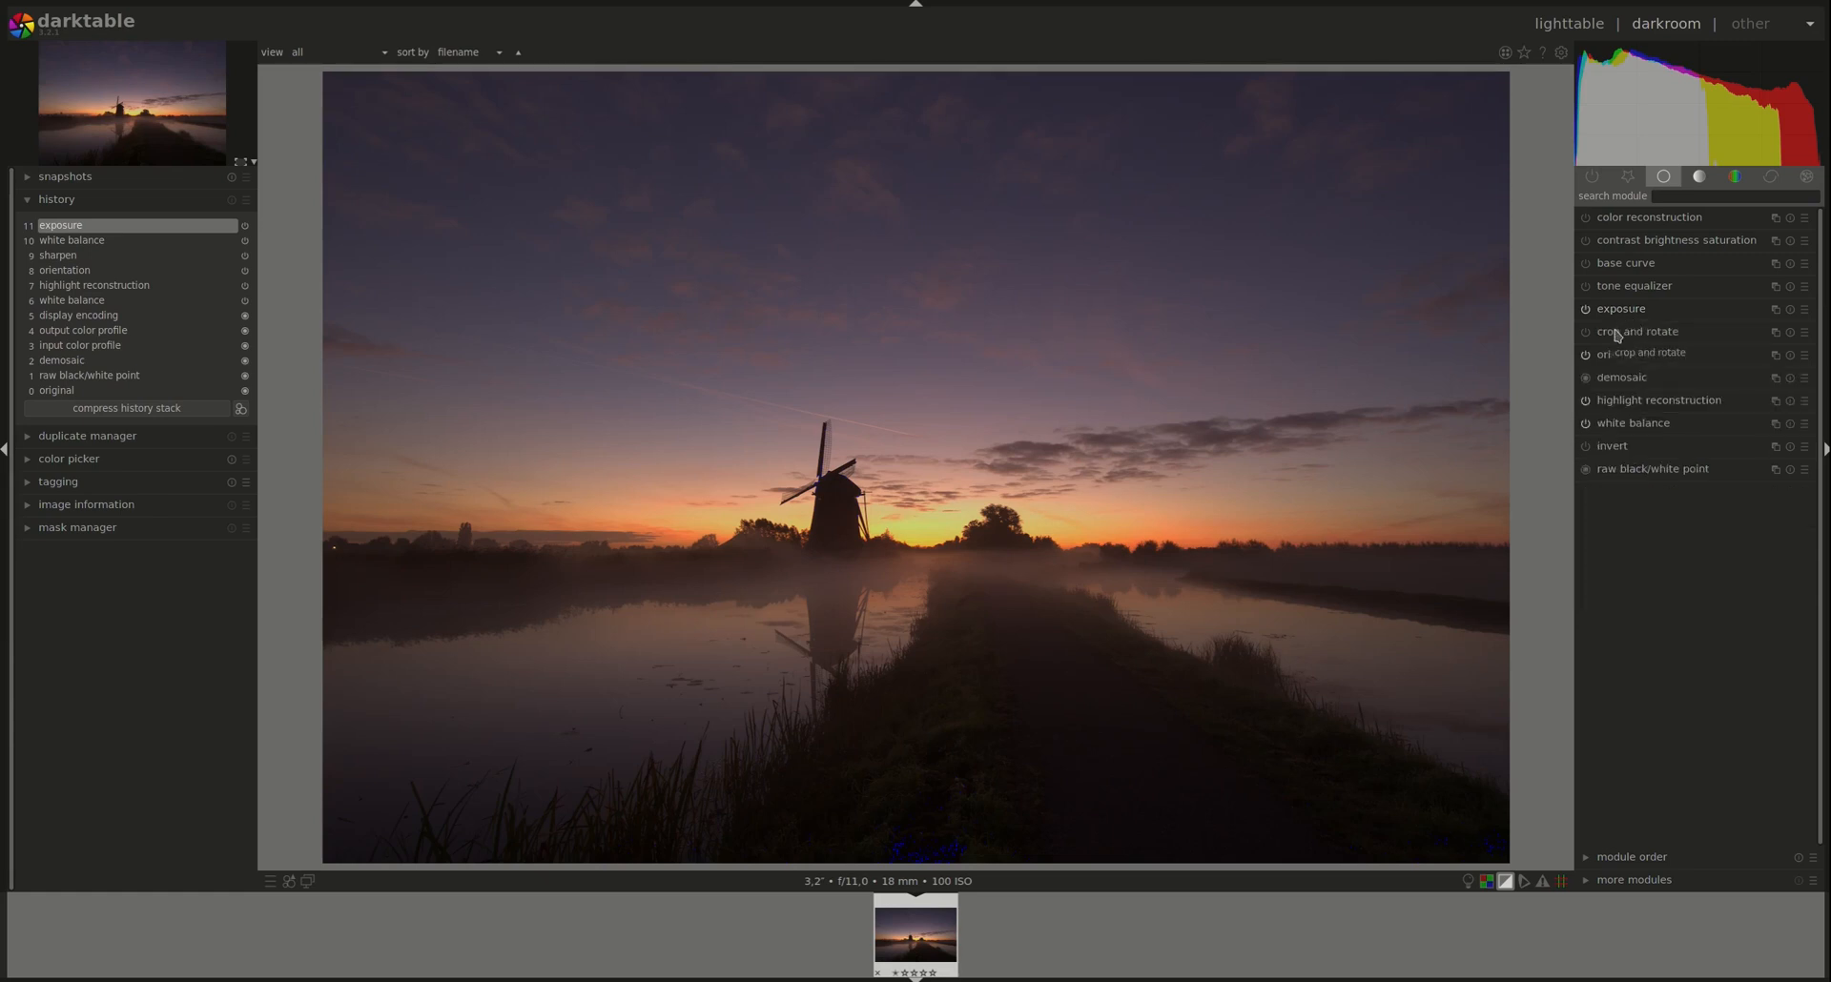
pyautogui.click(1638, 331)
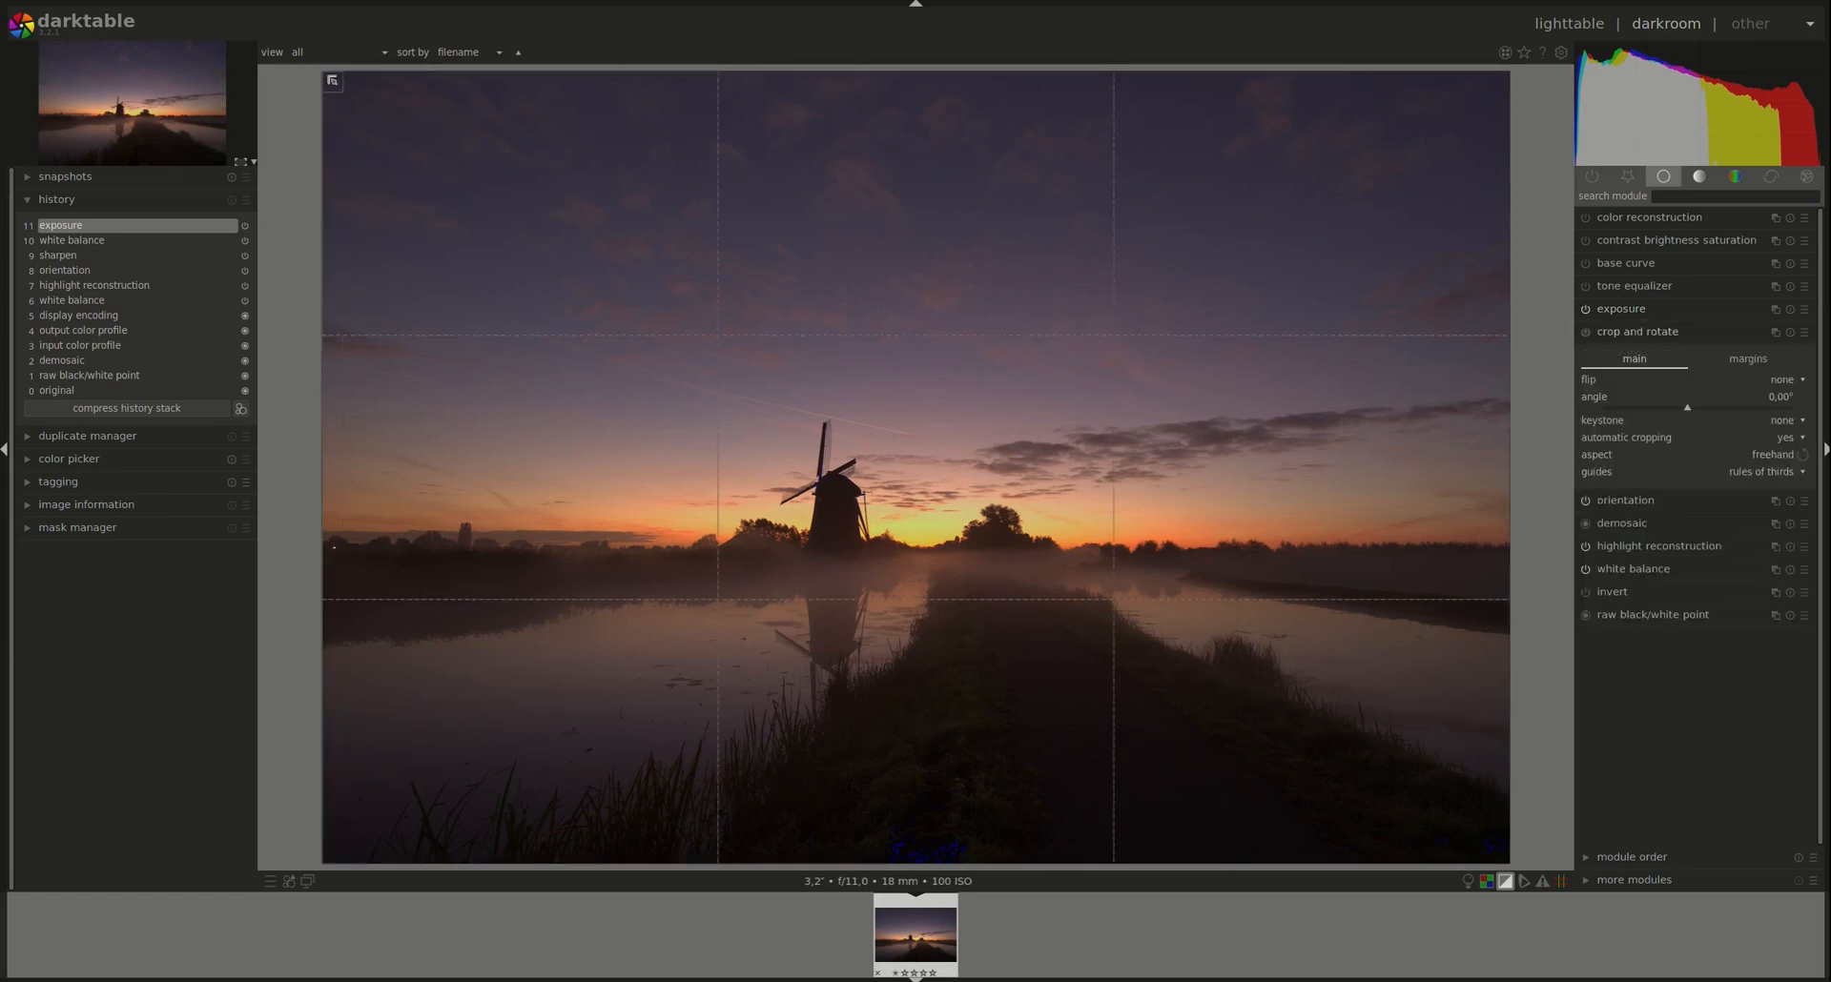
pyautogui.click(1638, 331)
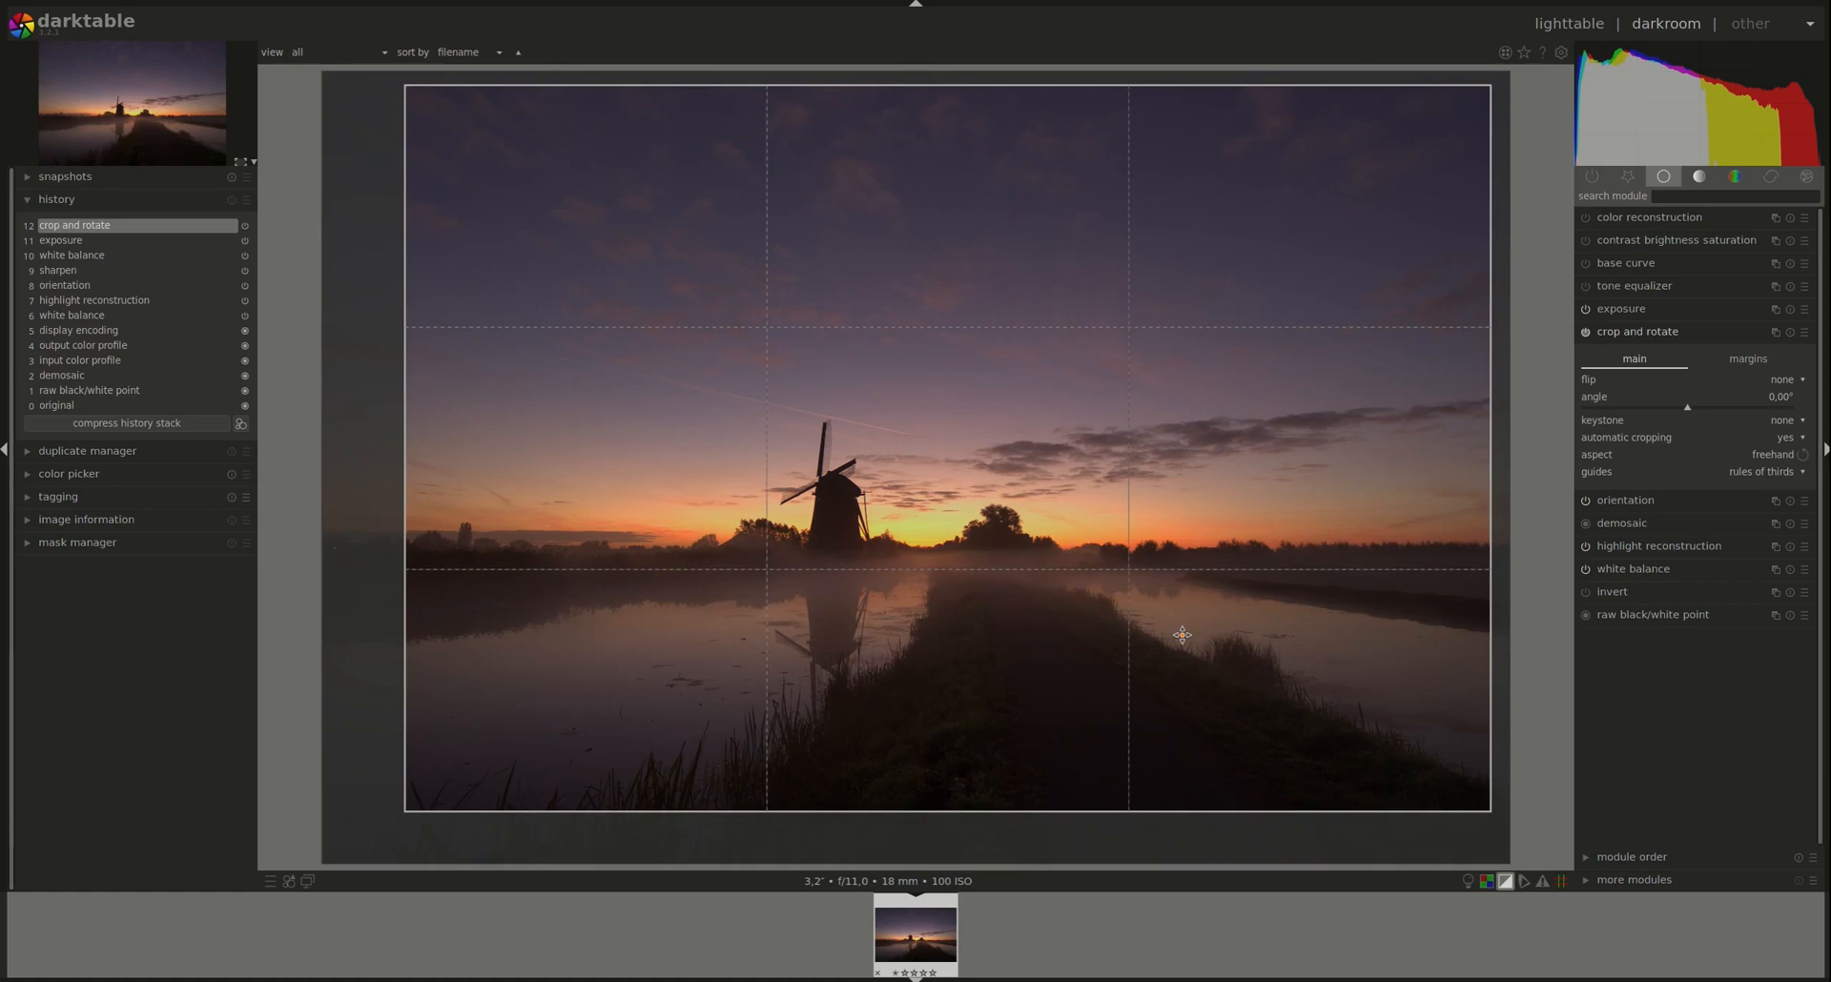
pyautogui.moveTo(1596, 564)
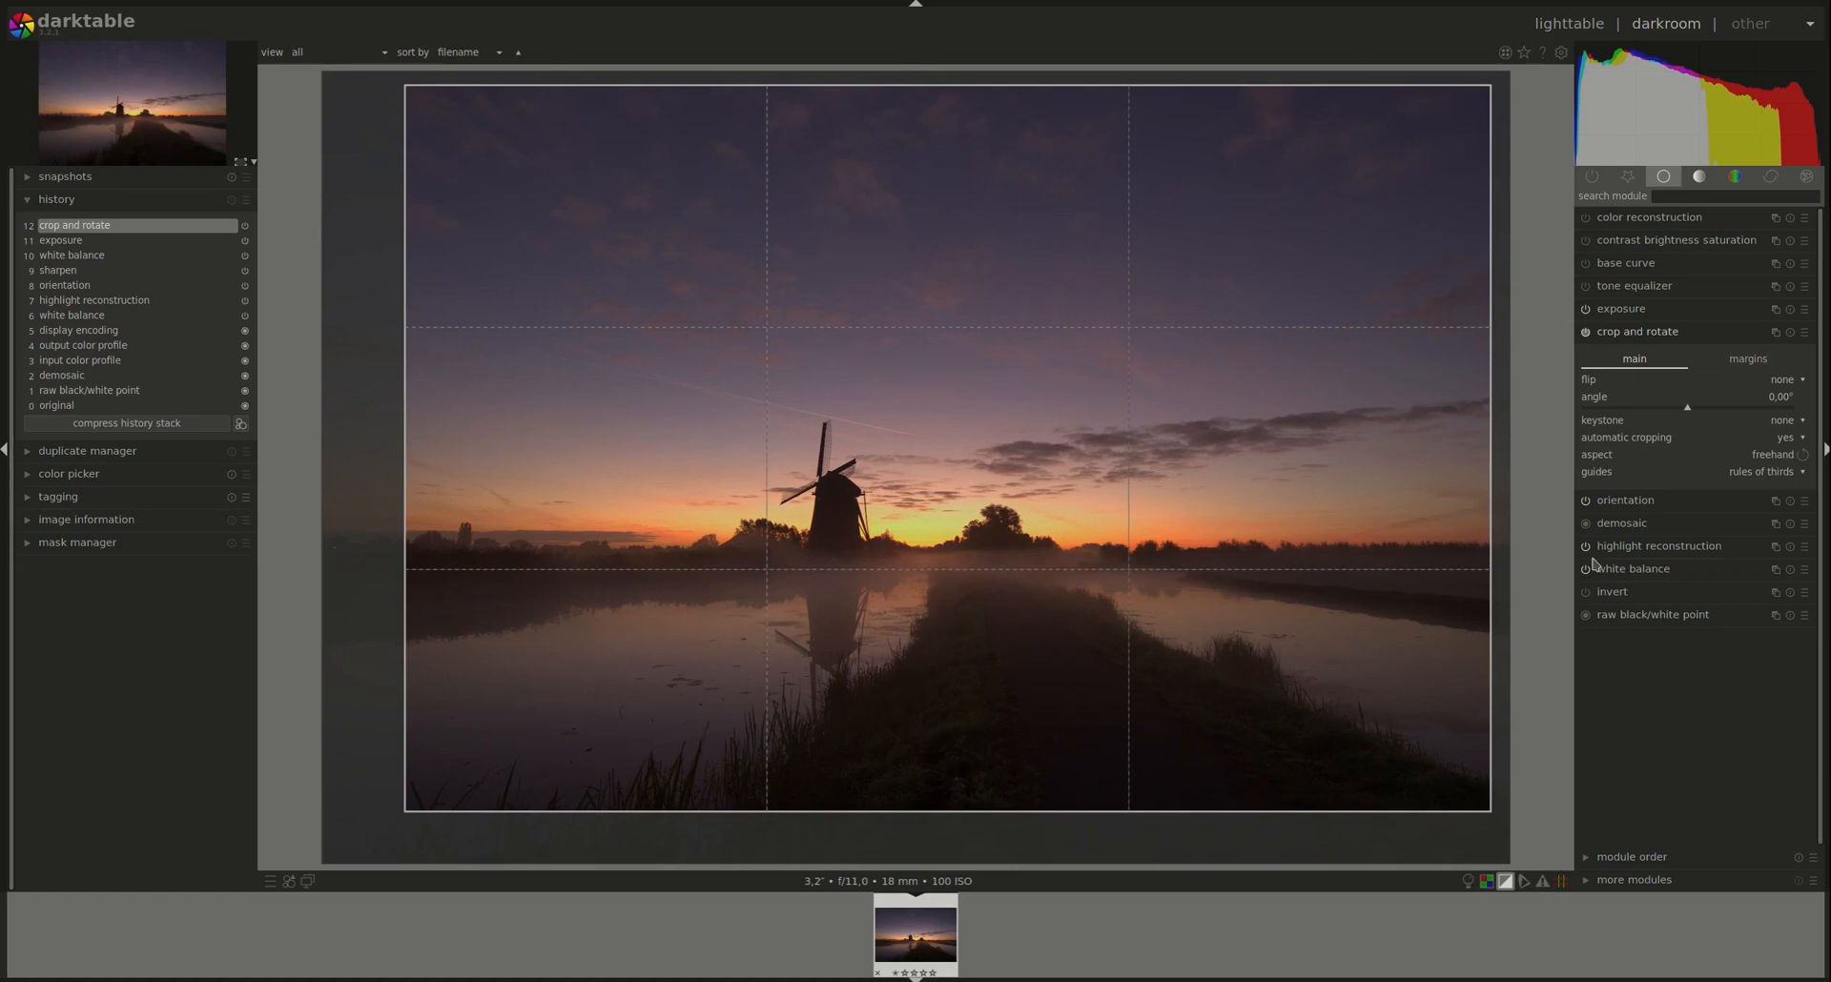
pyautogui.moveTo(1739, 463)
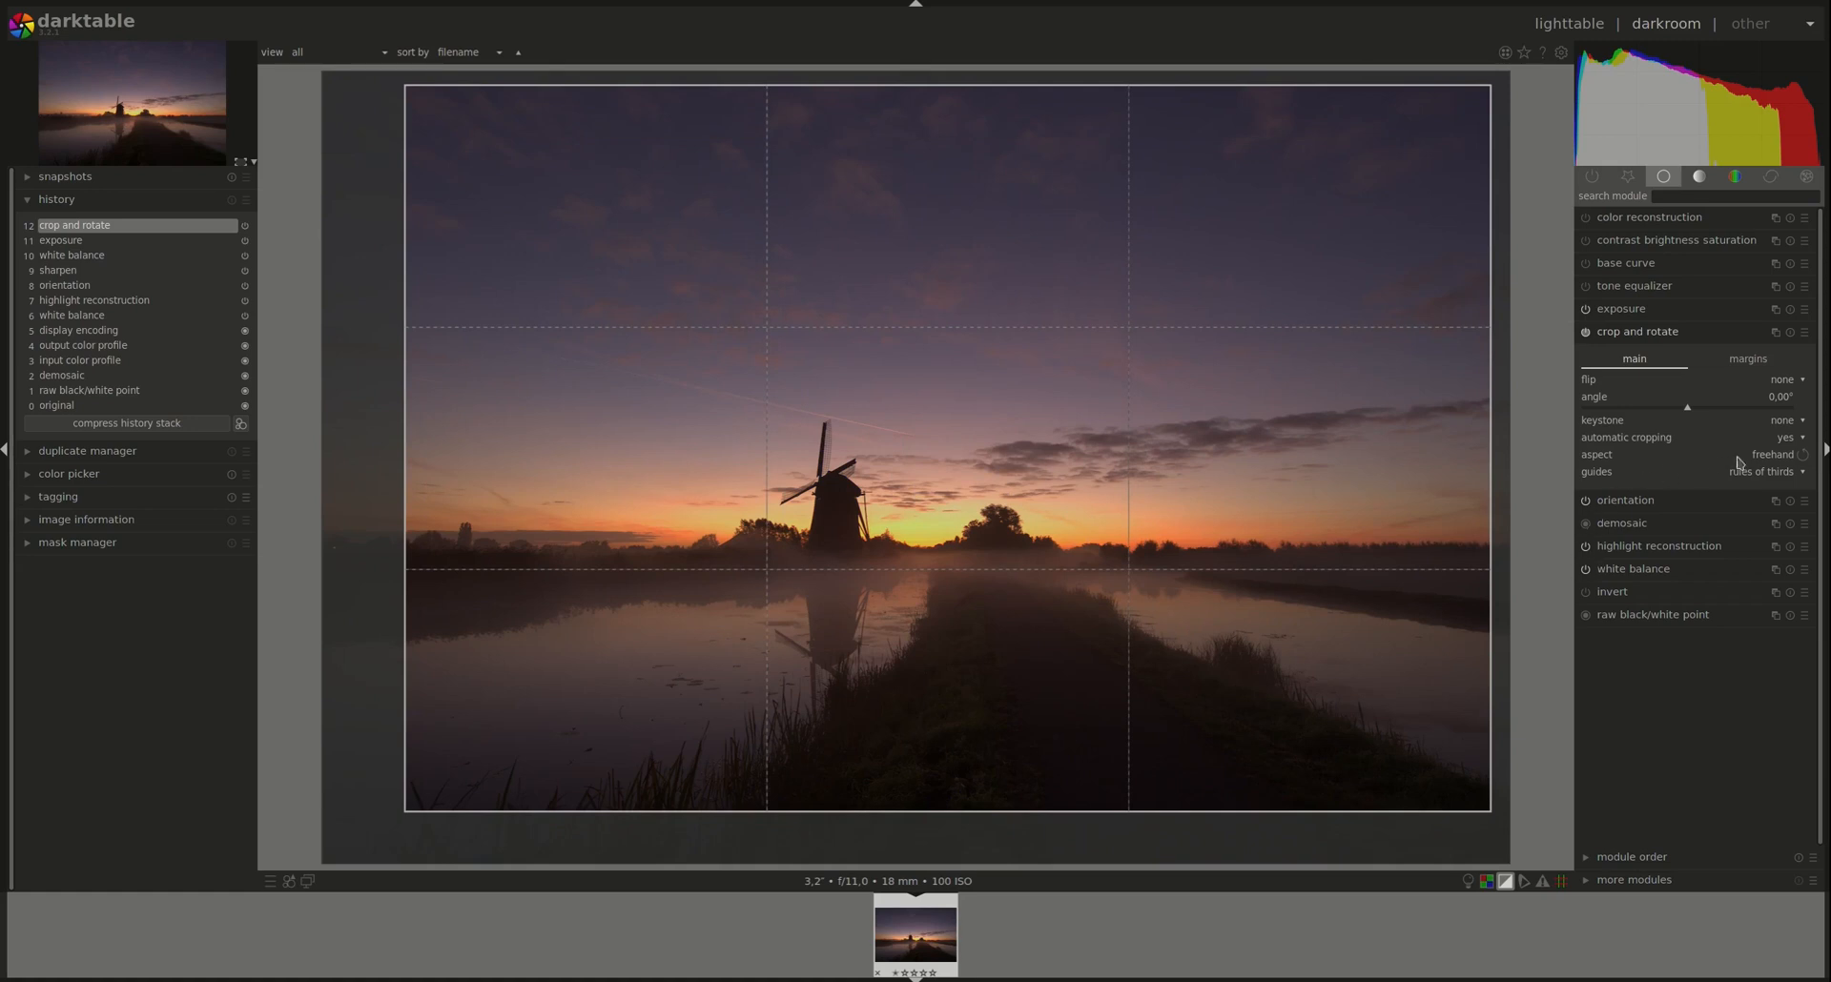
pyautogui.click(1771, 454)
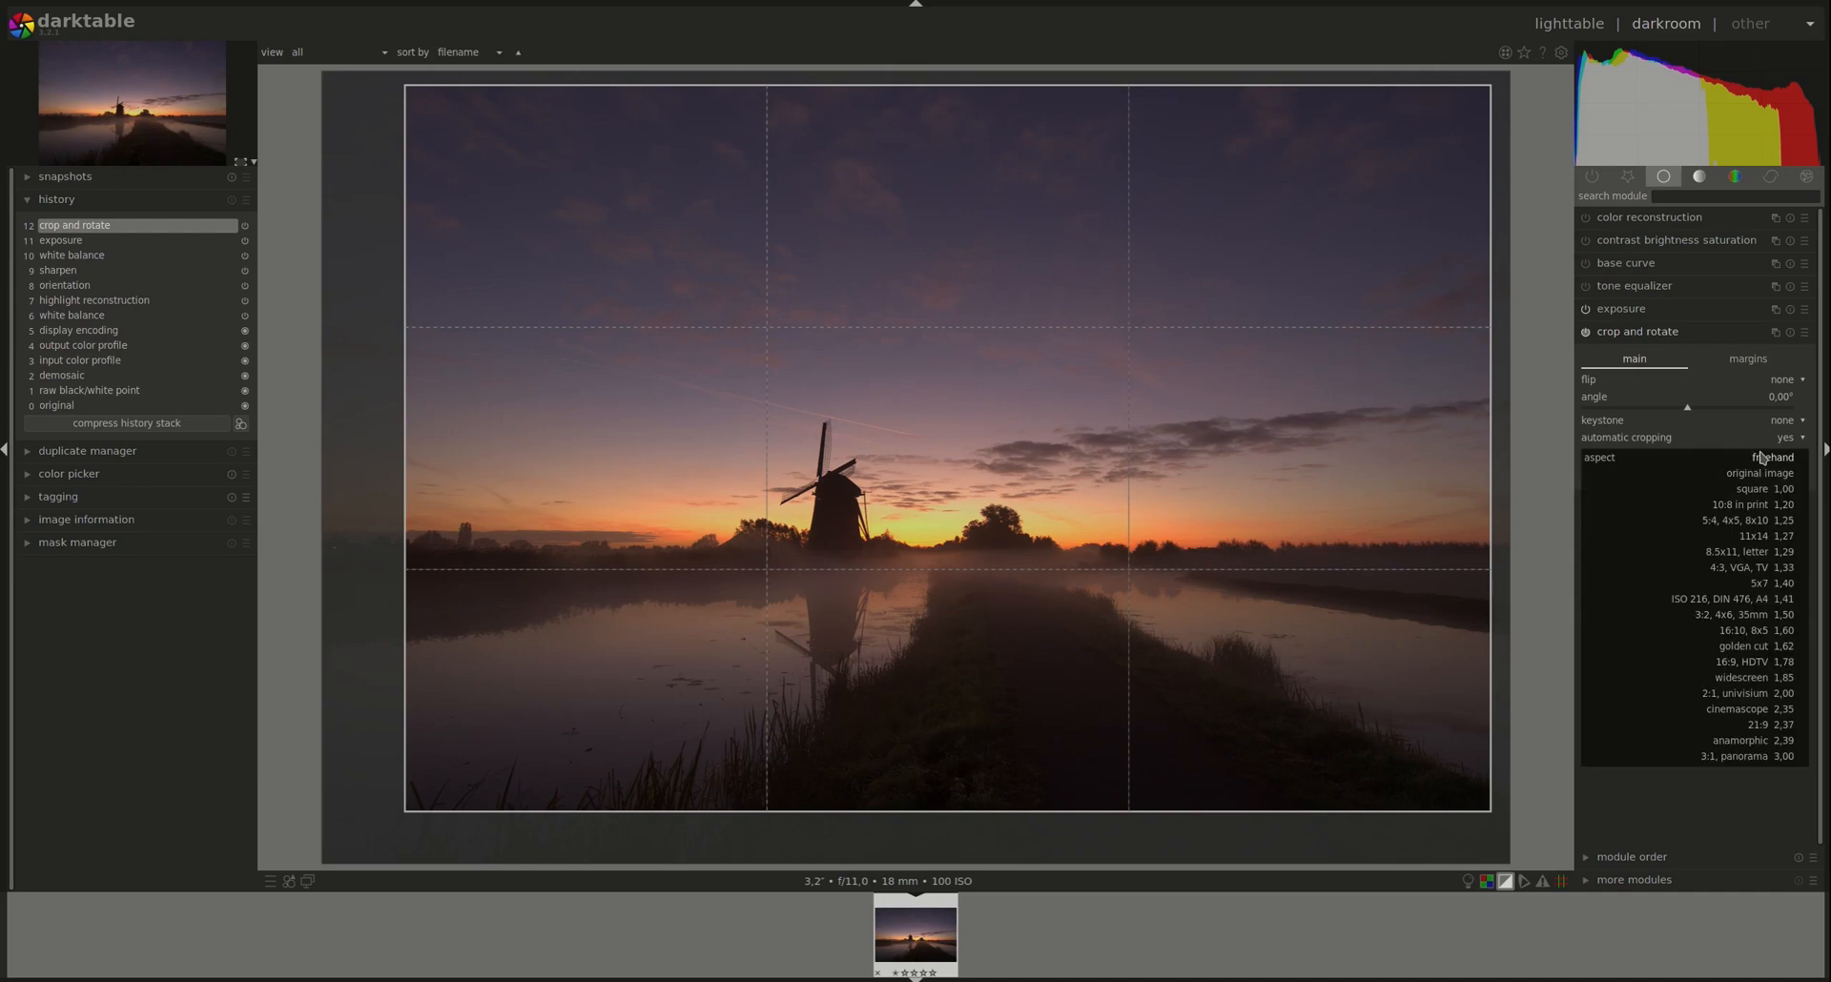
pyautogui.moveTo(1755, 535)
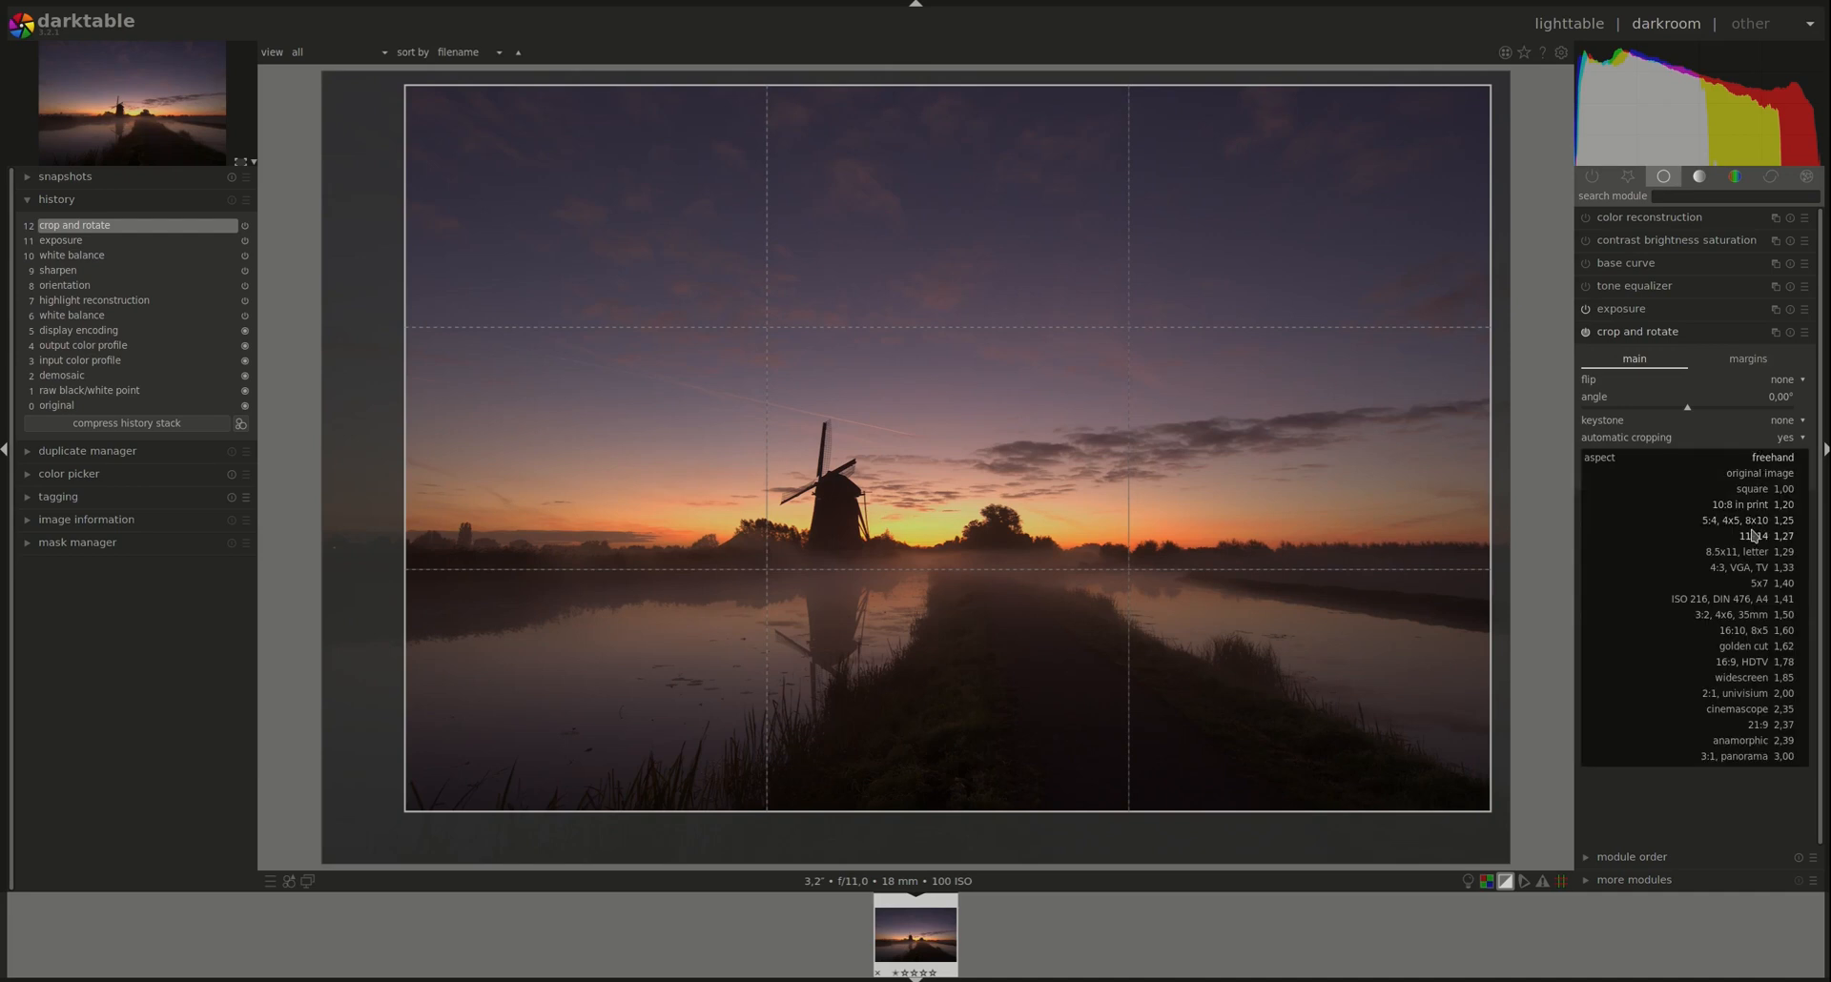
pyautogui.moveTo(1738, 599)
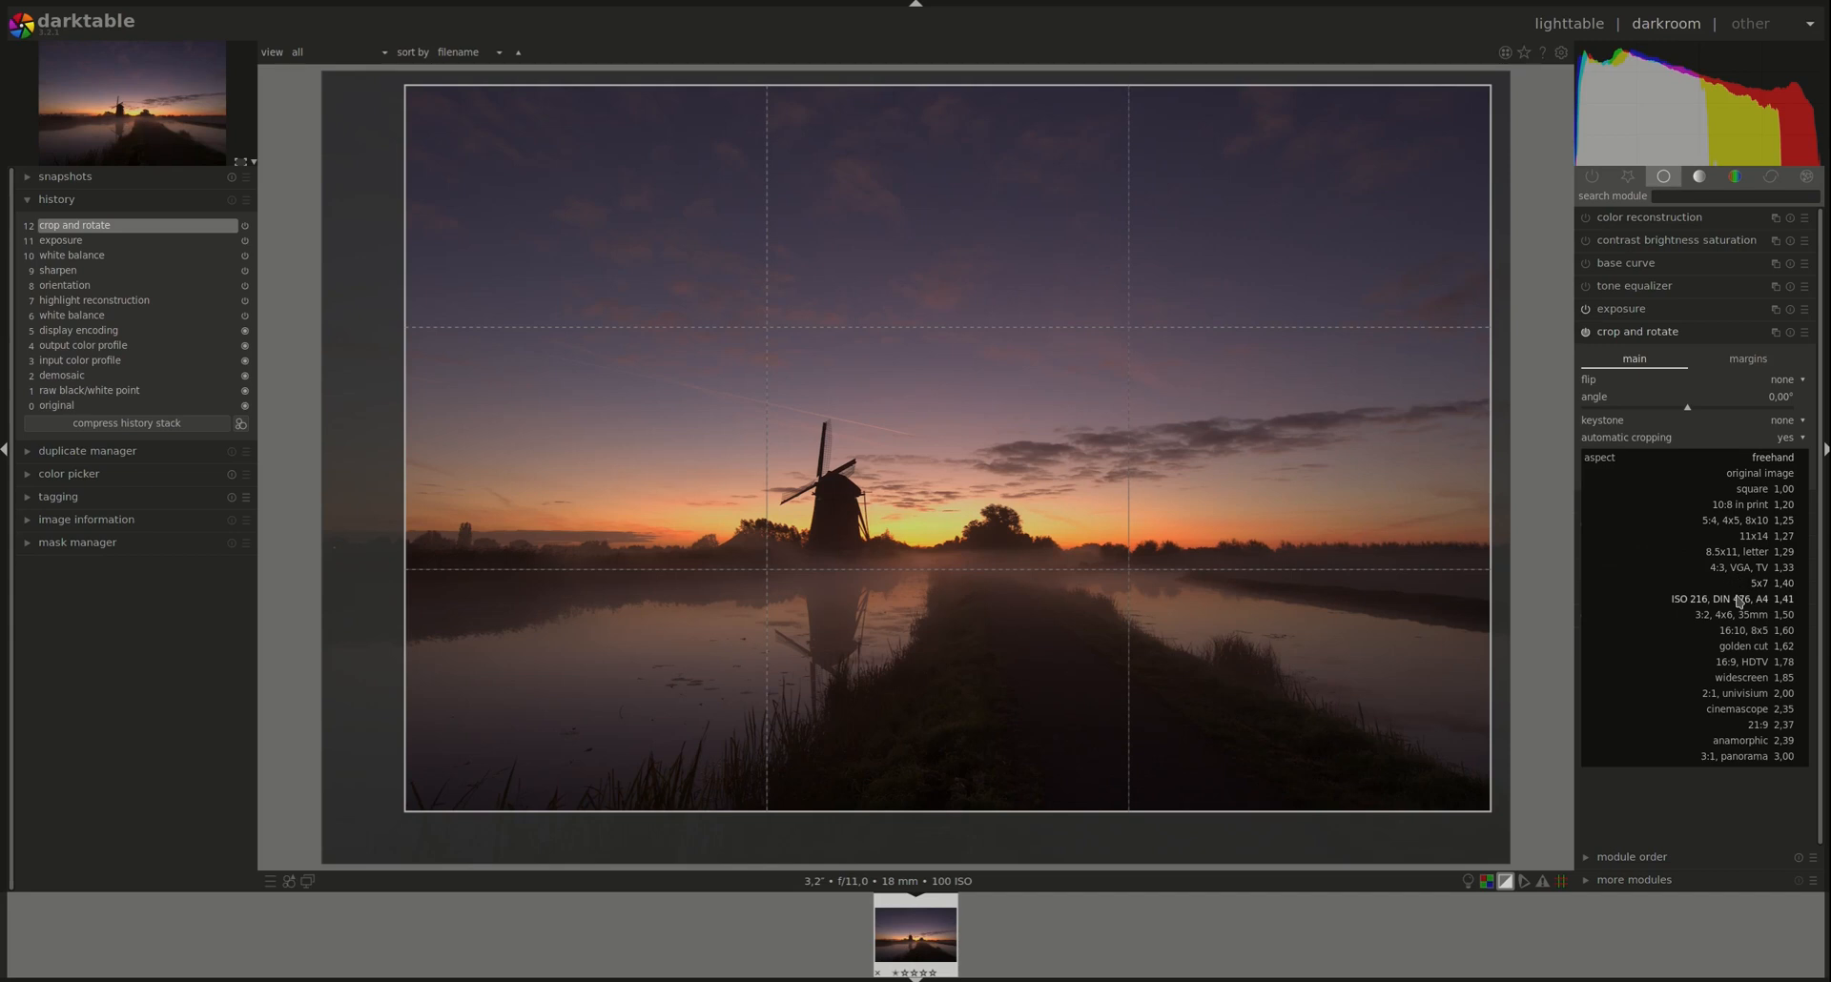
pyautogui.moveTo(1752, 662)
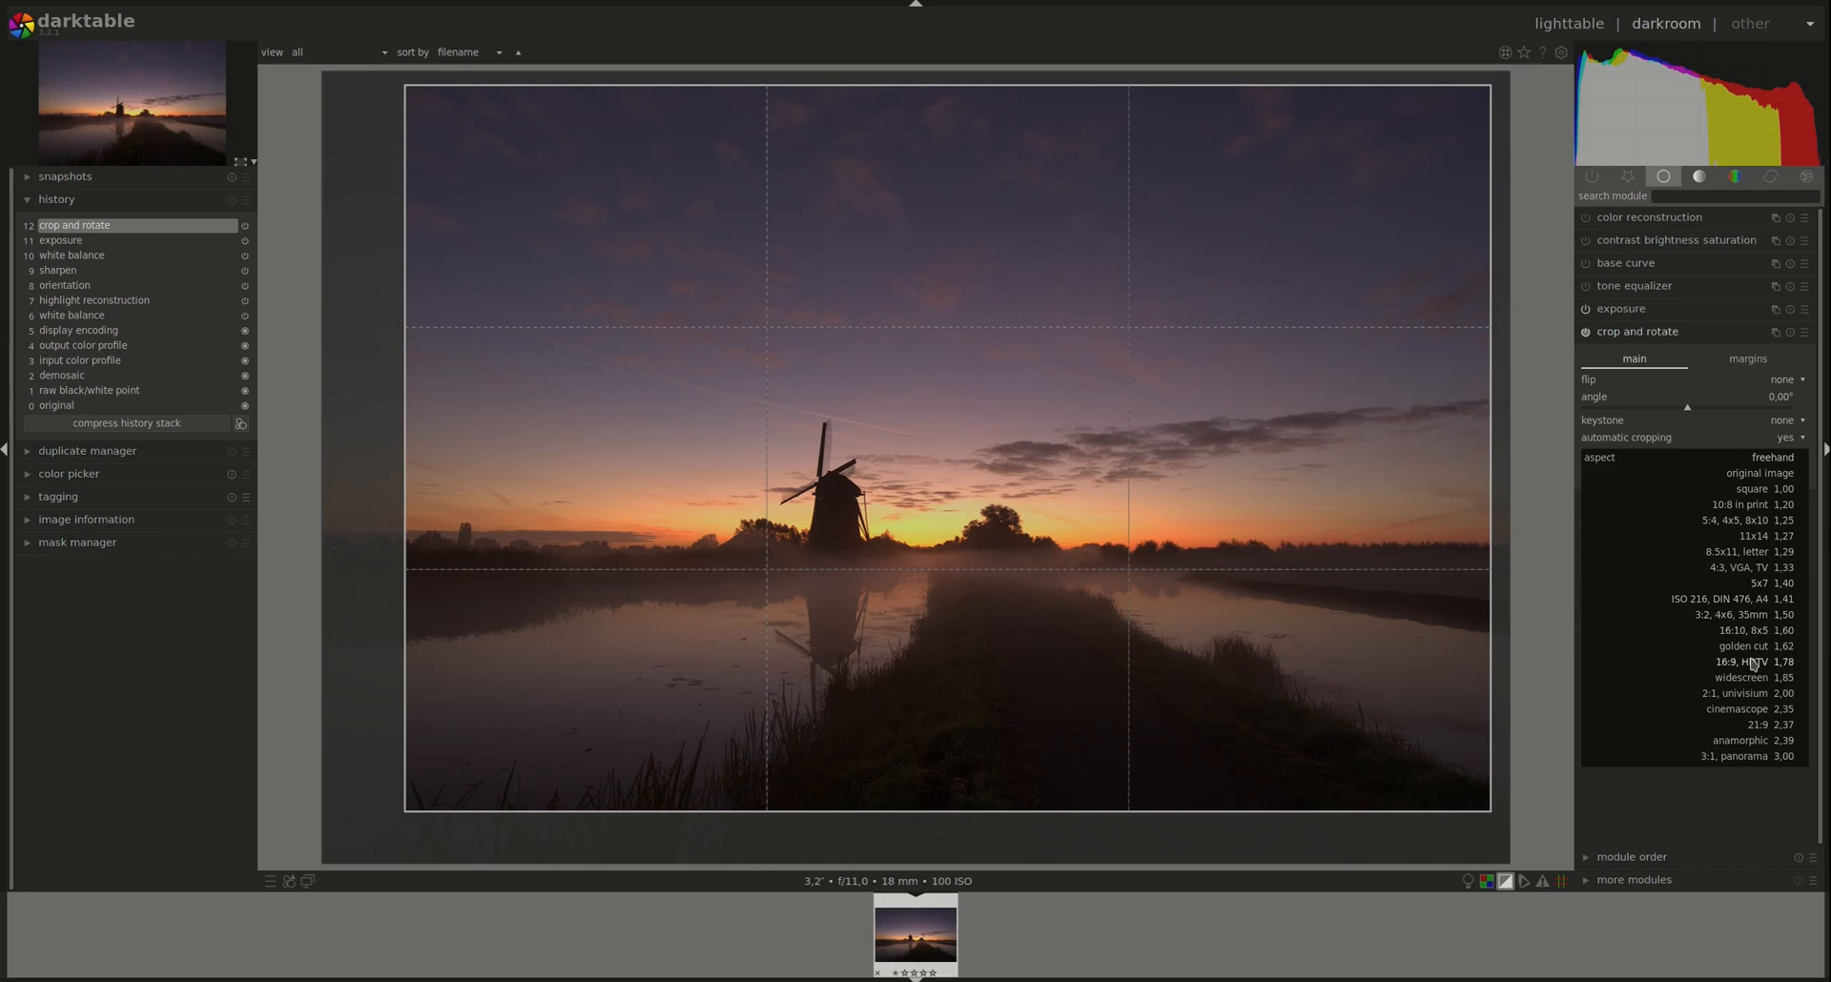
pyautogui.click(1740, 661)
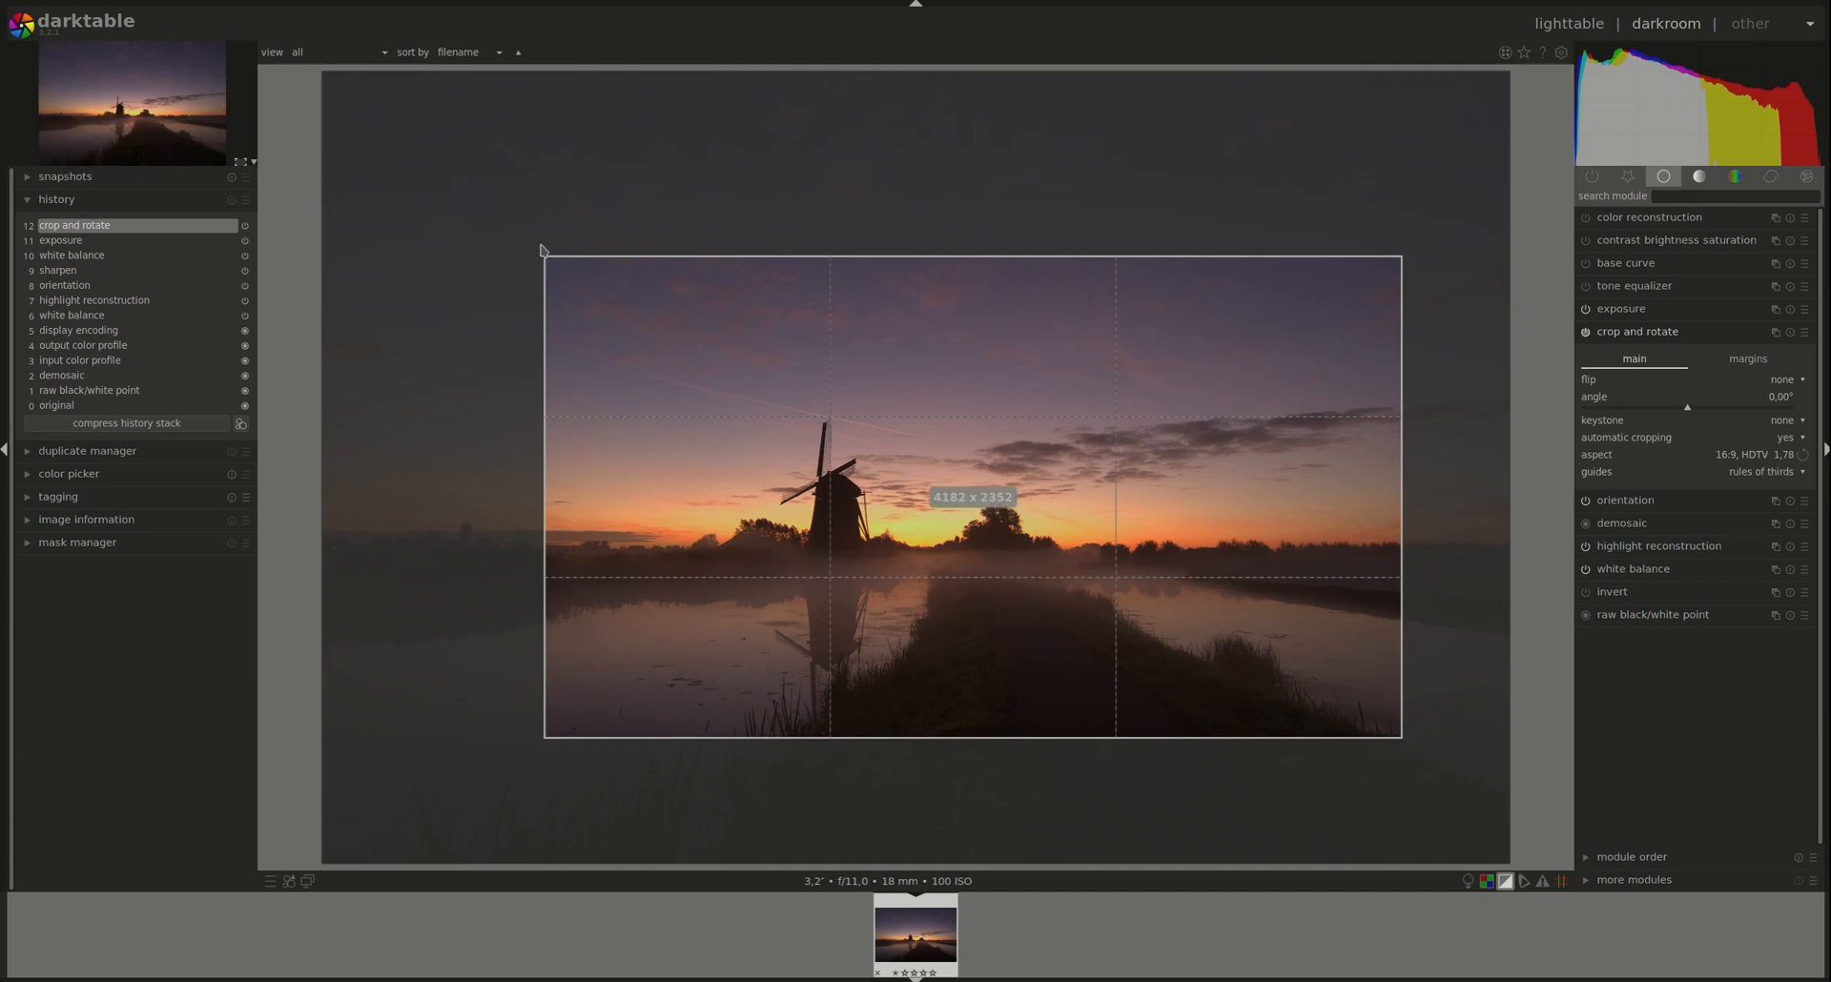
pyautogui.moveTo(544, 257); pyautogui.dragTo(522, 244)
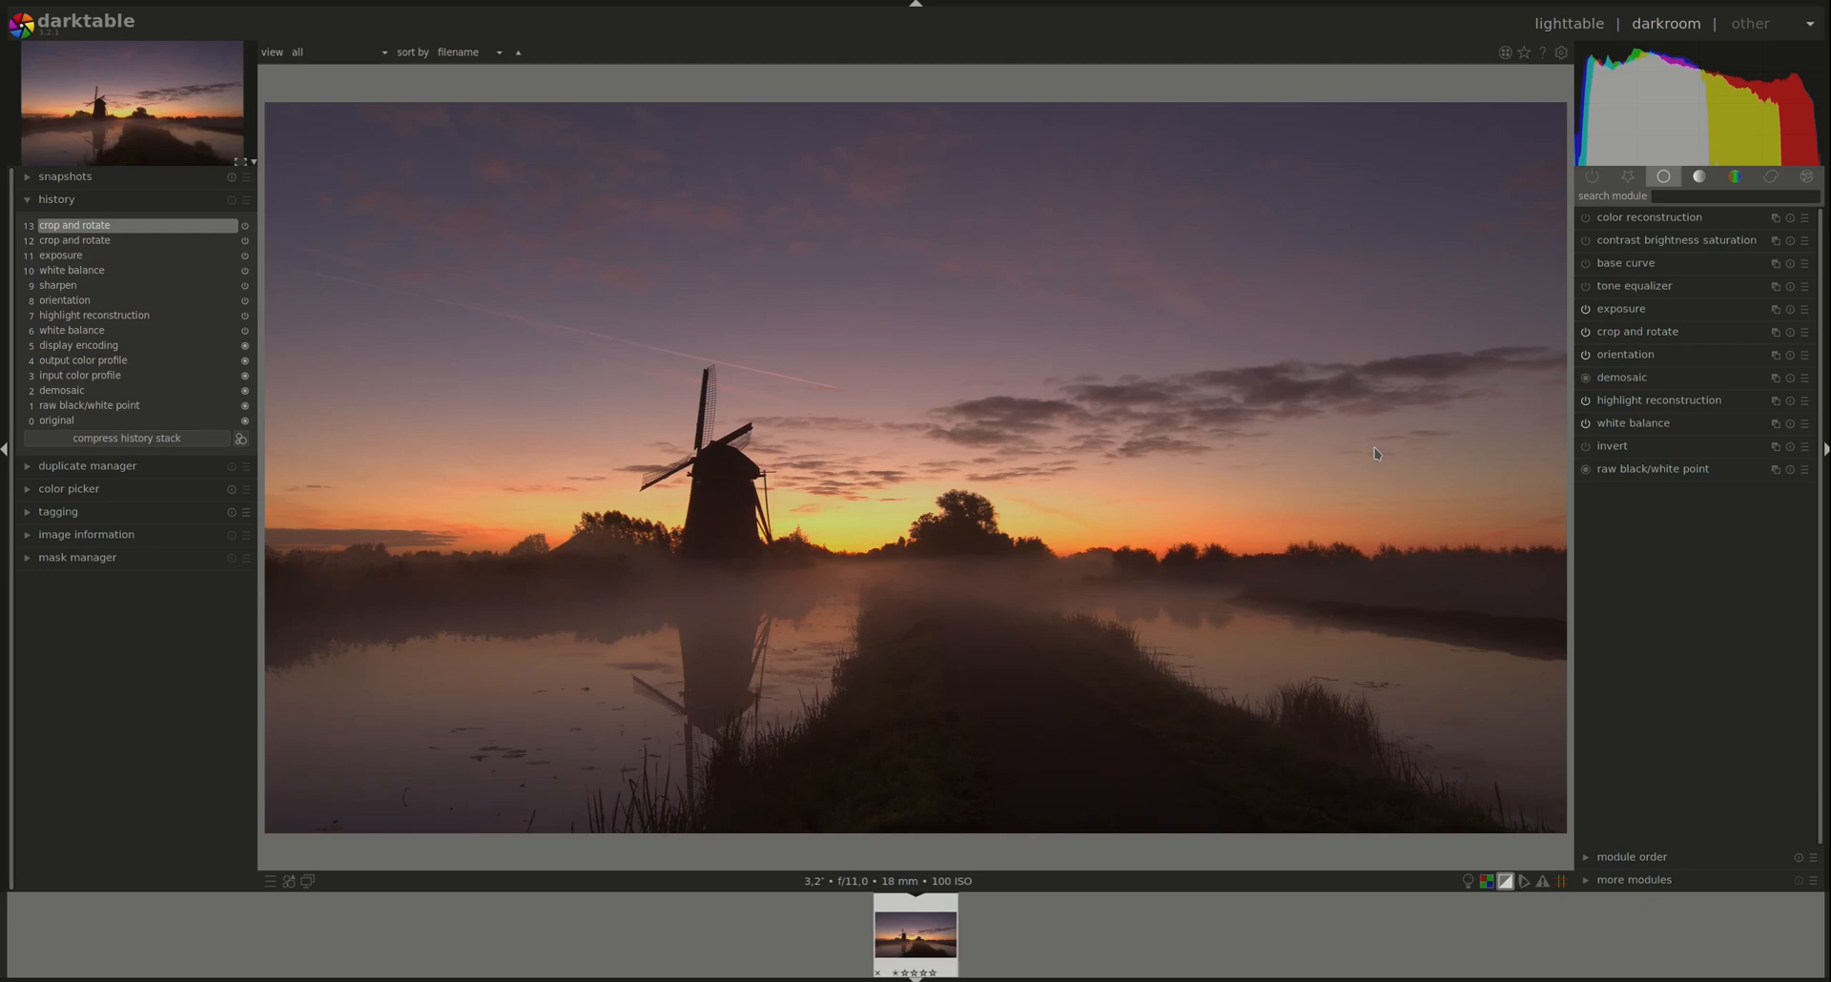
pyautogui.moveTo(1532, 495)
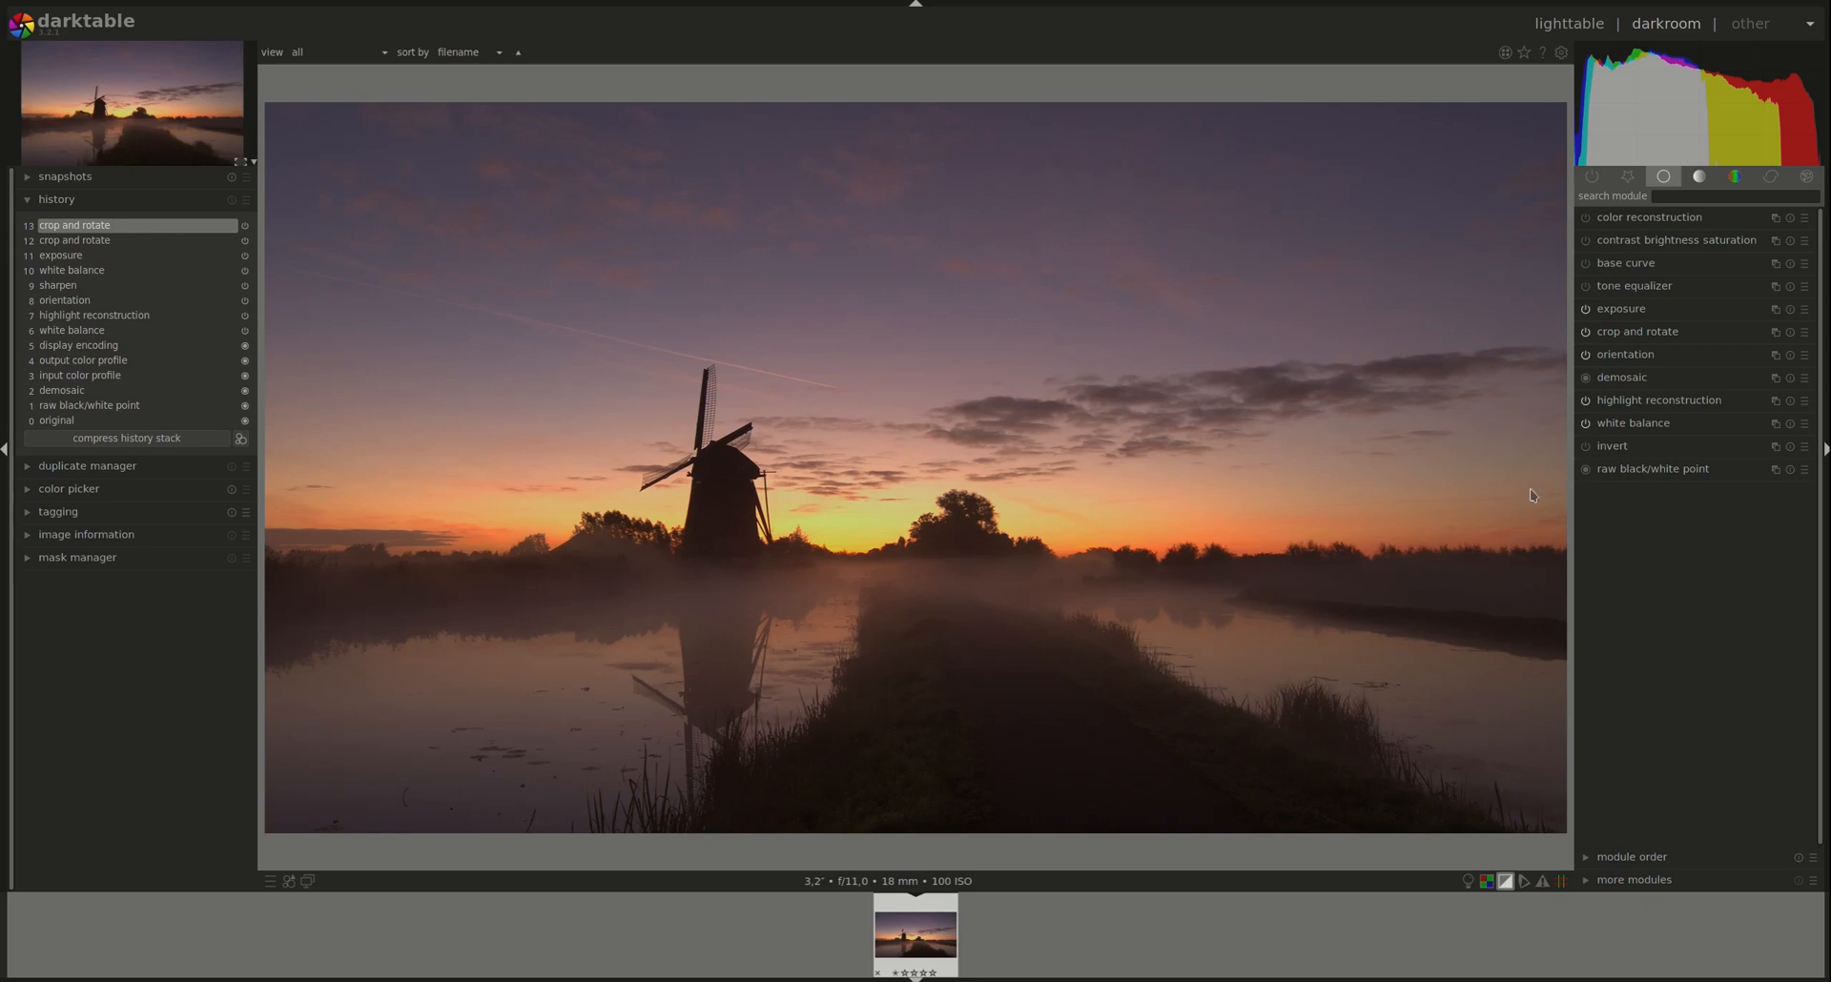
pyautogui.moveTo(427, 363)
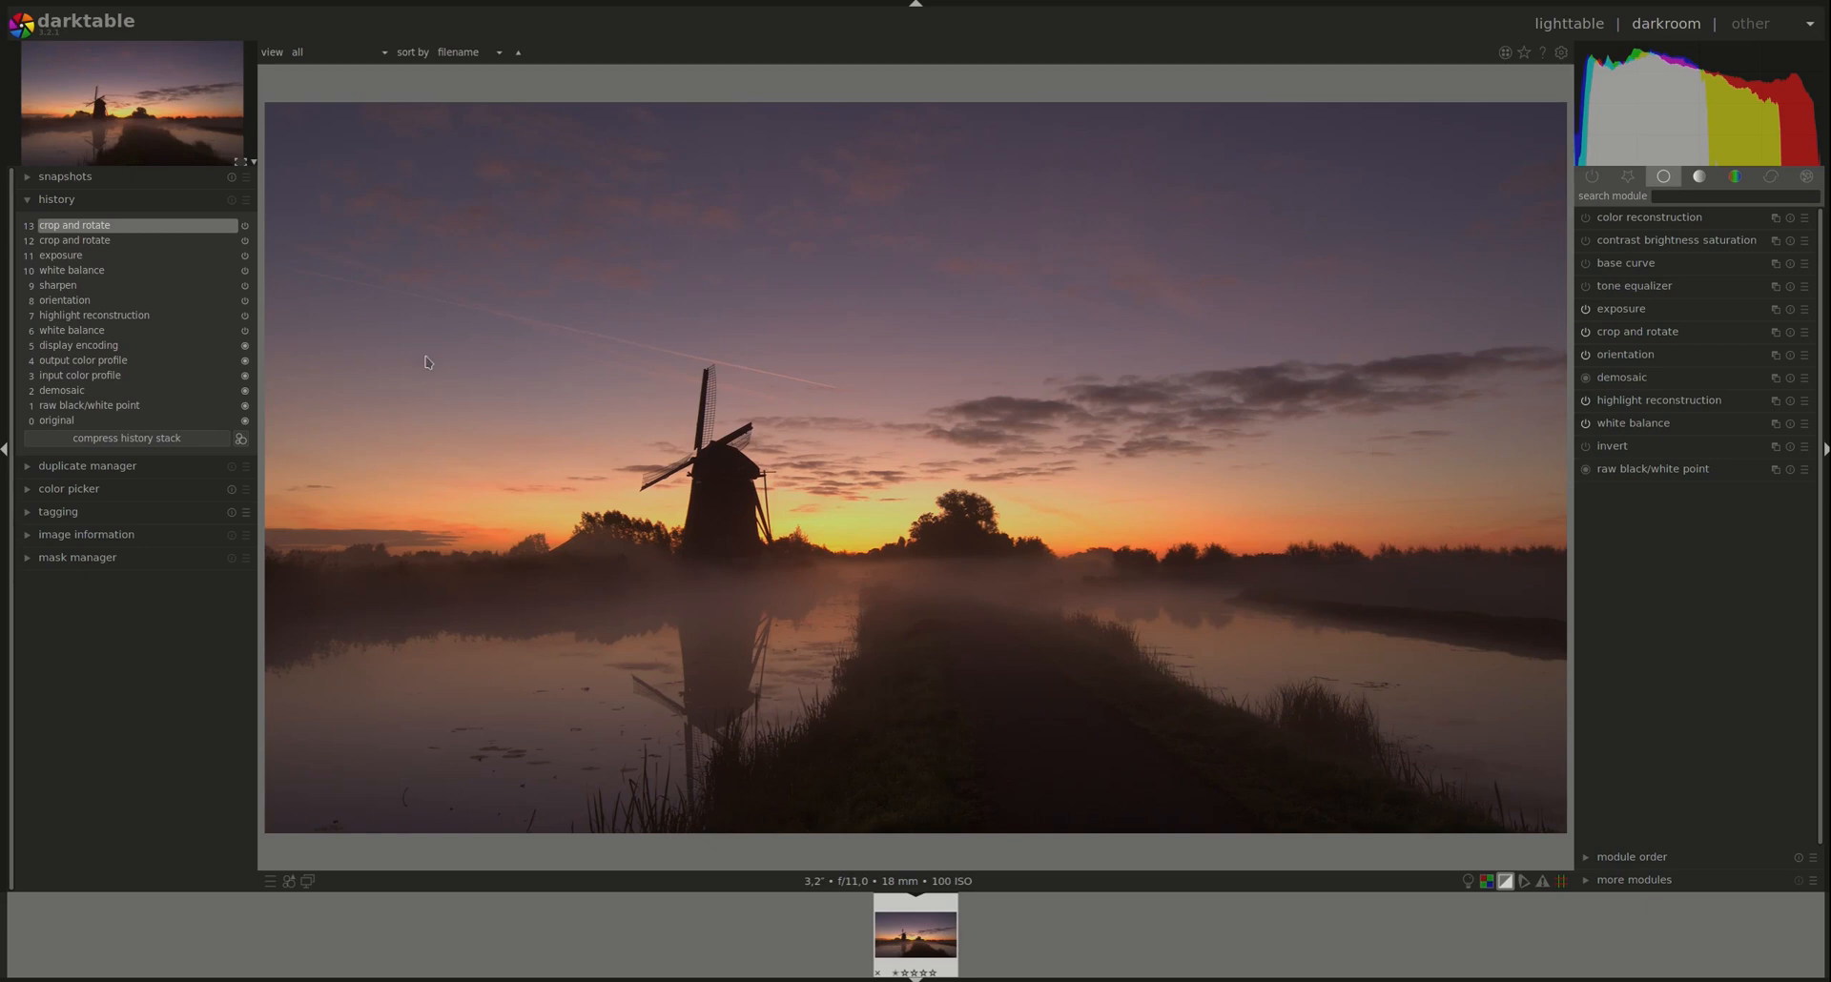
pyautogui.moveTo(292, 543)
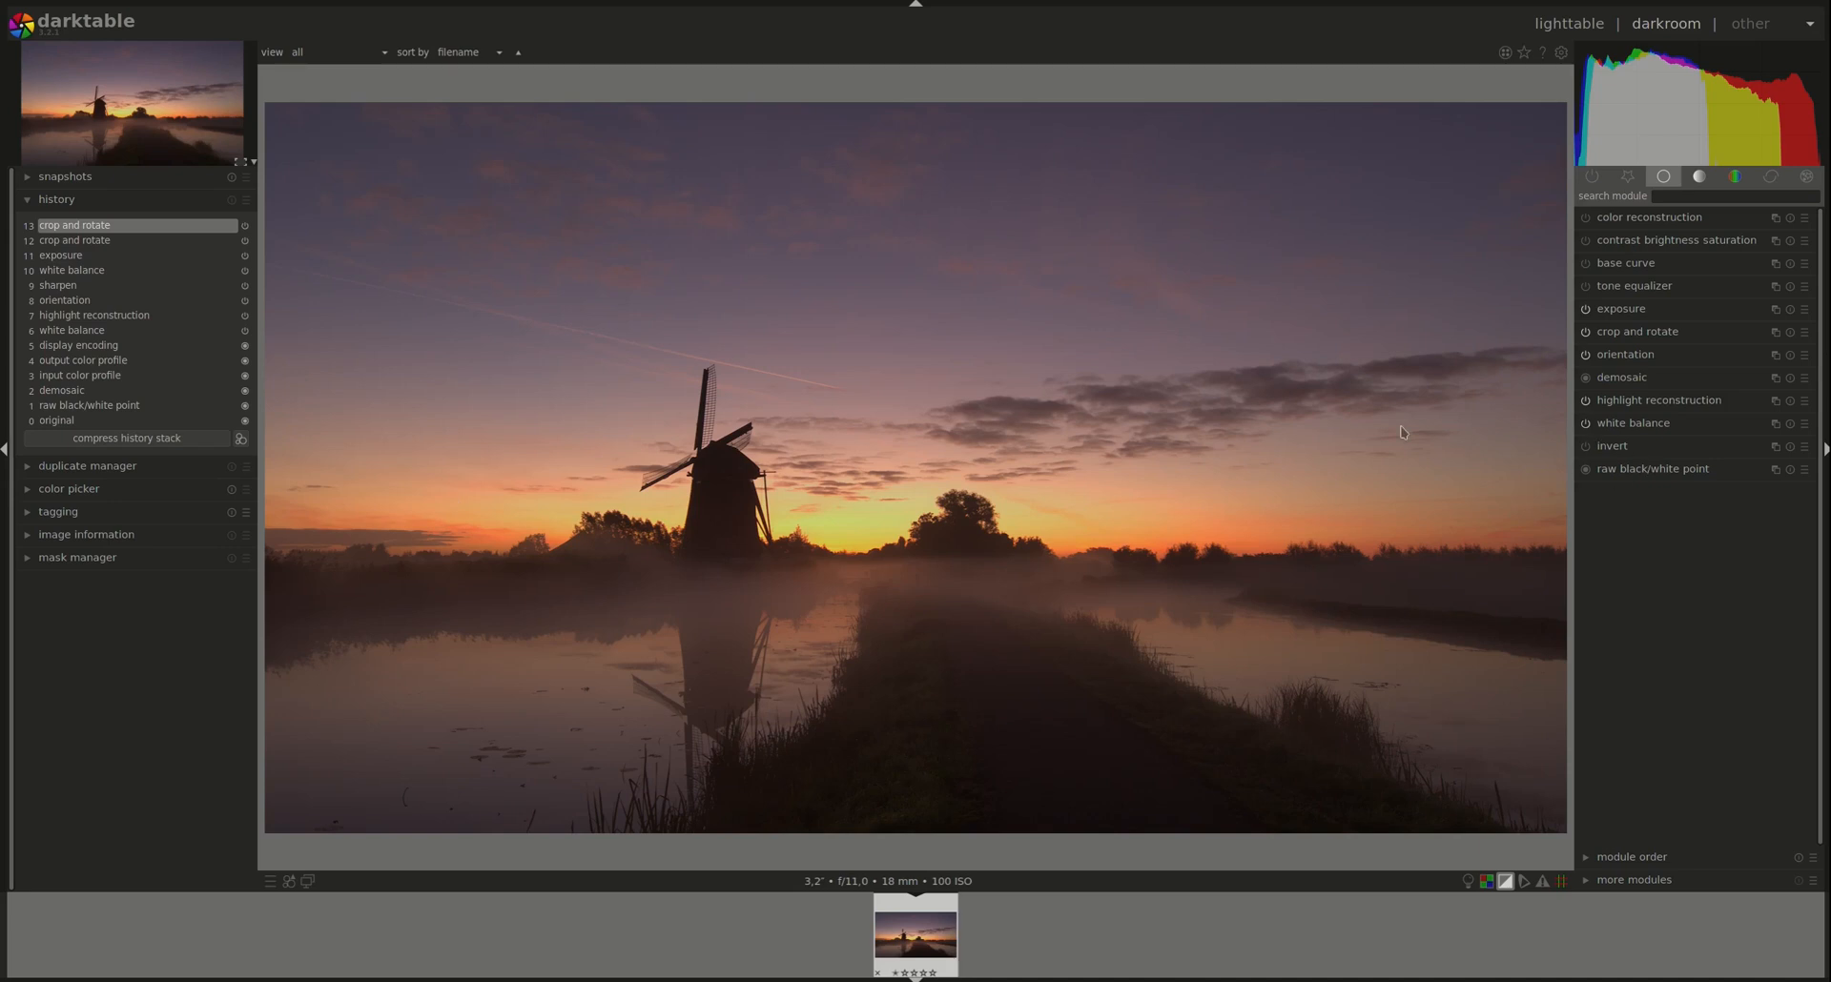
pyautogui.moveTo(655, 316)
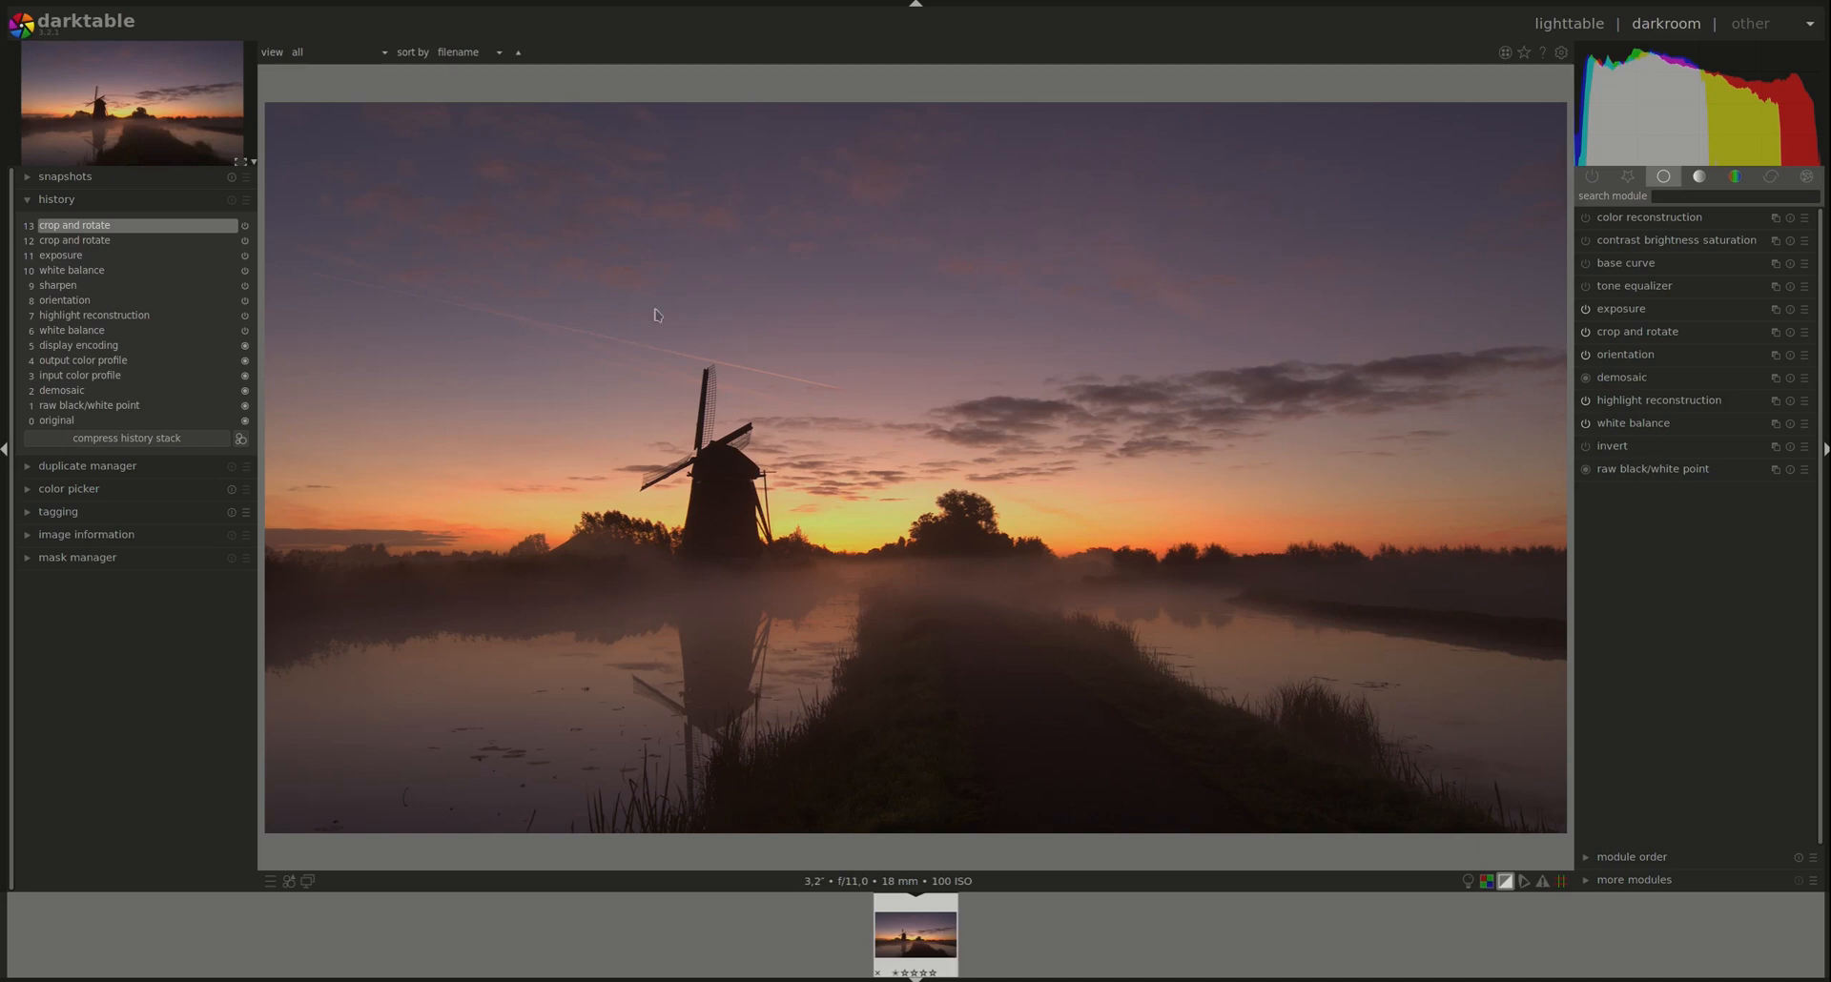
pyautogui.moveTo(827, 518)
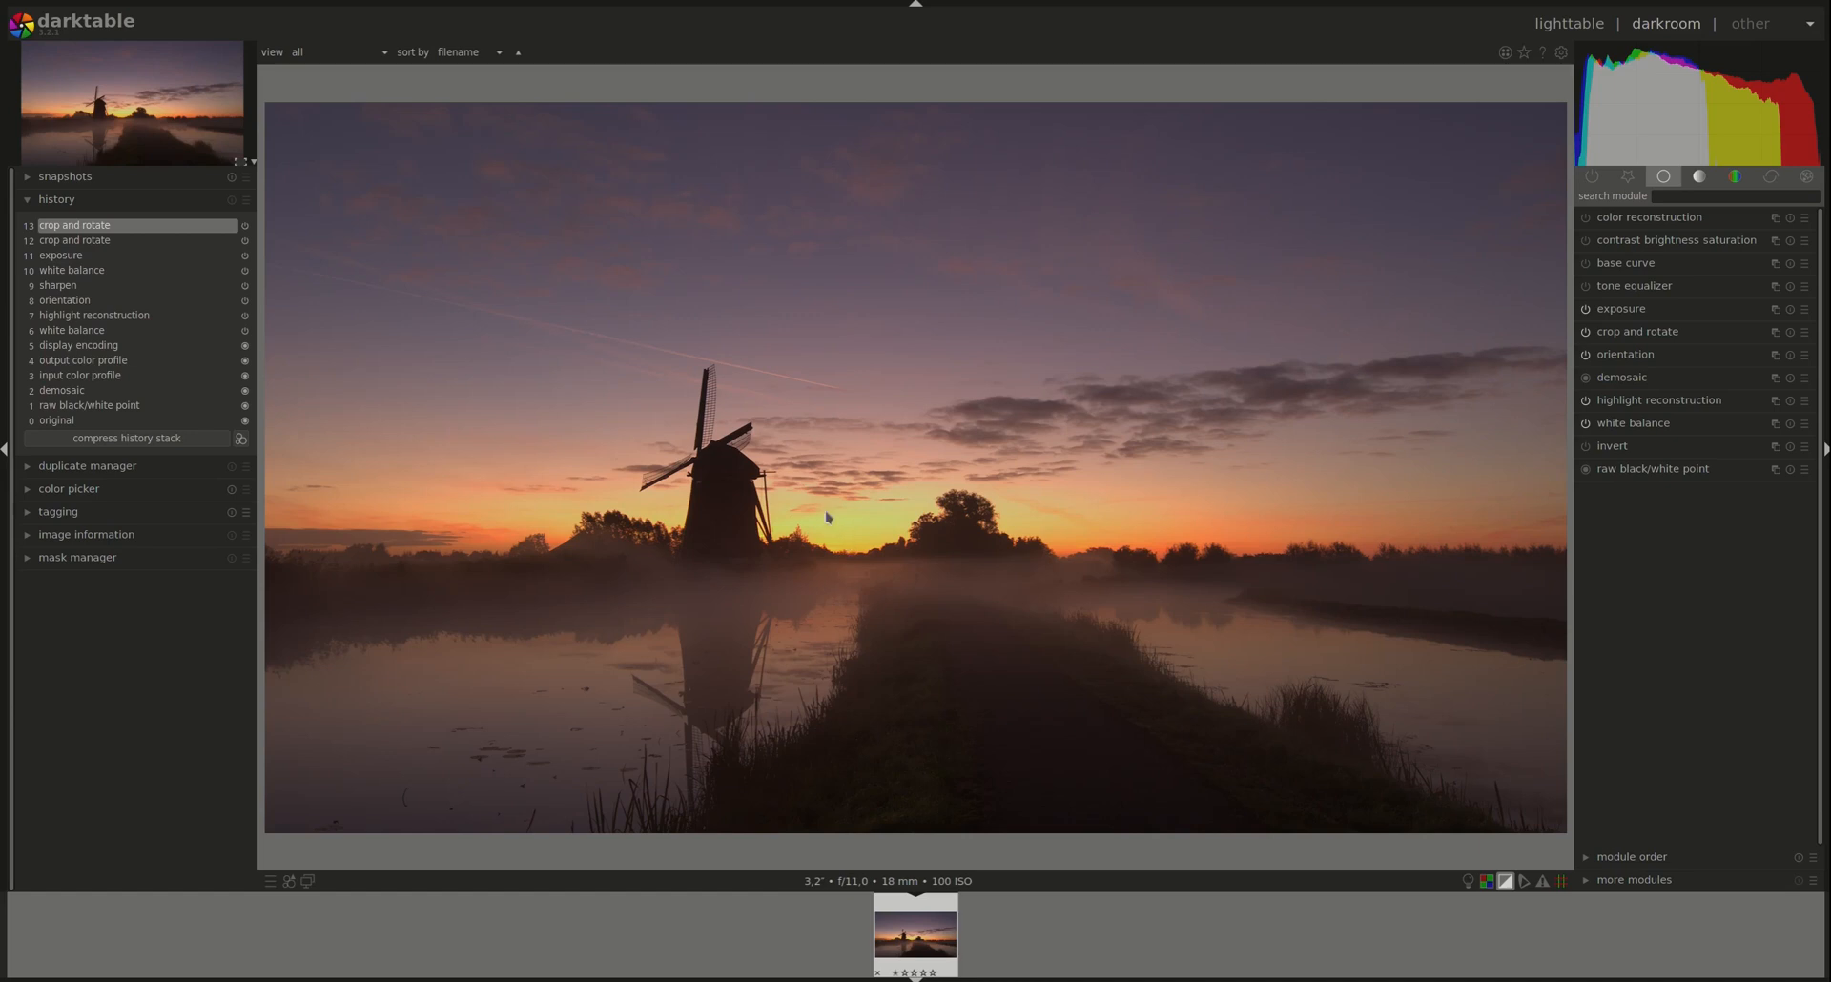
pyautogui.moveTo(1130, 878)
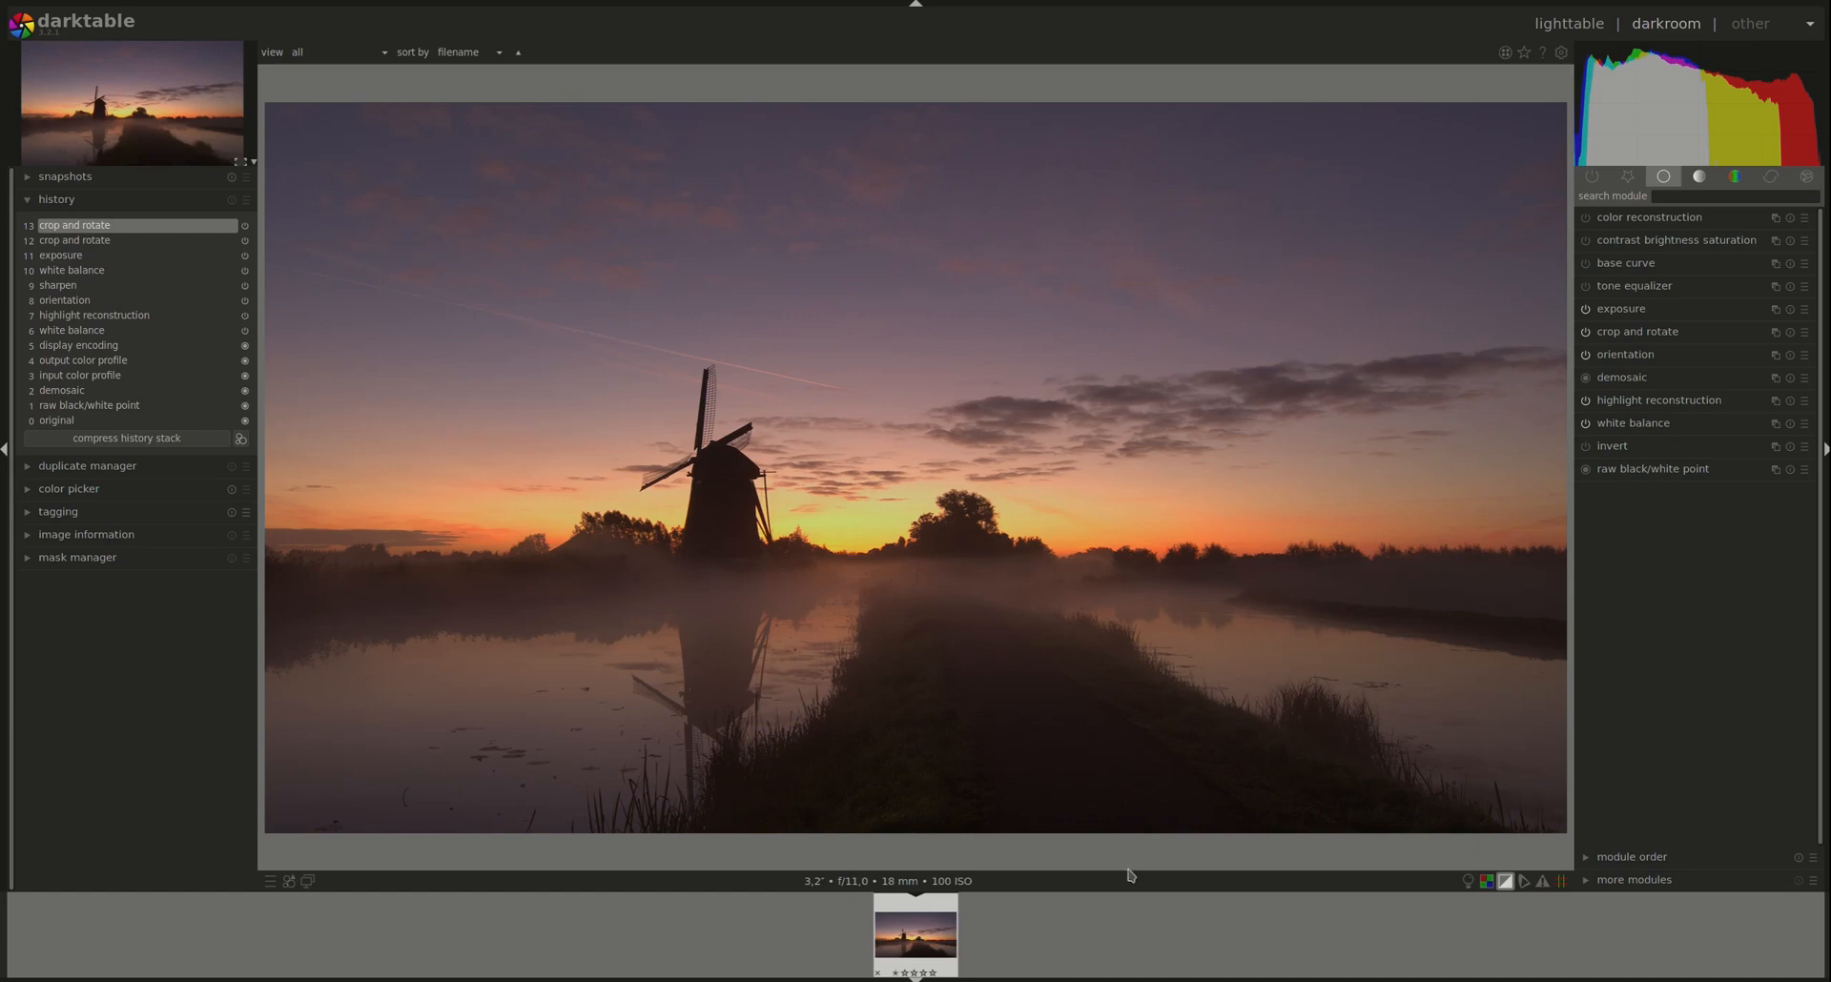
pyautogui.moveTo(1101, 558)
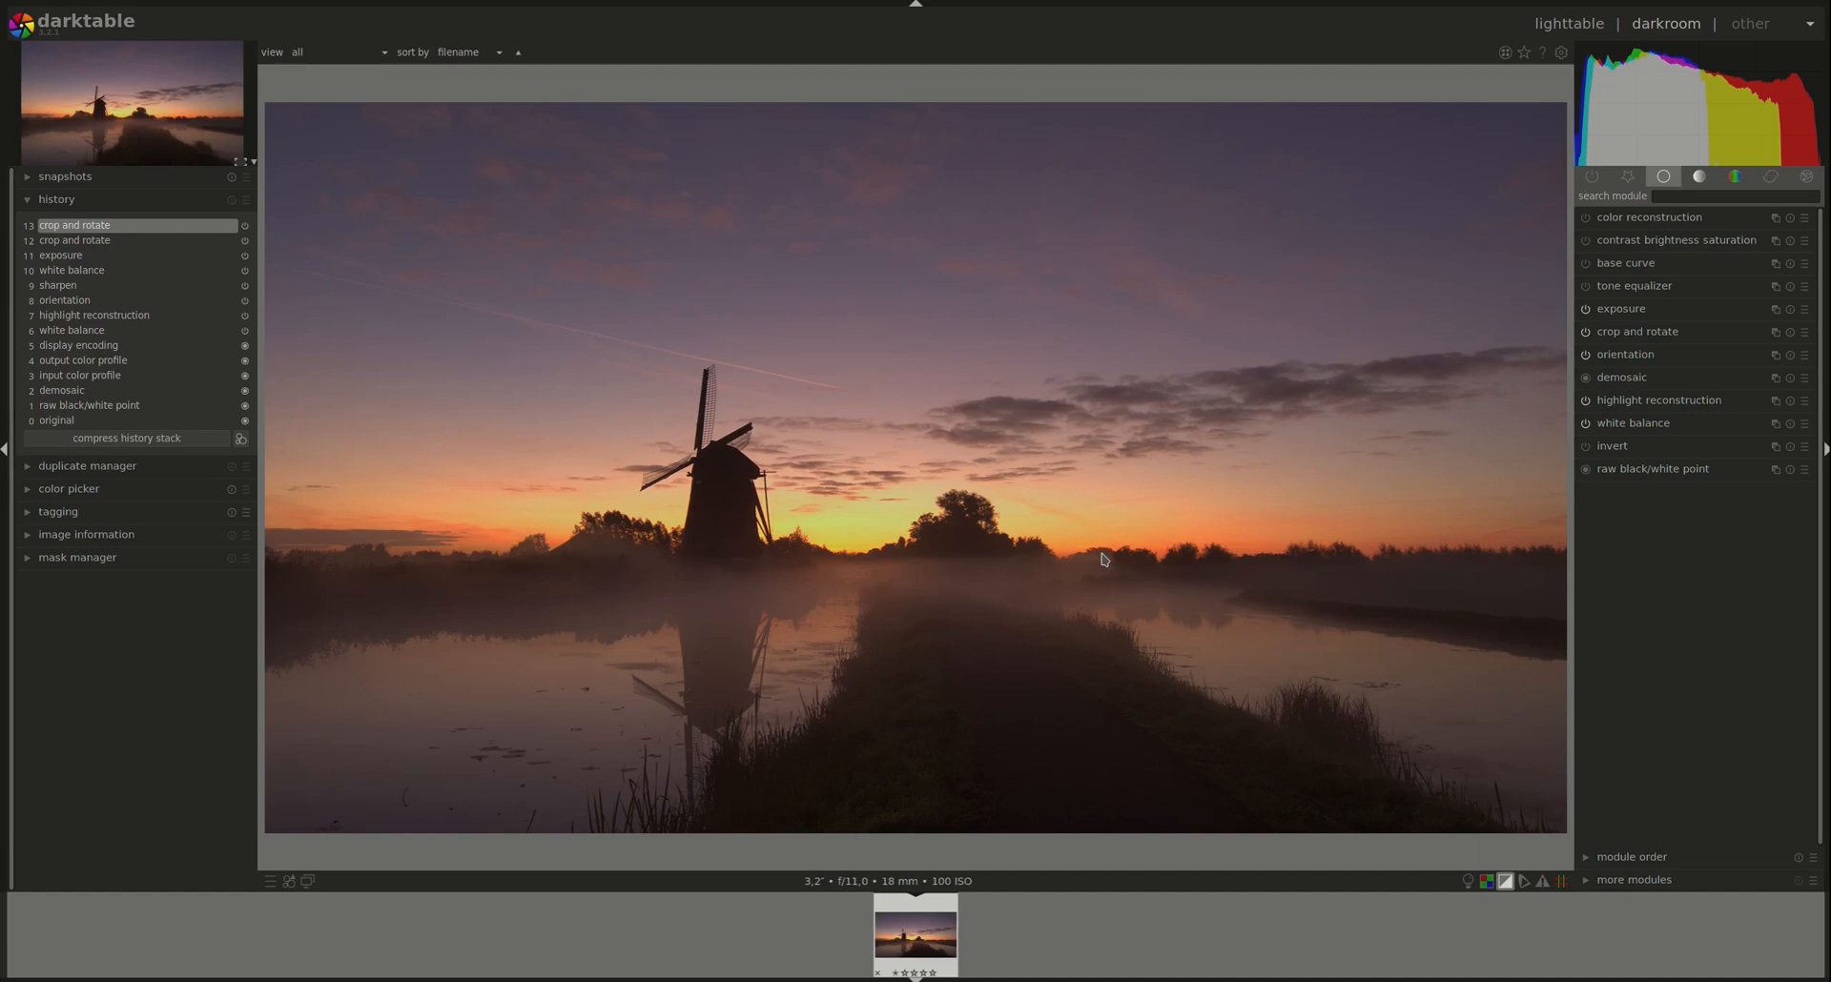
pyautogui.moveTo(1647, 432)
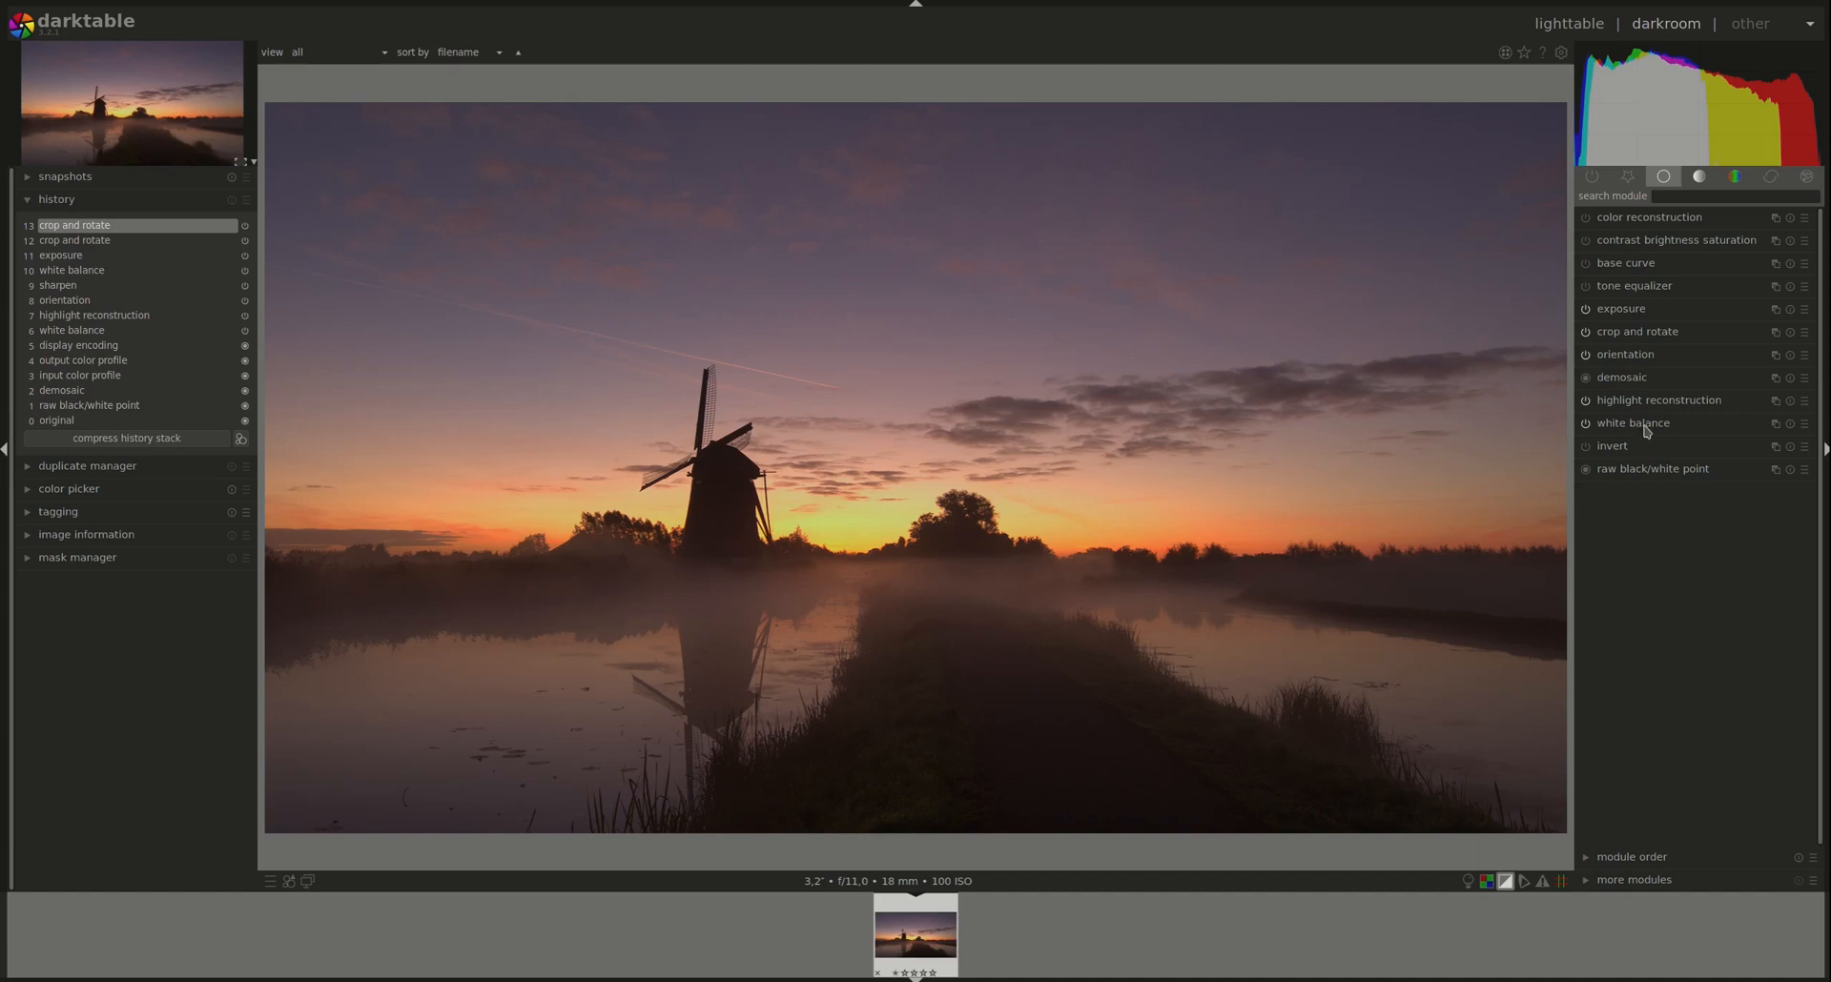
pyautogui.moveTo(1611, 672)
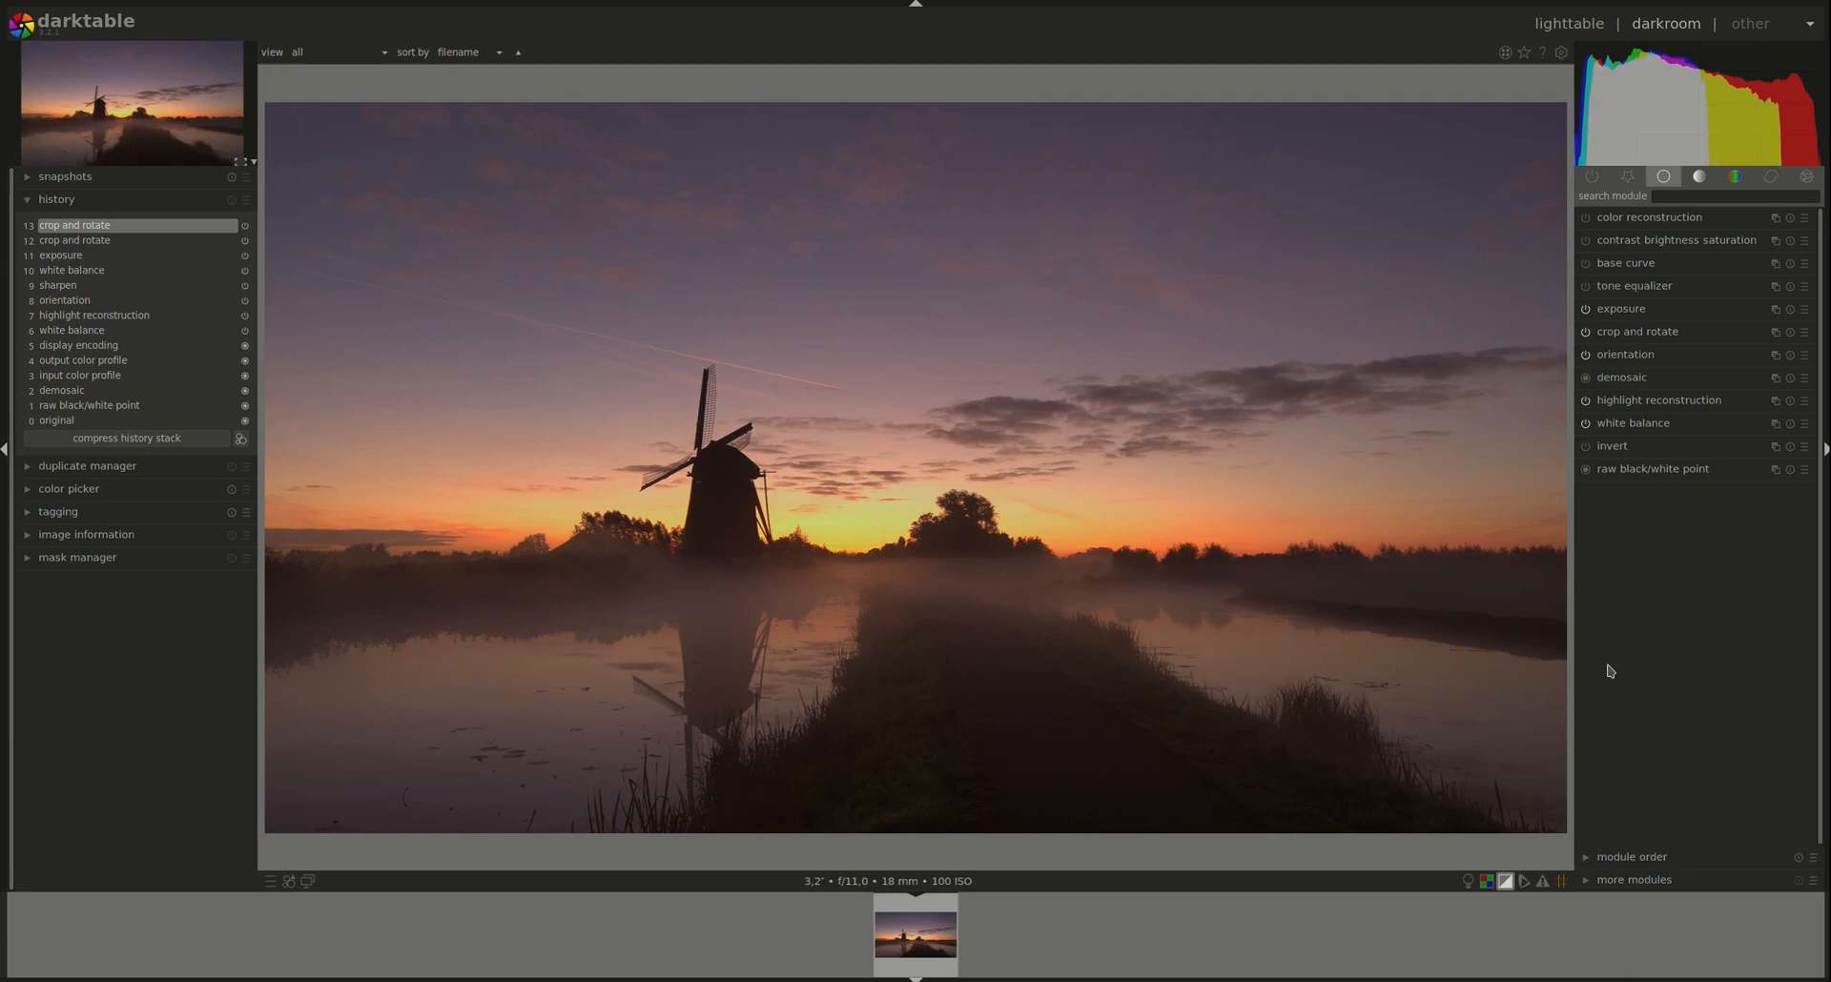
pyautogui.moveTo(1659, 410)
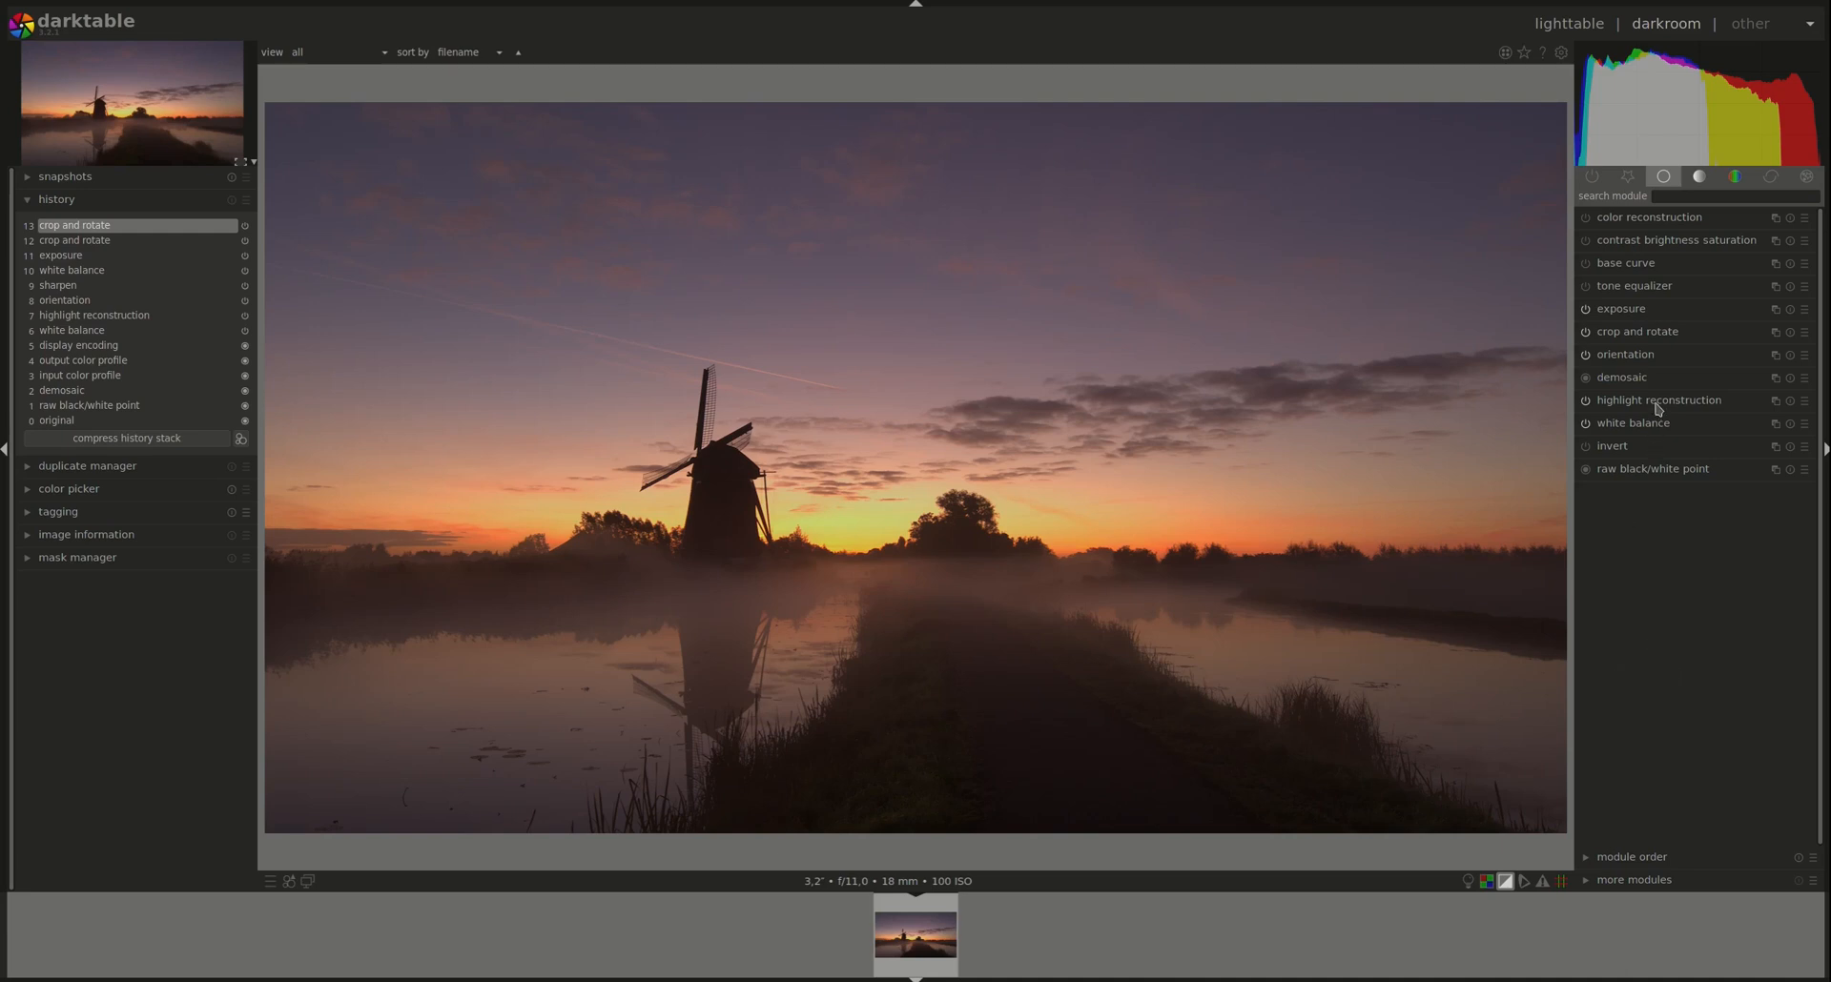
# Try 'reconstruct in LCh' highlight reconstruction, then switch back to 'clip highlights'
pyautogui.click(1659, 400)
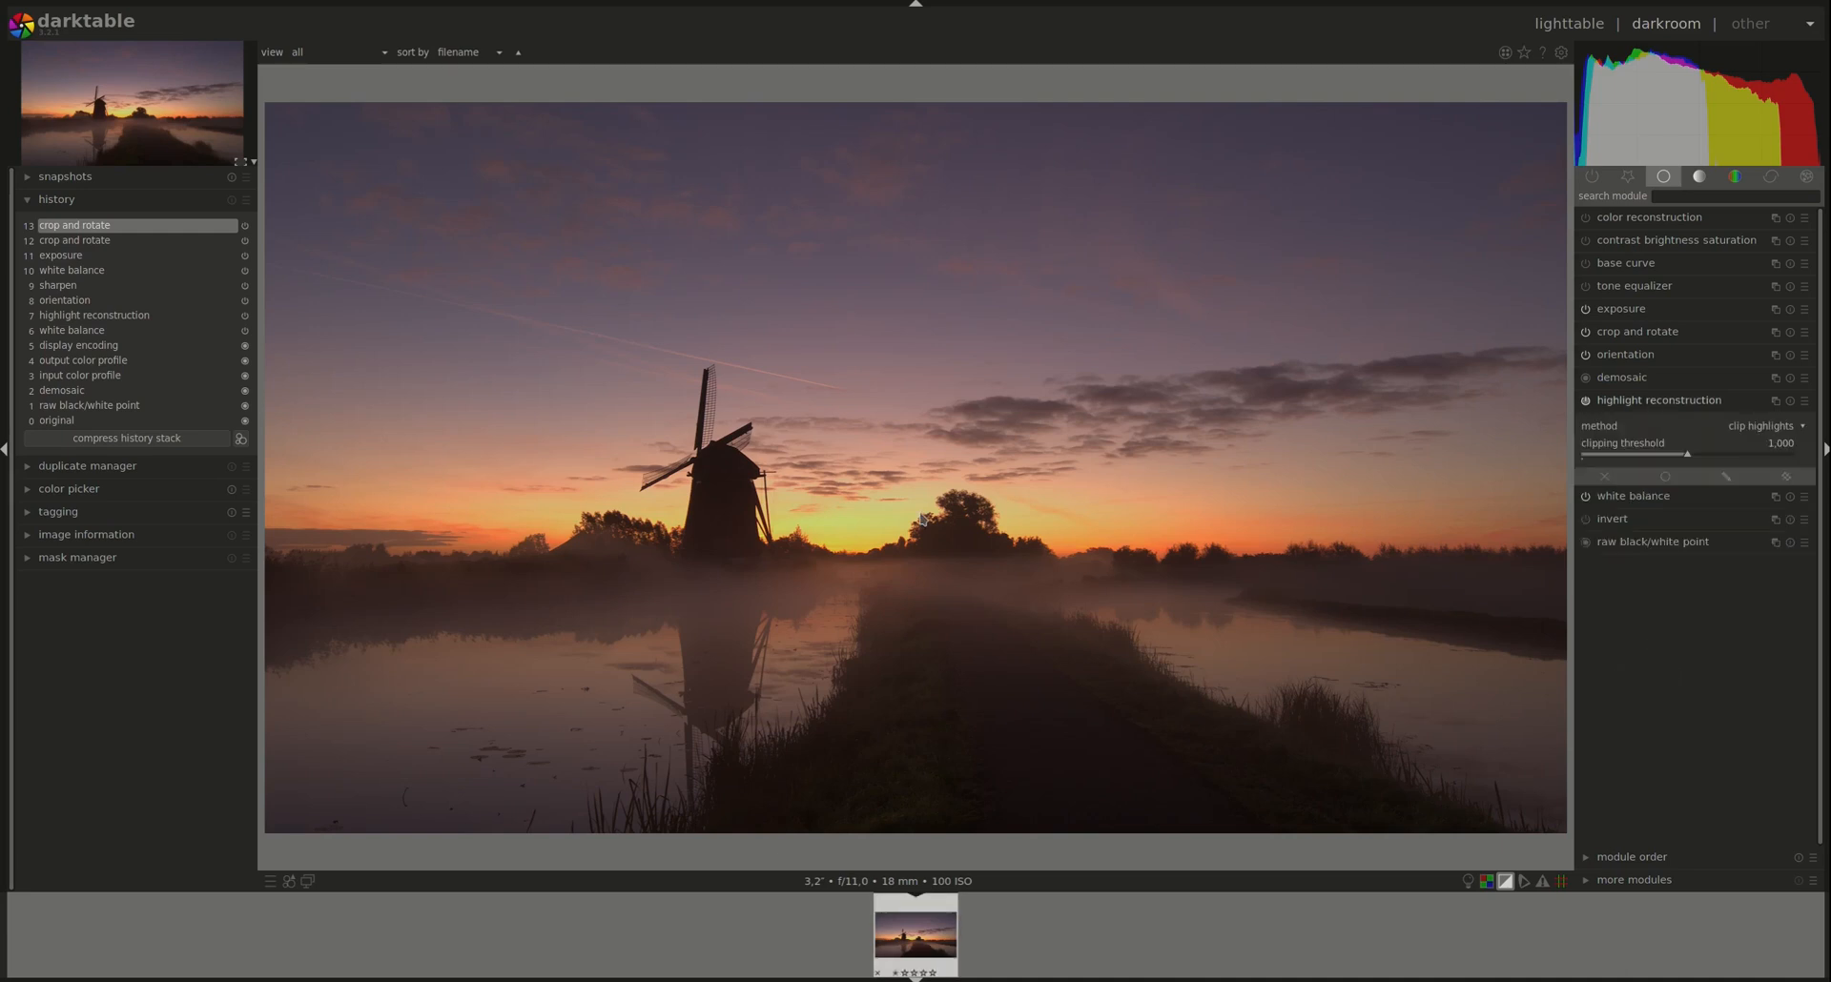
pyautogui.scroll(3)
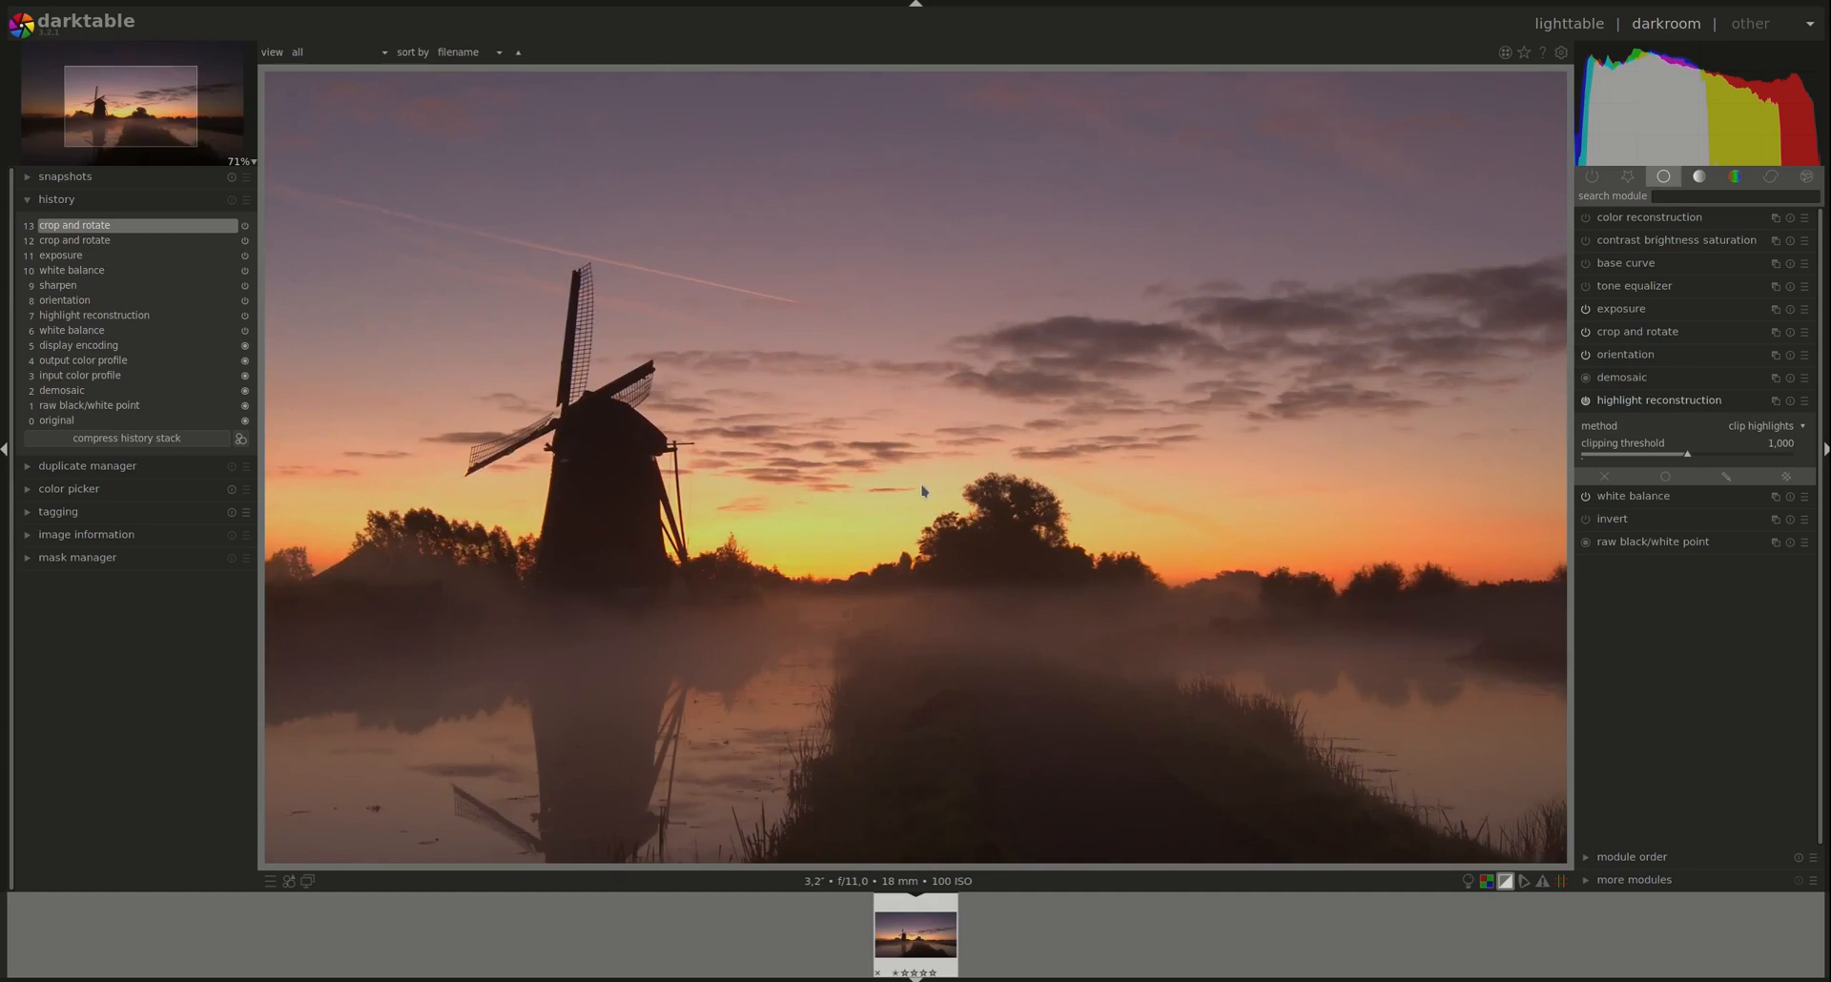
pyautogui.moveTo(870, 558)
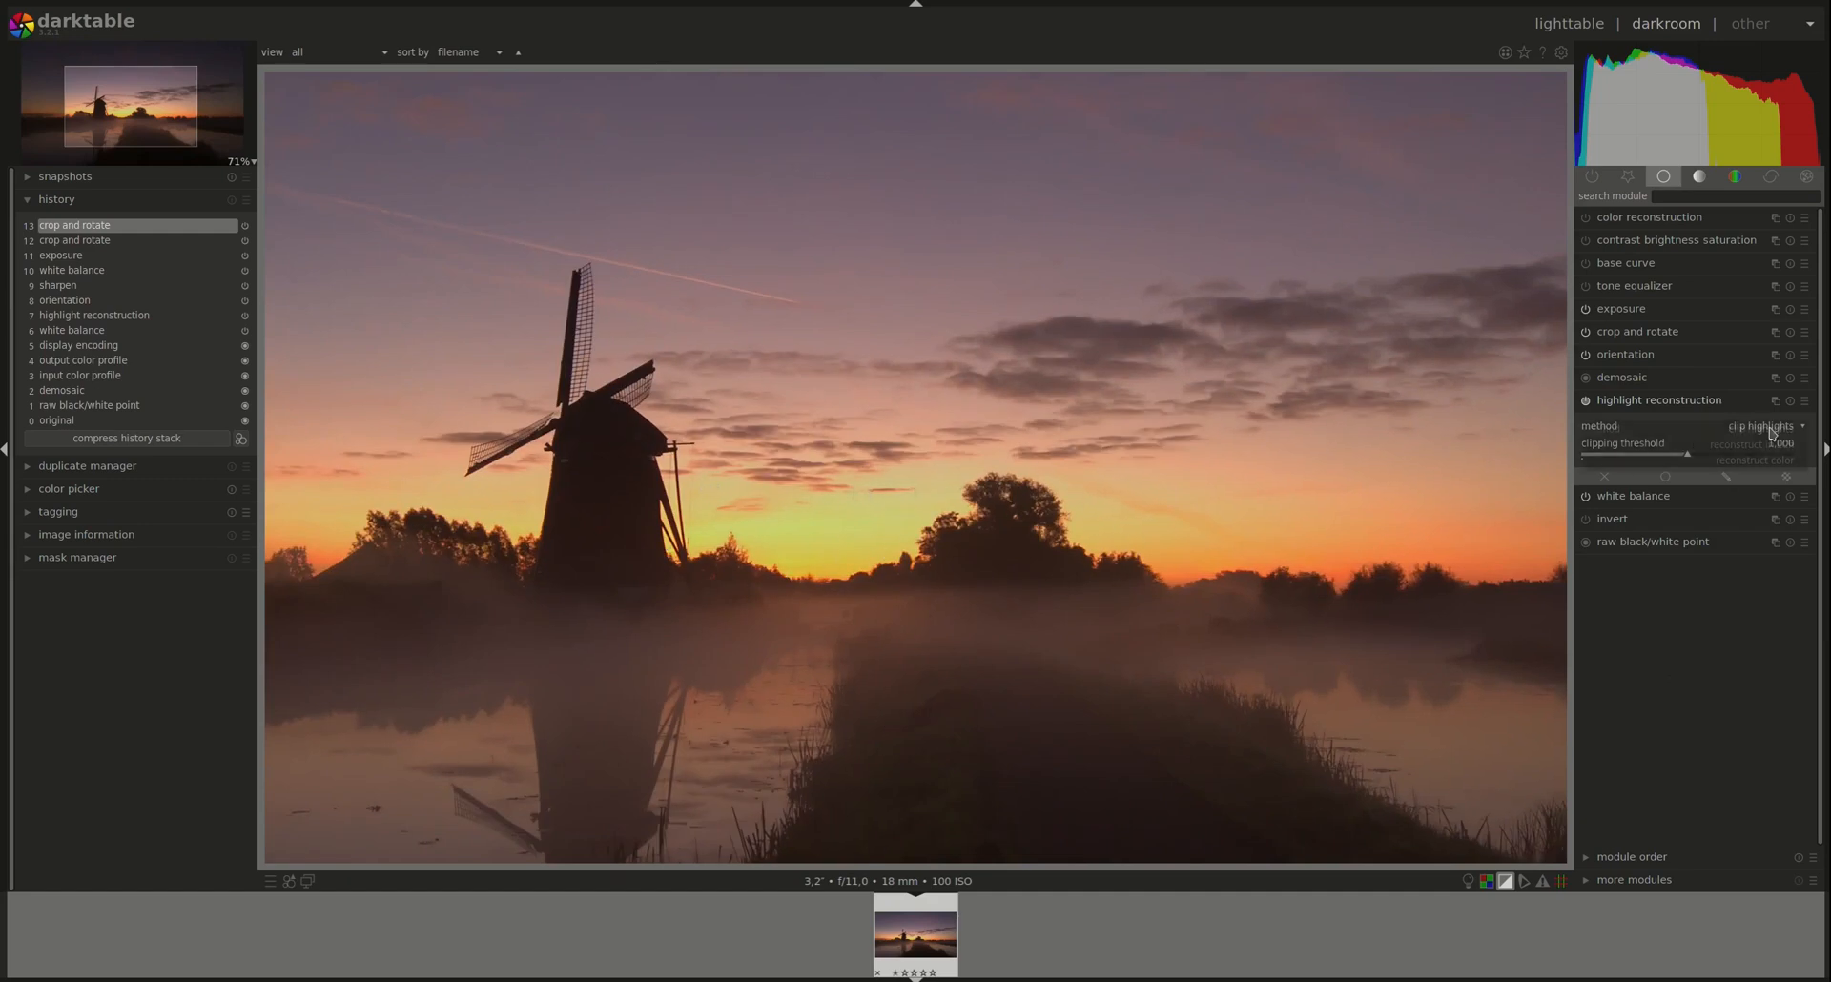
pyautogui.click(1758, 425)
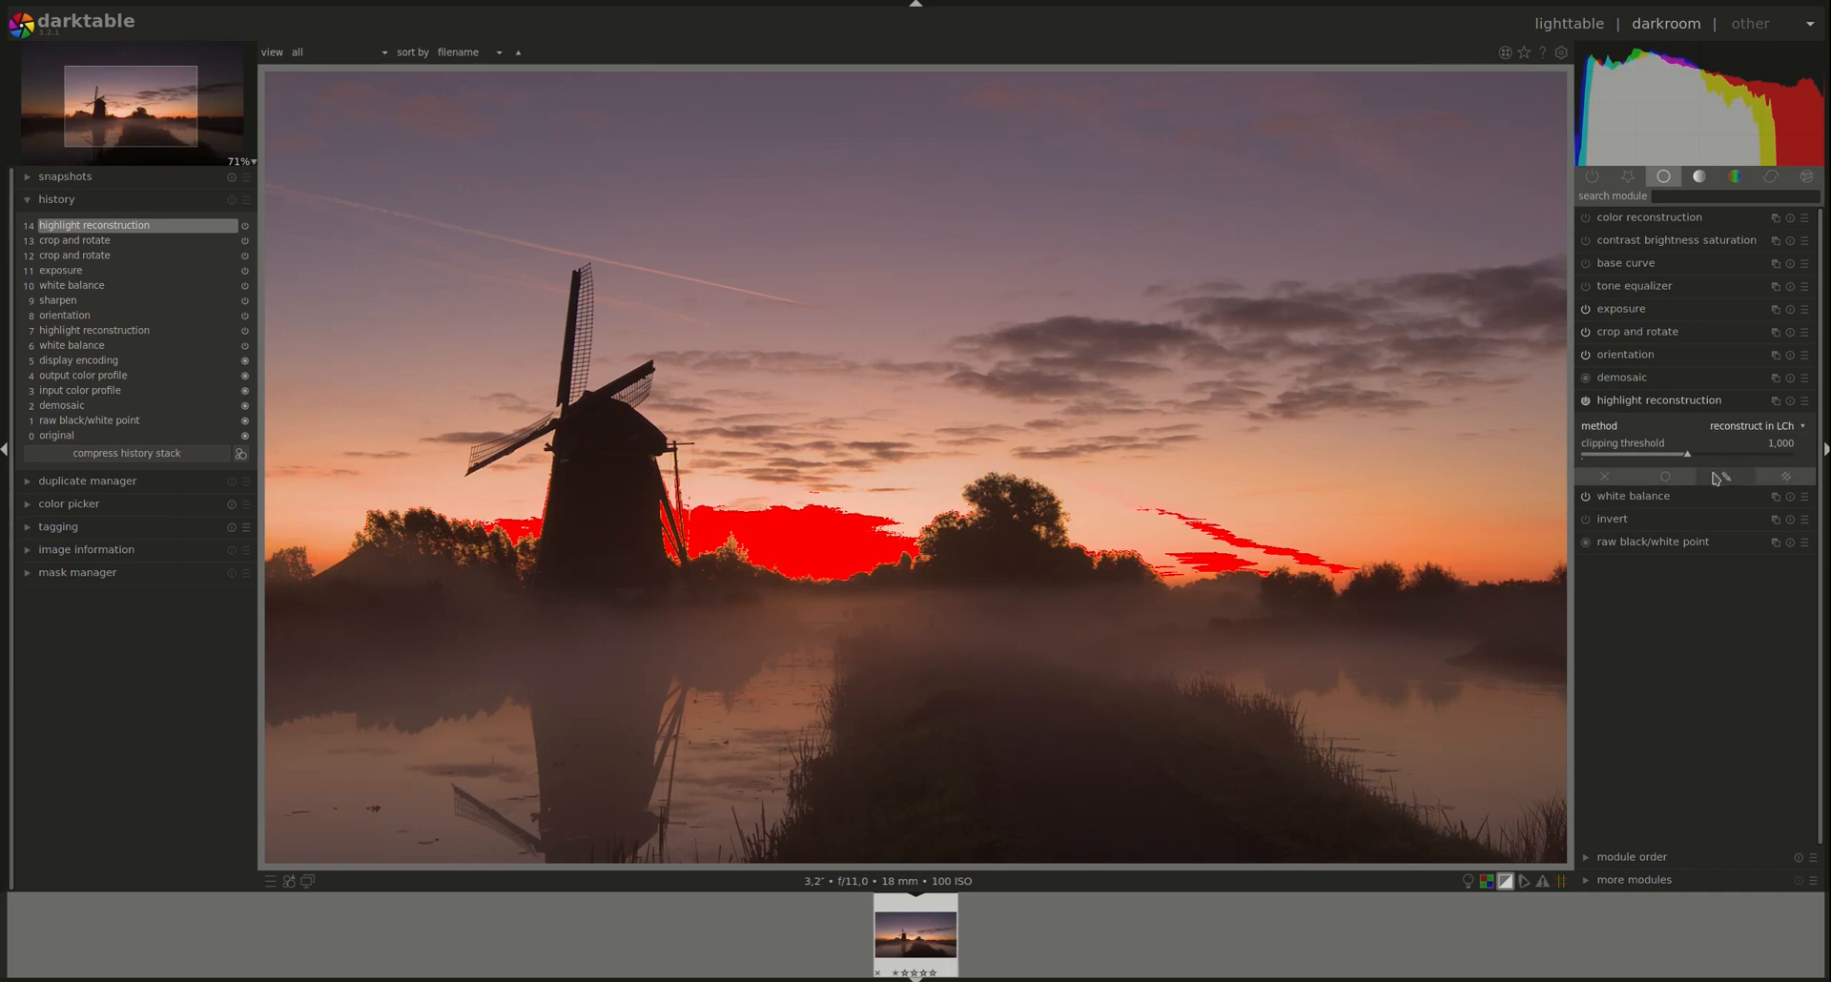
pyautogui.click(1754, 426)
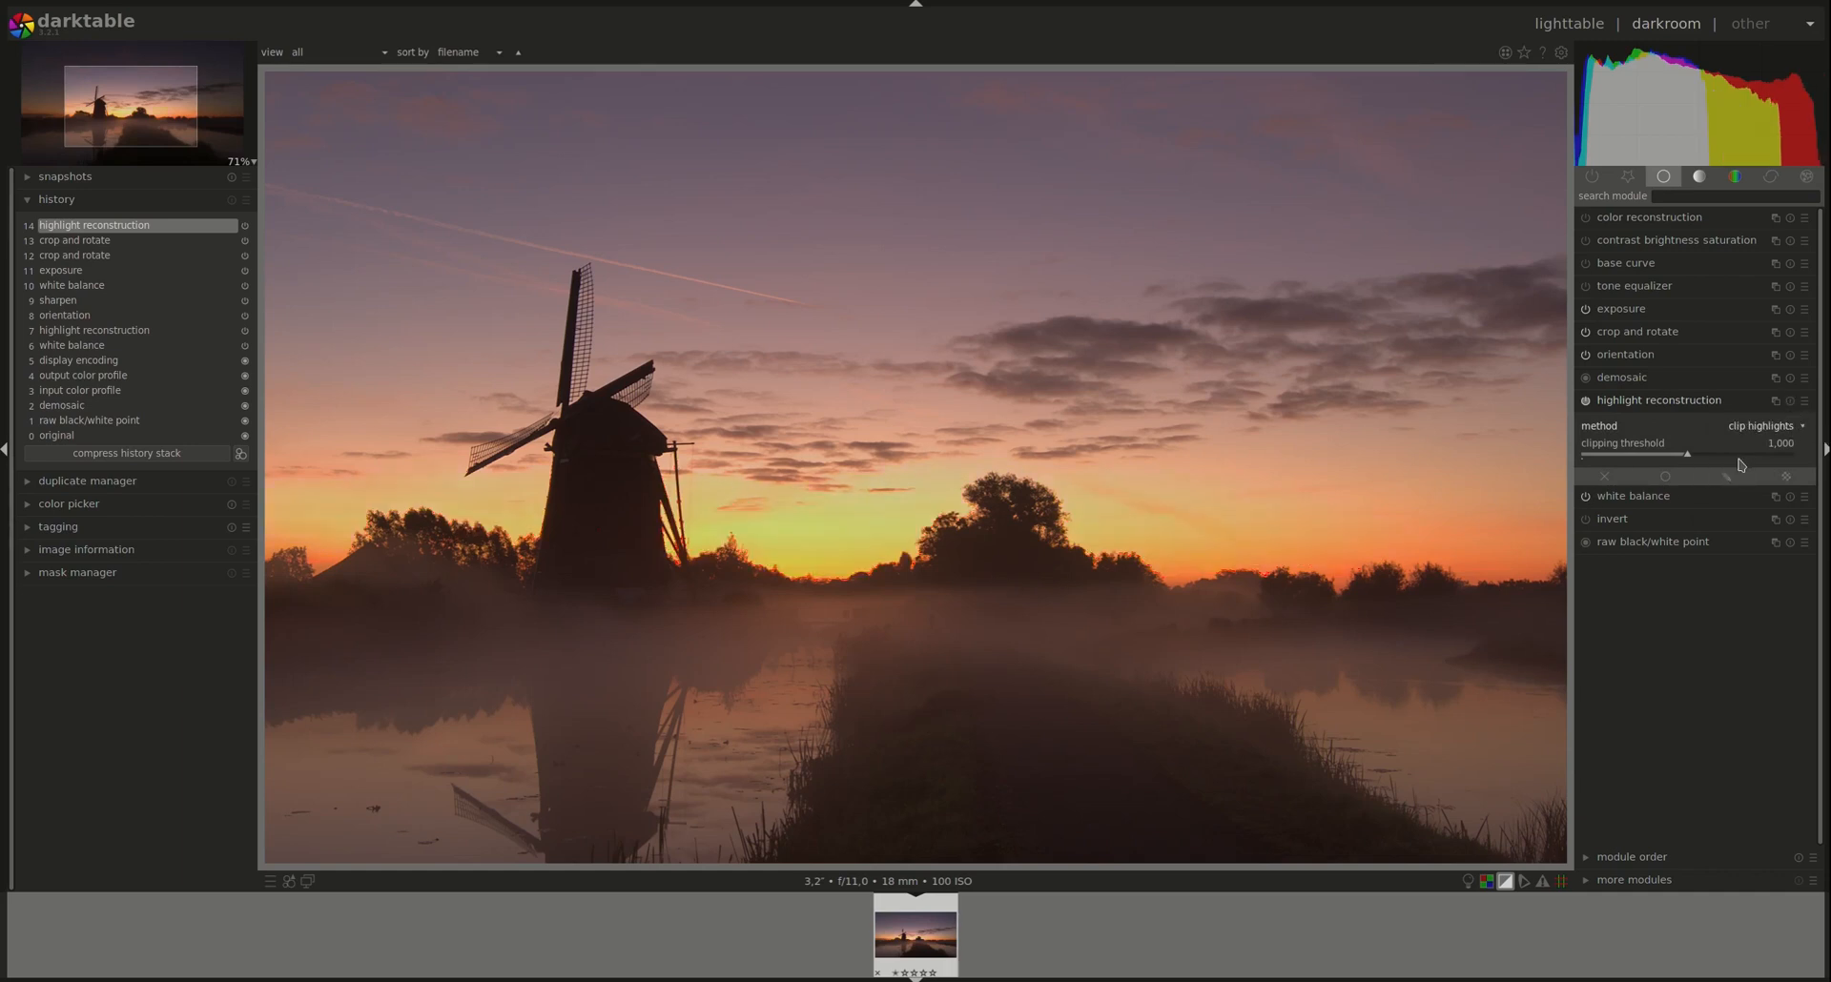
pyautogui.moveTo(1481, 399)
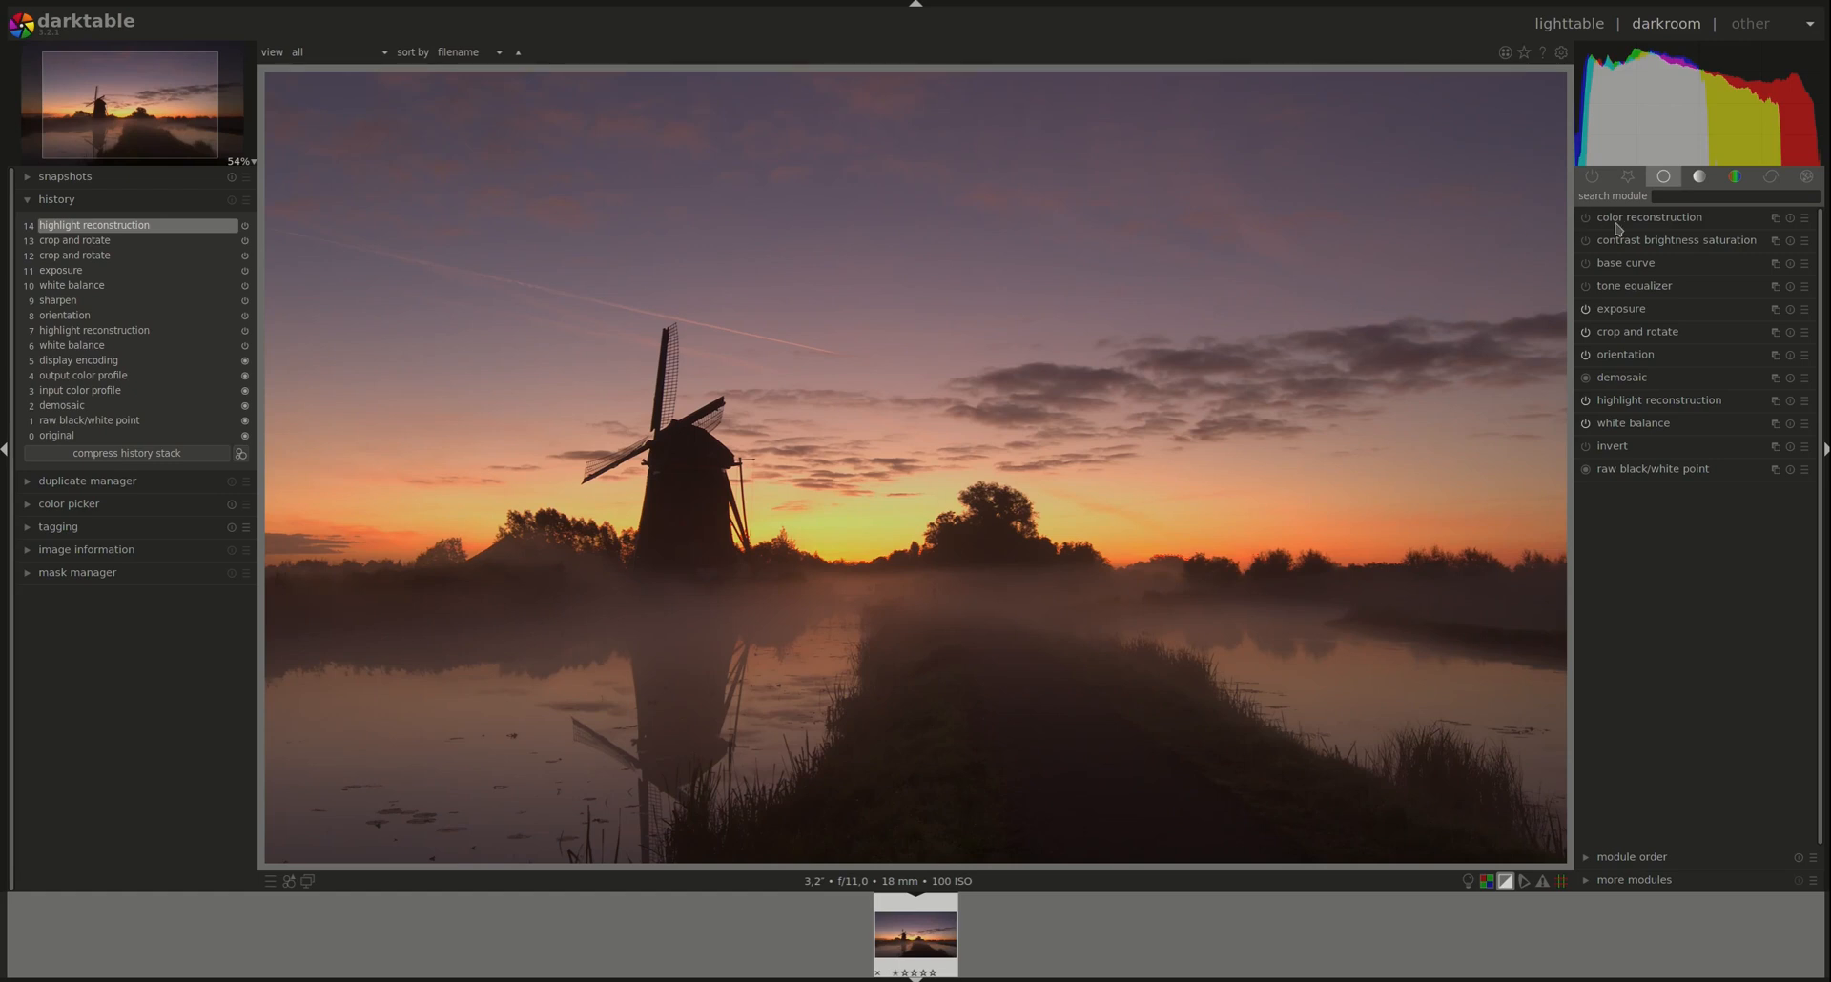
# Enable color reconstruction and compare history states before and after it
pyautogui.click(1651, 217)
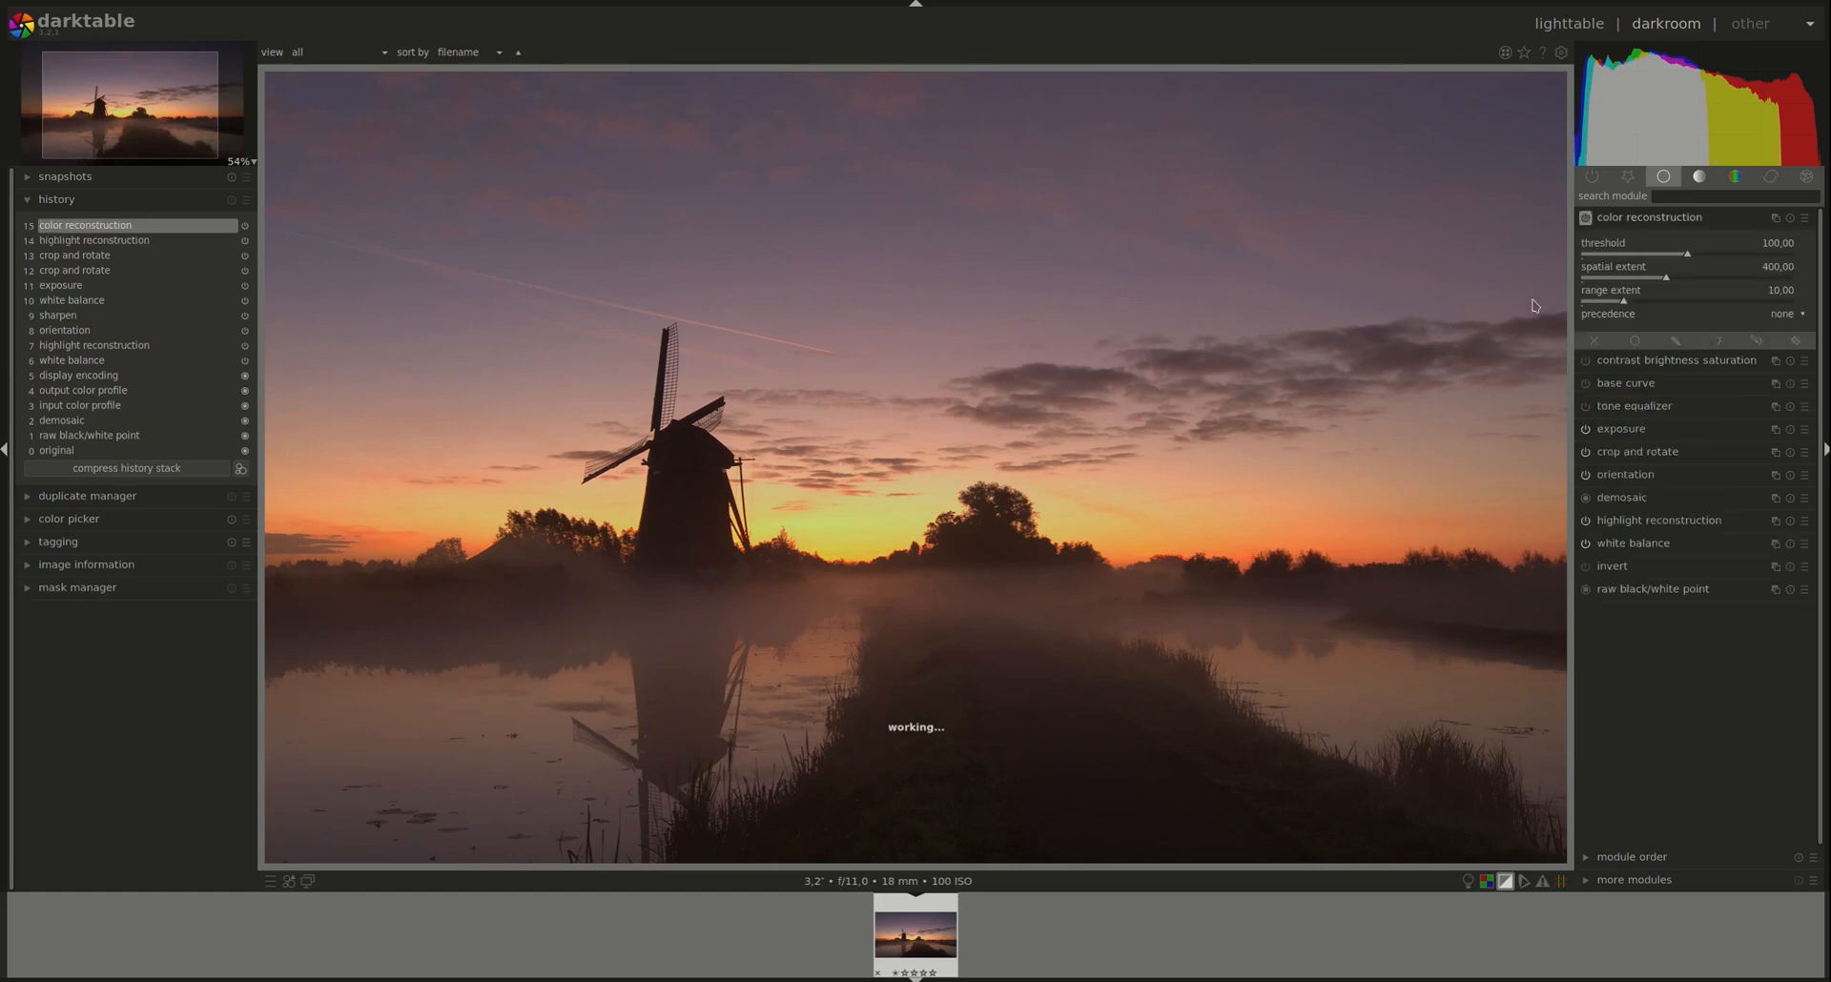
pyautogui.moveTo(1505, 393)
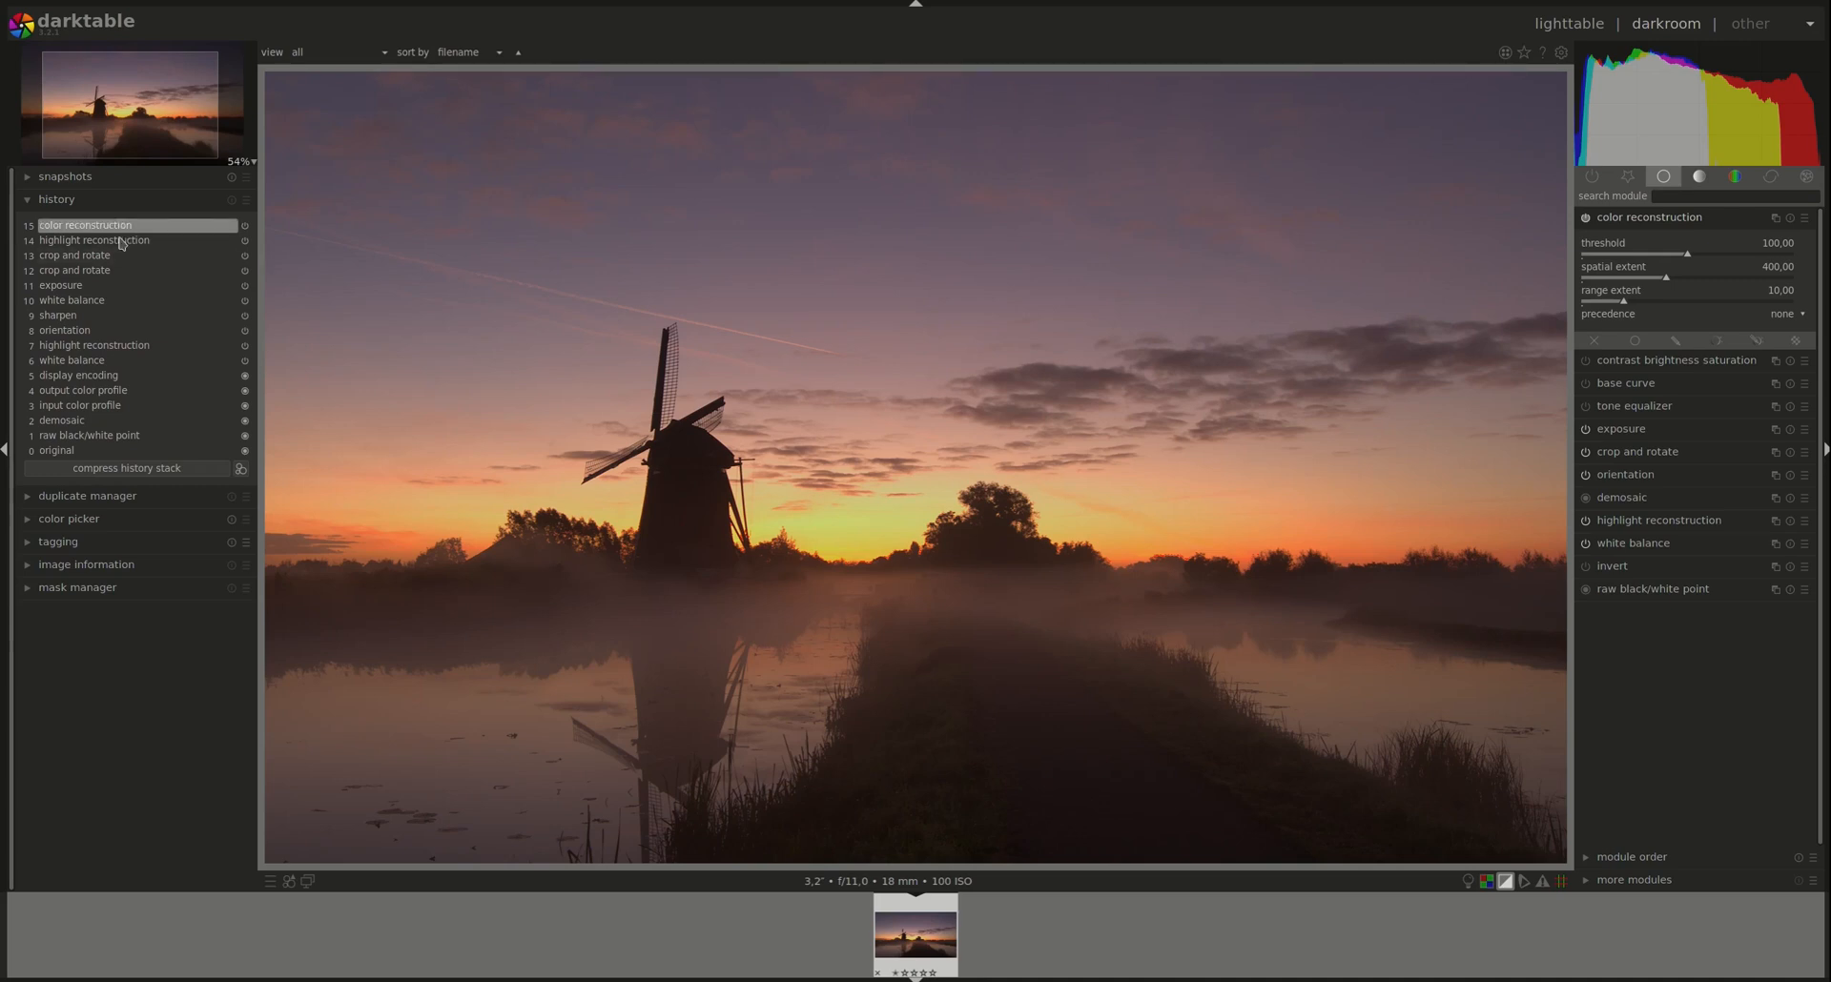
pyautogui.click(94, 240)
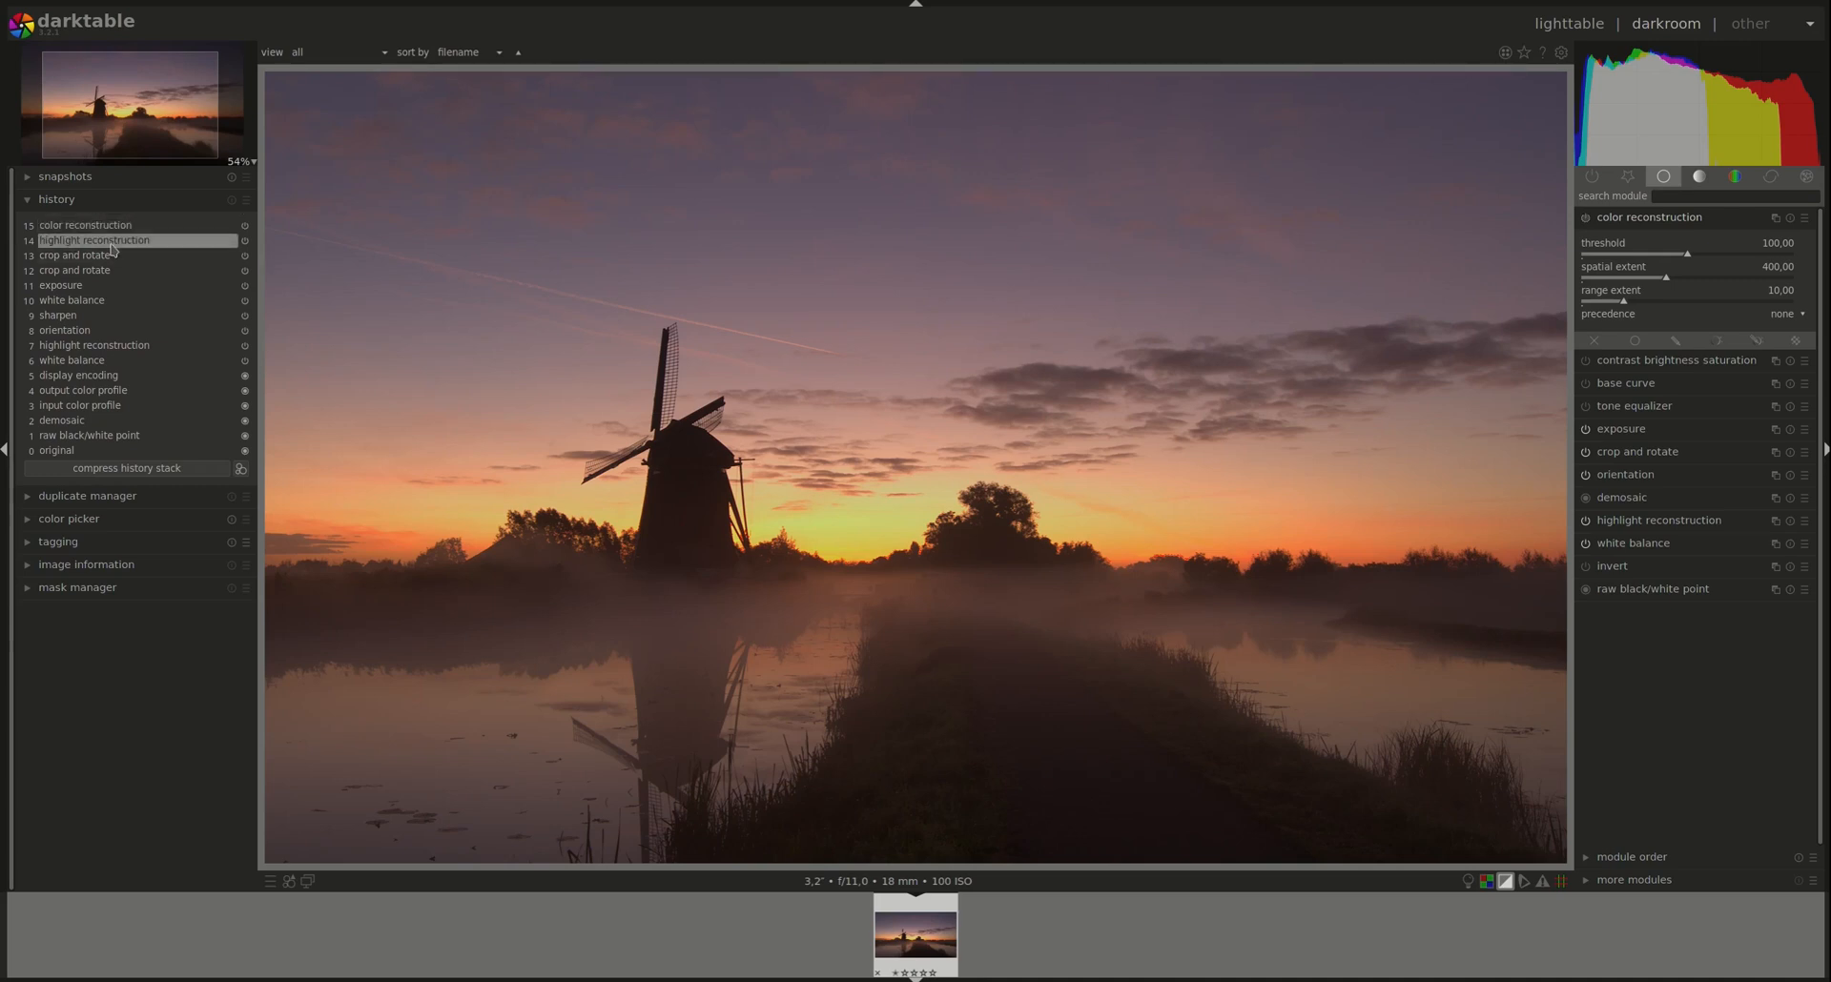
pyautogui.click(85, 224)
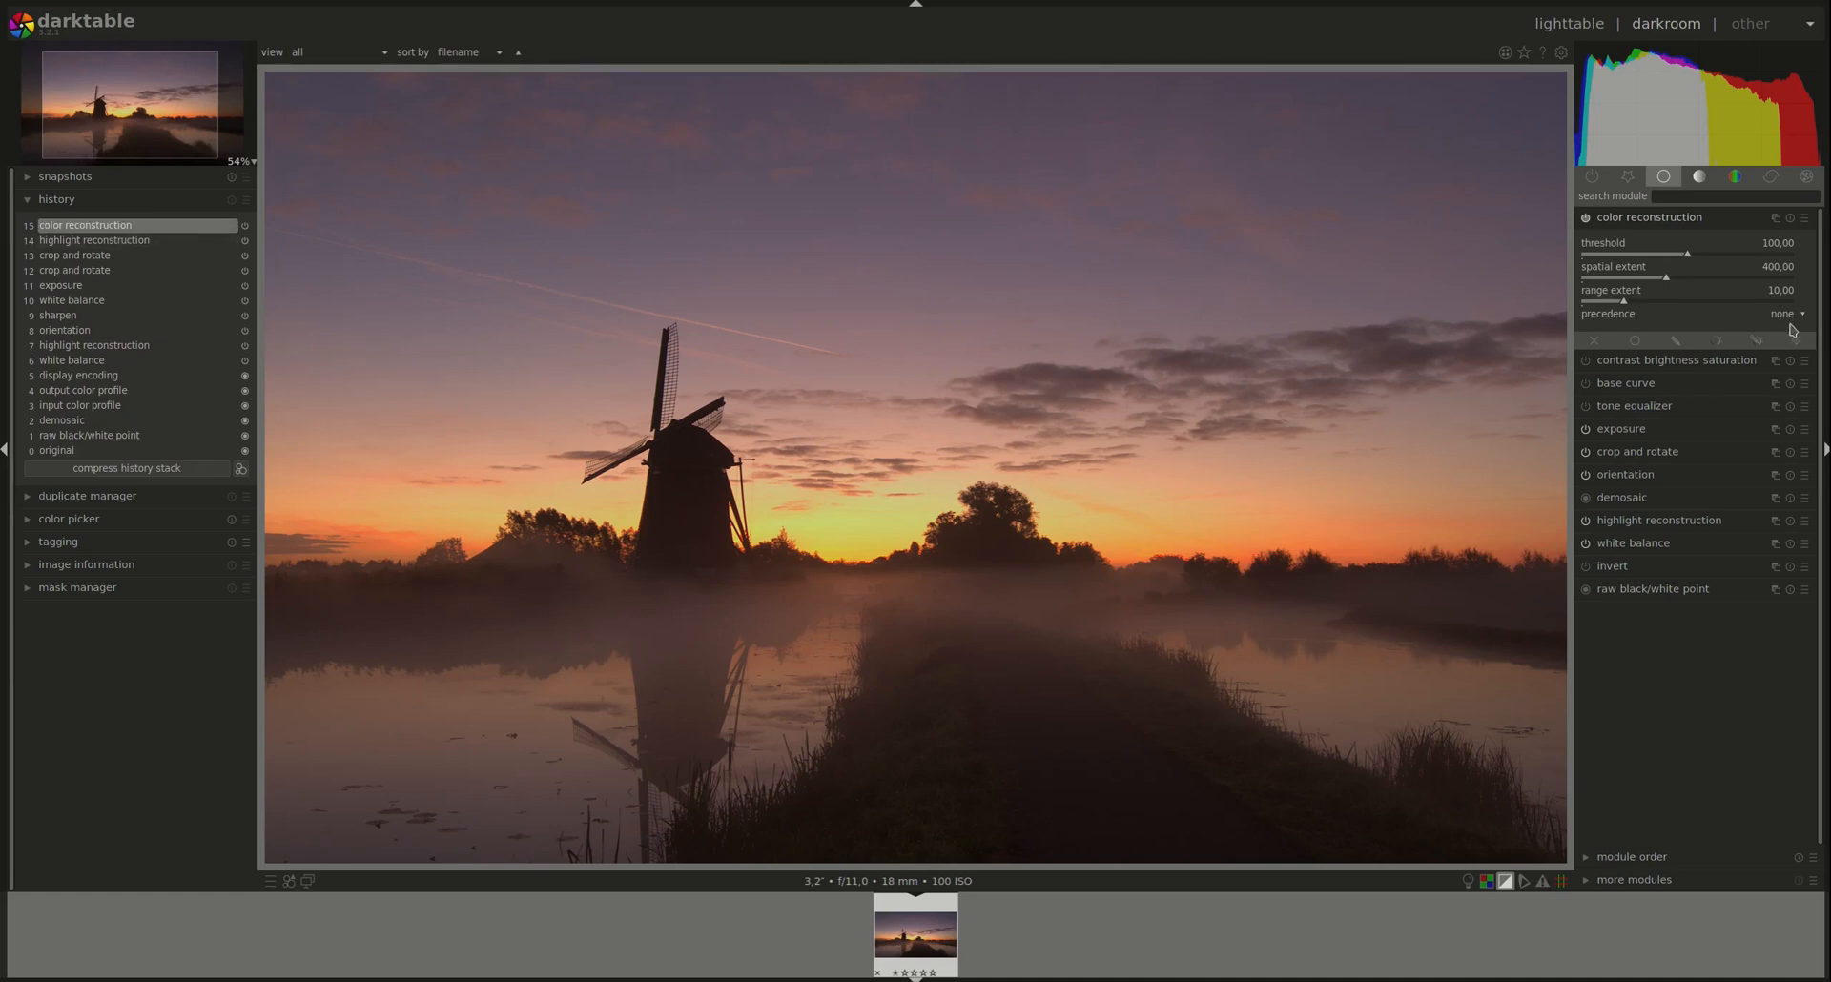
pyautogui.moveTo(1596, 635)
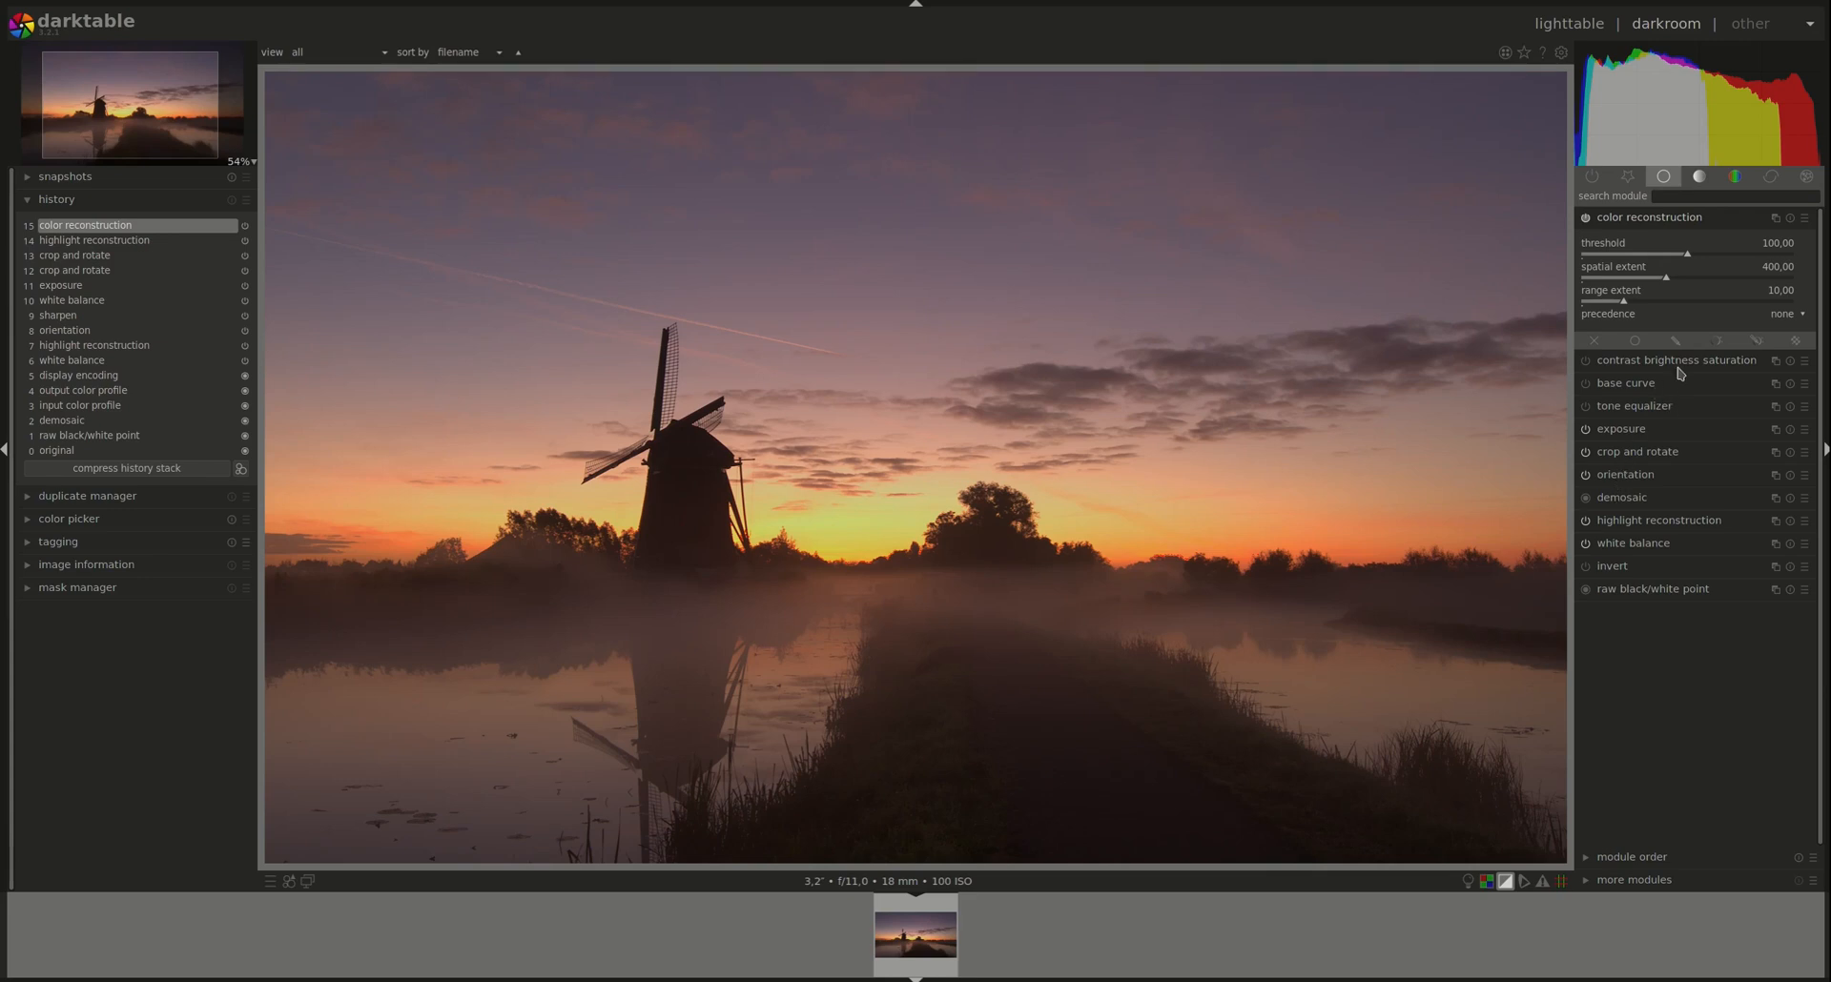
pyautogui.moveTo(1780, 271)
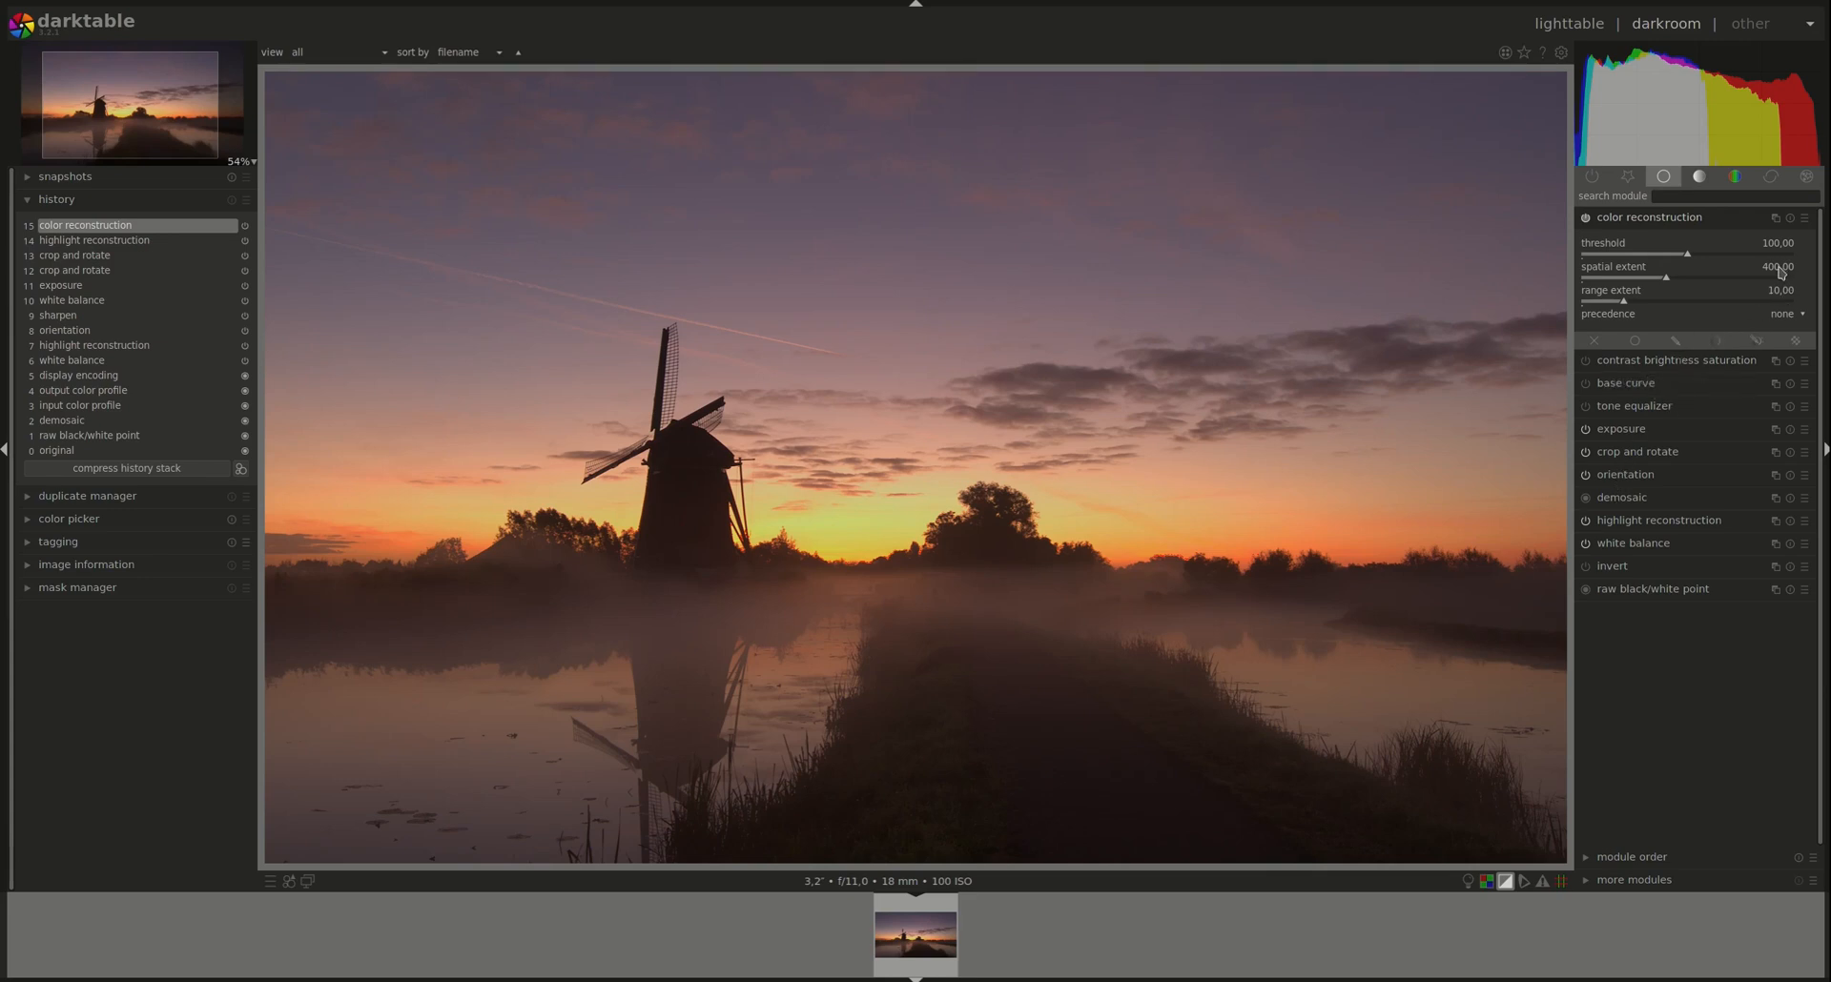
pyautogui.moveTo(1725, 267)
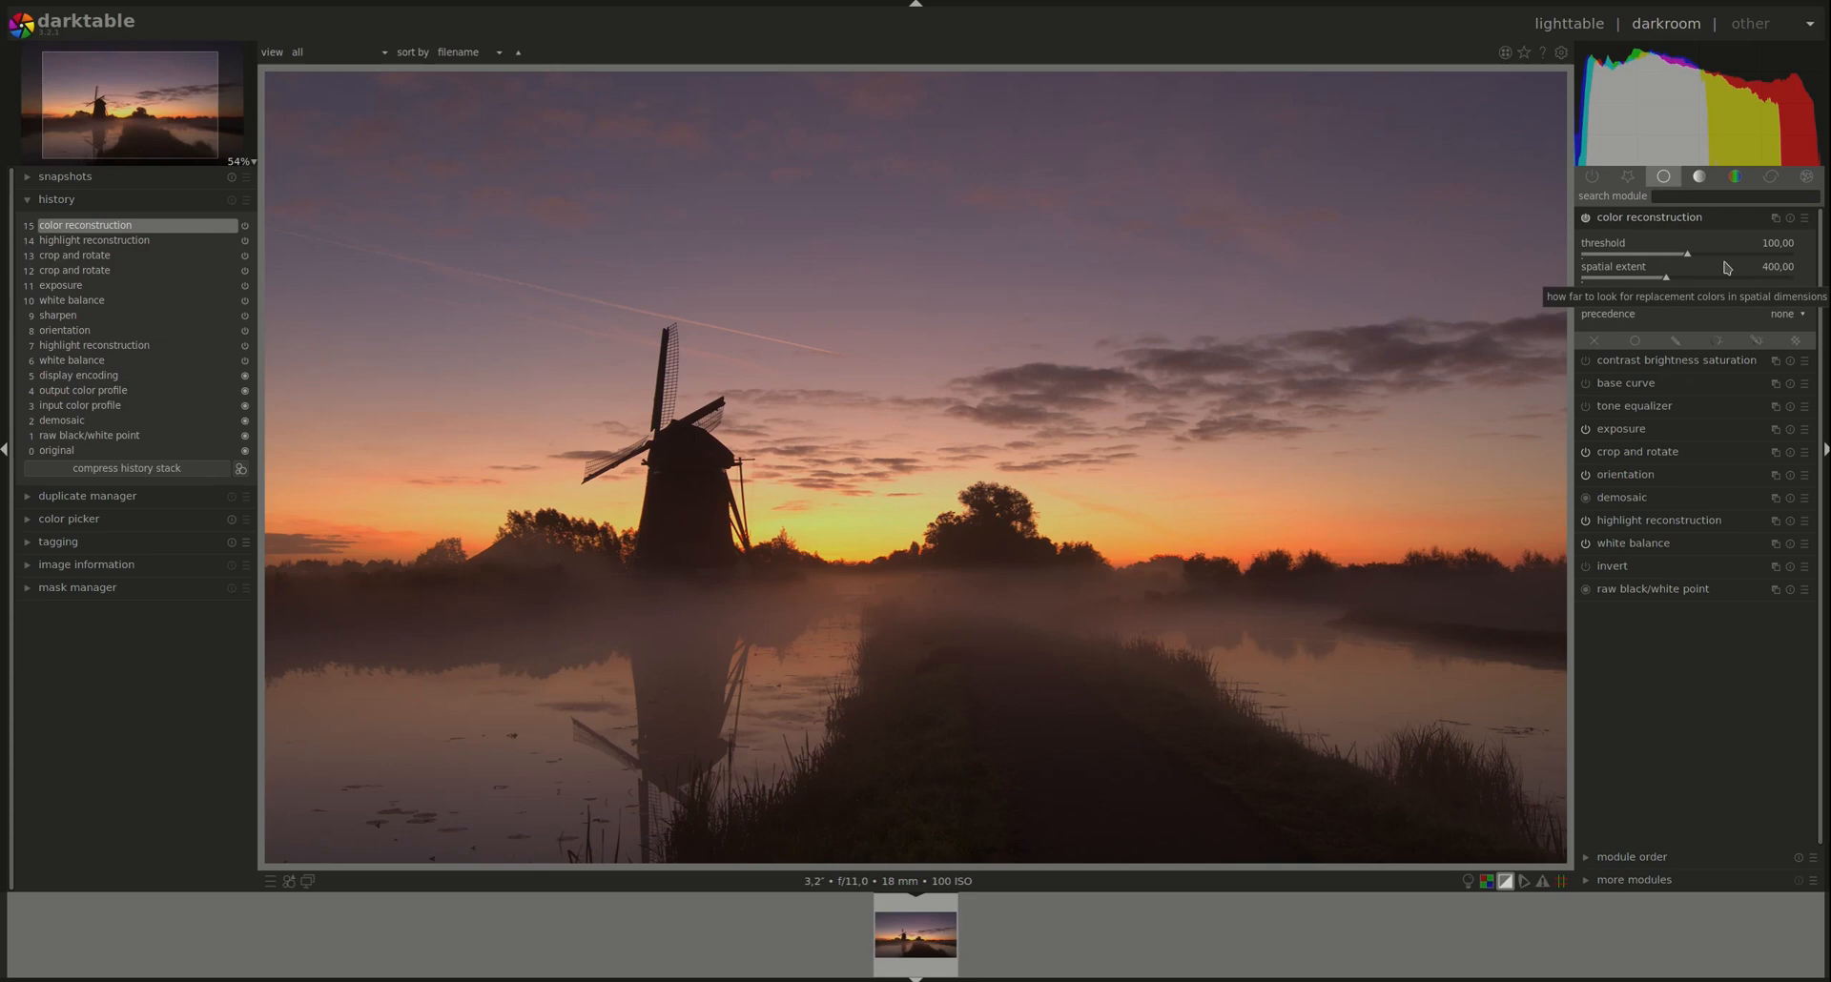
pyautogui.moveTo(1669, 283)
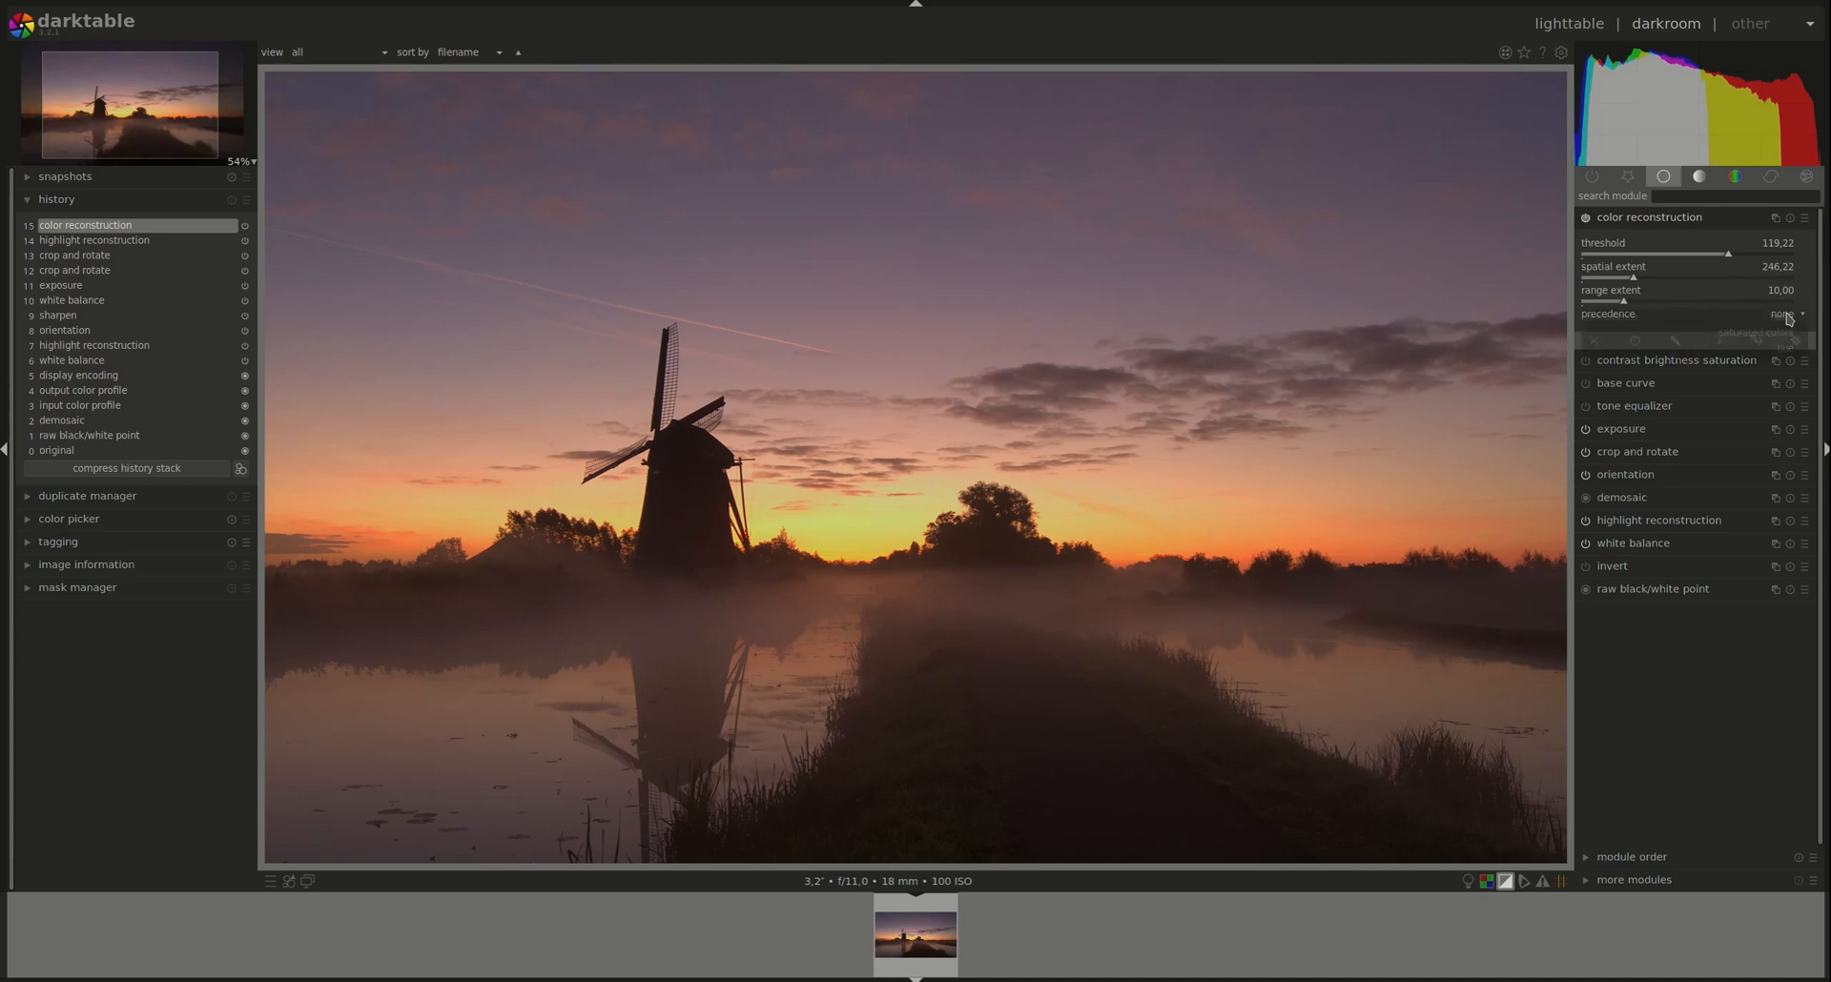
# Set color reconstruction precedence to hue, compare it on and off, then collapse it
pyautogui.click(1758, 314)
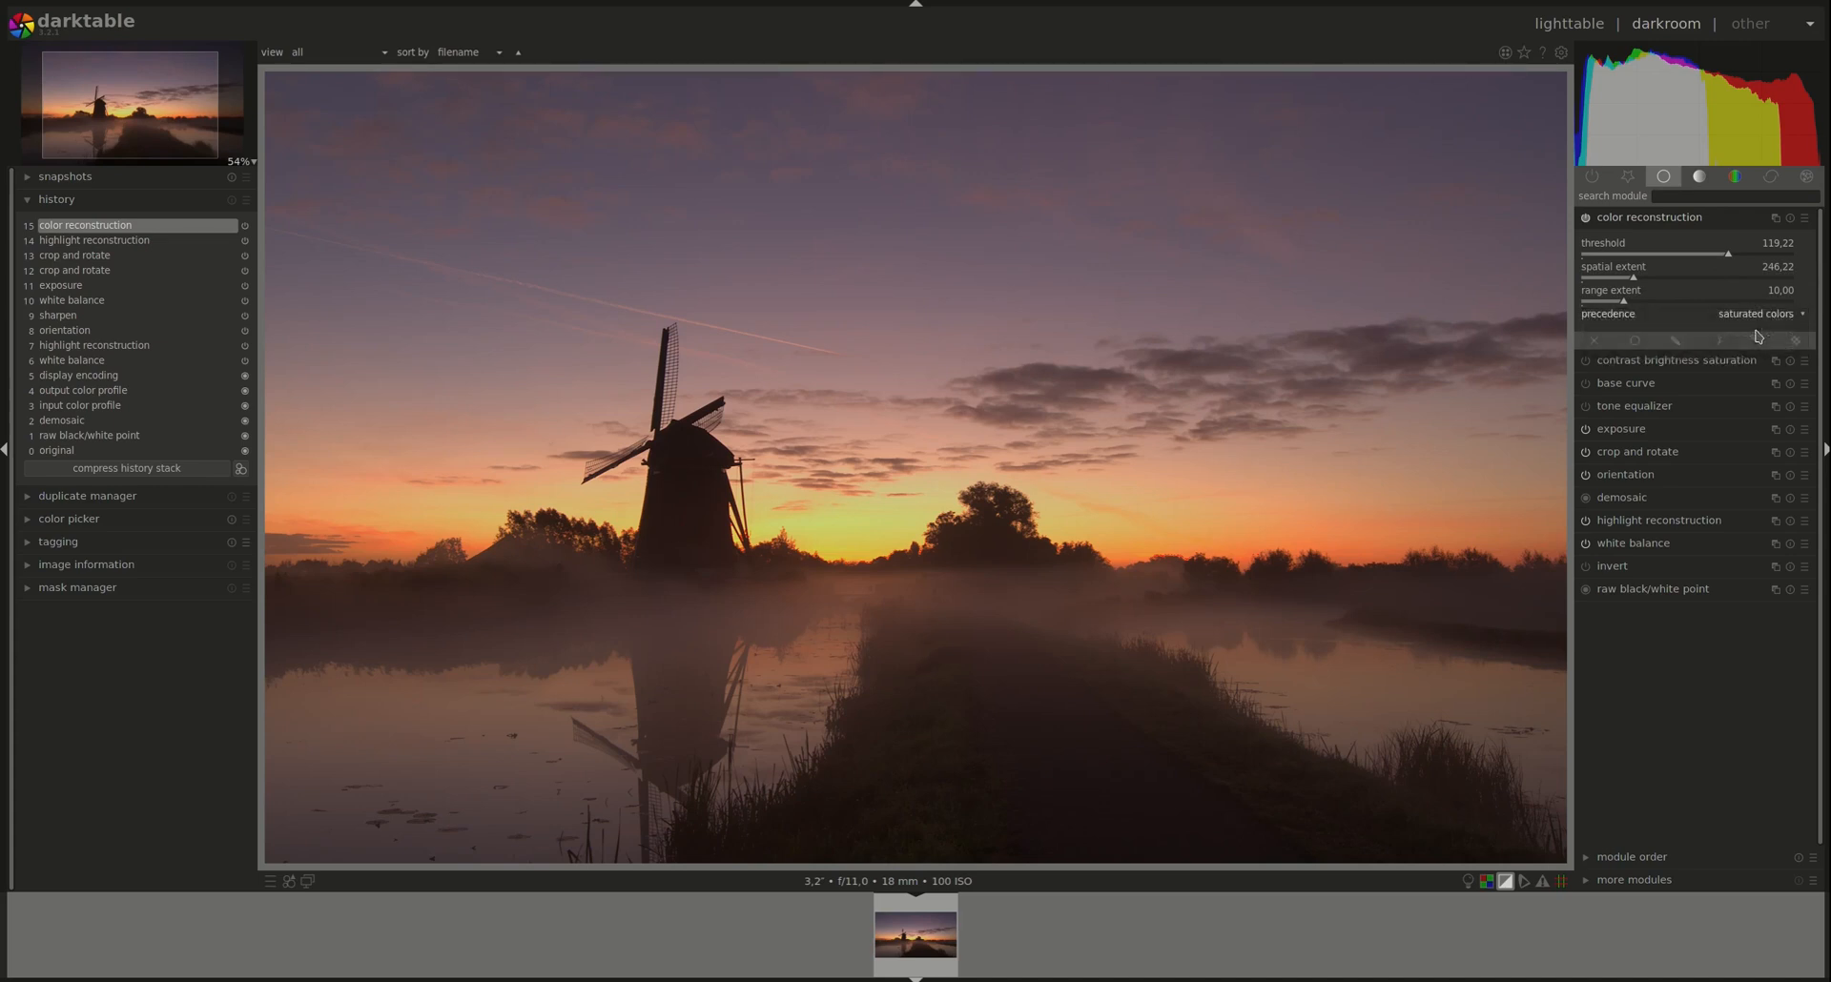
pyautogui.click(1757, 313)
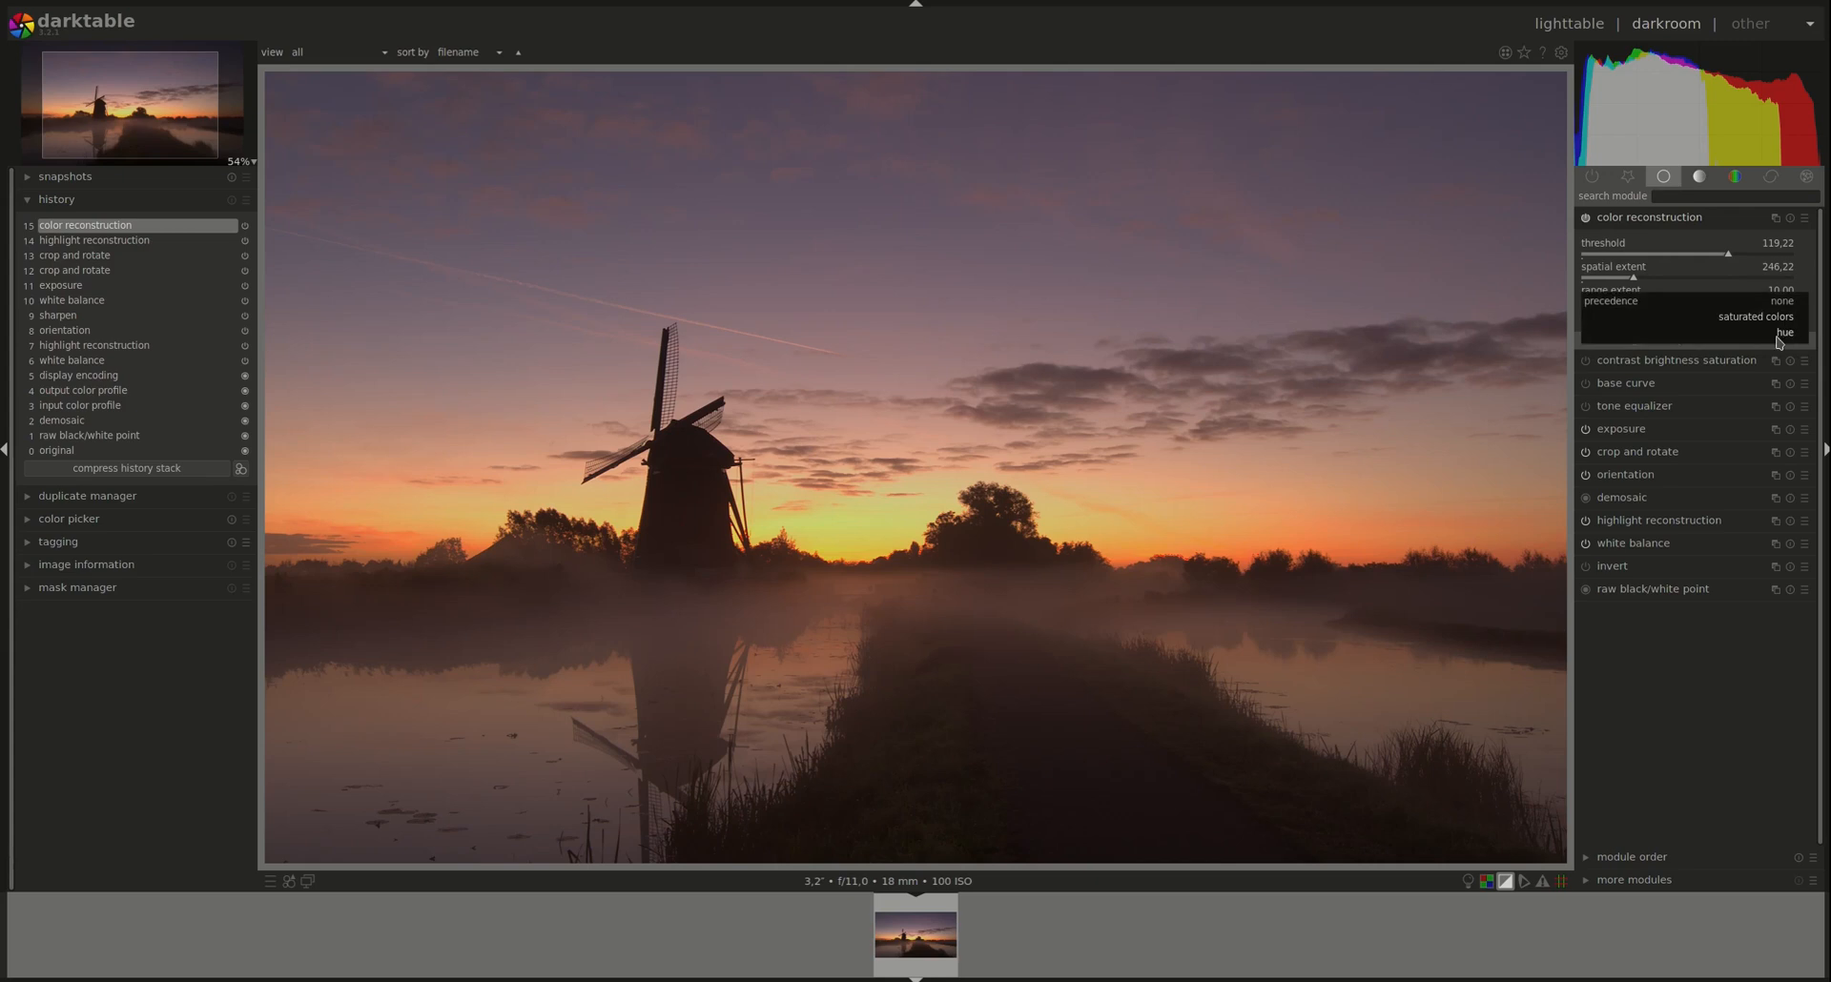
pyautogui.click(1770, 332)
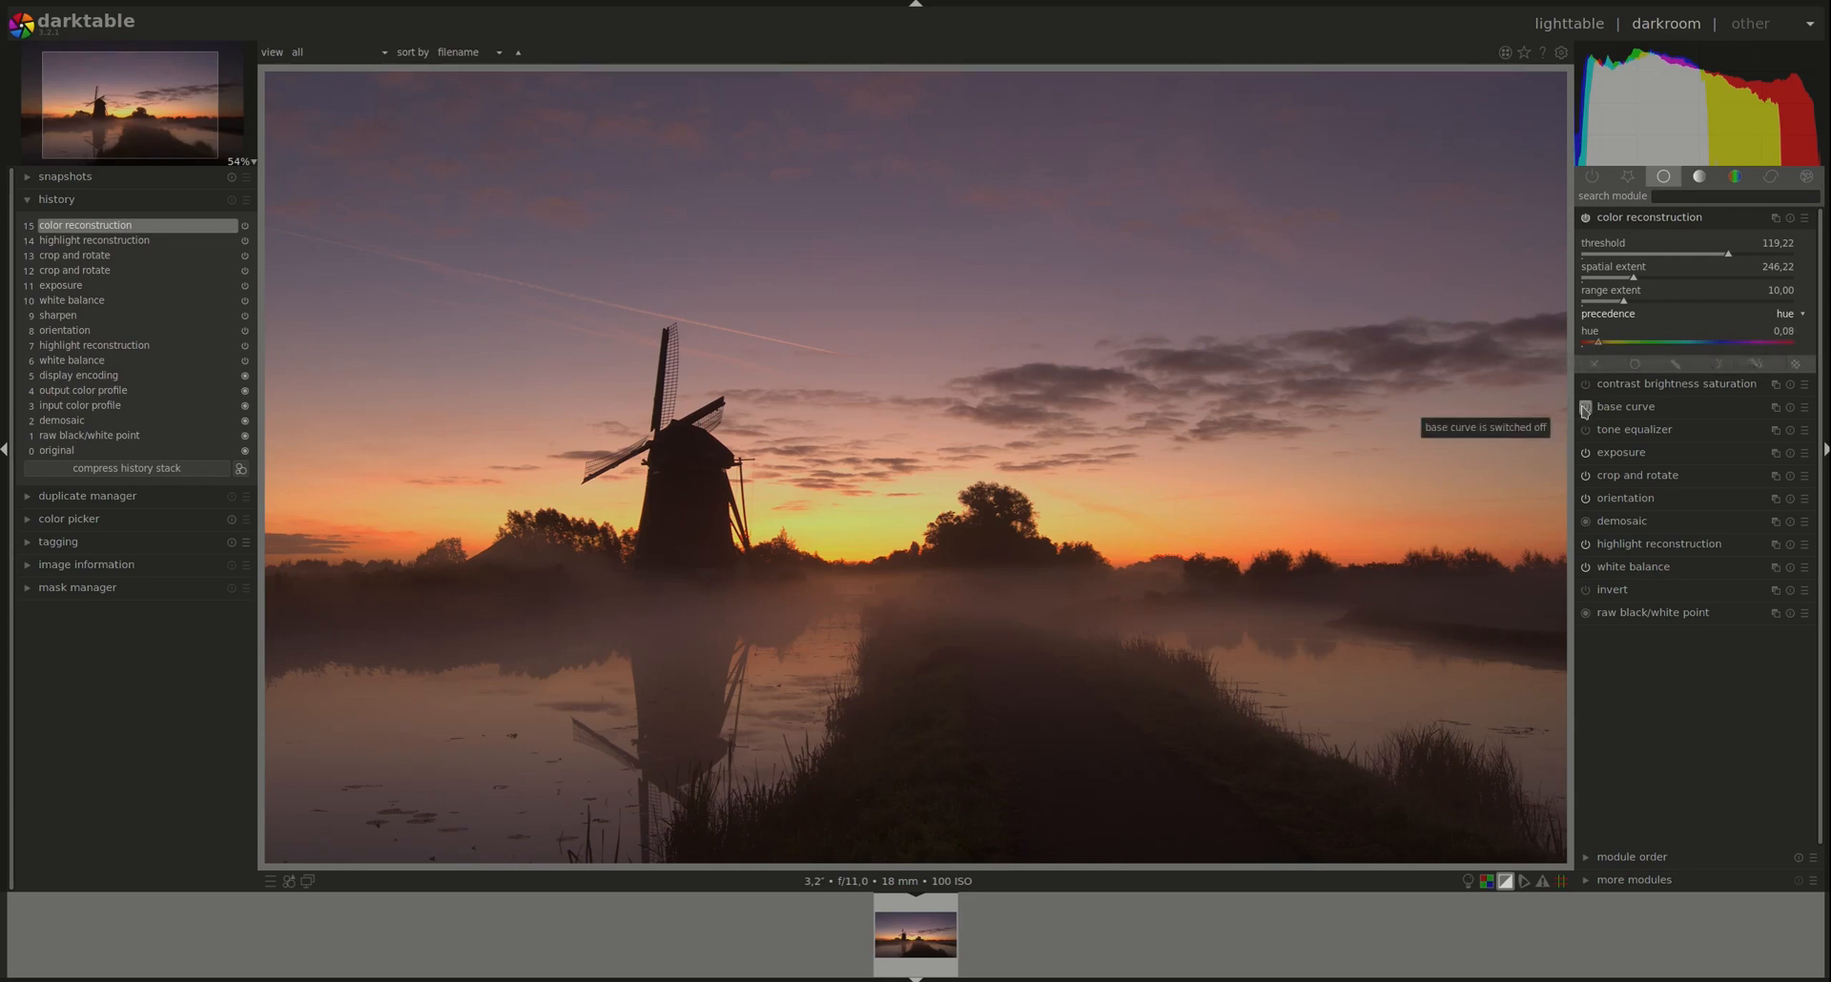
pyautogui.click(1586, 218)
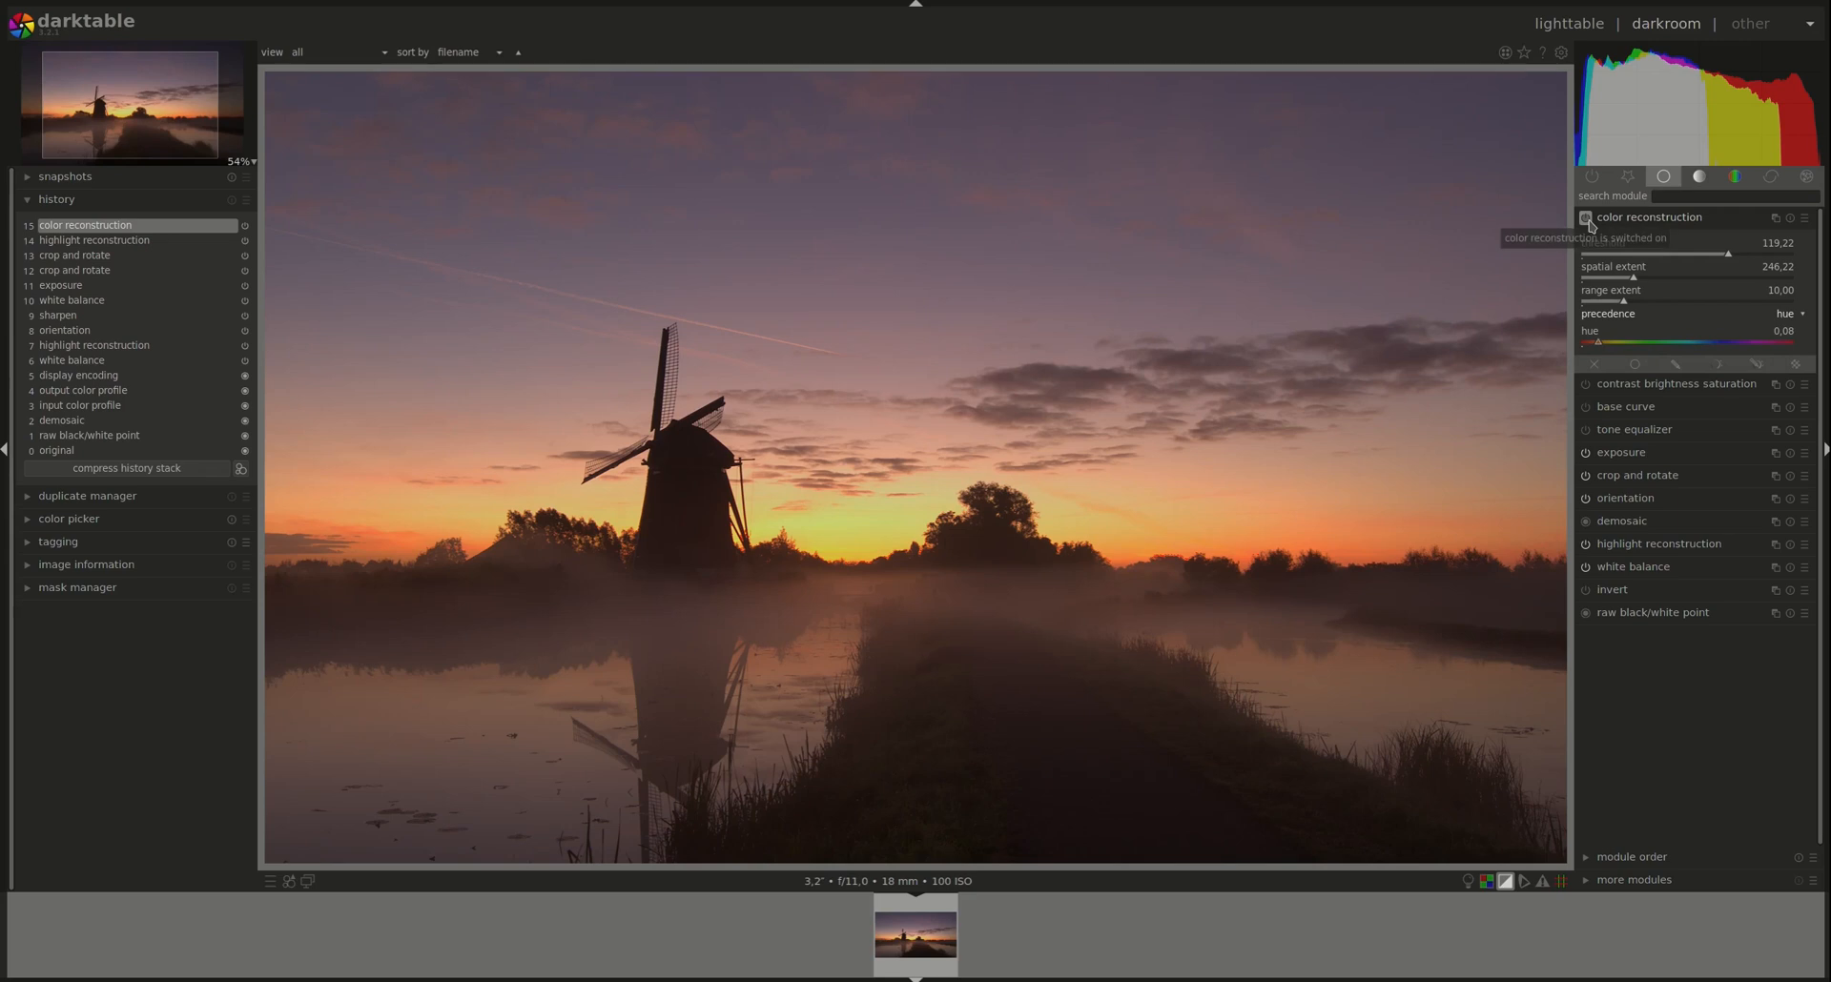
pyautogui.click(1586, 219)
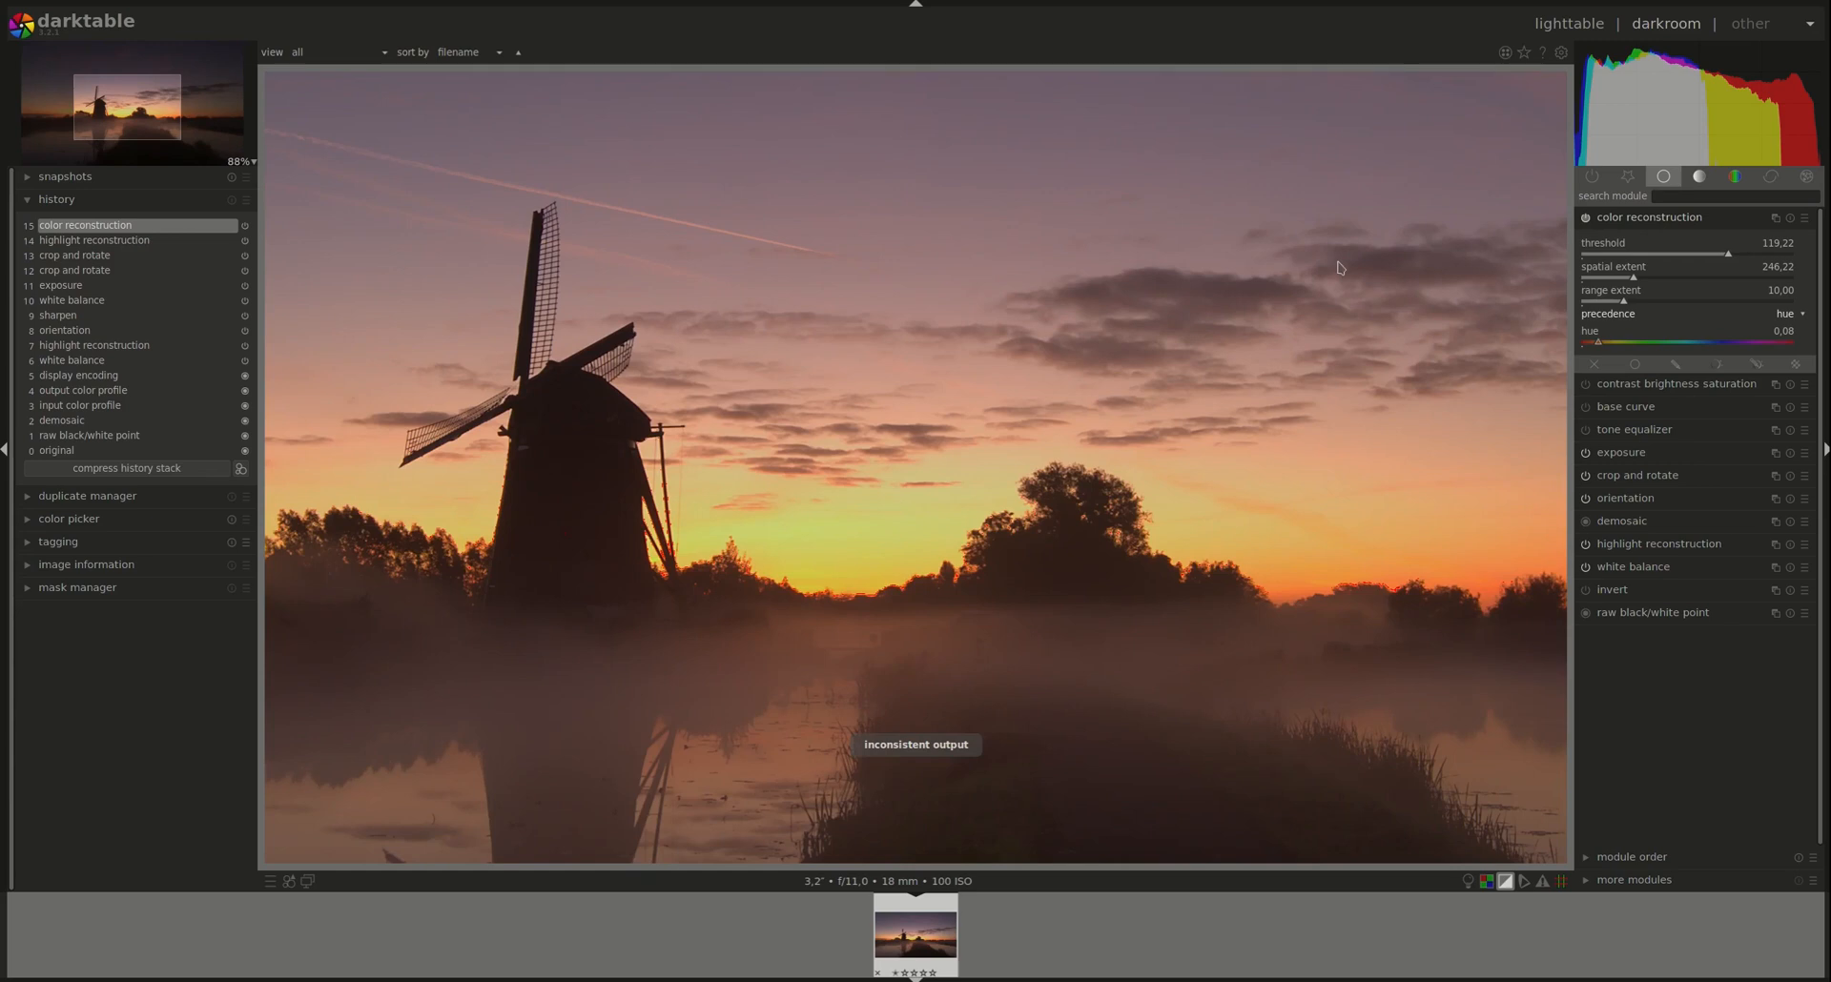
pyautogui.moveTo(1586, 218)
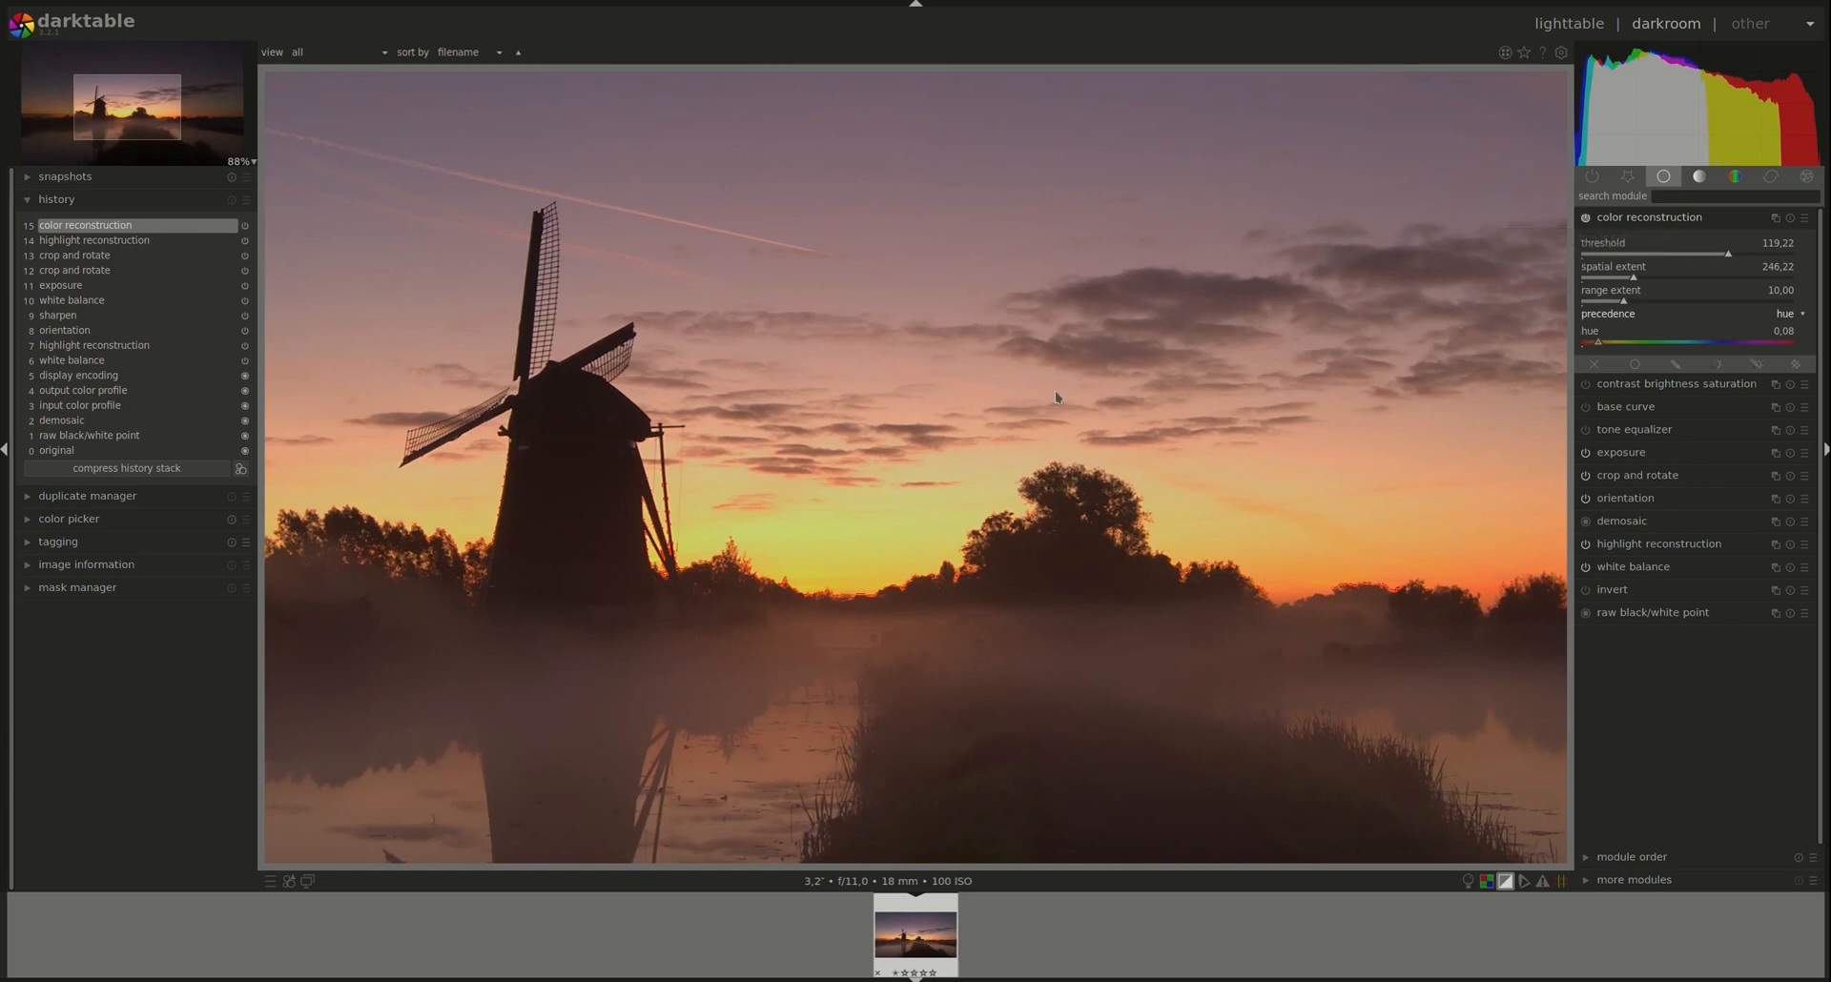
pyautogui.scroll(-3)
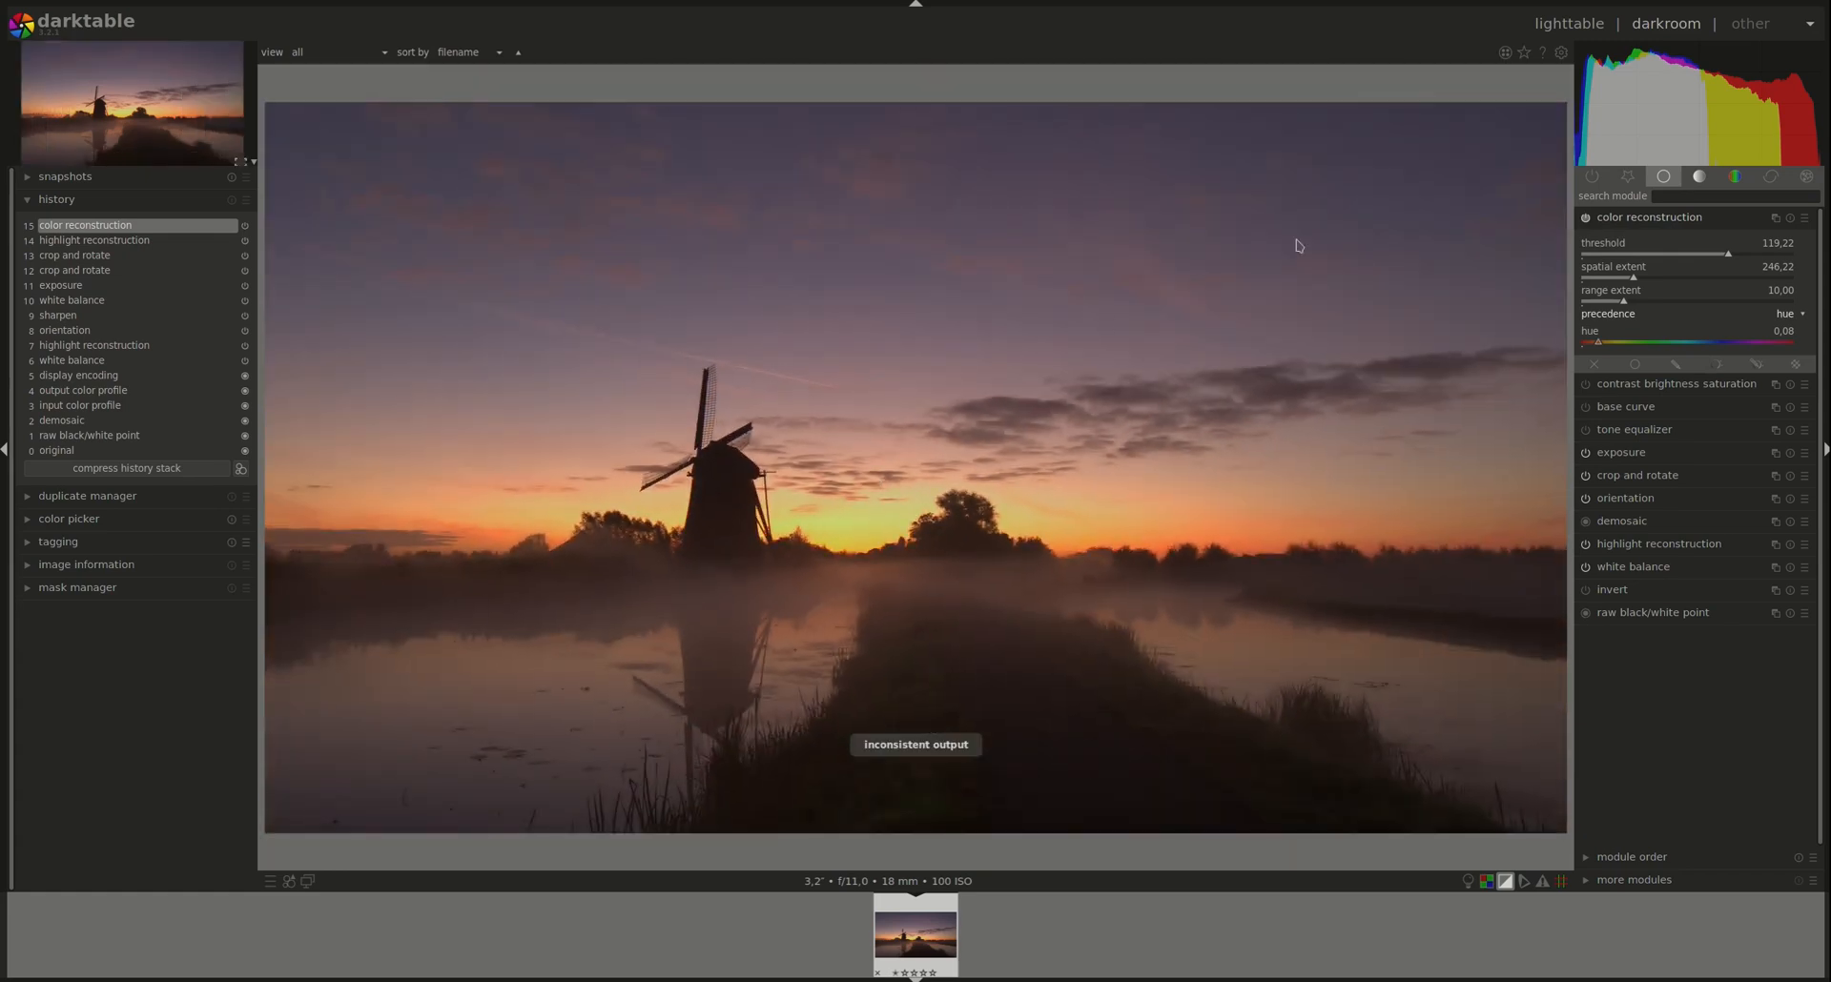
pyautogui.moveTo(1633, 222)
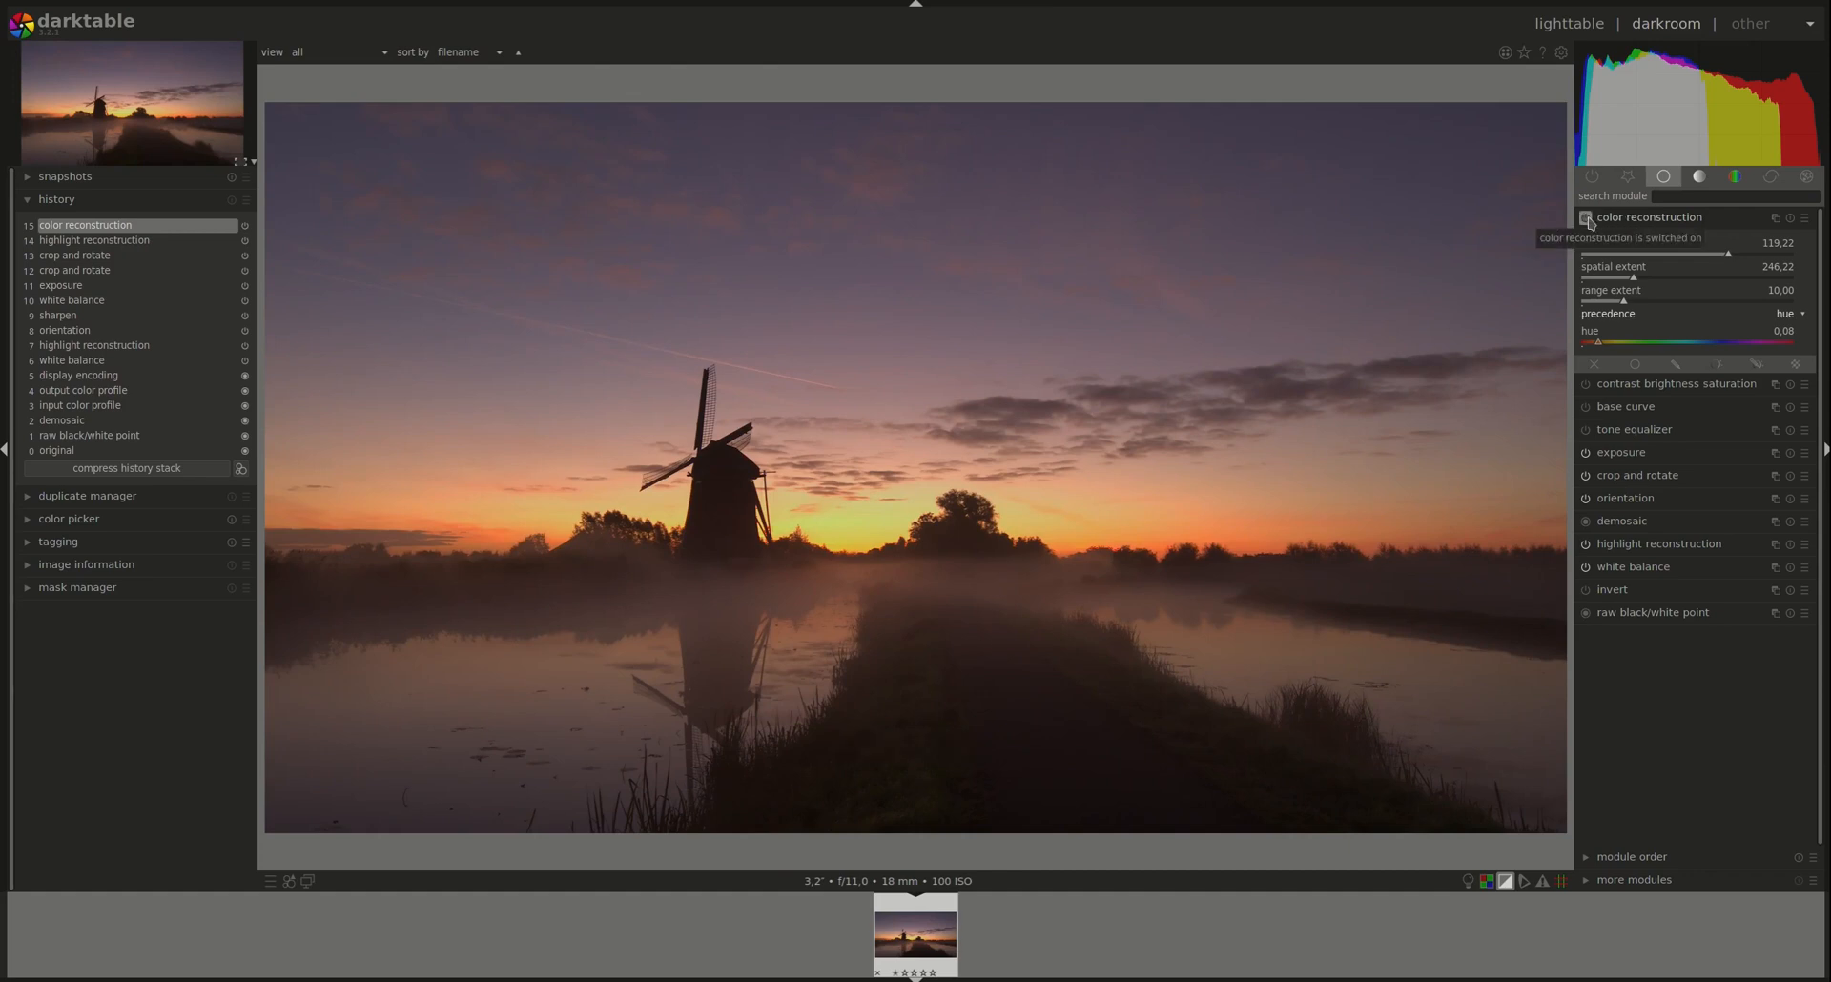
pyautogui.click(1648, 216)
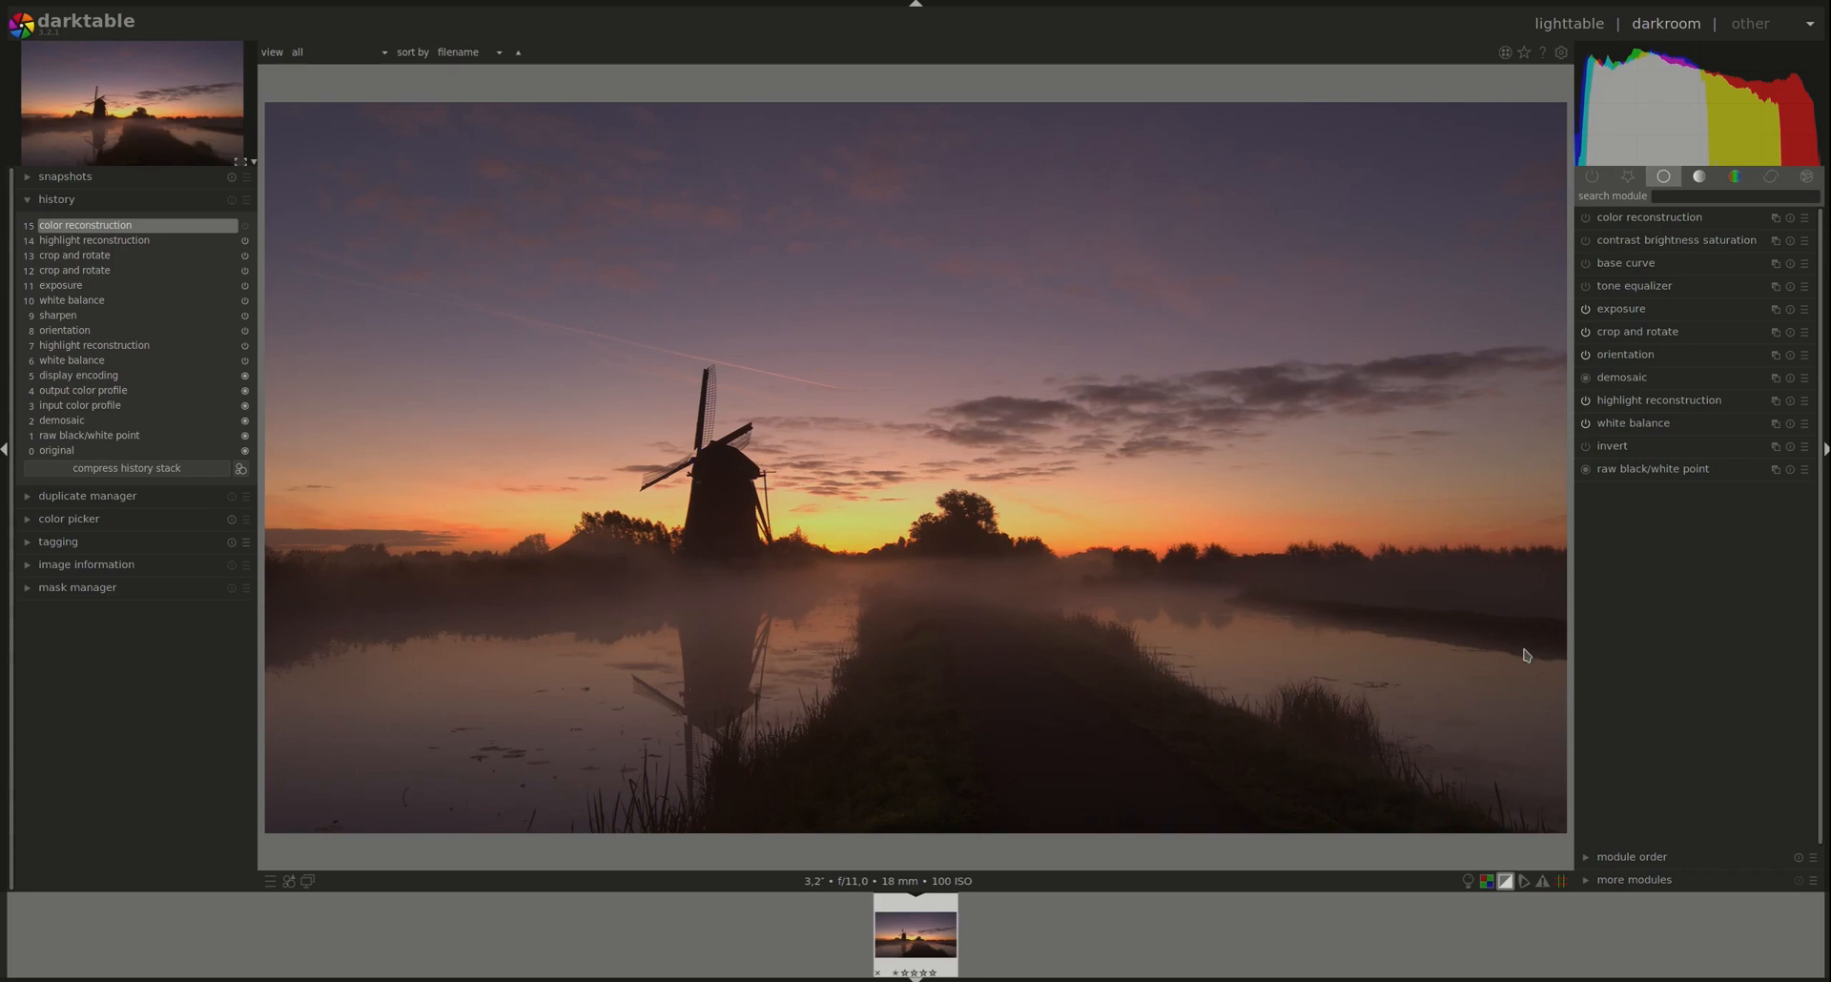
pyautogui.moveTo(1601, 599)
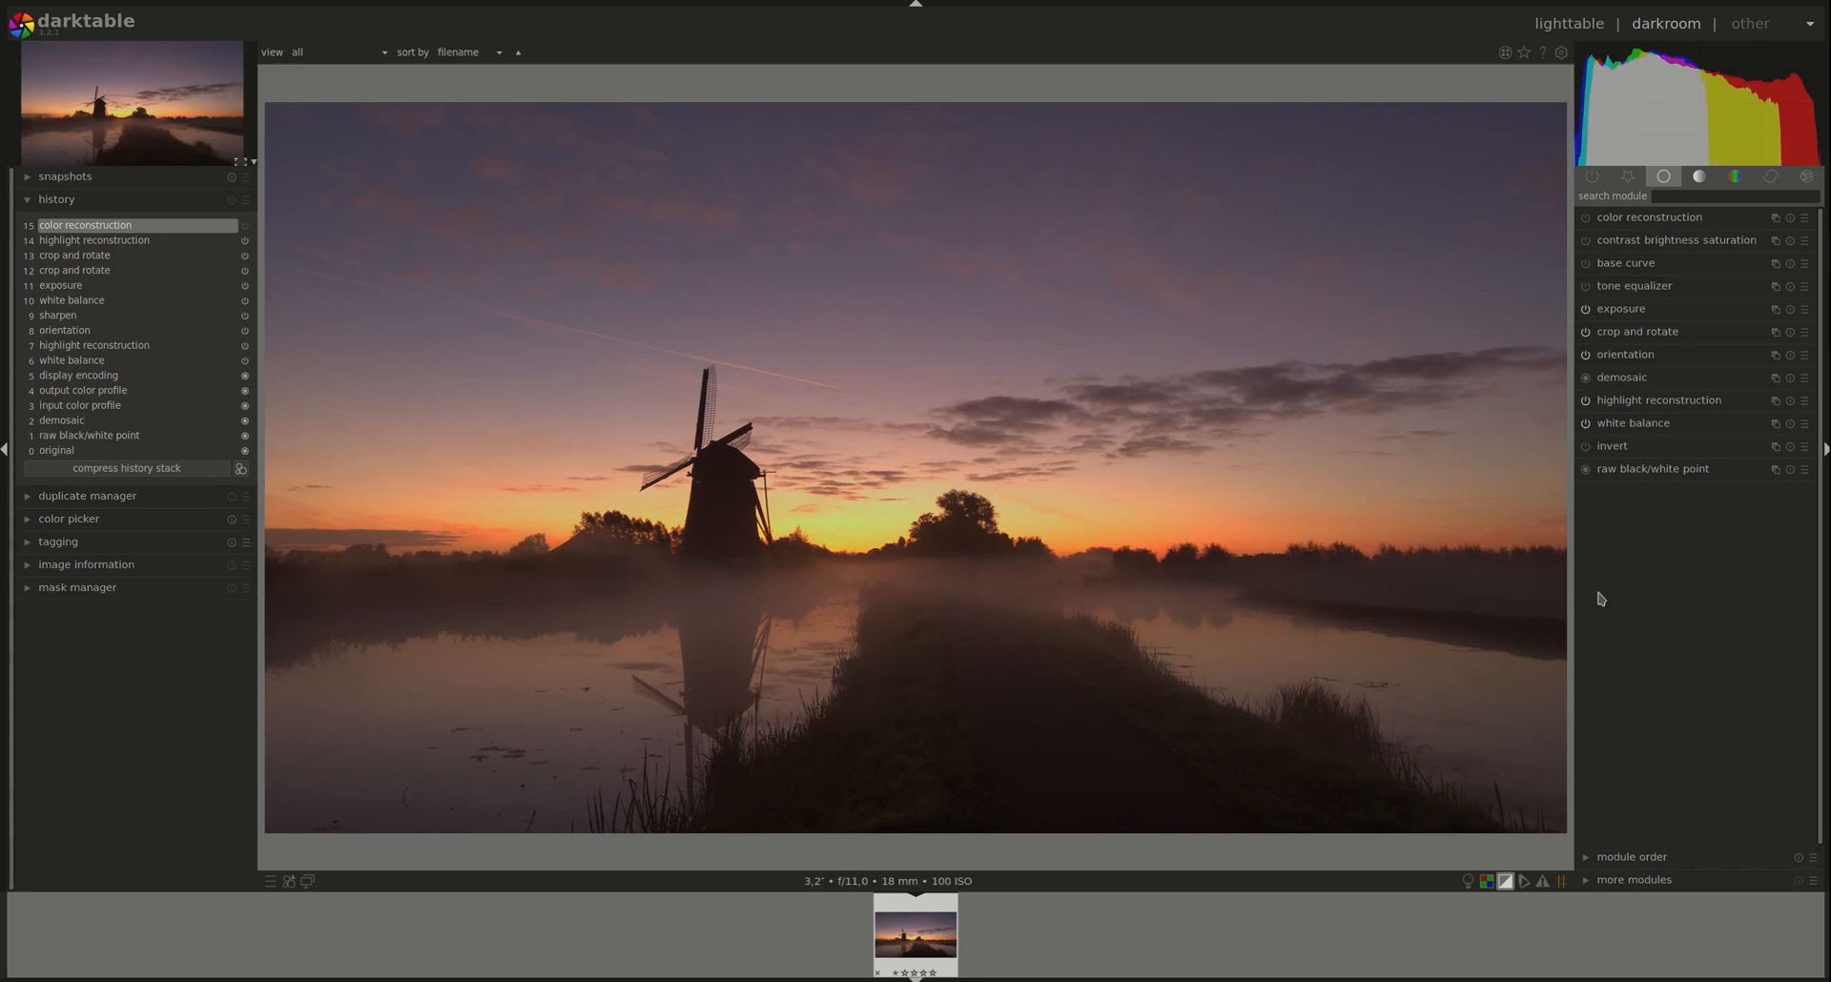
# Enable the tone equalizer and show its advanced tab with the flat curve graph
pyautogui.click(1635, 287)
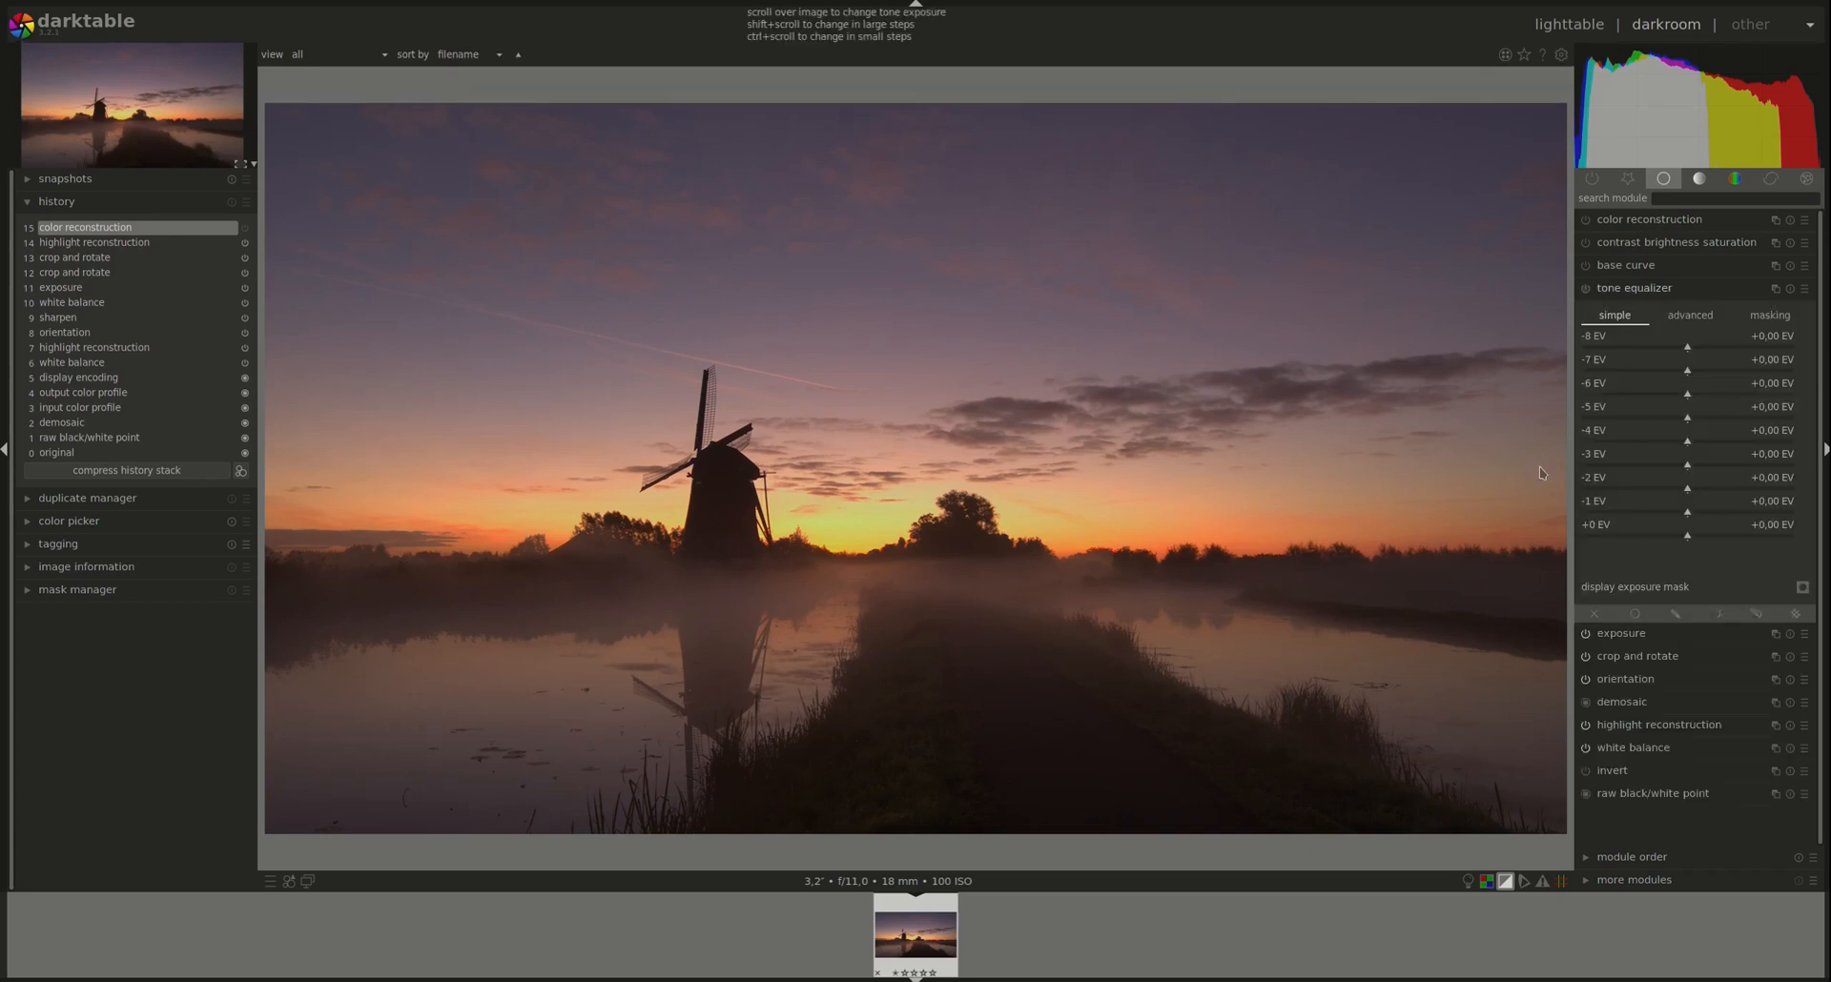
pyautogui.moveTo(1509, 503)
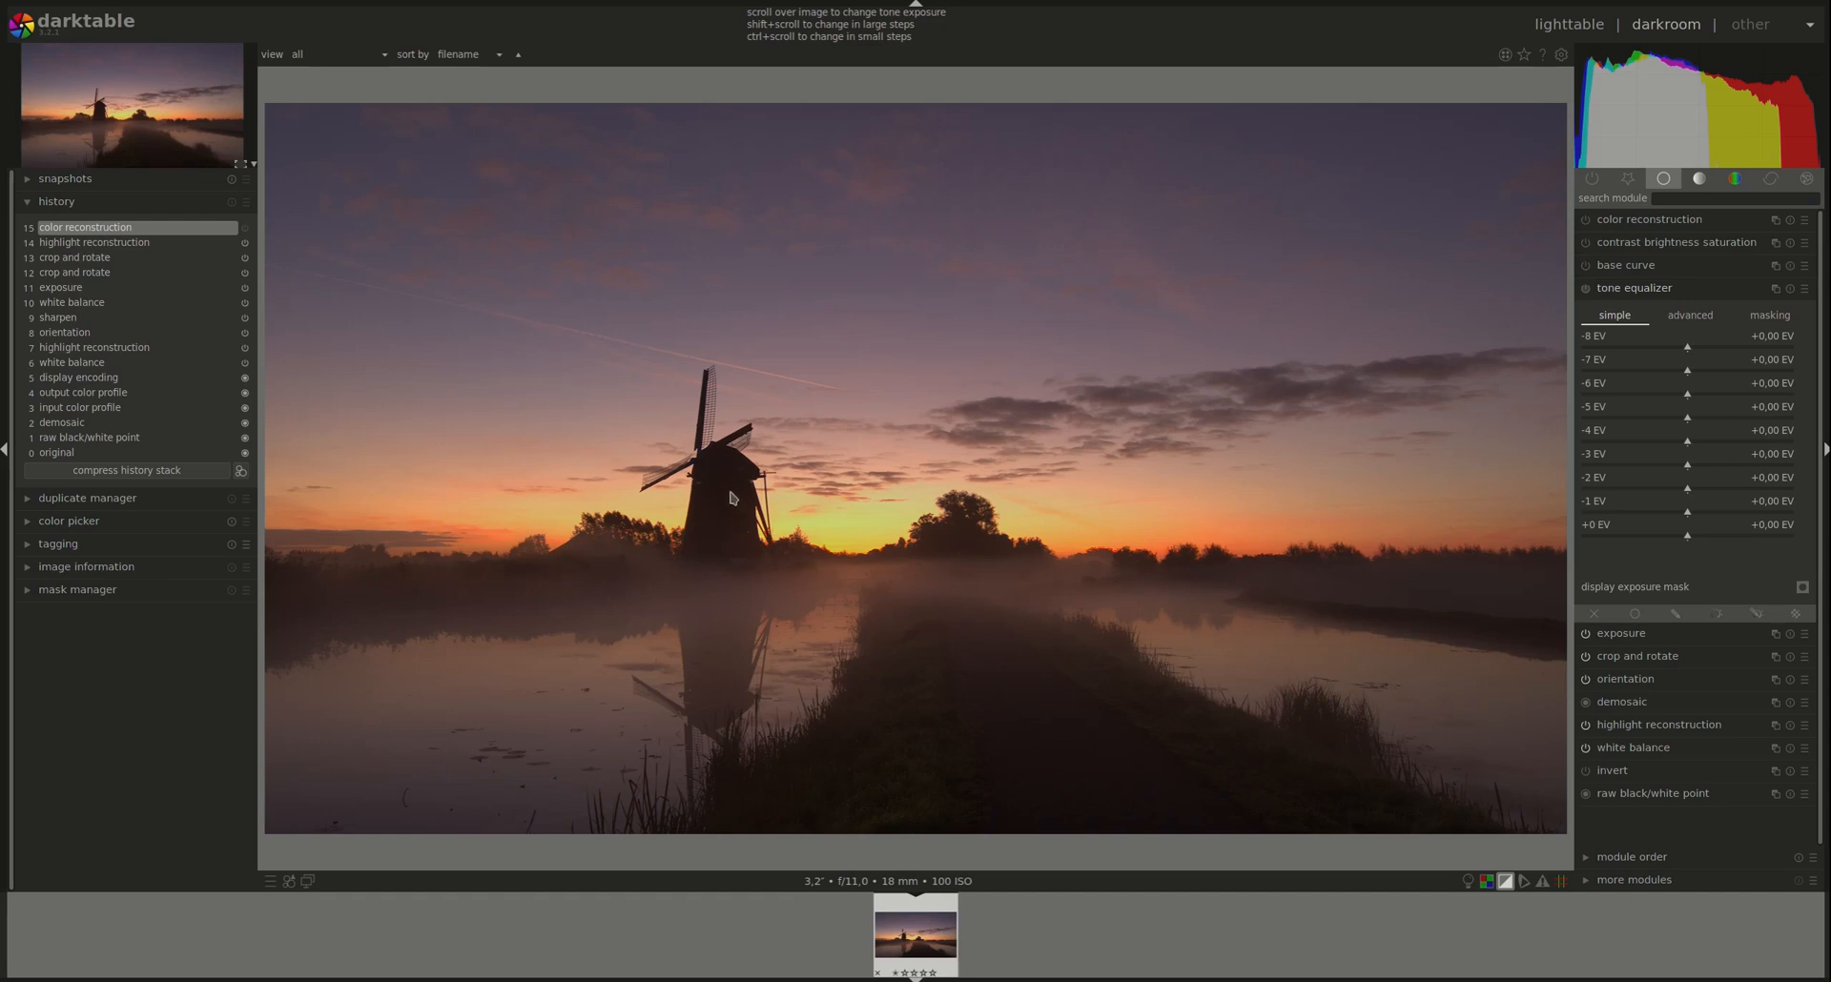
pyautogui.moveTo(579, 545)
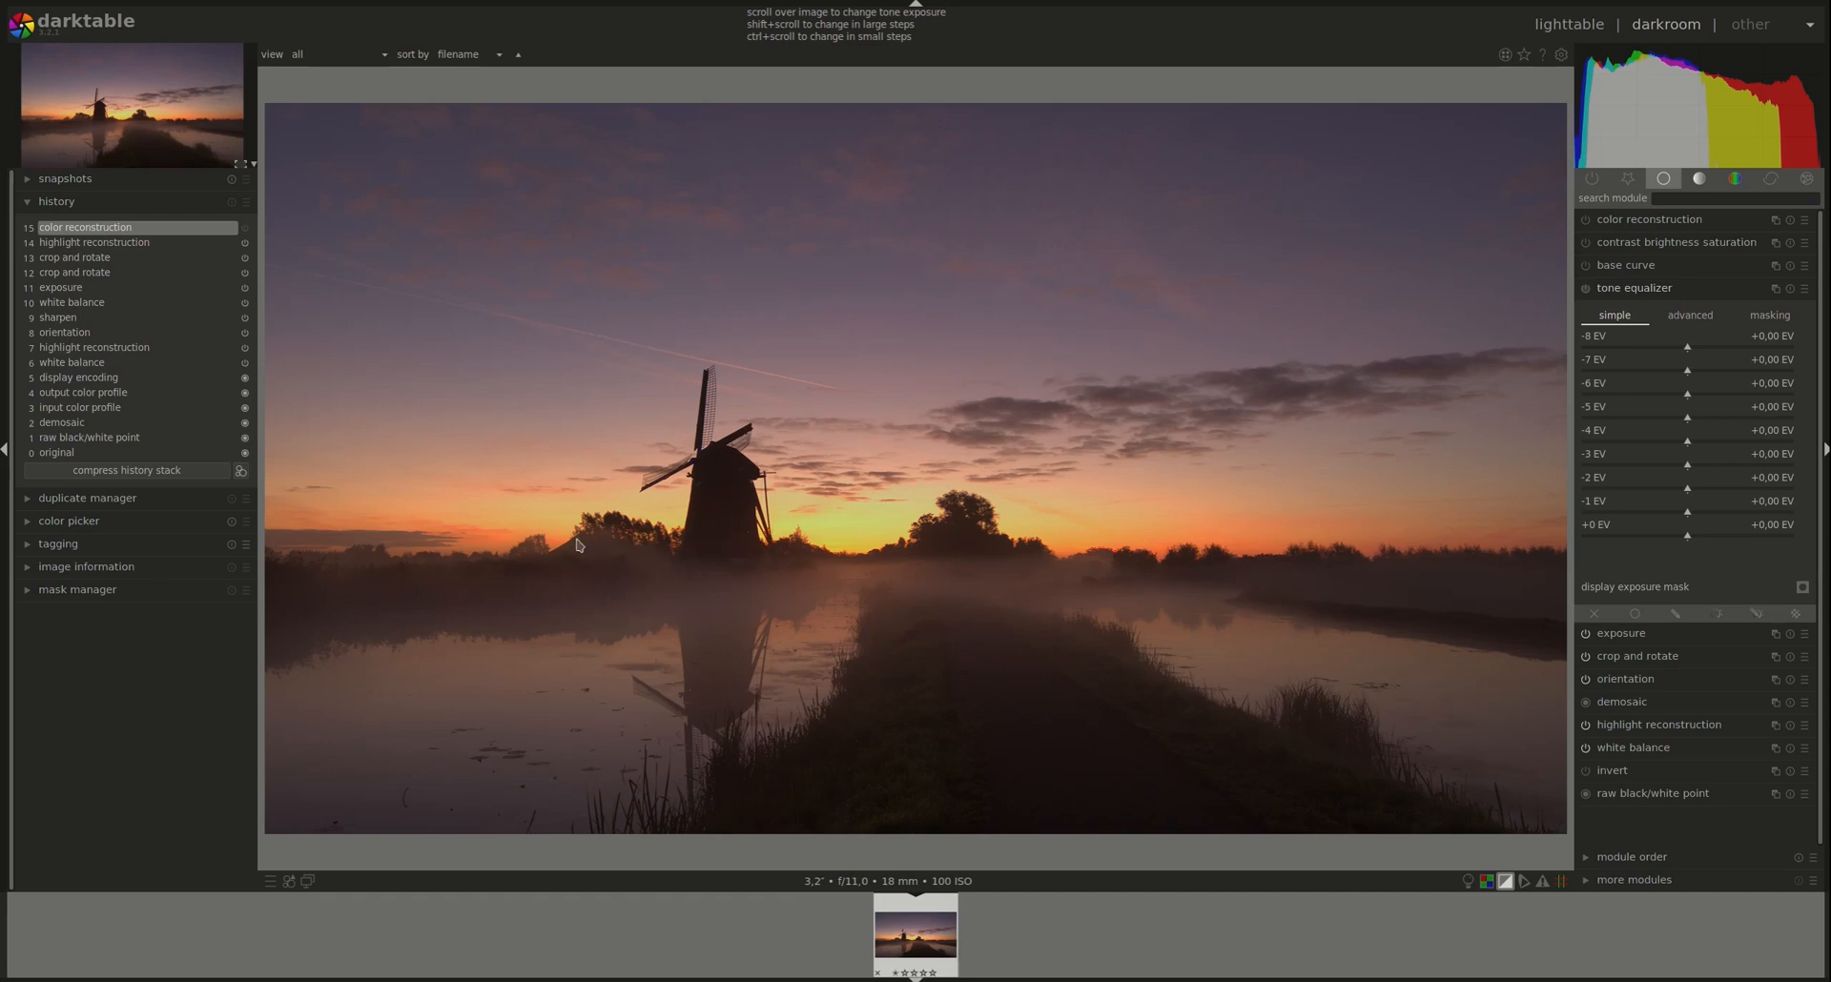
pyautogui.moveTo(305, 588)
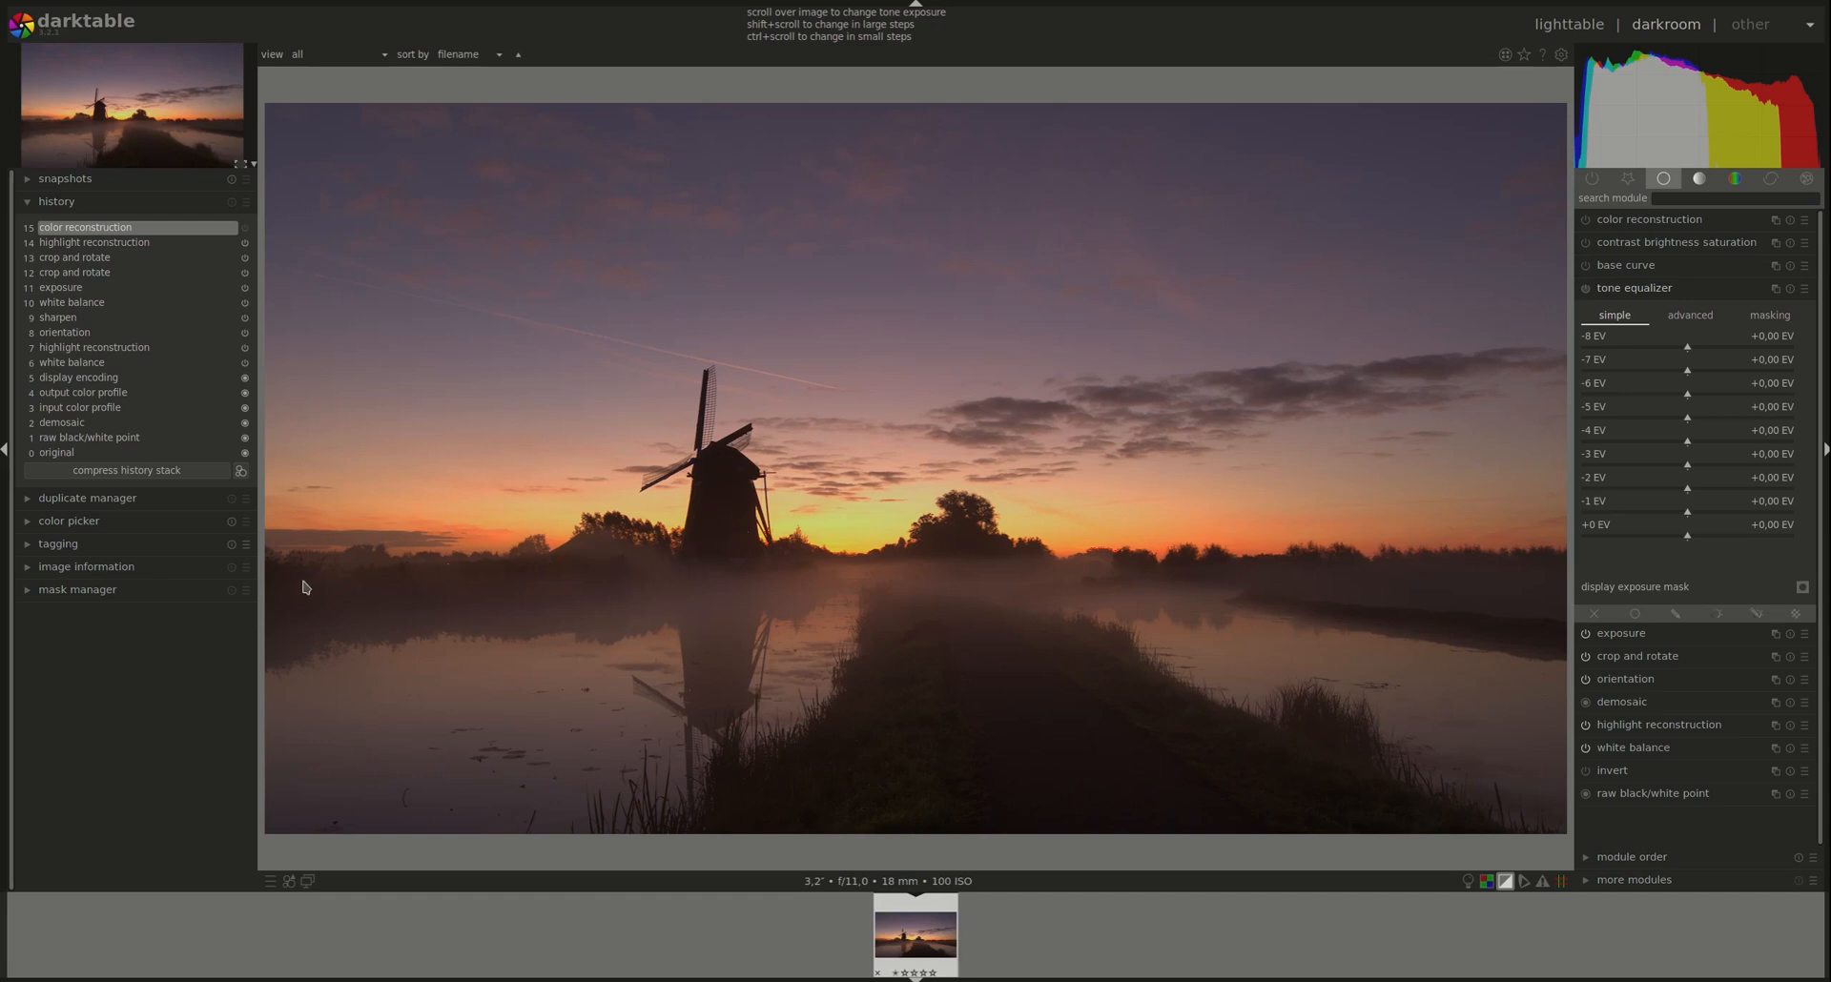
pyautogui.moveTo(922, 681)
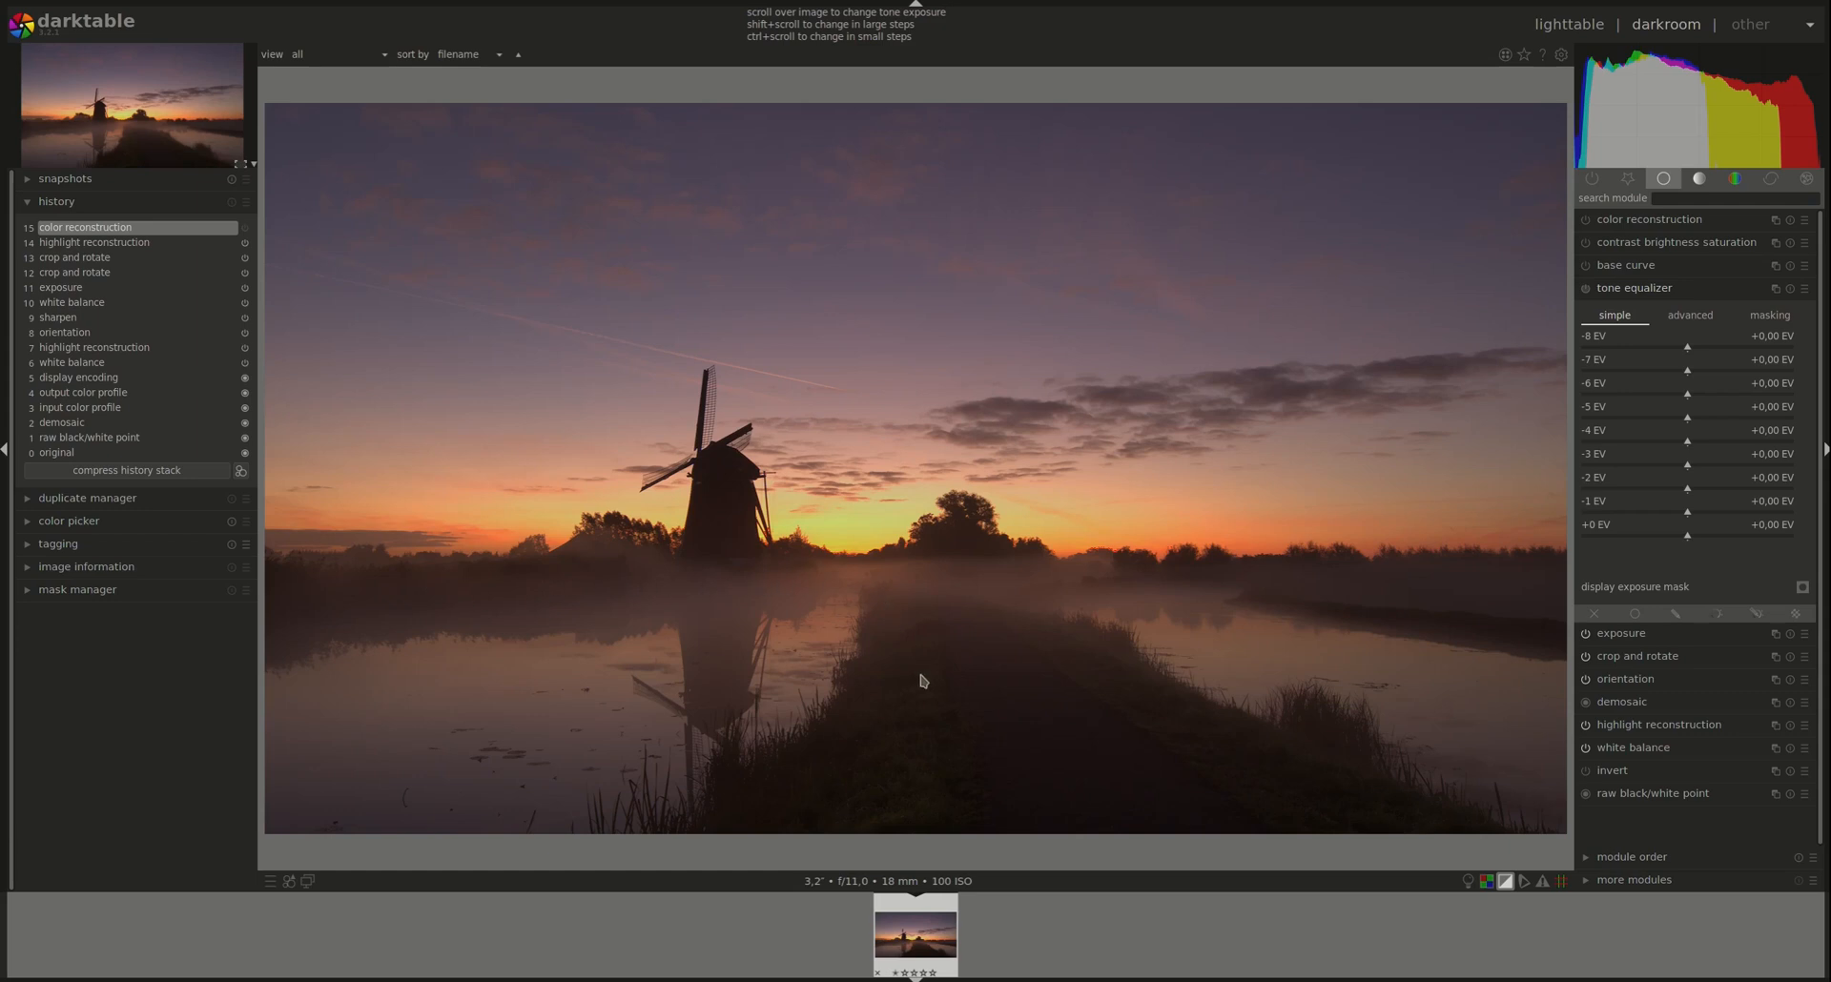
pyautogui.moveTo(1147, 714)
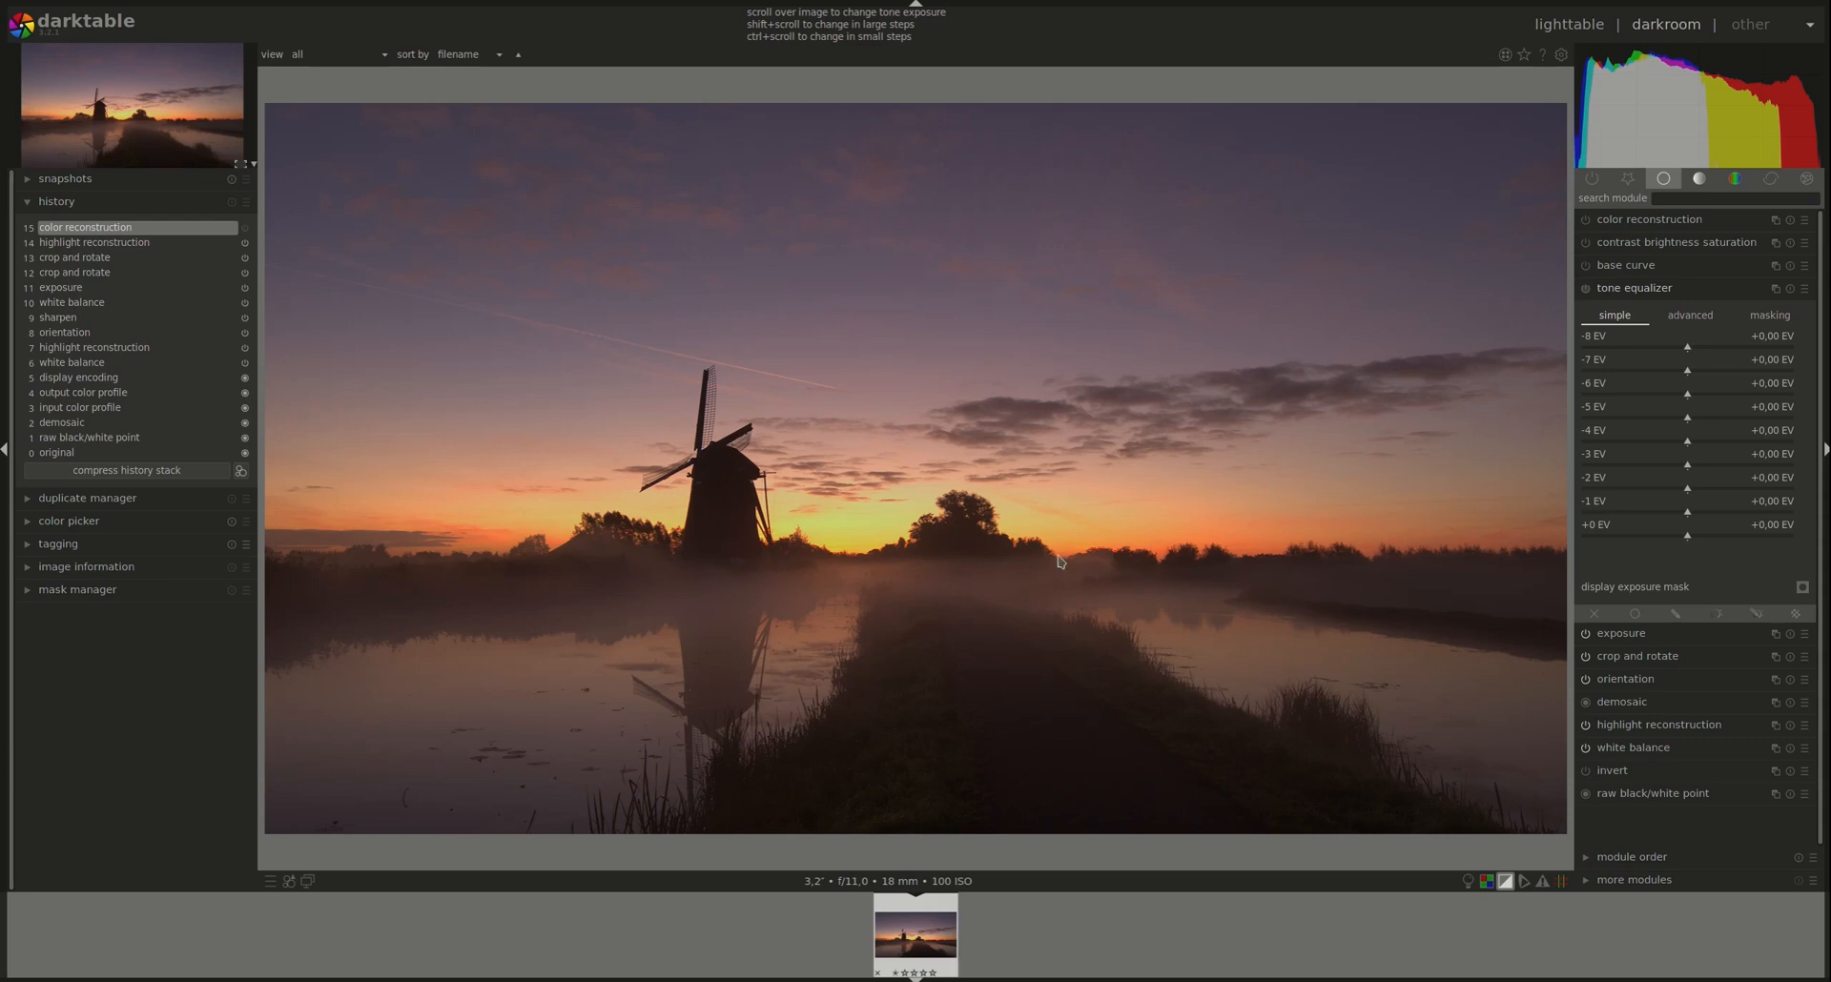
pyautogui.moveTo(608, 590)
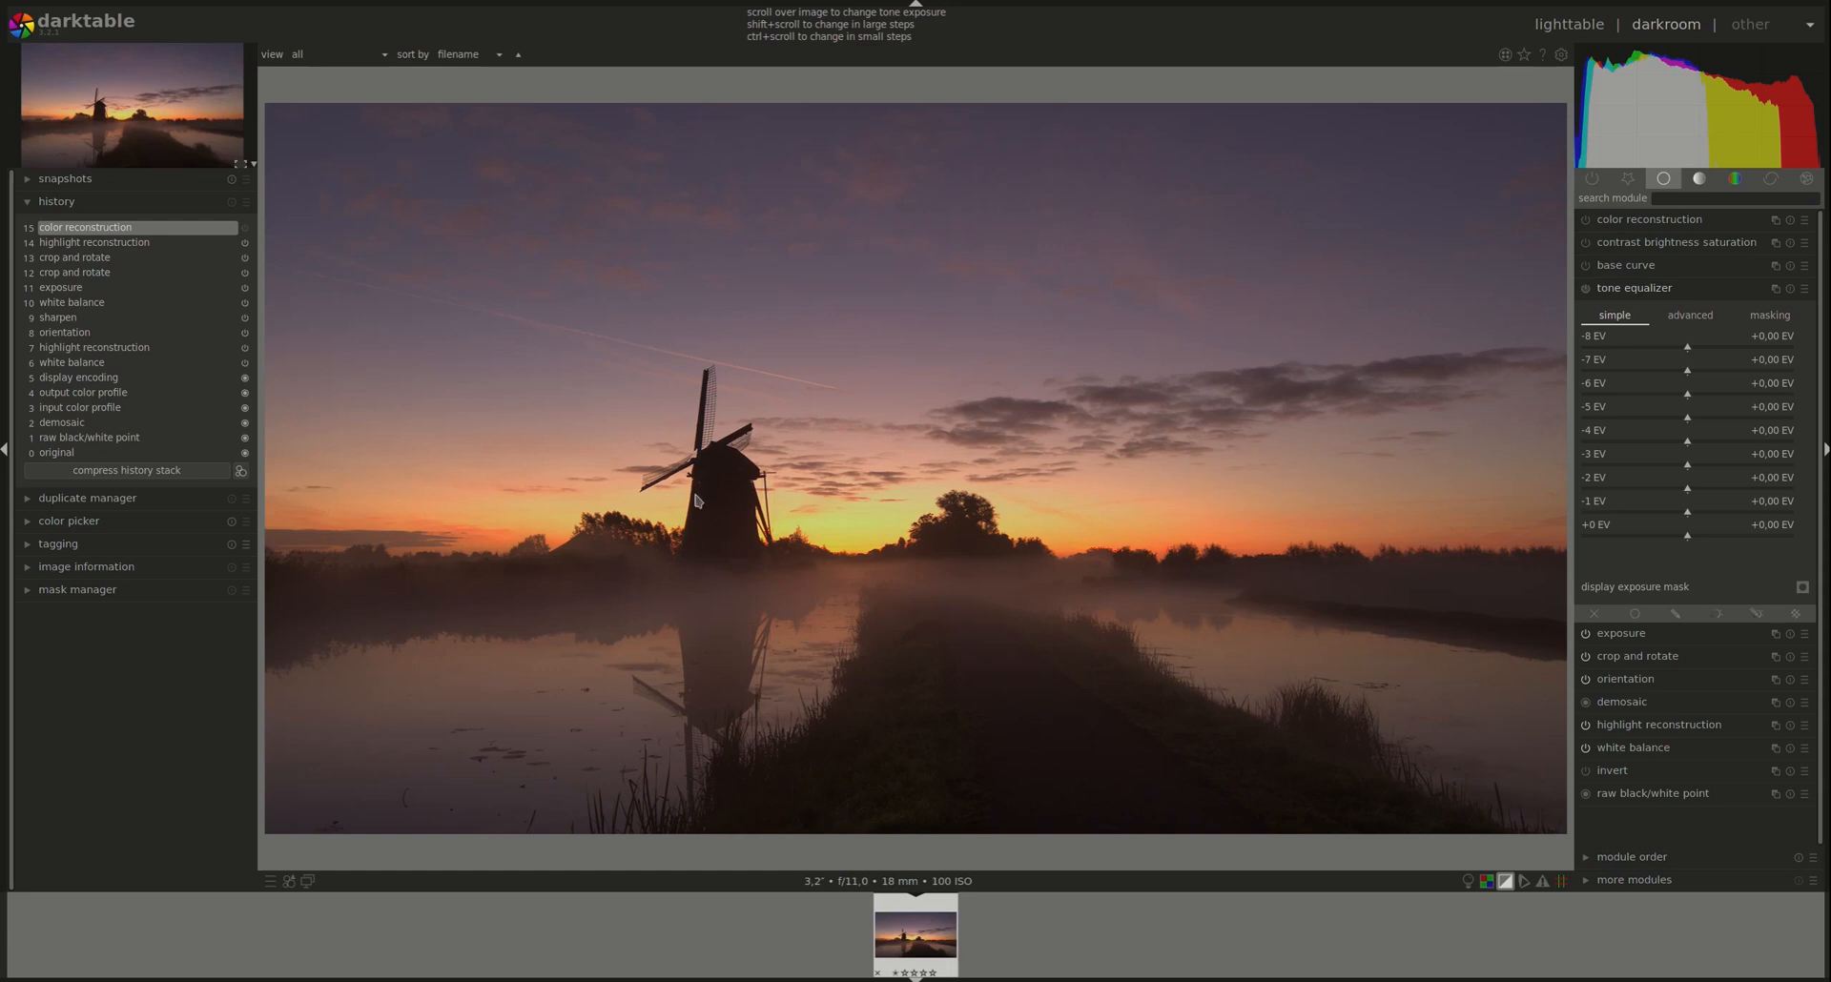
pyautogui.moveTo(273, 576)
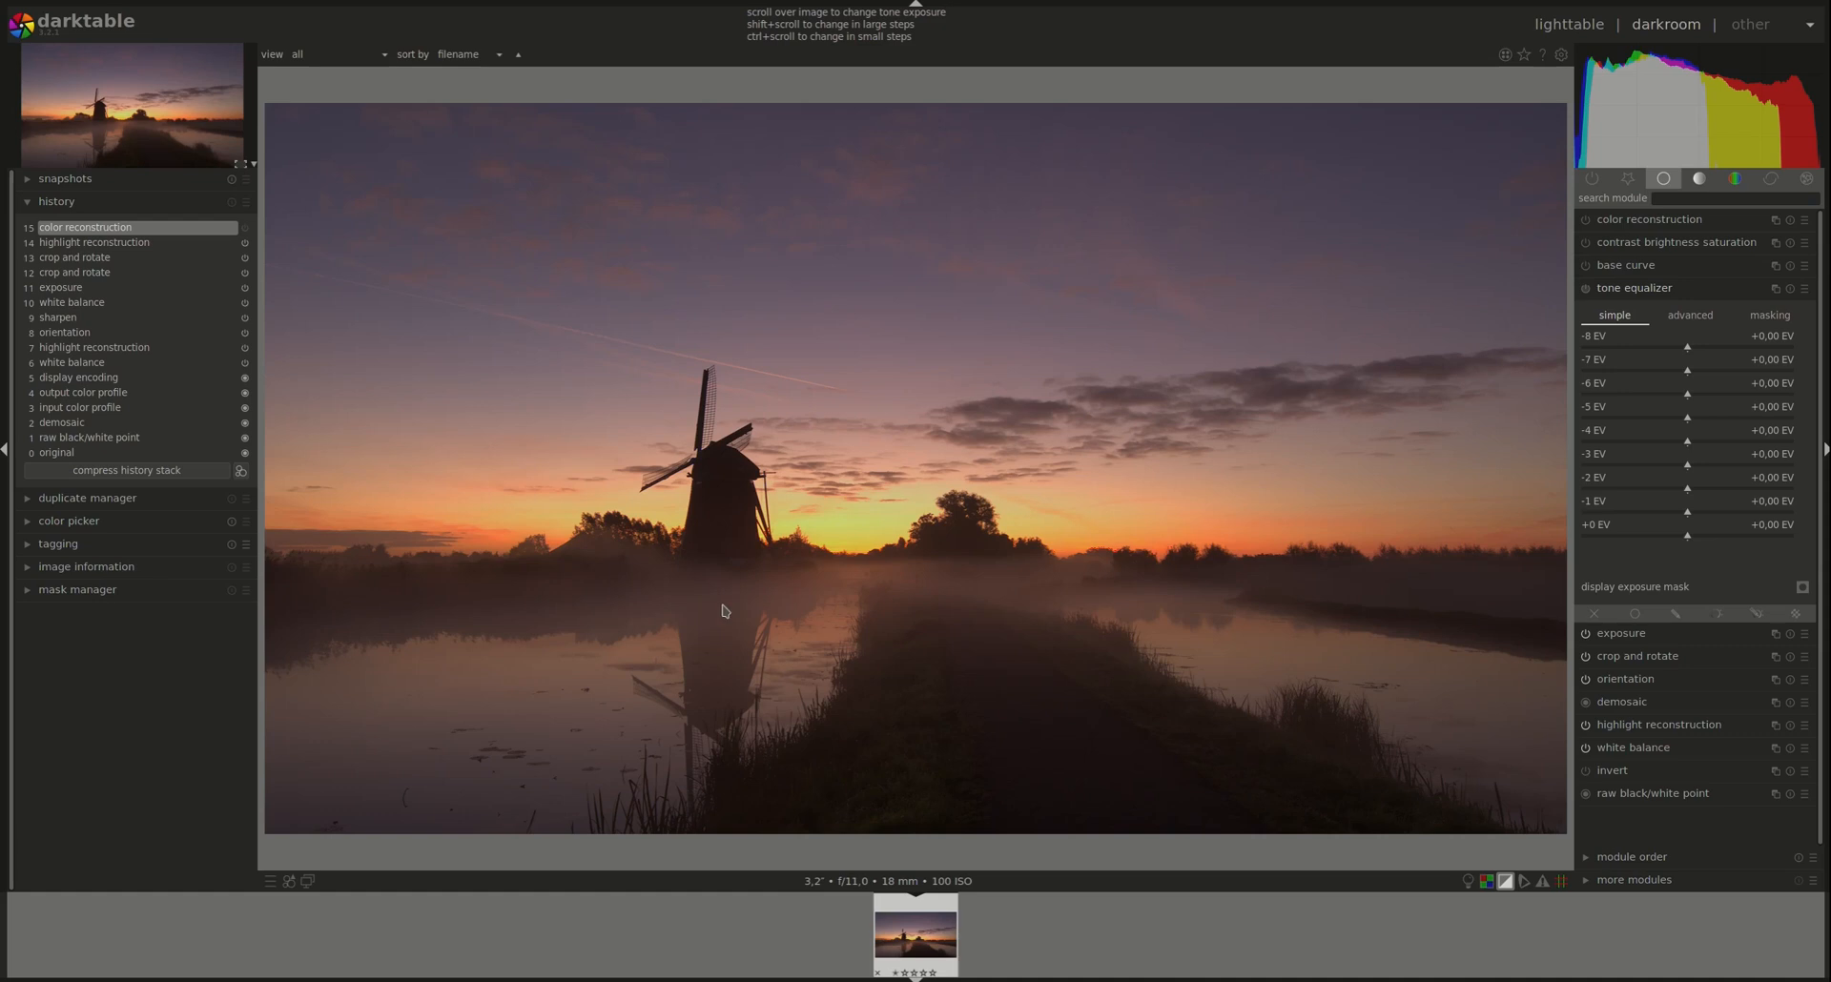
pyautogui.moveTo(750, 583)
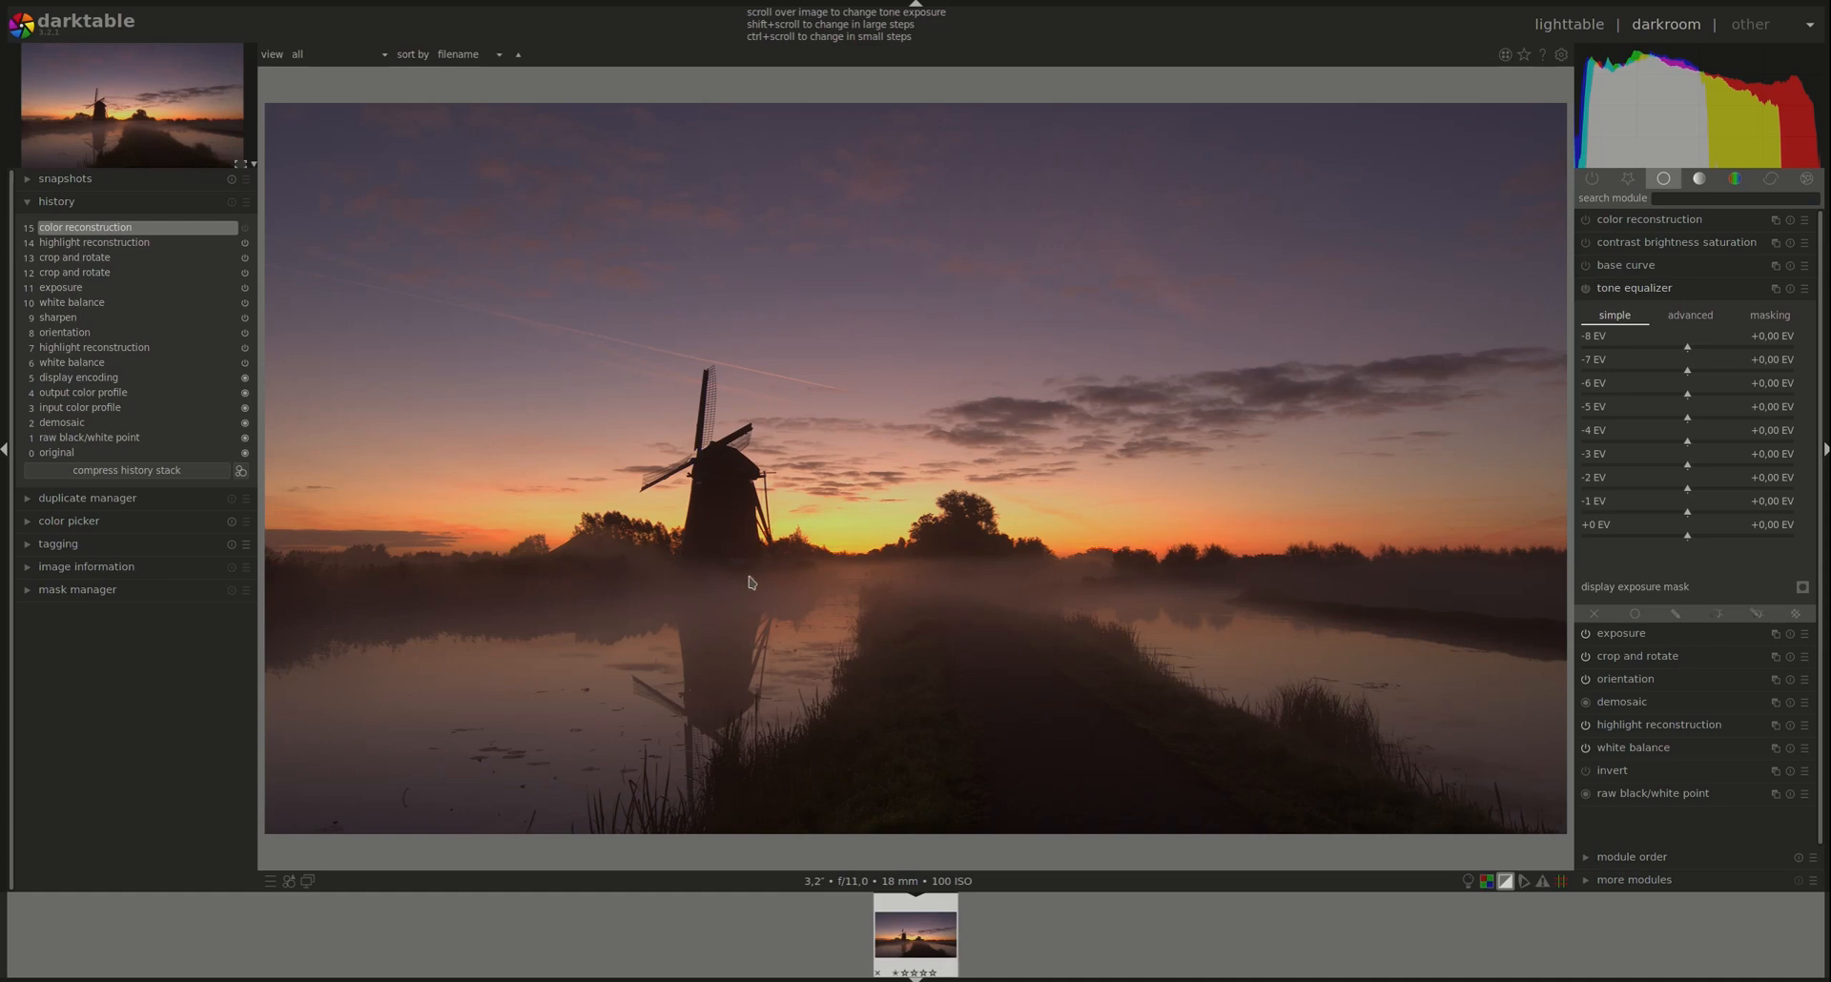
pyautogui.moveTo(1061, 555)
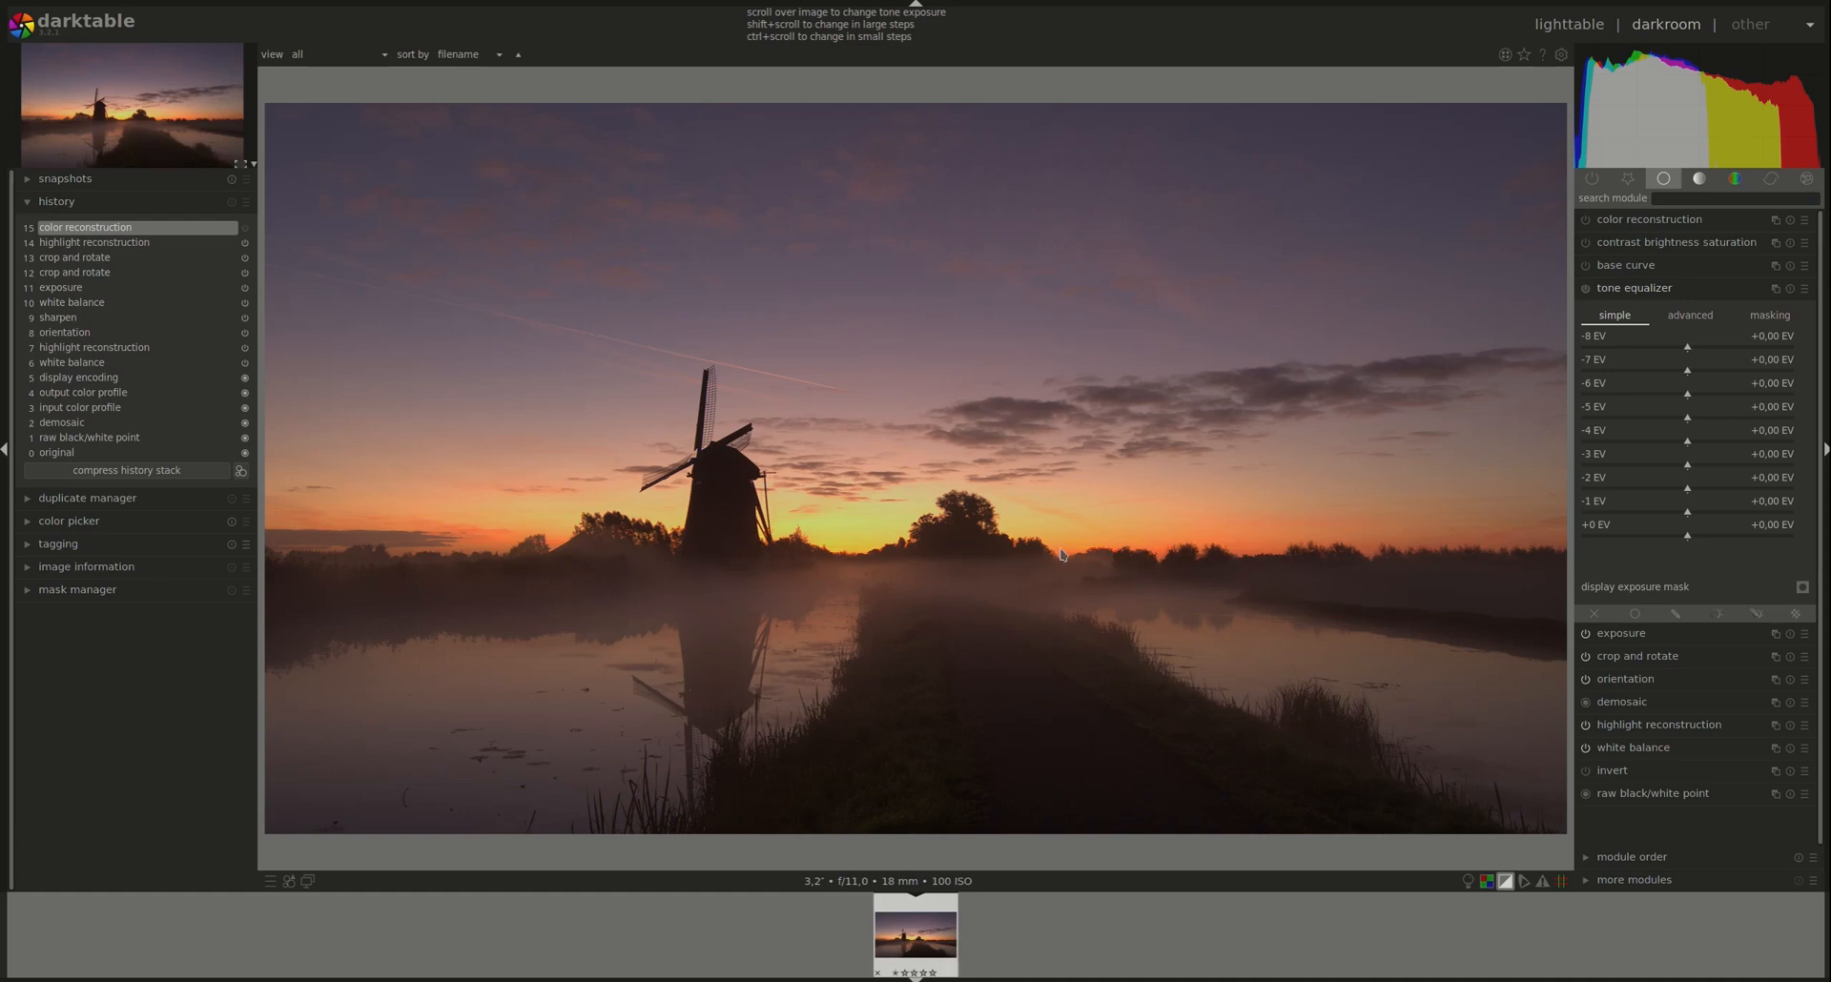
pyautogui.moveTo(925, 529)
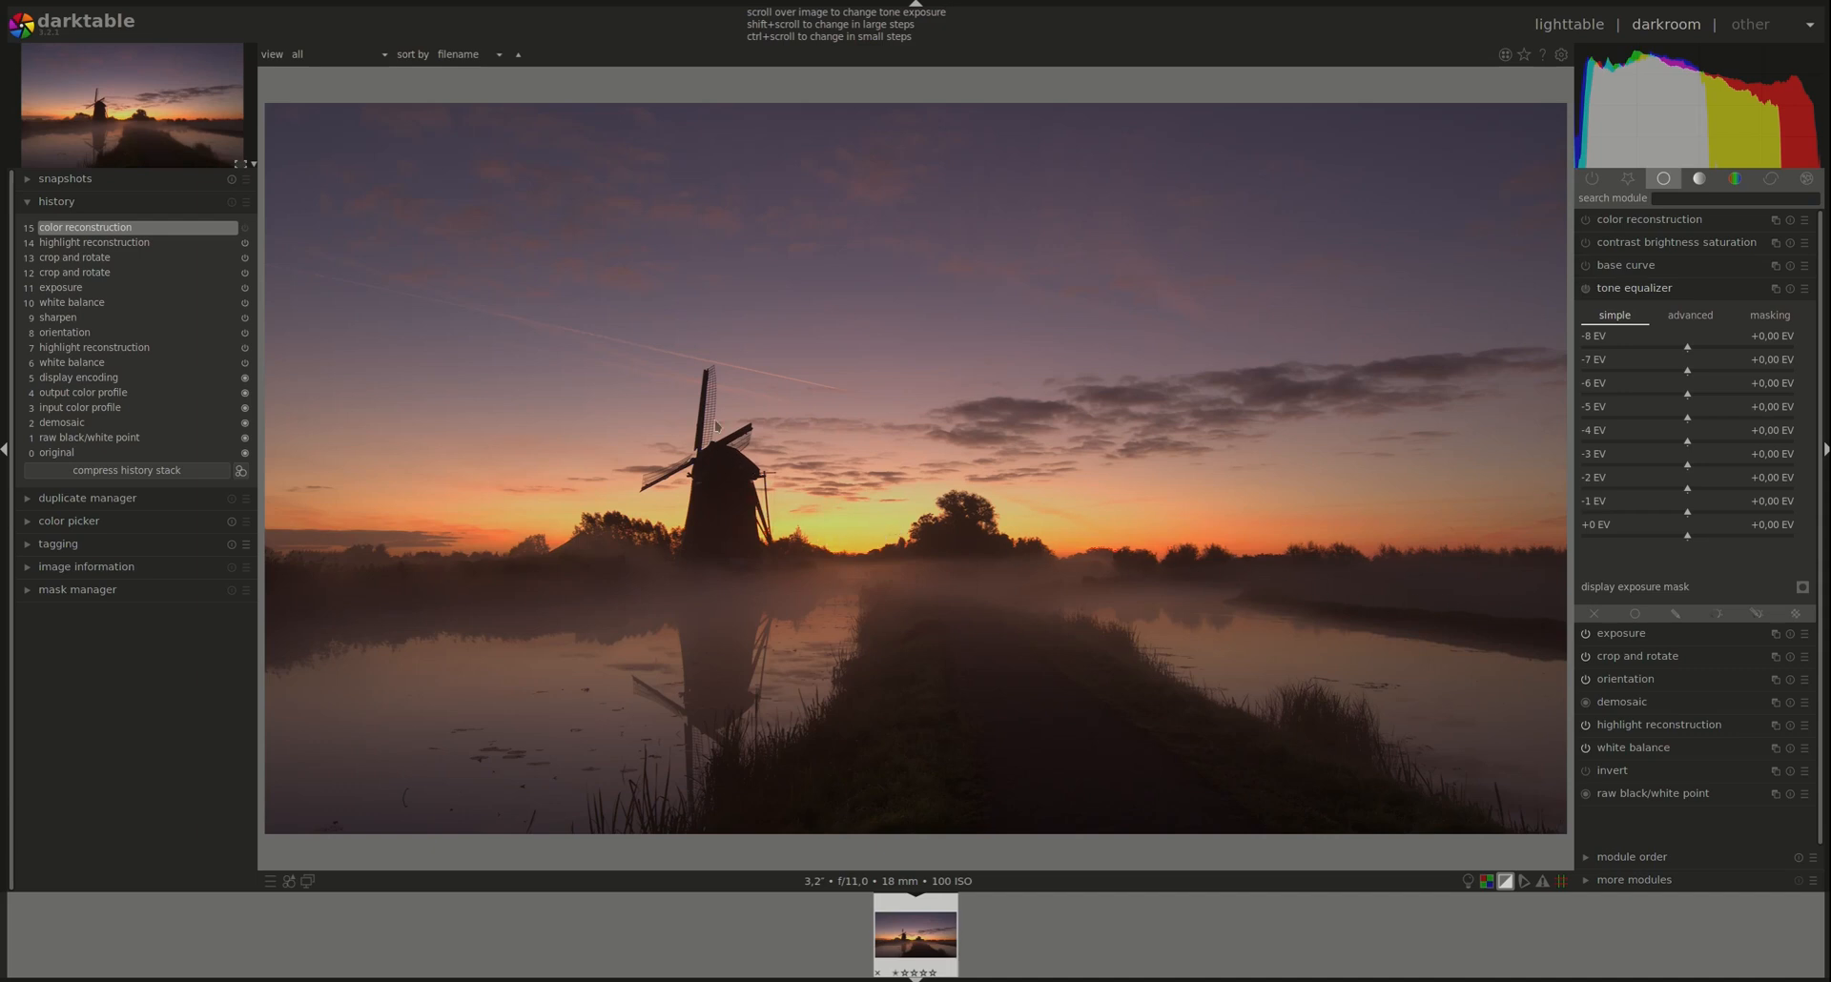
pyautogui.moveTo(757, 690)
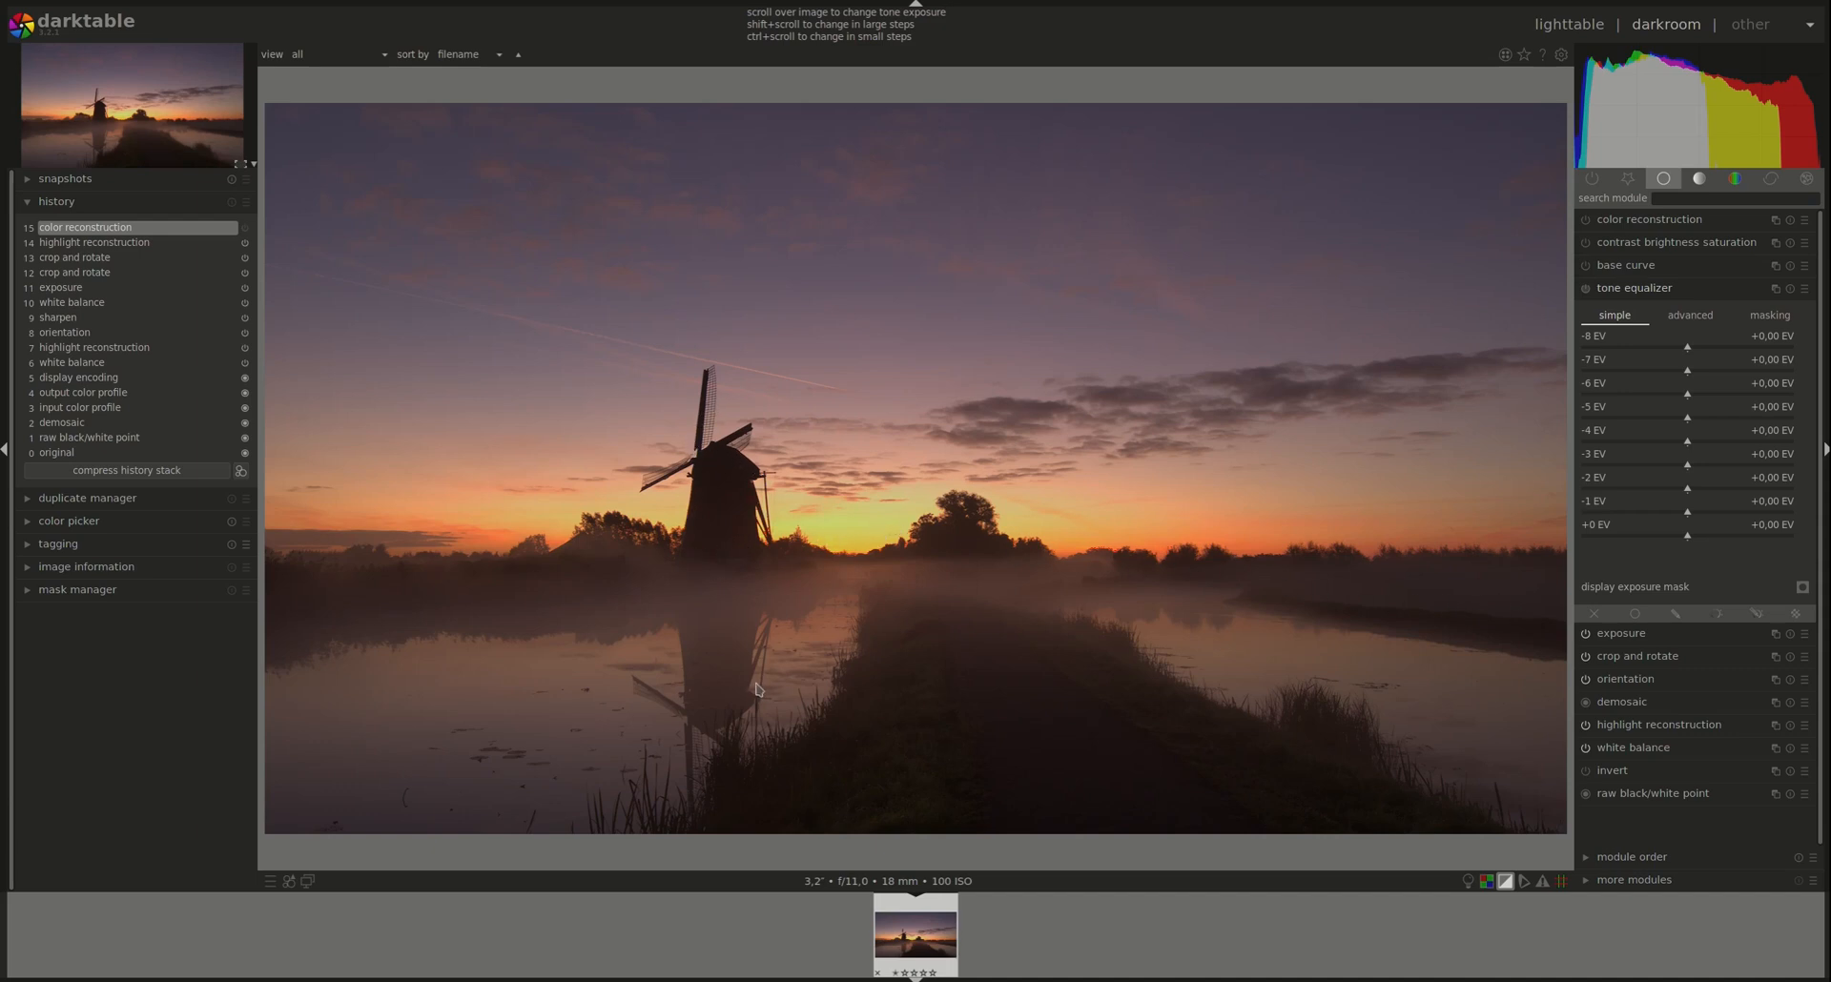
pyautogui.moveTo(573, 592)
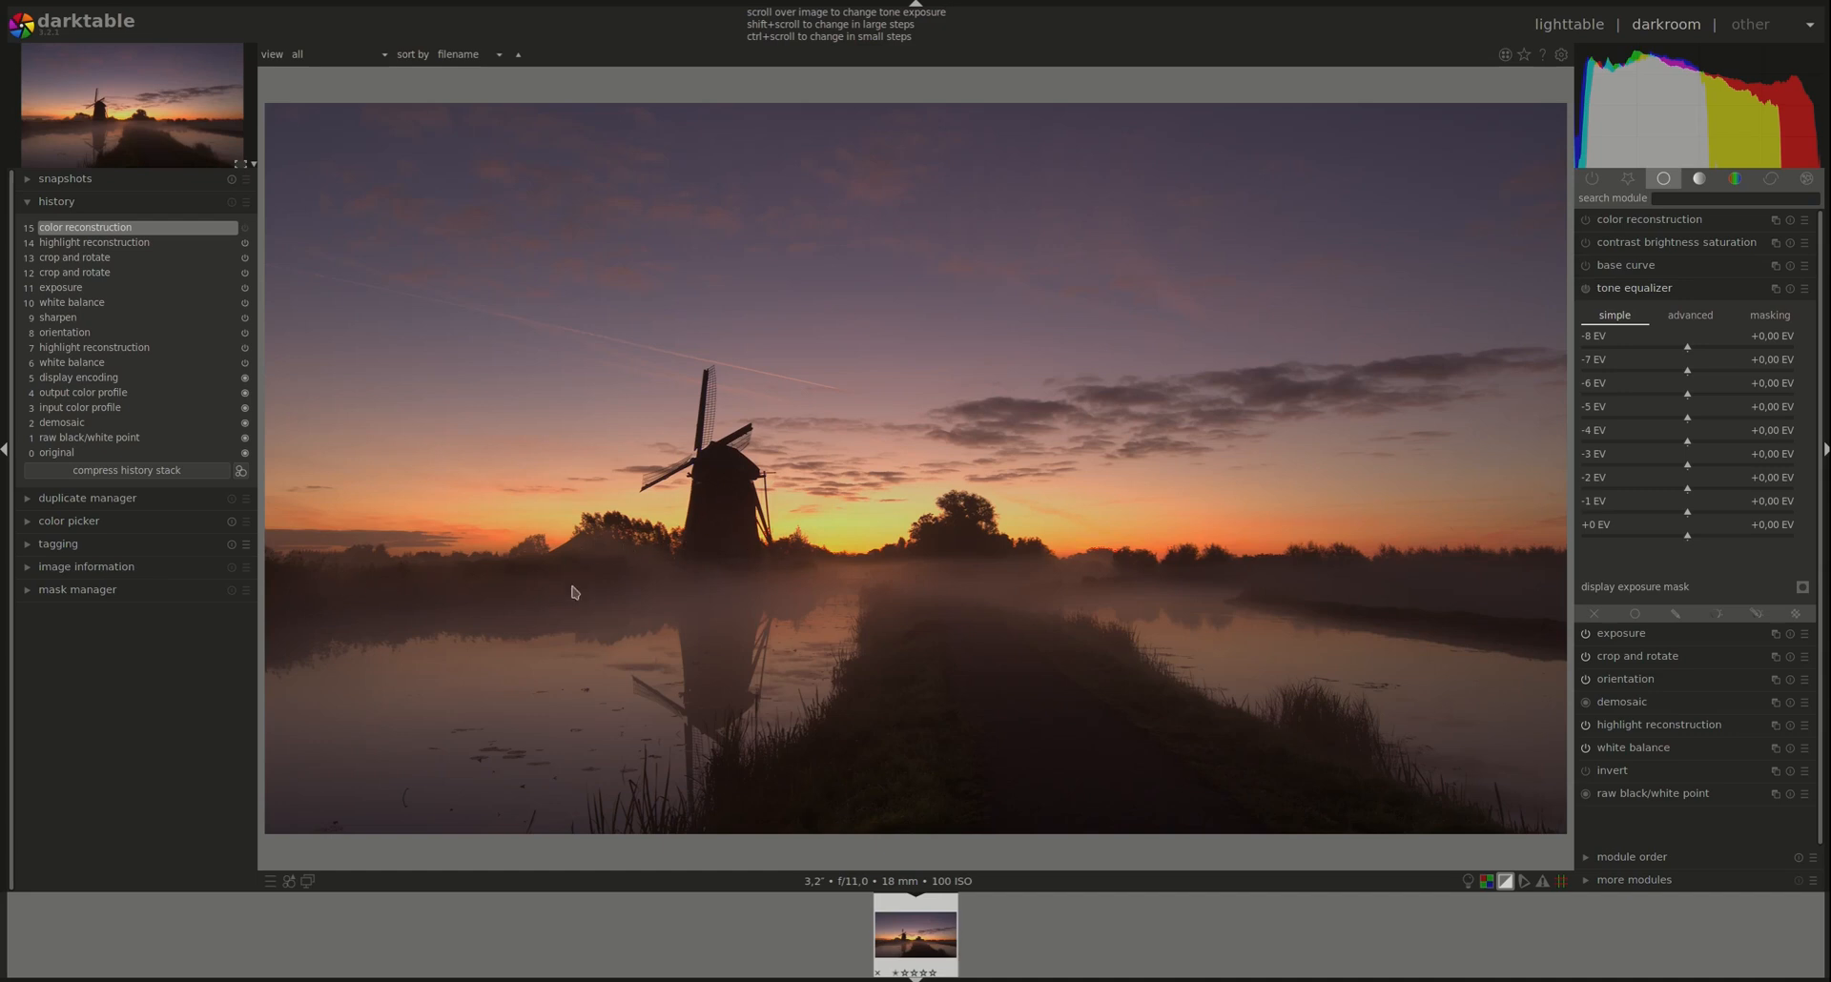
pyautogui.moveTo(973, 607)
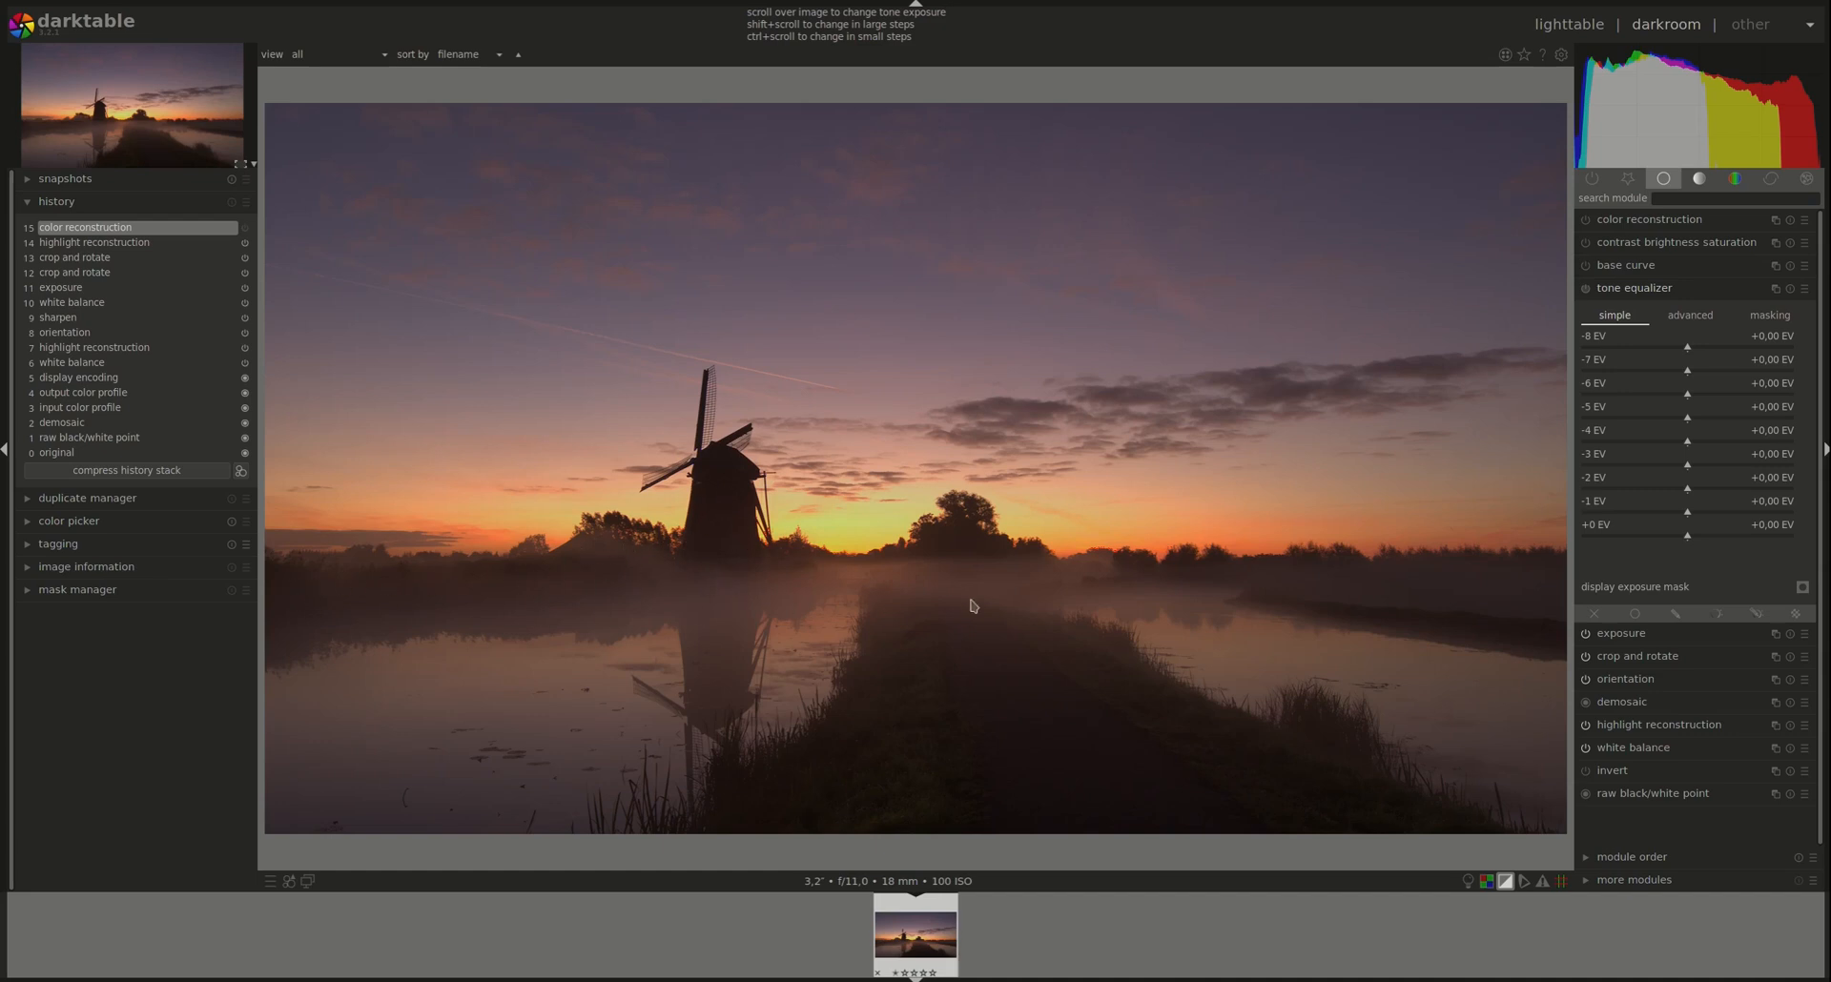
pyautogui.moveTo(905, 807)
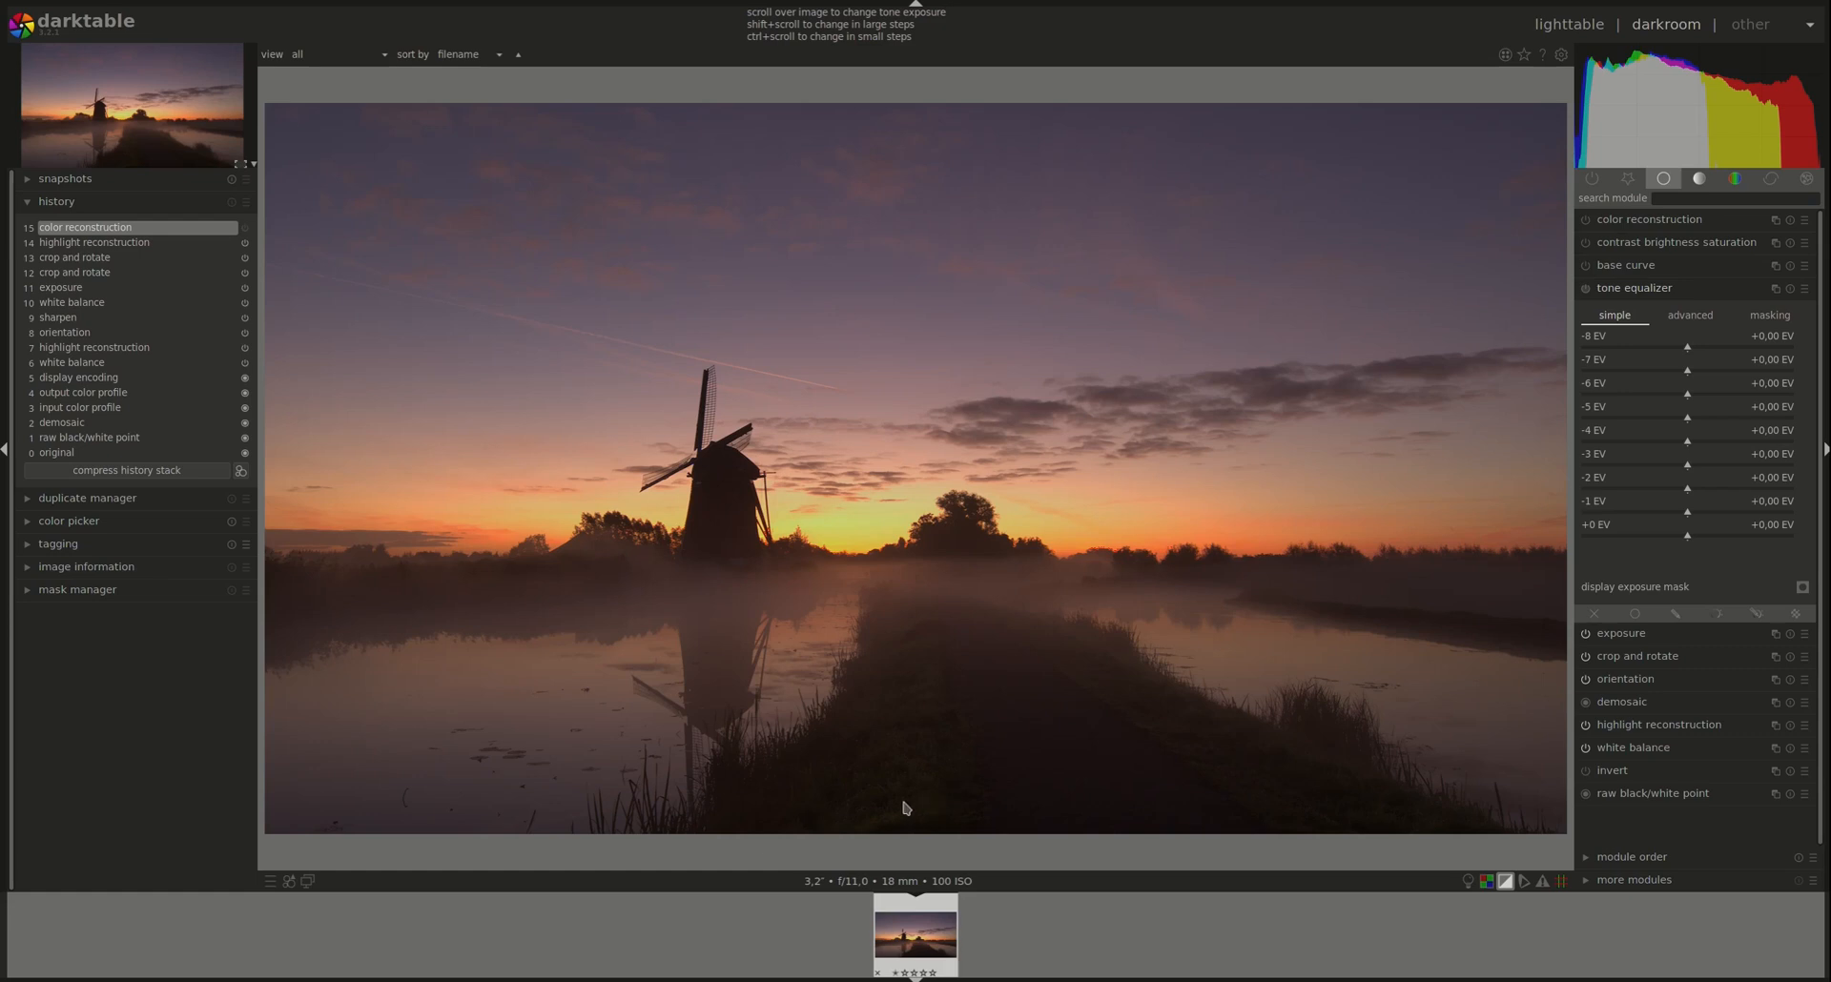
pyautogui.moveTo(971, 617)
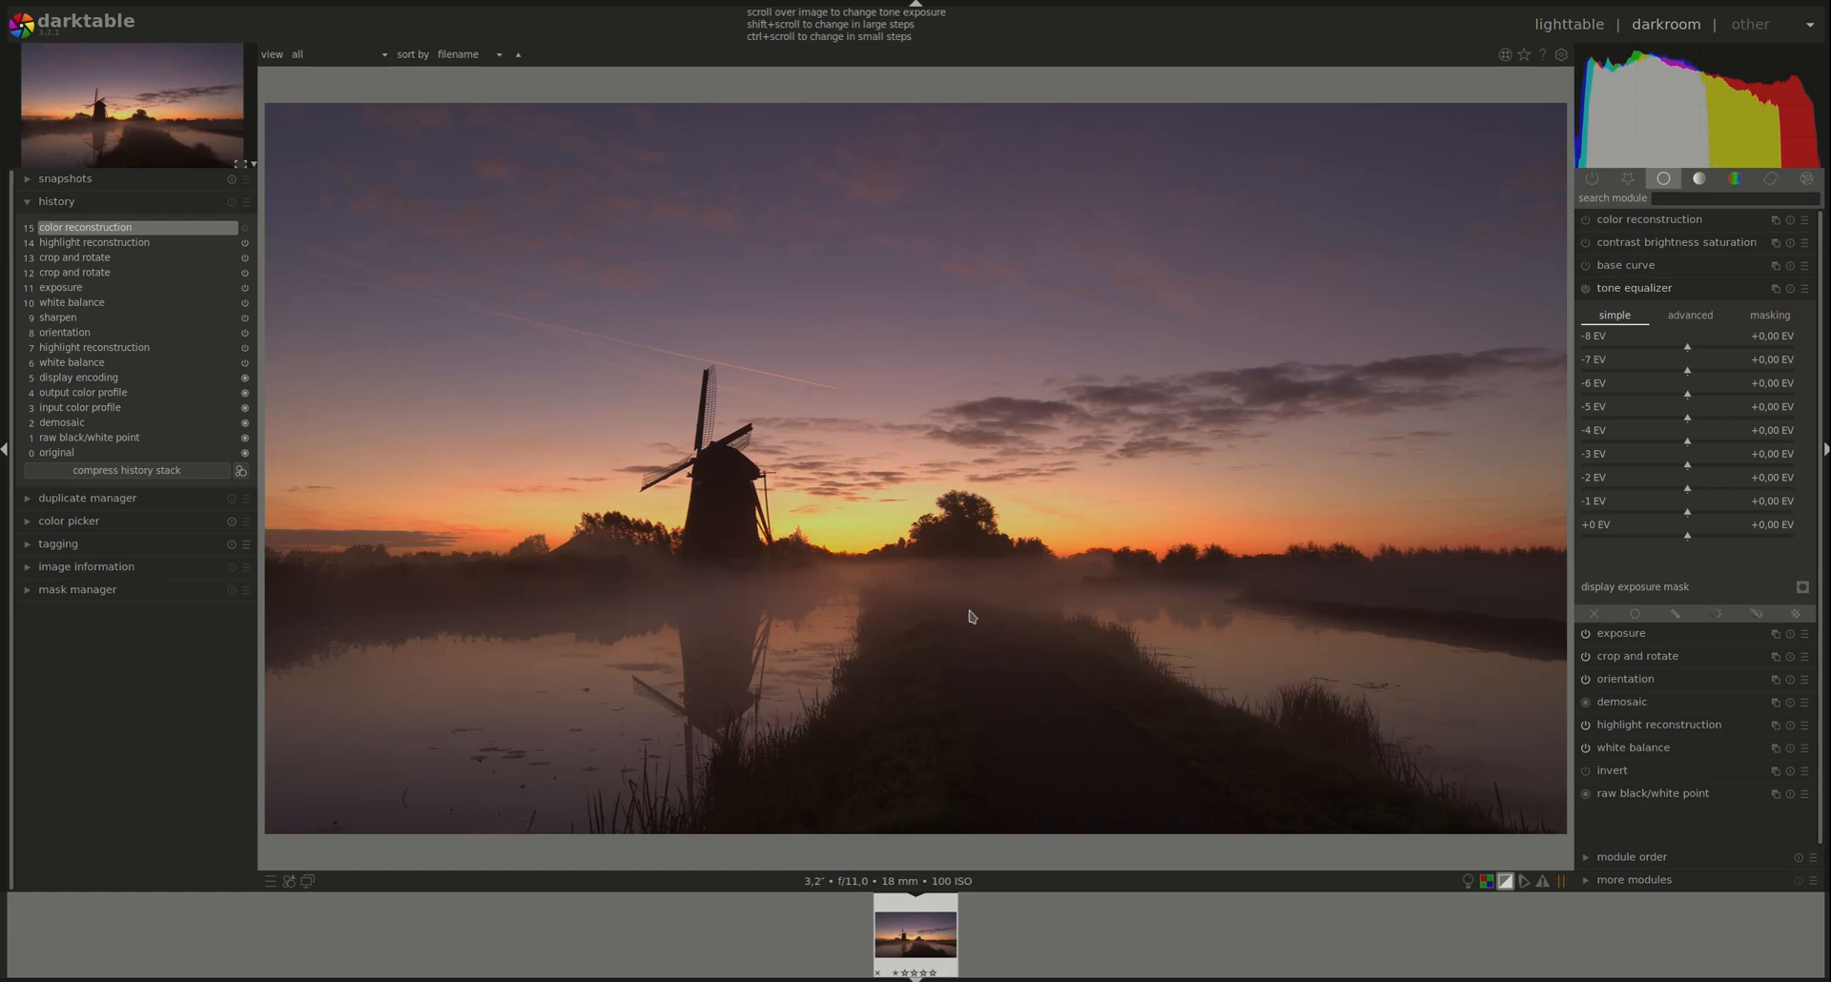
pyautogui.moveTo(1294, 829)
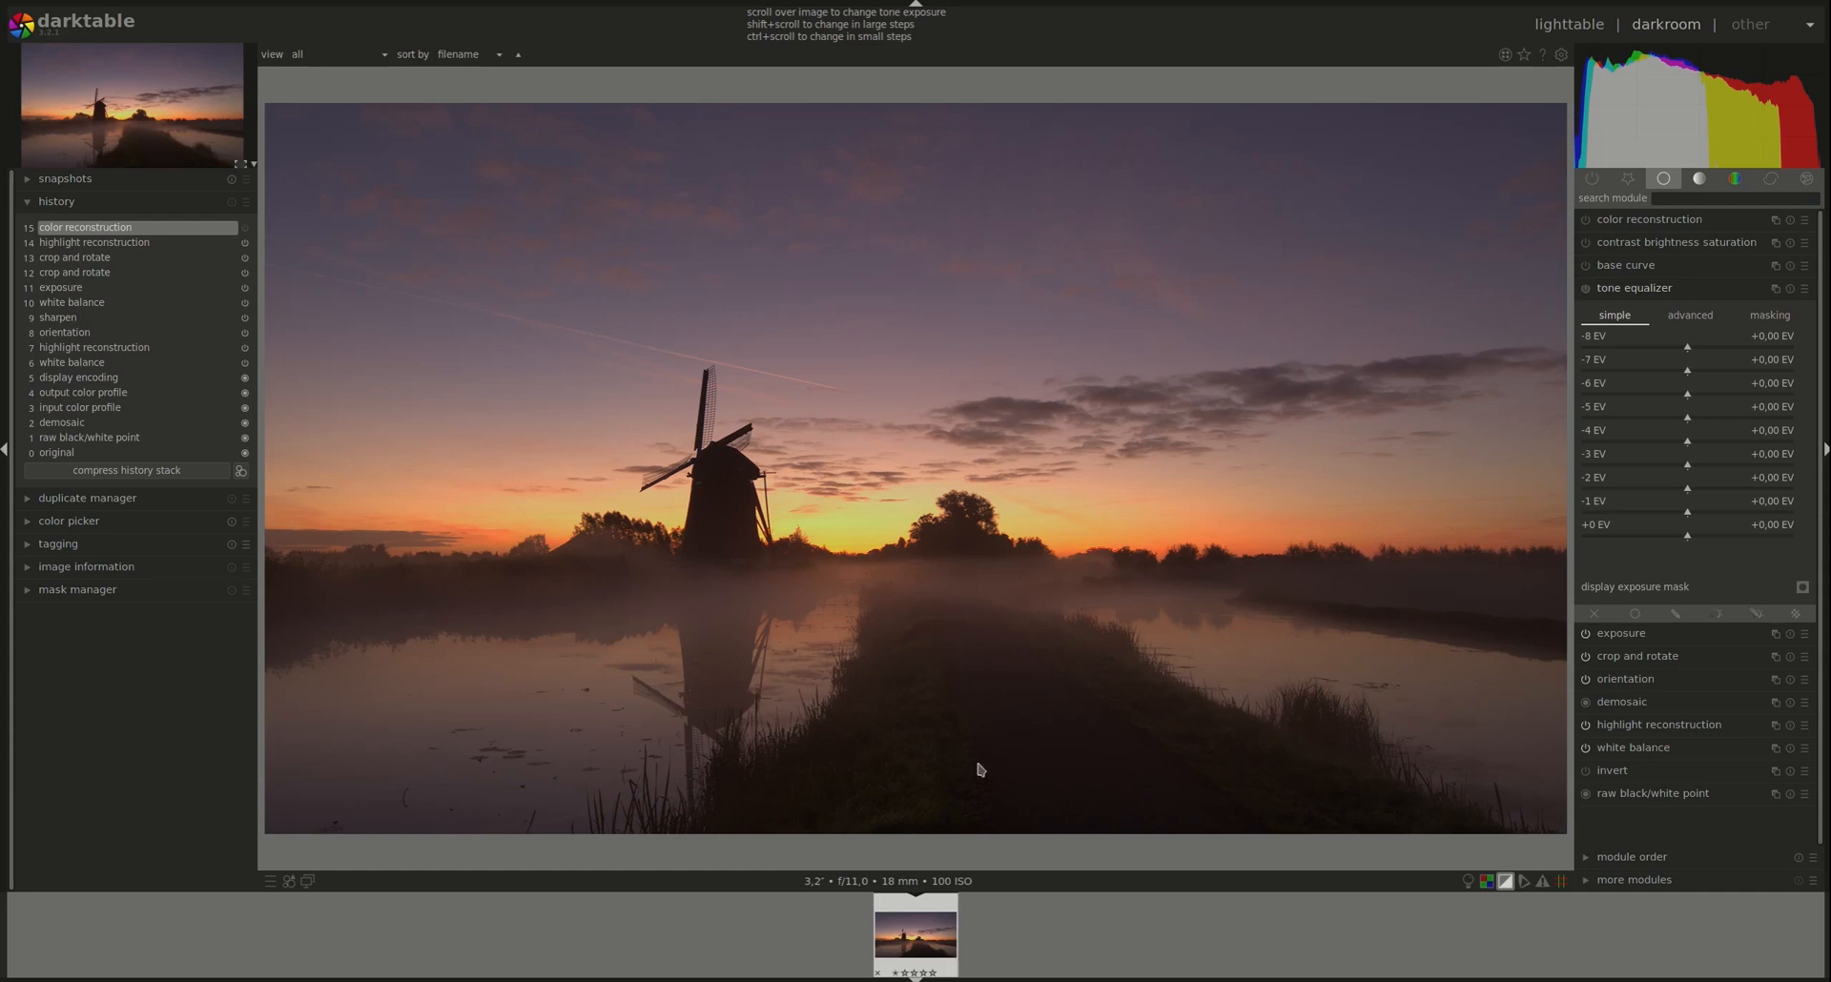
pyautogui.moveTo(1057, 859)
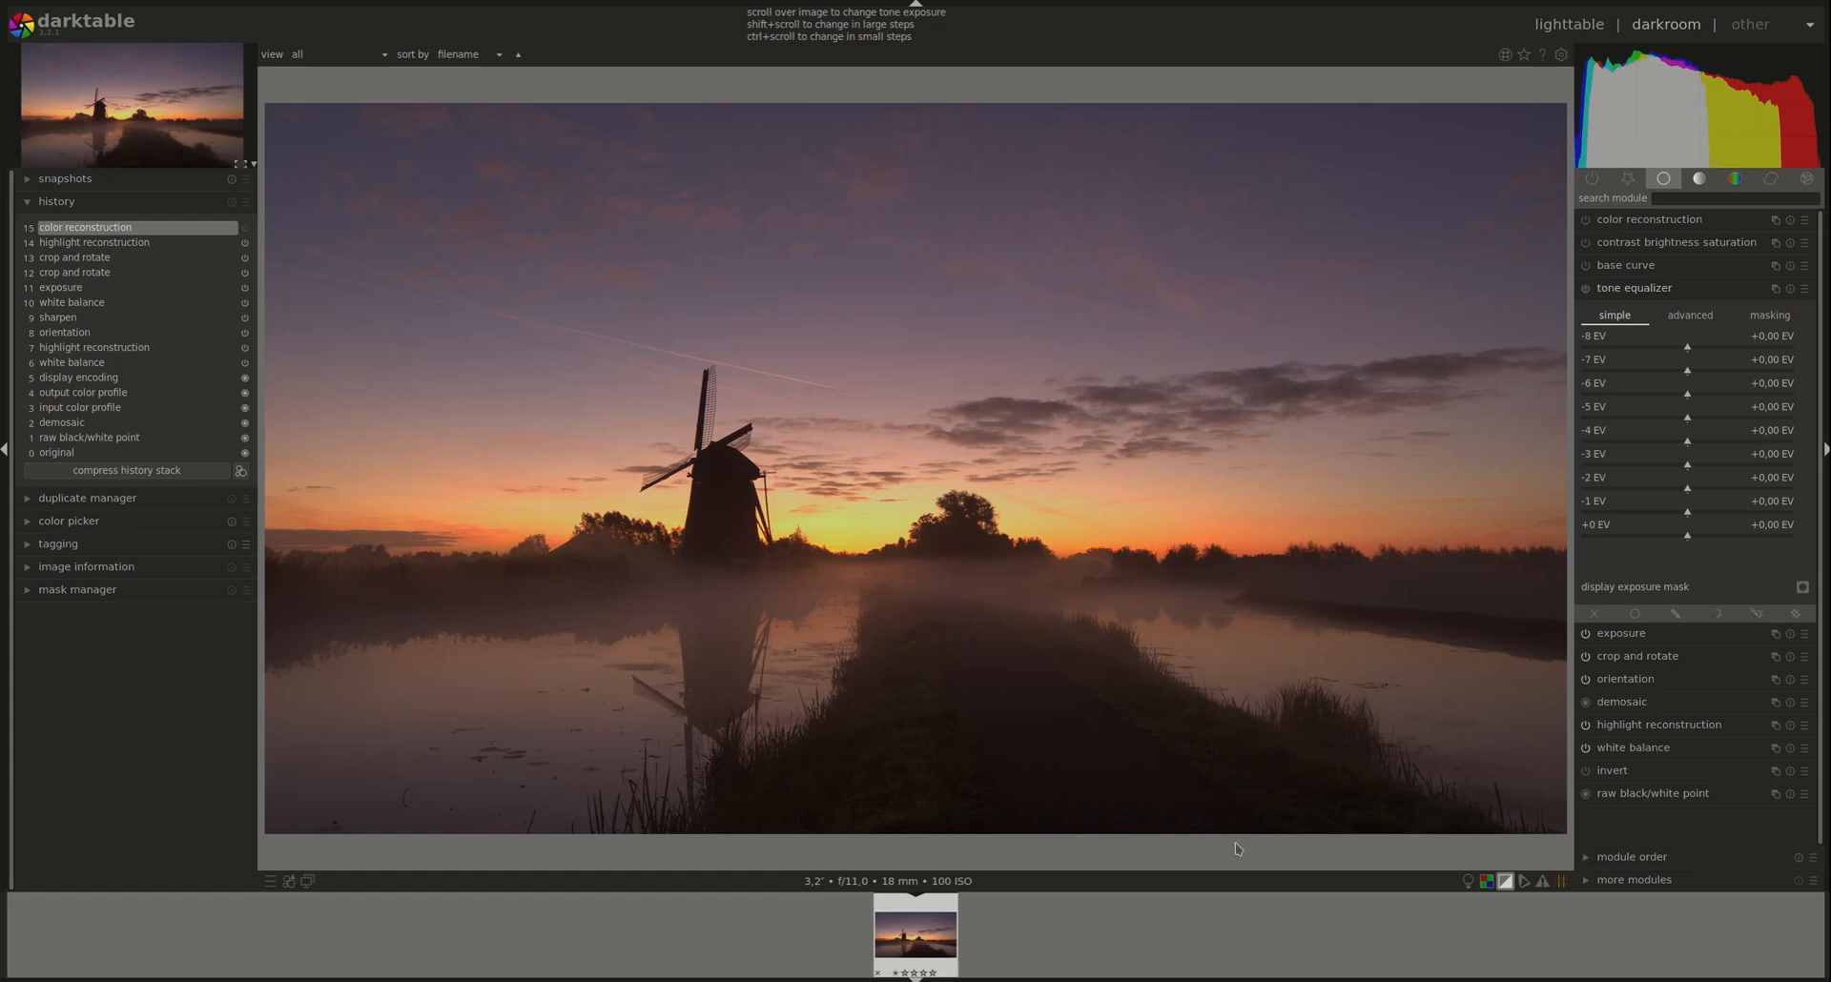
pyautogui.moveTo(1680, 347)
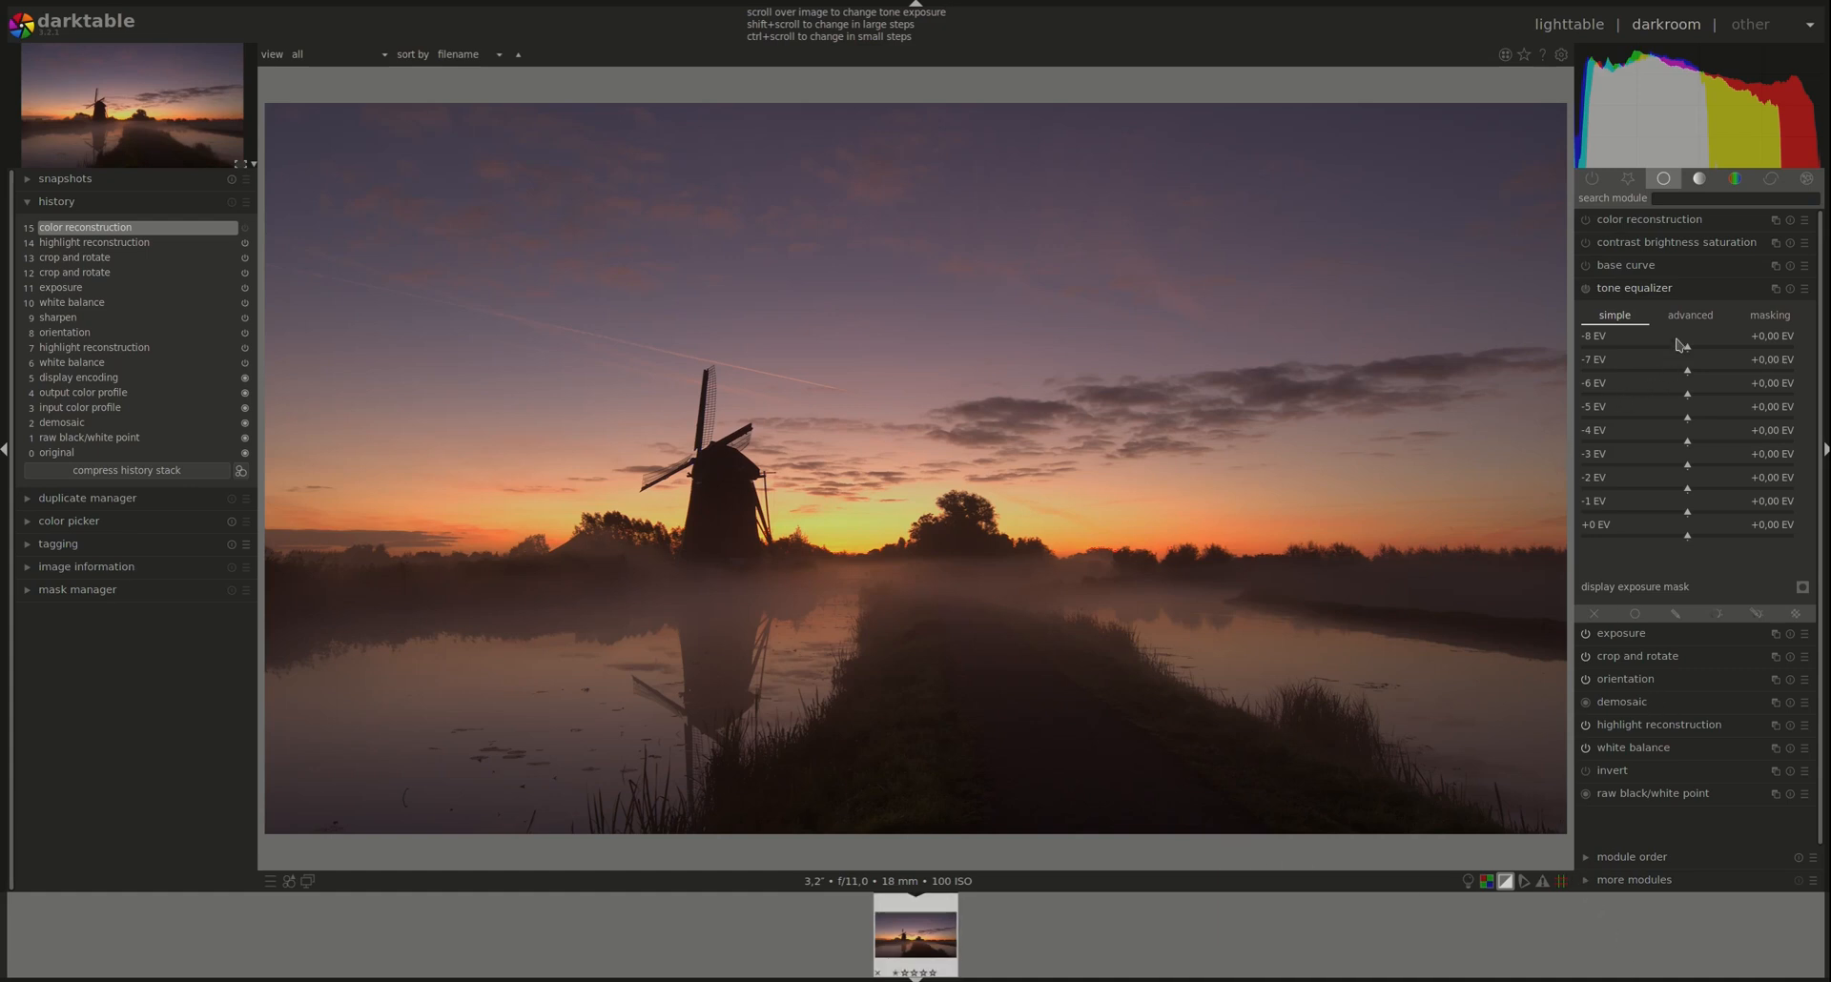
pyautogui.click(1689, 316)
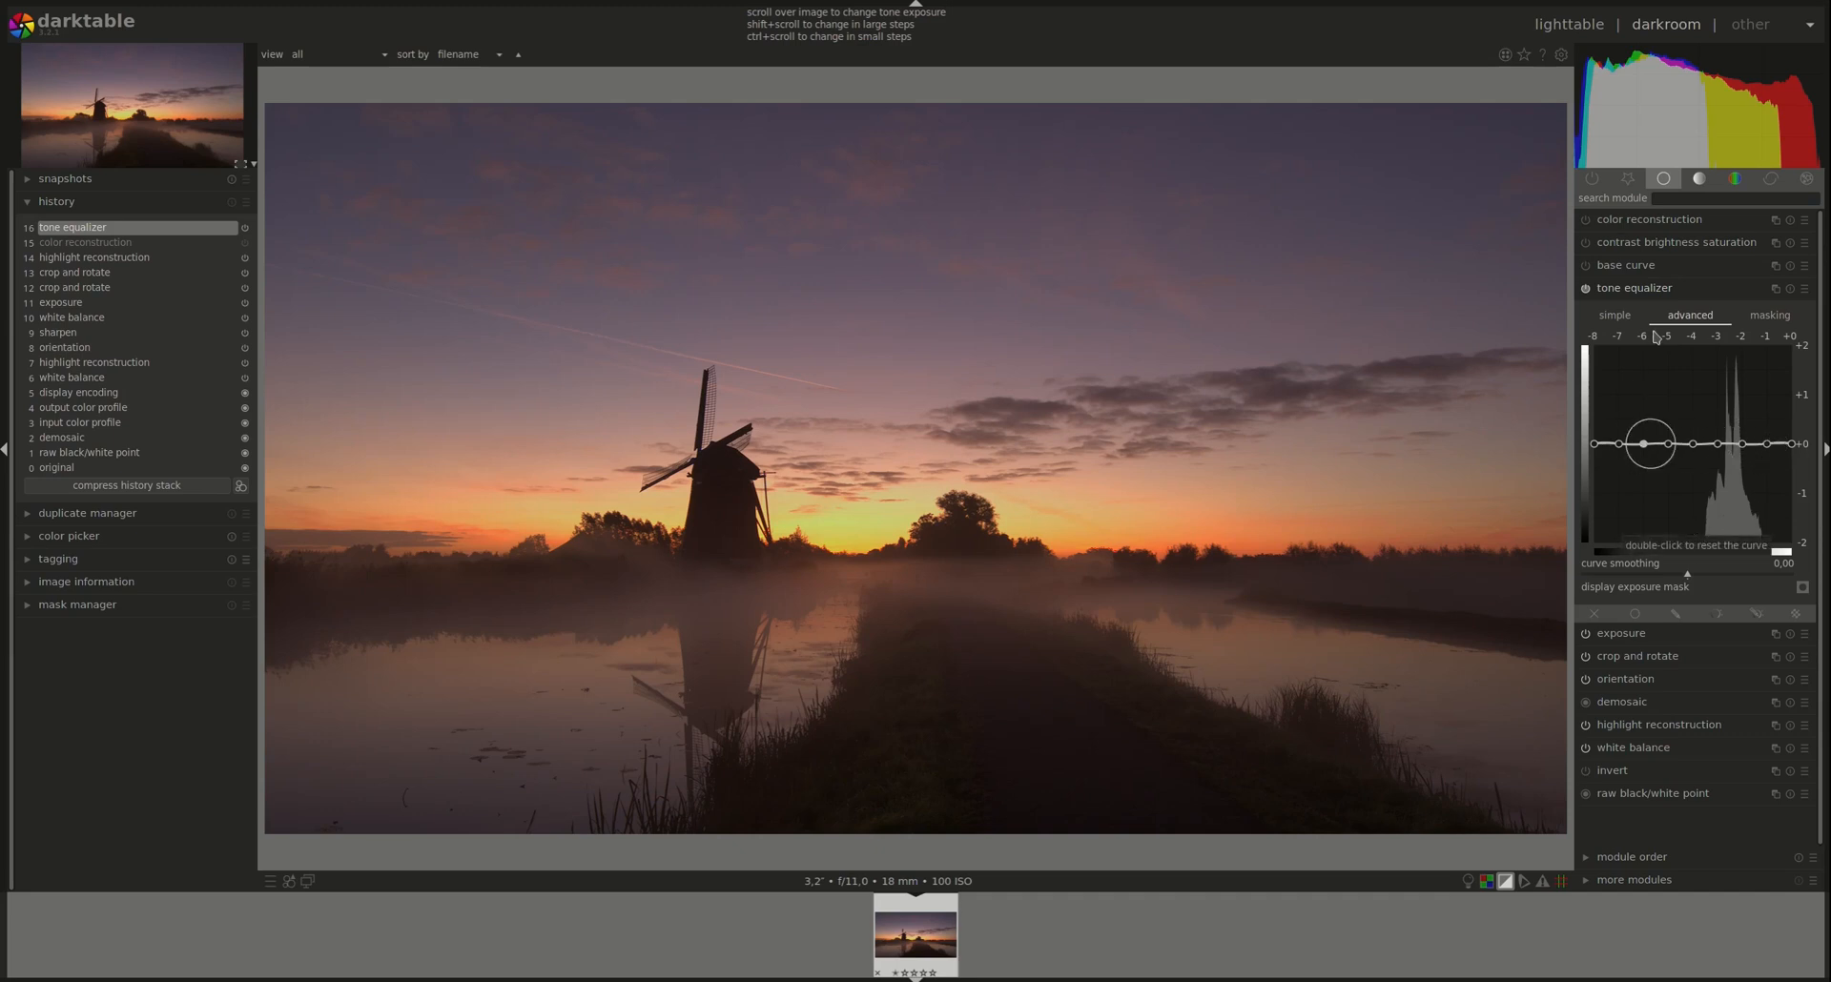
# Reset the tone equalizer curve to flat and switch to its masking tab
pyautogui.doubleClick(1650, 442)
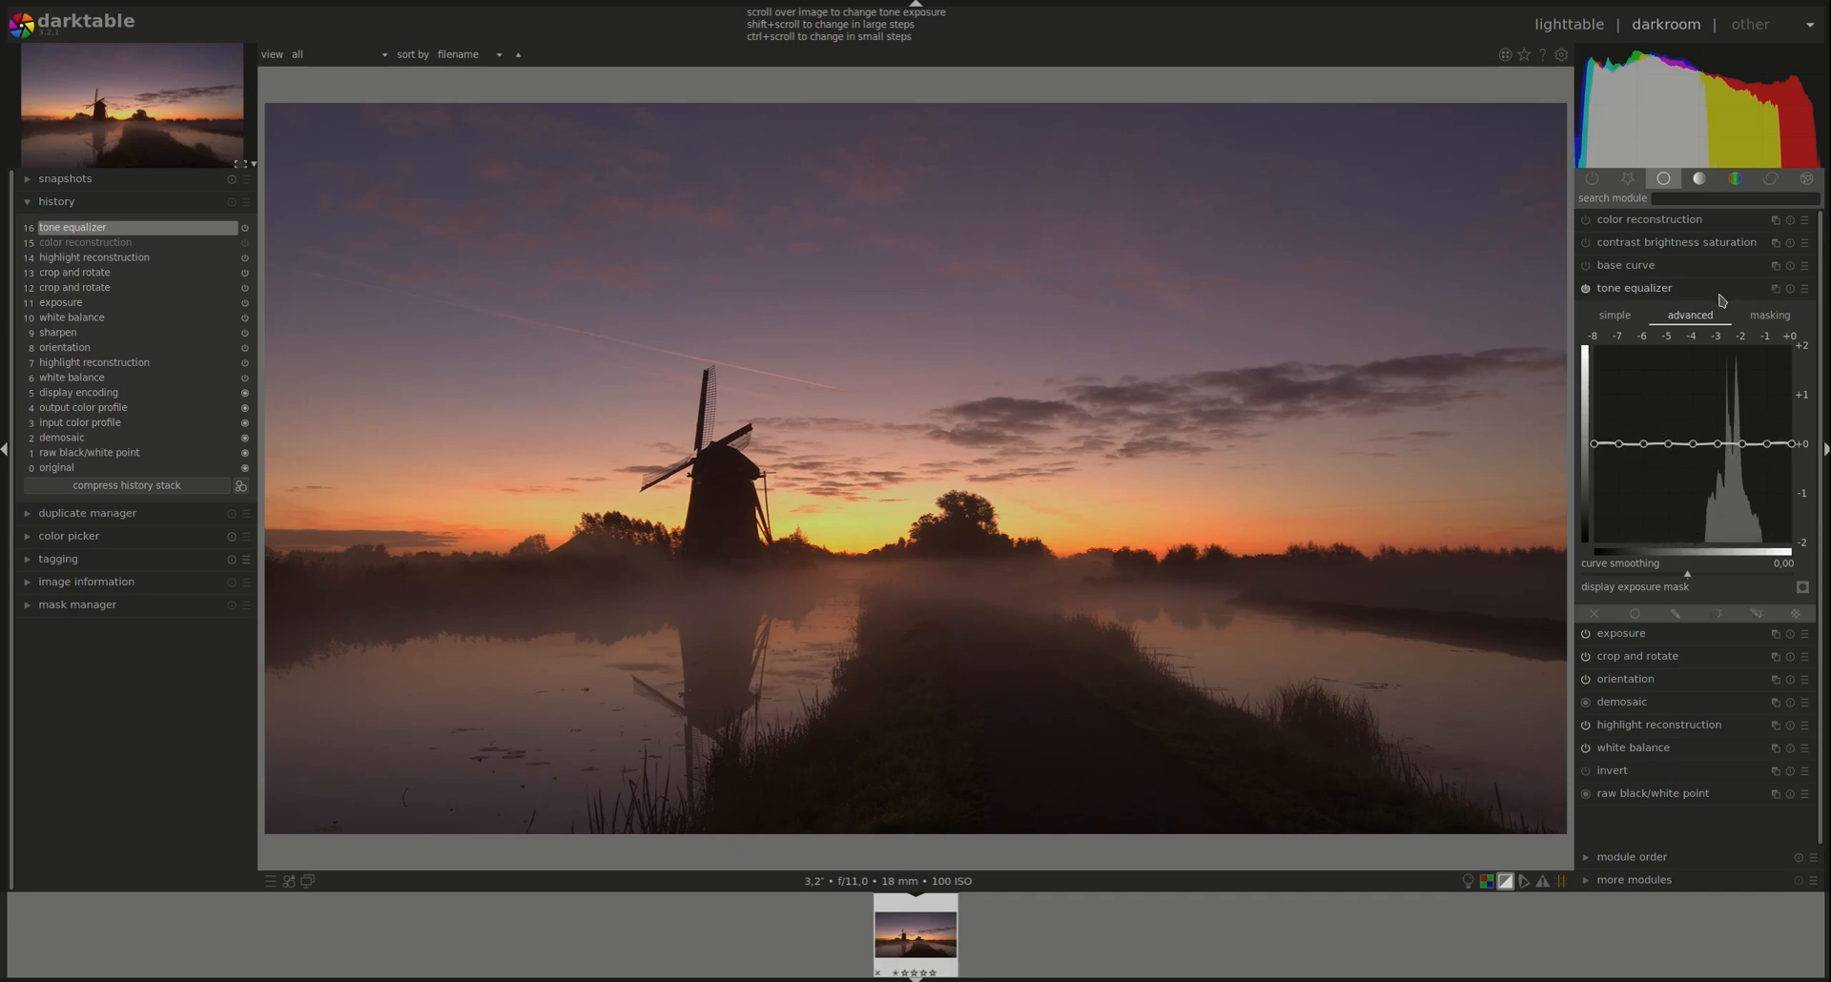
pyautogui.click(1770, 316)
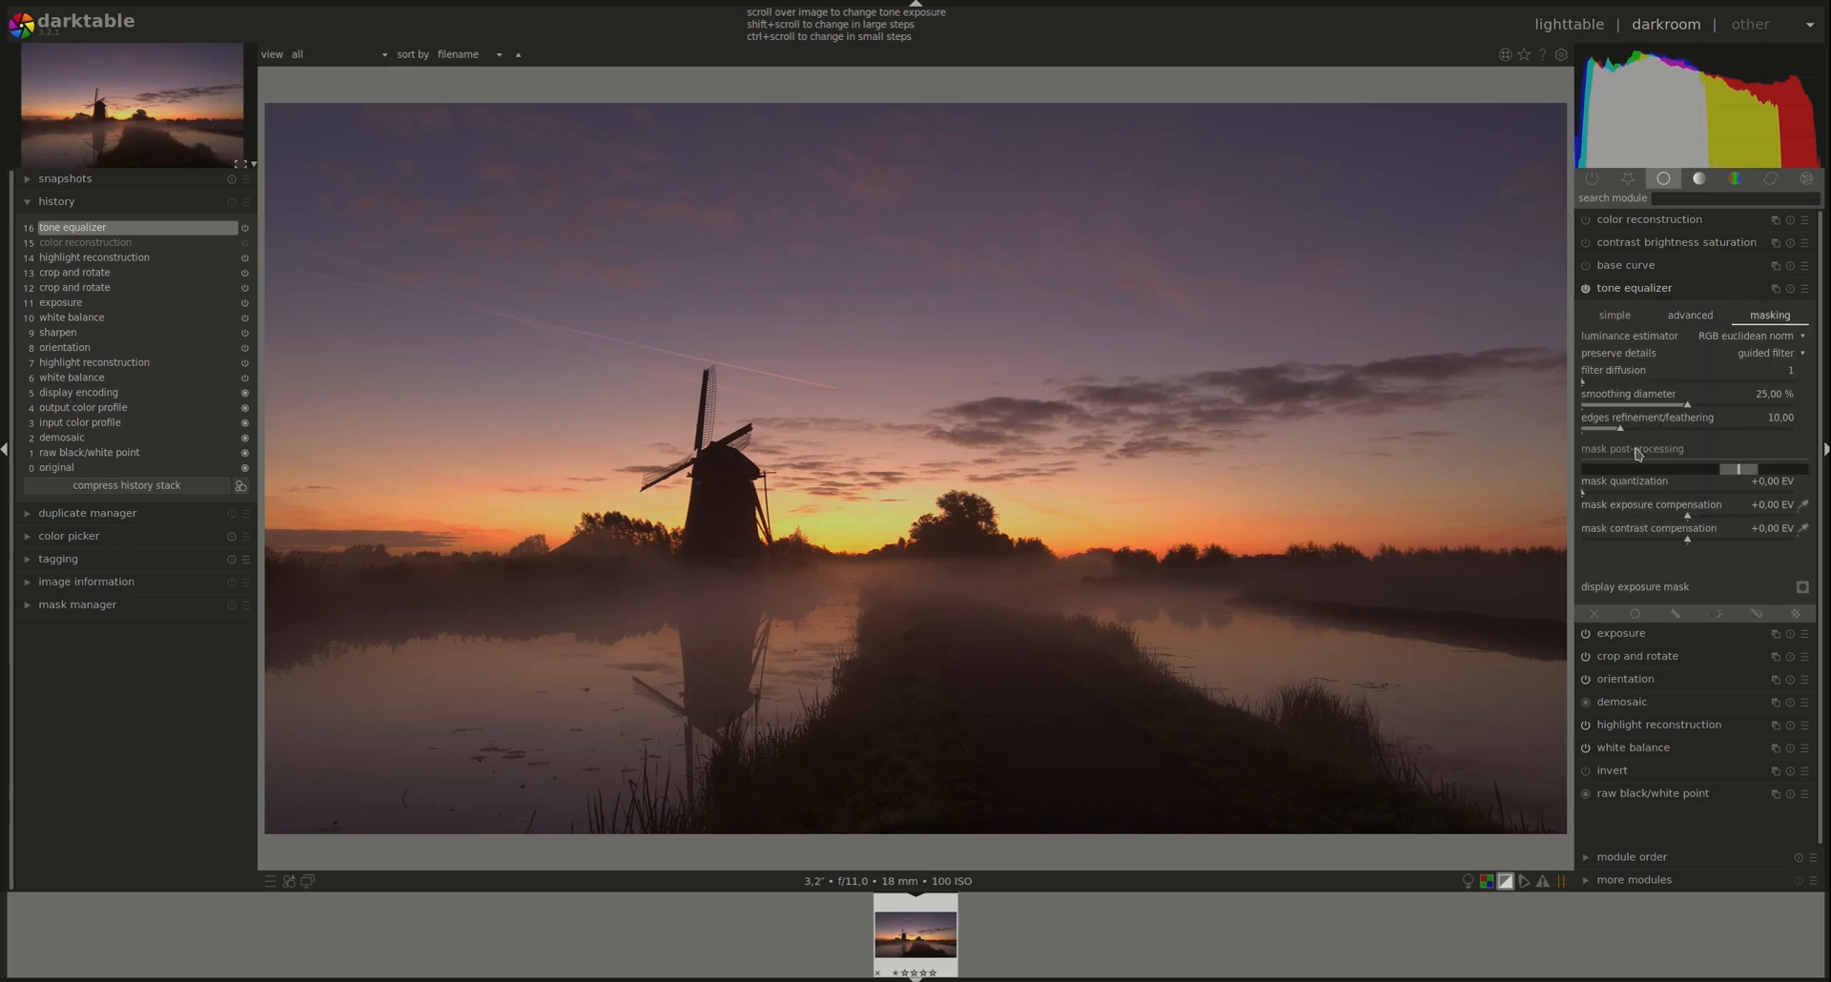
pyautogui.moveTo(1672, 596)
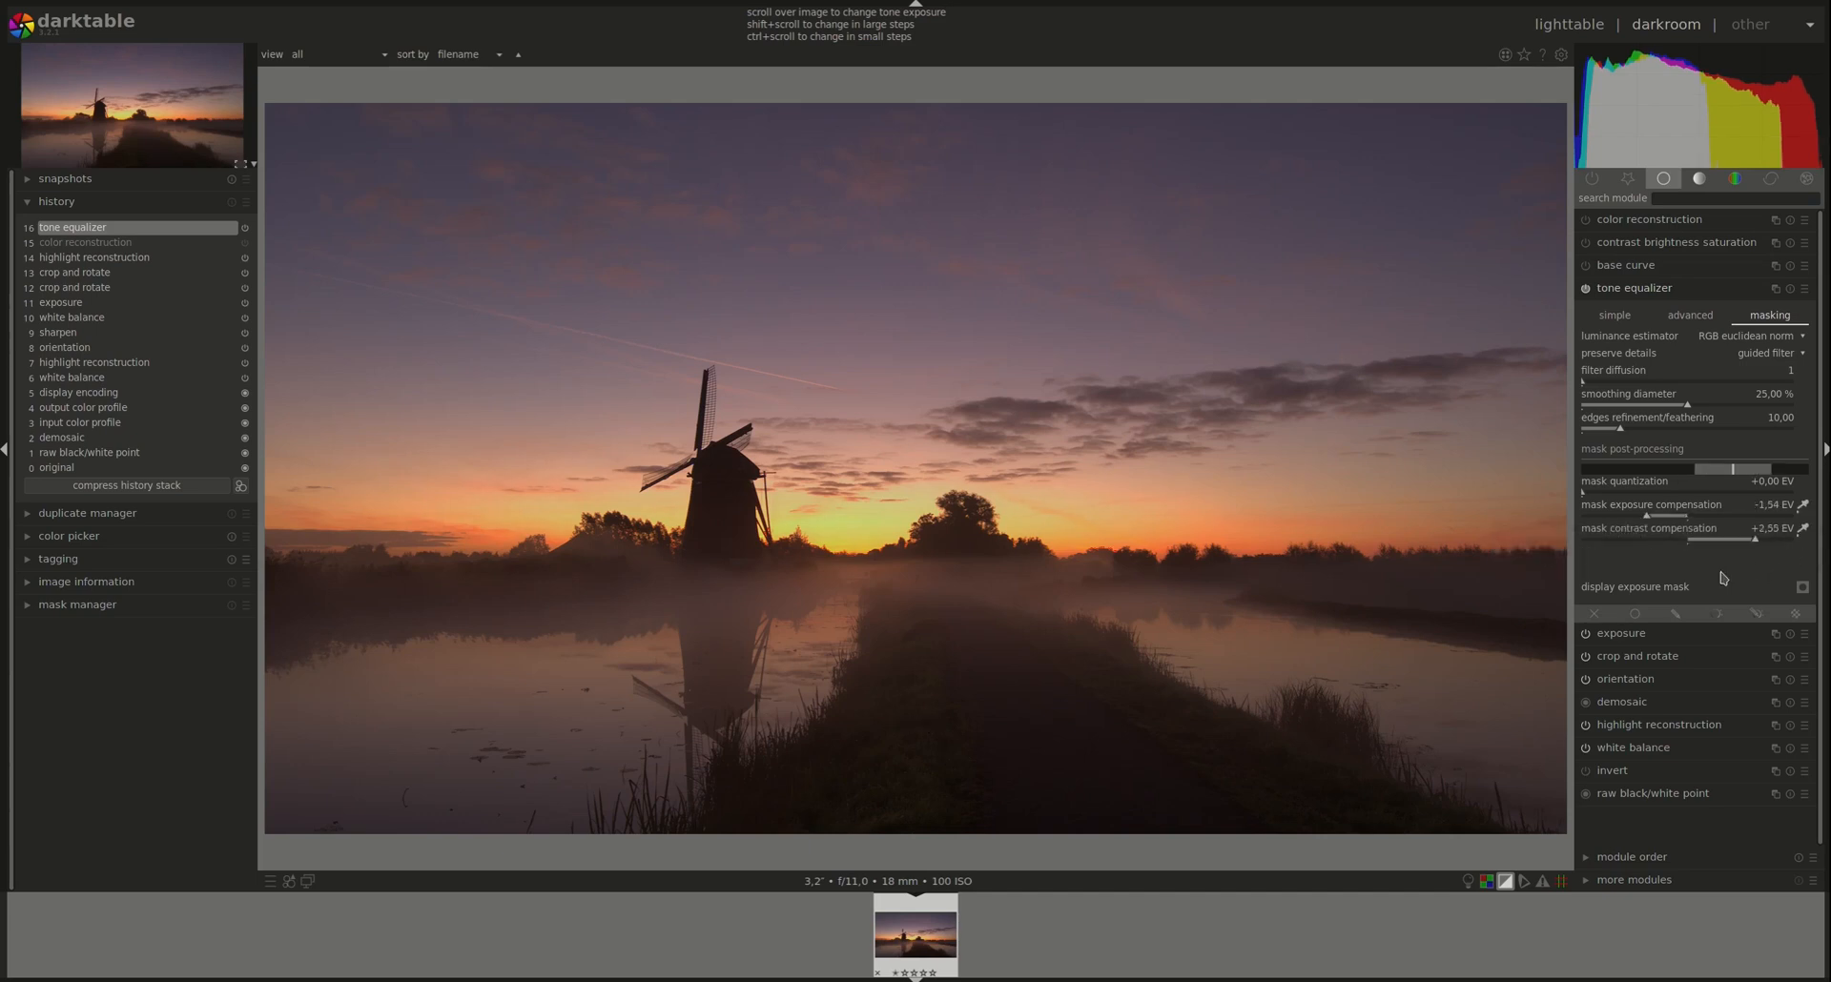
pyautogui.click(1689, 314)
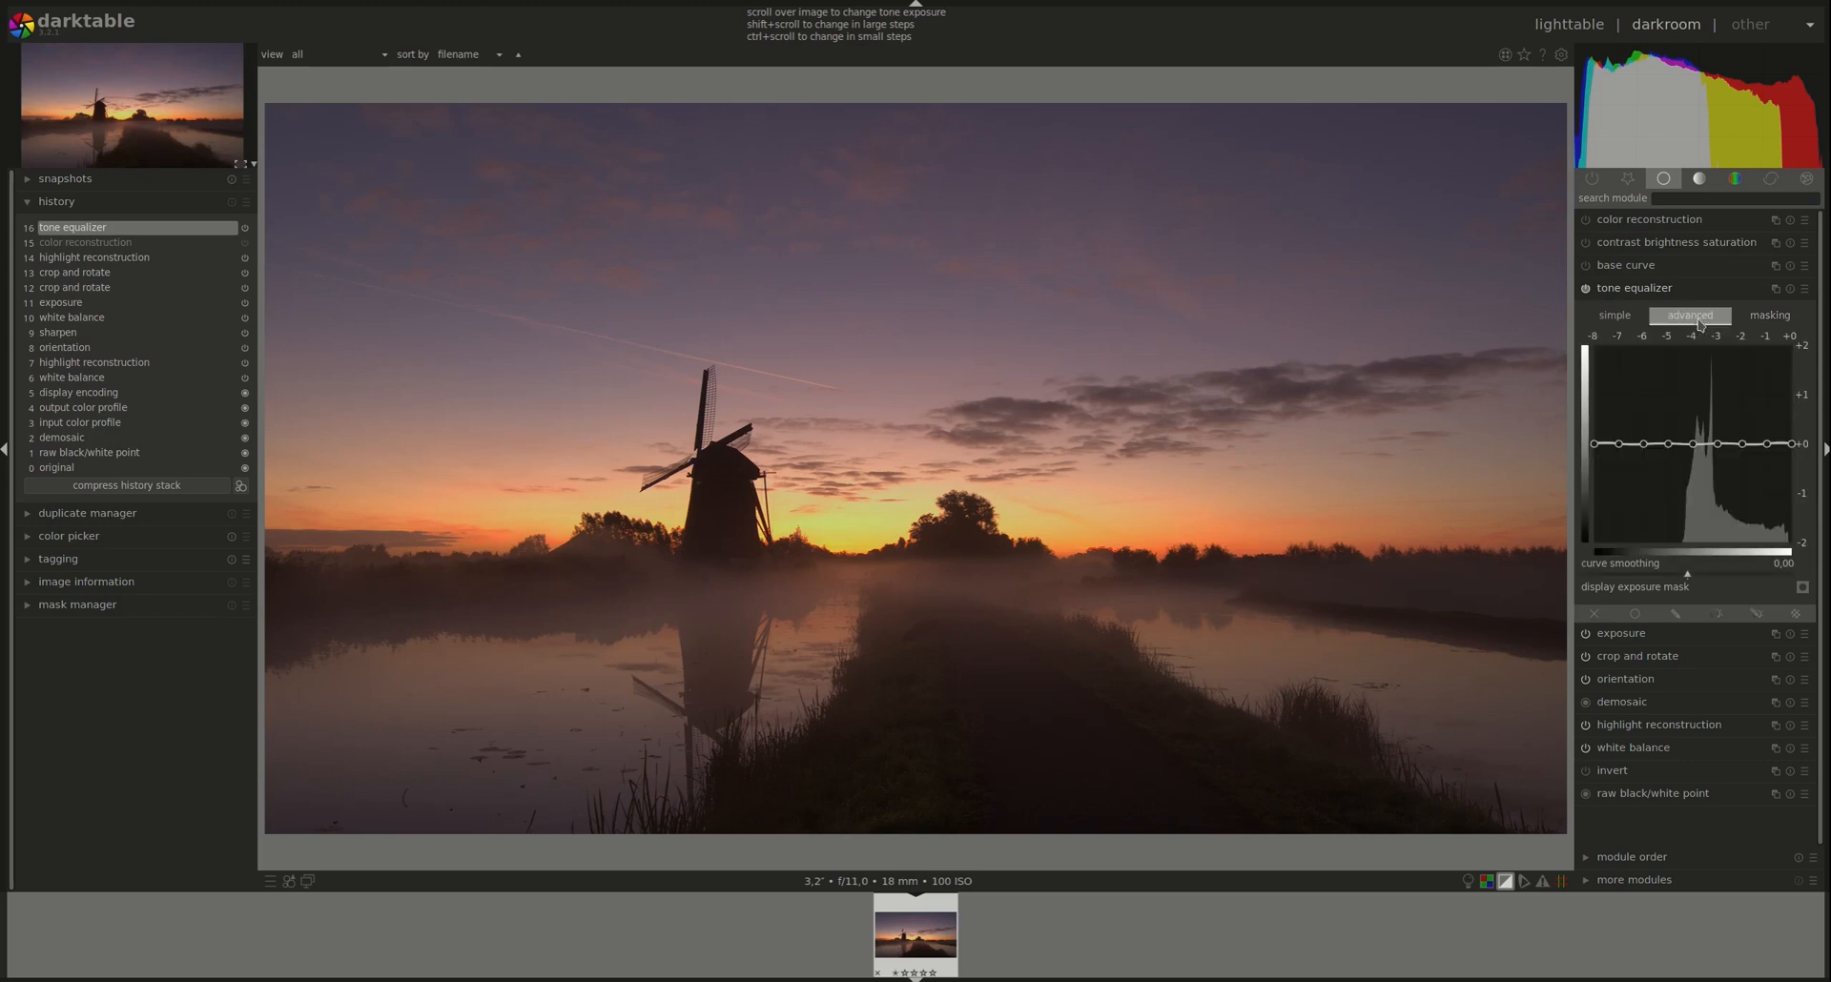
pyautogui.moveTo(1780, 443)
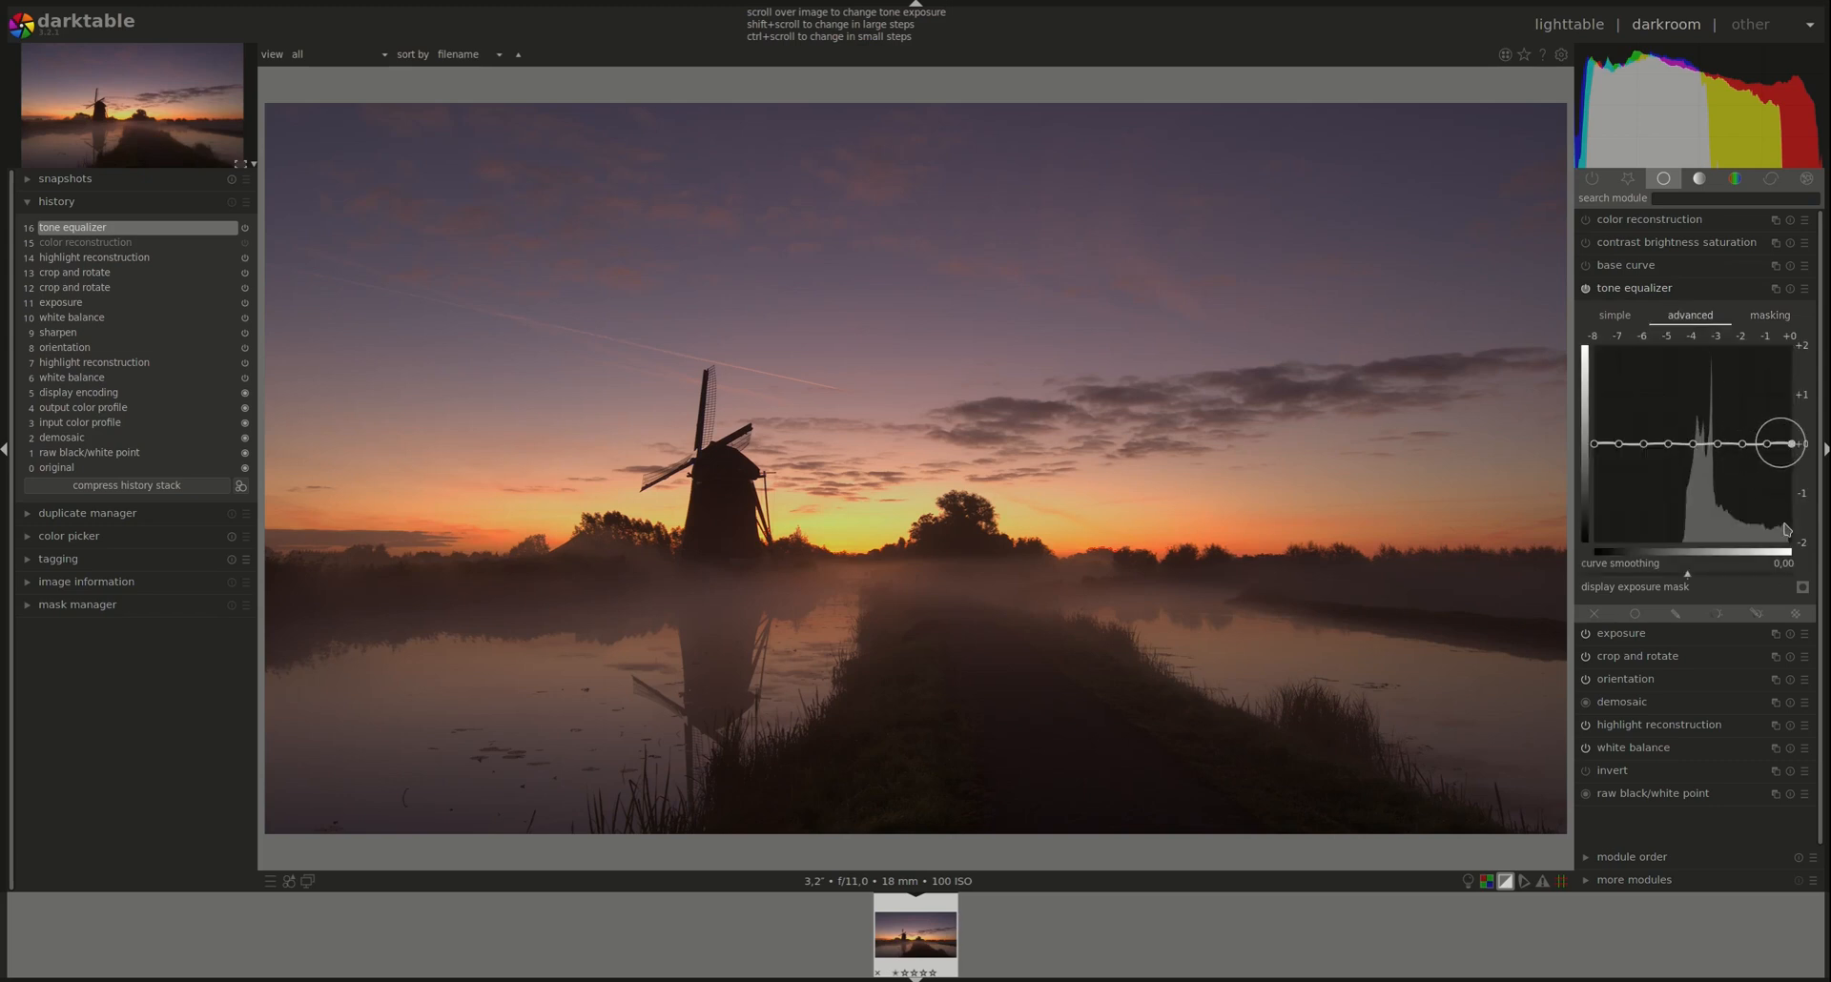
pyautogui.click(1768, 316)
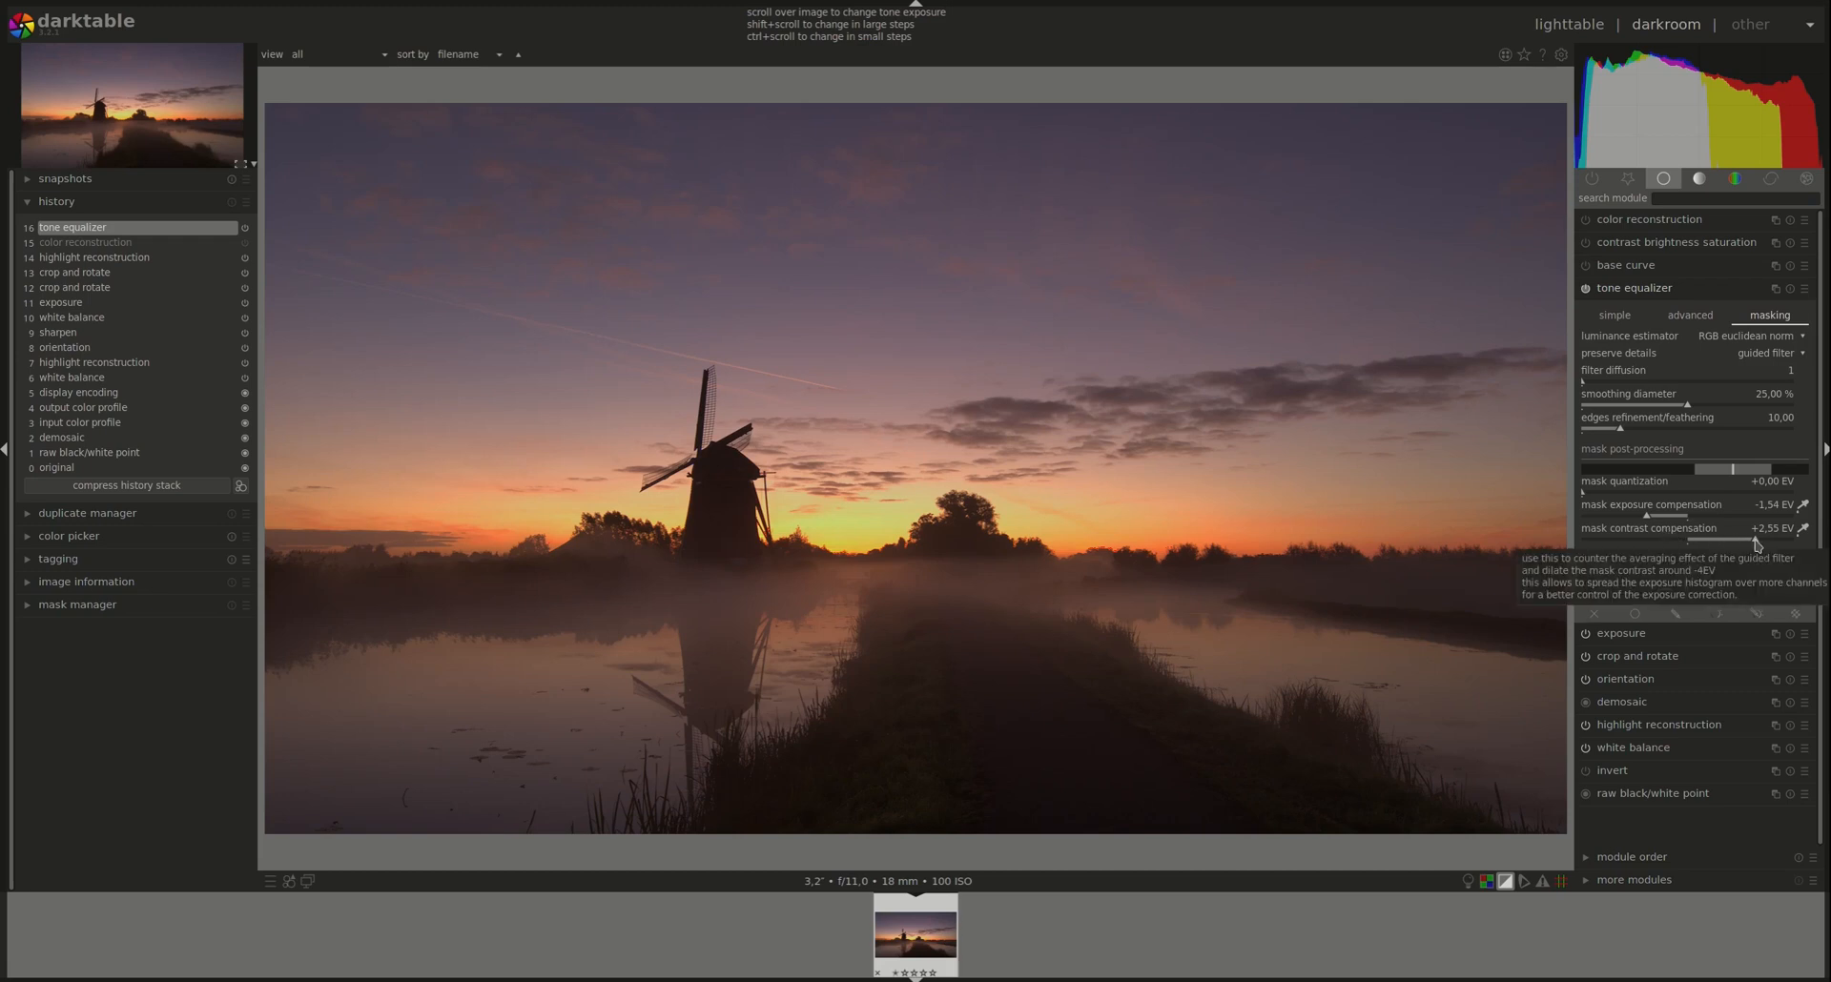
pyautogui.moveTo(1647, 521)
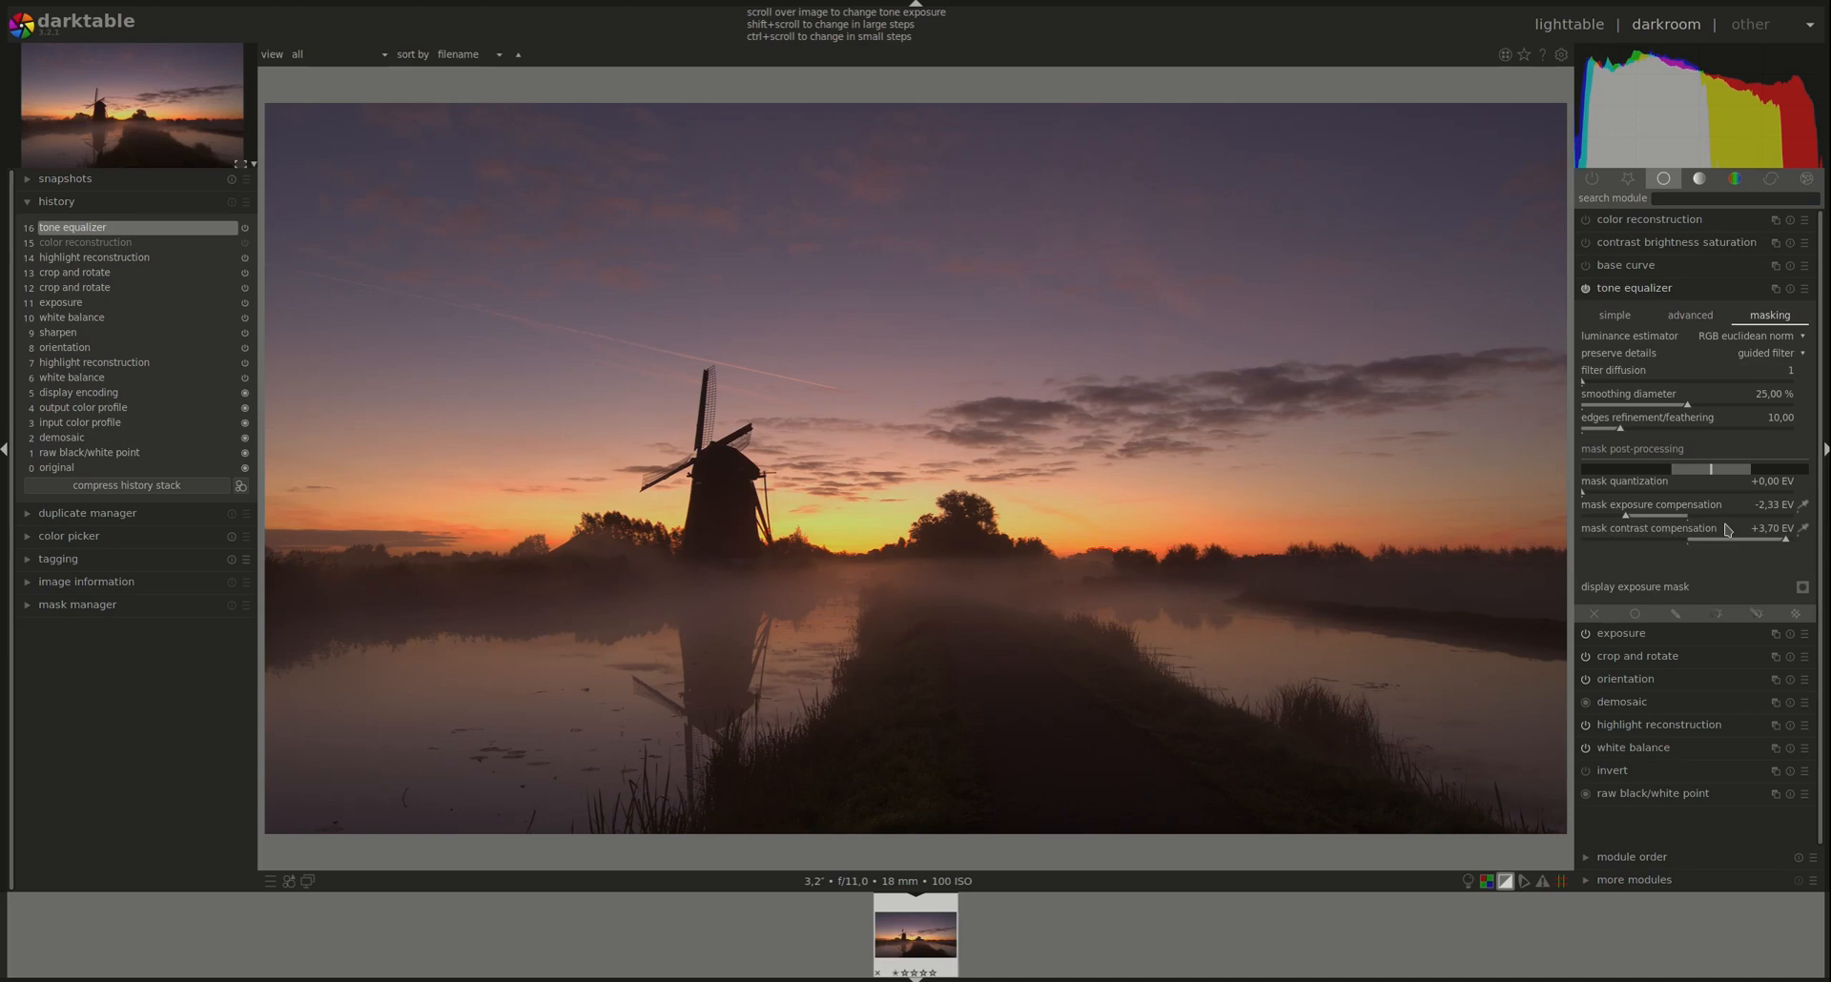
pyautogui.moveTo(1727, 531)
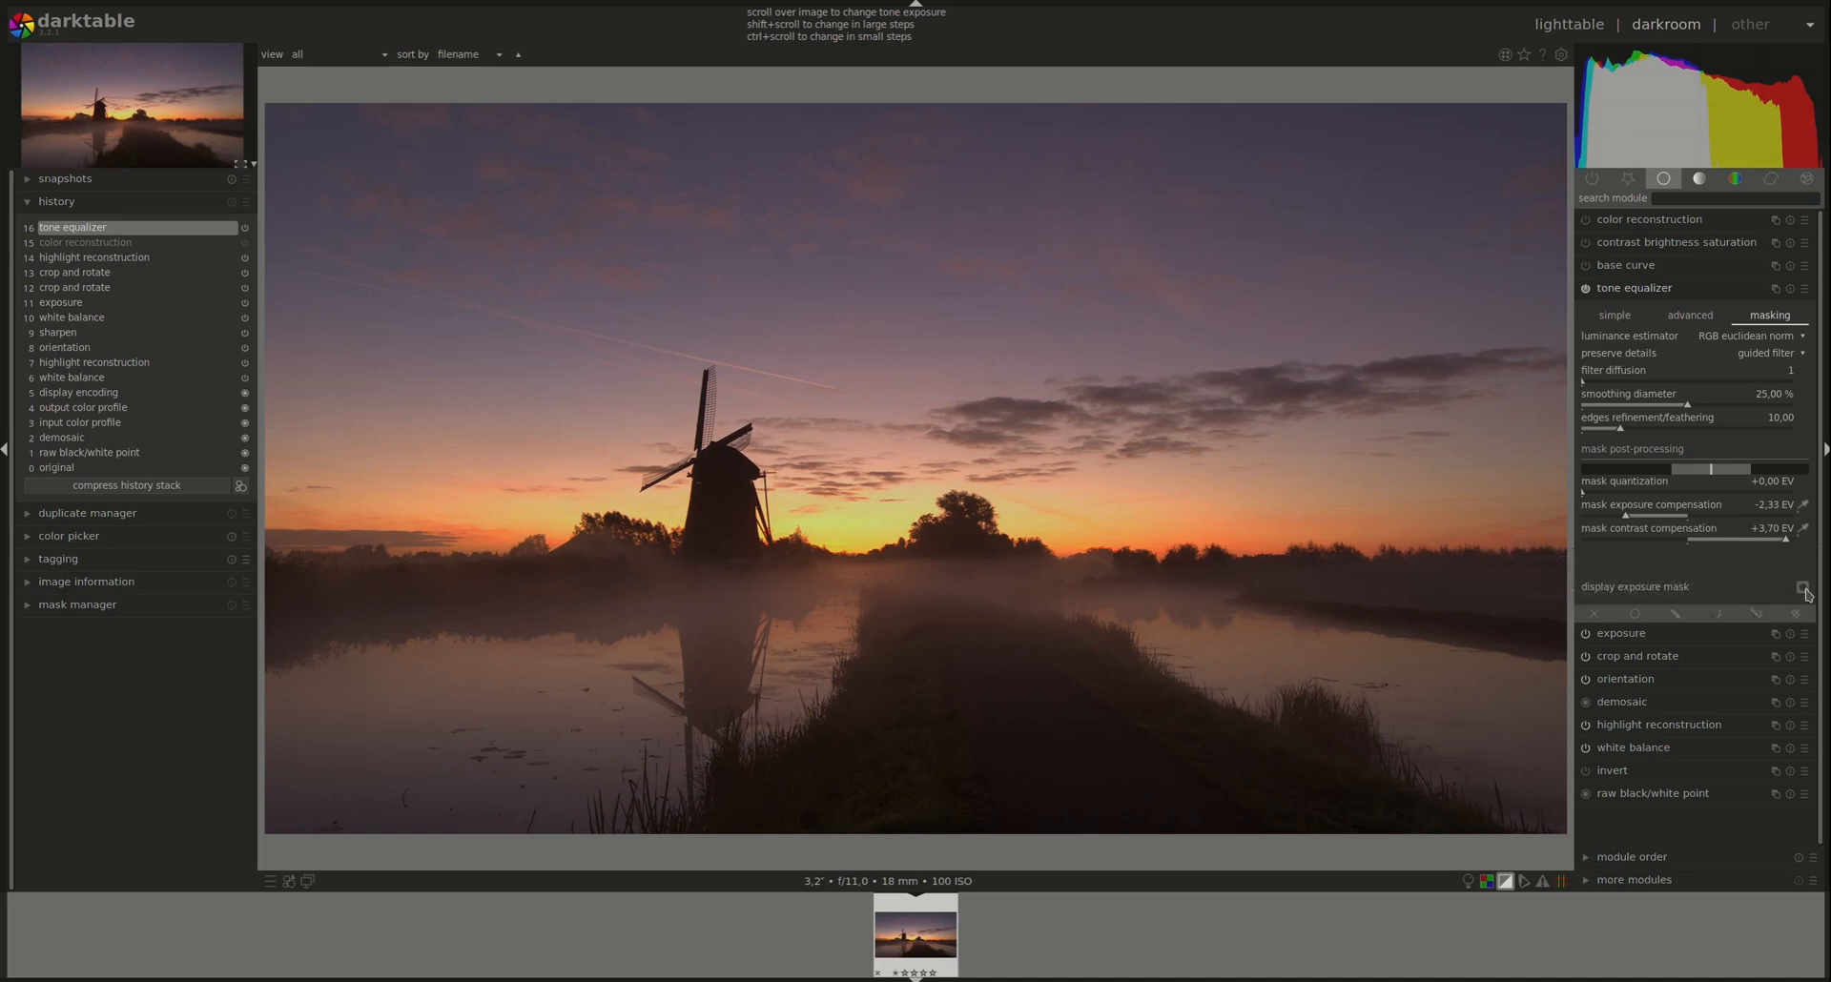
# Display the exposure mask and try RGB average, HSL lightness and HSV value estimators
pyautogui.click(1804, 590)
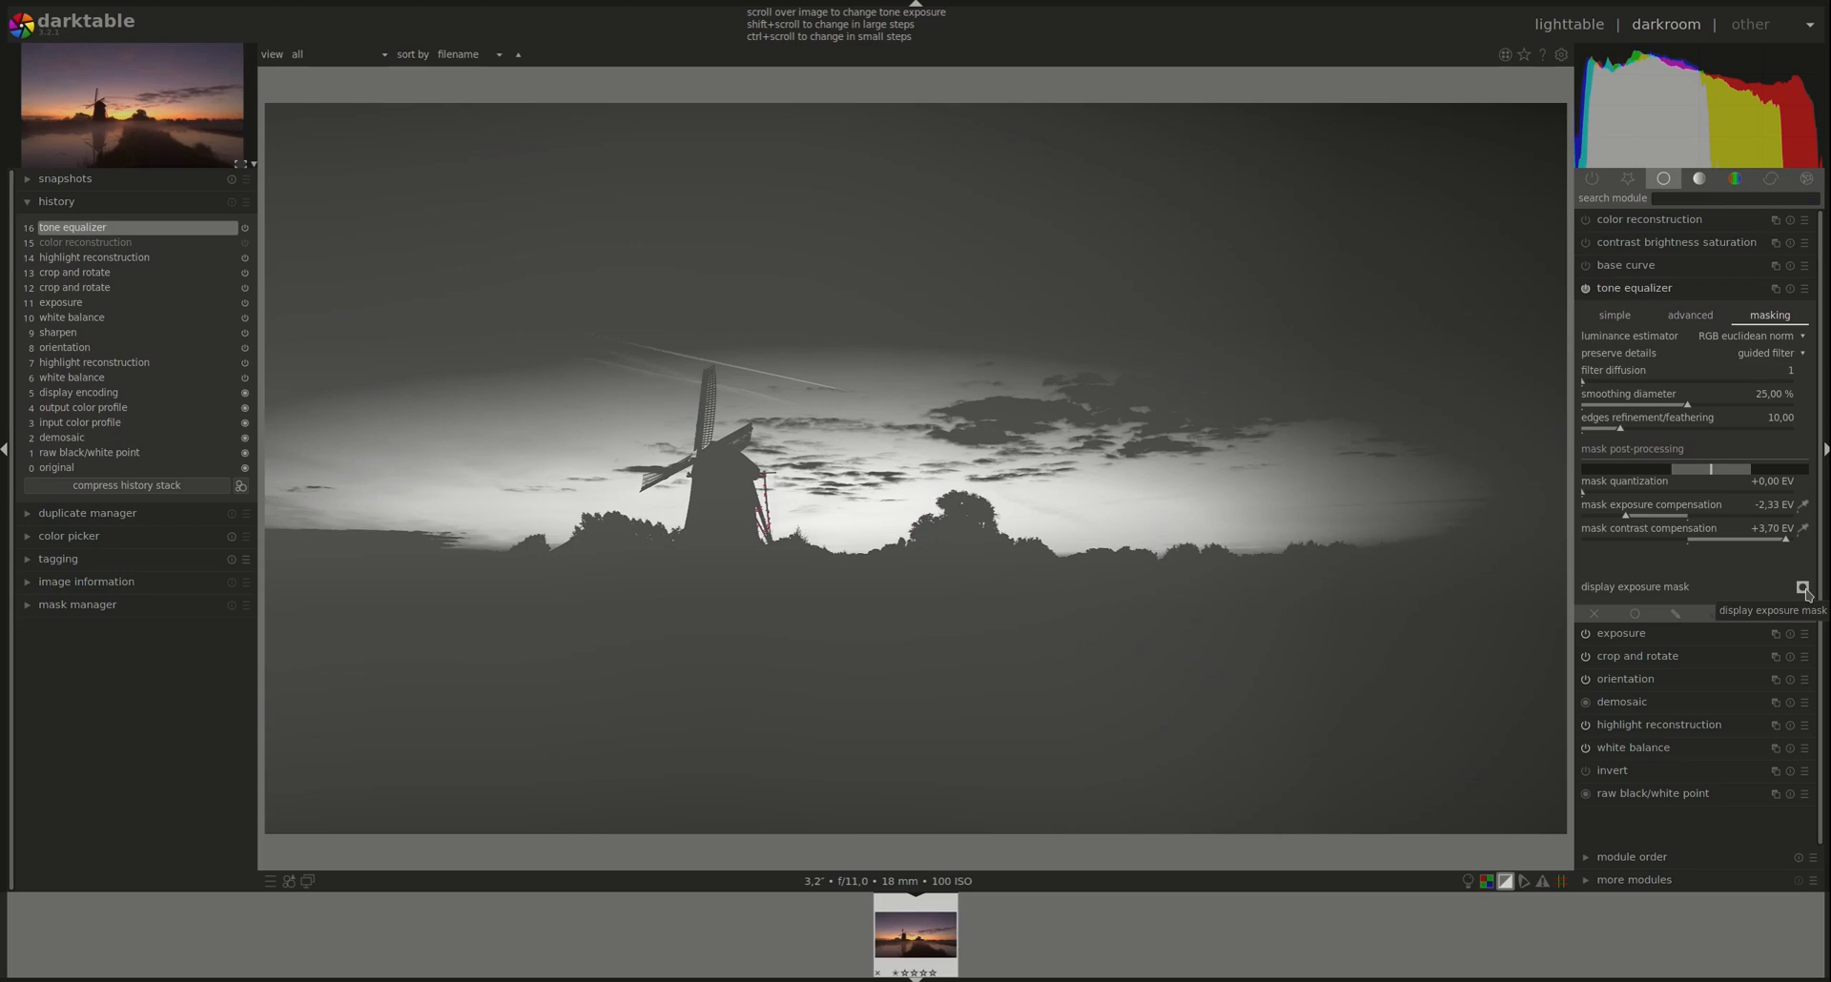
pyautogui.moveTo(628, 139)
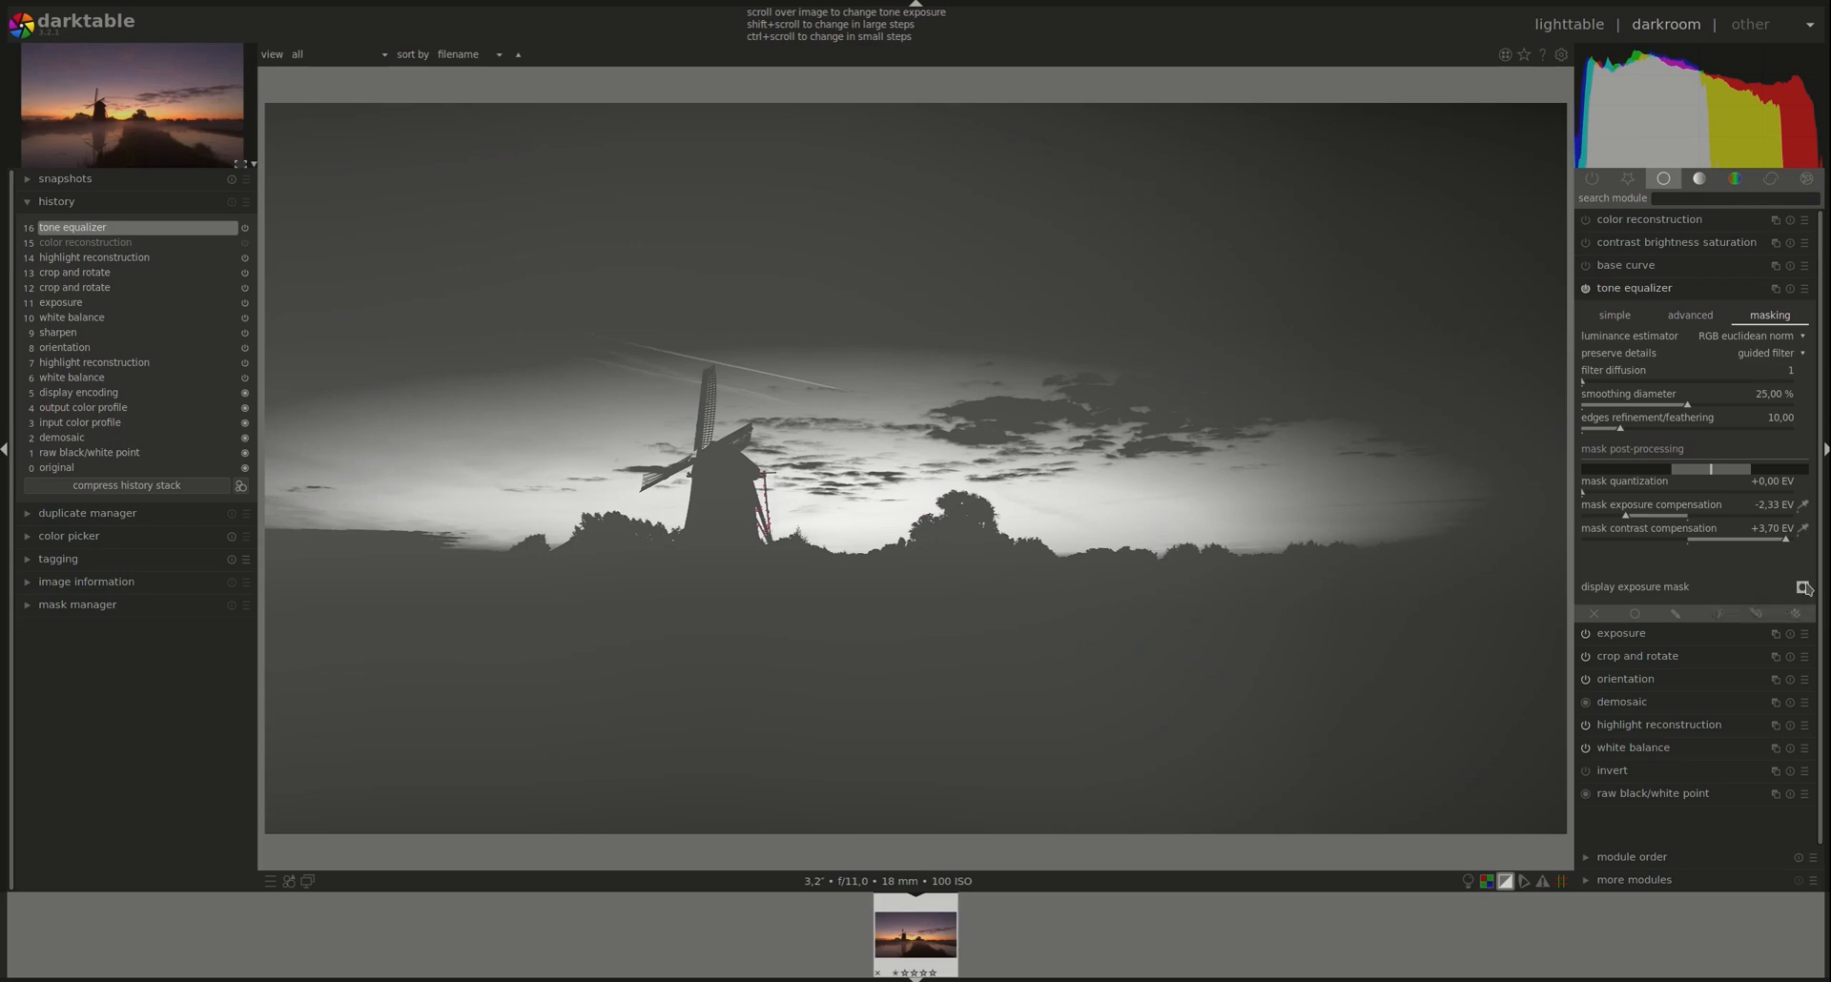
pyautogui.click(1746, 336)
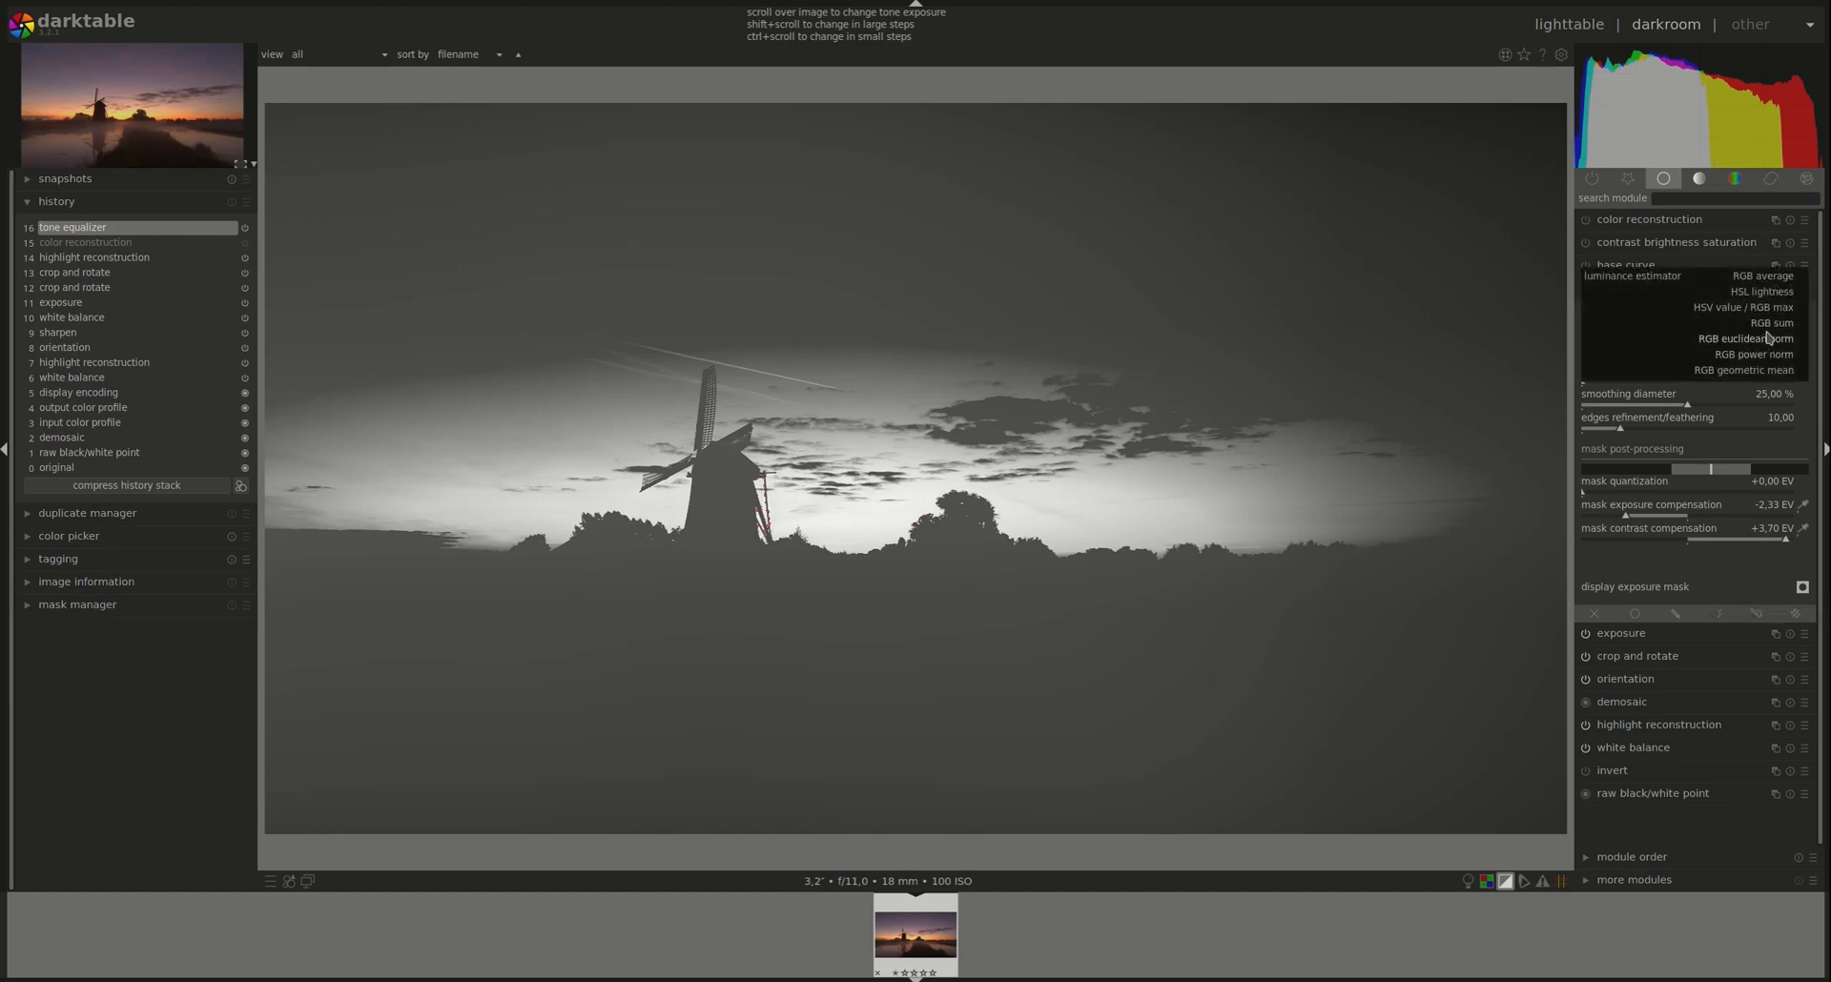
pyautogui.click(1769, 316)
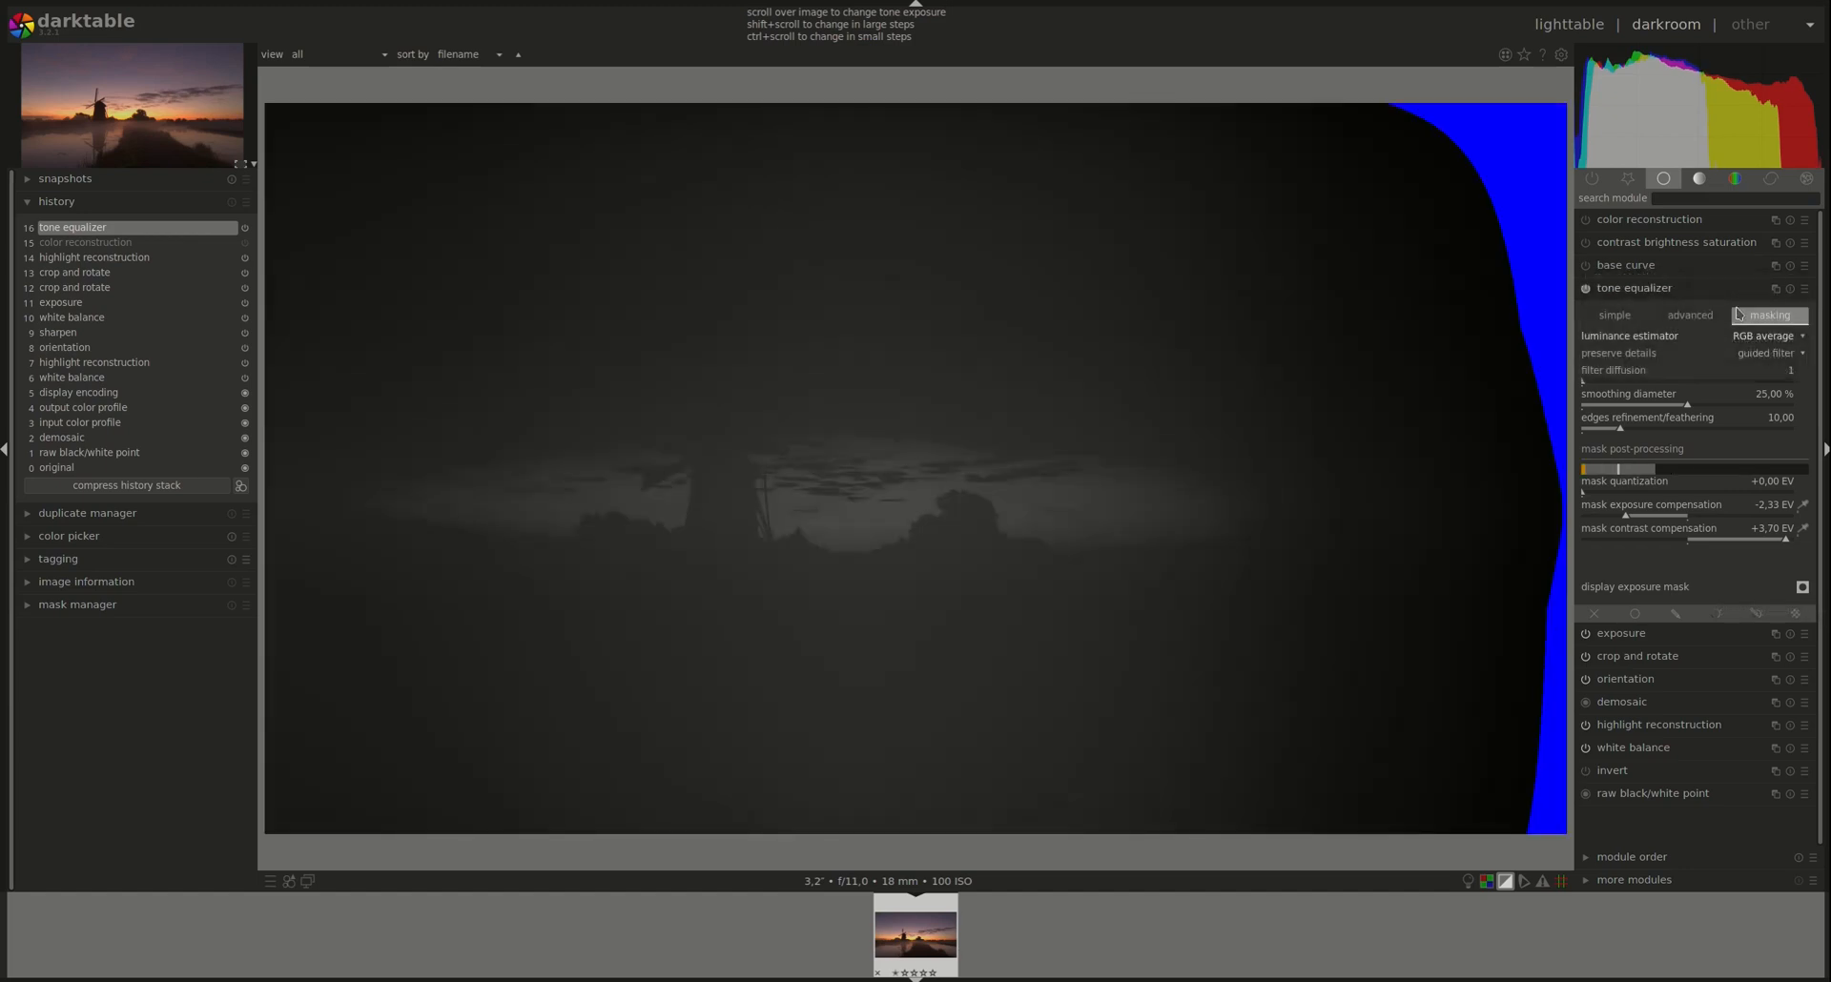
pyautogui.click(1760, 337)
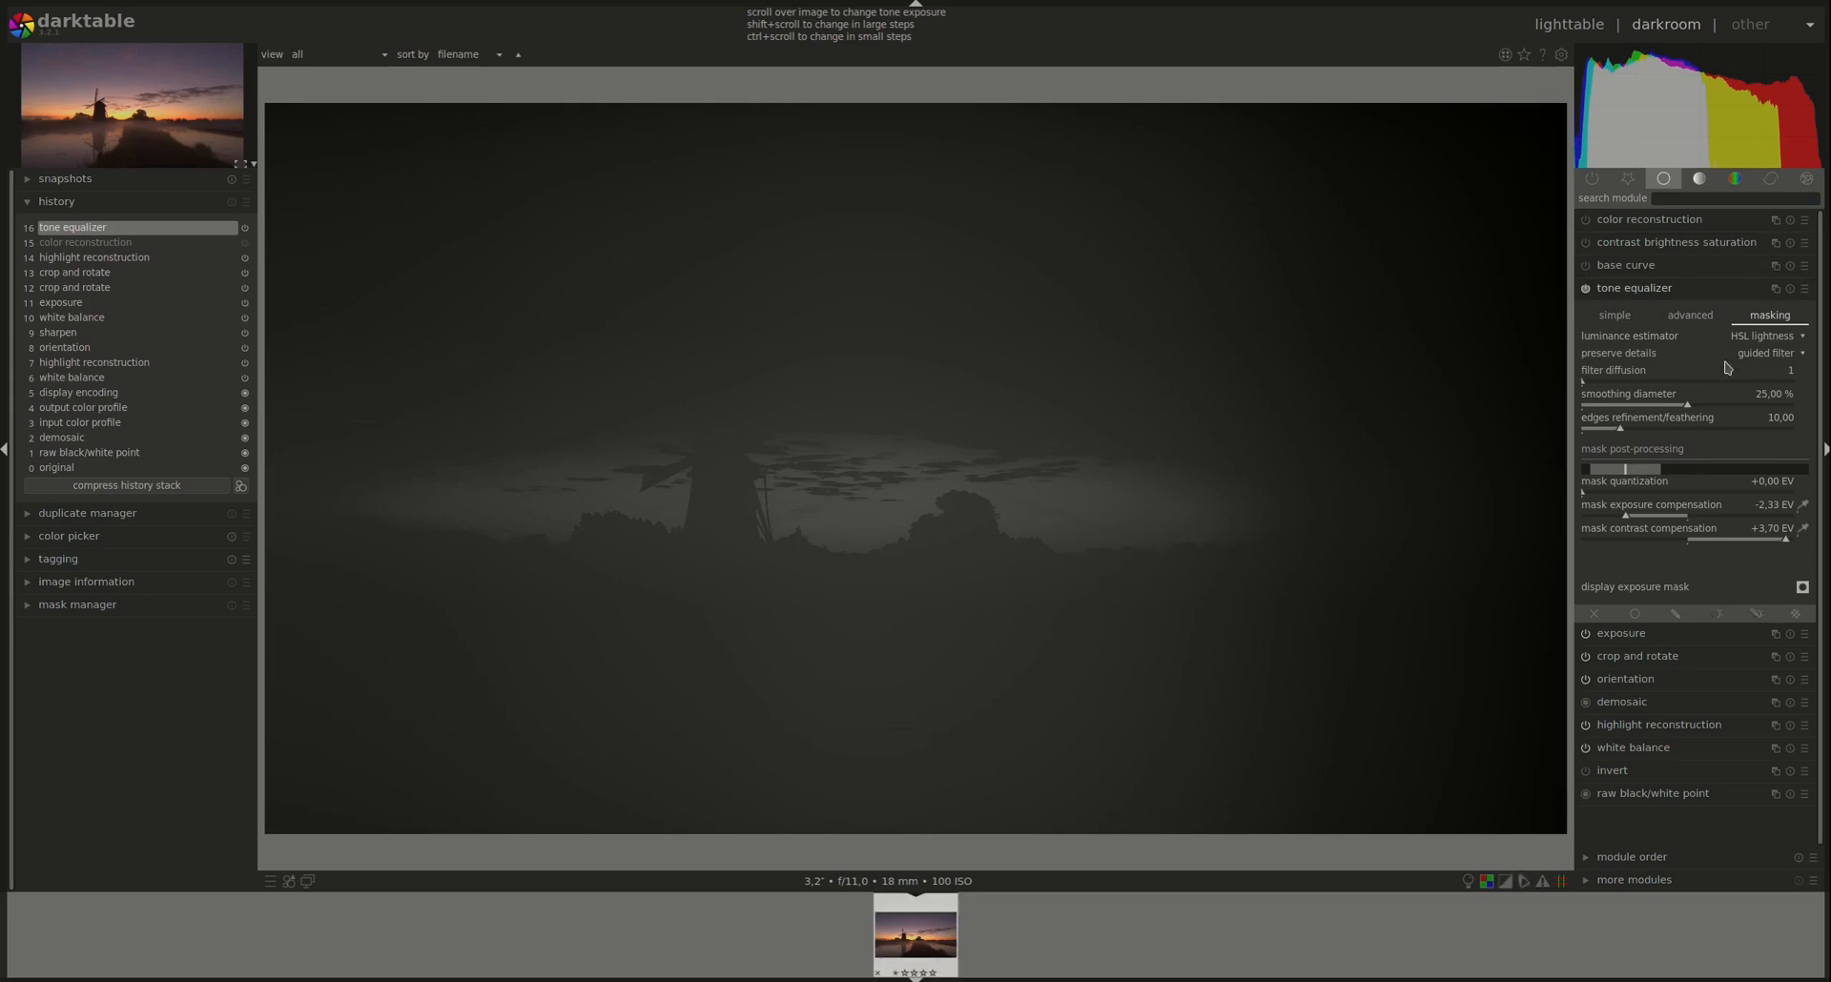
pyautogui.moveTo(1764, 353)
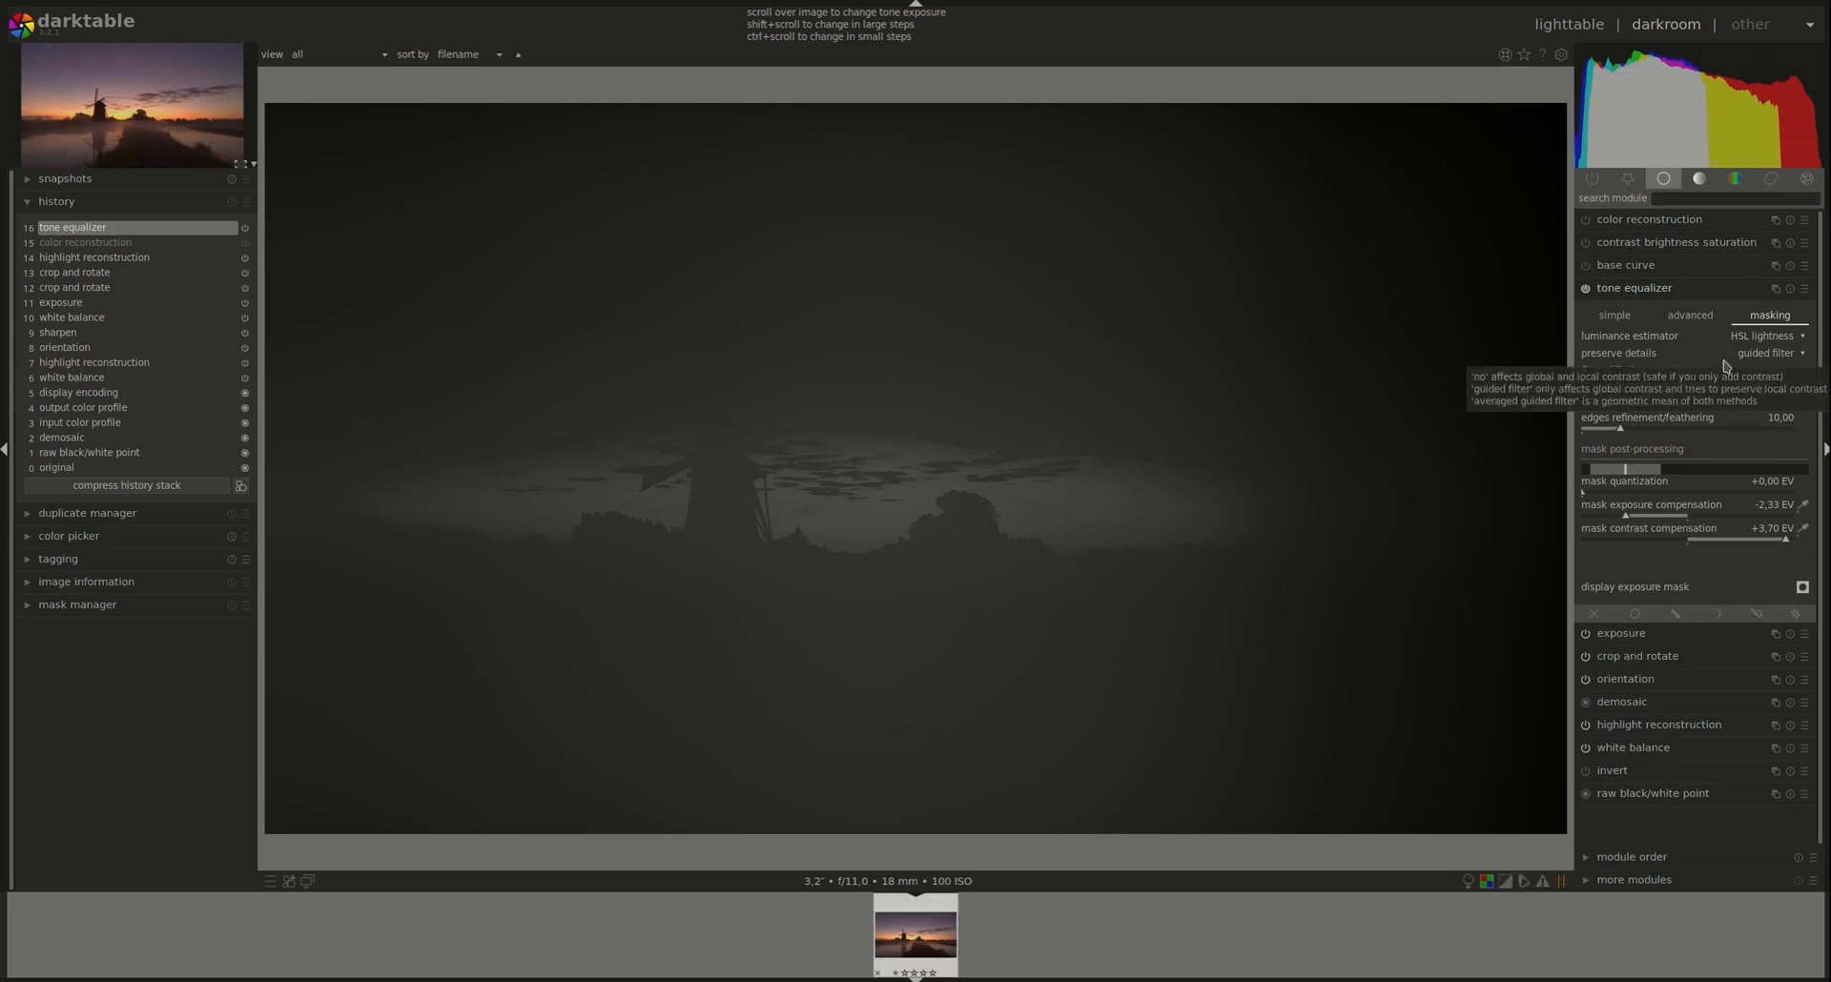
pyautogui.click(1763, 337)
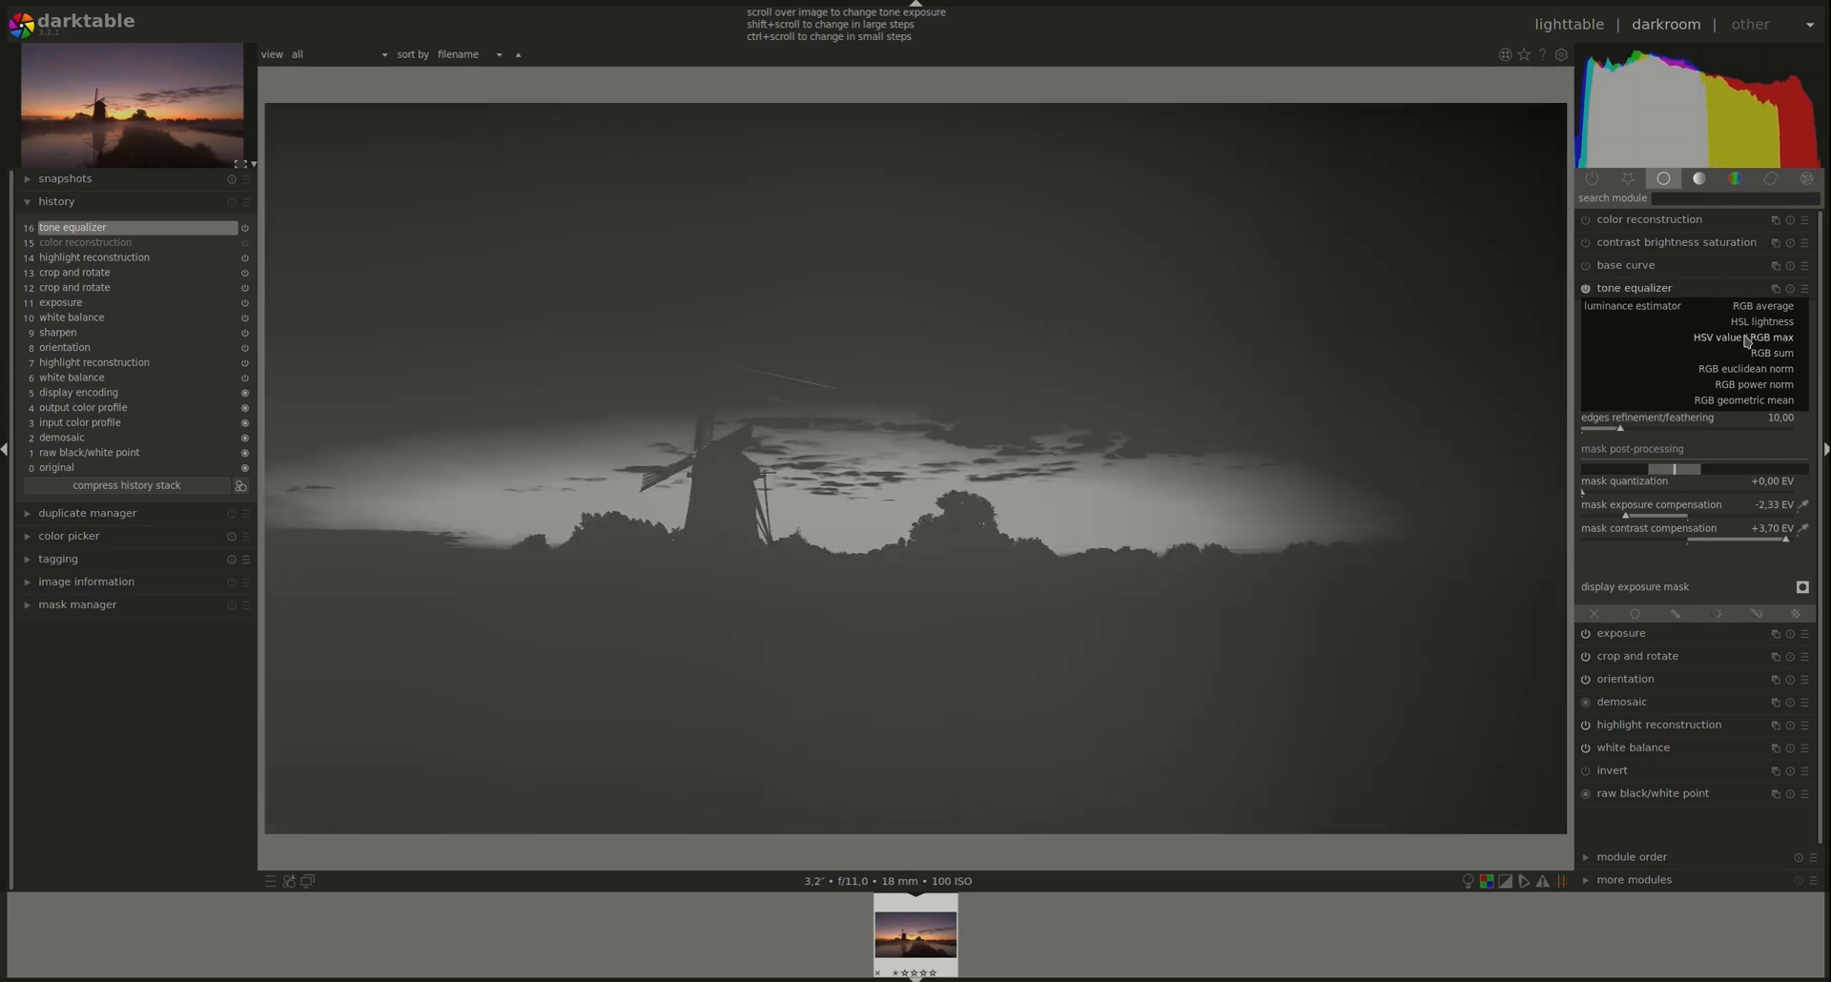
pyautogui.click(1770, 353)
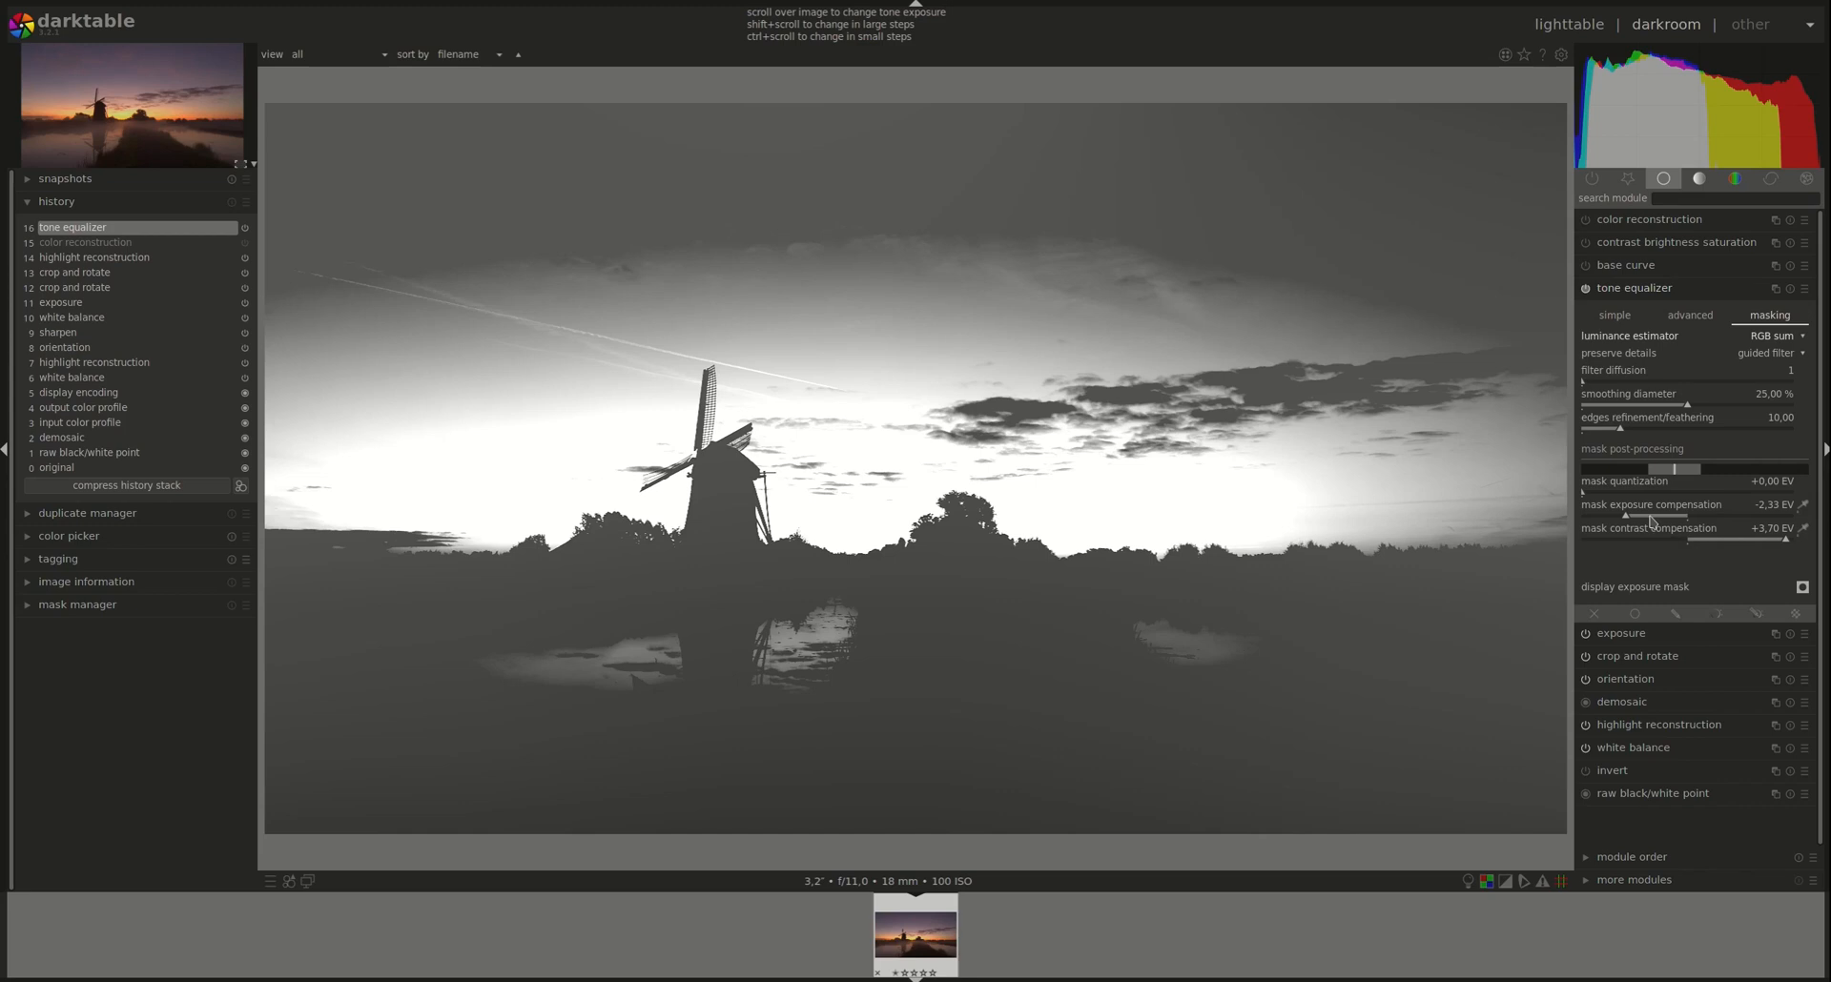
pyautogui.moveTo(1651, 505)
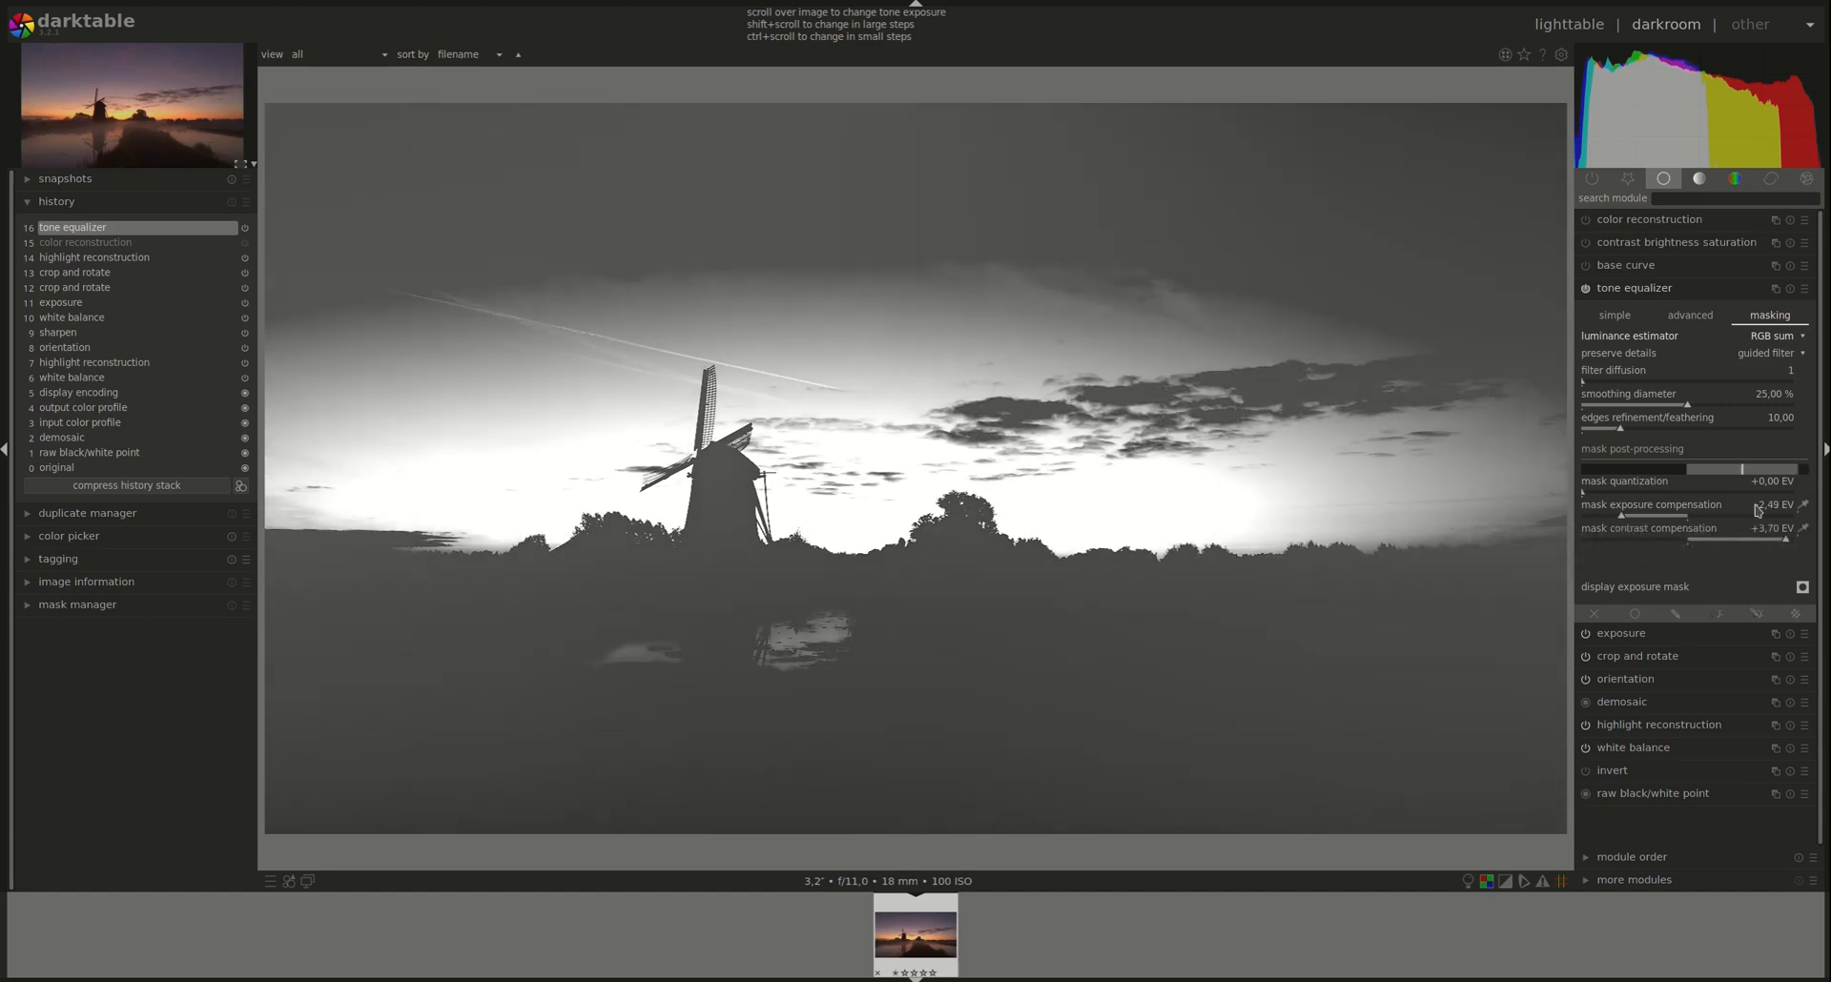
# Return to the tone equalizer curve, then list the local contrast and tone curve modules
pyautogui.click(1691, 316)
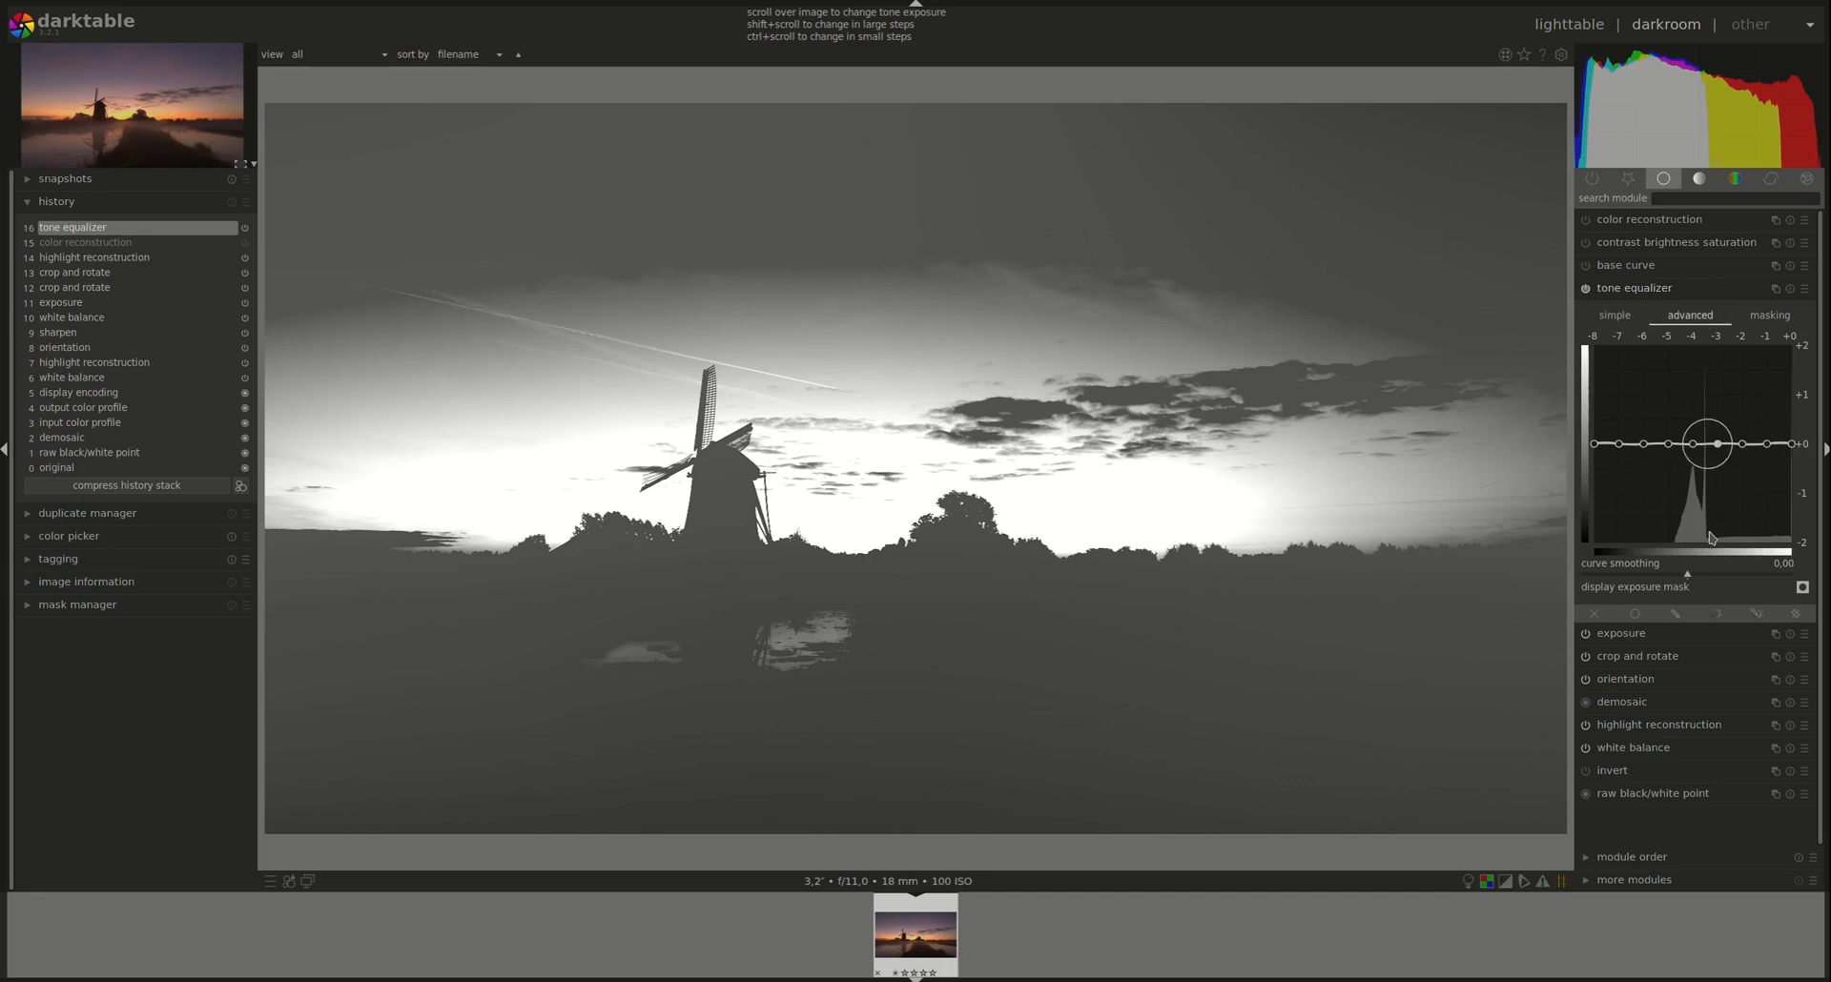
pyautogui.moveTo(1702, 567)
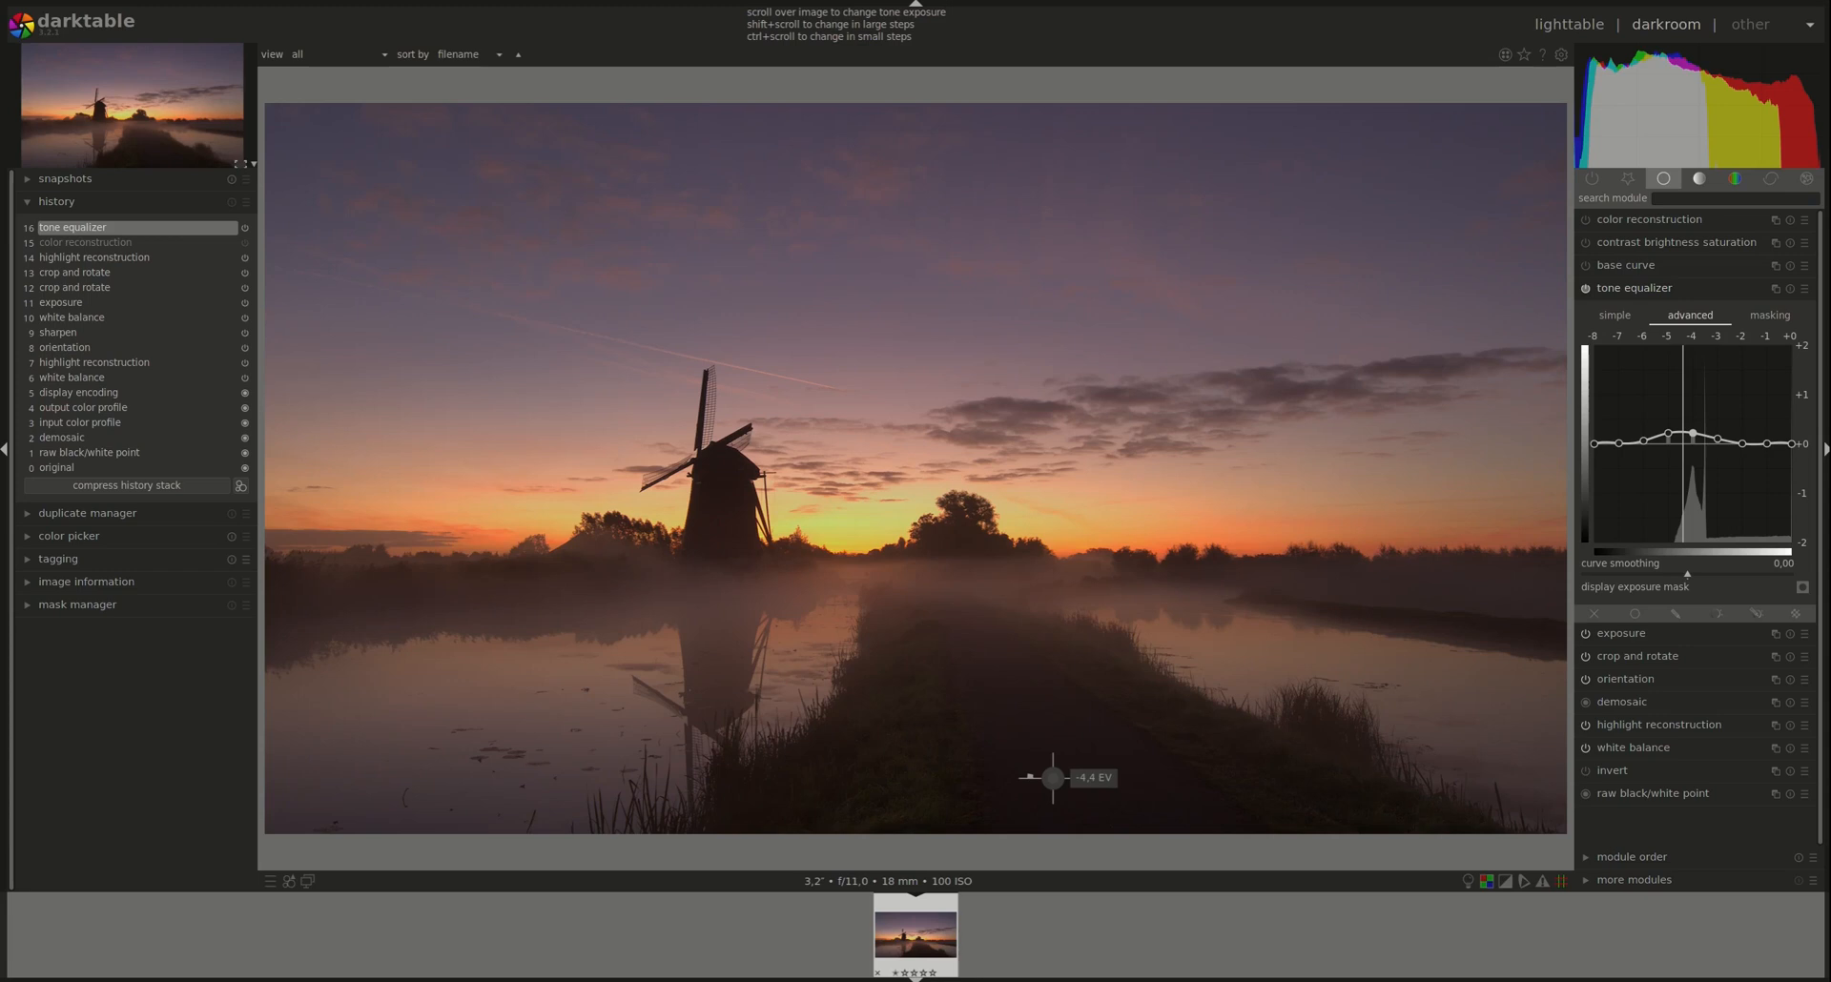
pyautogui.moveTo(1437, 511)
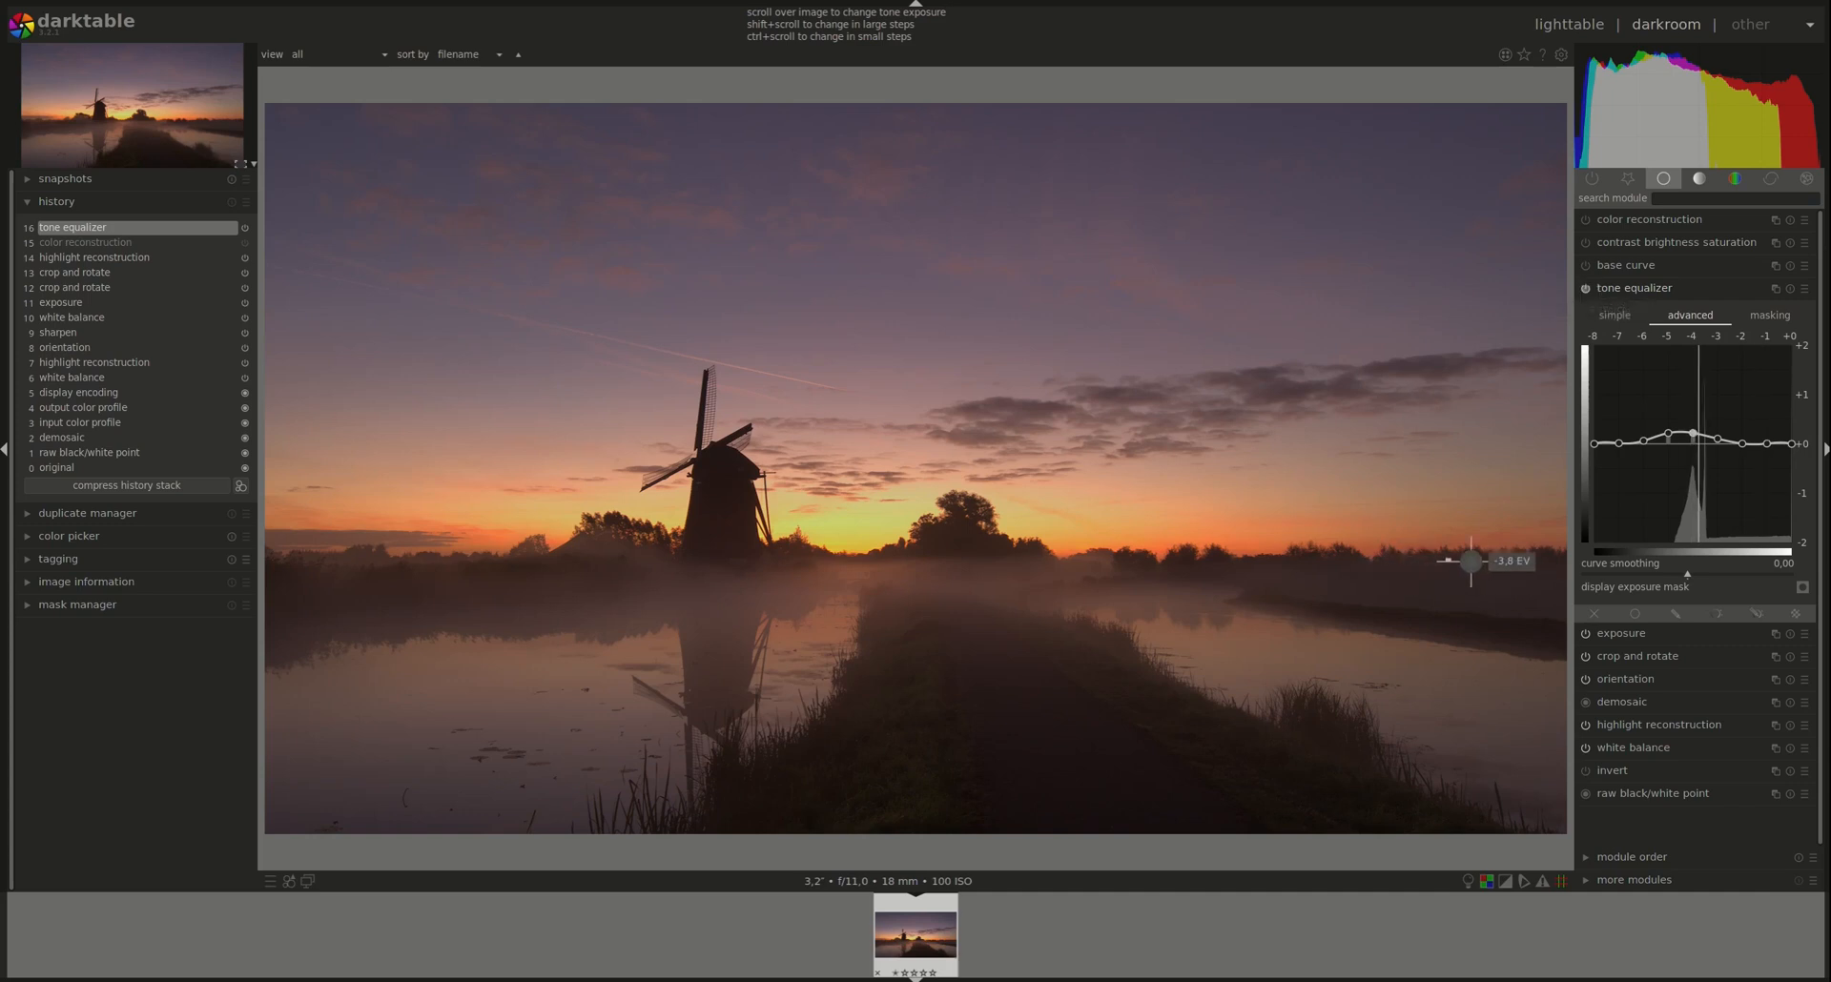
pyautogui.moveTo(421, 468)
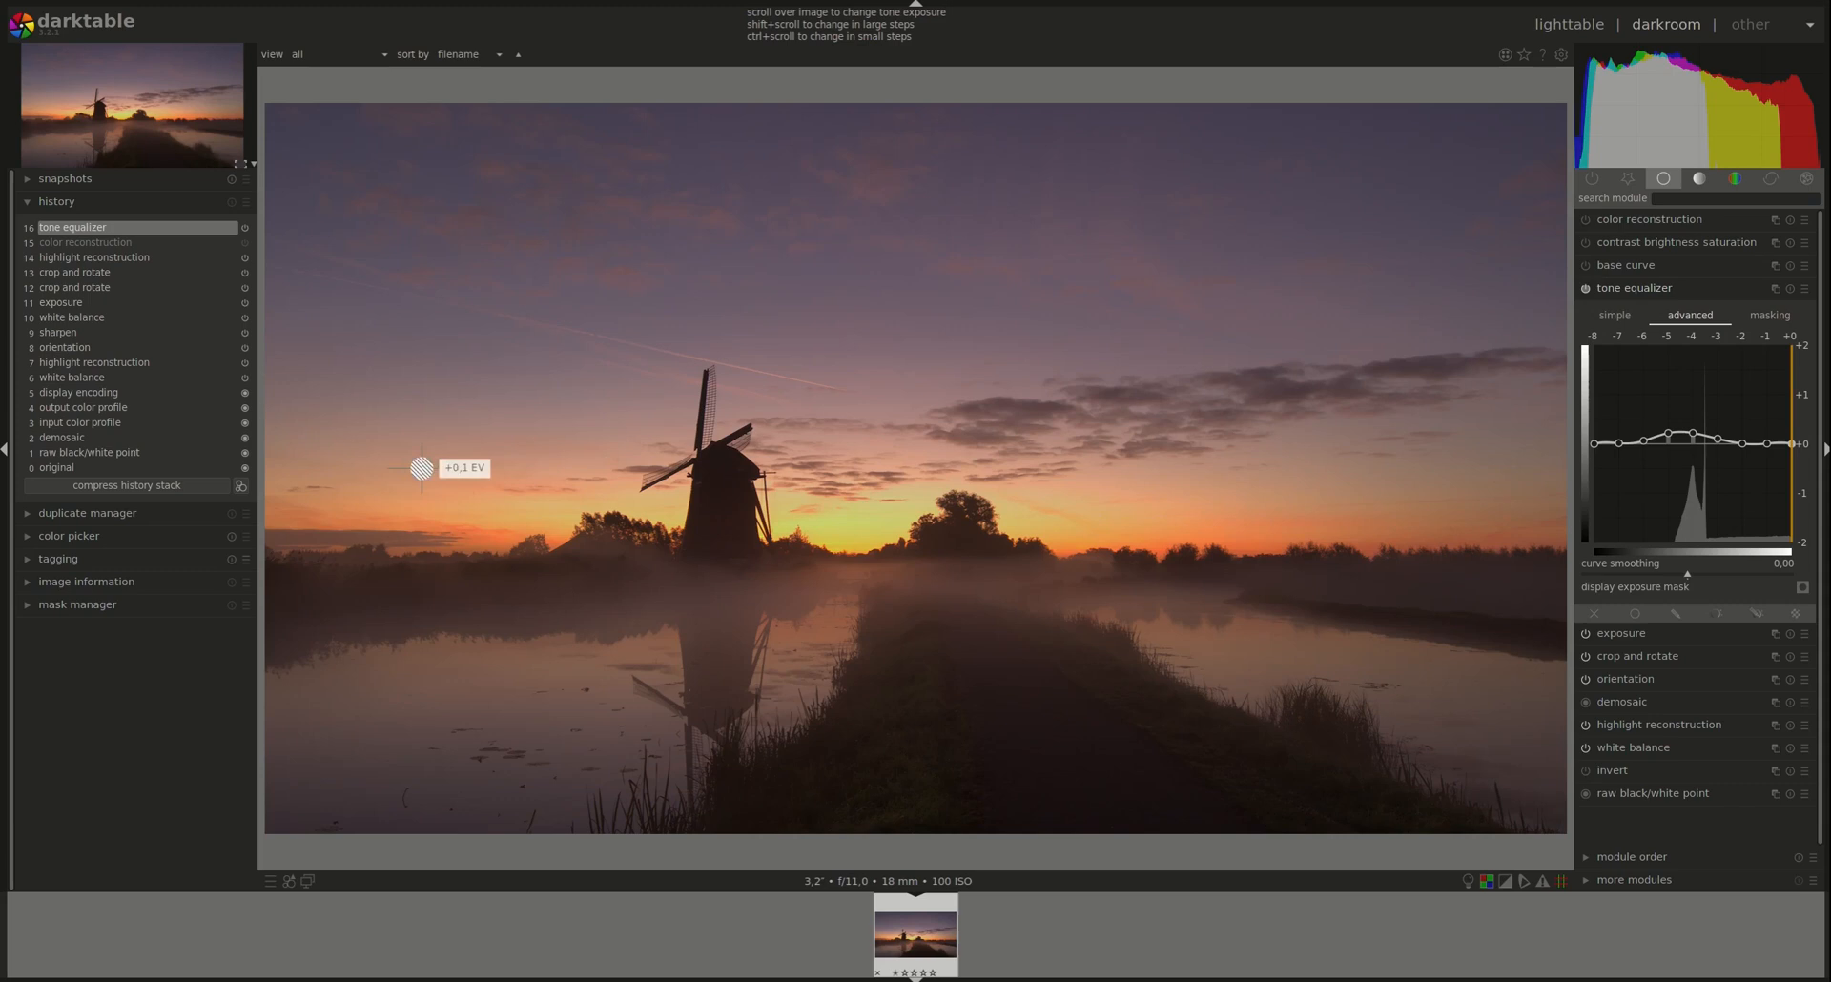
pyautogui.moveTo(948, 569)
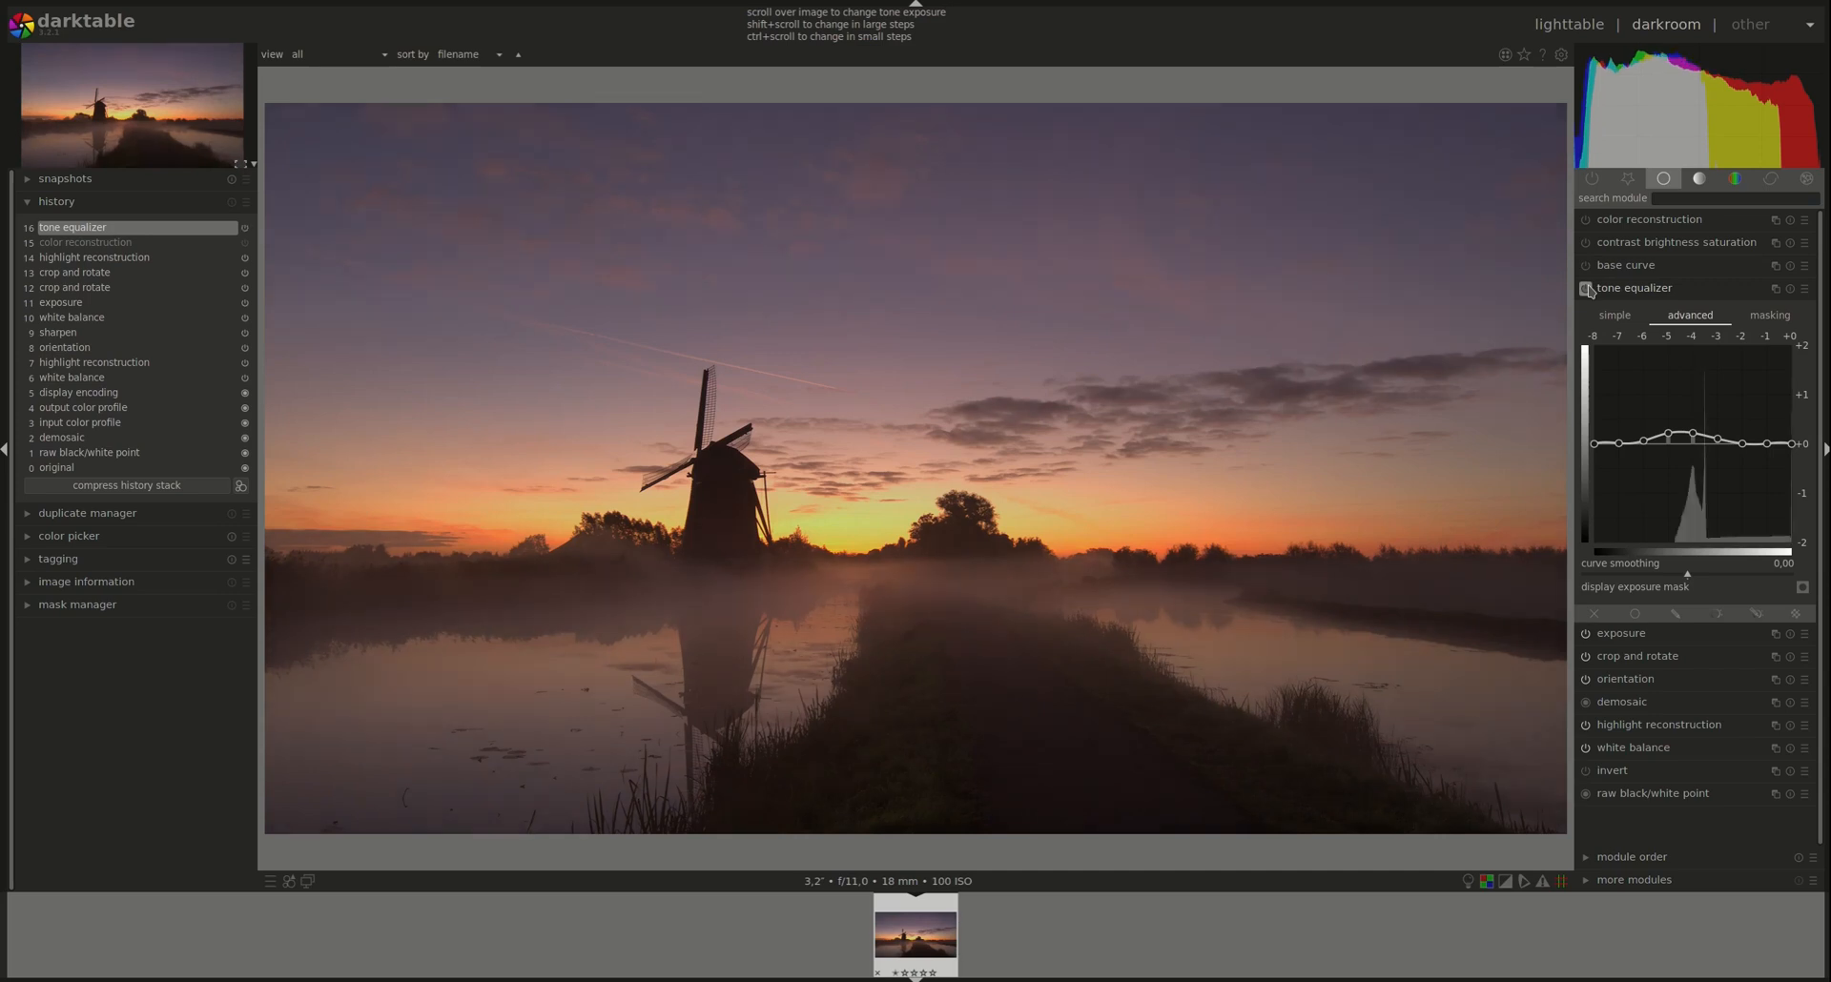
pyautogui.moveTo(858, 551)
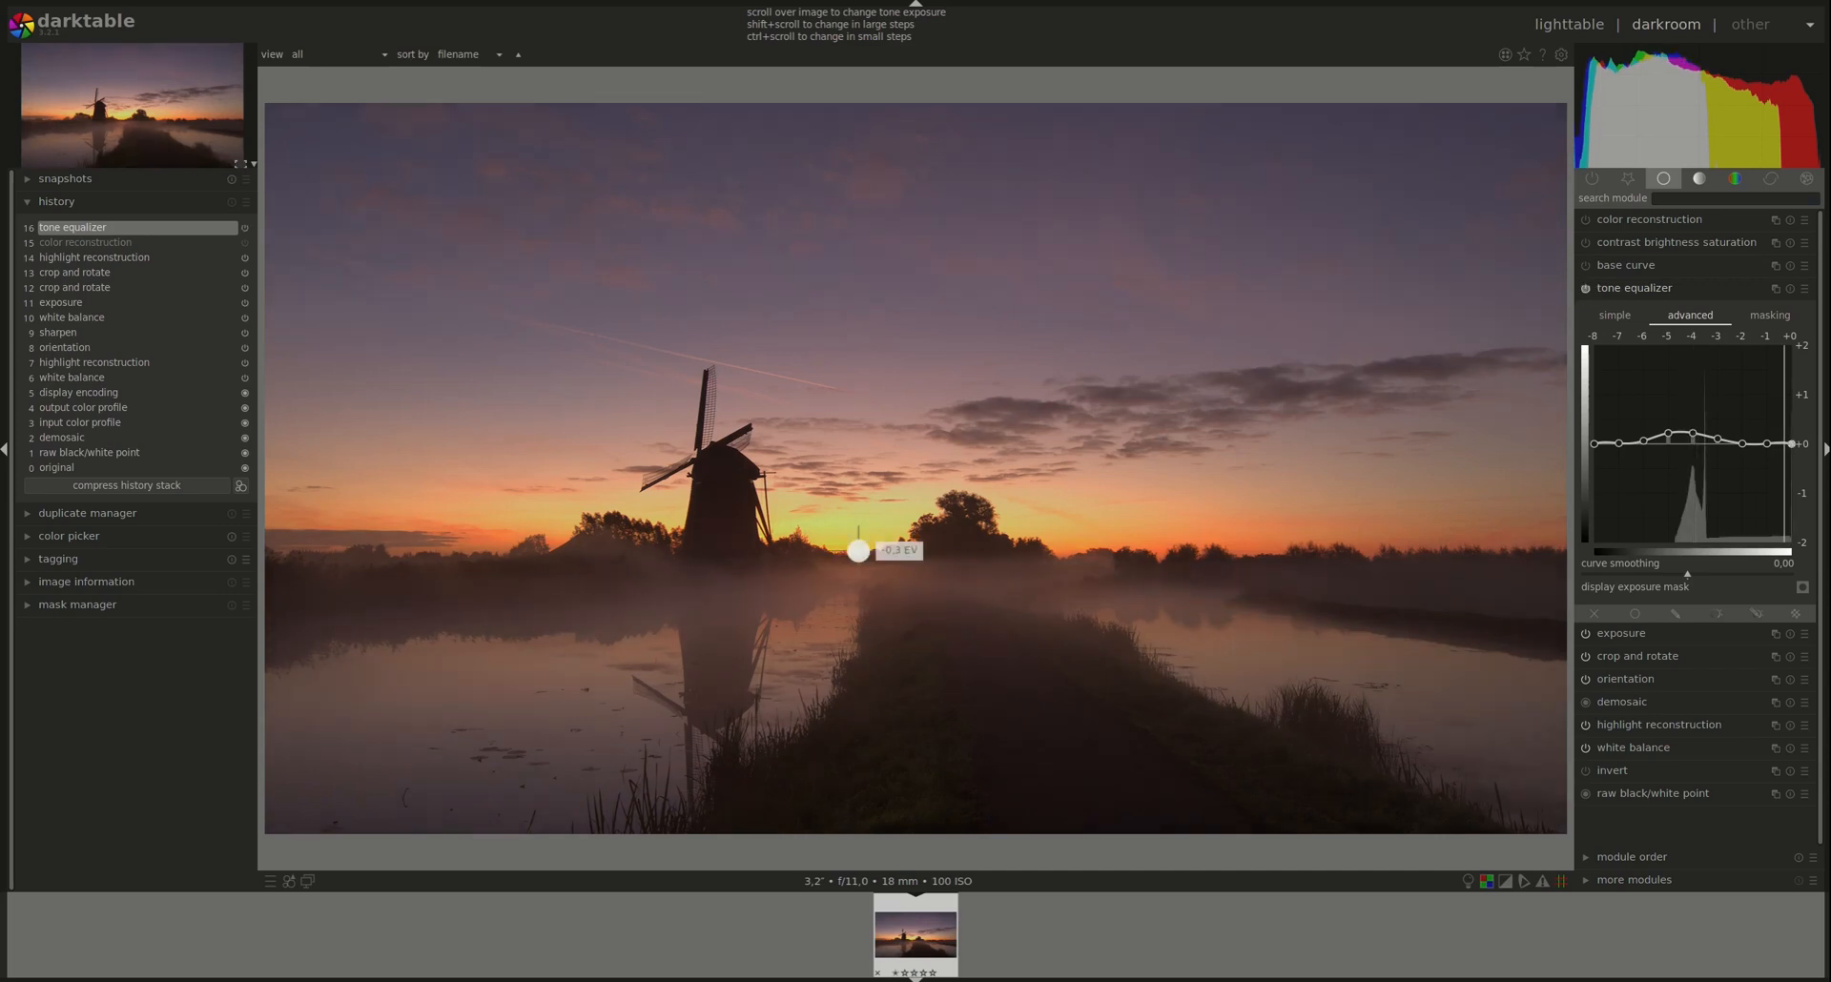
pyautogui.moveTo(1390, 641)
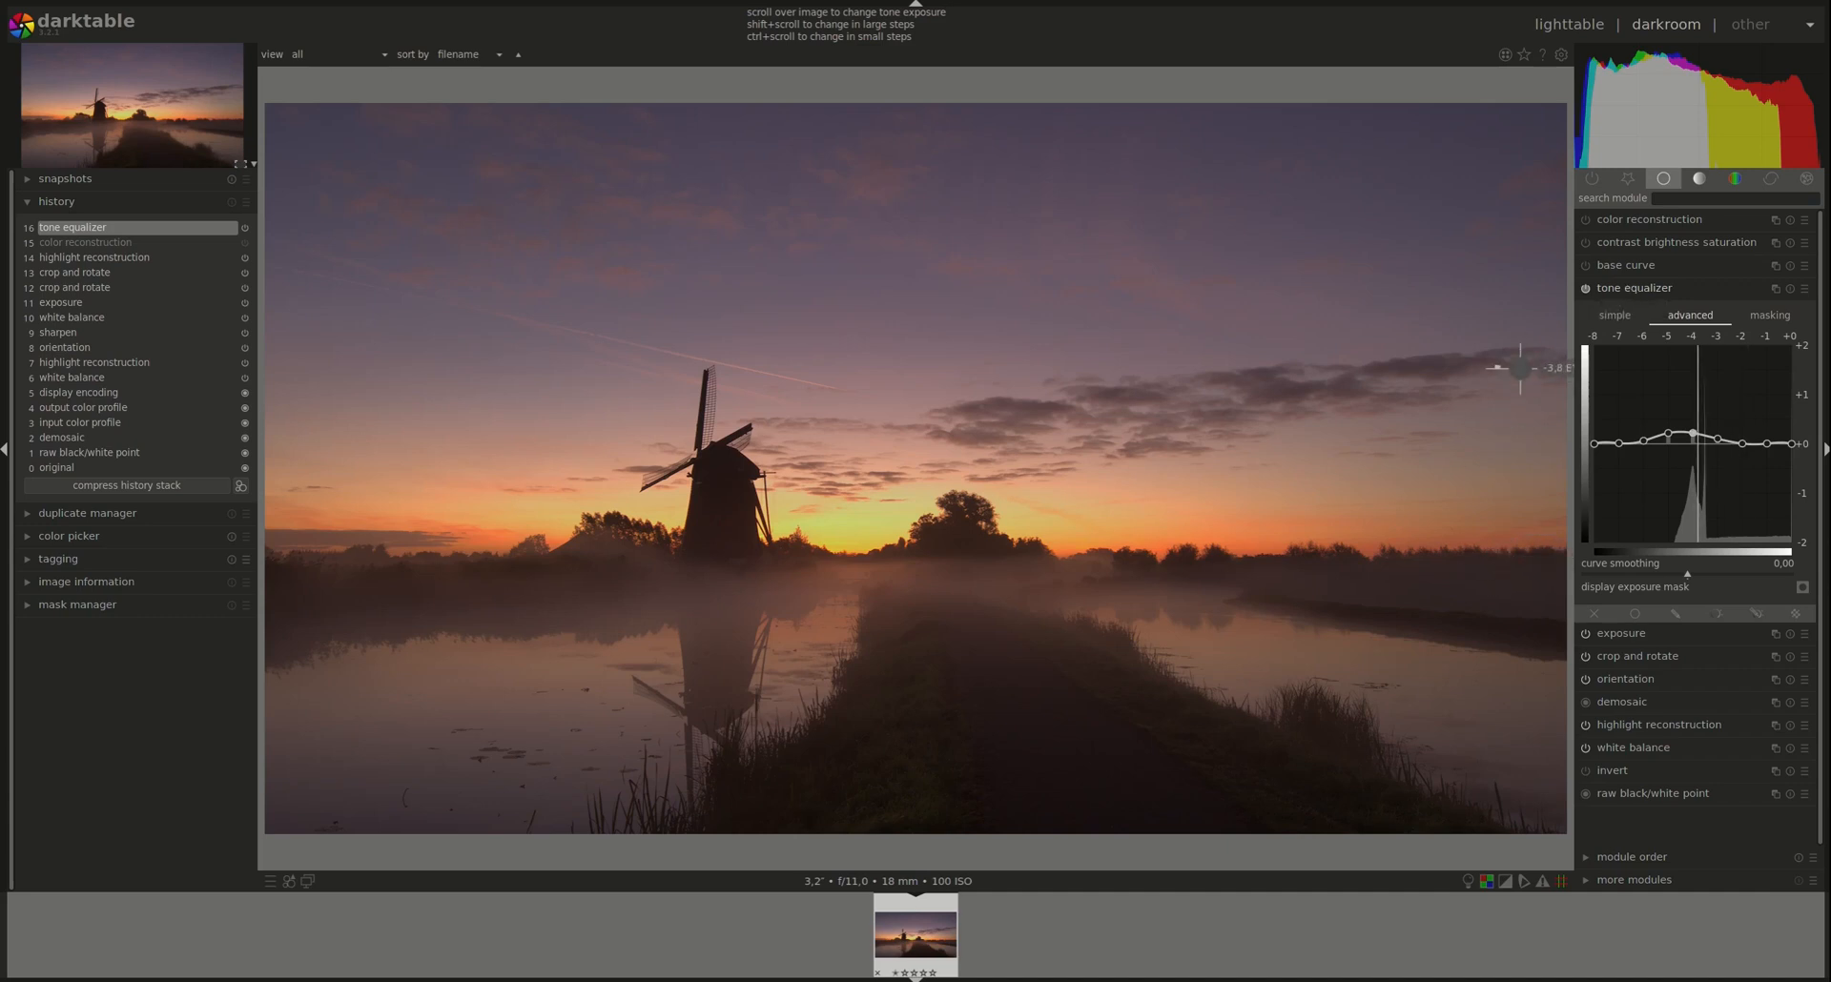
pyautogui.click(1701, 179)
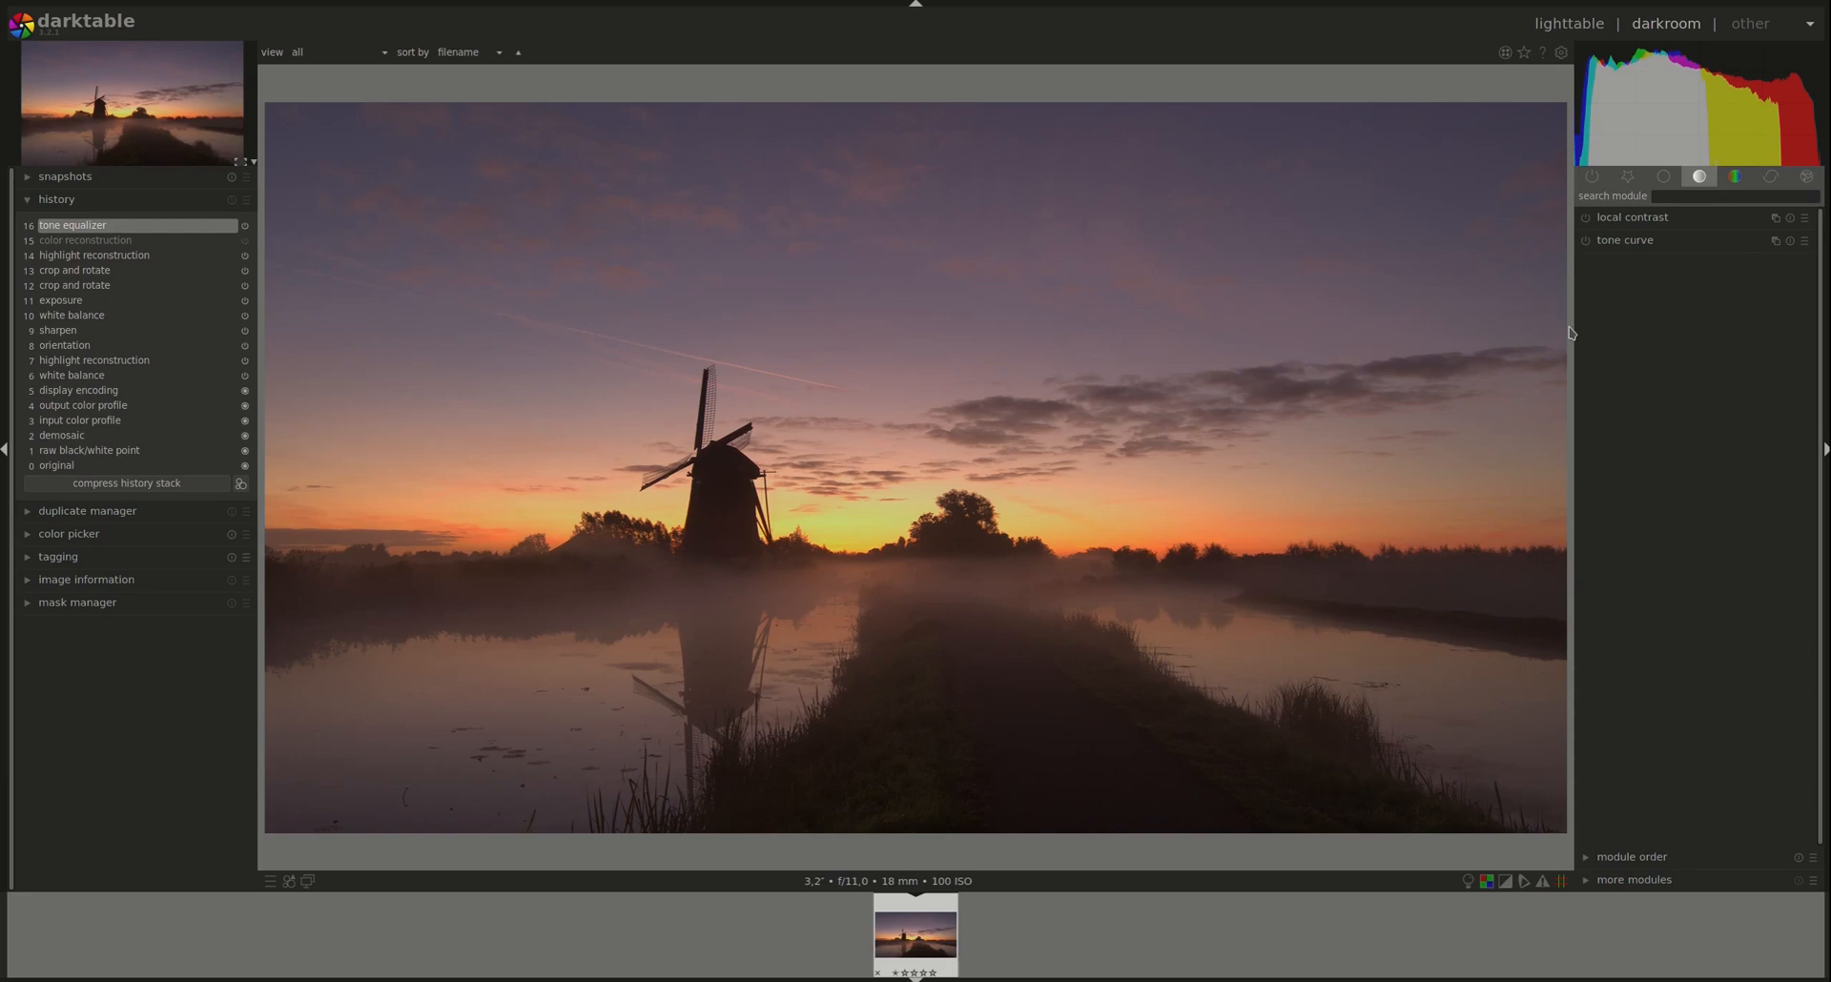
pyautogui.moveTo(1614, 261)
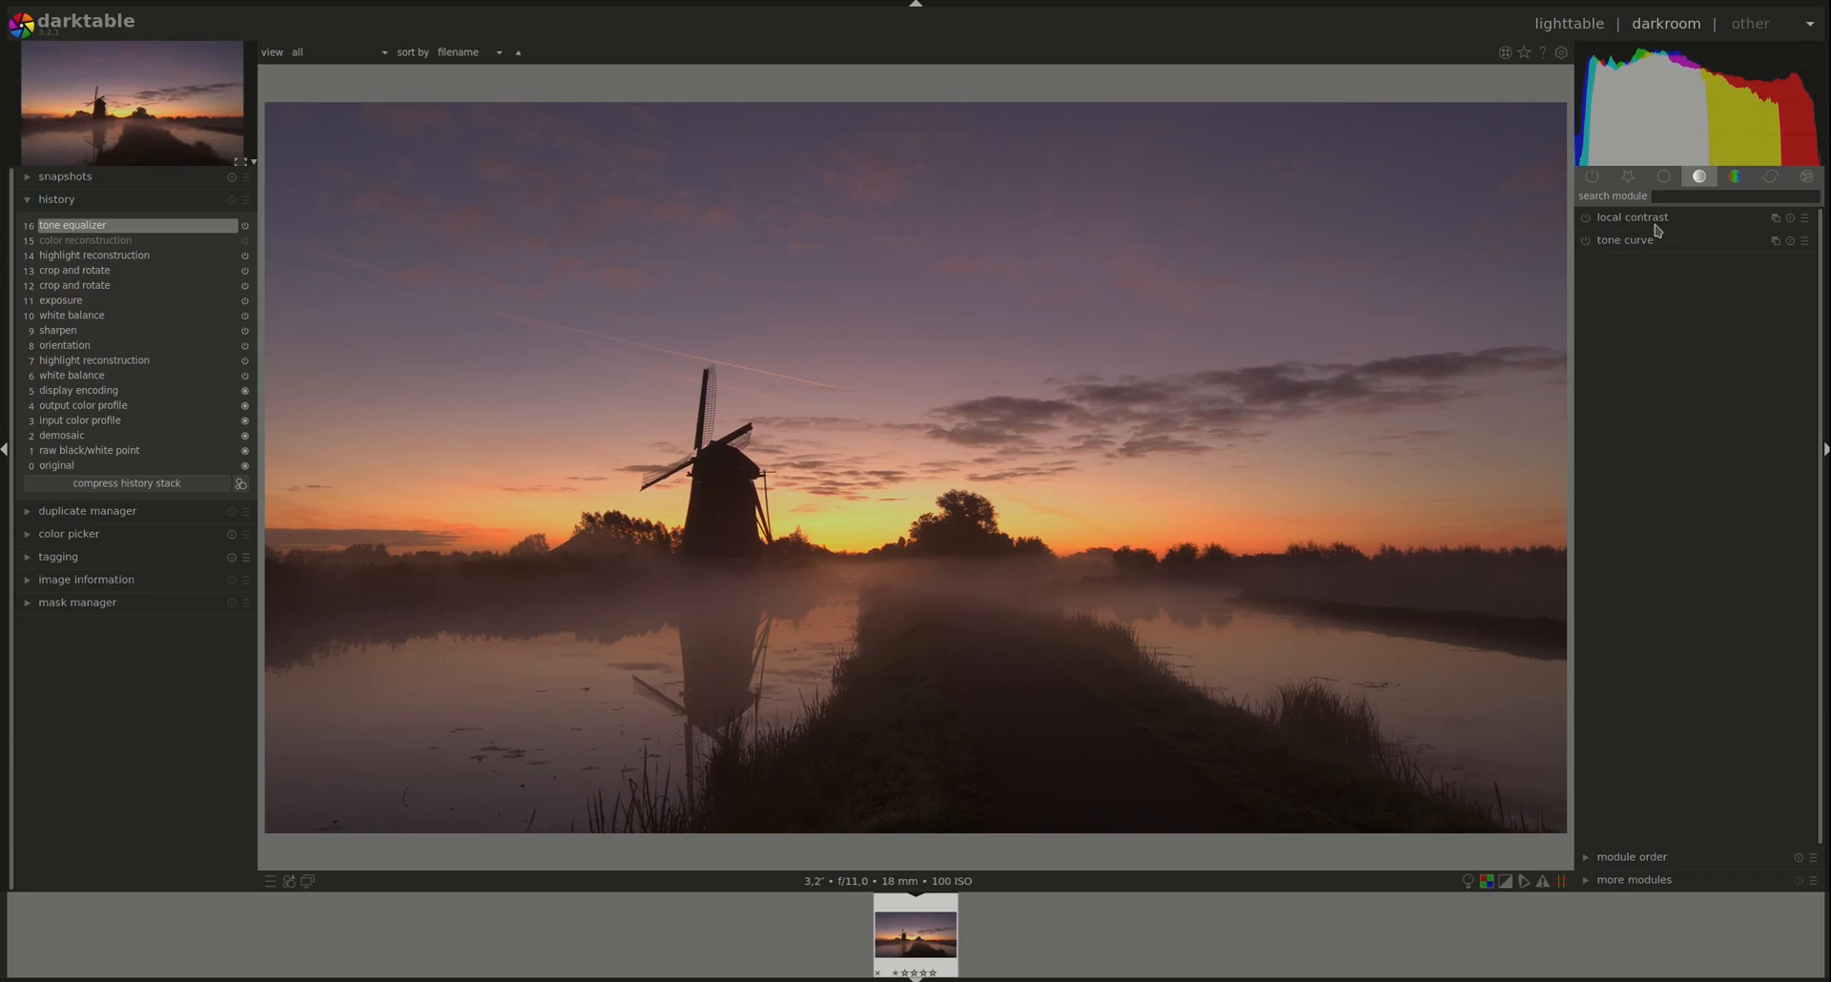
pyautogui.moveTo(1718, 211)
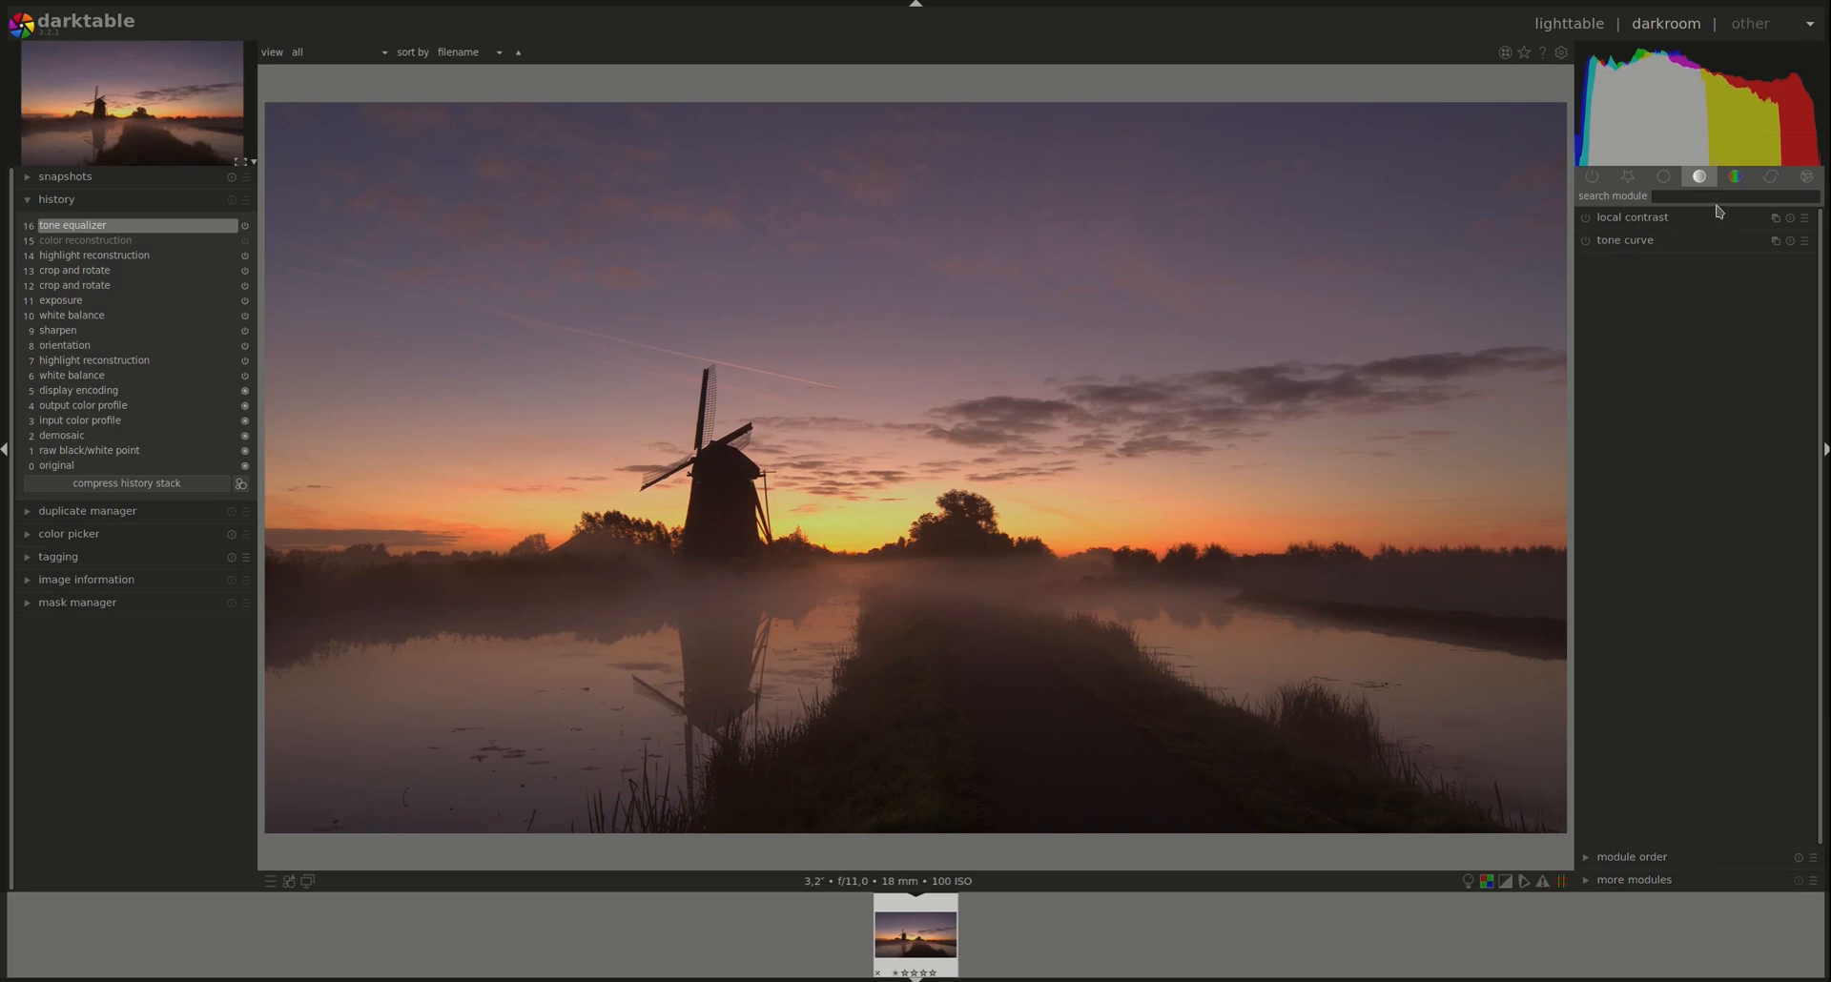
# Enable local contrast, raise its shadows to 62%, and collapse the module
pyautogui.click(1630, 218)
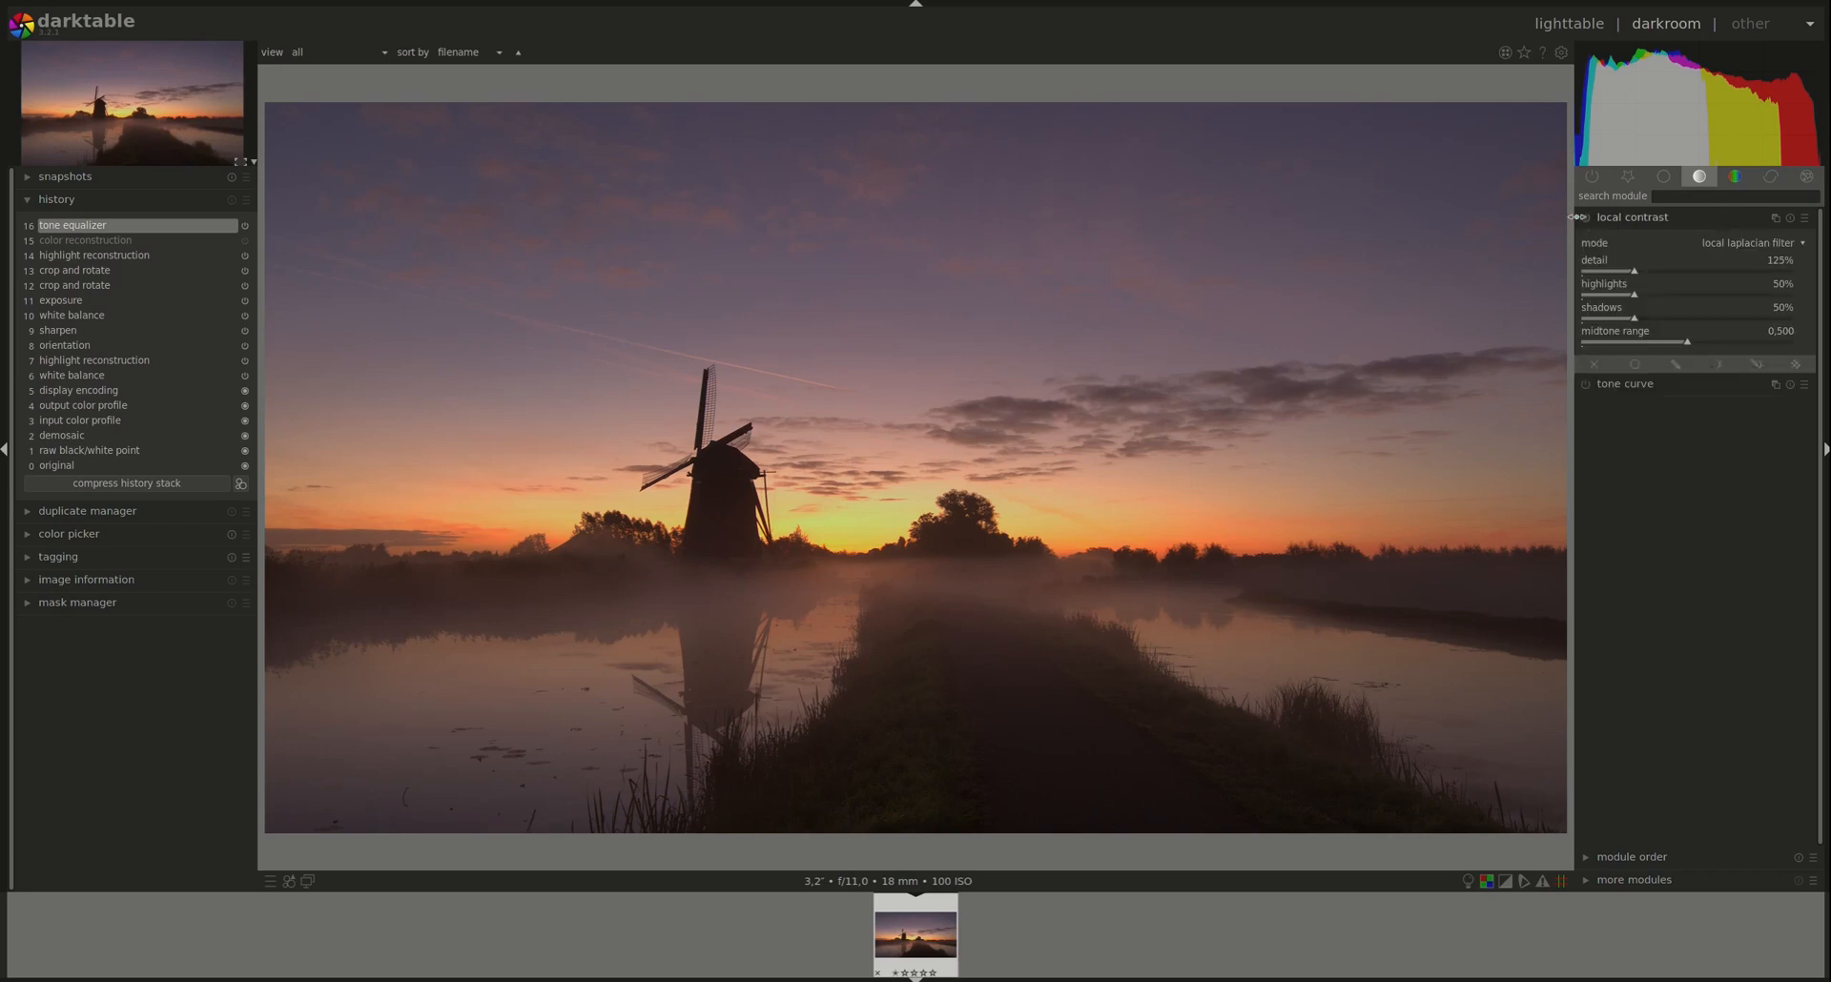
pyautogui.click(1588, 220)
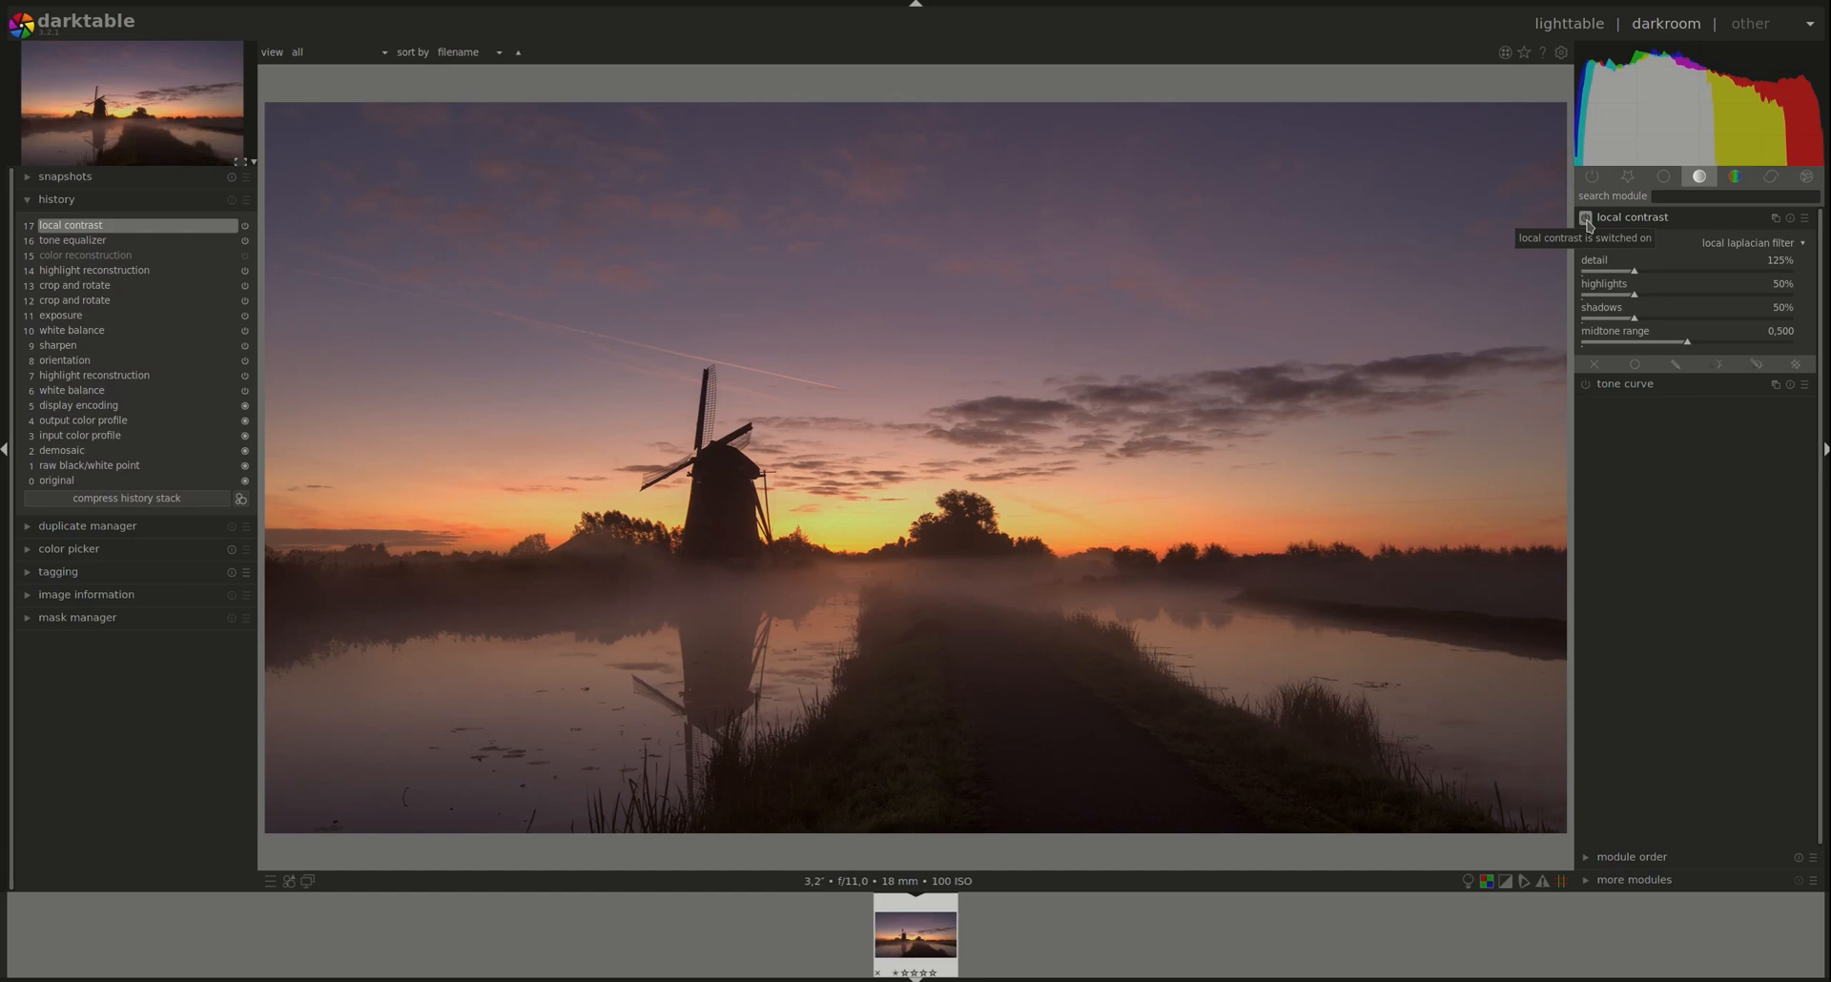
pyautogui.moveTo(1592, 282)
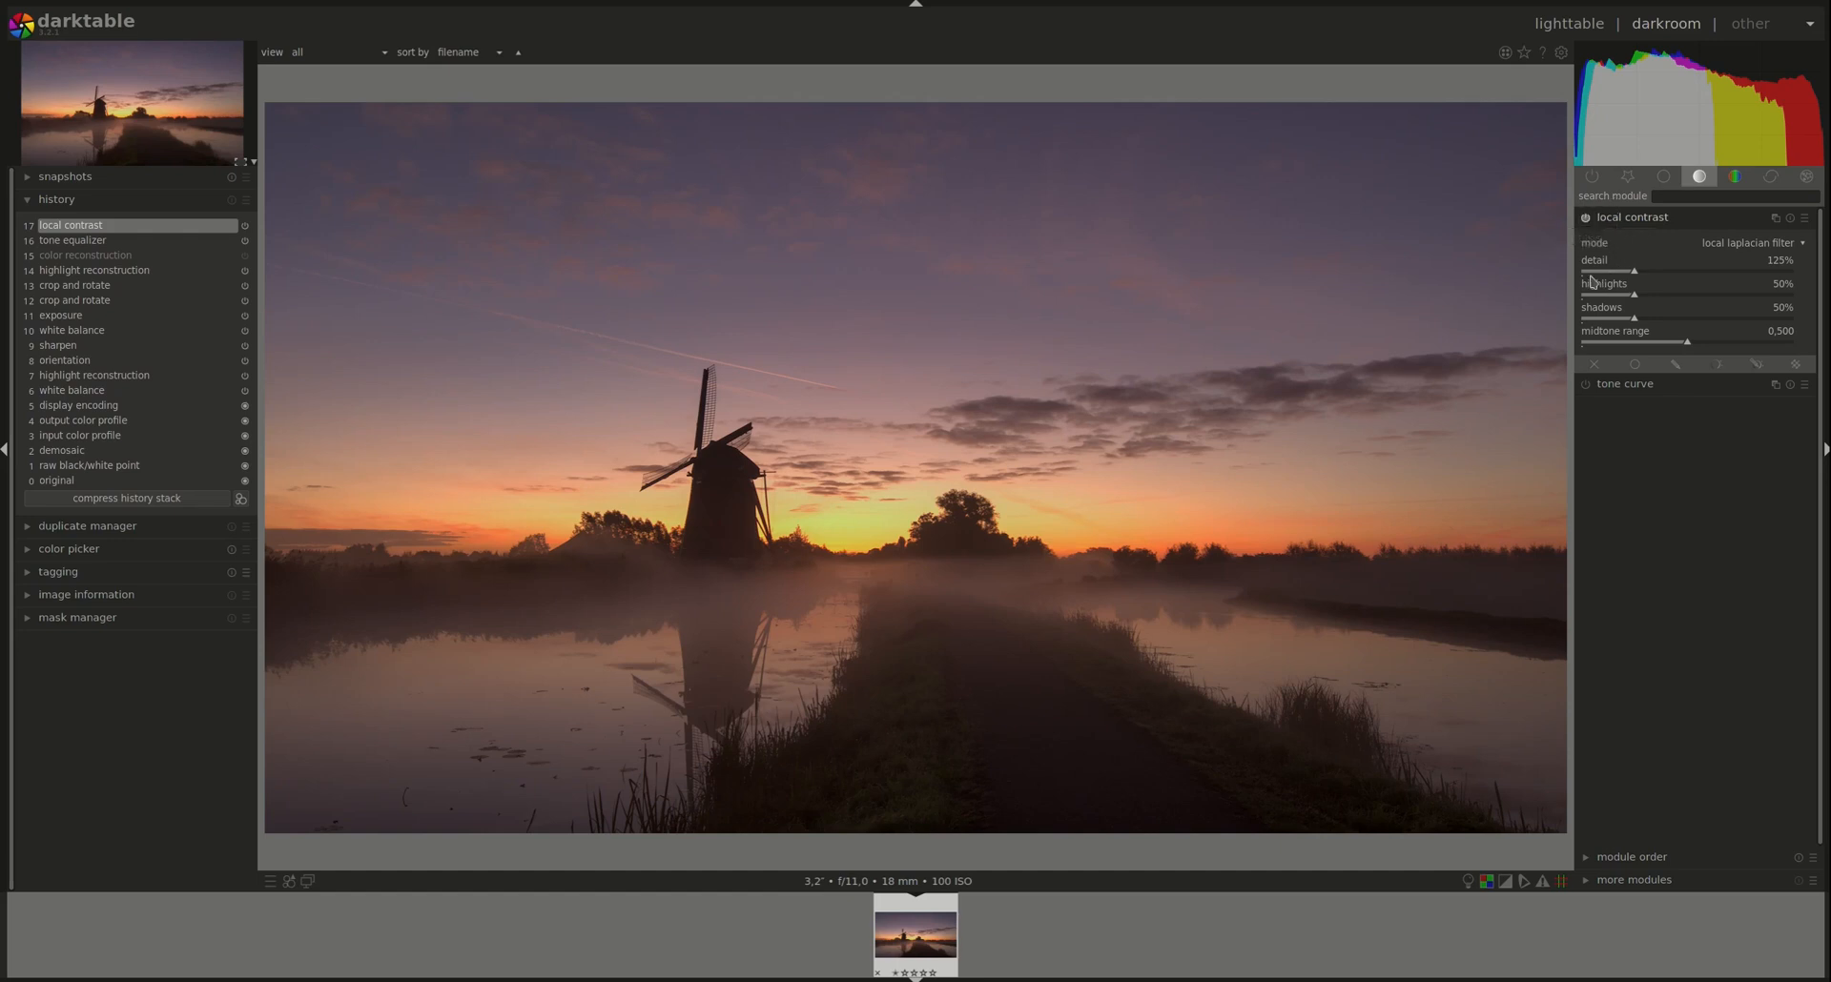
pyautogui.moveTo(1600, 280)
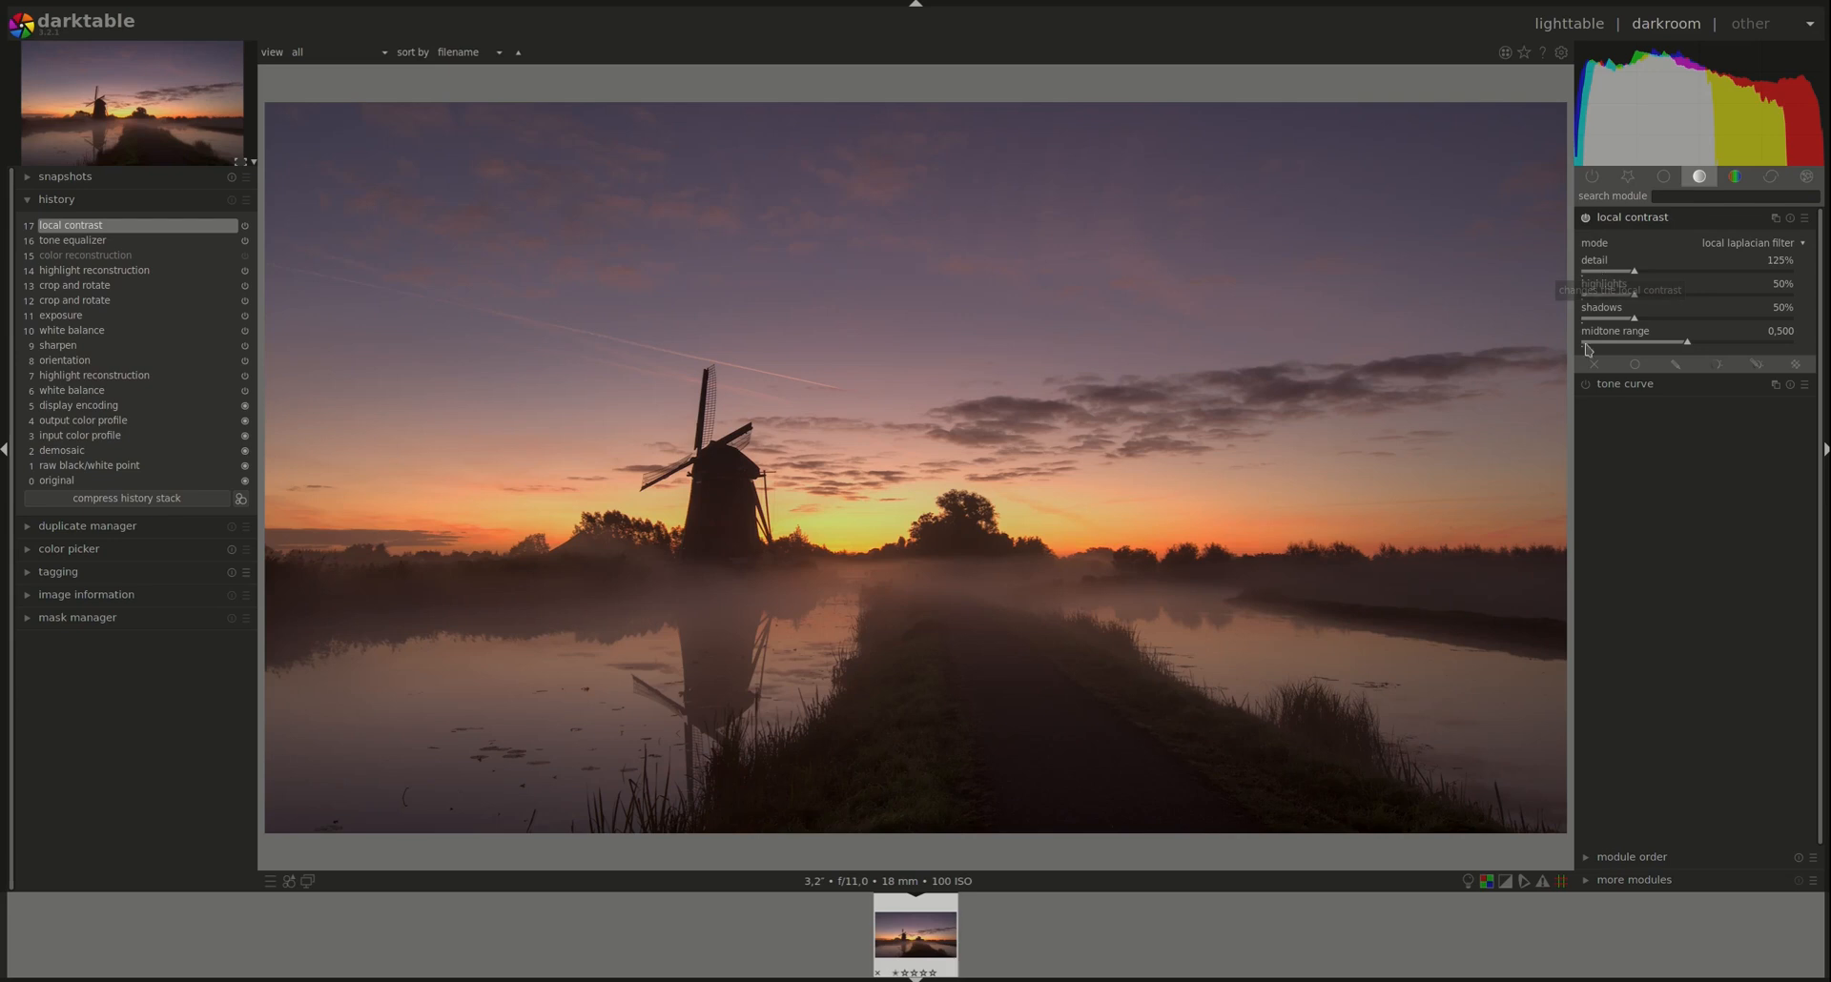
pyautogui.moveTo(1404, 453)
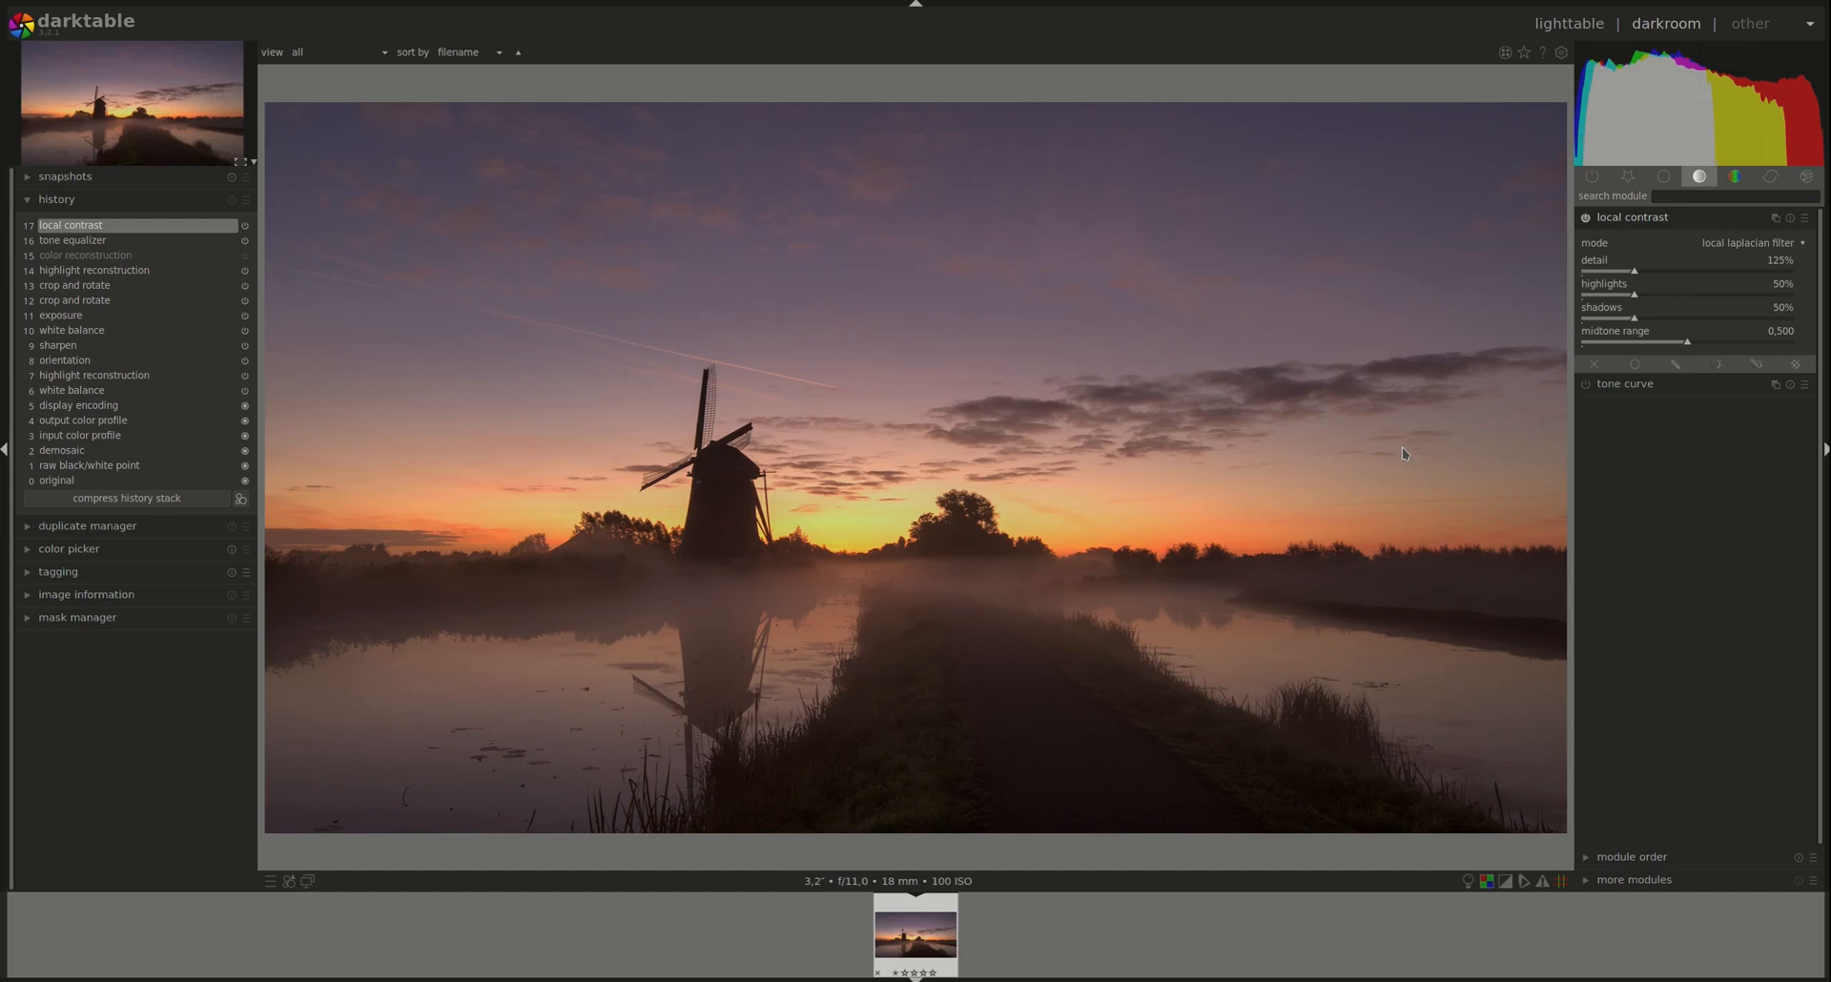
pyautogui.moveTo(764, 469)
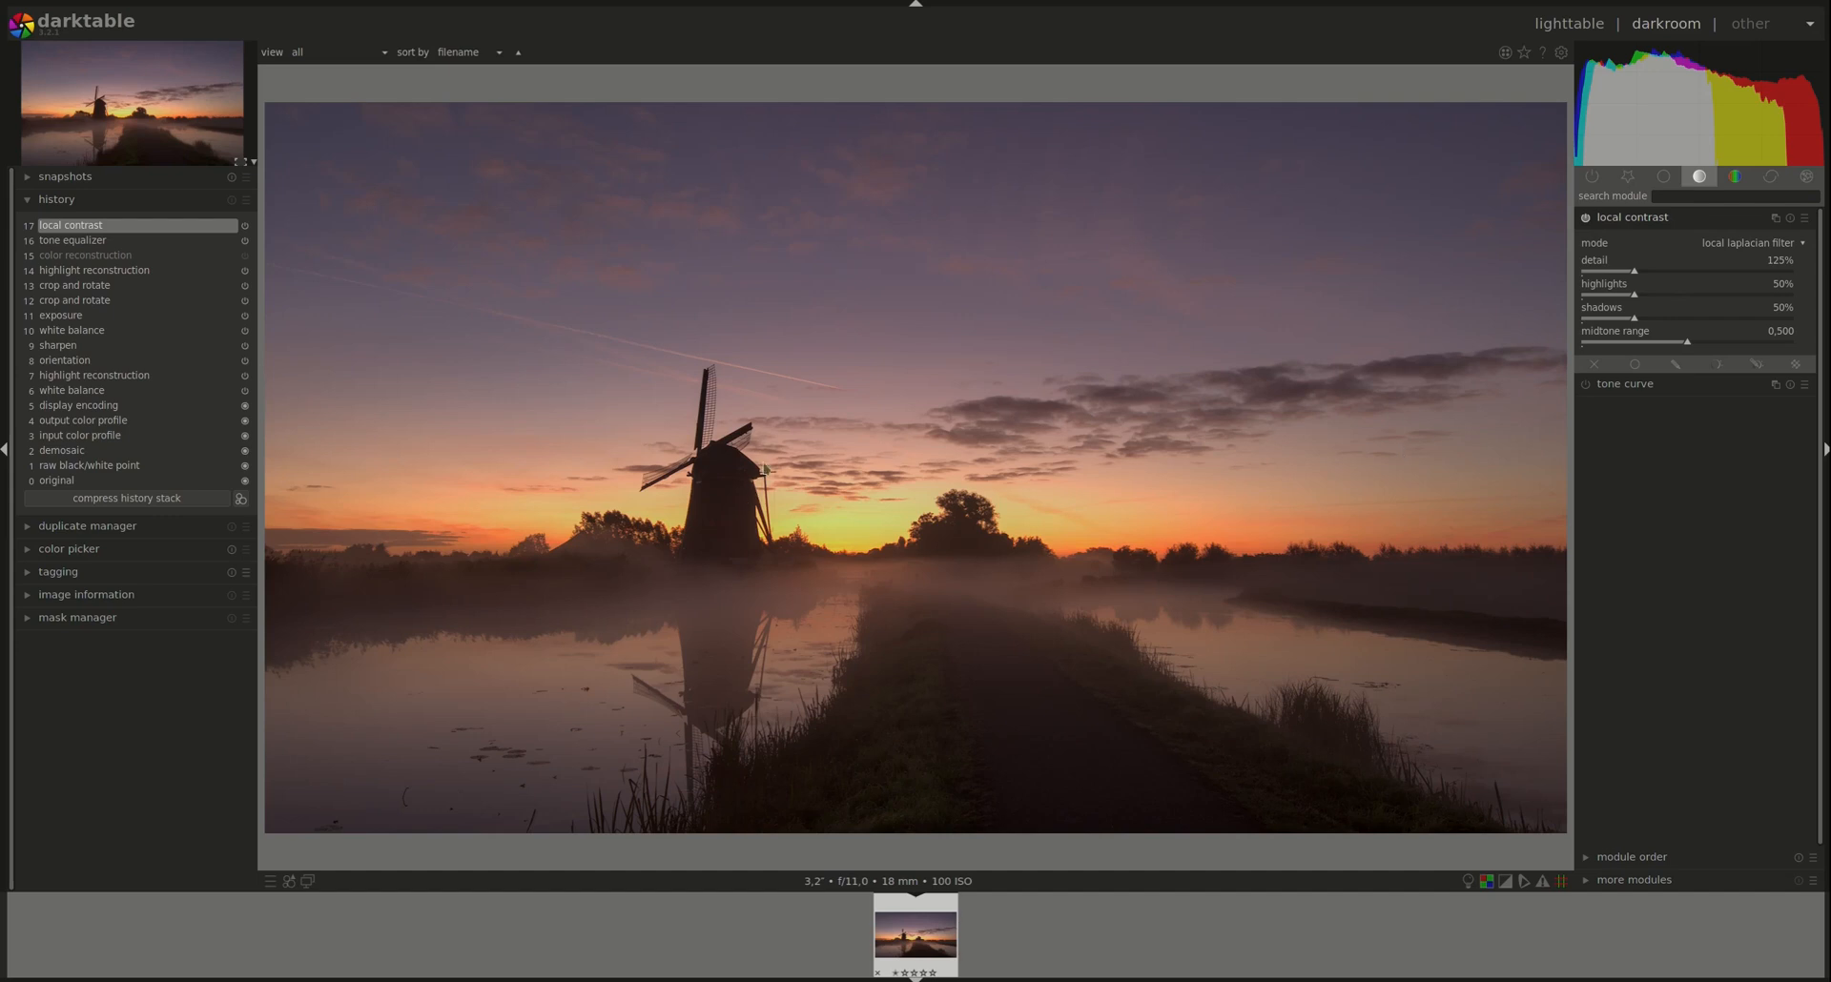
pyautogui.moveTo(738, 451)
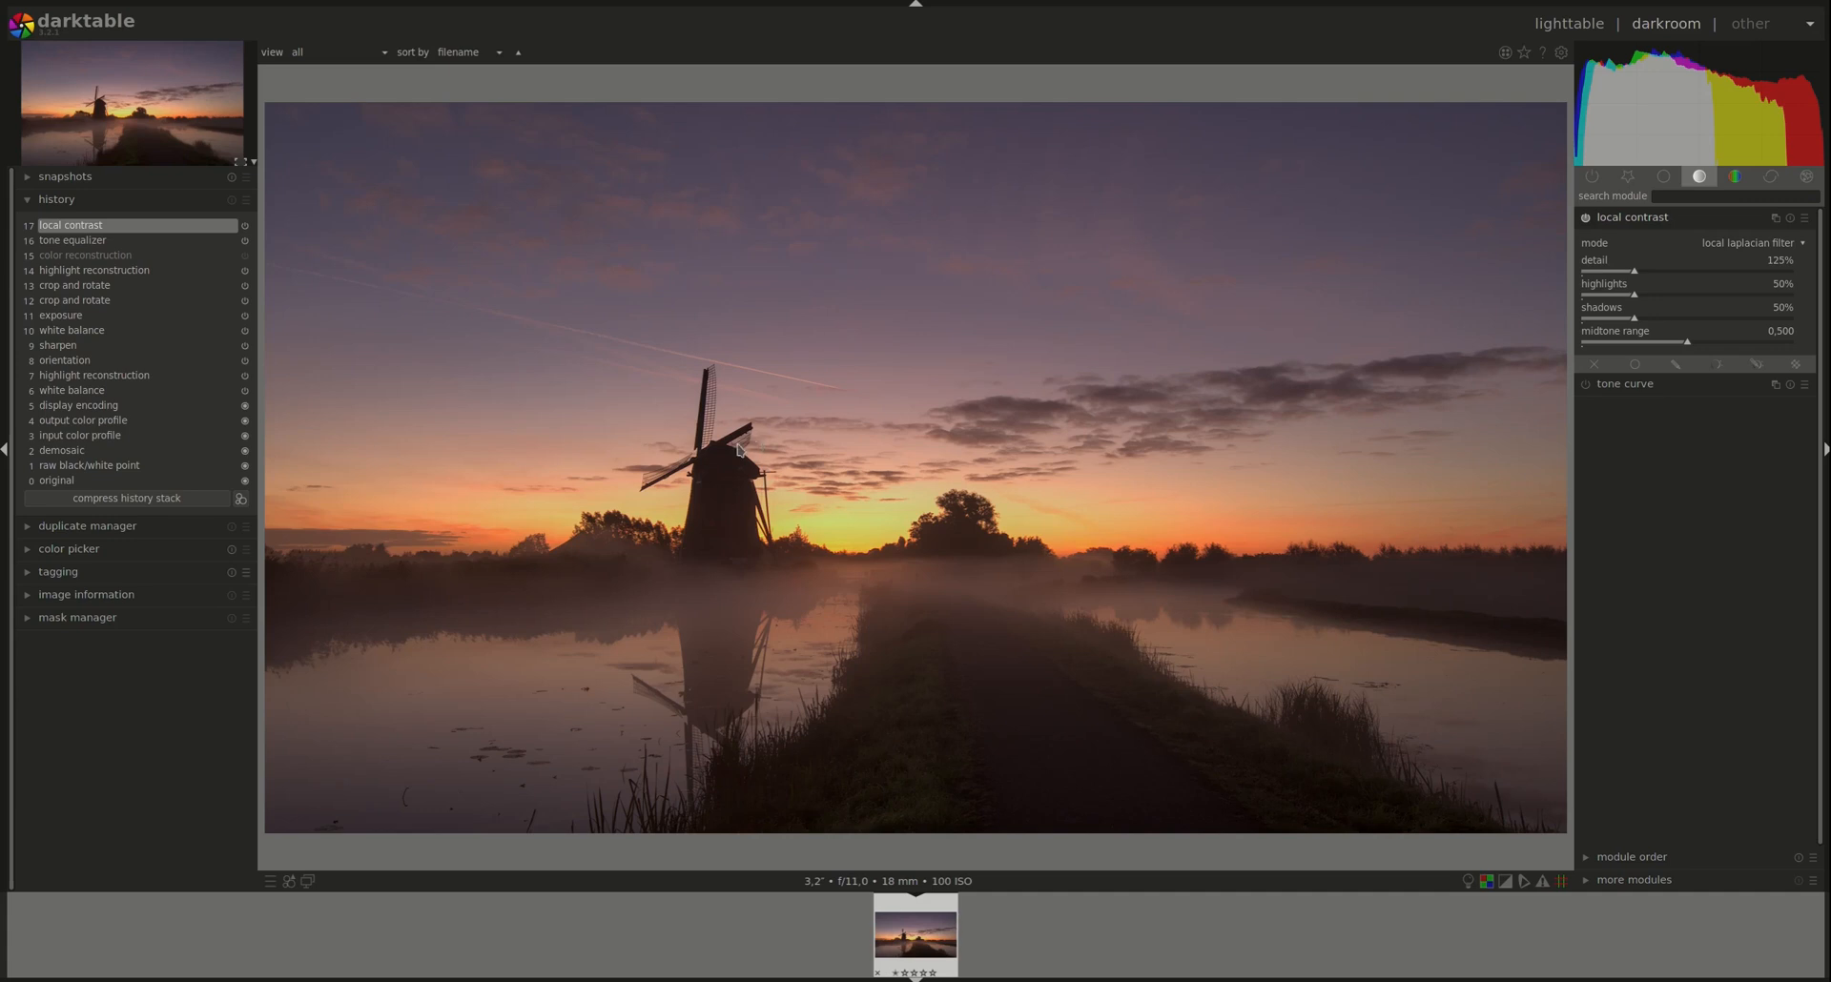
pyautogui.moveTo(724, 569)
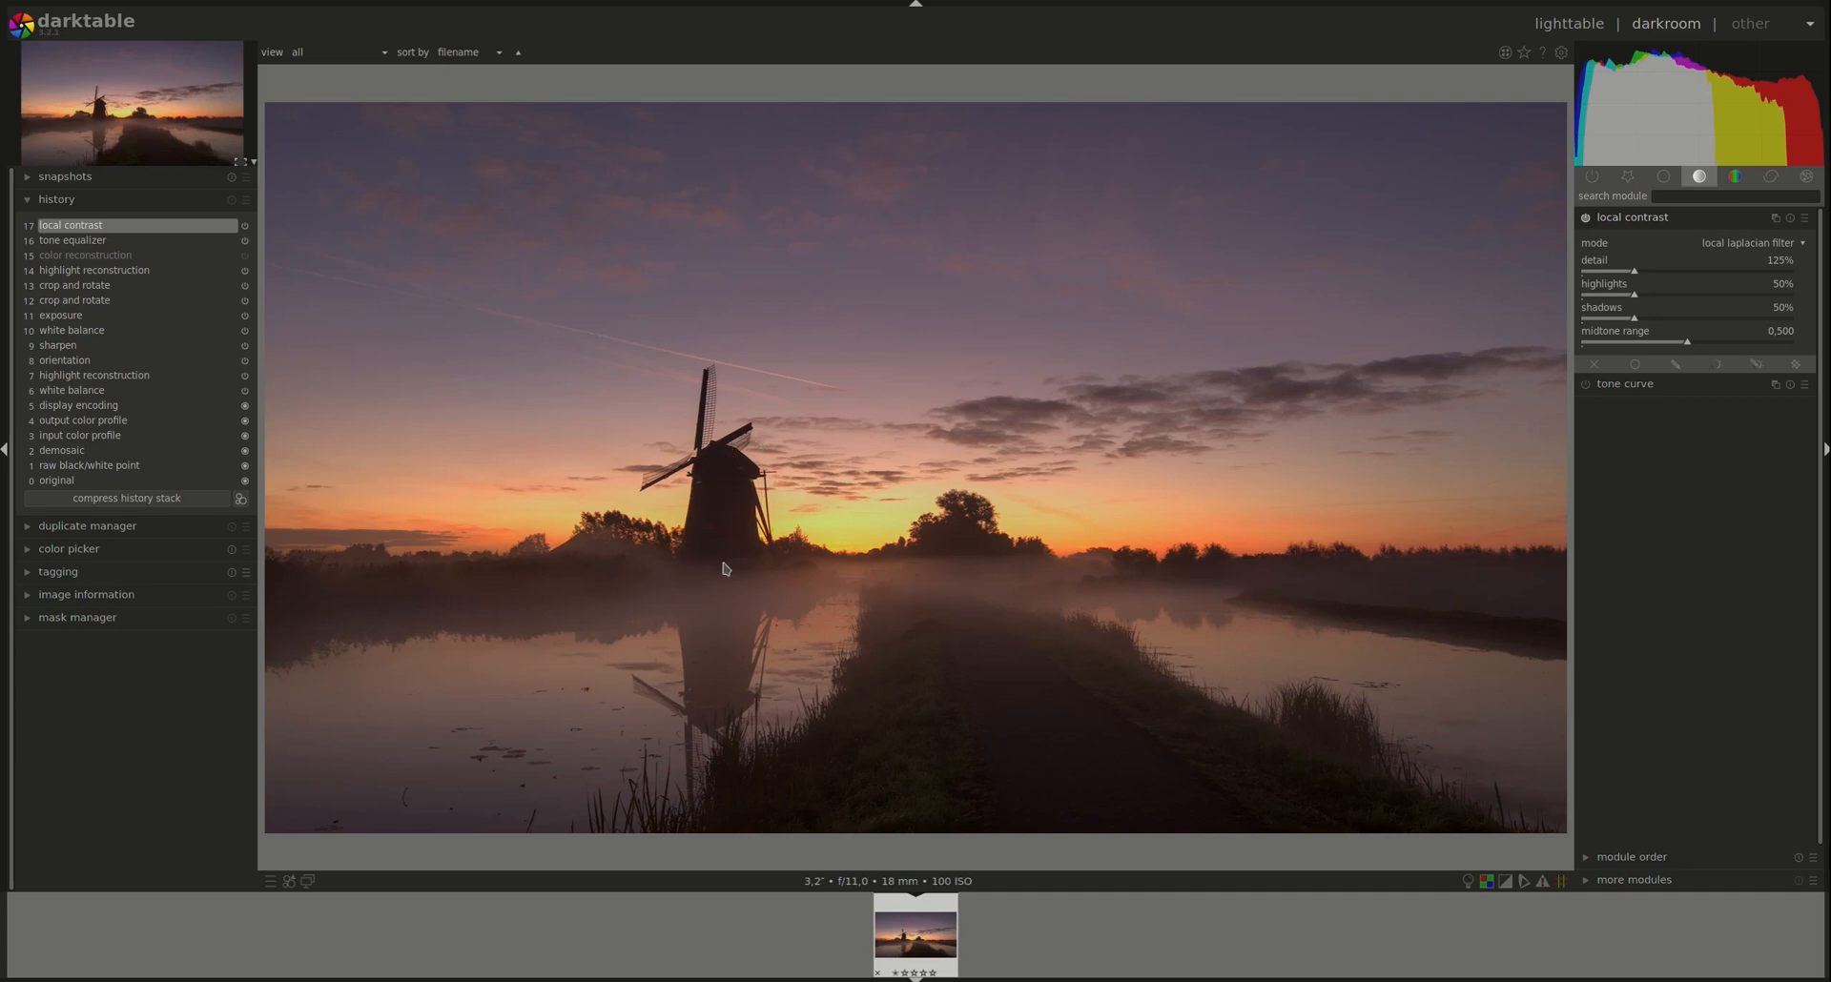
pyautogui.moveTo(1634, 324)
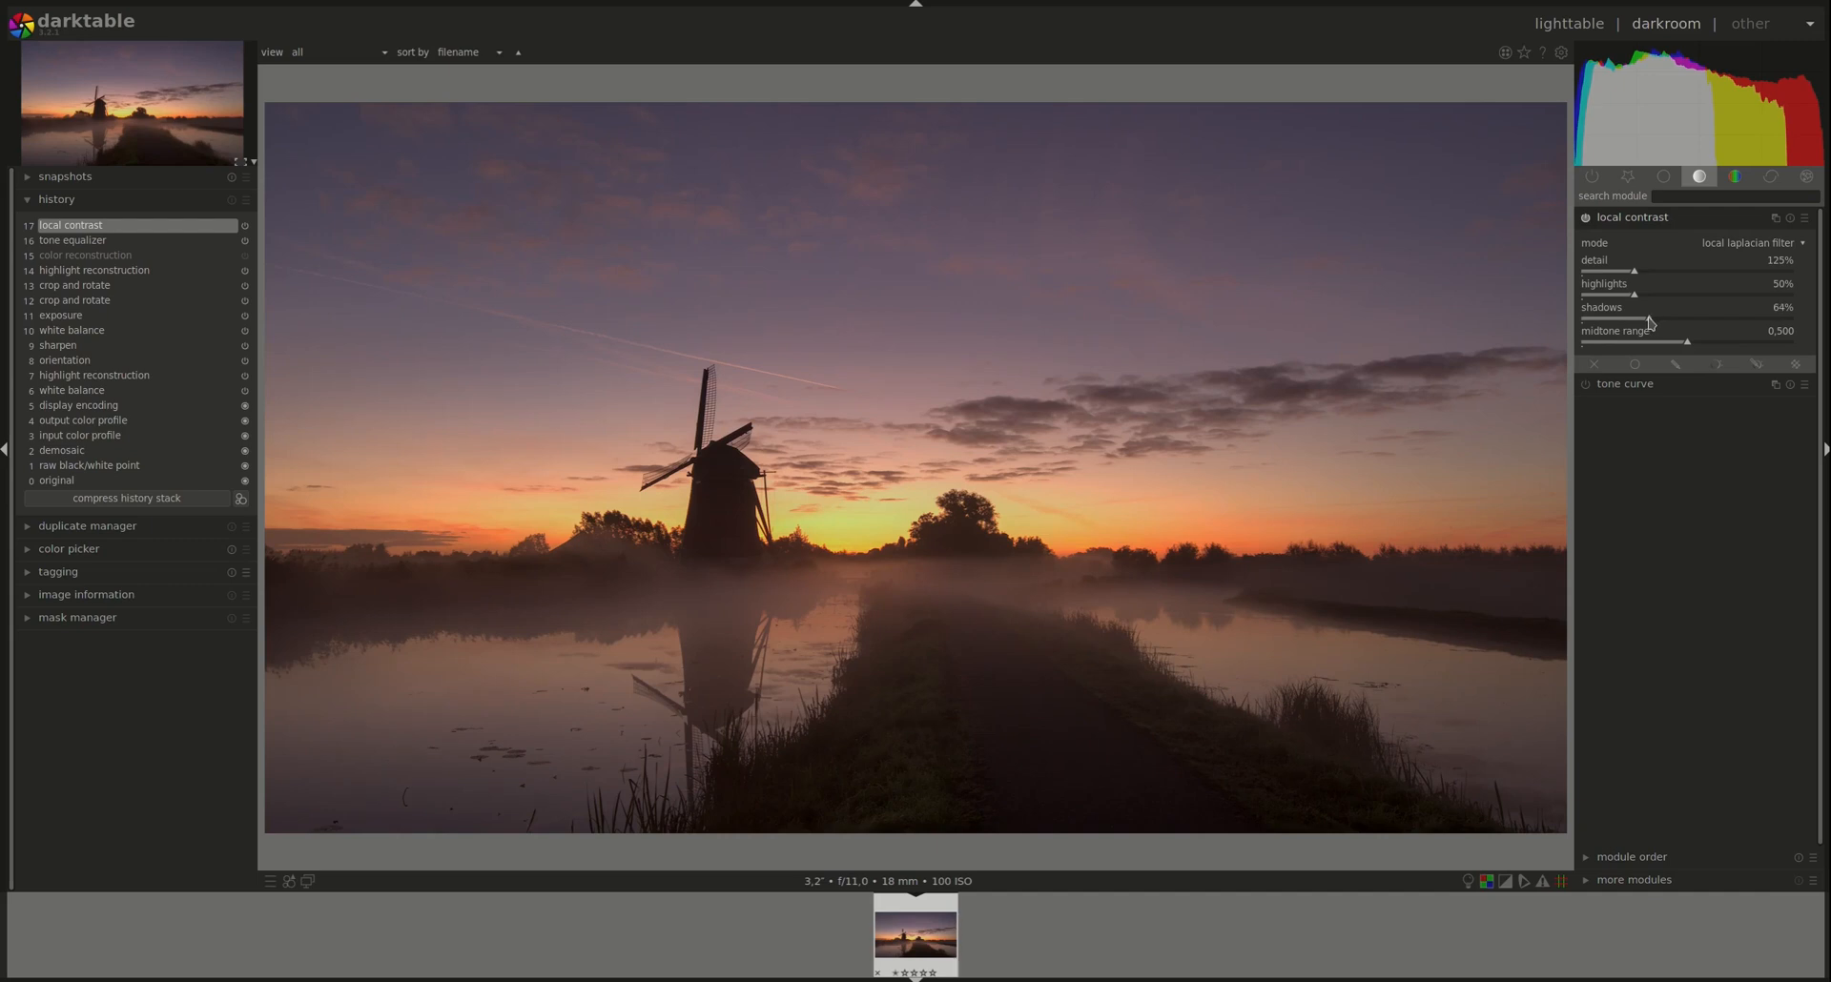
pyautogui.moveTo(1635, 317); pyautogui.dragTo(1653, 318)
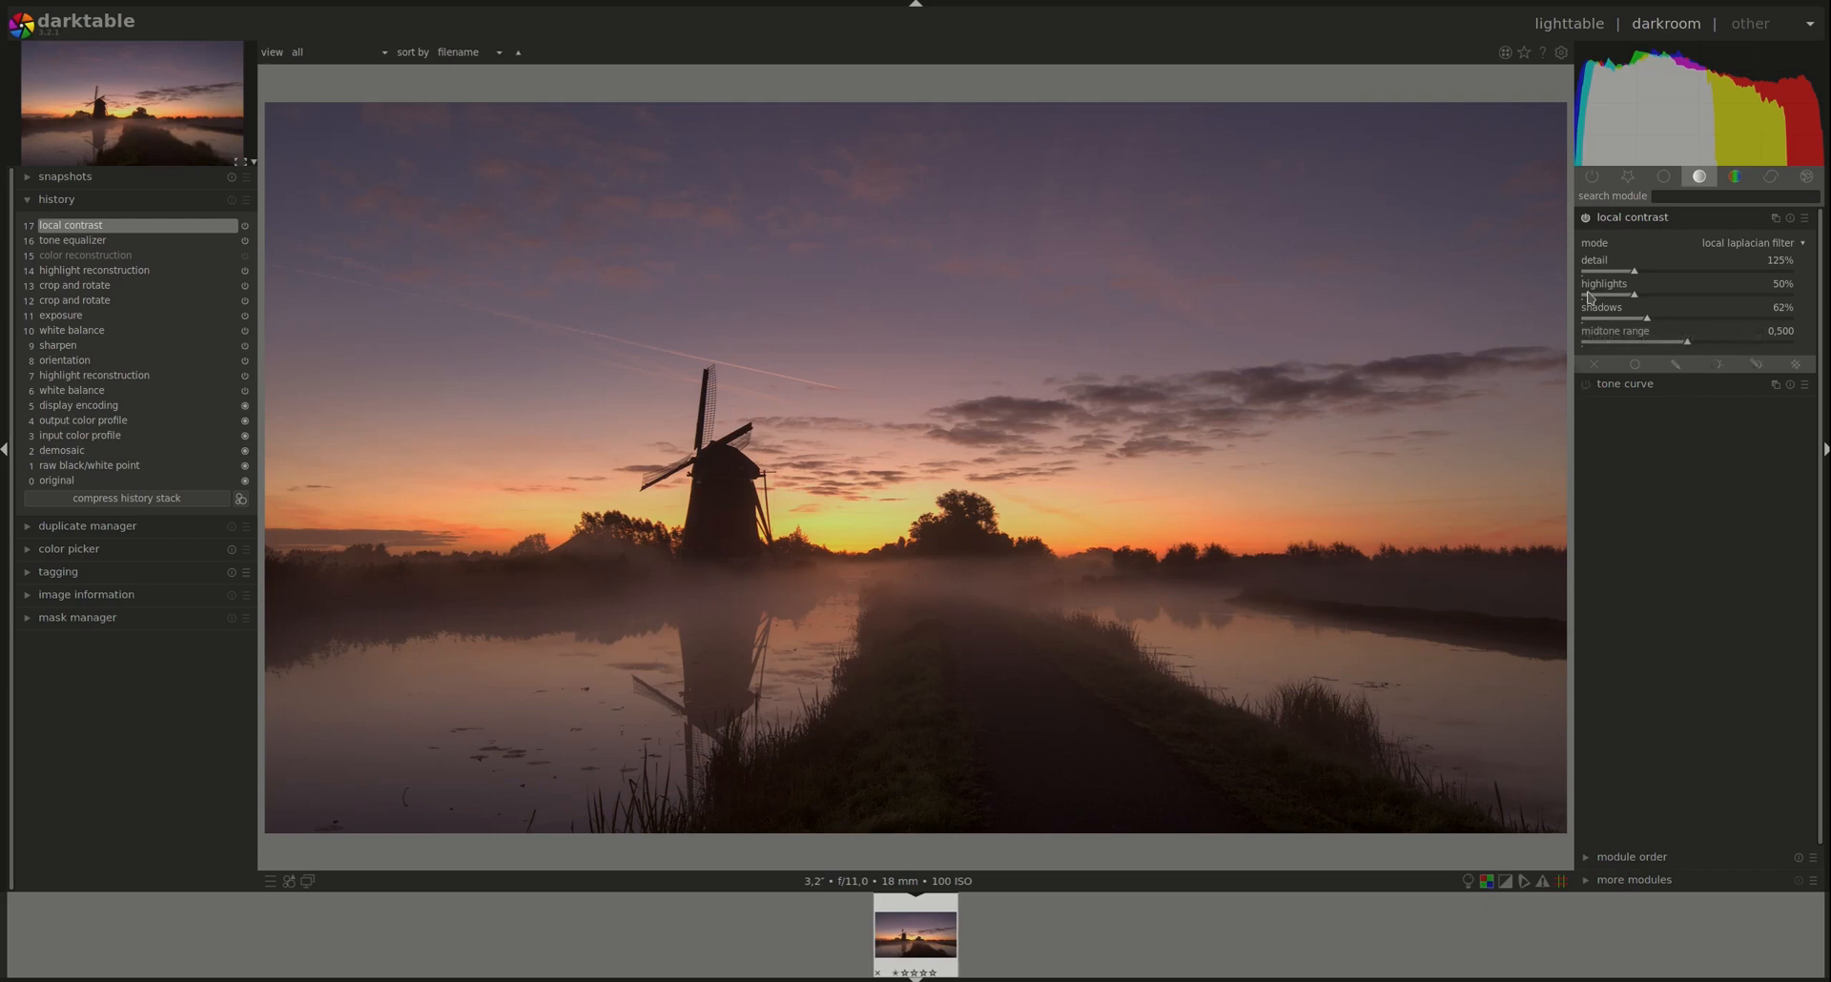
pyautogui.click(1585, 219)
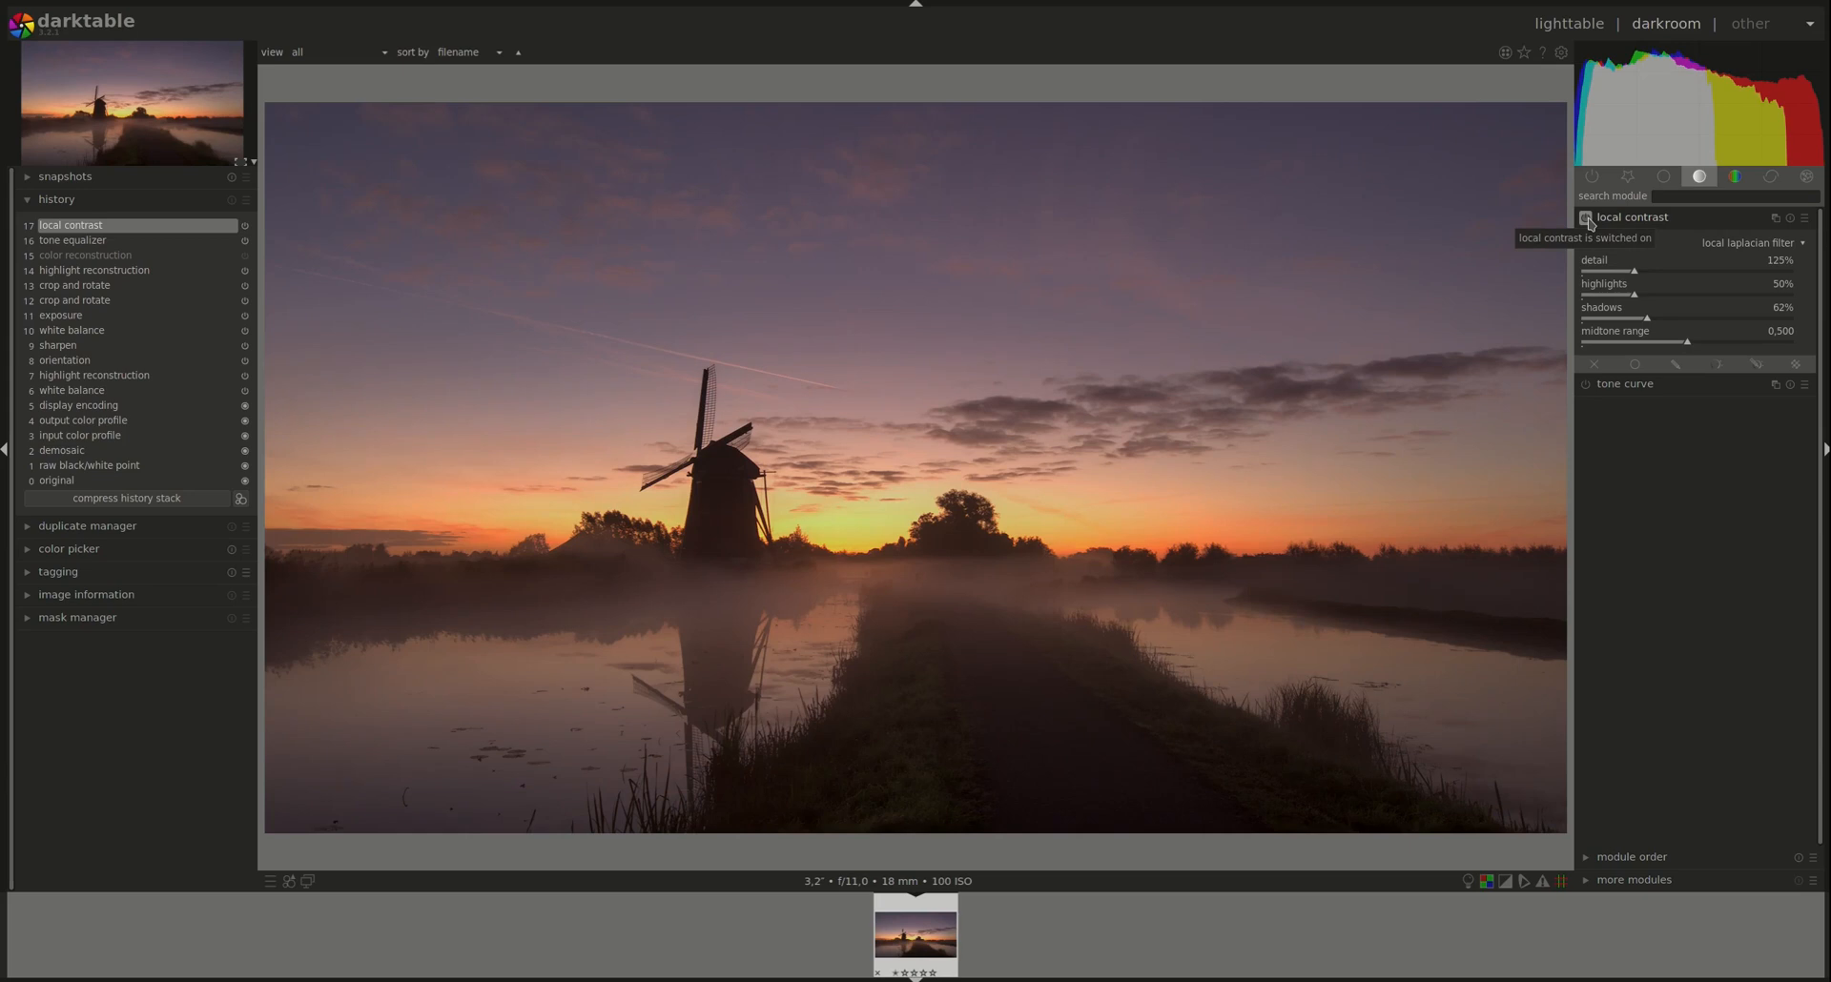
pyautogui.moveTo(1134, 628)
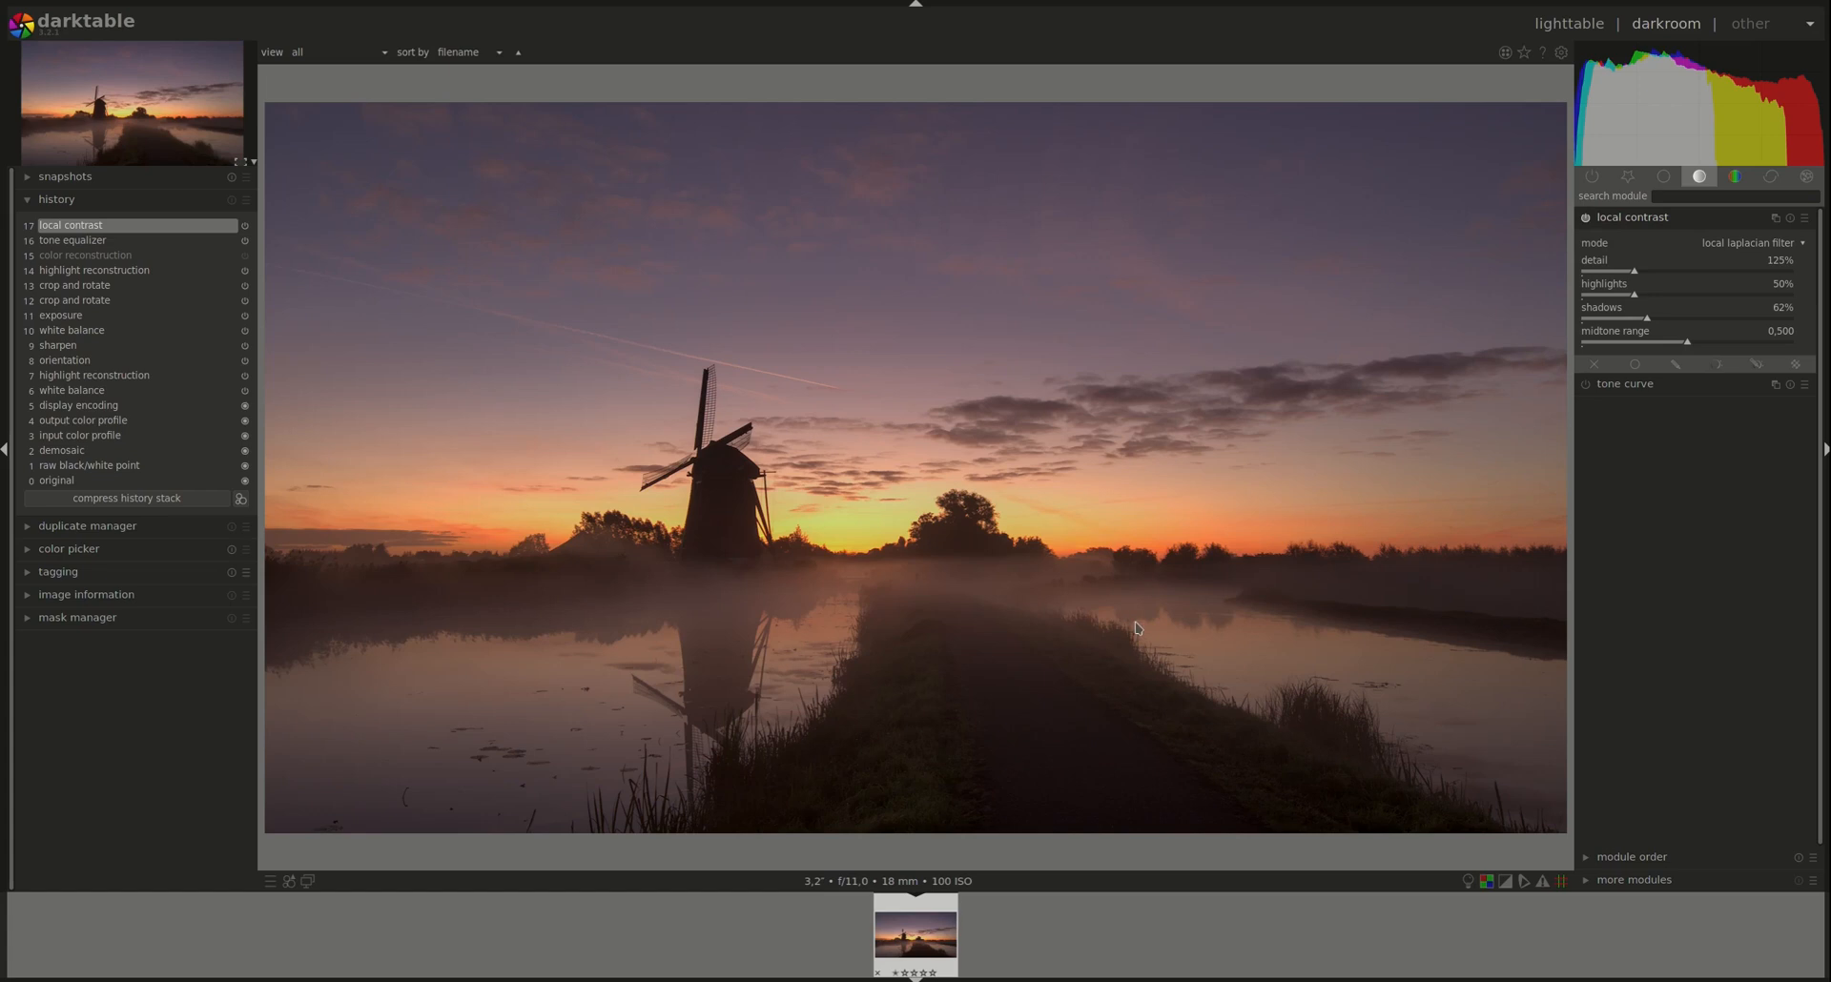
pyautogui.moveTo(1628, 224)
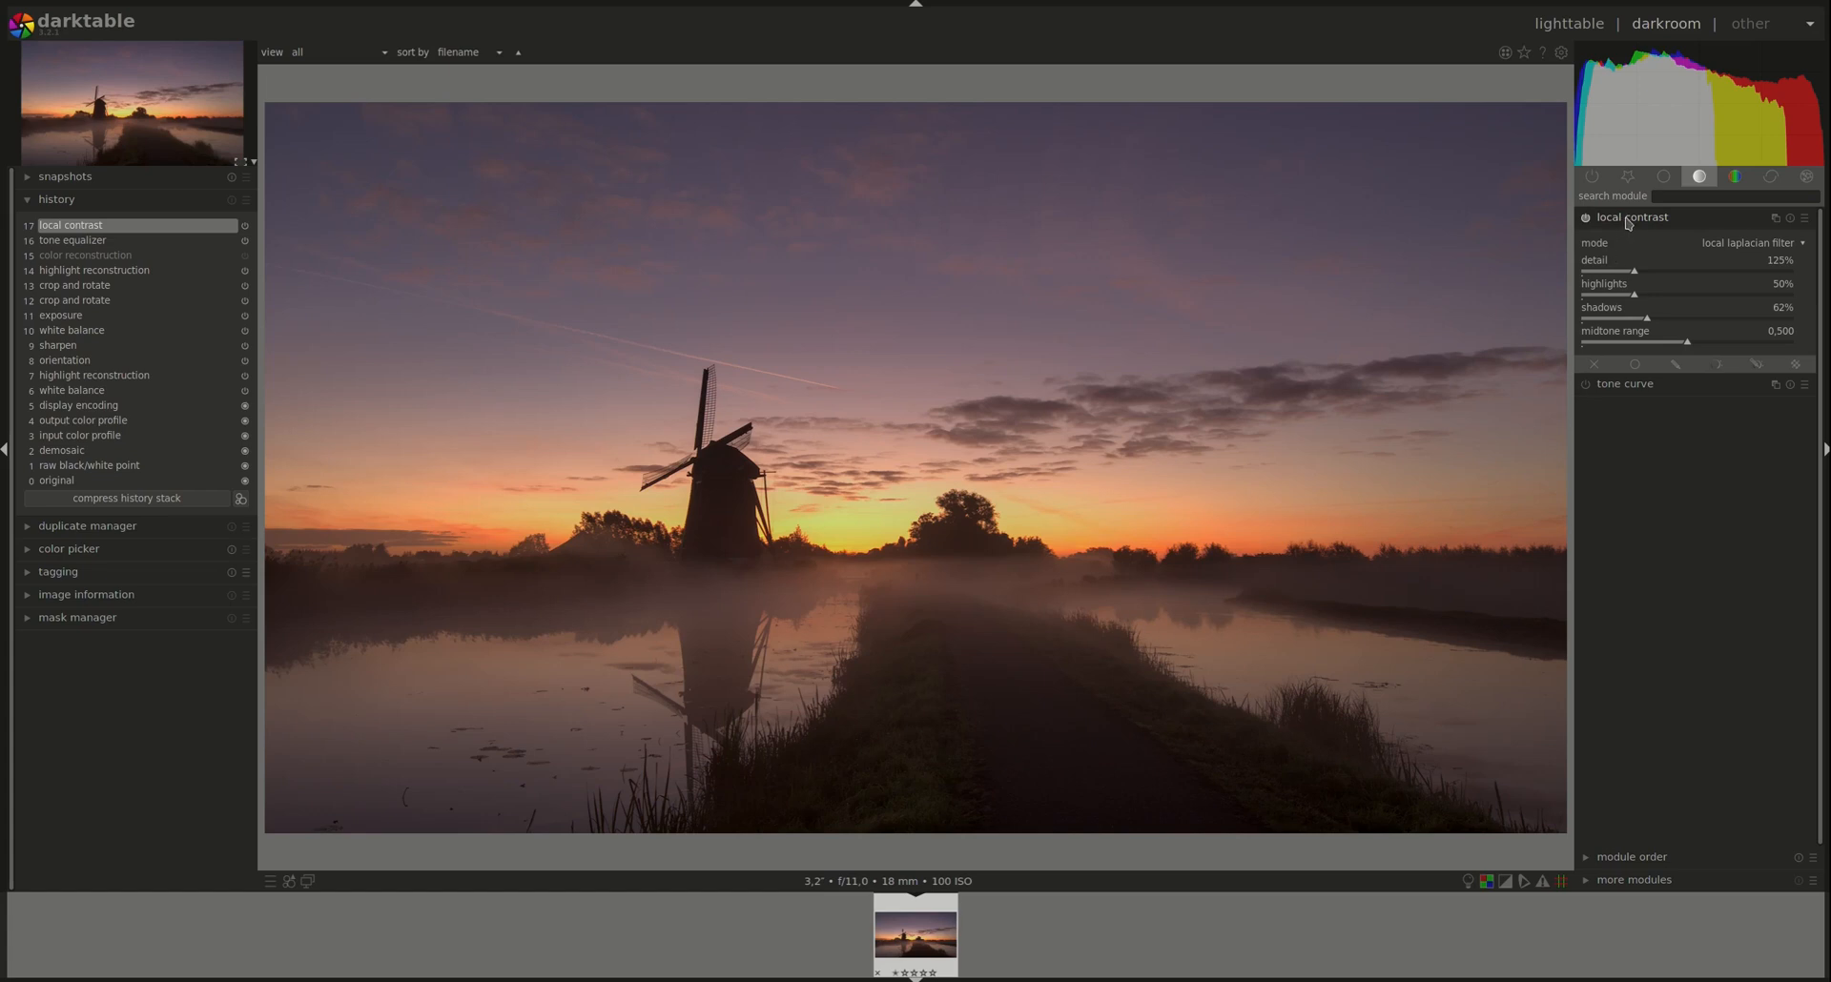
pyautogui.click(1632, 217)
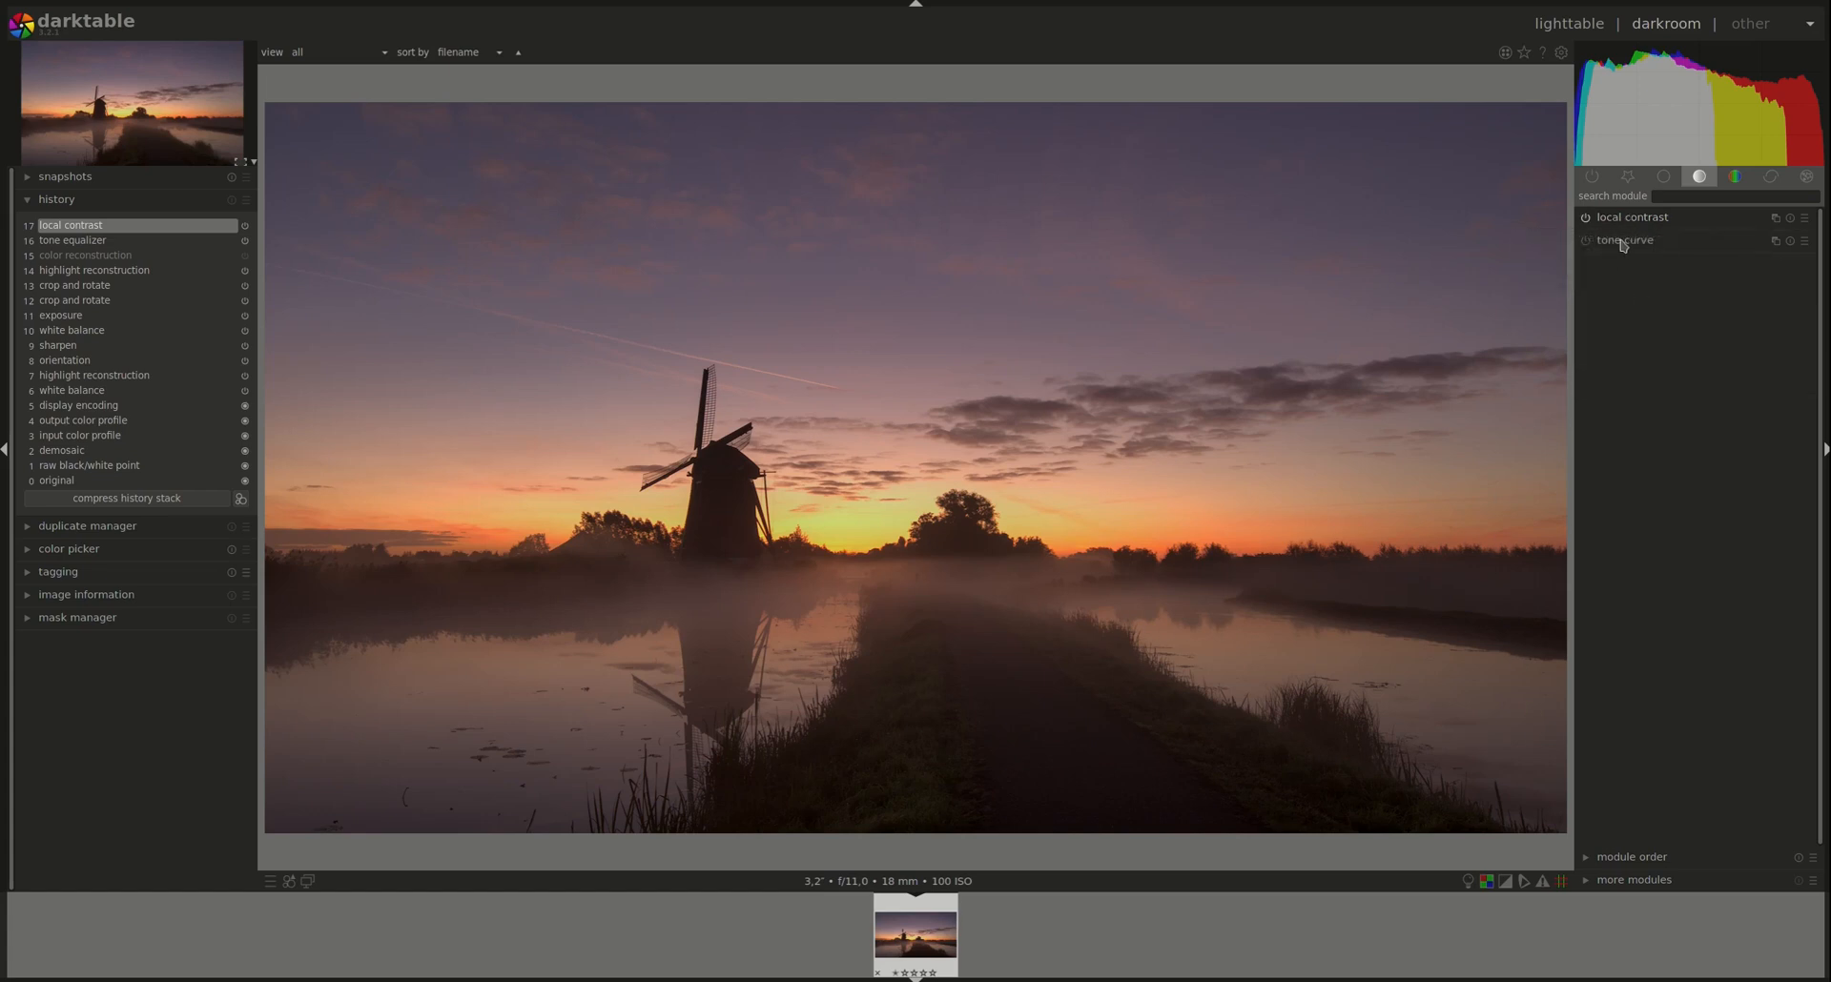
# Expand the tone curve module and hide the drawn path mask outline
pyautogui.click(1625, 241)
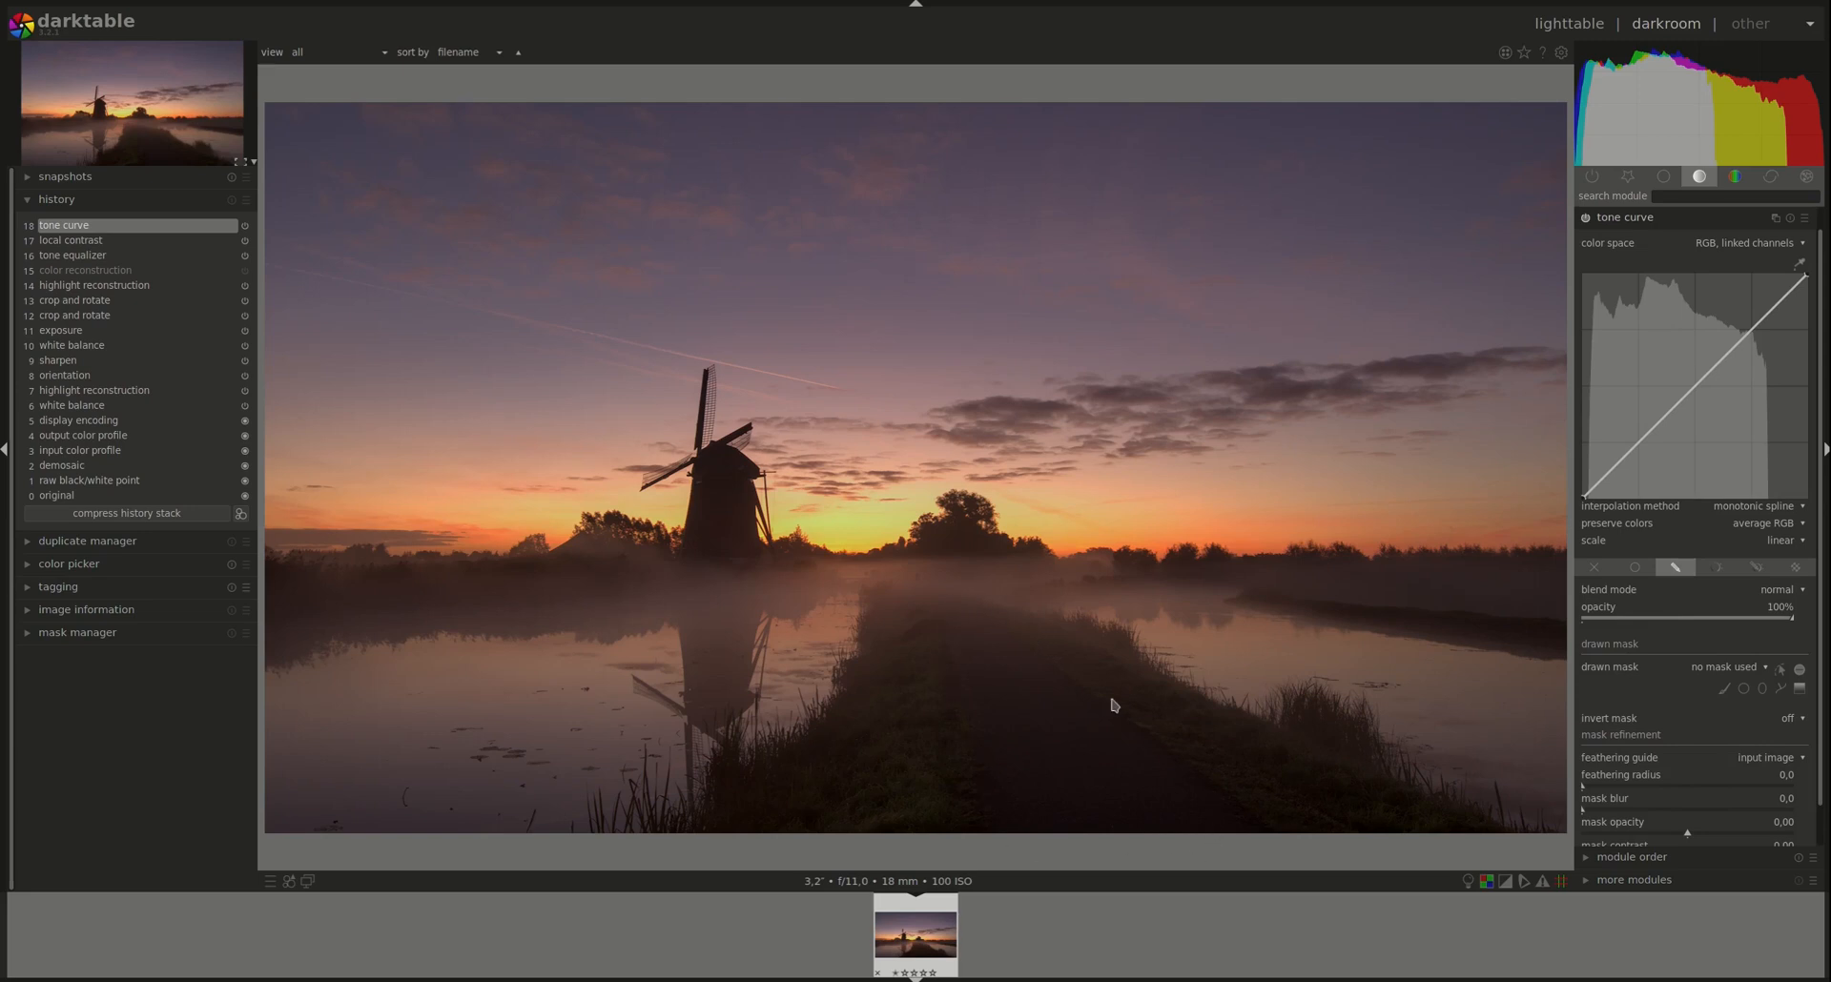
pyautogui.moveTo(1636, 780)
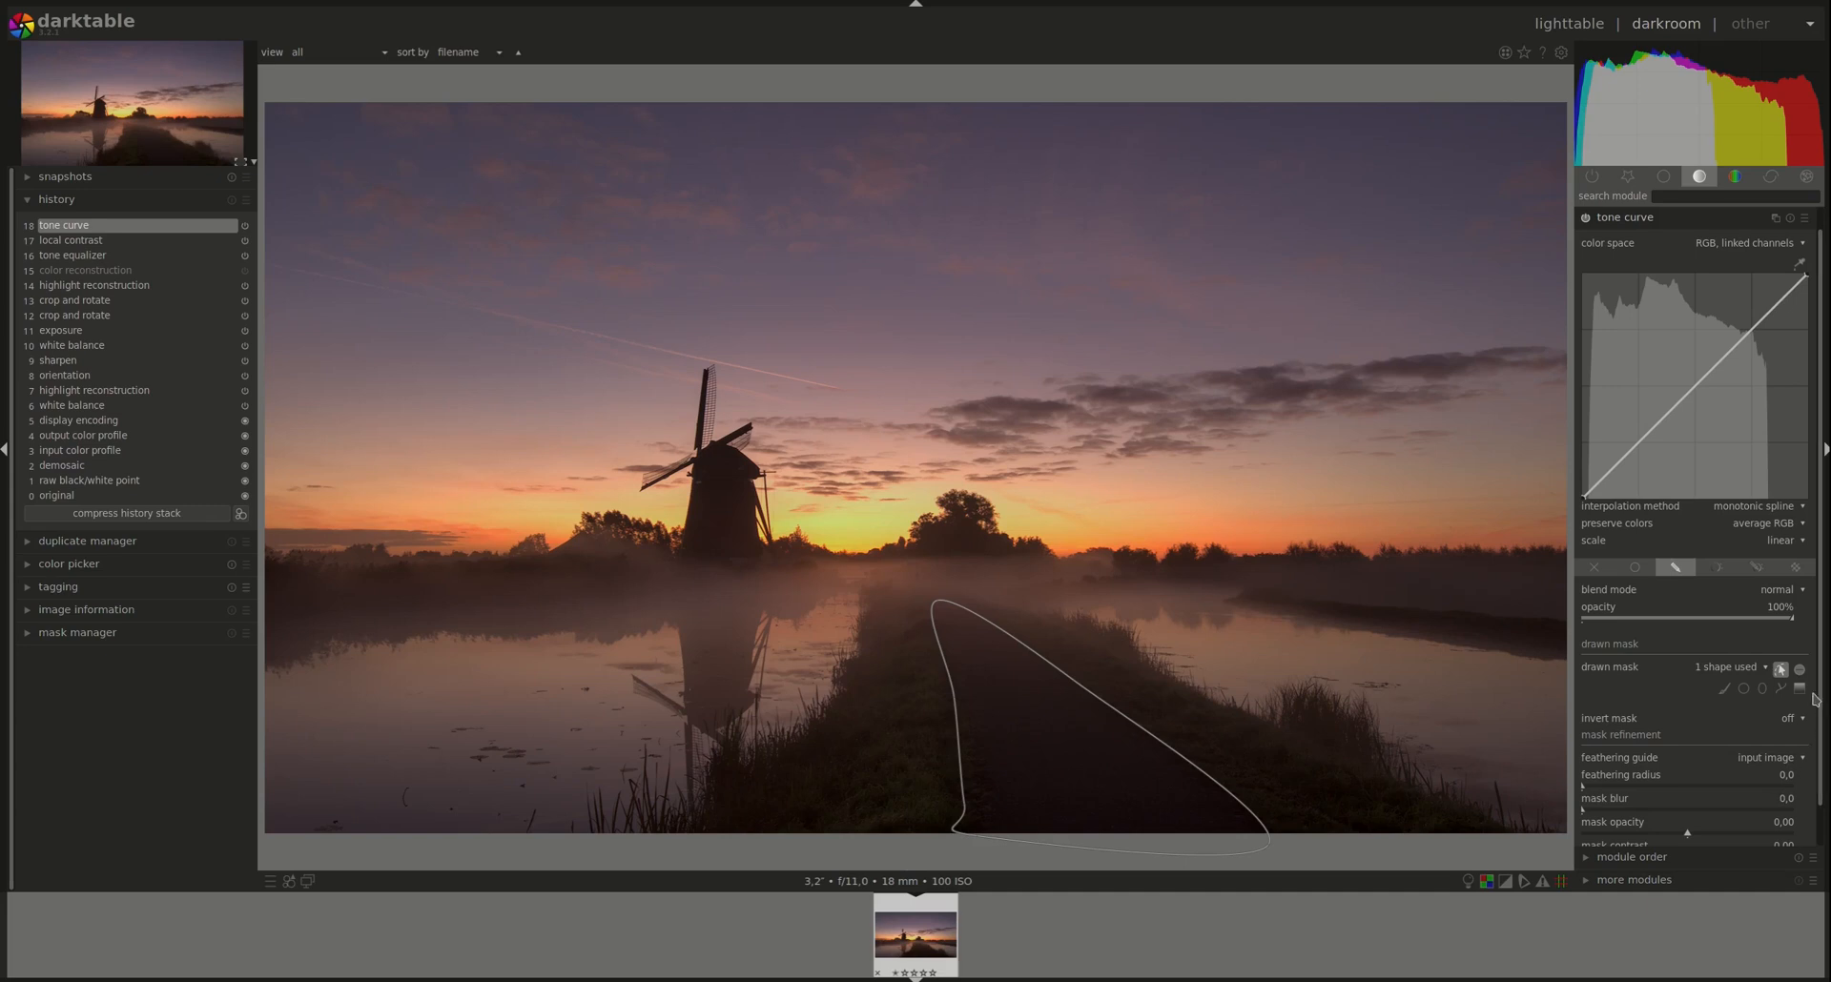
pyautogui.click(1780, 671)
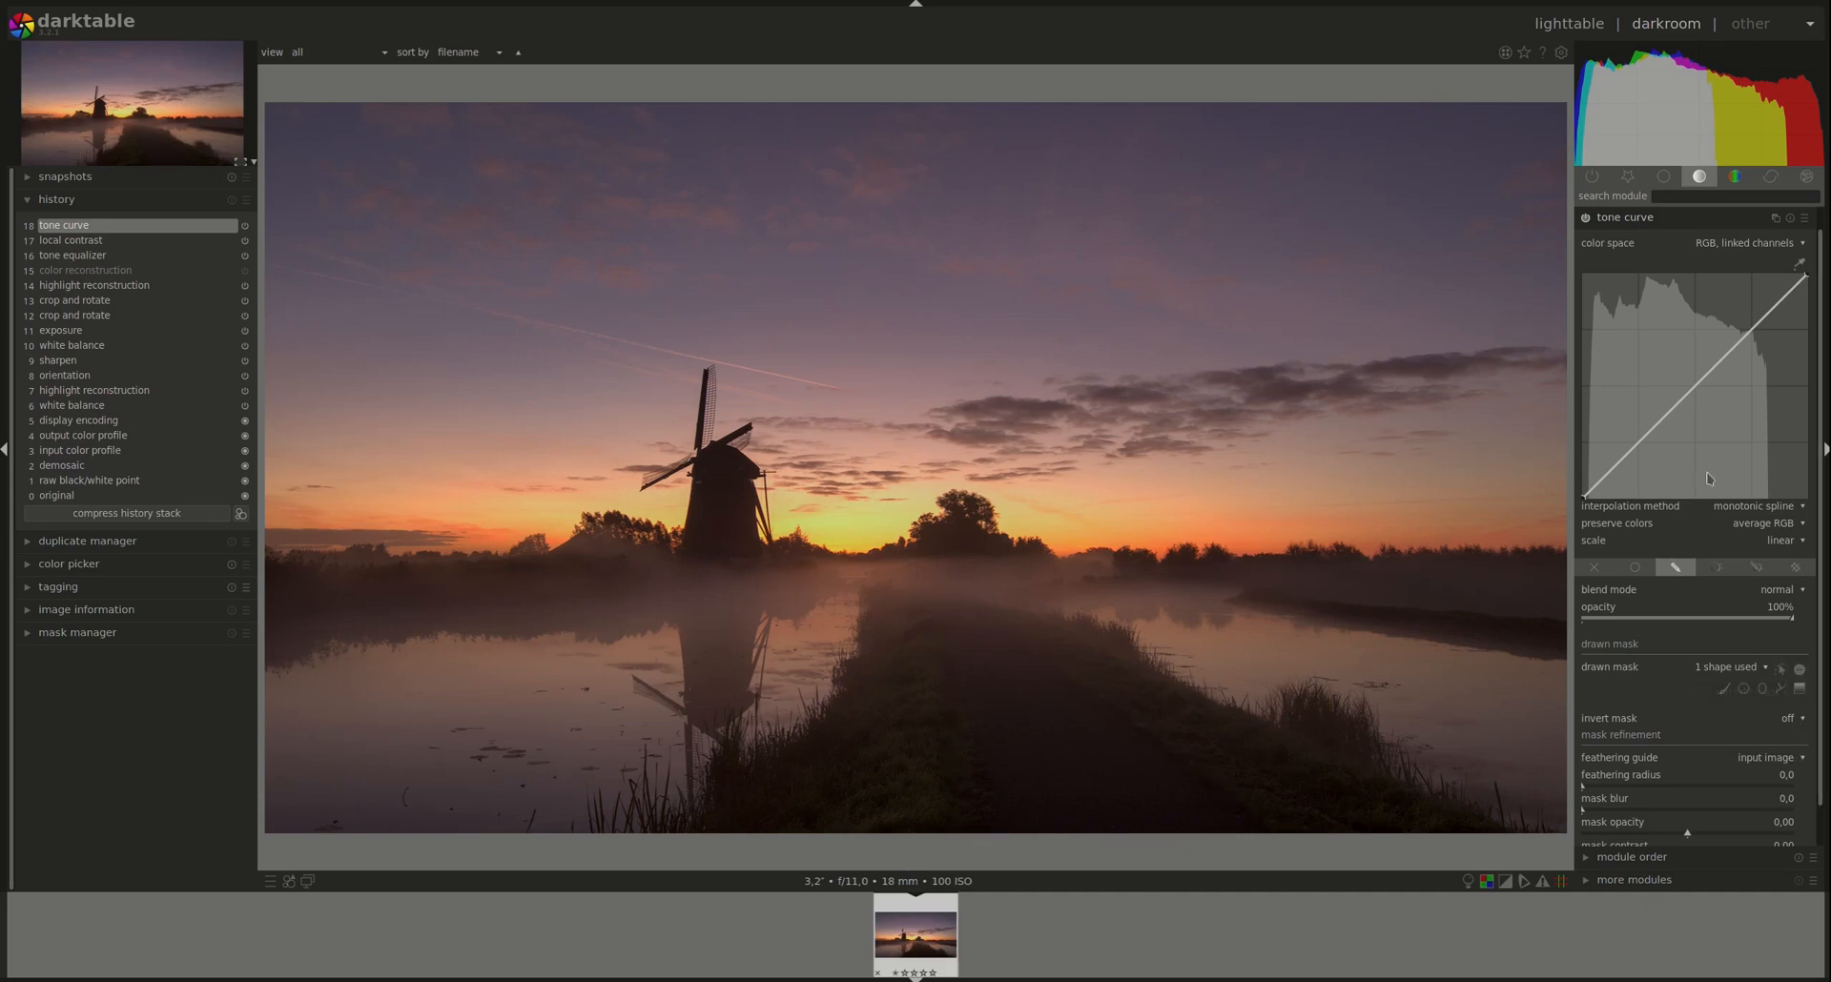
pyautogui.moveTo(1788, 331)
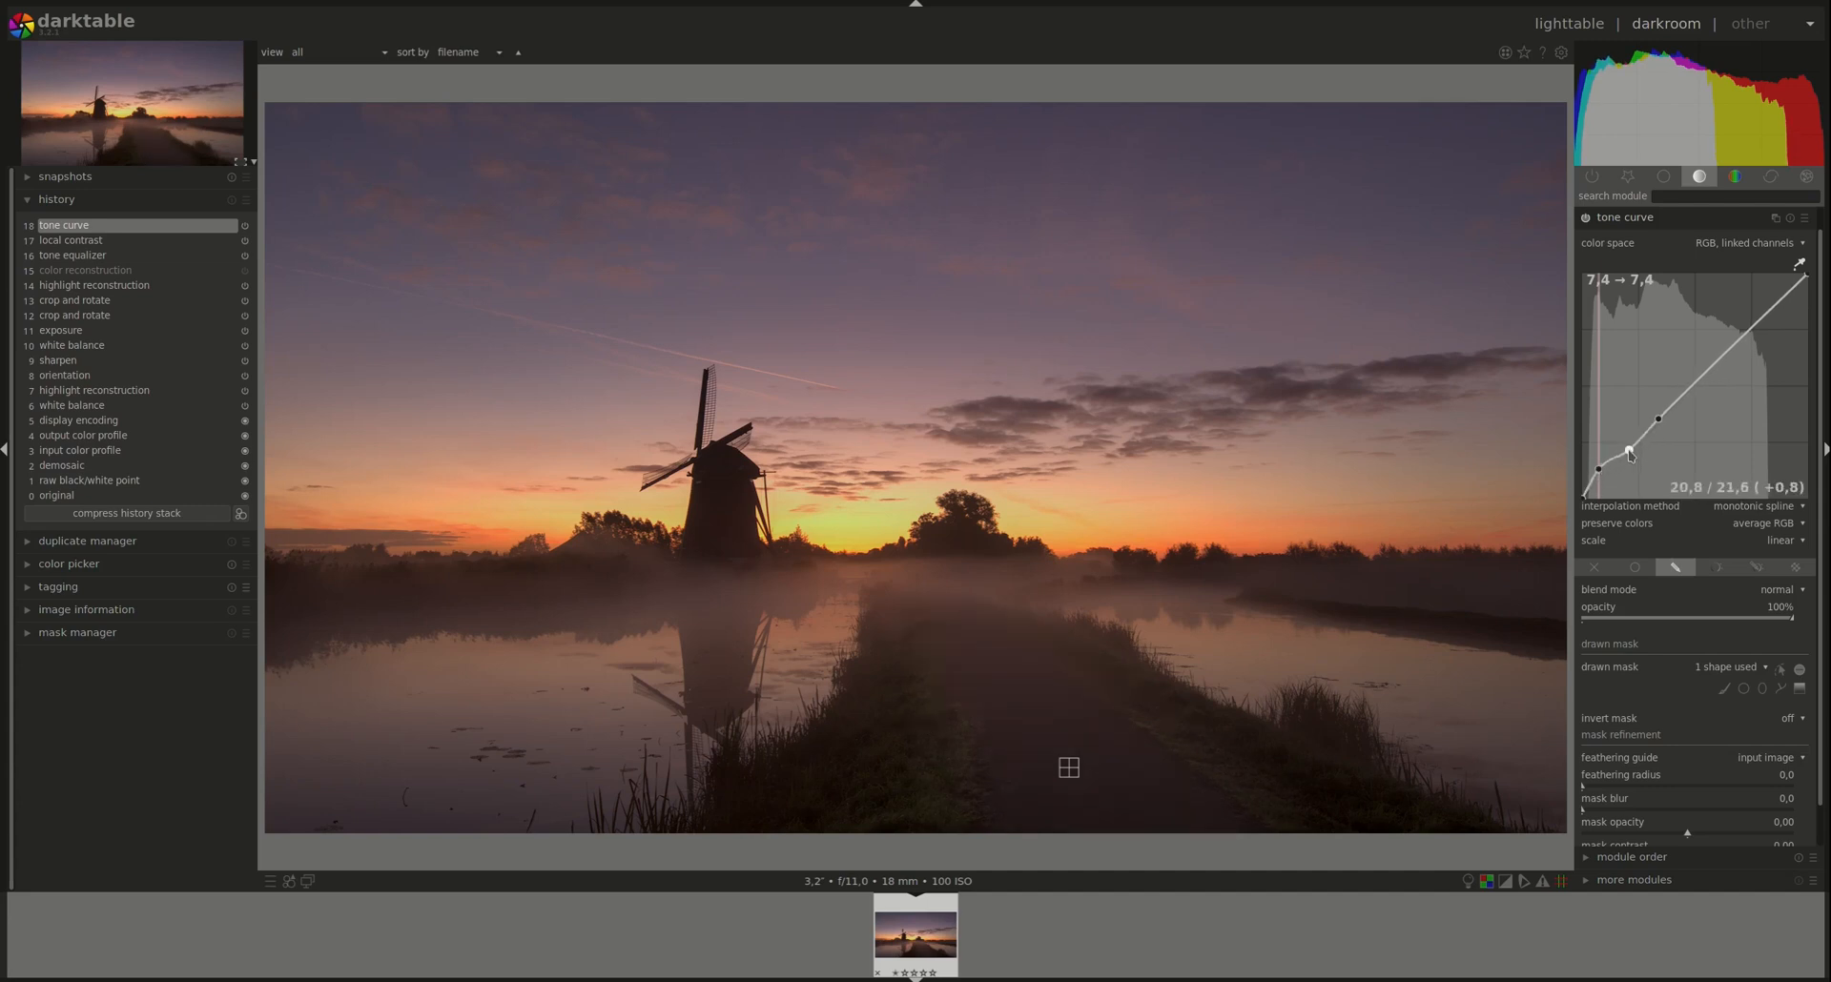
pyautogui.moveTo(1638, 608)
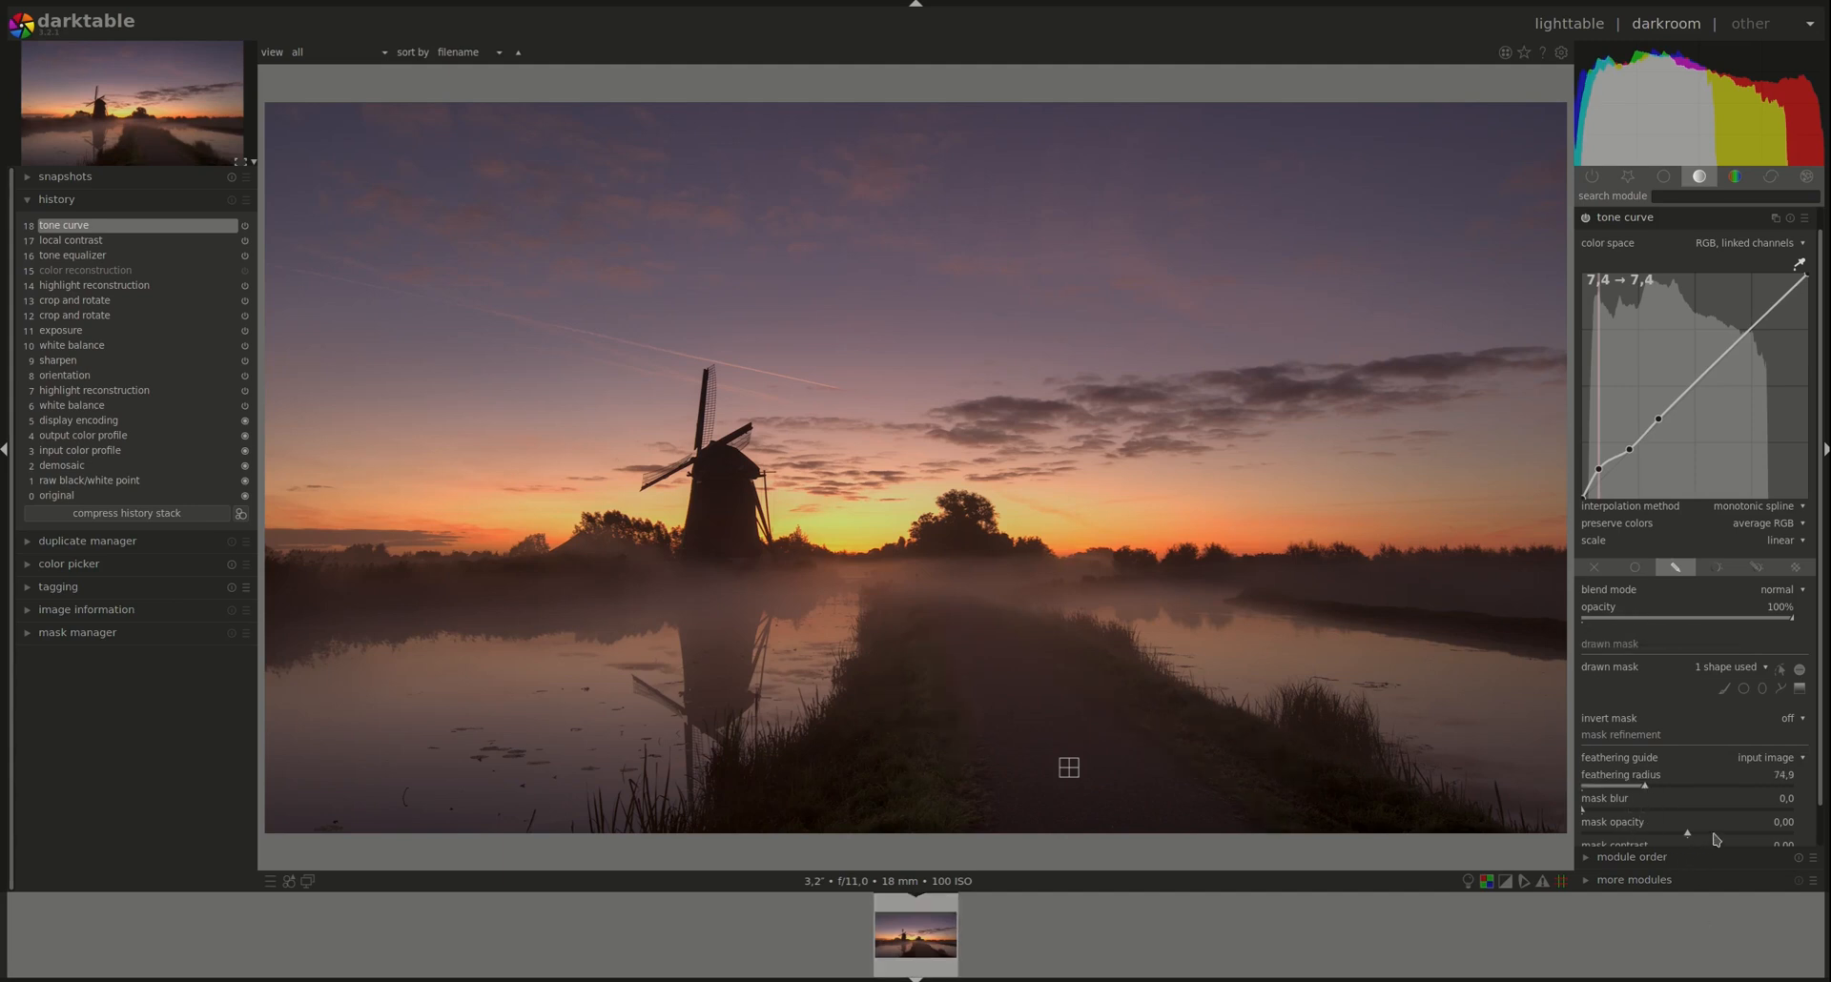
# Show the mask overlay to check the path mask's coverage, then hide it again
pyautogui.scroll(-3)
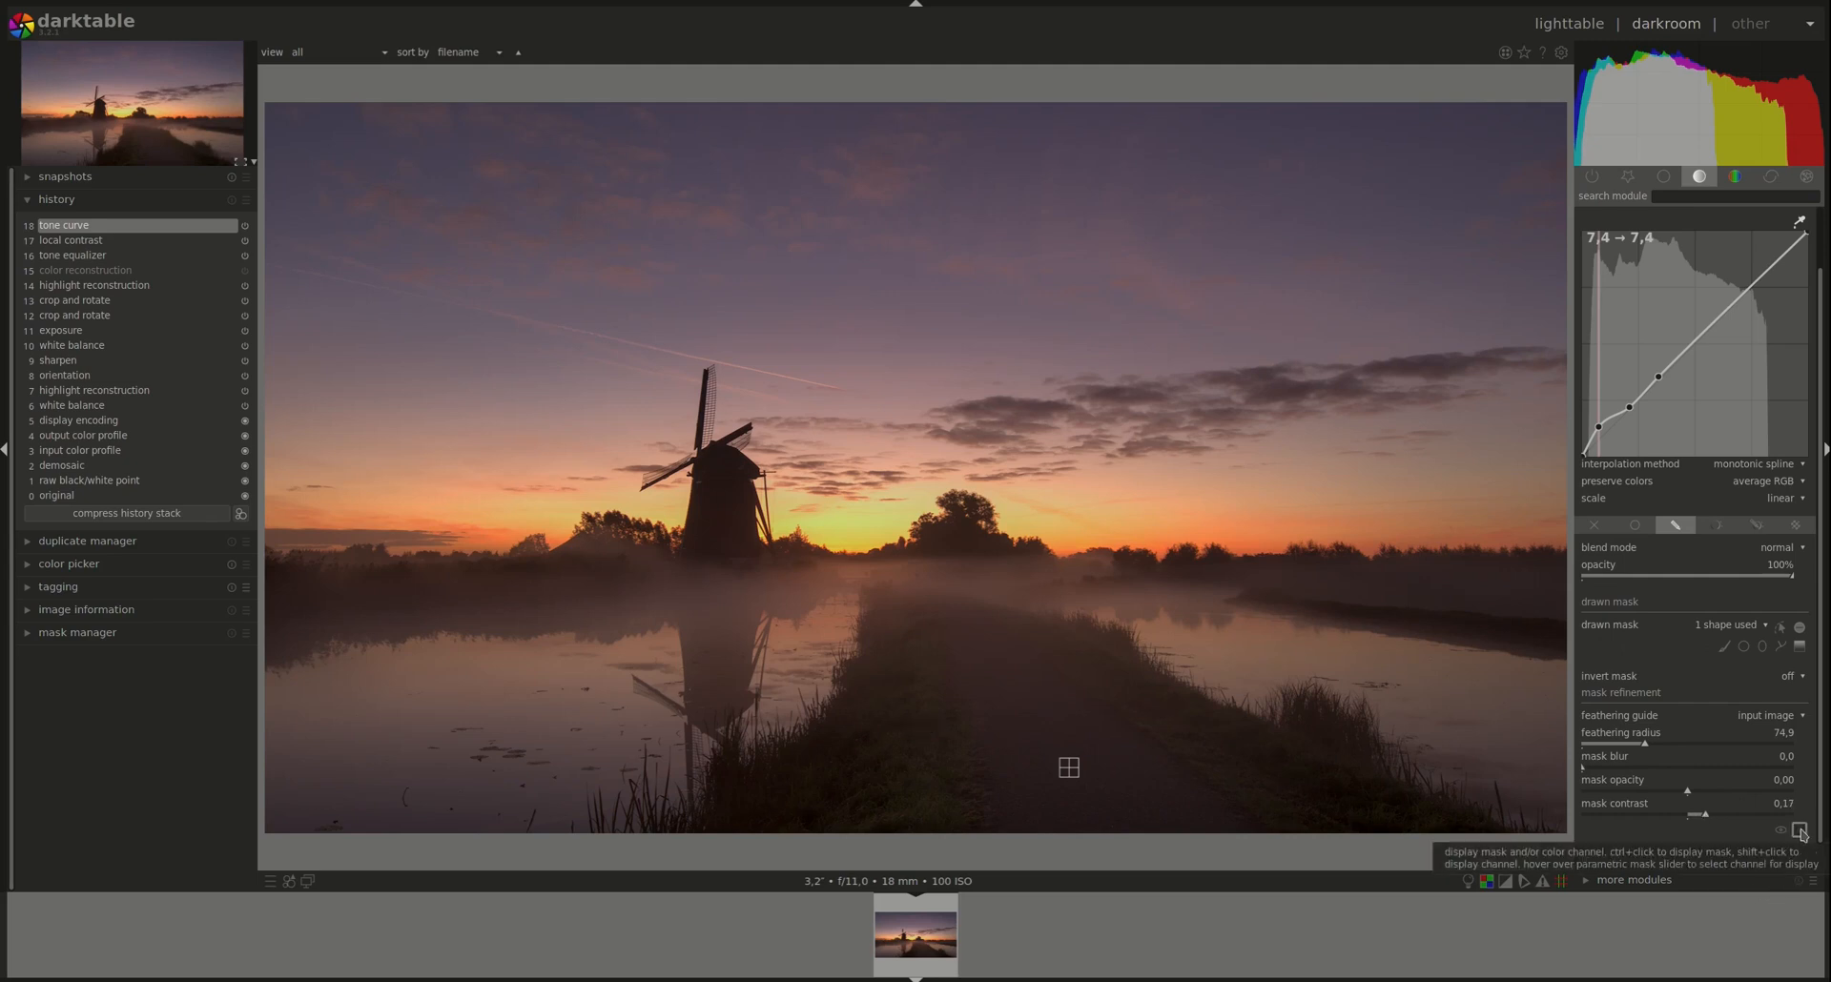
pyautogui.click(1800, 831)
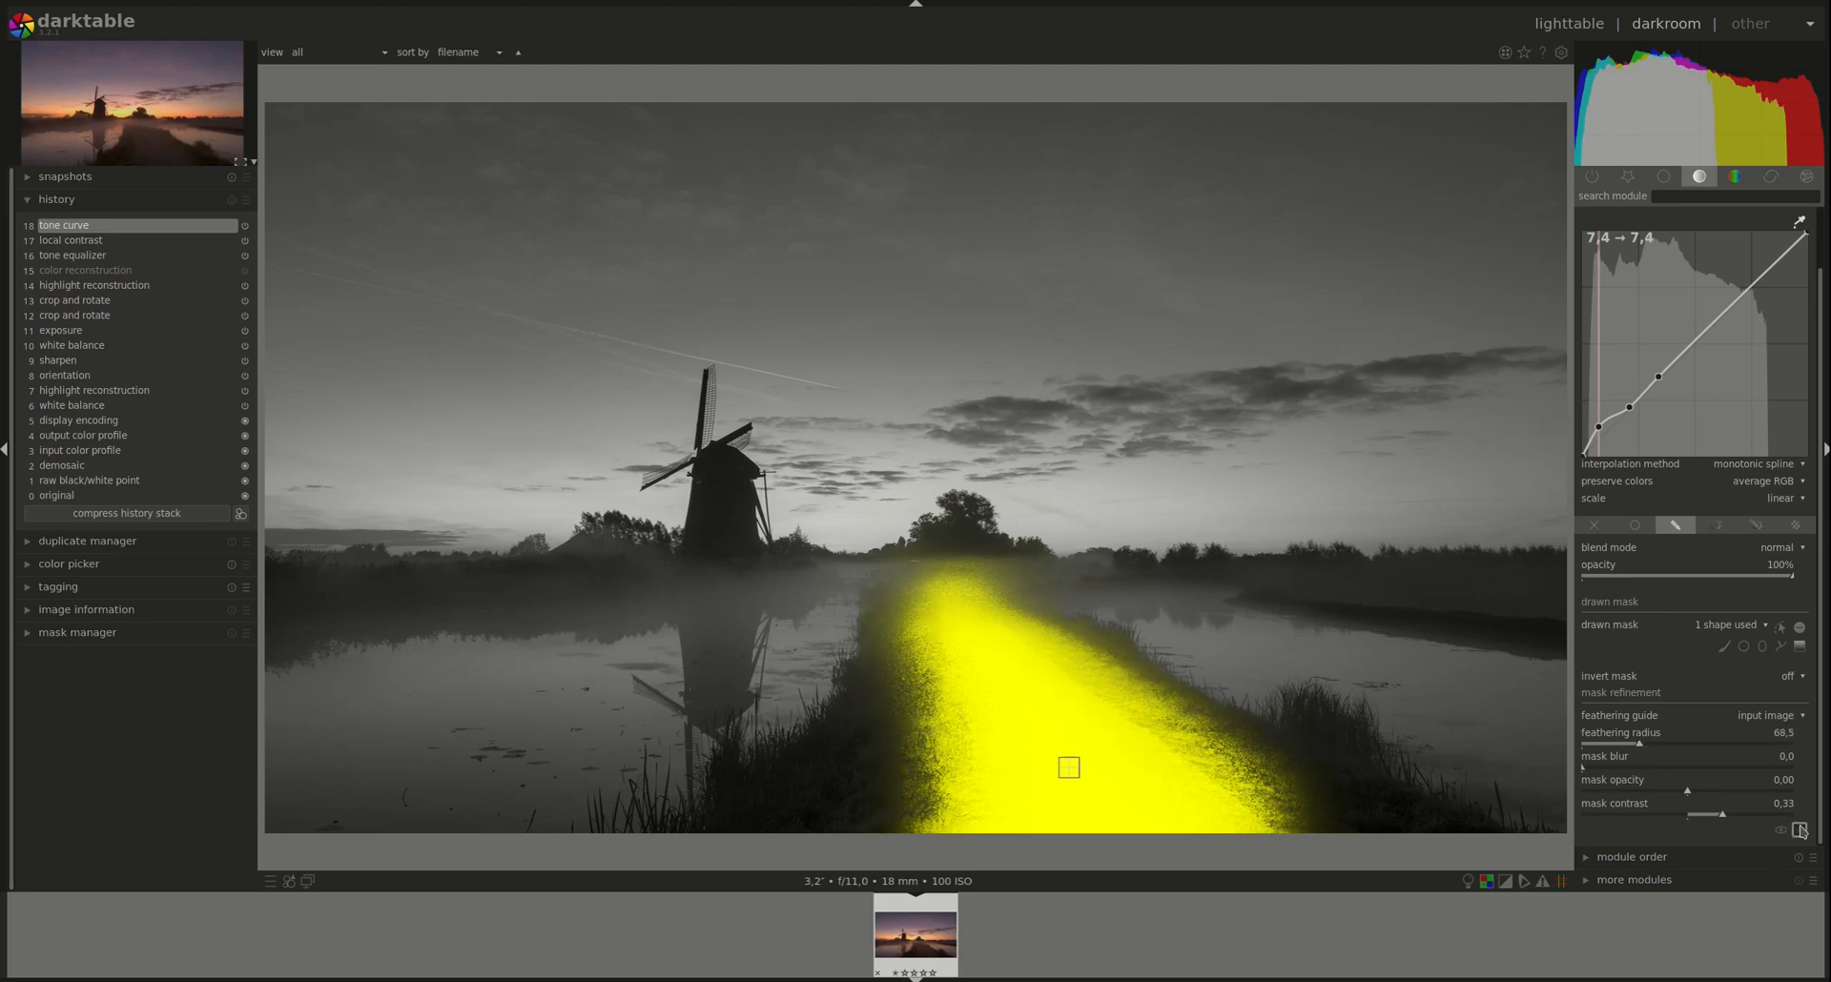
pyautogui.click(1798, 831)
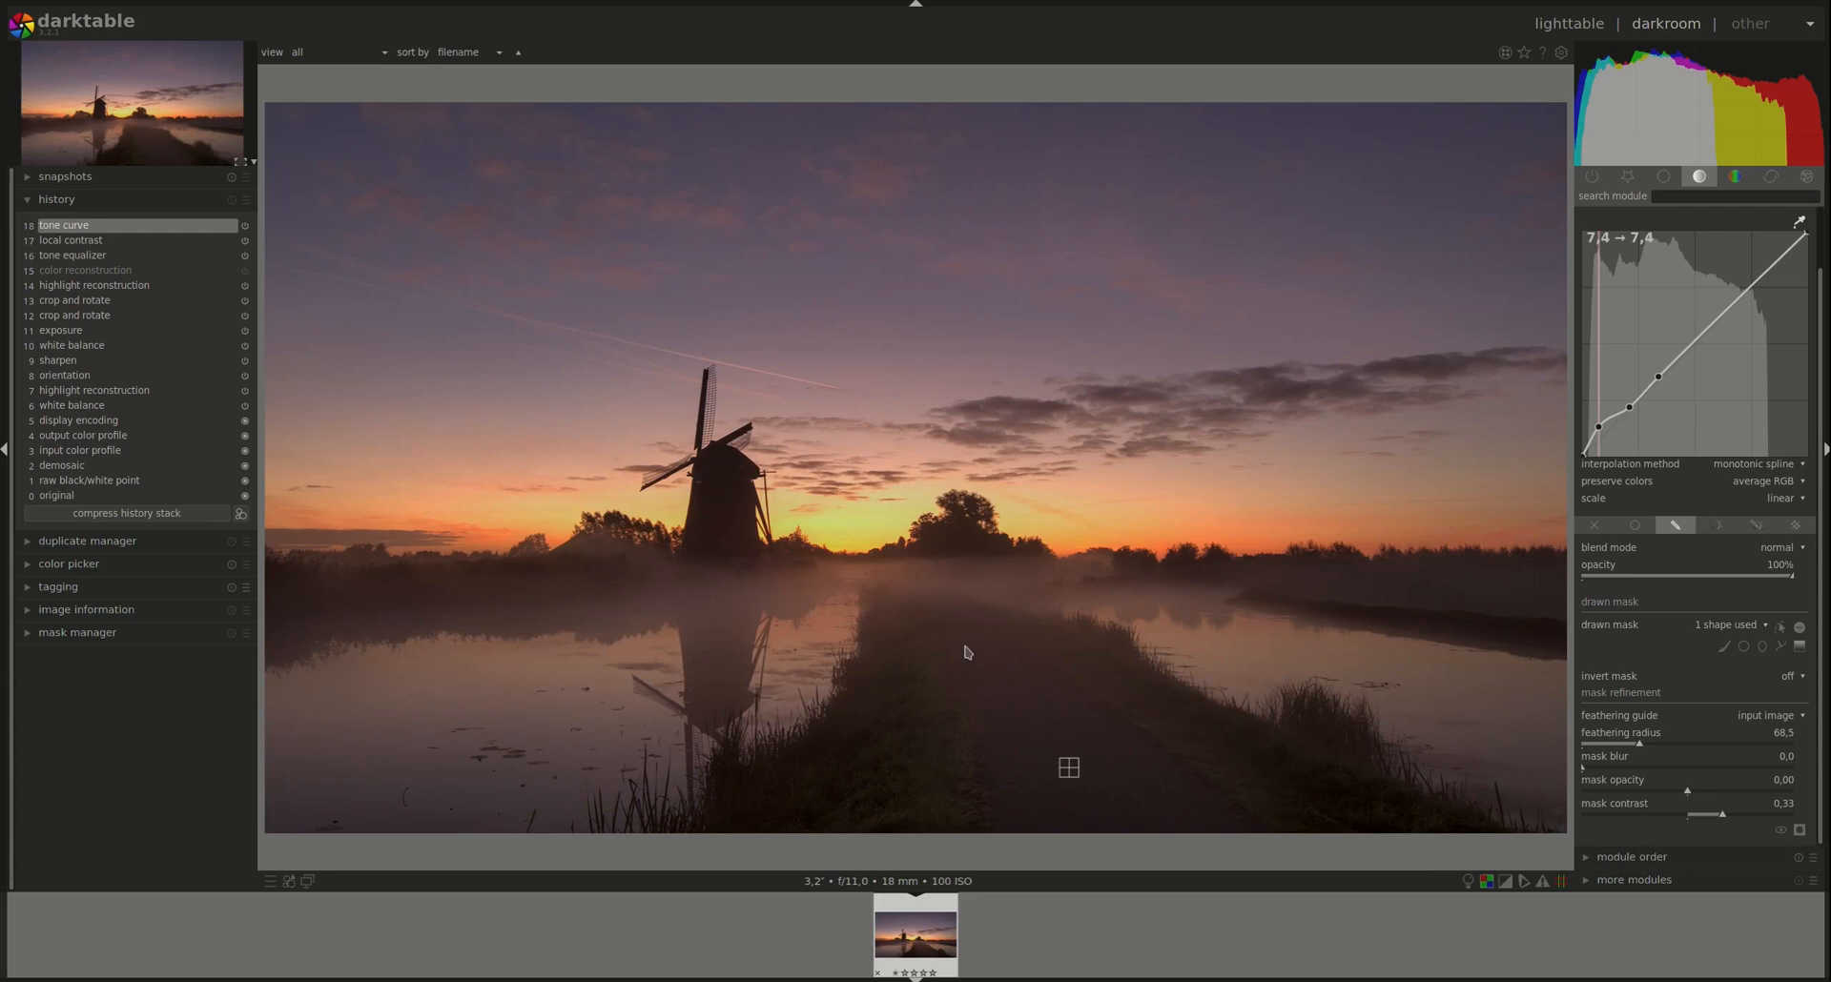
pyautogui.moveTo(1041, 625)
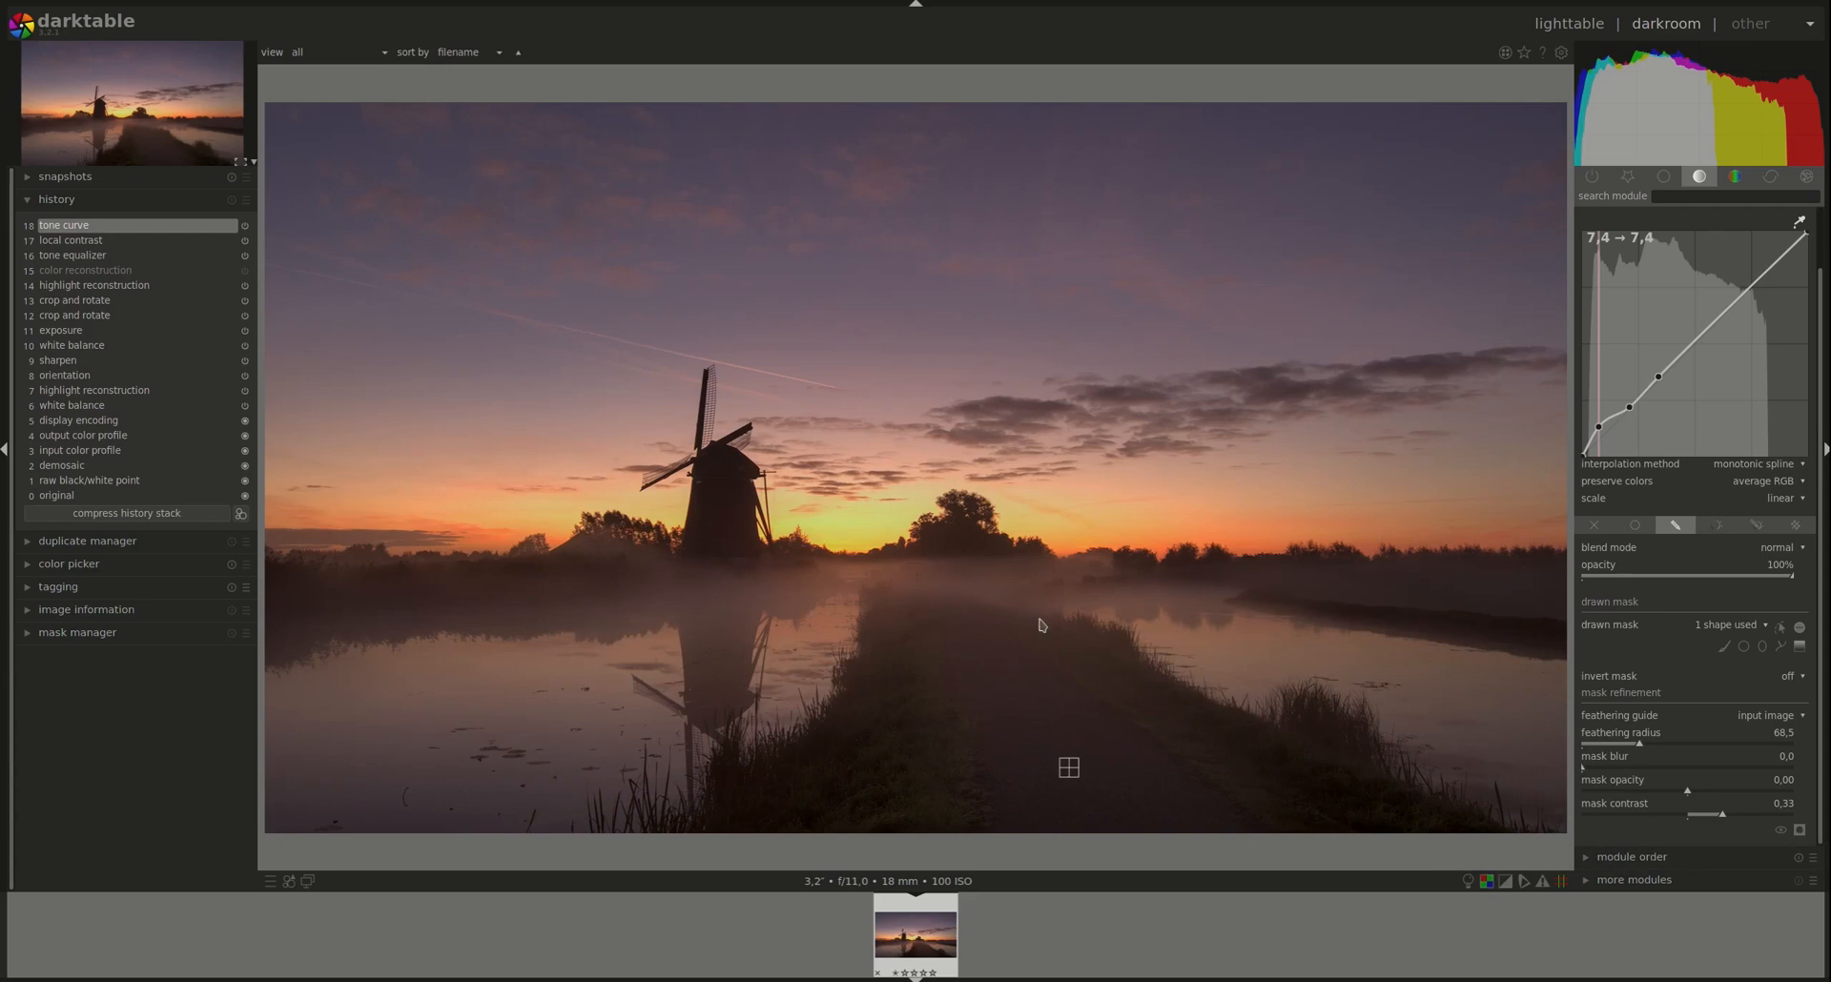
pyautogui.moveTo(1026, 664)
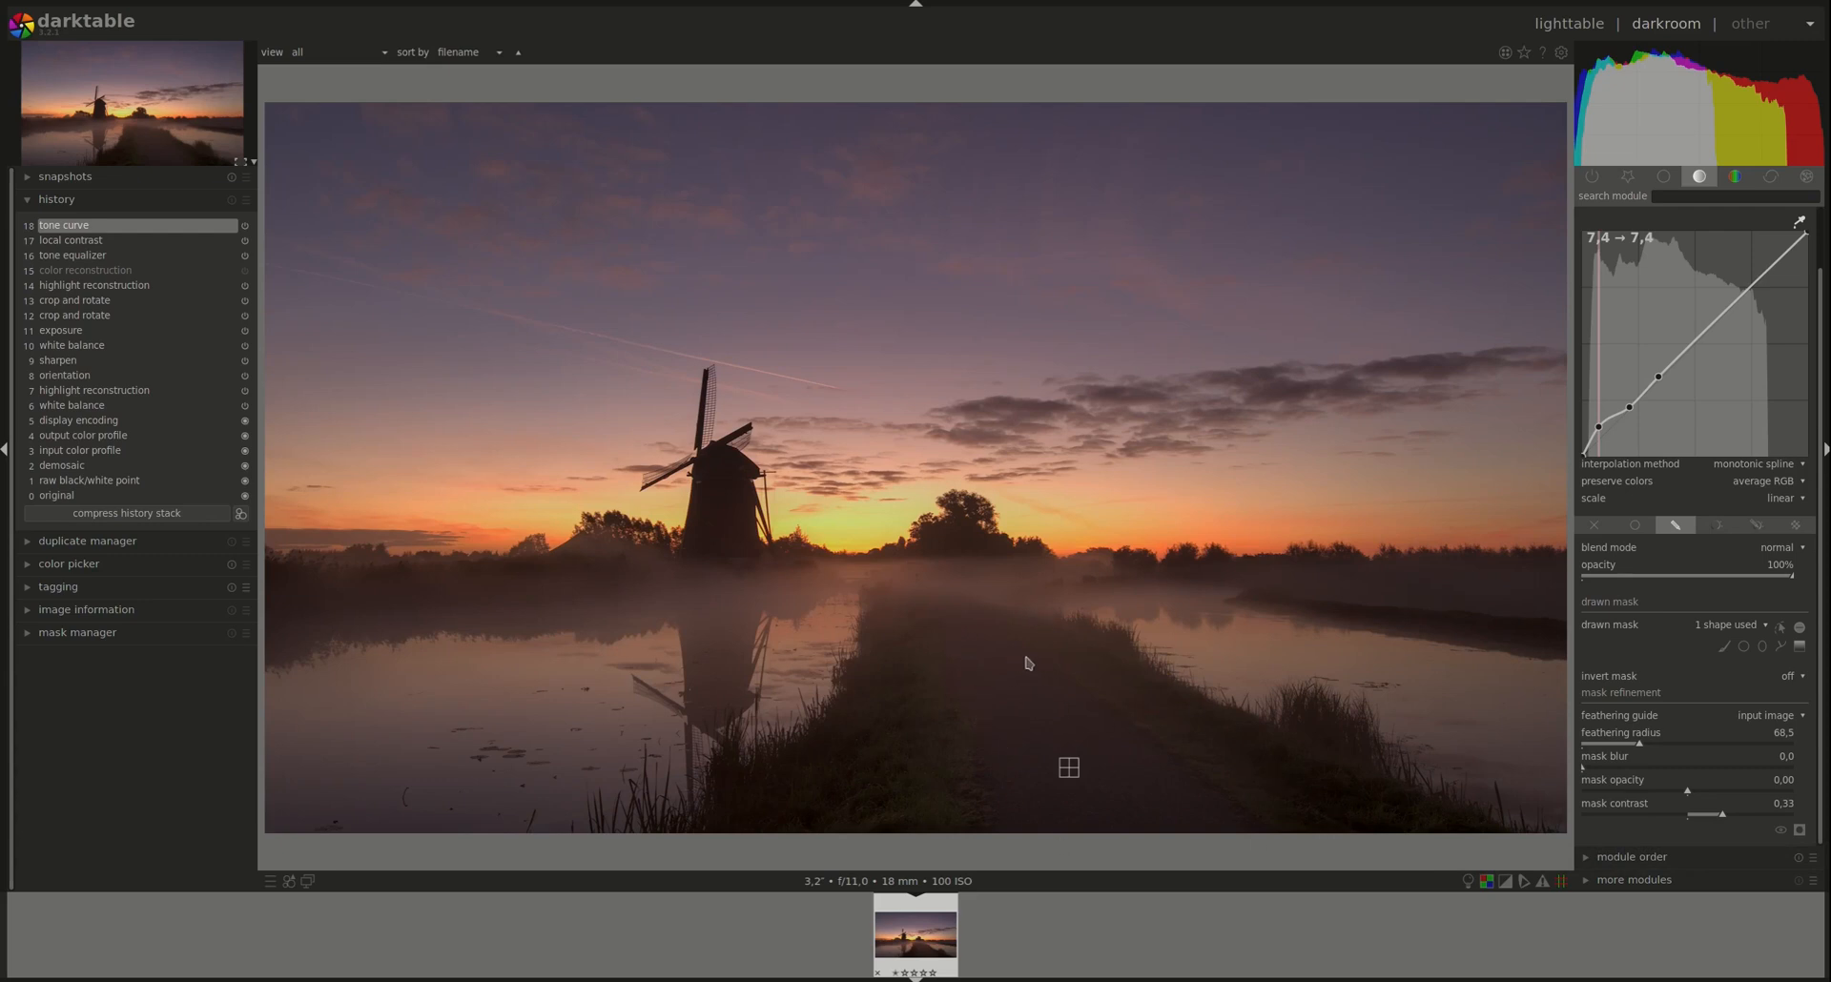
pyautogui.moveTo(1161, 744)
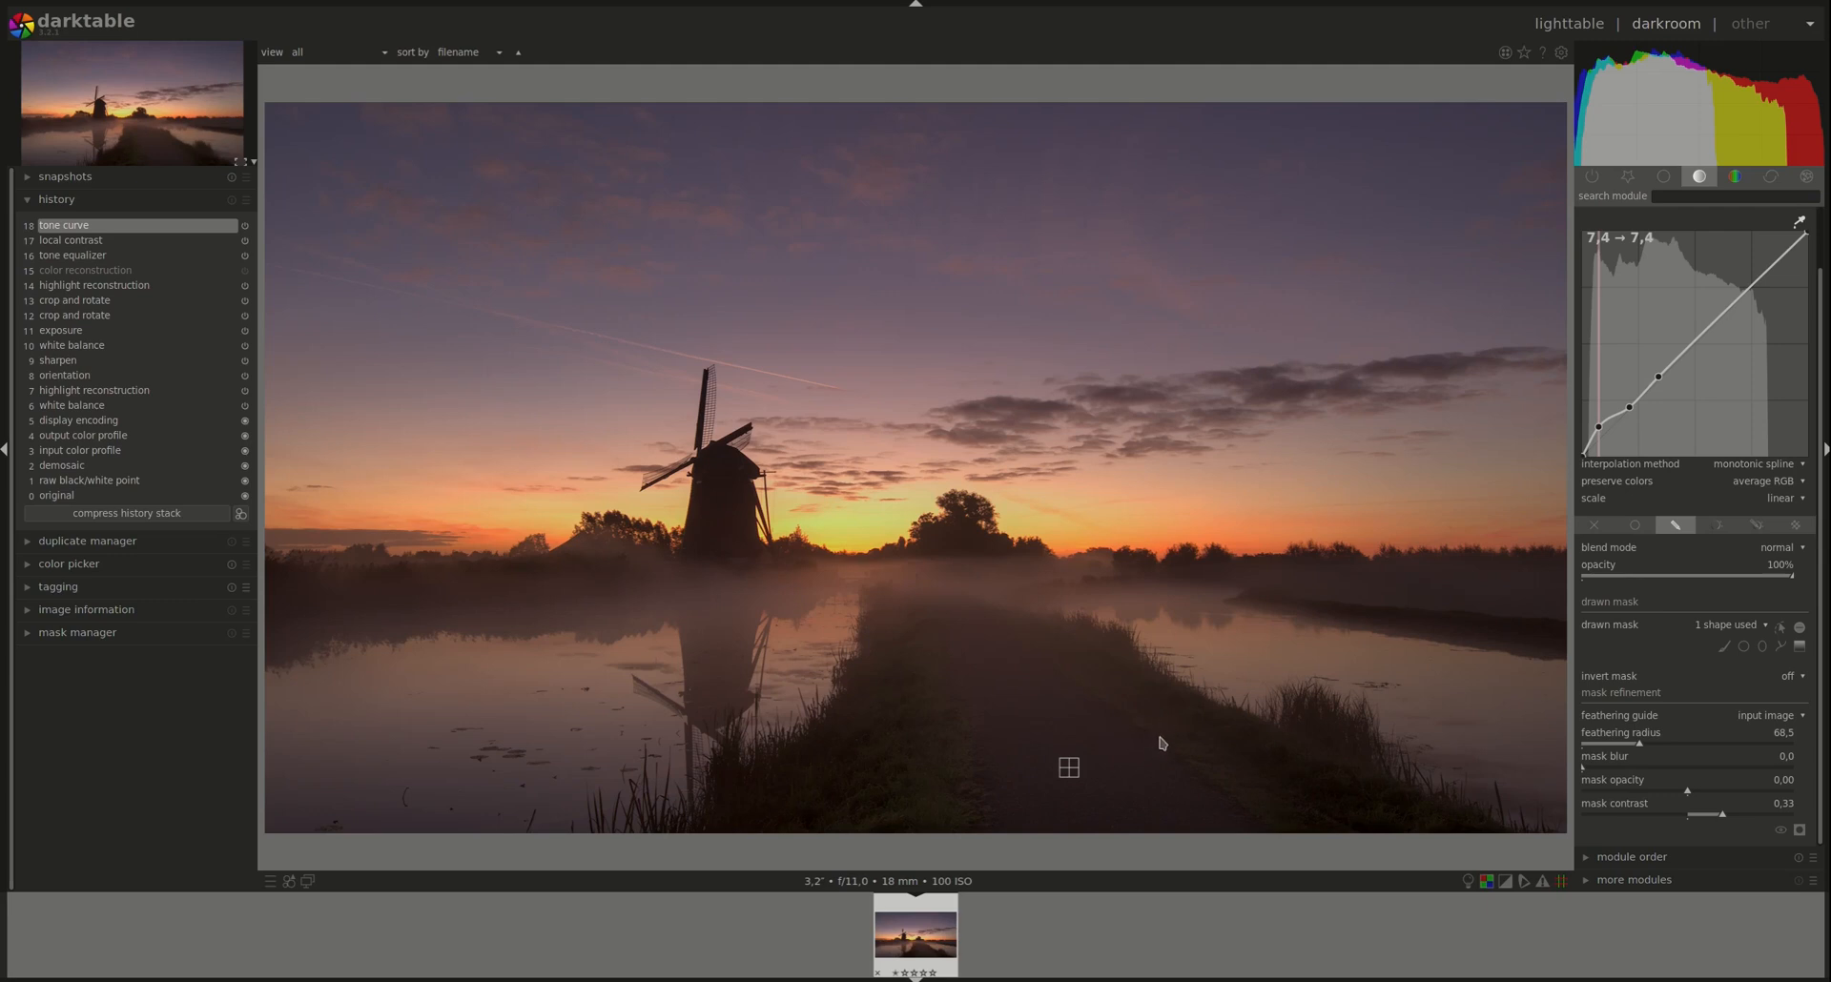
pyautogui.moveTo(1230, 810)
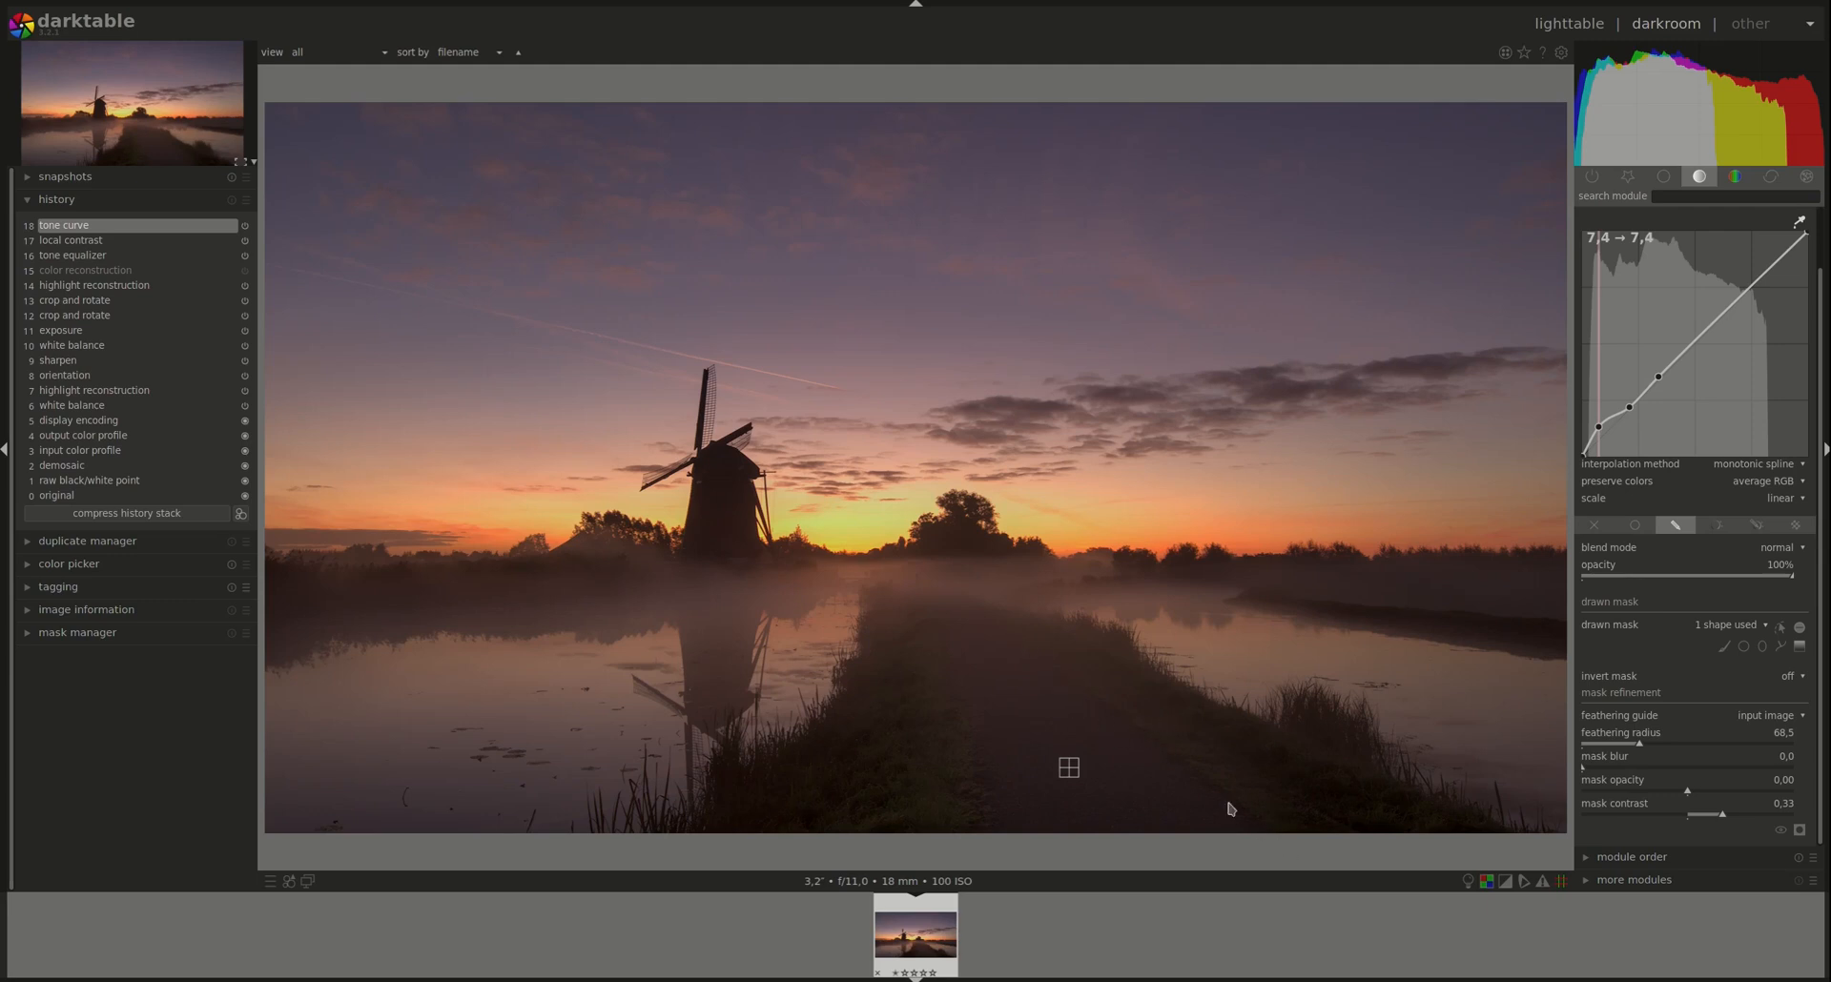
pyautogui.moveTo(1133, 717)
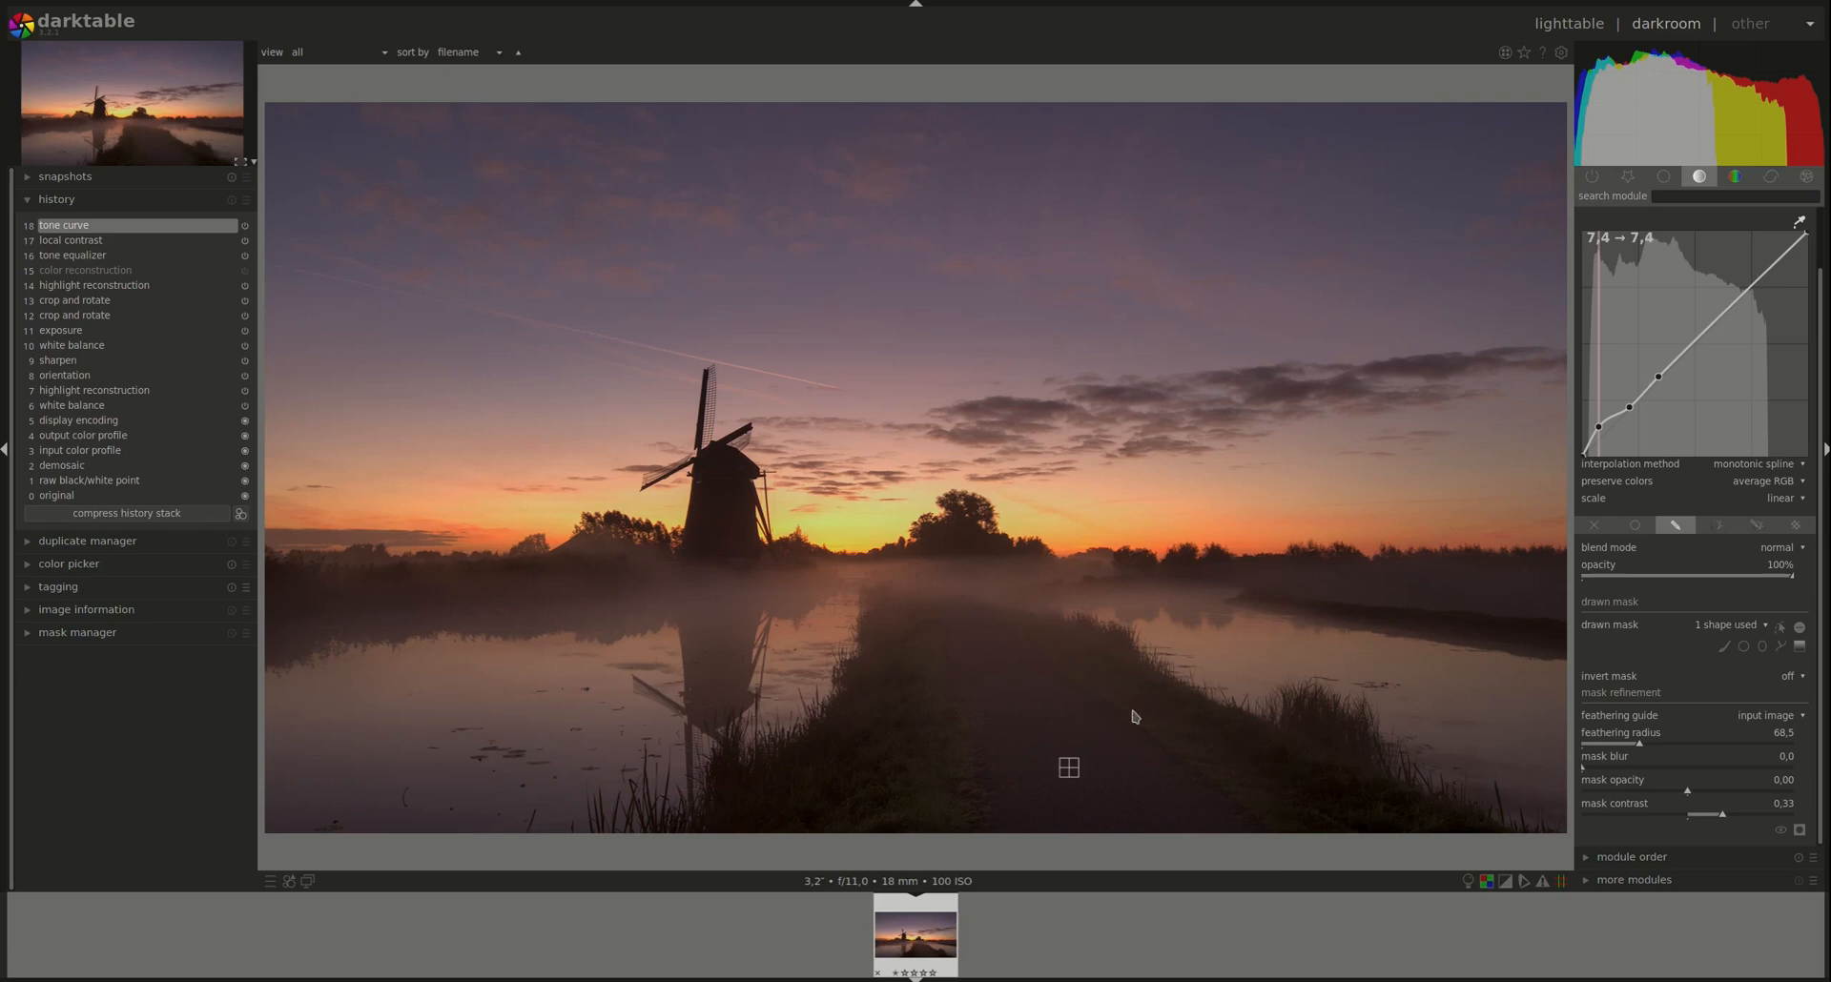
pyautogui.moveTo(1175, 709)
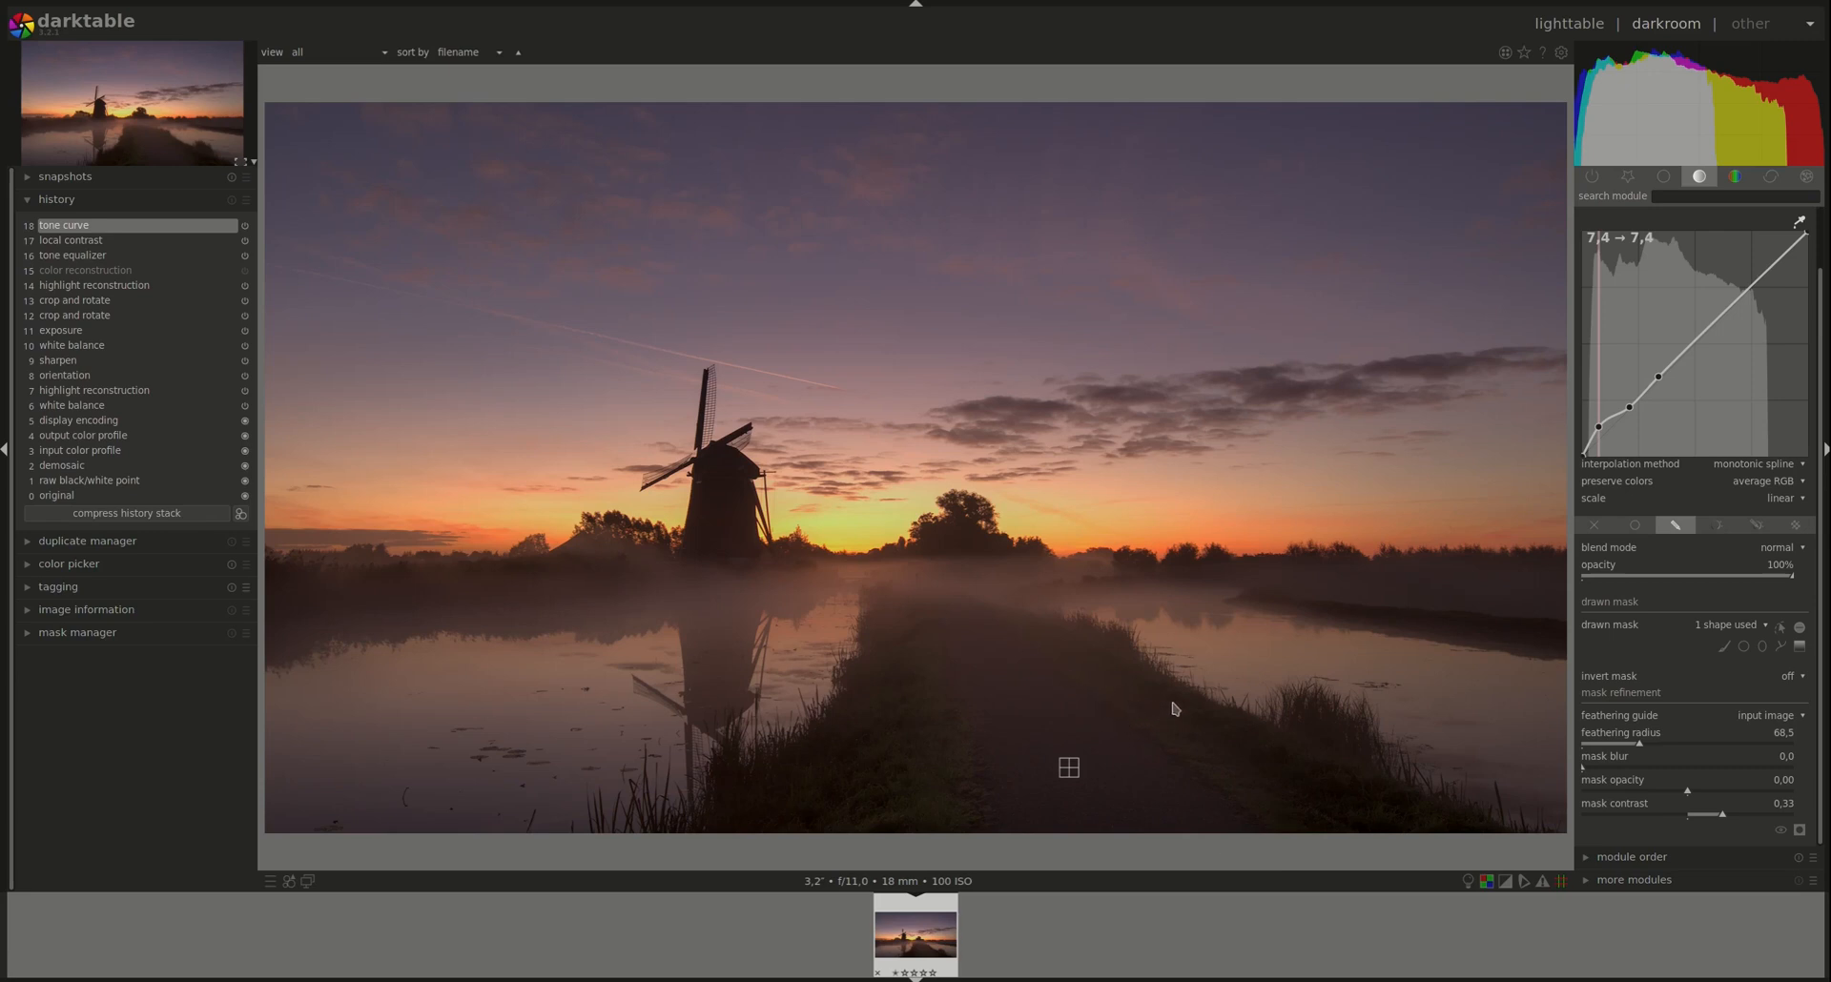
pyautogui.moveTo(1052, 688)
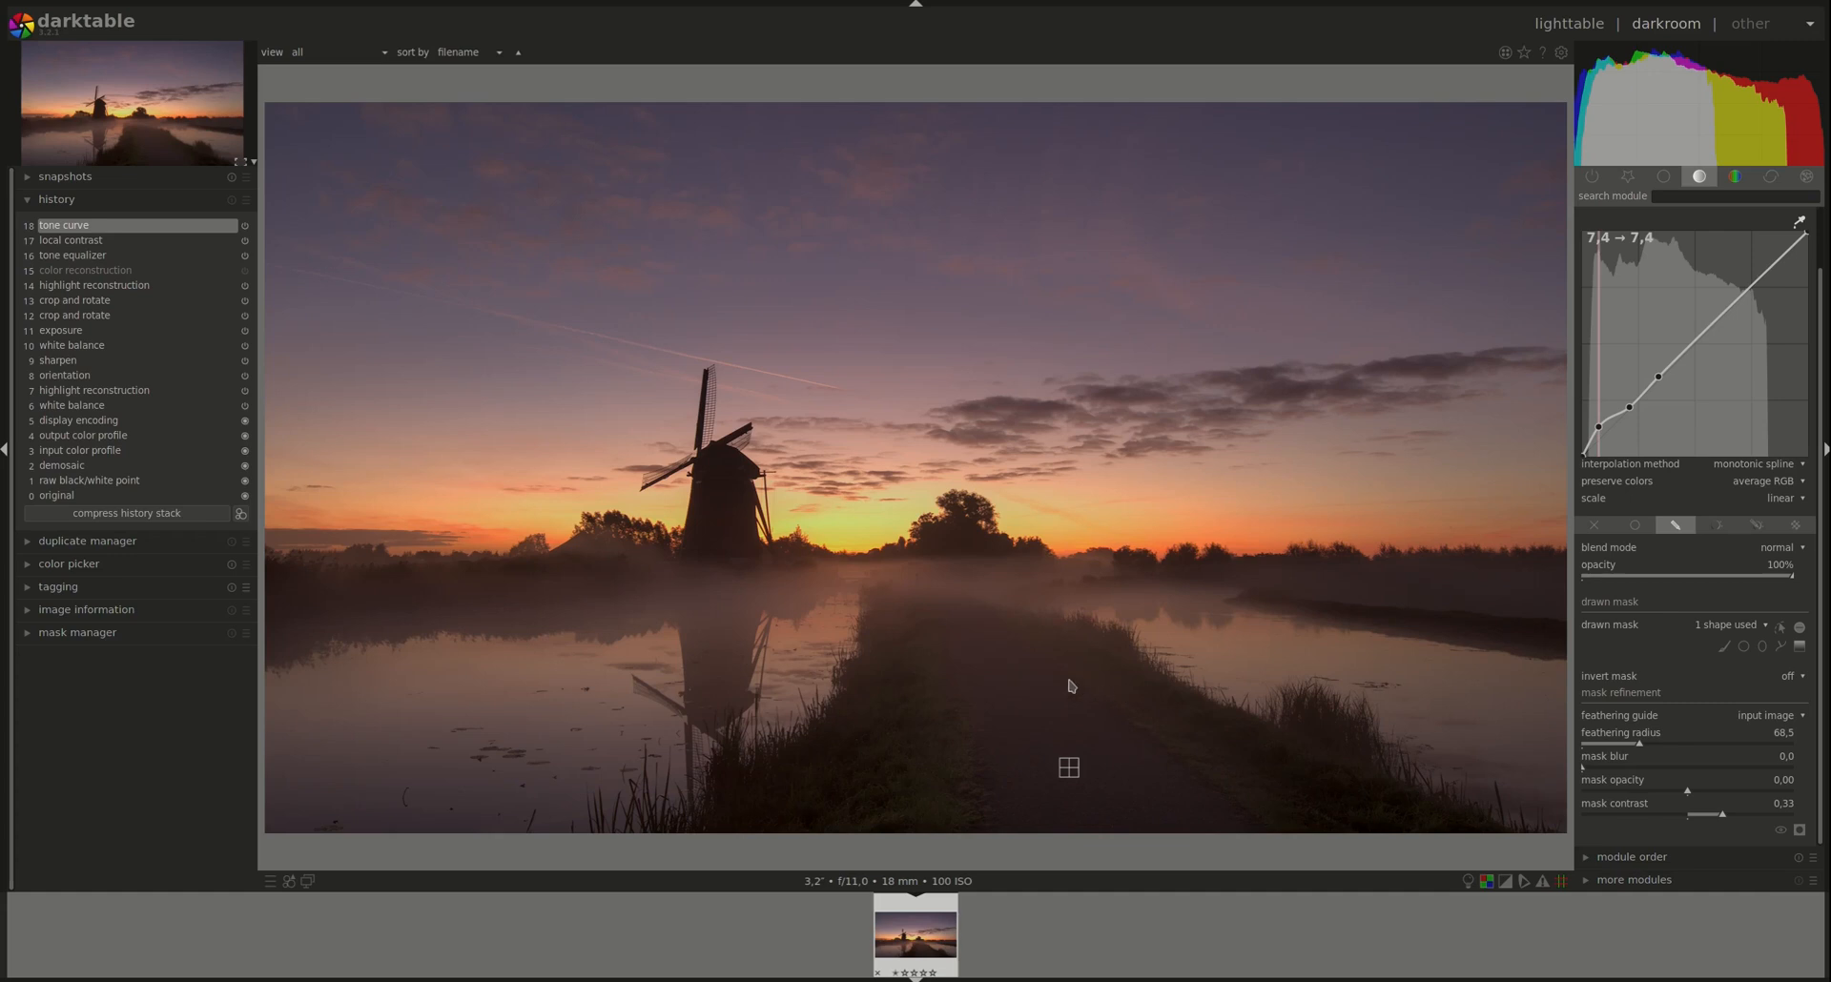
pyautogui.moveTo(1176, 863)
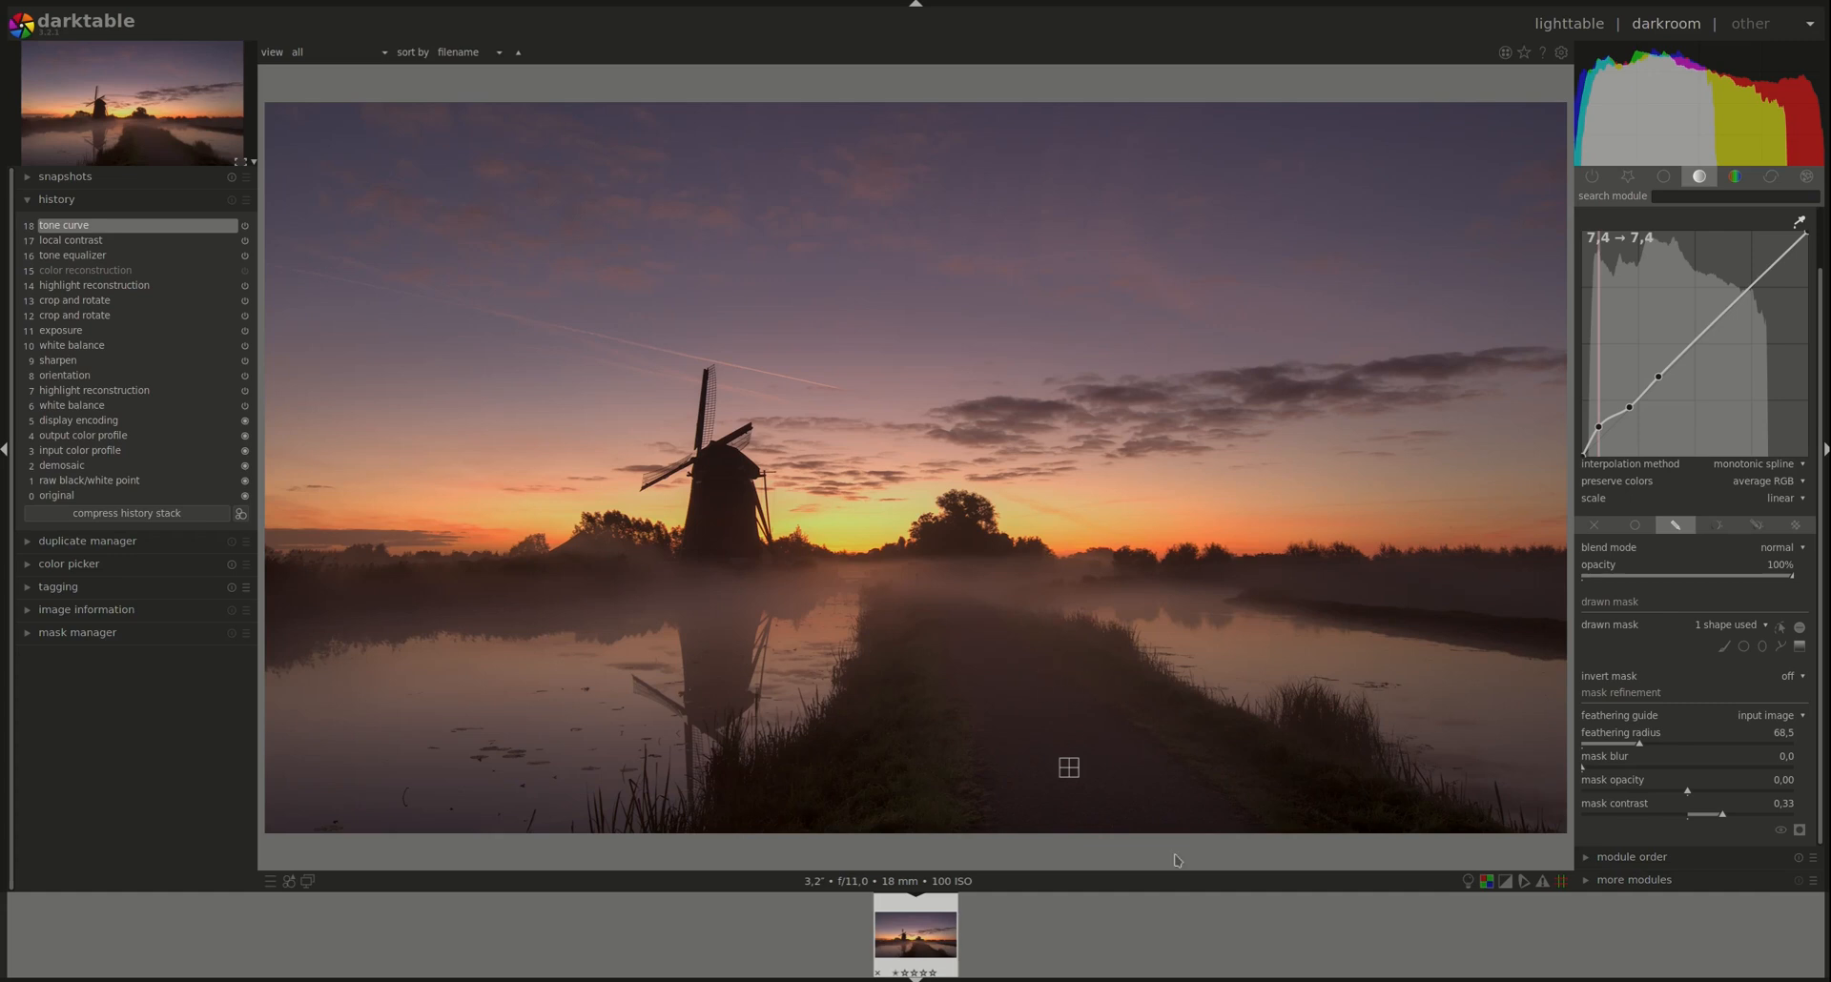
pyautogui.moveTo(1706, 324)
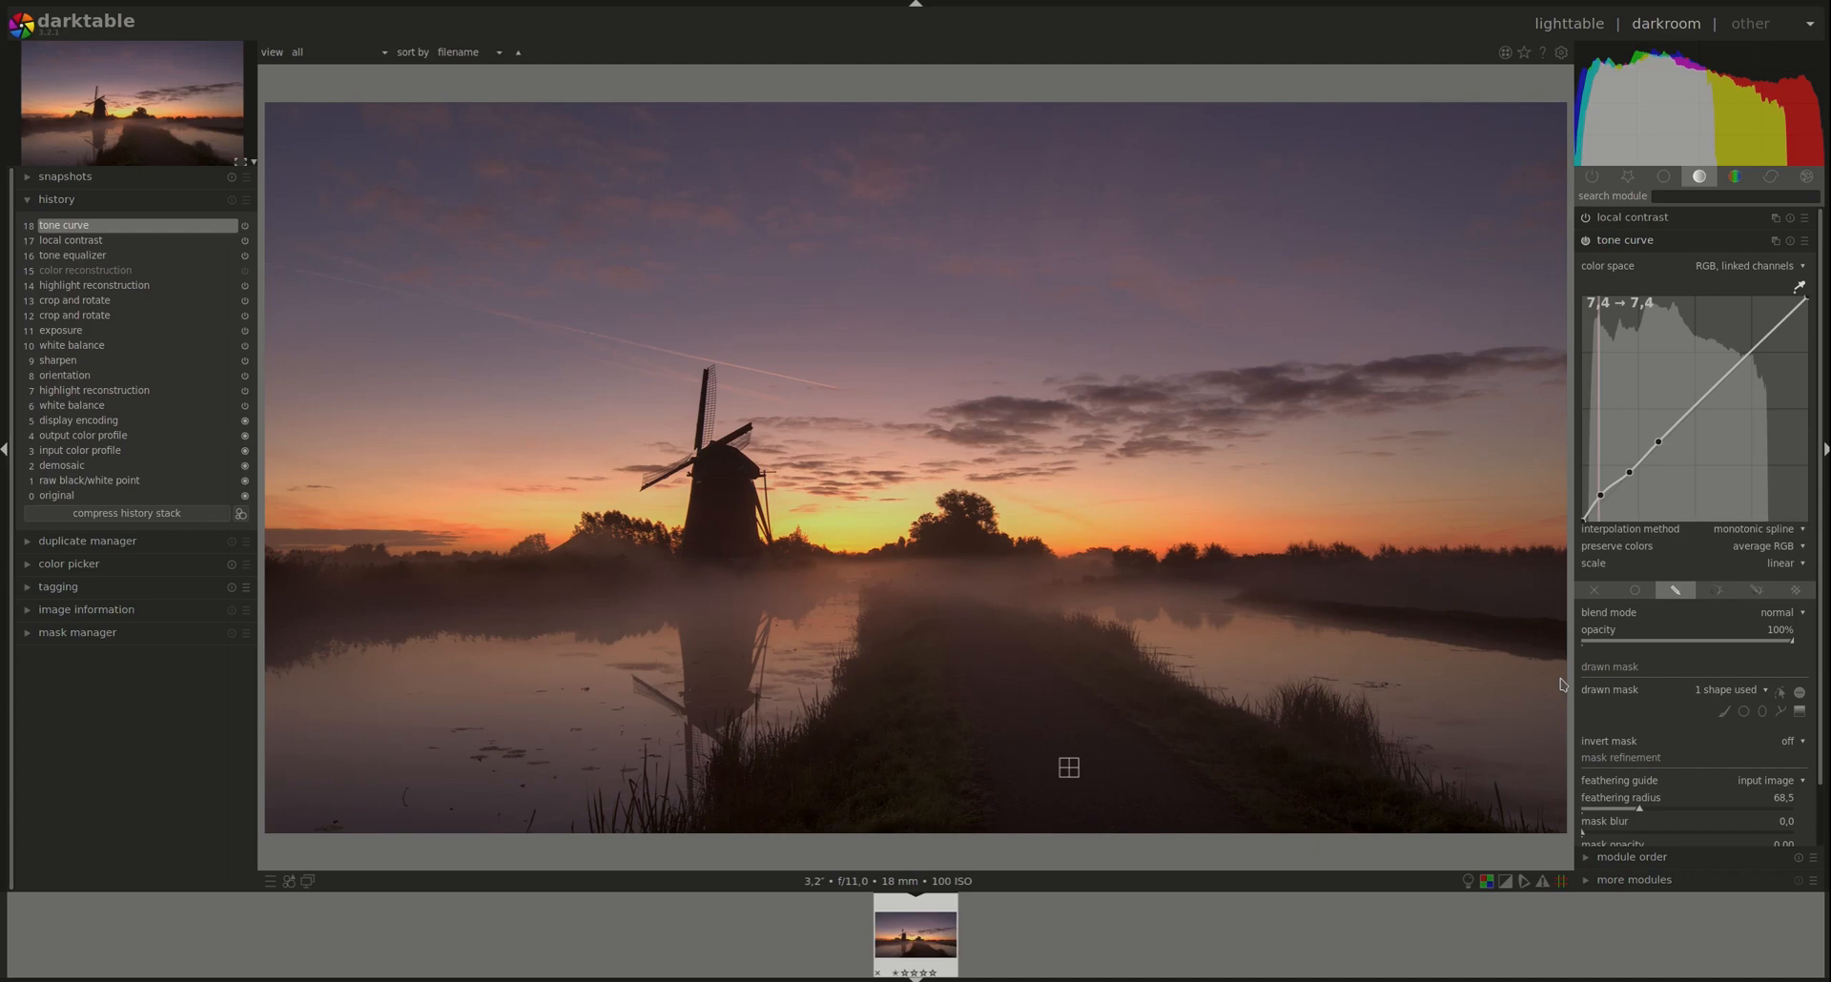
pyautogui.moveTo(1711, 262)
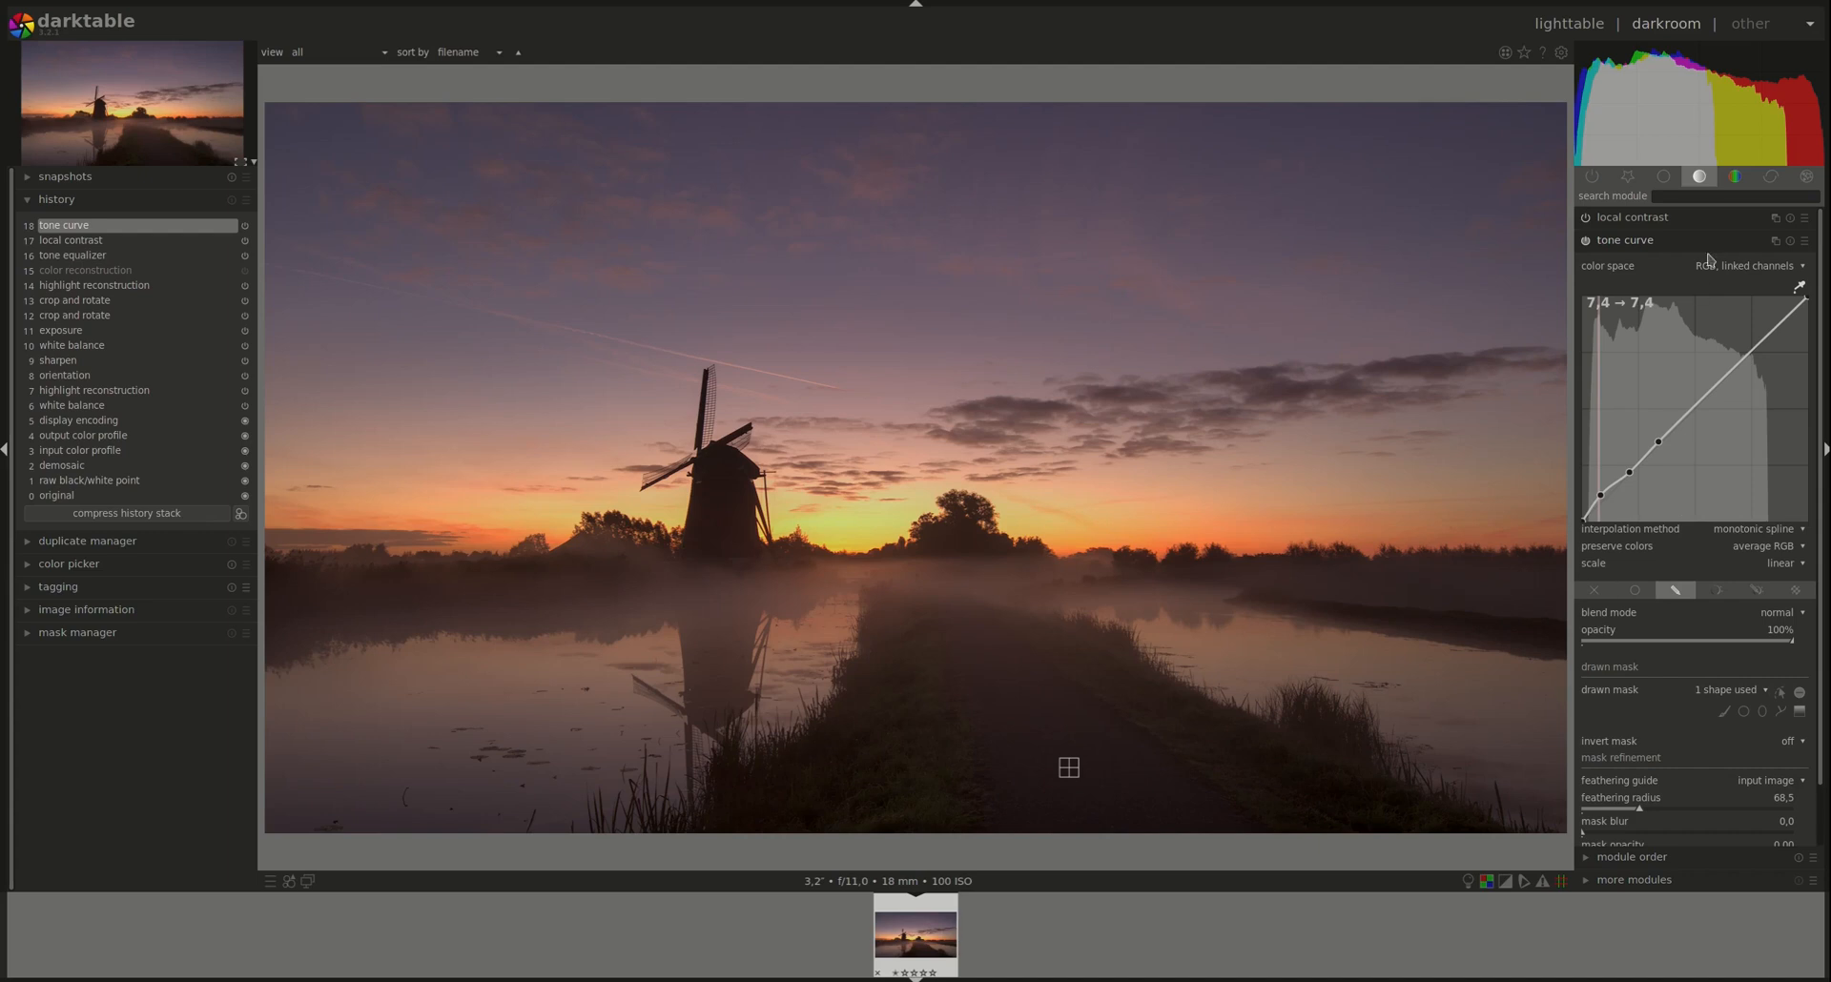
# Create a new tone equalizer instance and mask it with the tone curve's existing path shape
pyautogui.click(1775, 240)
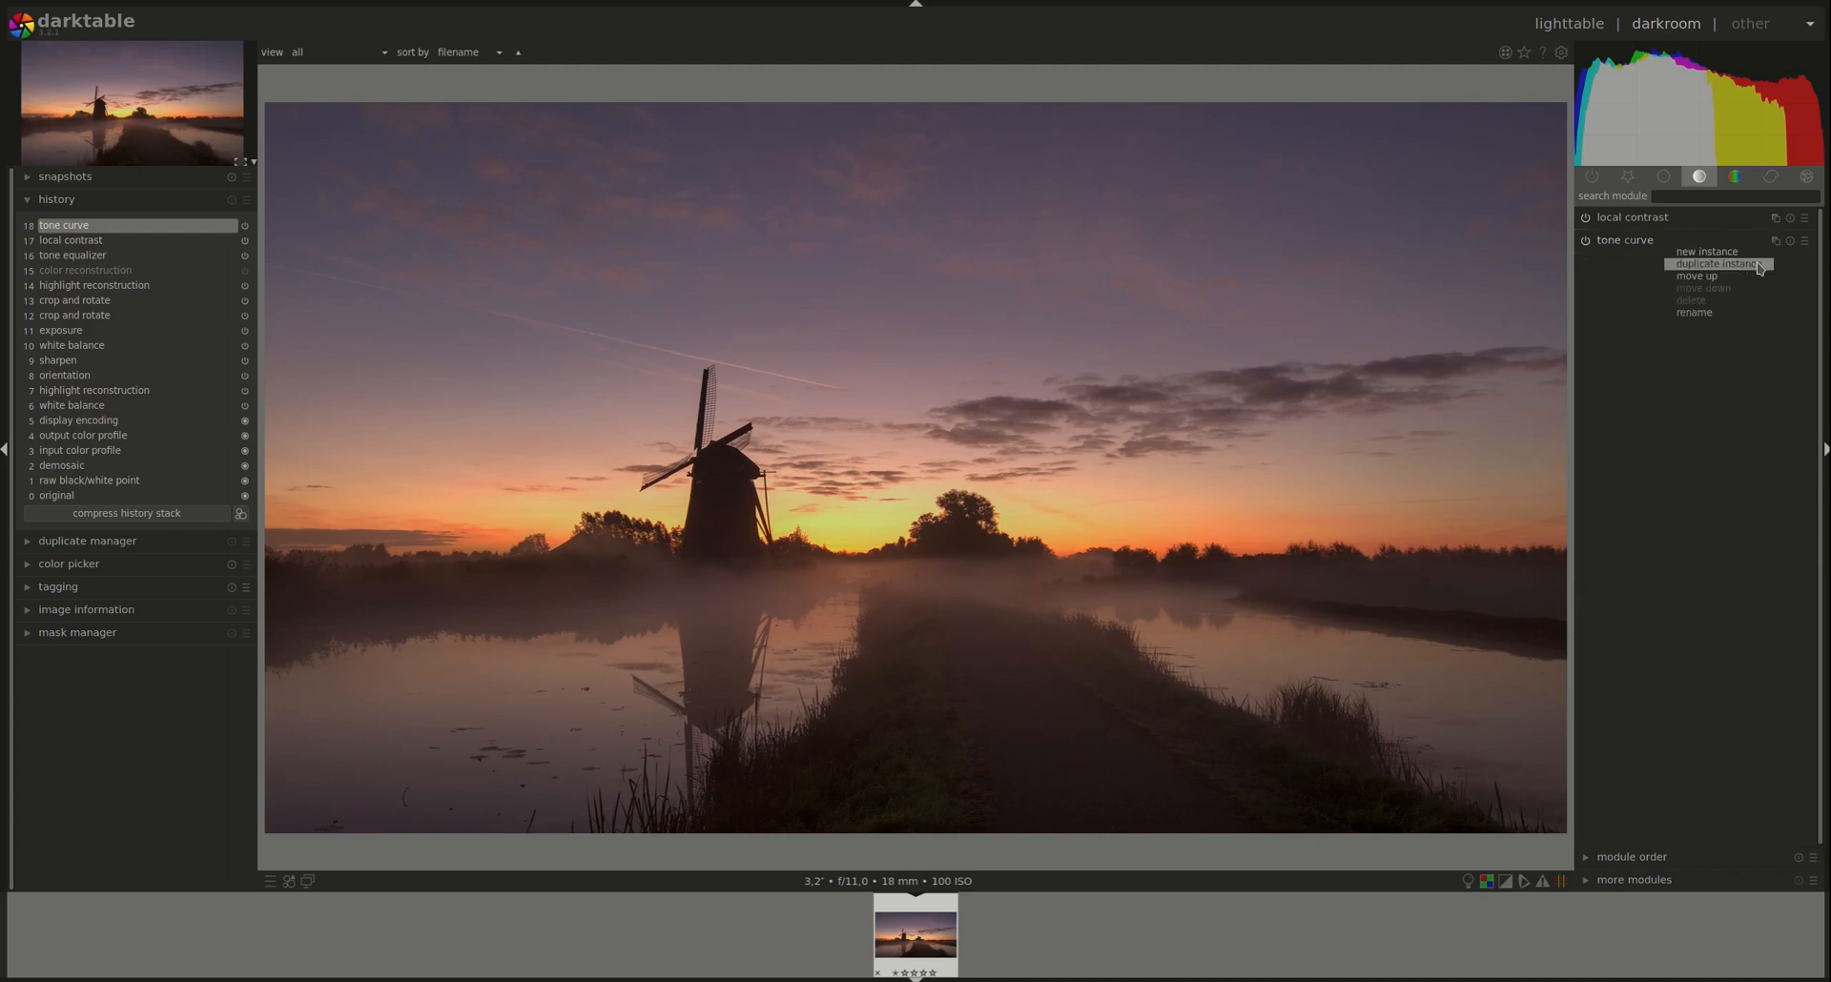
pyautogui.moveTo(1747, 271)
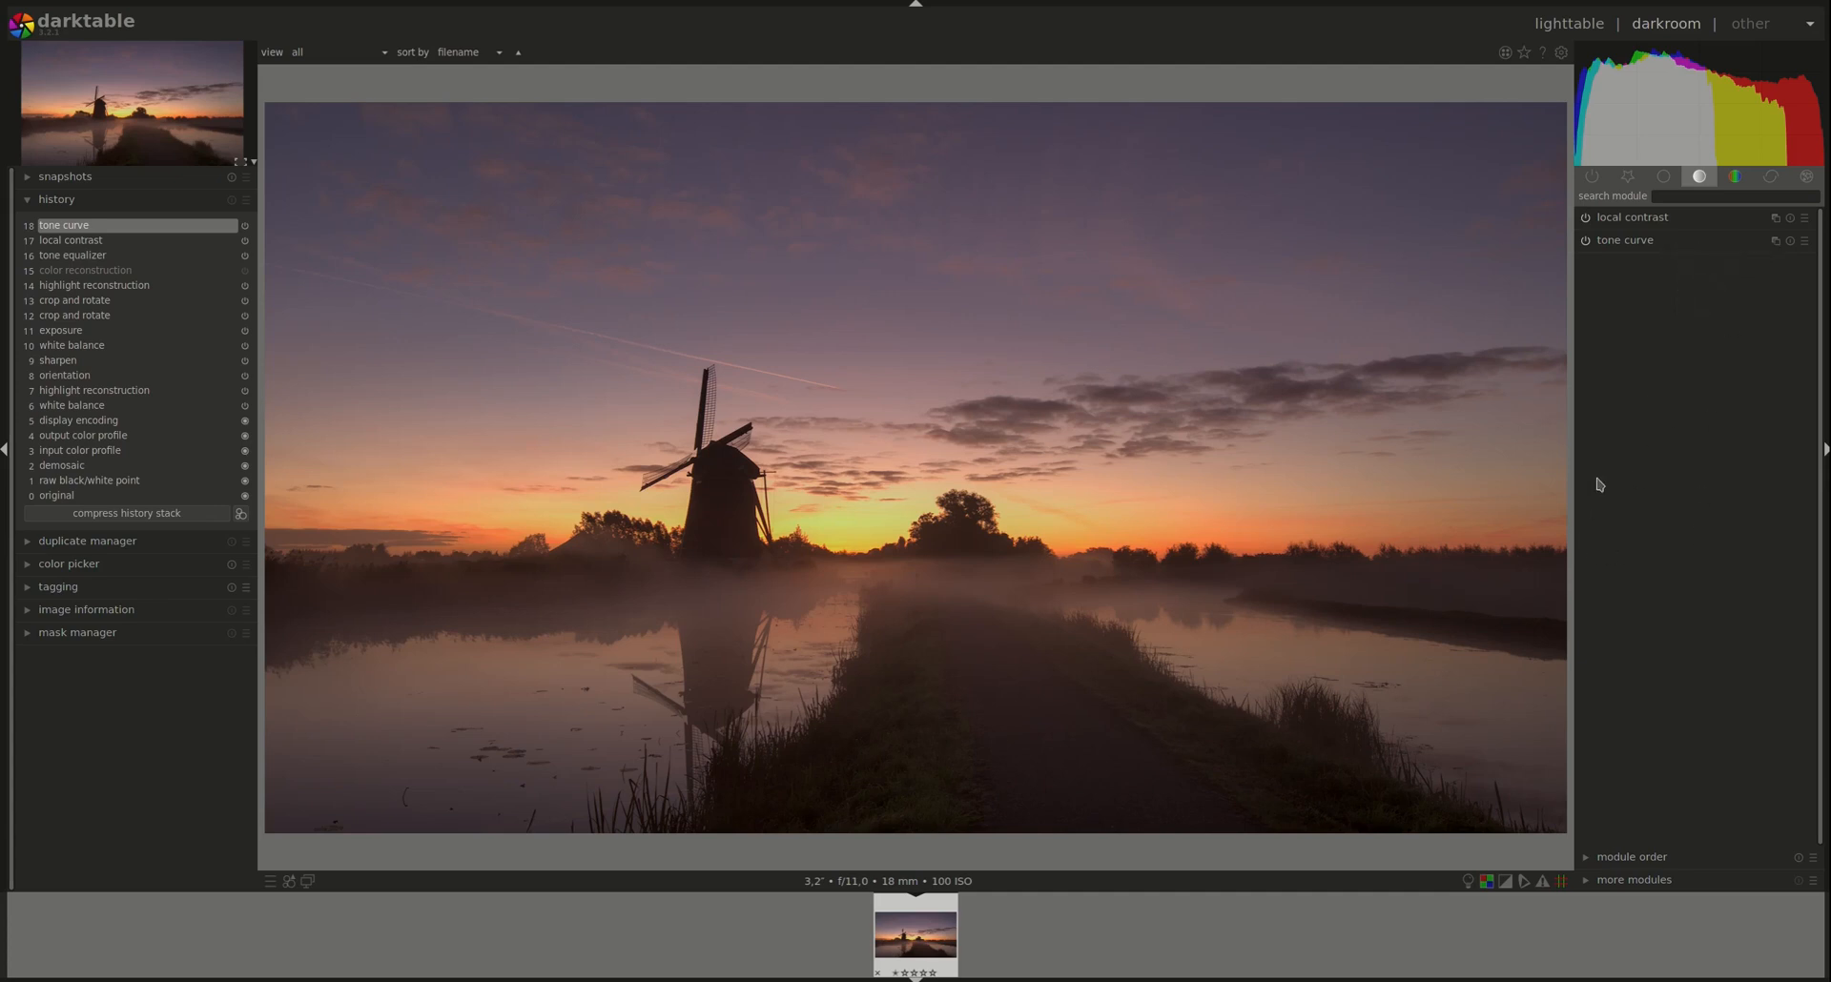
pyautogui.moveTo(1585, 243)
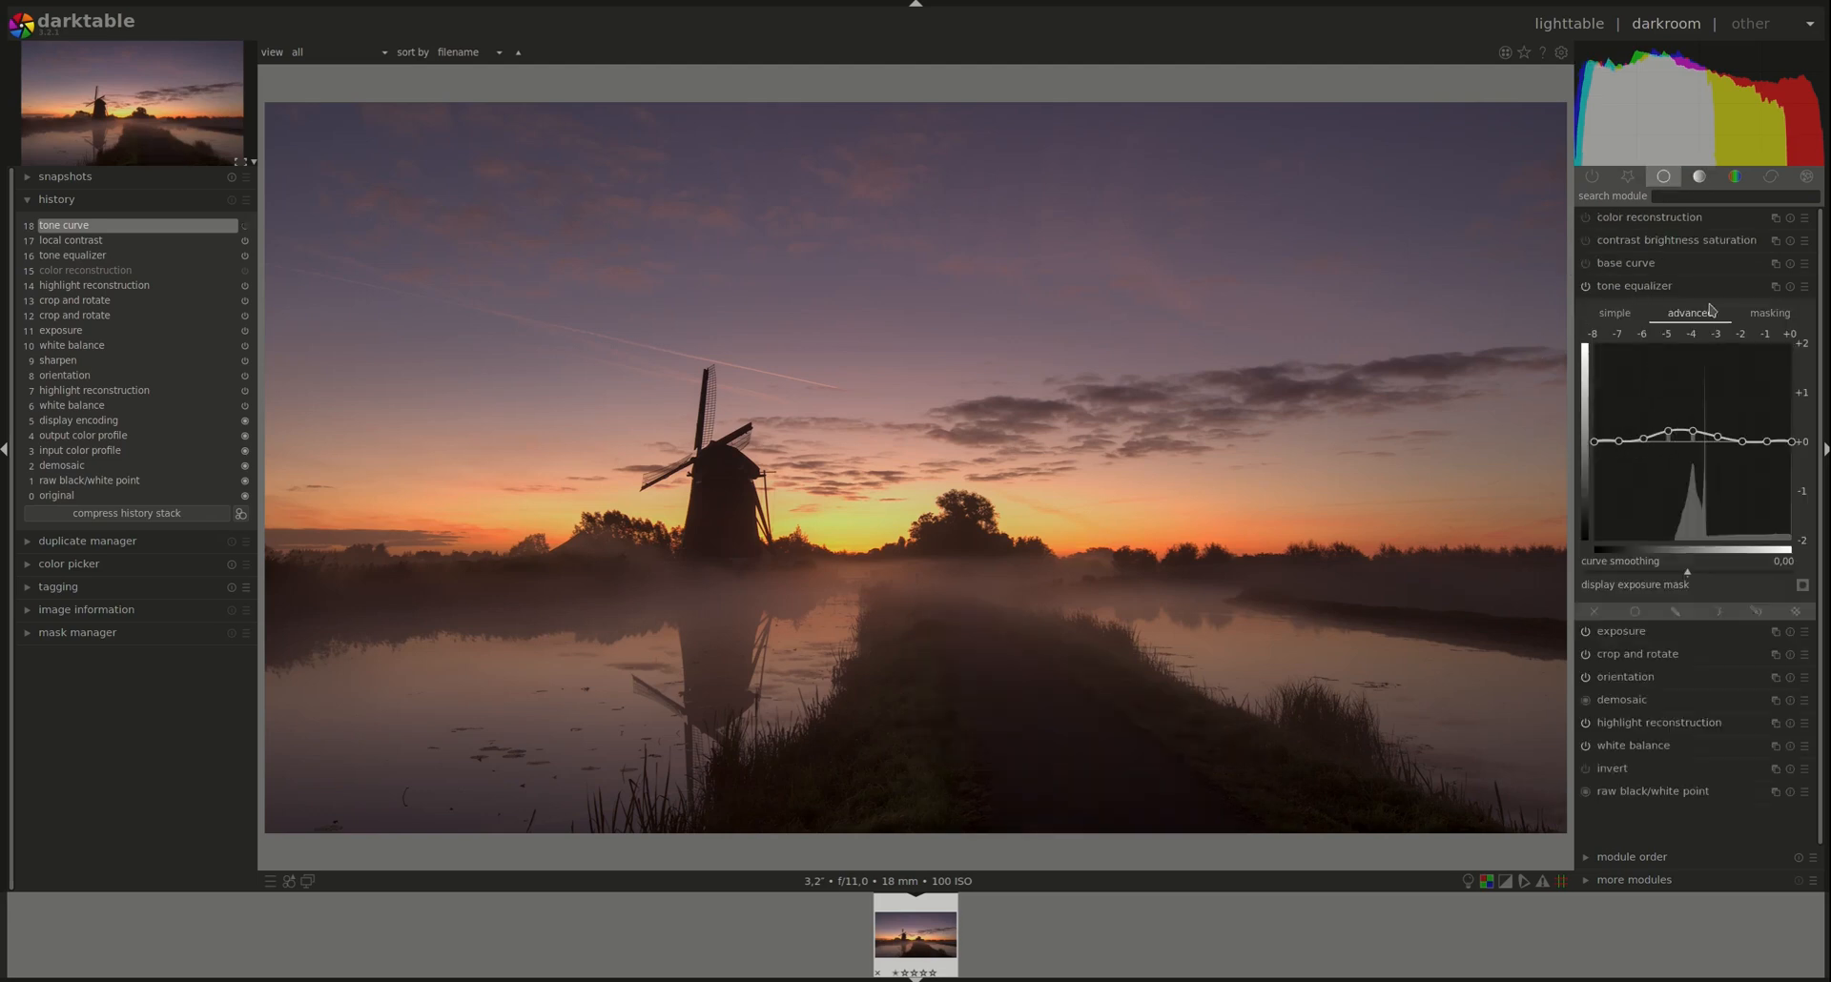
pyautogui.click(1774, 286)
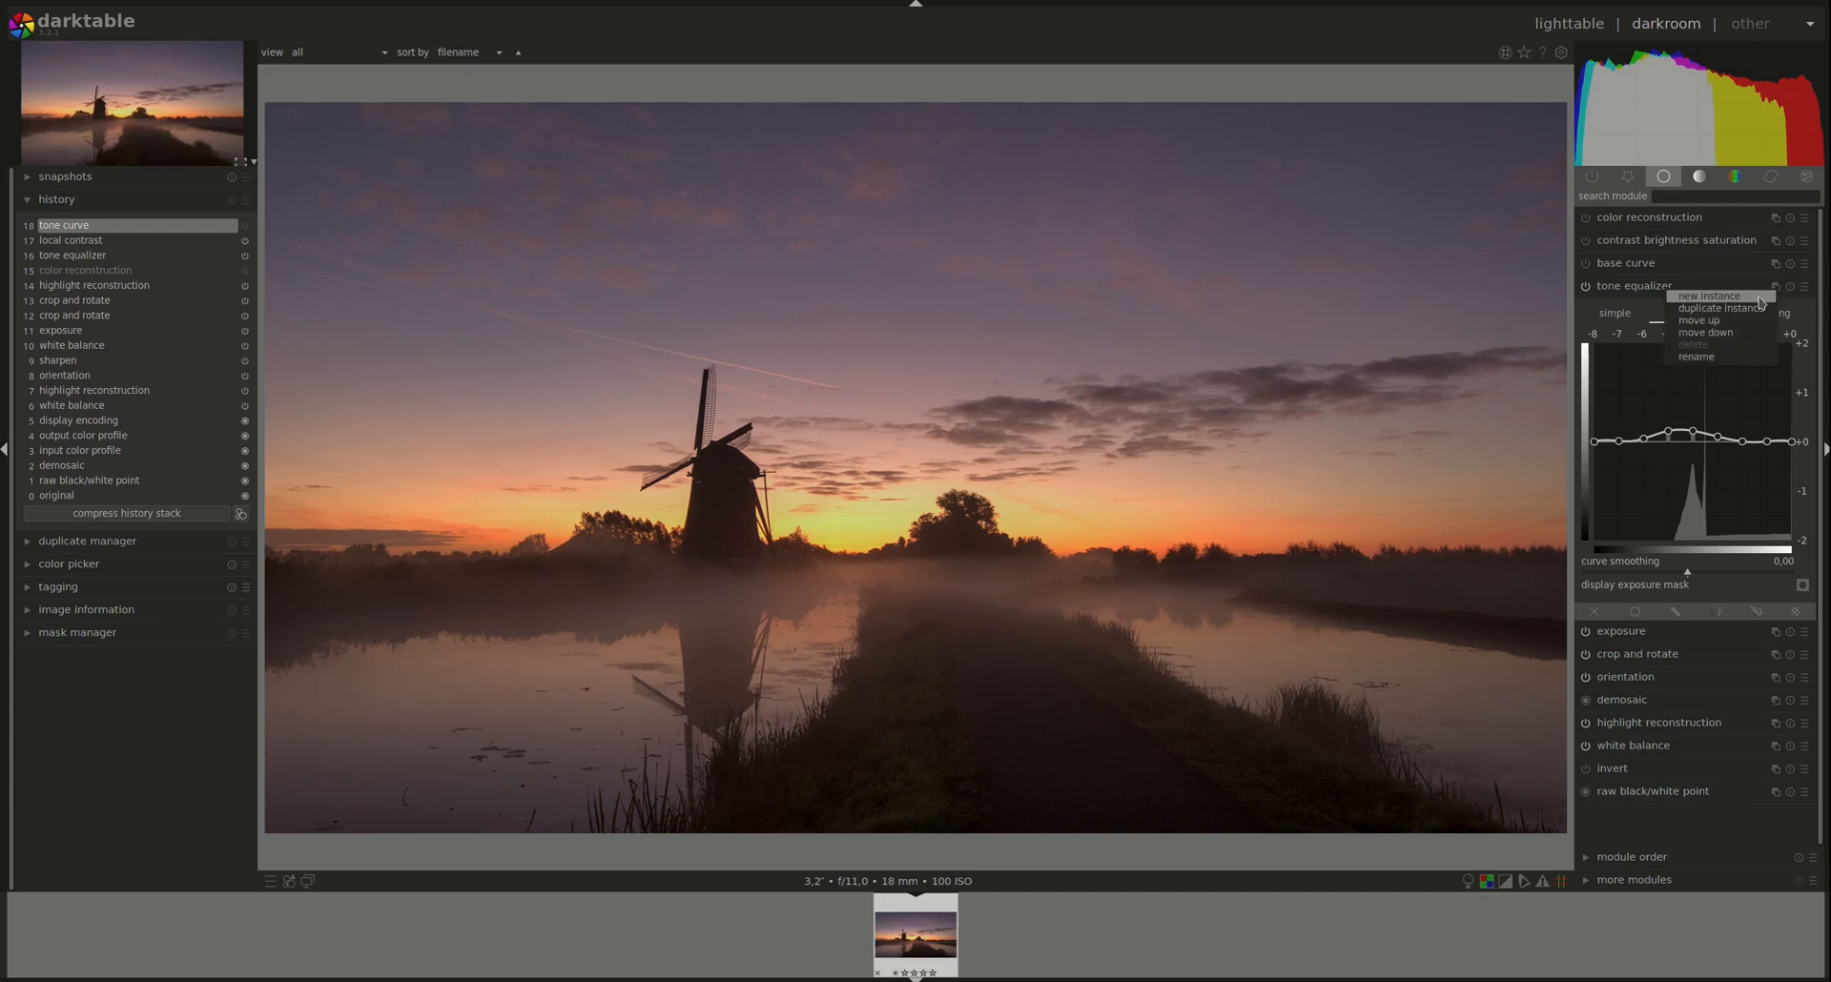
pyautogui.click(1708, 297)
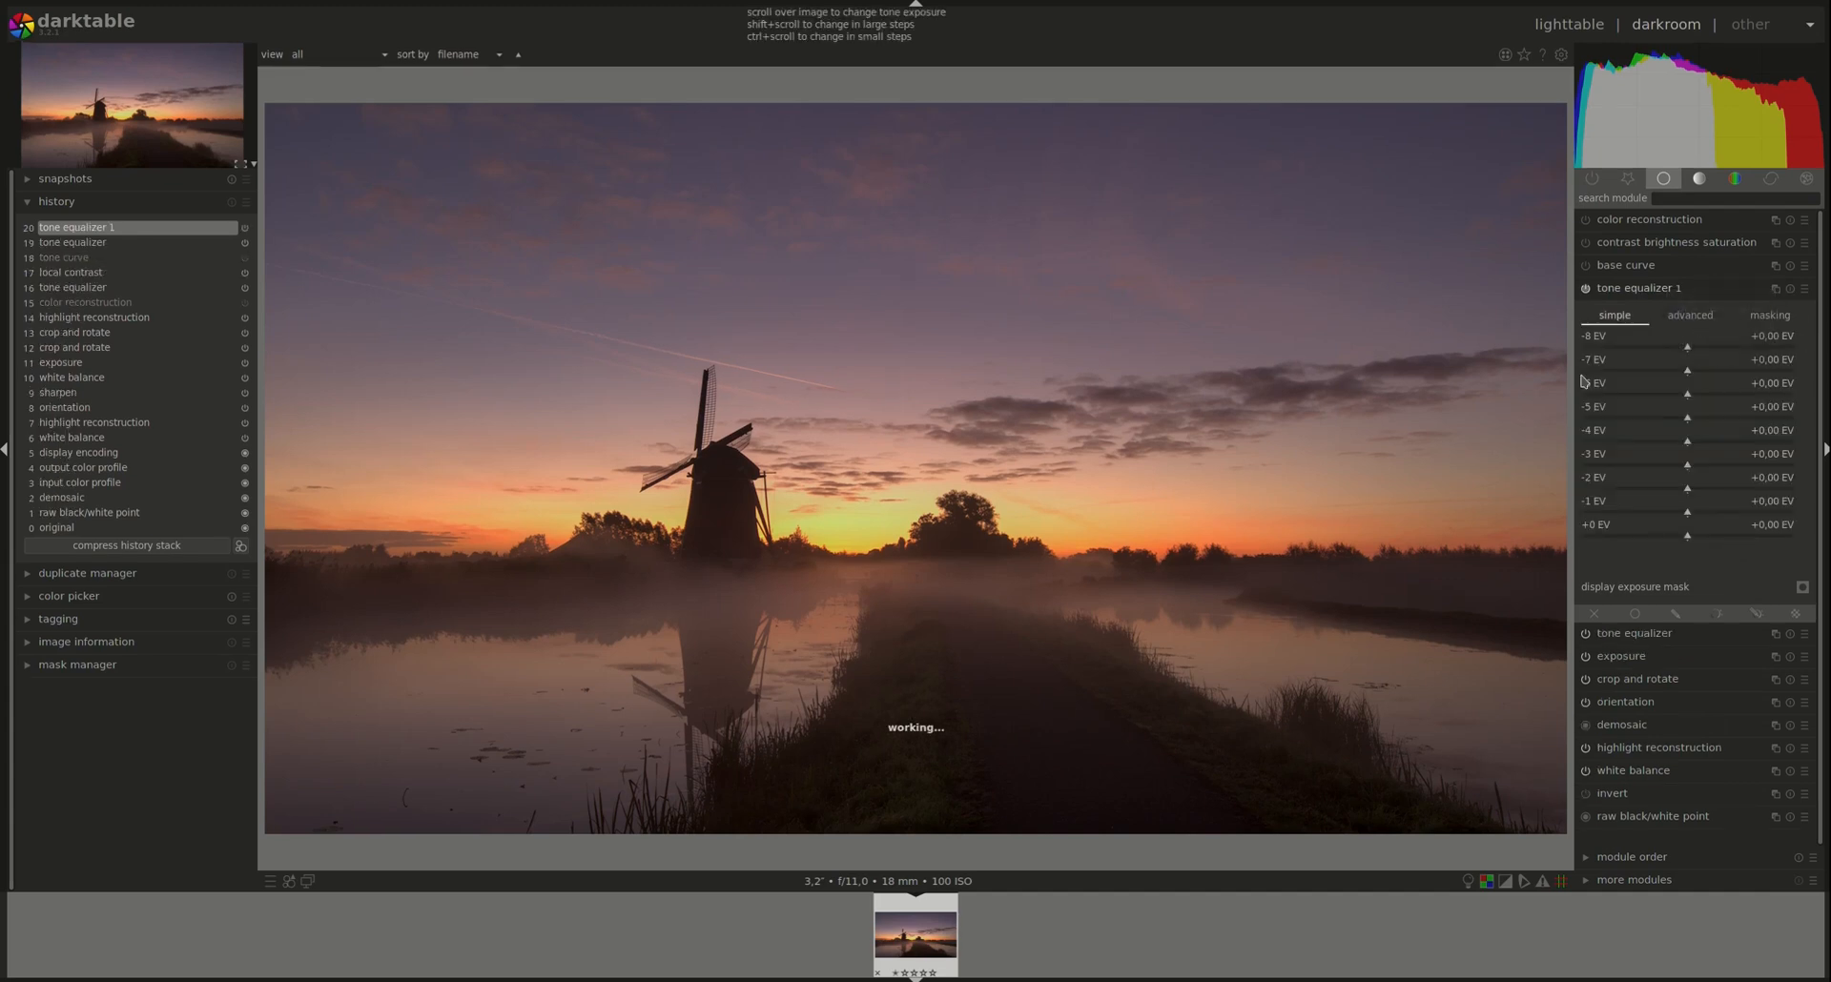
pyautogui.moveTo(1675, 613)
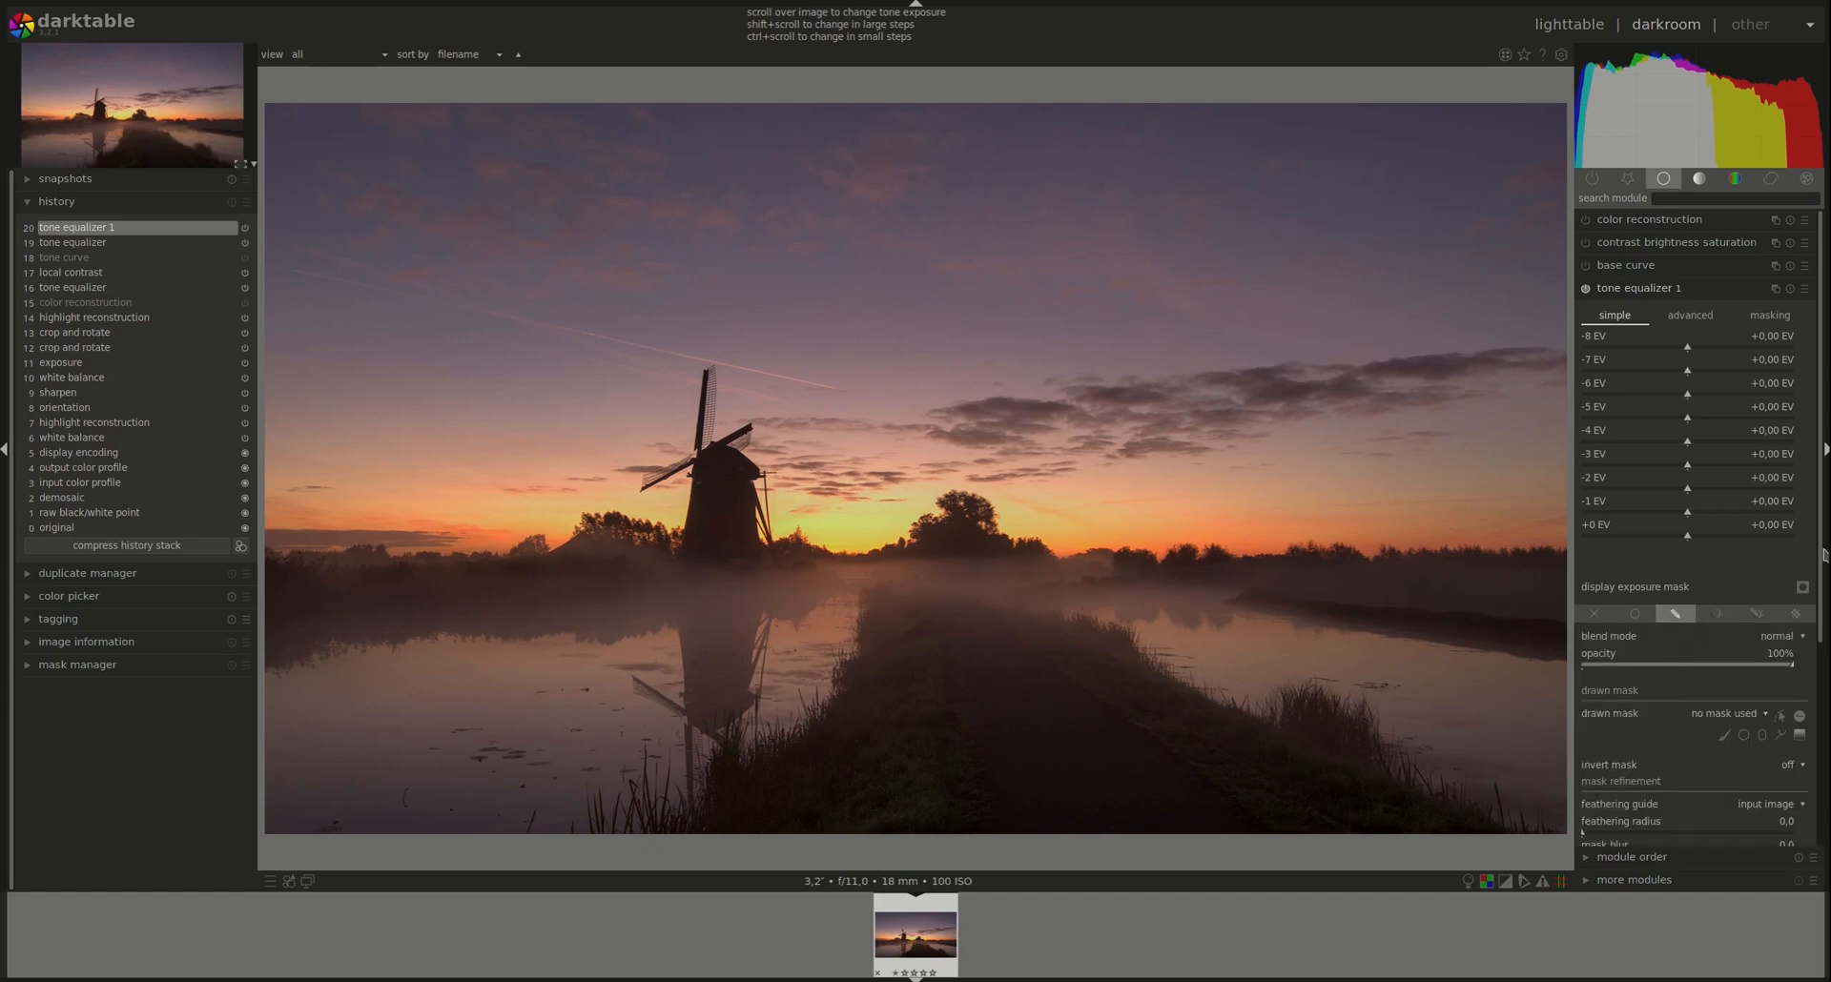
pyautogui.click(1734, 713)
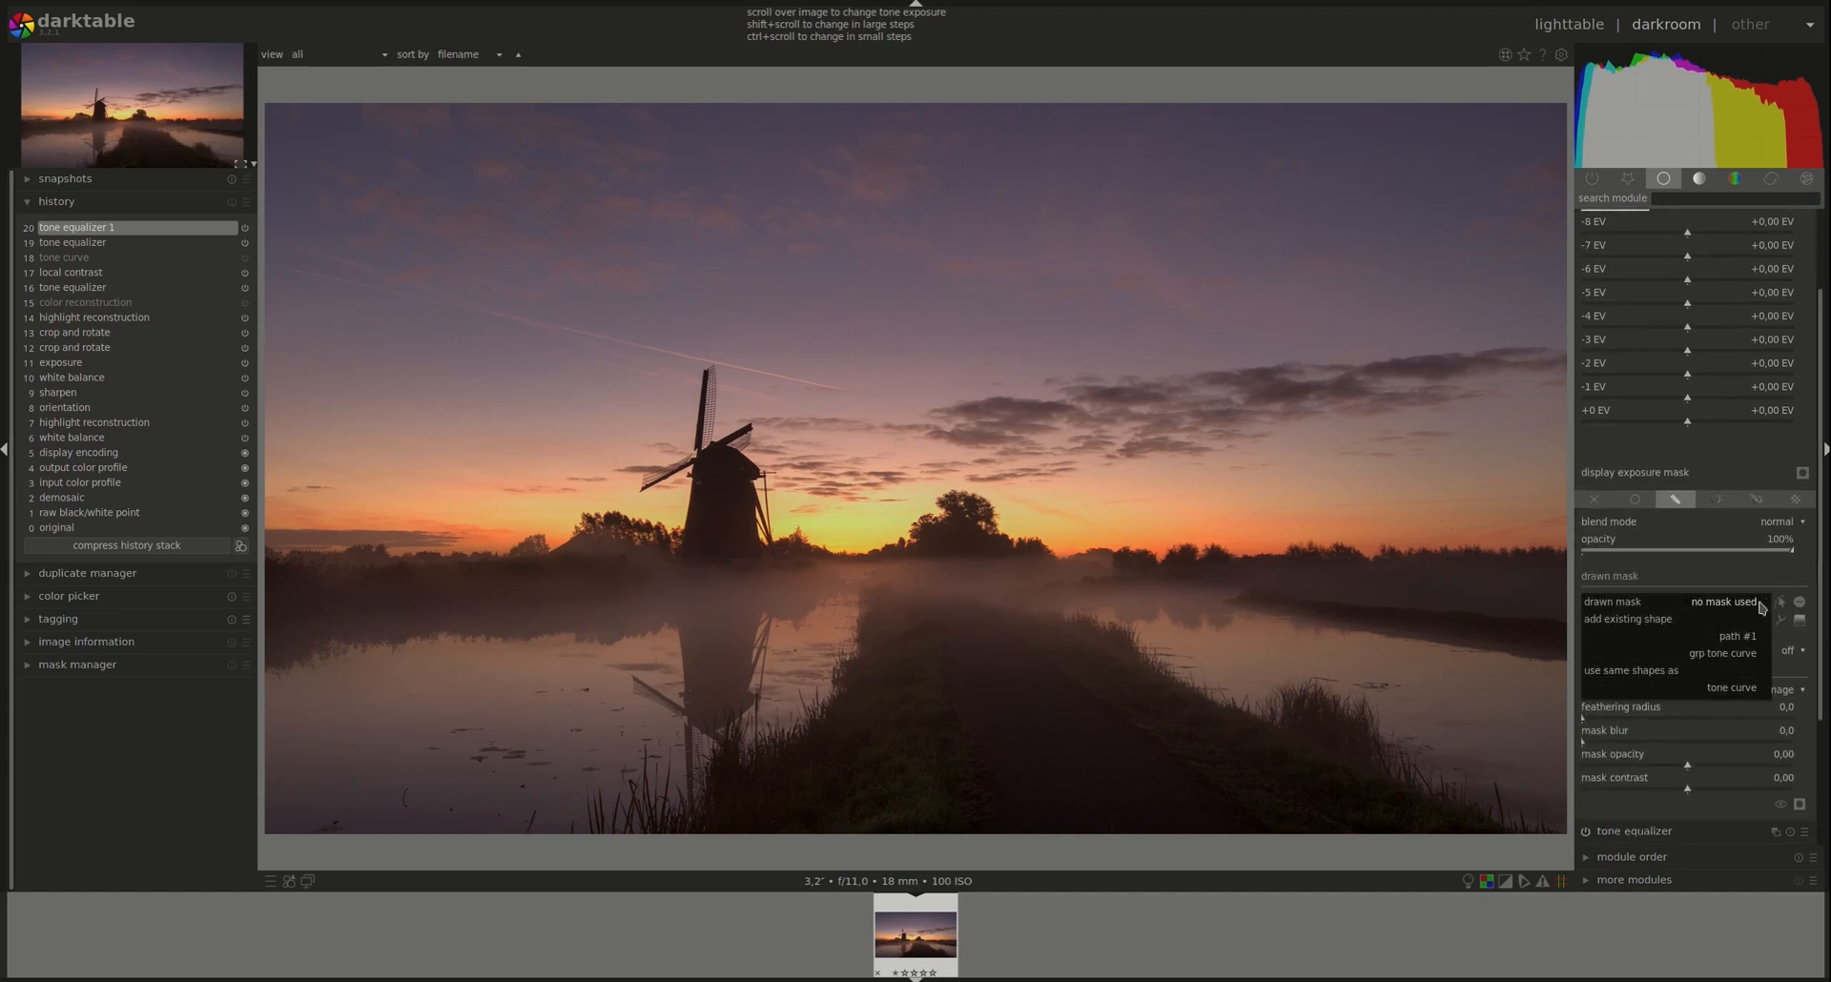
pyautogui.click(1751, 635)
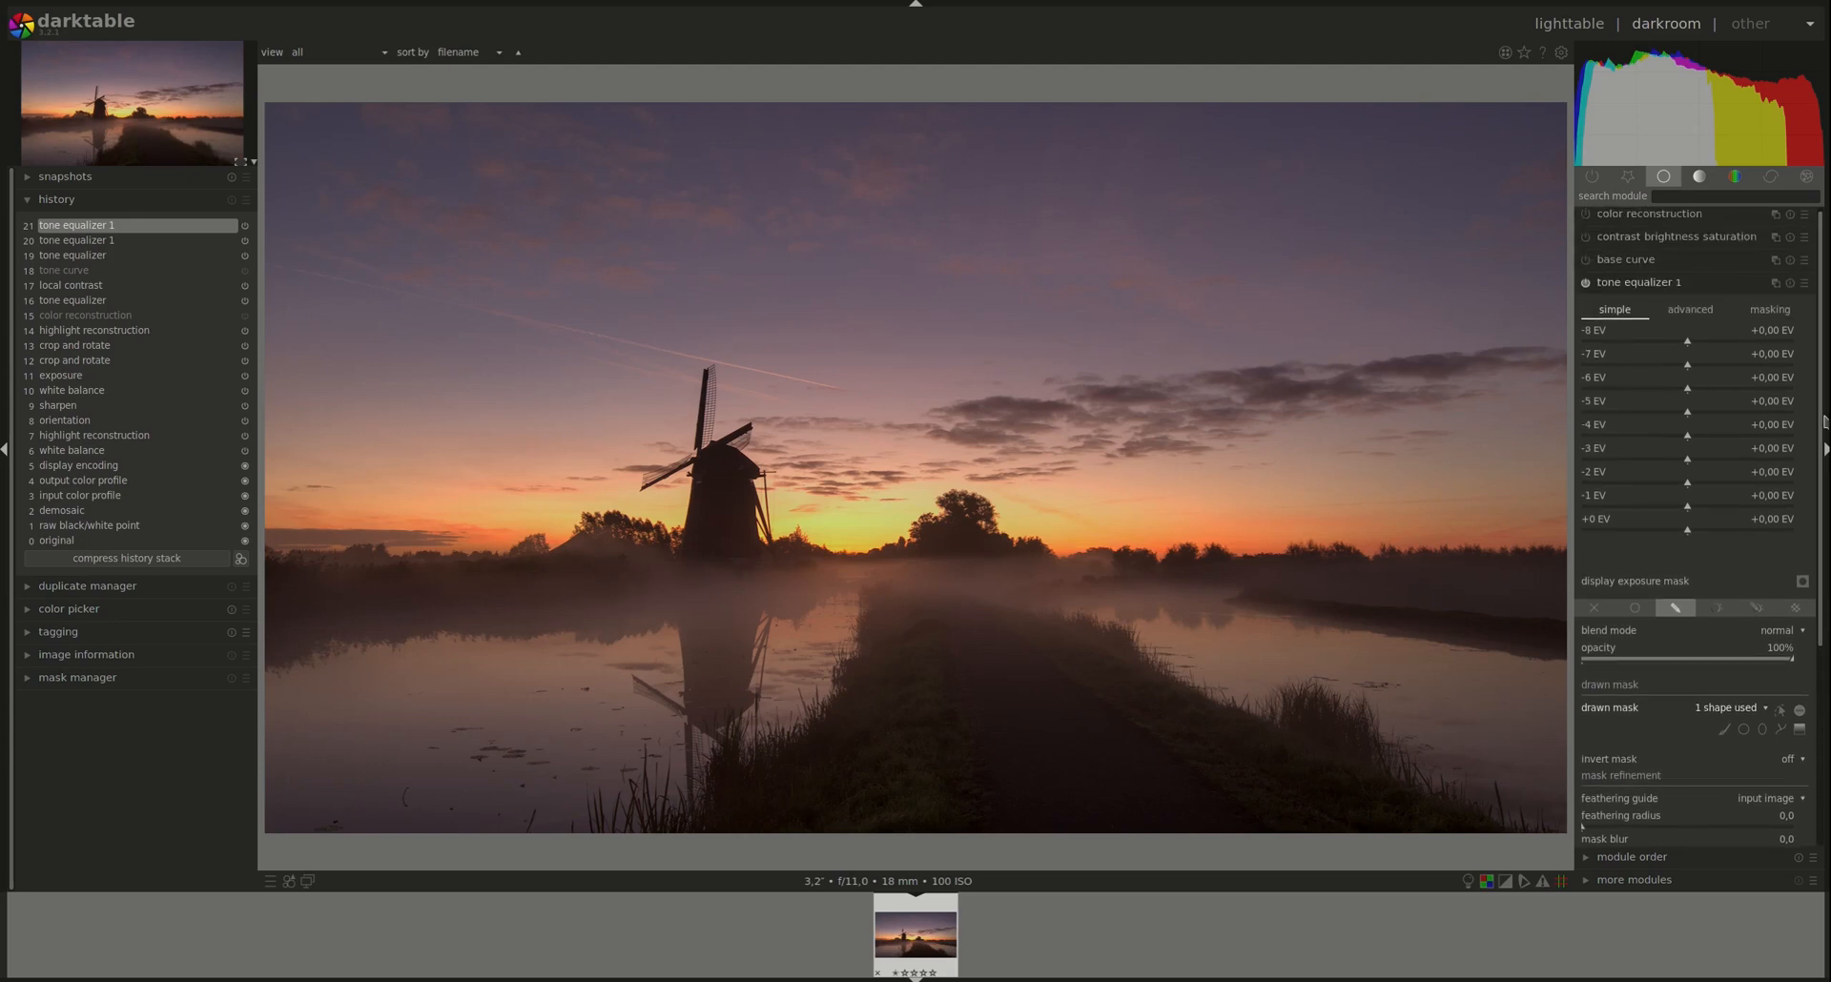
pyautogui.moveTo(1076, 774)
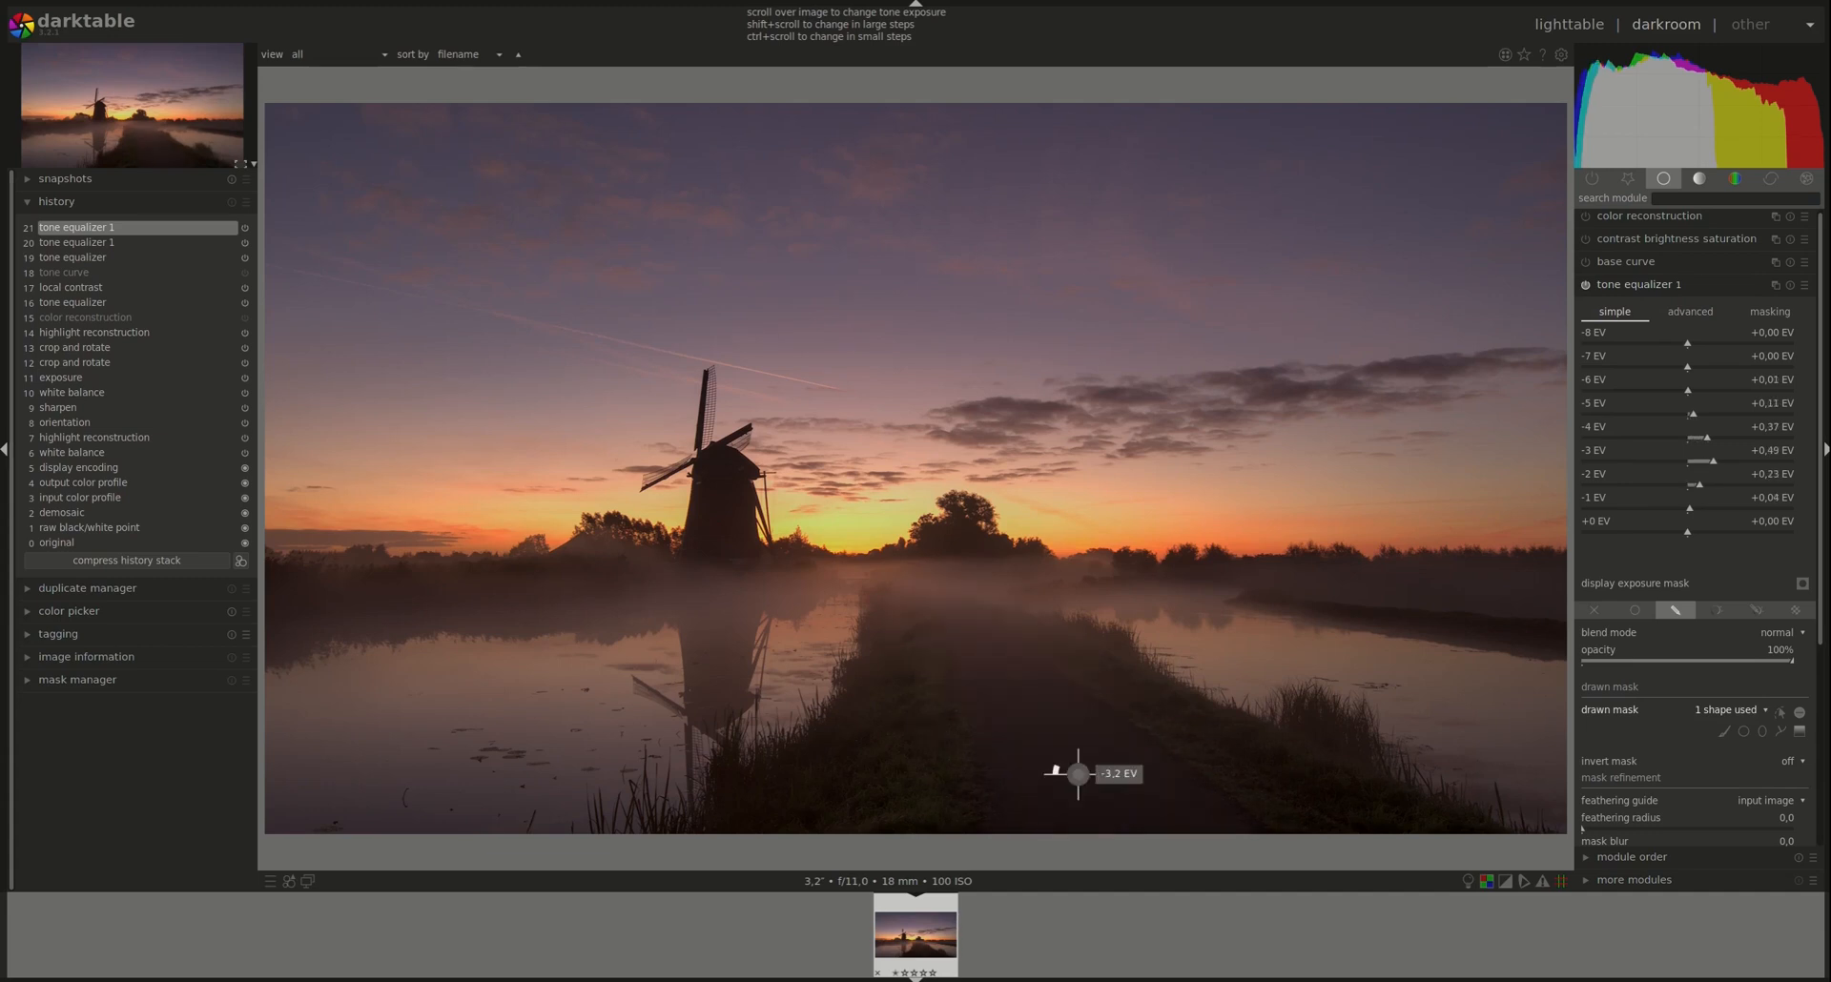
pyautogui.moveTo(1545, 877)
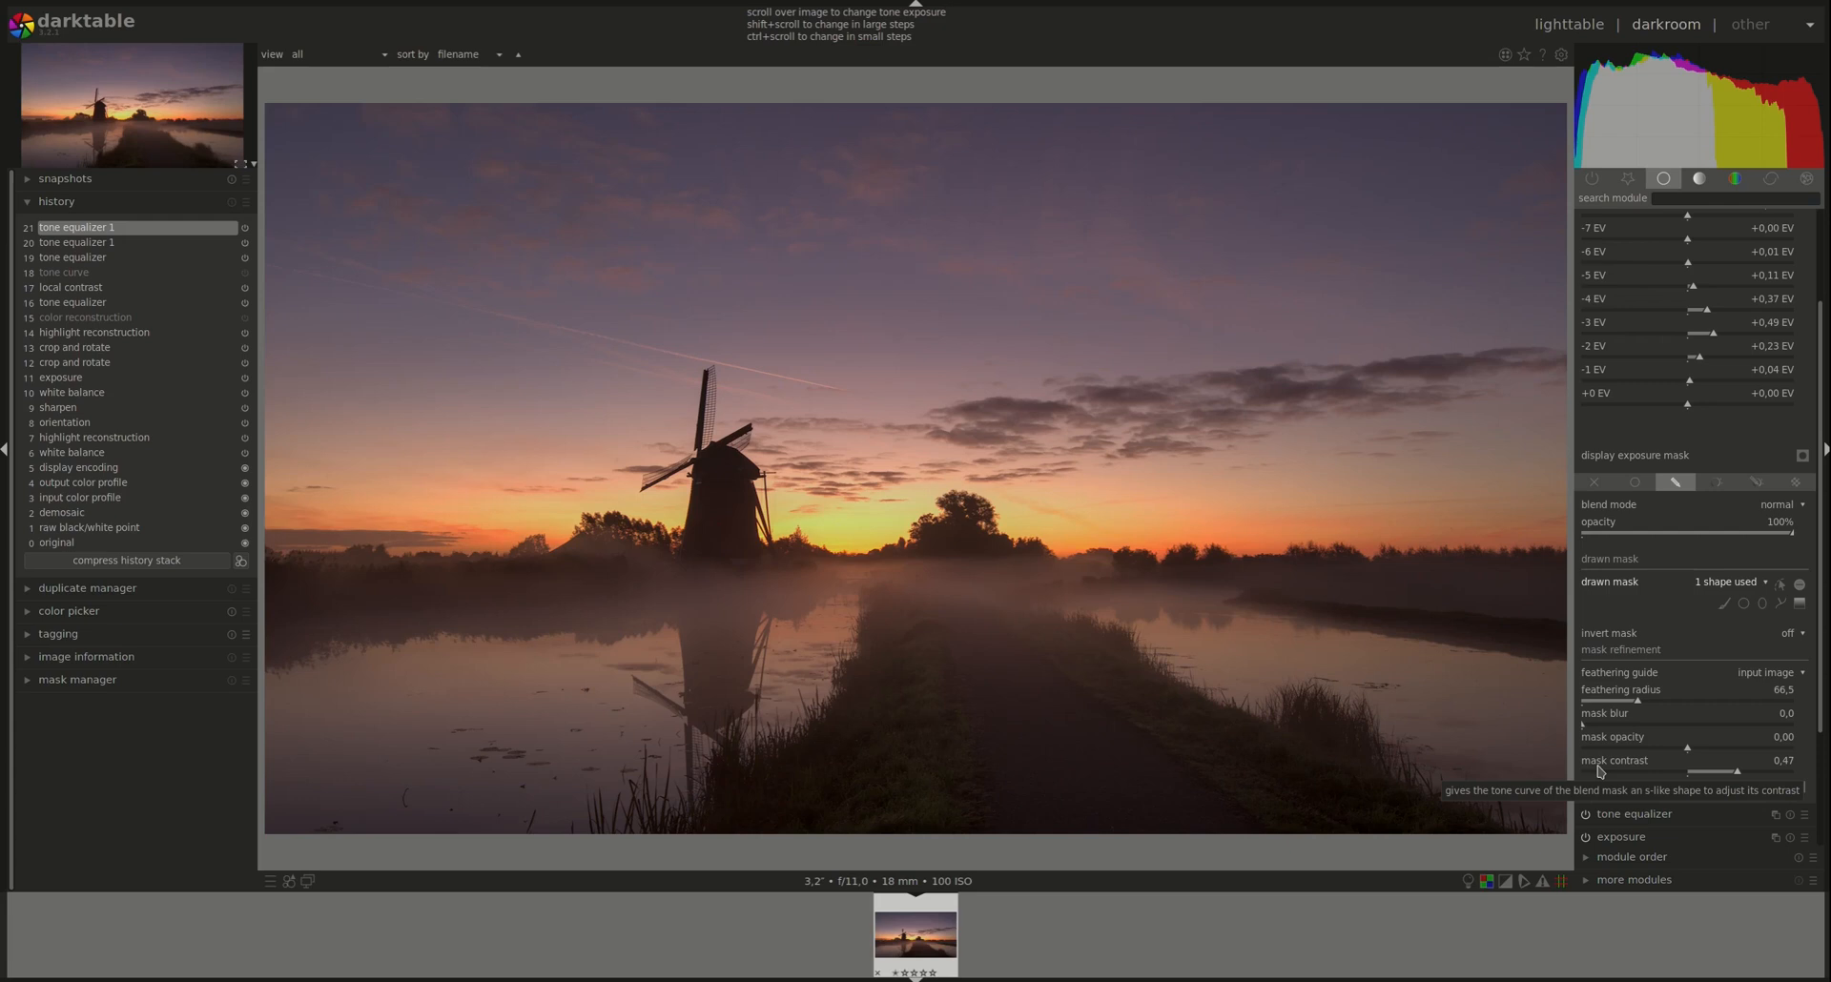
pyautogui.moveTo(1822, 401)
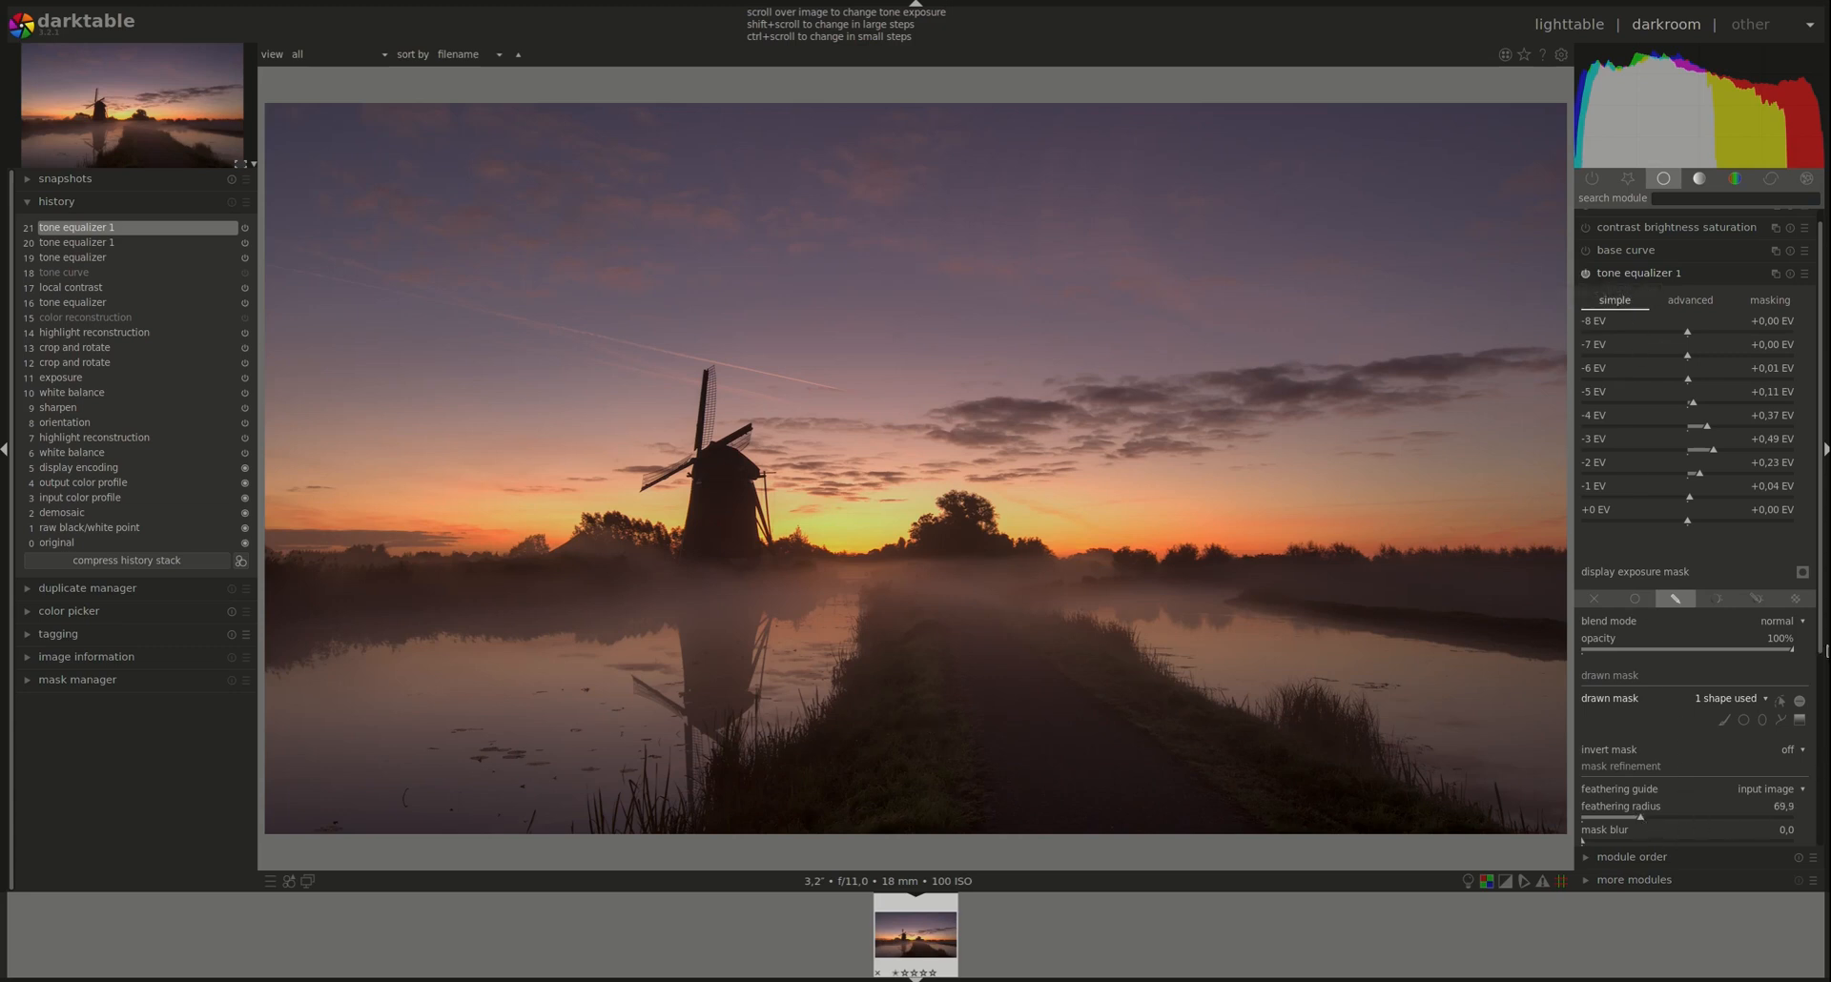
# Scroll down through the tone equalizer 1 settings
pyautogui.scroll(-3)
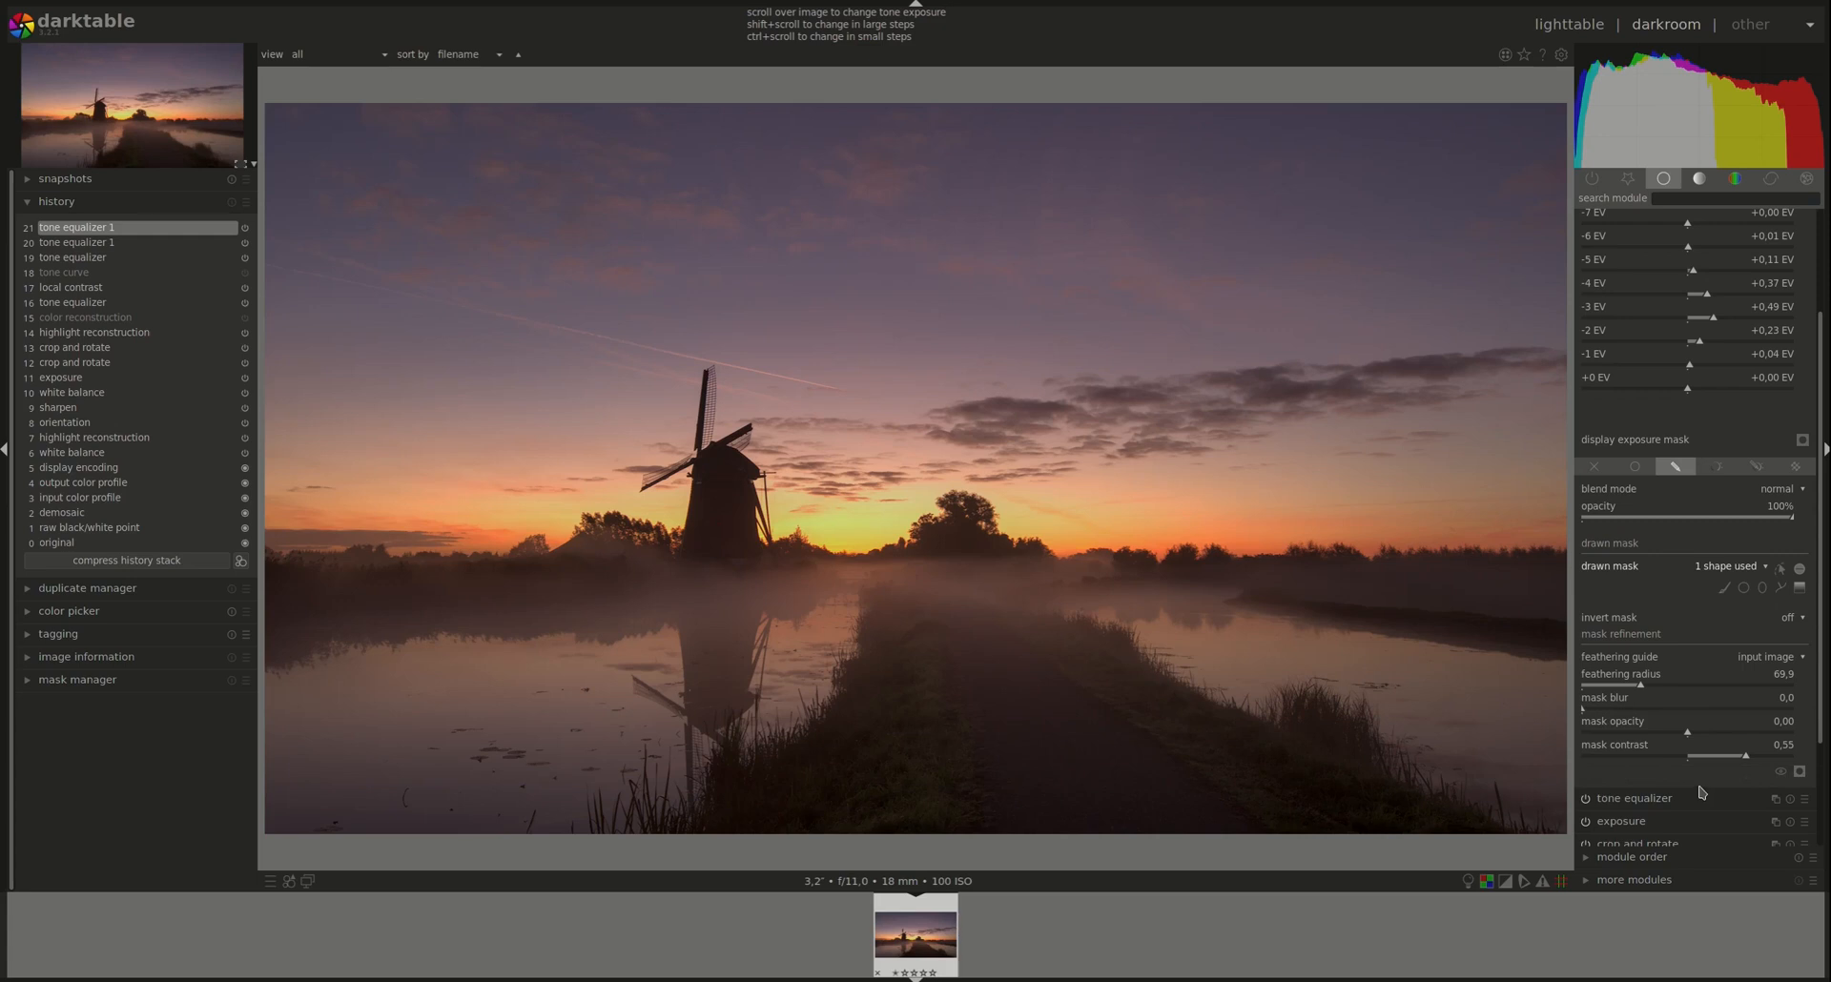
pyautogui.moveTo(1702, 795)
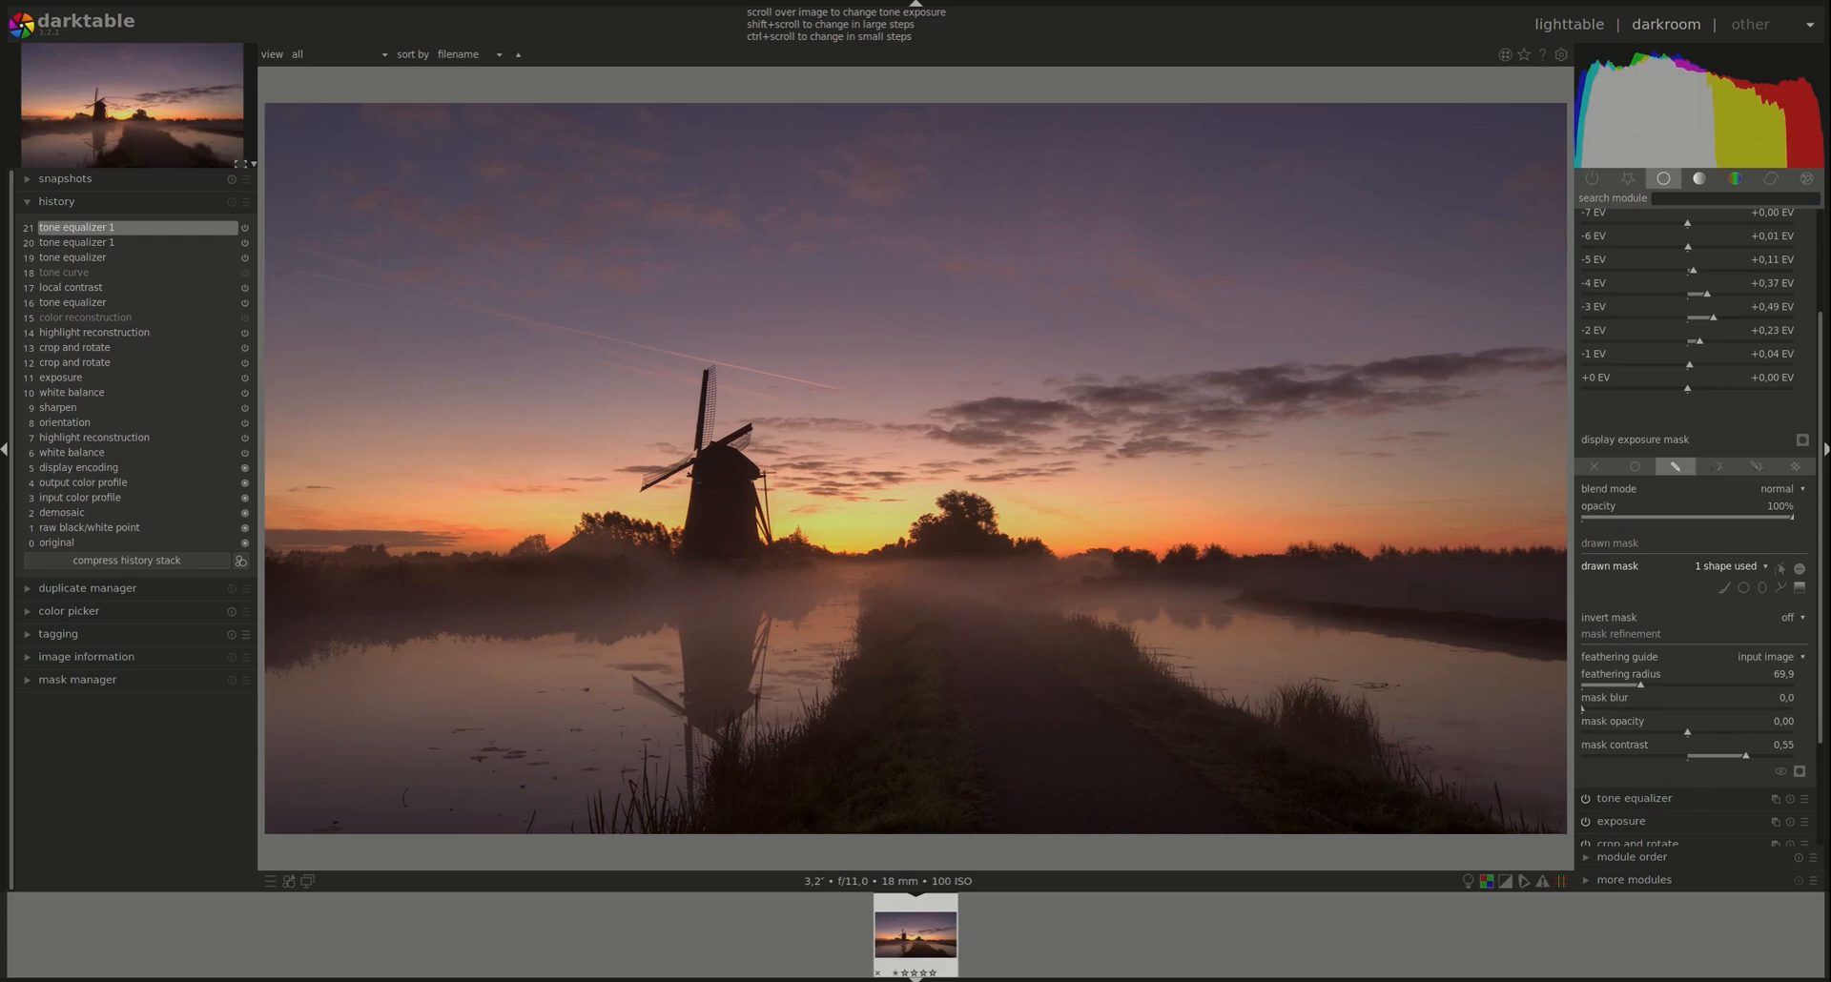
pyautogui.moveTo(935, 579)
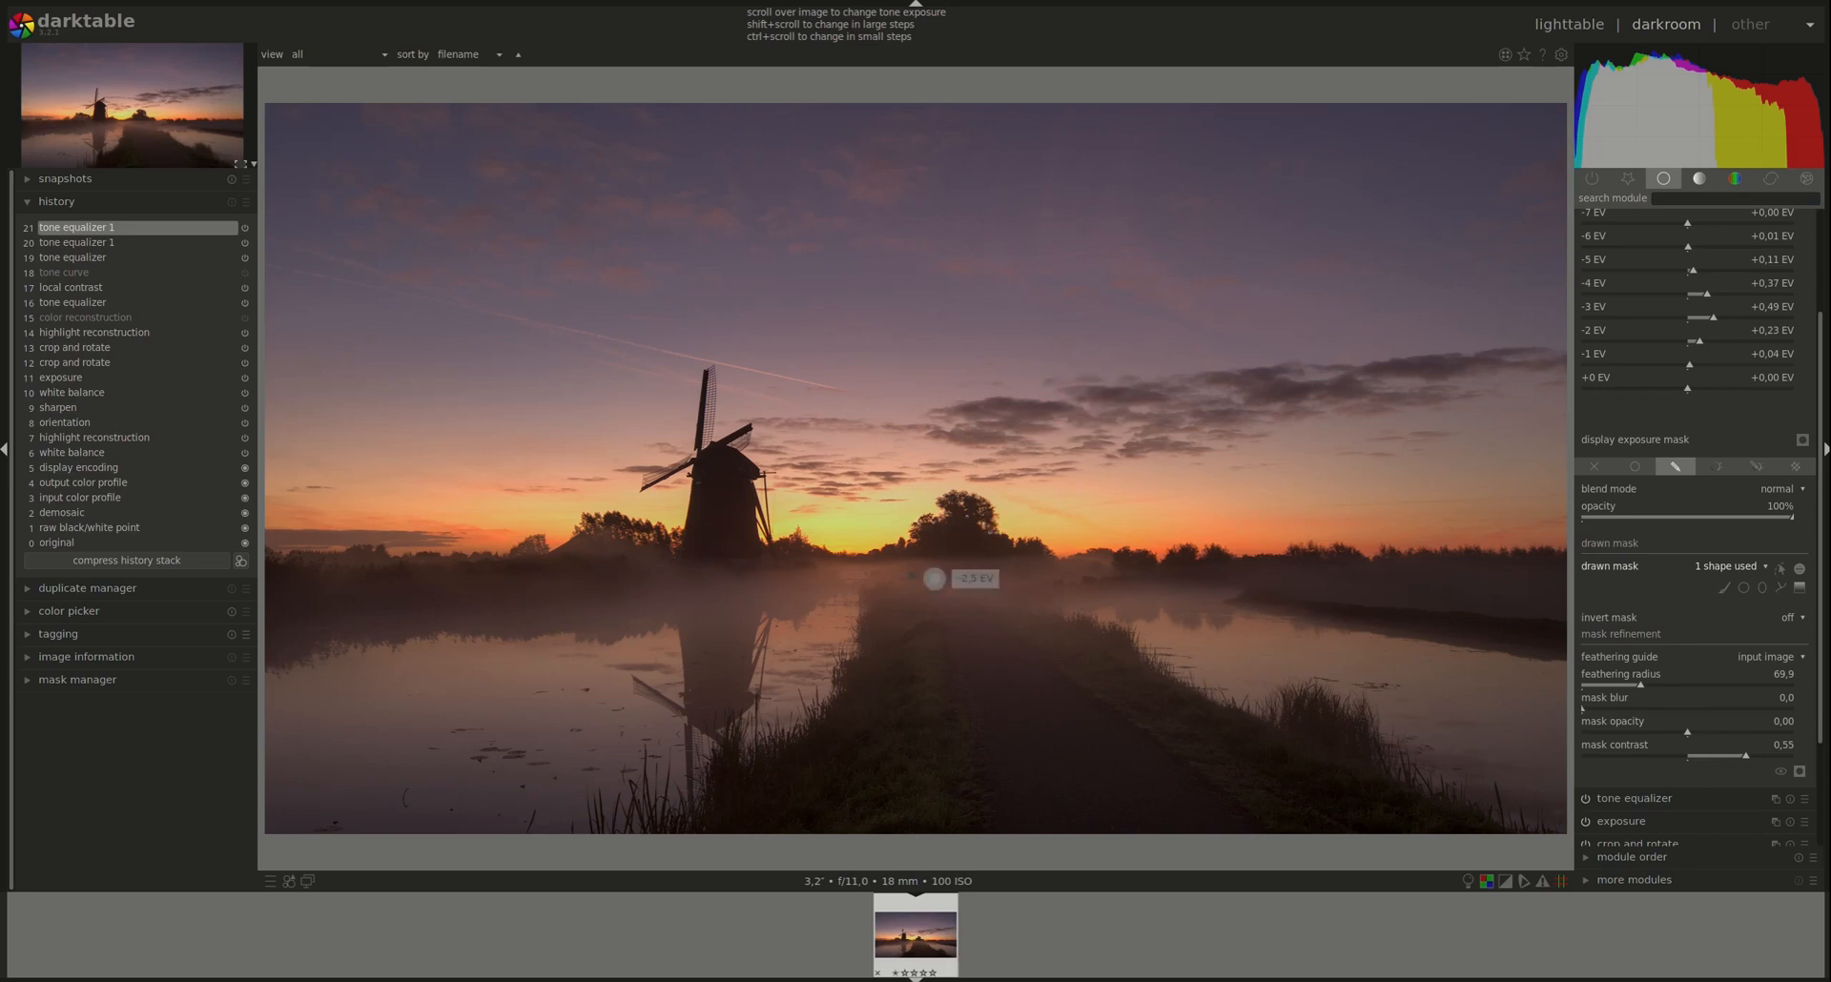
pyautogui.moveTo(1294, 851)
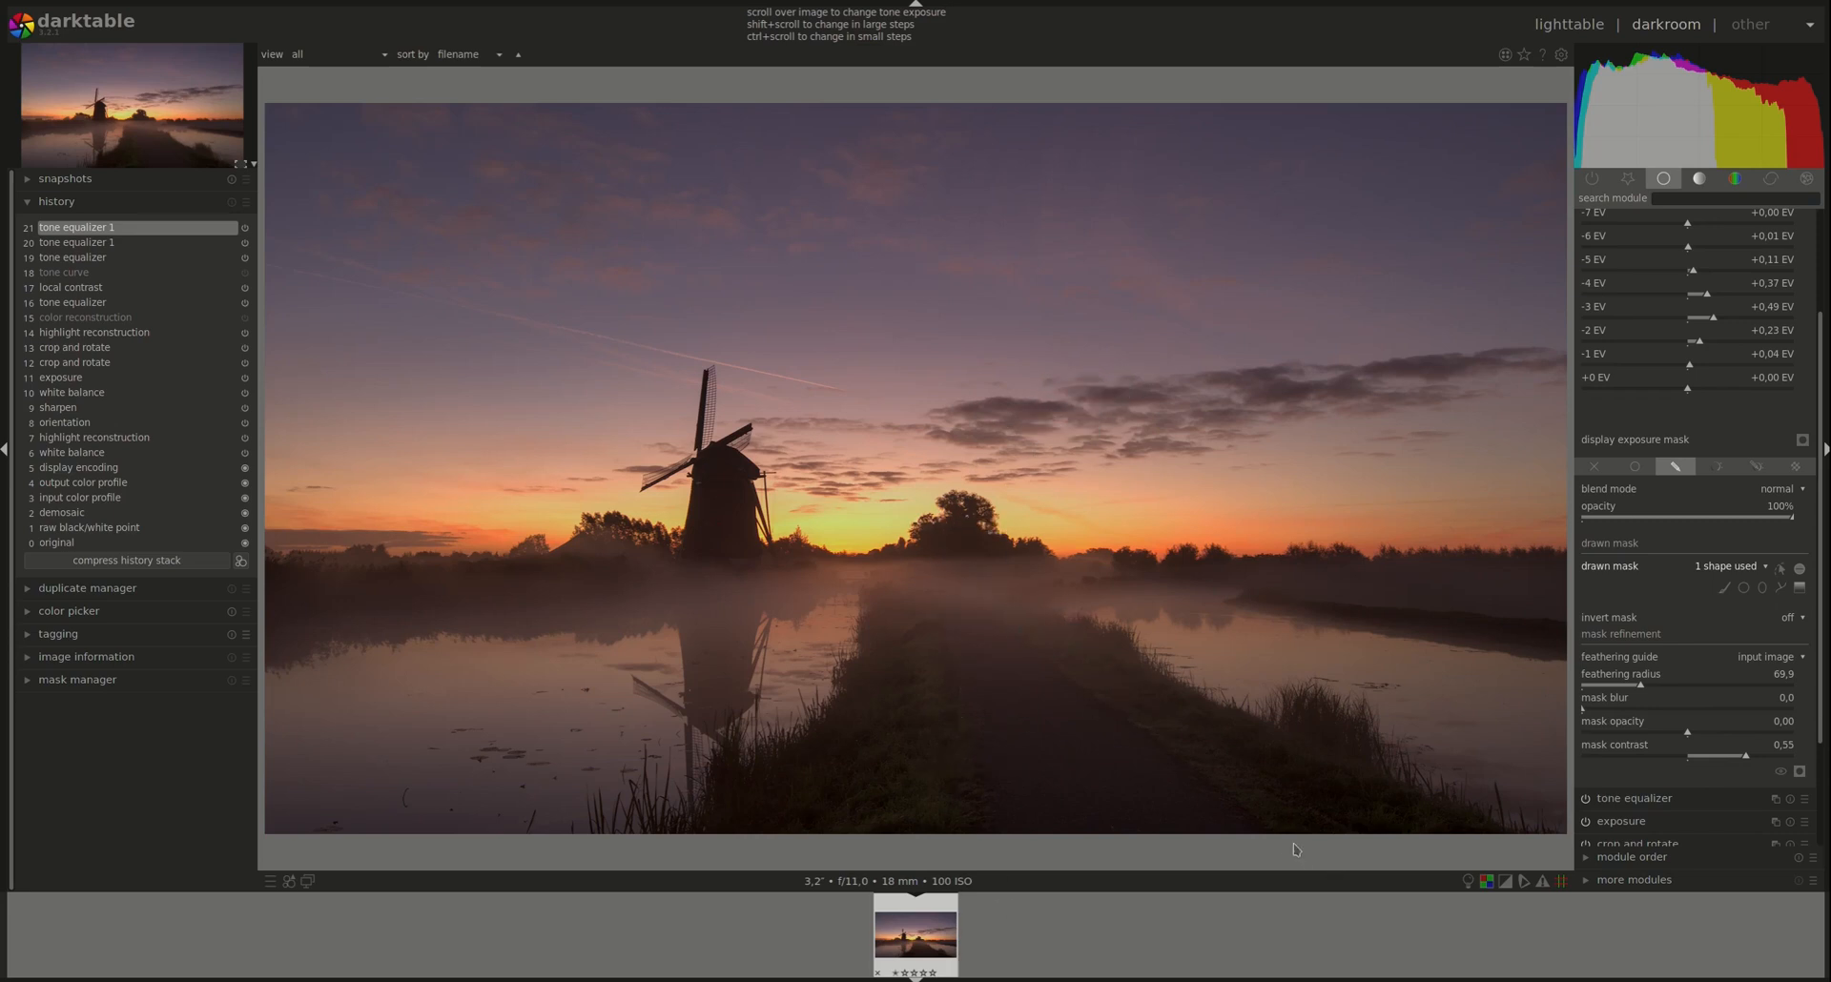
pyautogui.moveTo(875, 747)
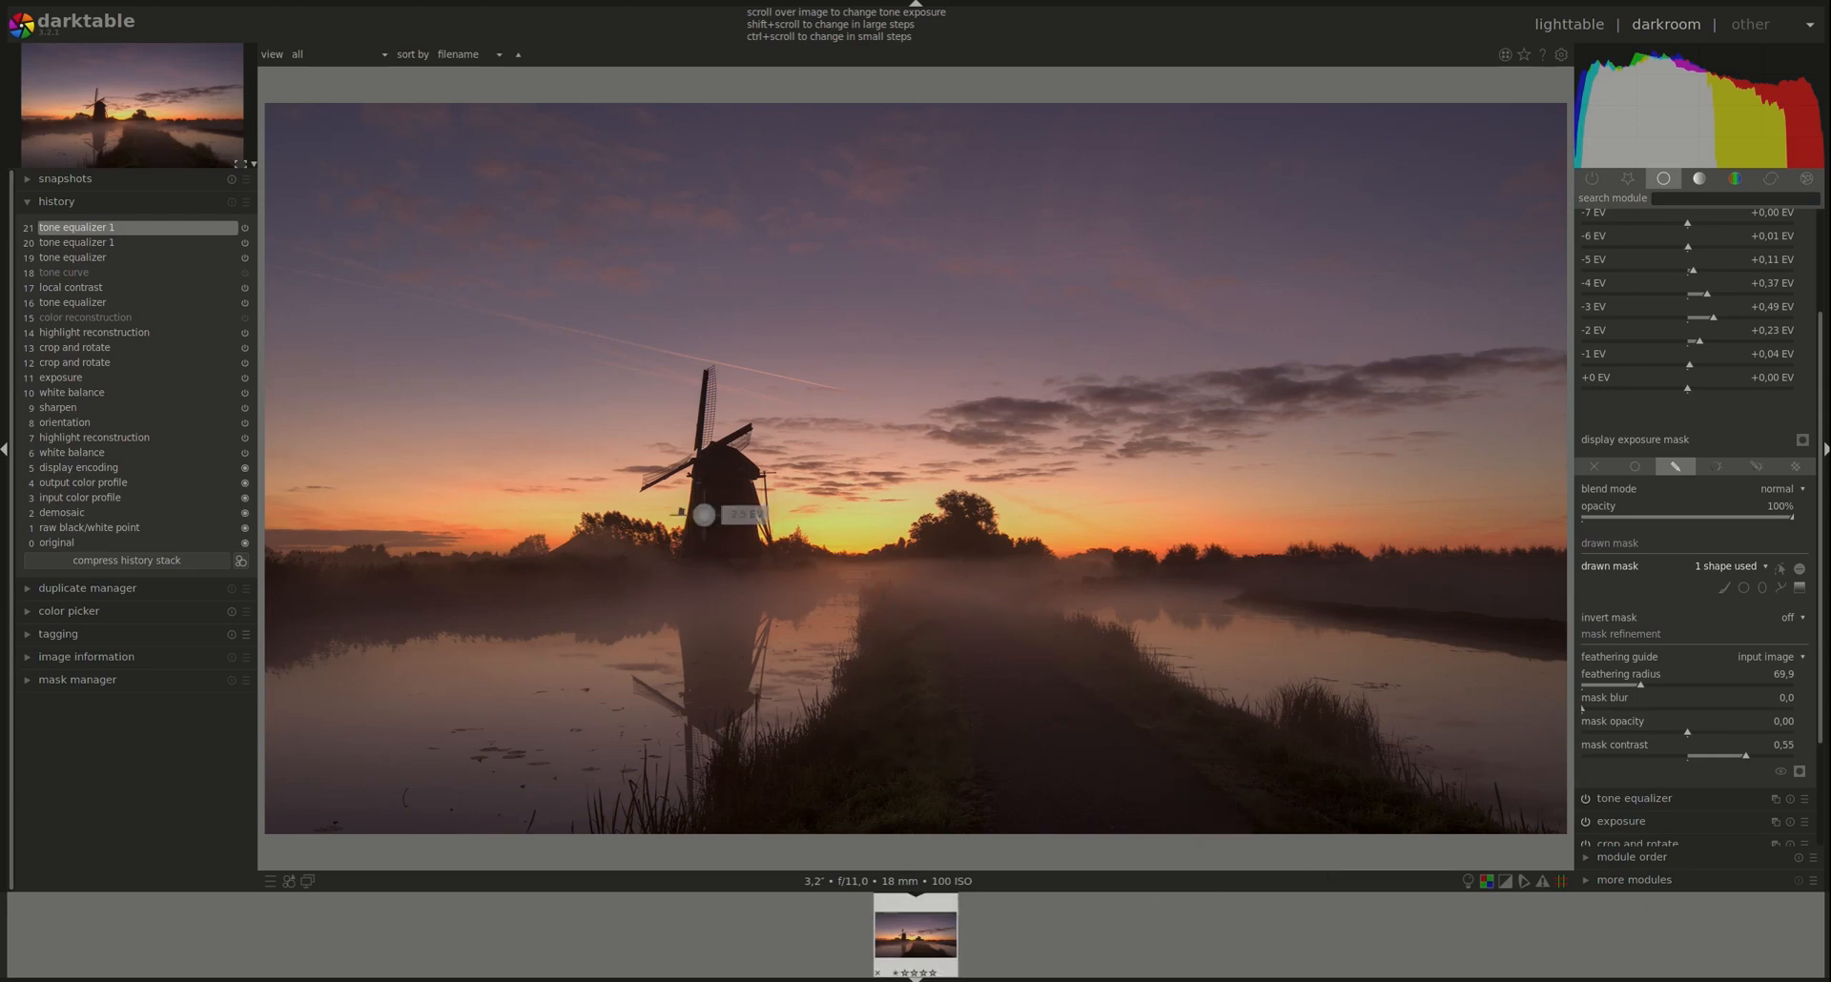
pyautogui.moveTo(1040, 483)
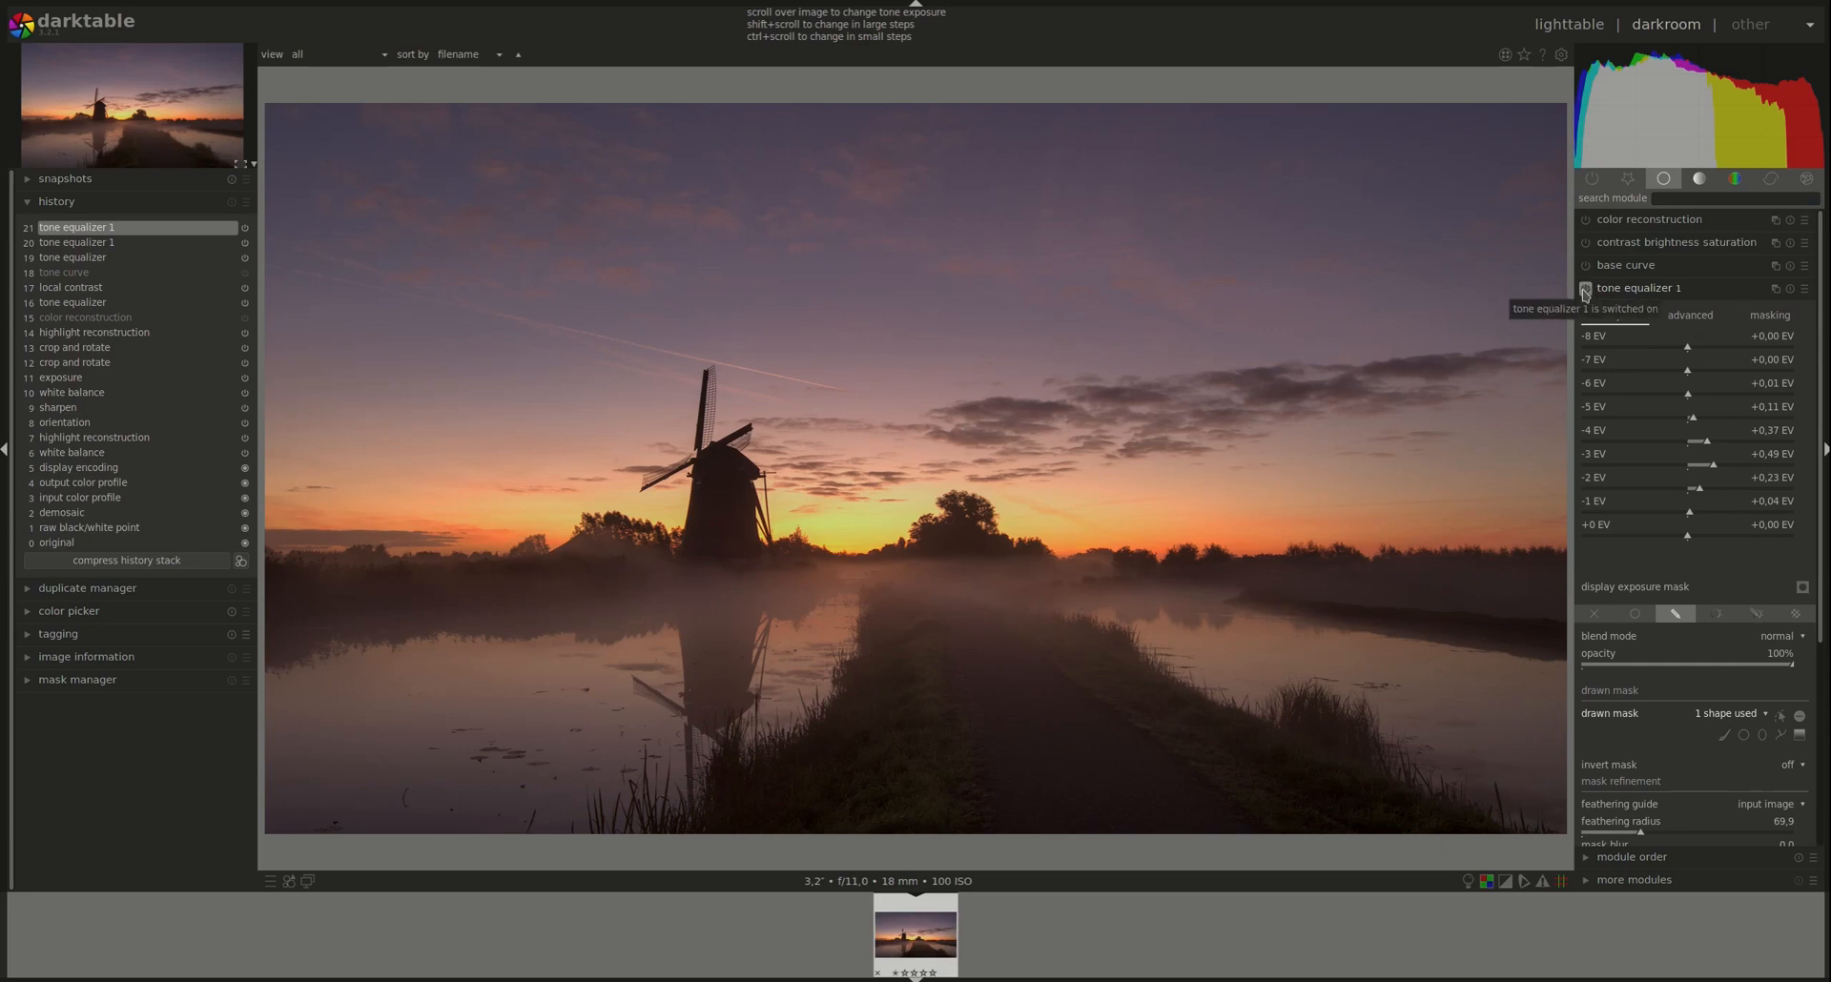
# Switch tone equalizer 1 off and back on to compare the path brightening
pyautogui.click(1585, 287)
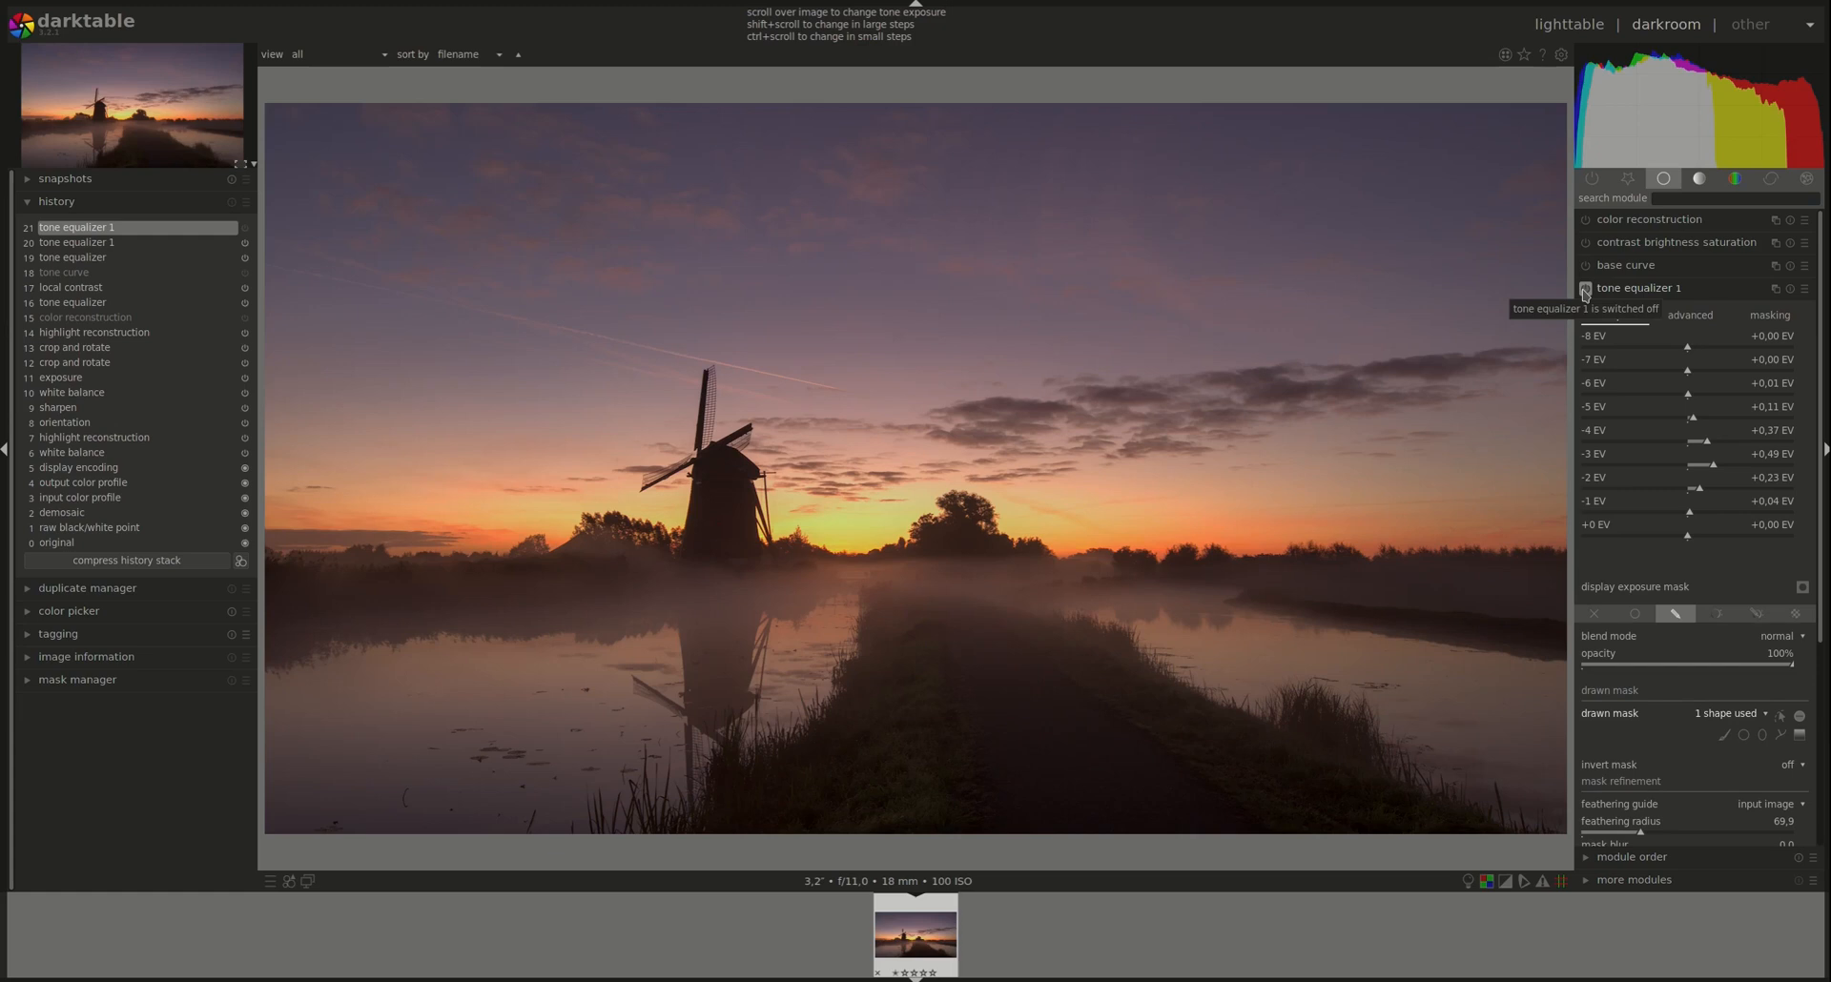
pyautogui.click(1585, 289)
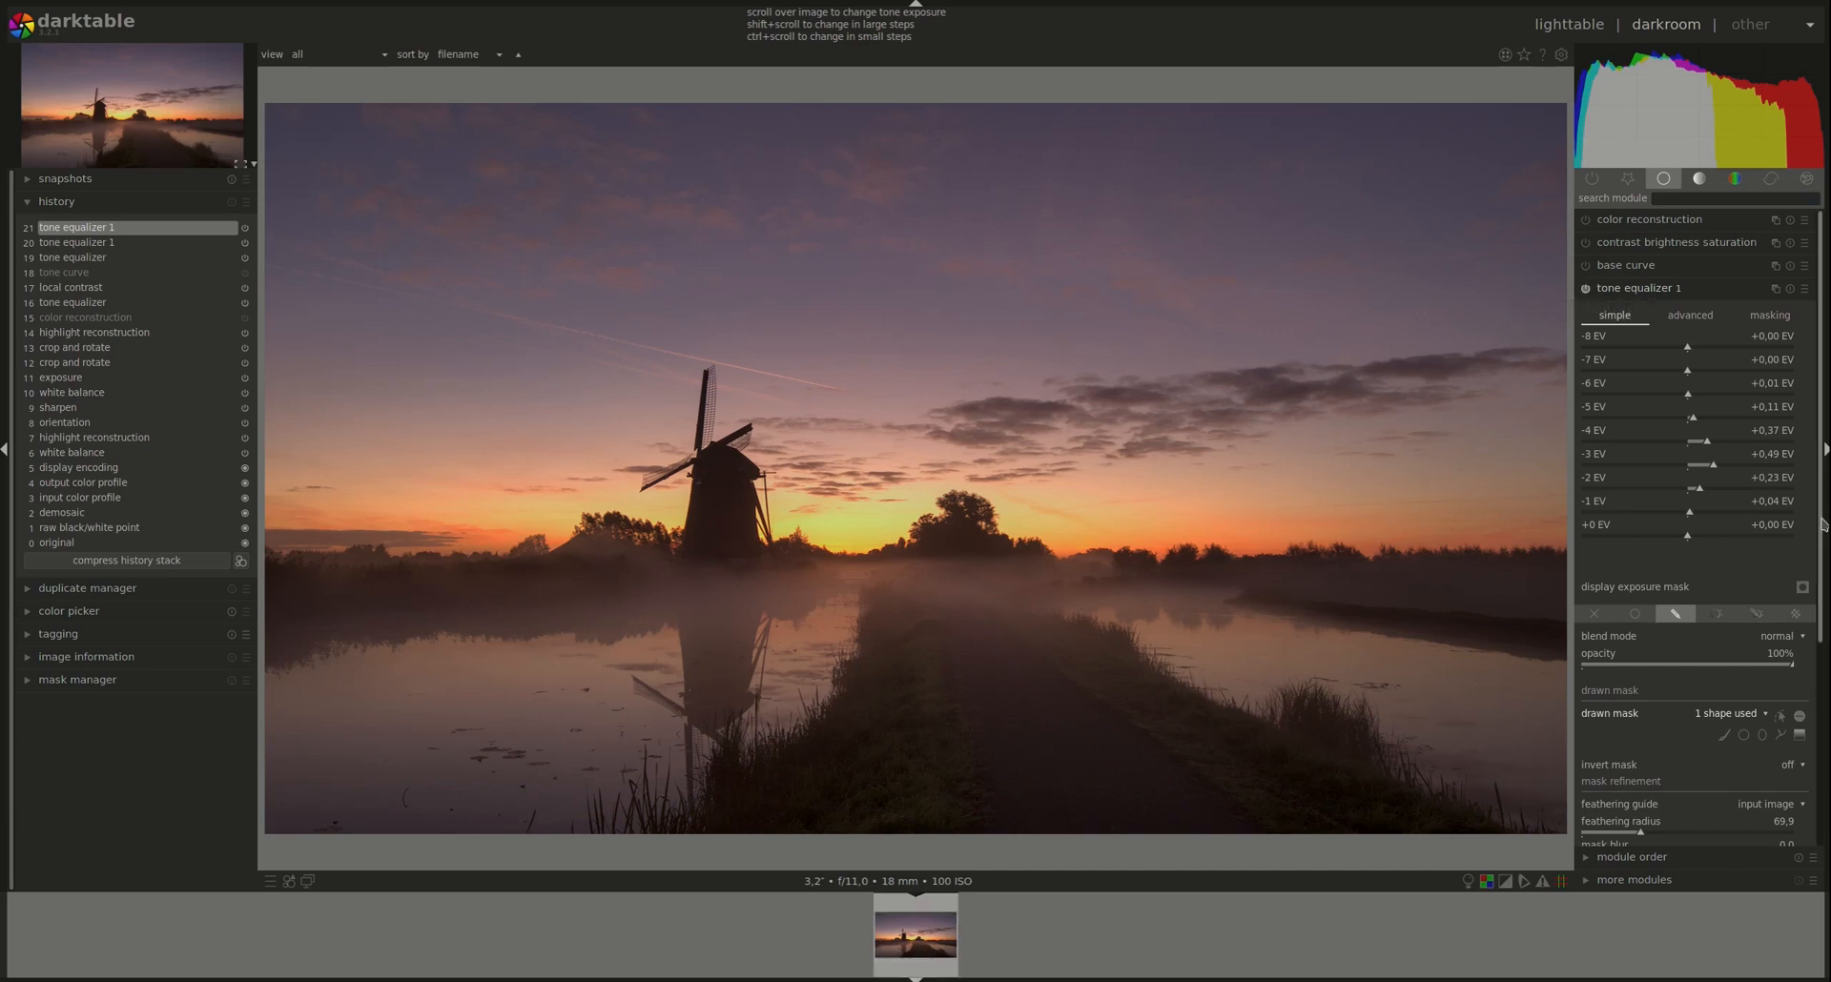
pyautogui.moveTo(901, 713)
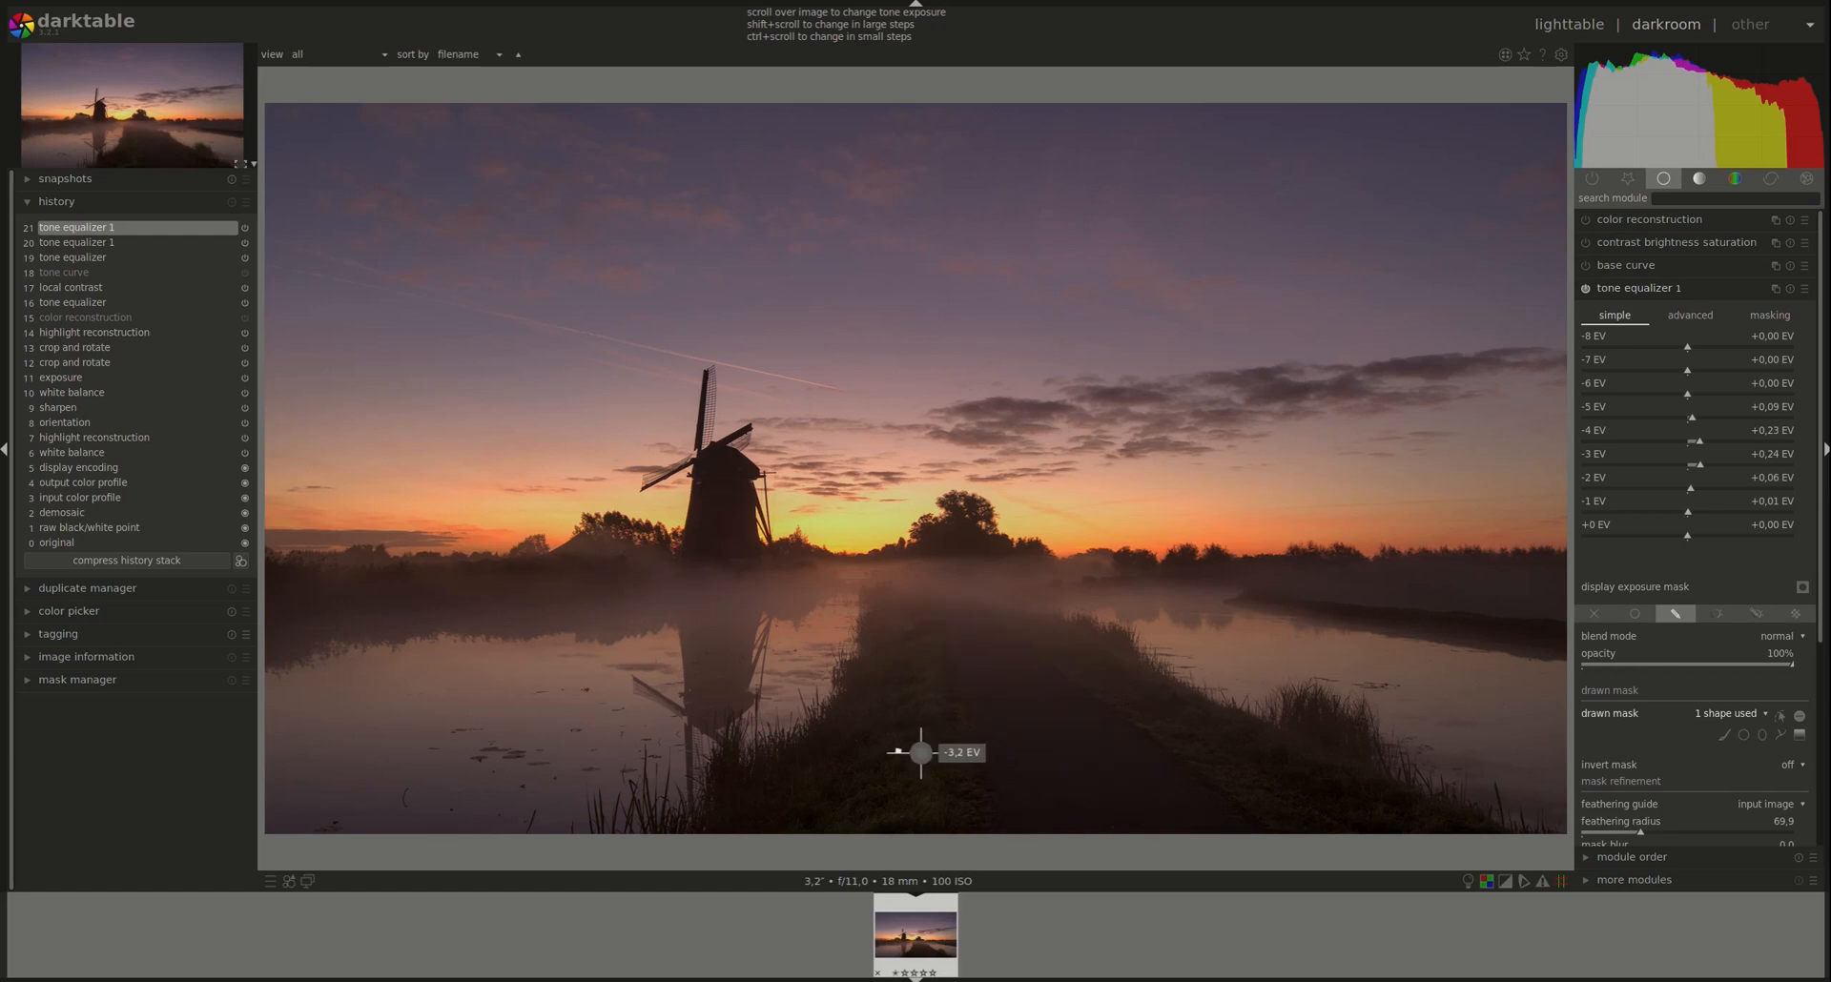
pyautogui.moveTo(1591, 307)
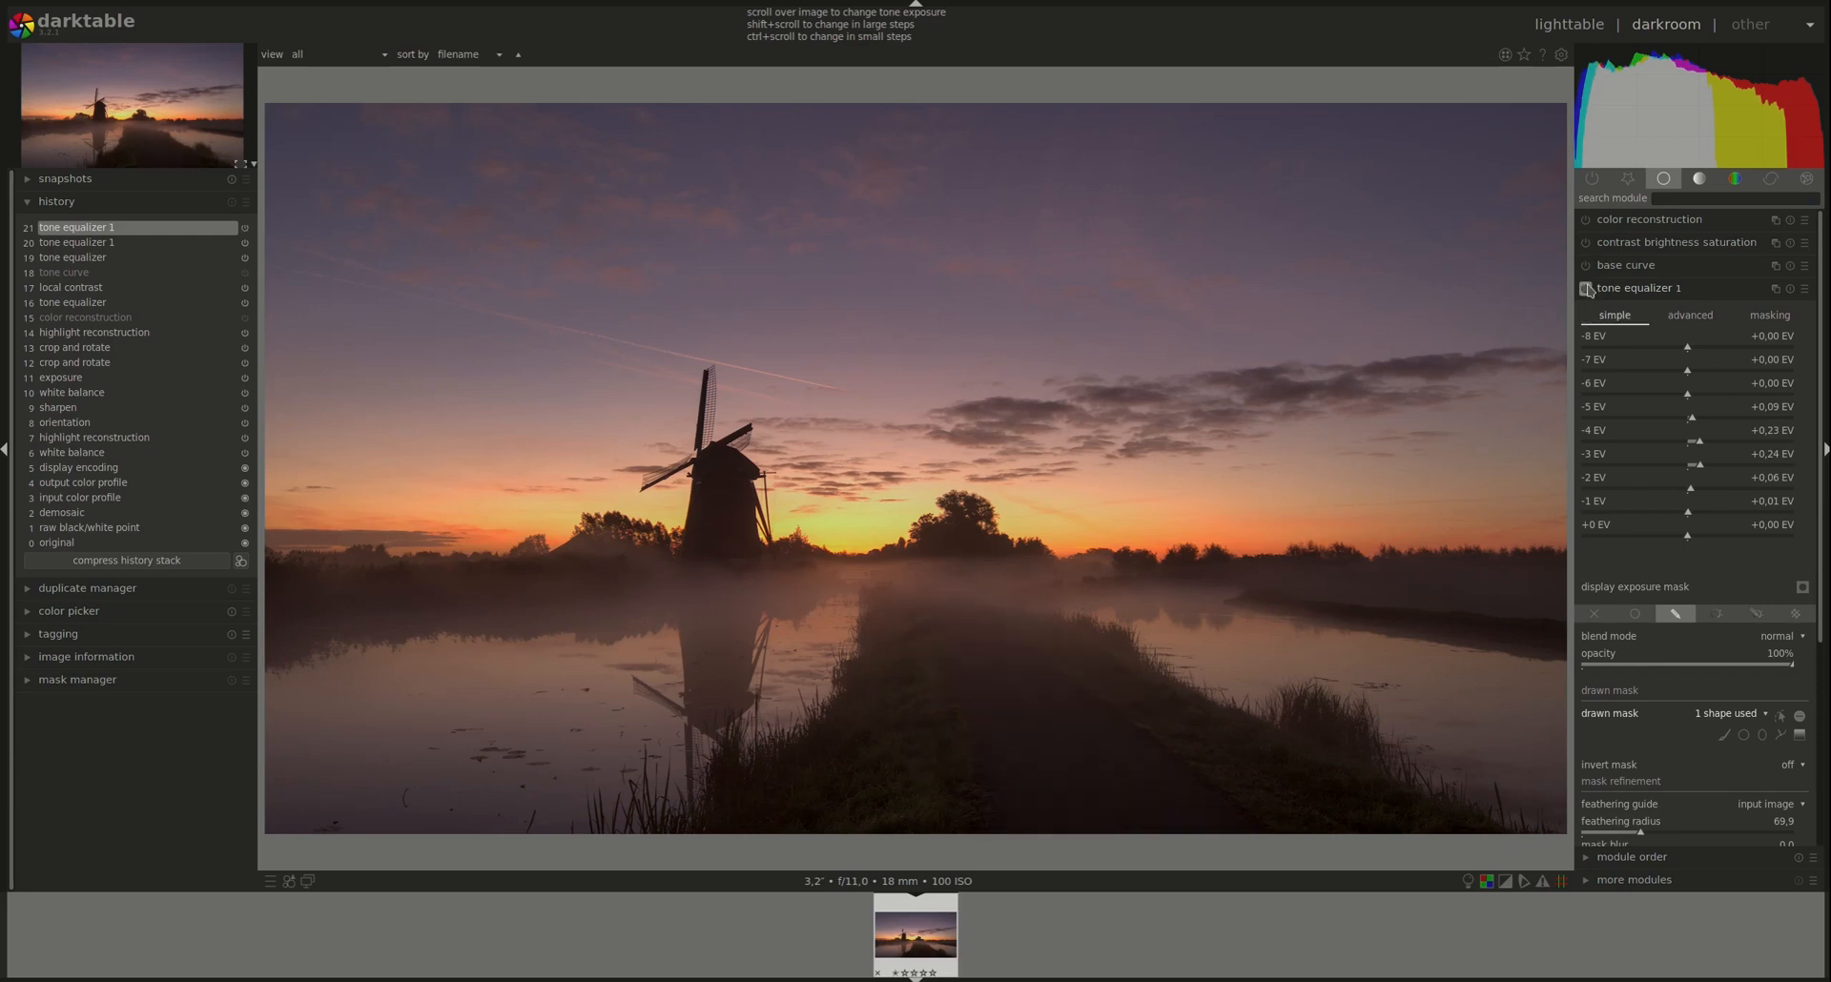
# Collapse the tone equalizer 1 module settings
pyautogui.click(1587, 287)
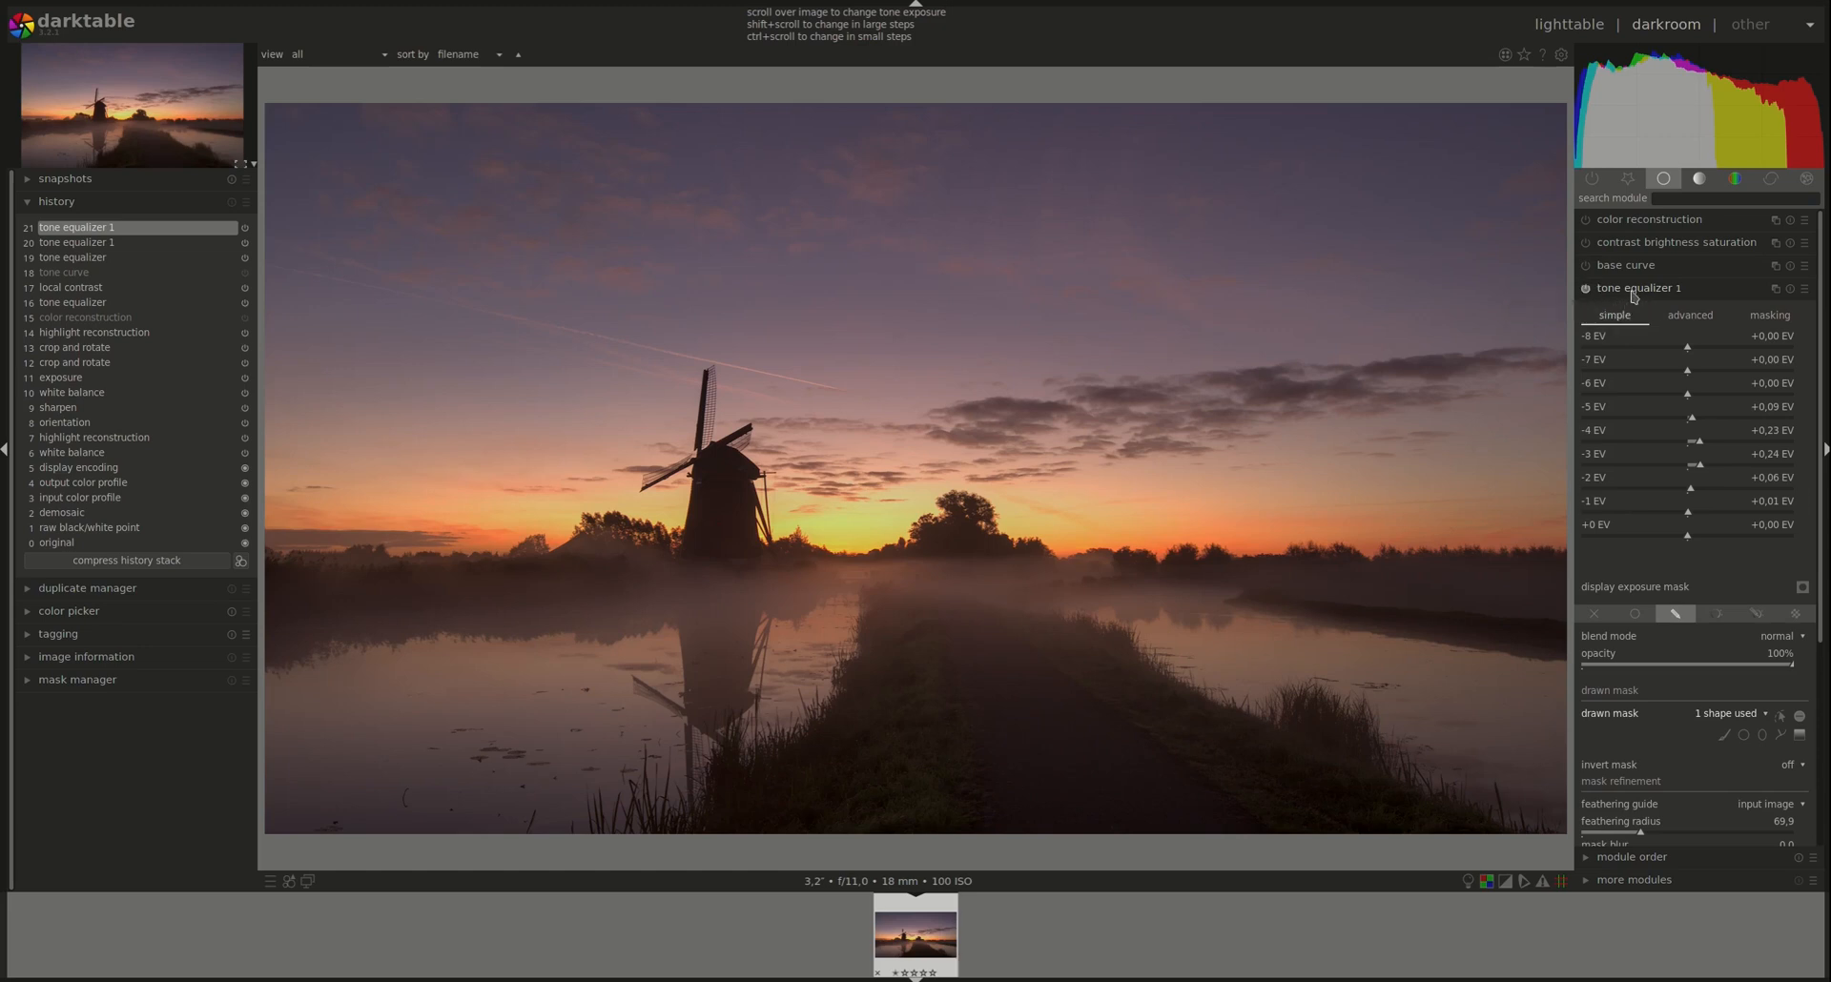
pyautogui.click(1640, 287)
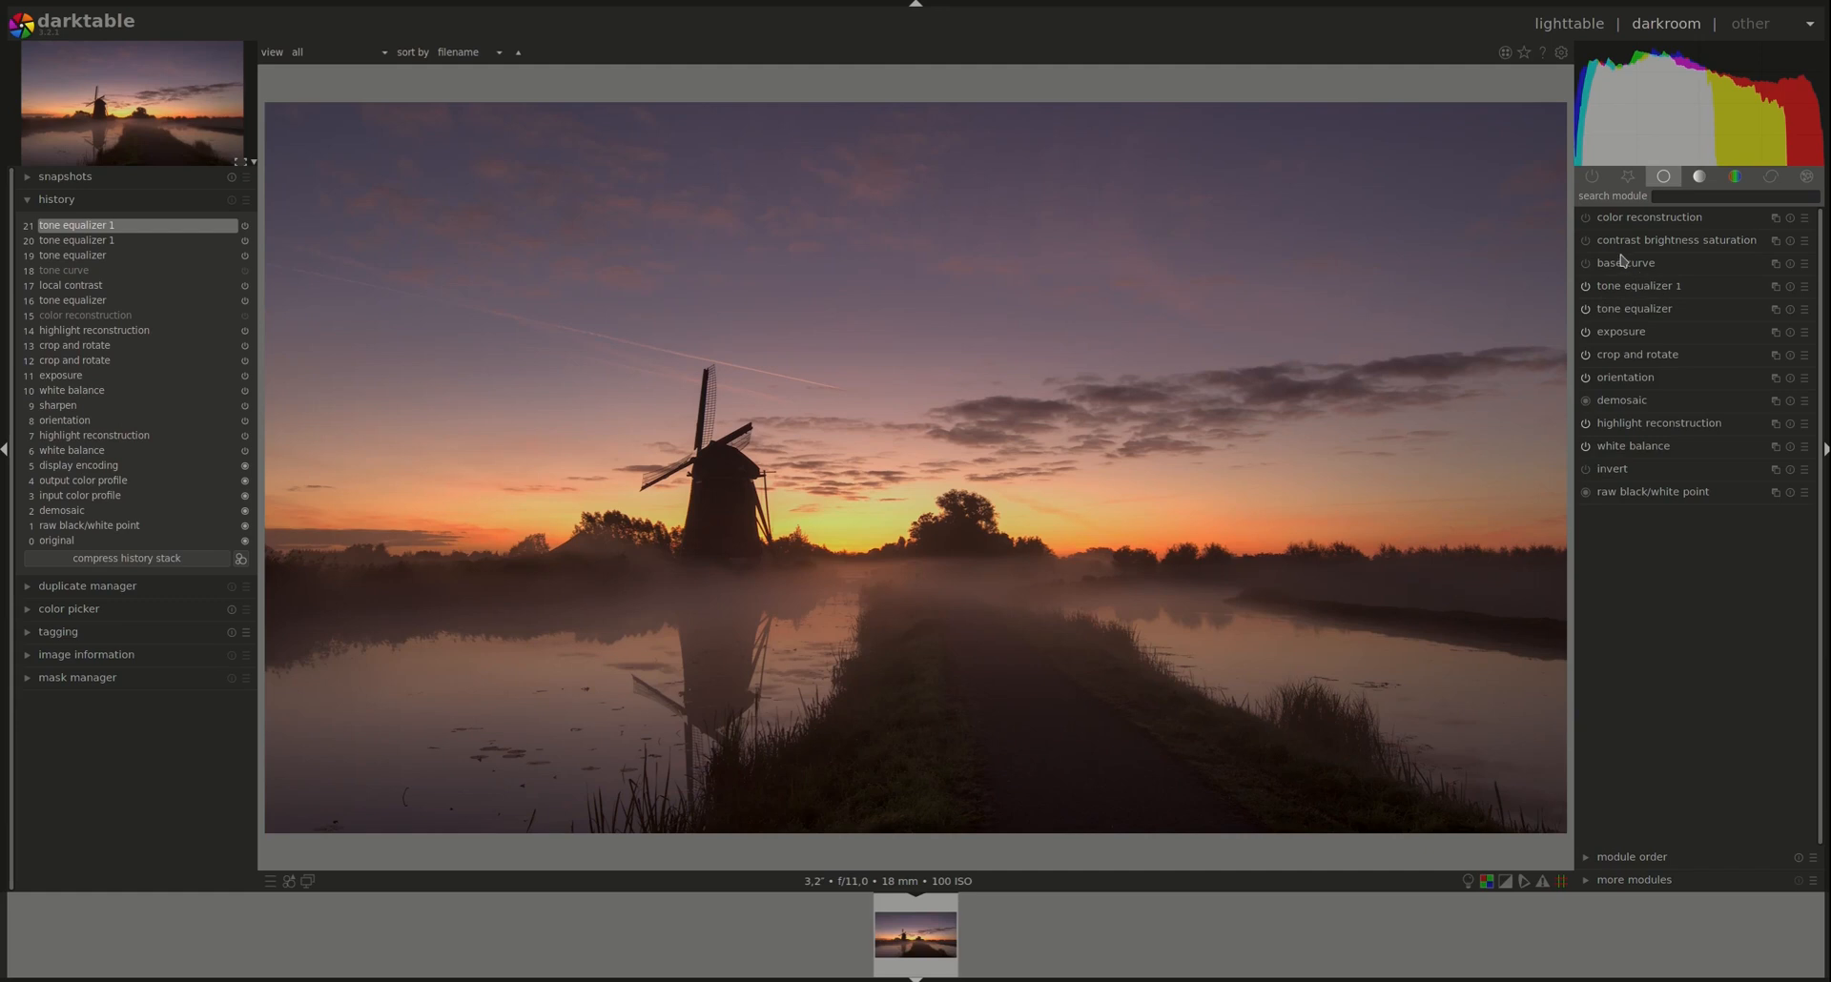
pyautogui.moveTo(1676, 269)
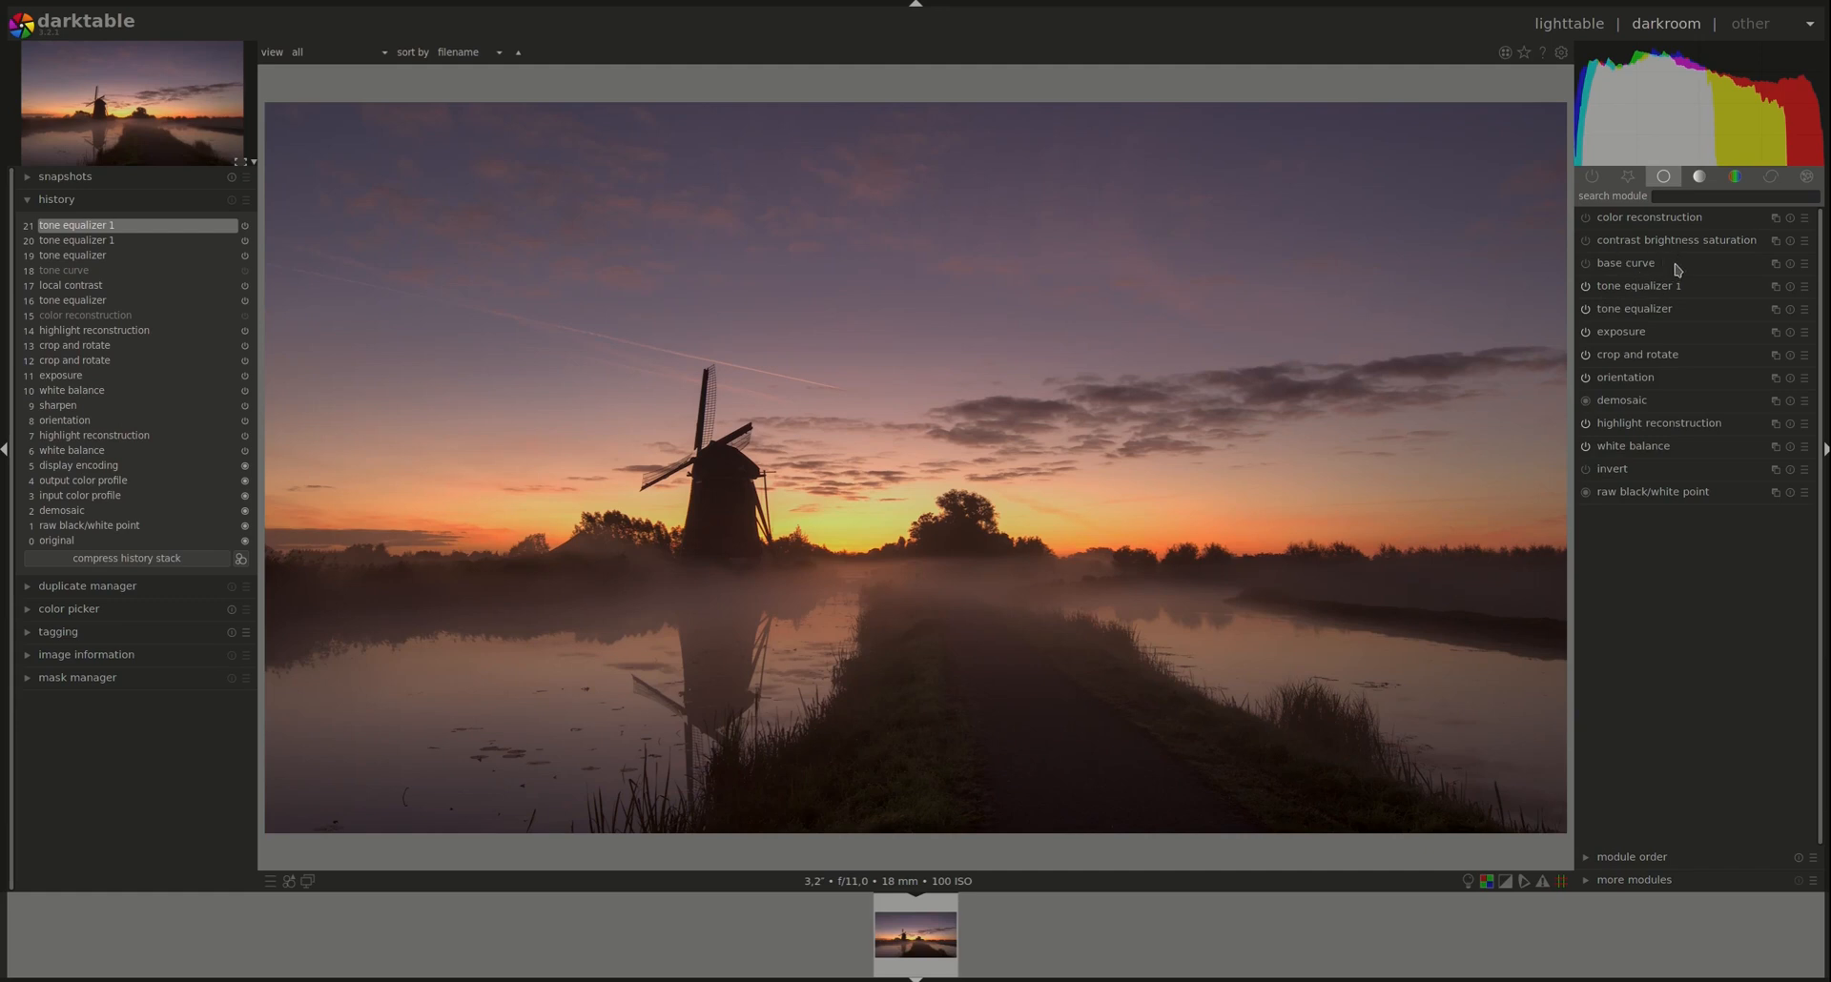
pyautogui.moveTo(1544, 291)
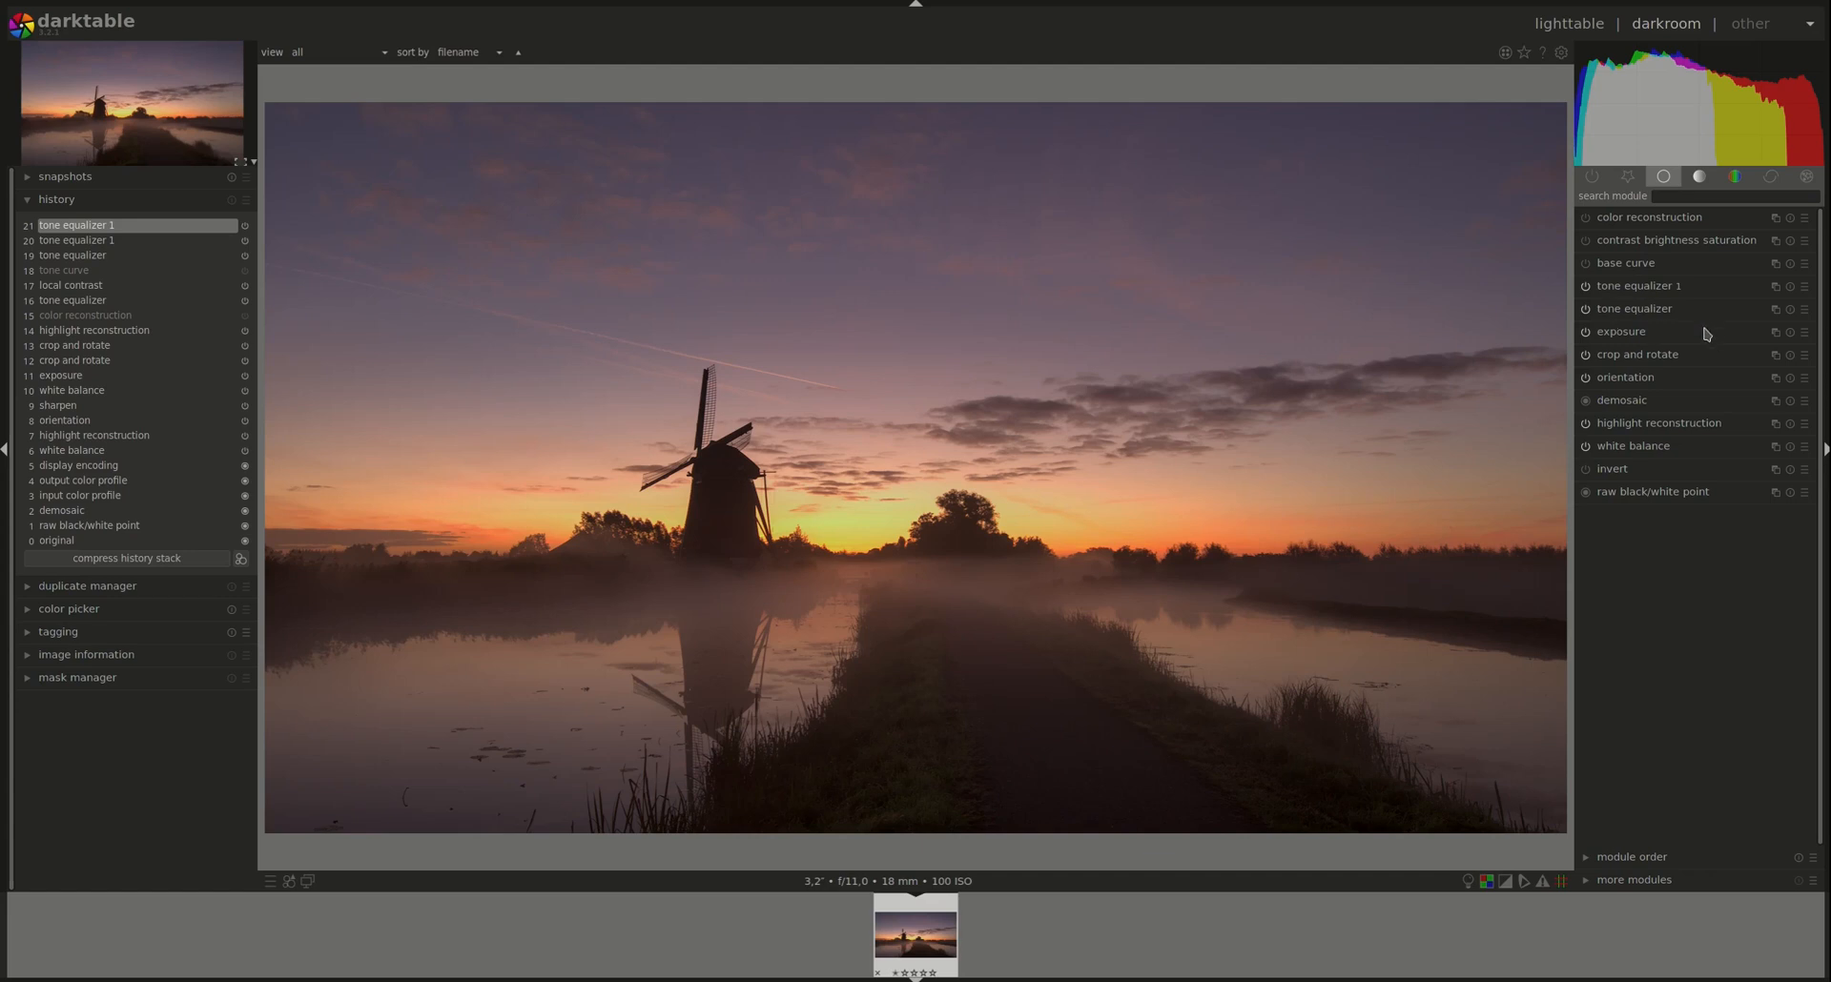
pyautogui.moveTo(1728, 244)
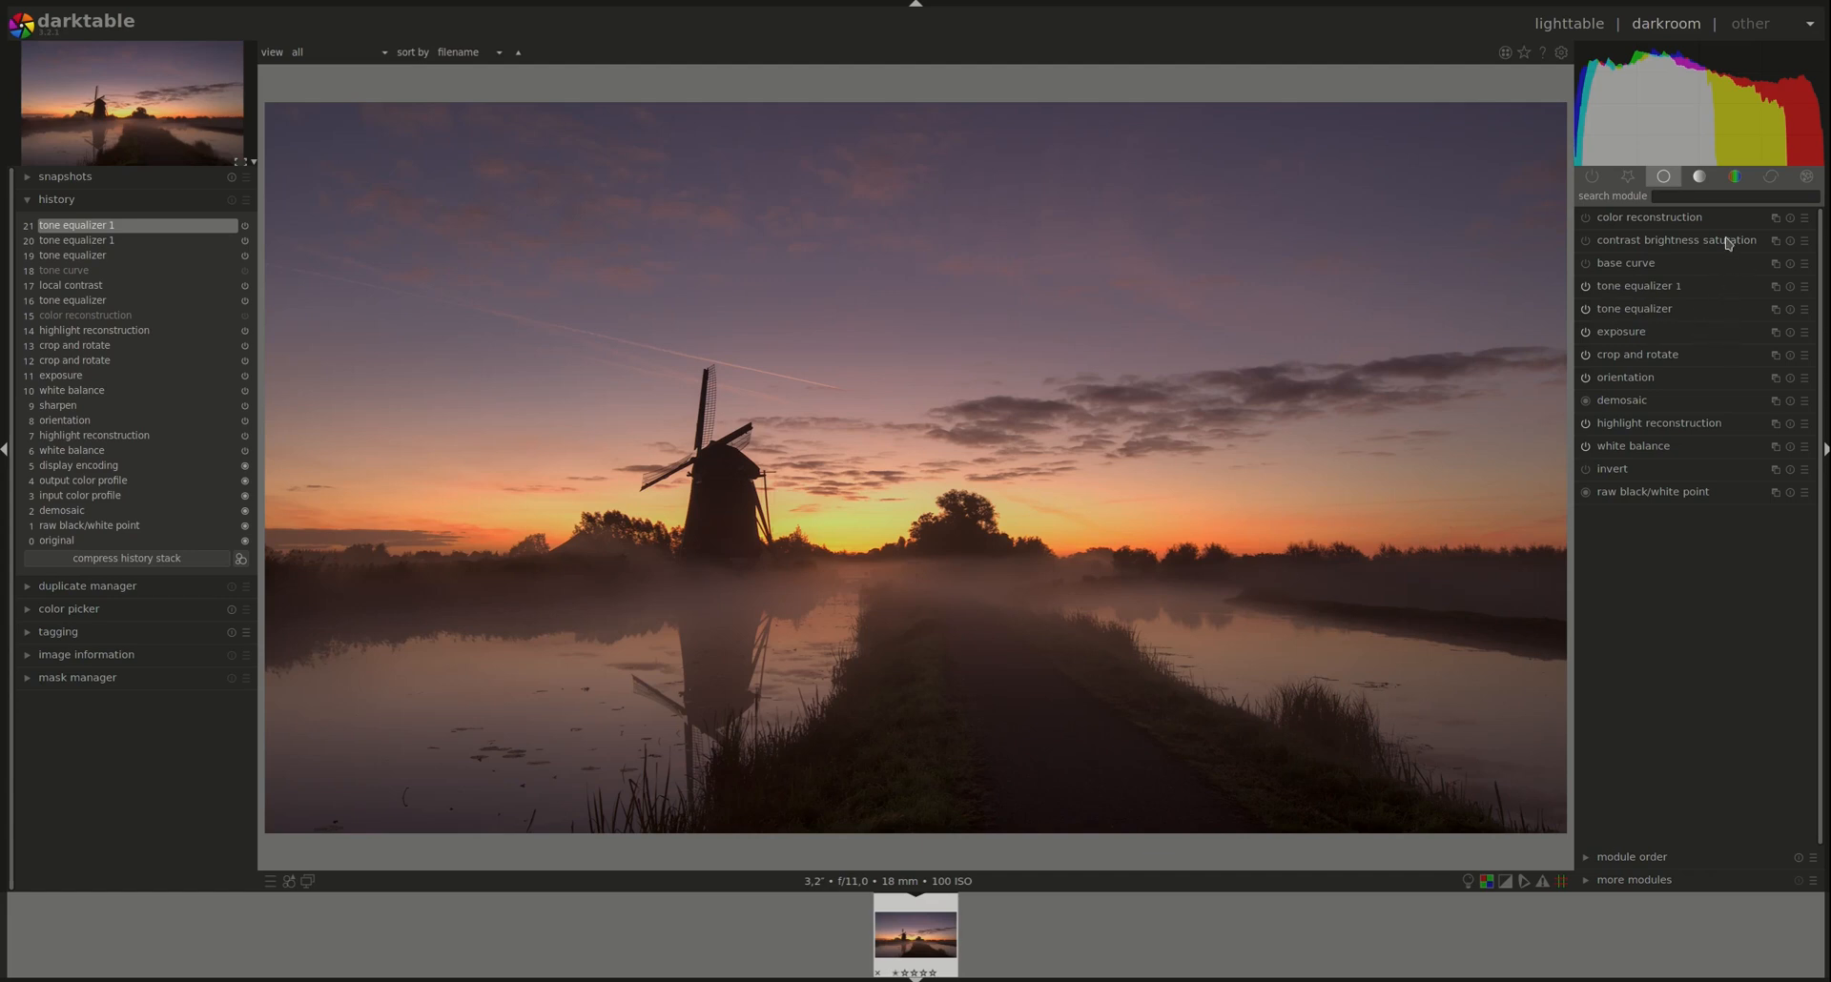
# Enable velvia in the color group at 41% strength and 0.90 mid-tones bias, then collapse it
pyautogui.click(1735, 177)
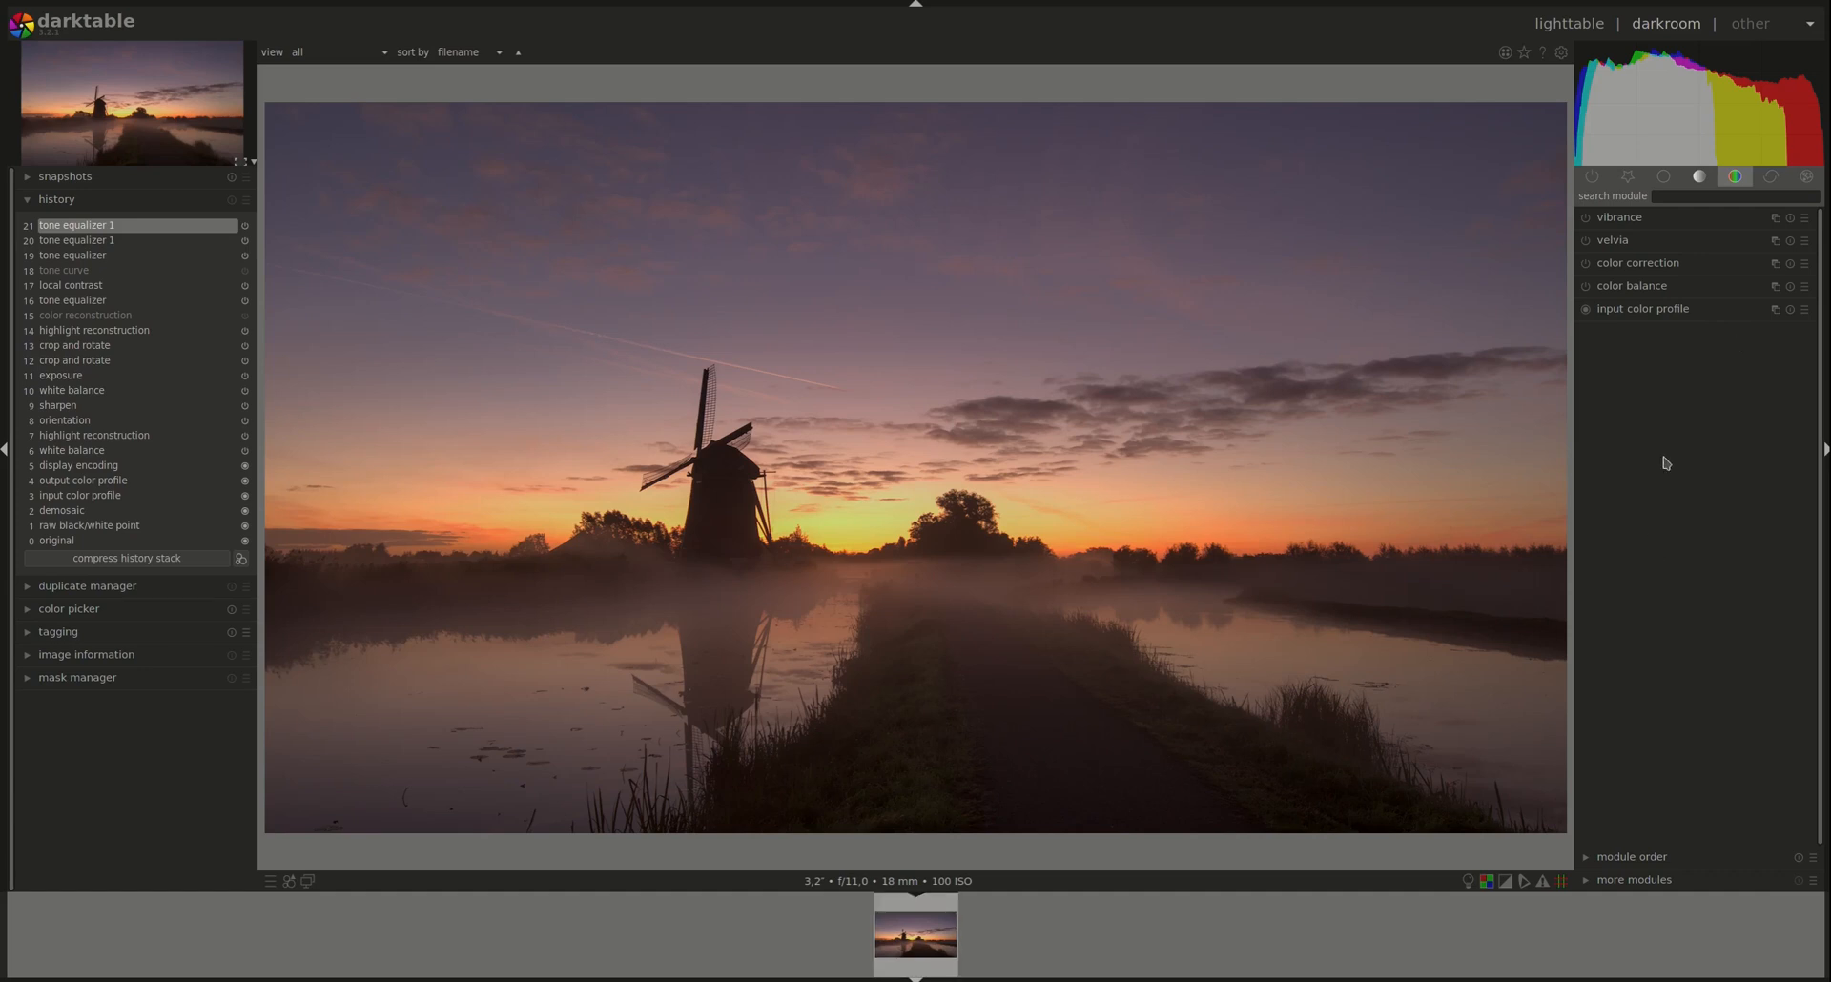
pyautogui.click(1614, 240)
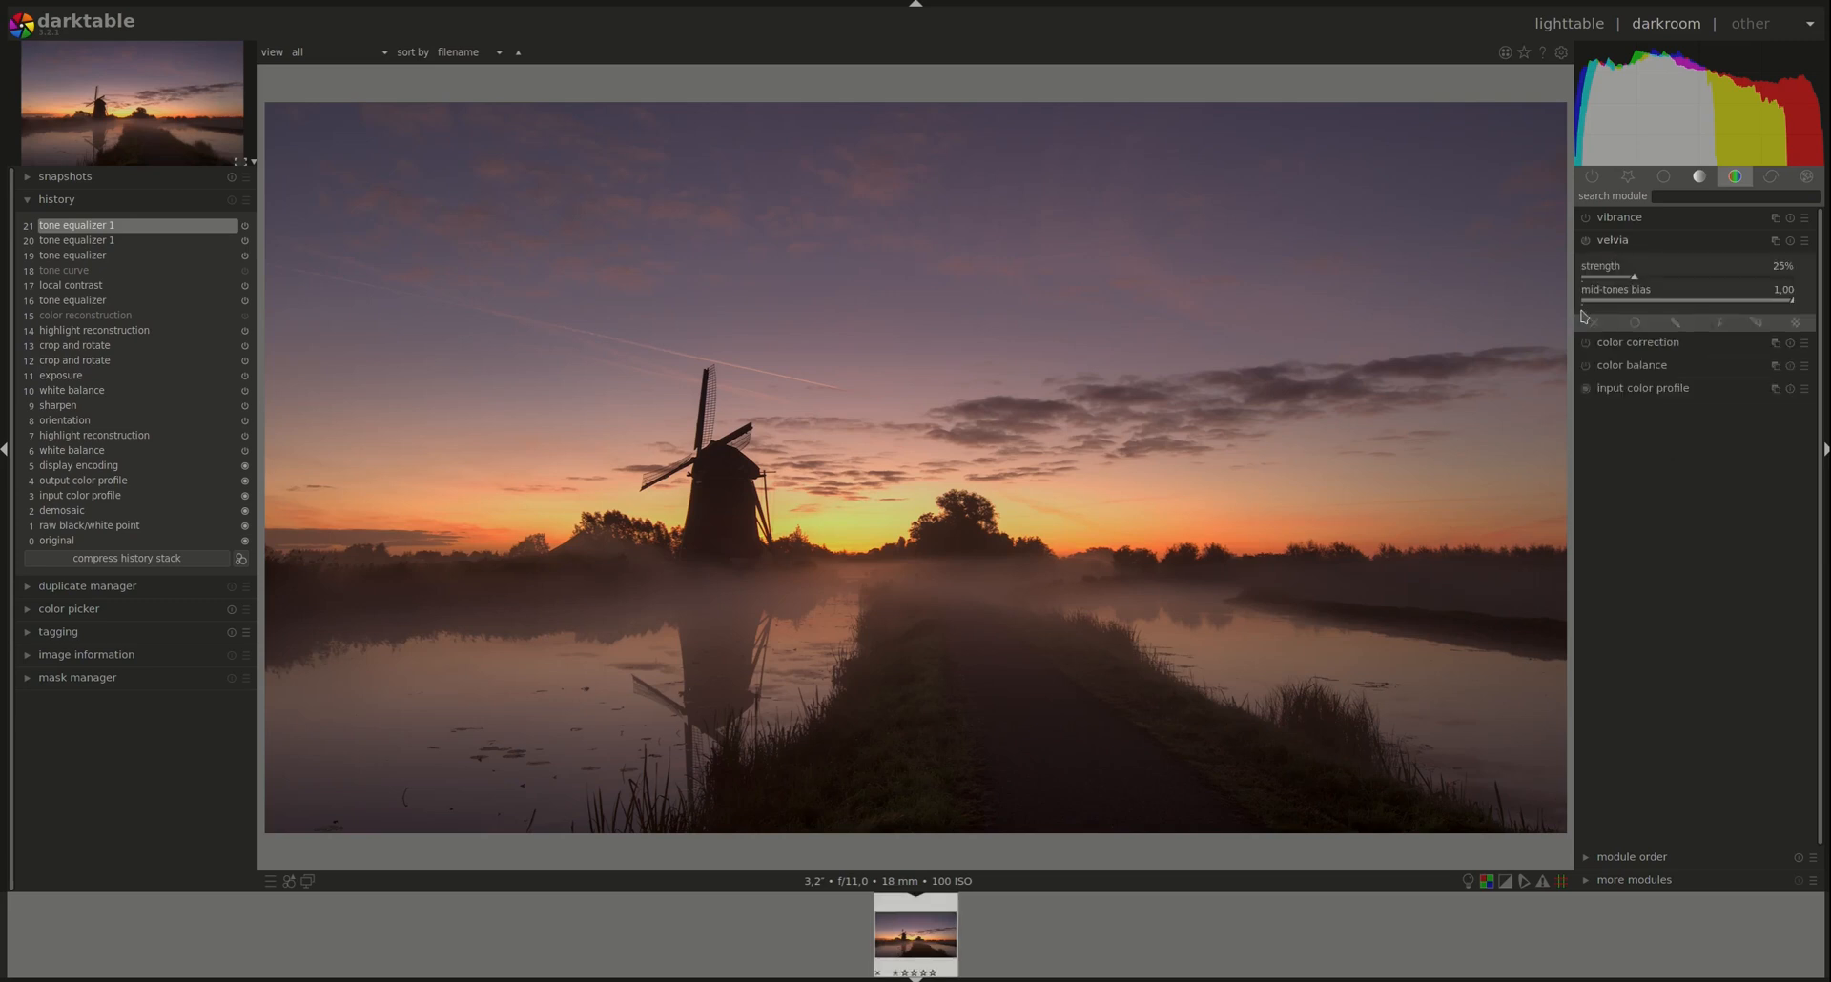
pyautogui.click(1586, 240)
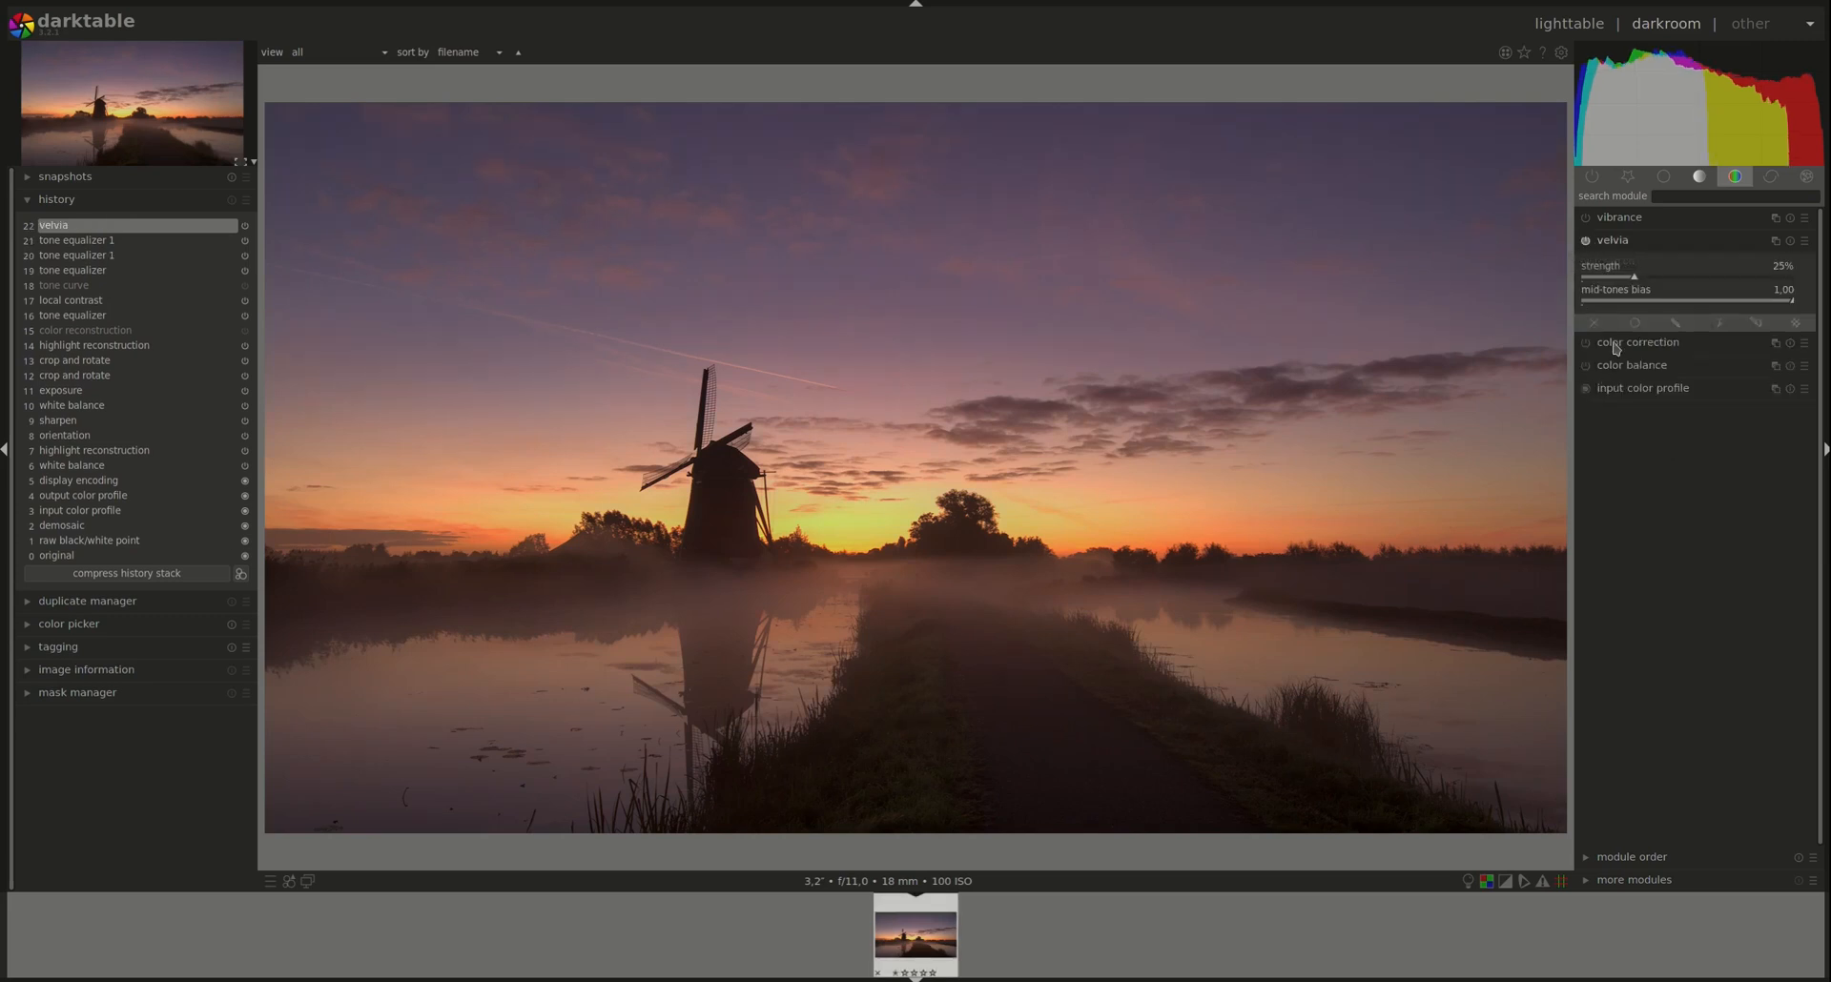
pyautogui.click(1587, 241)
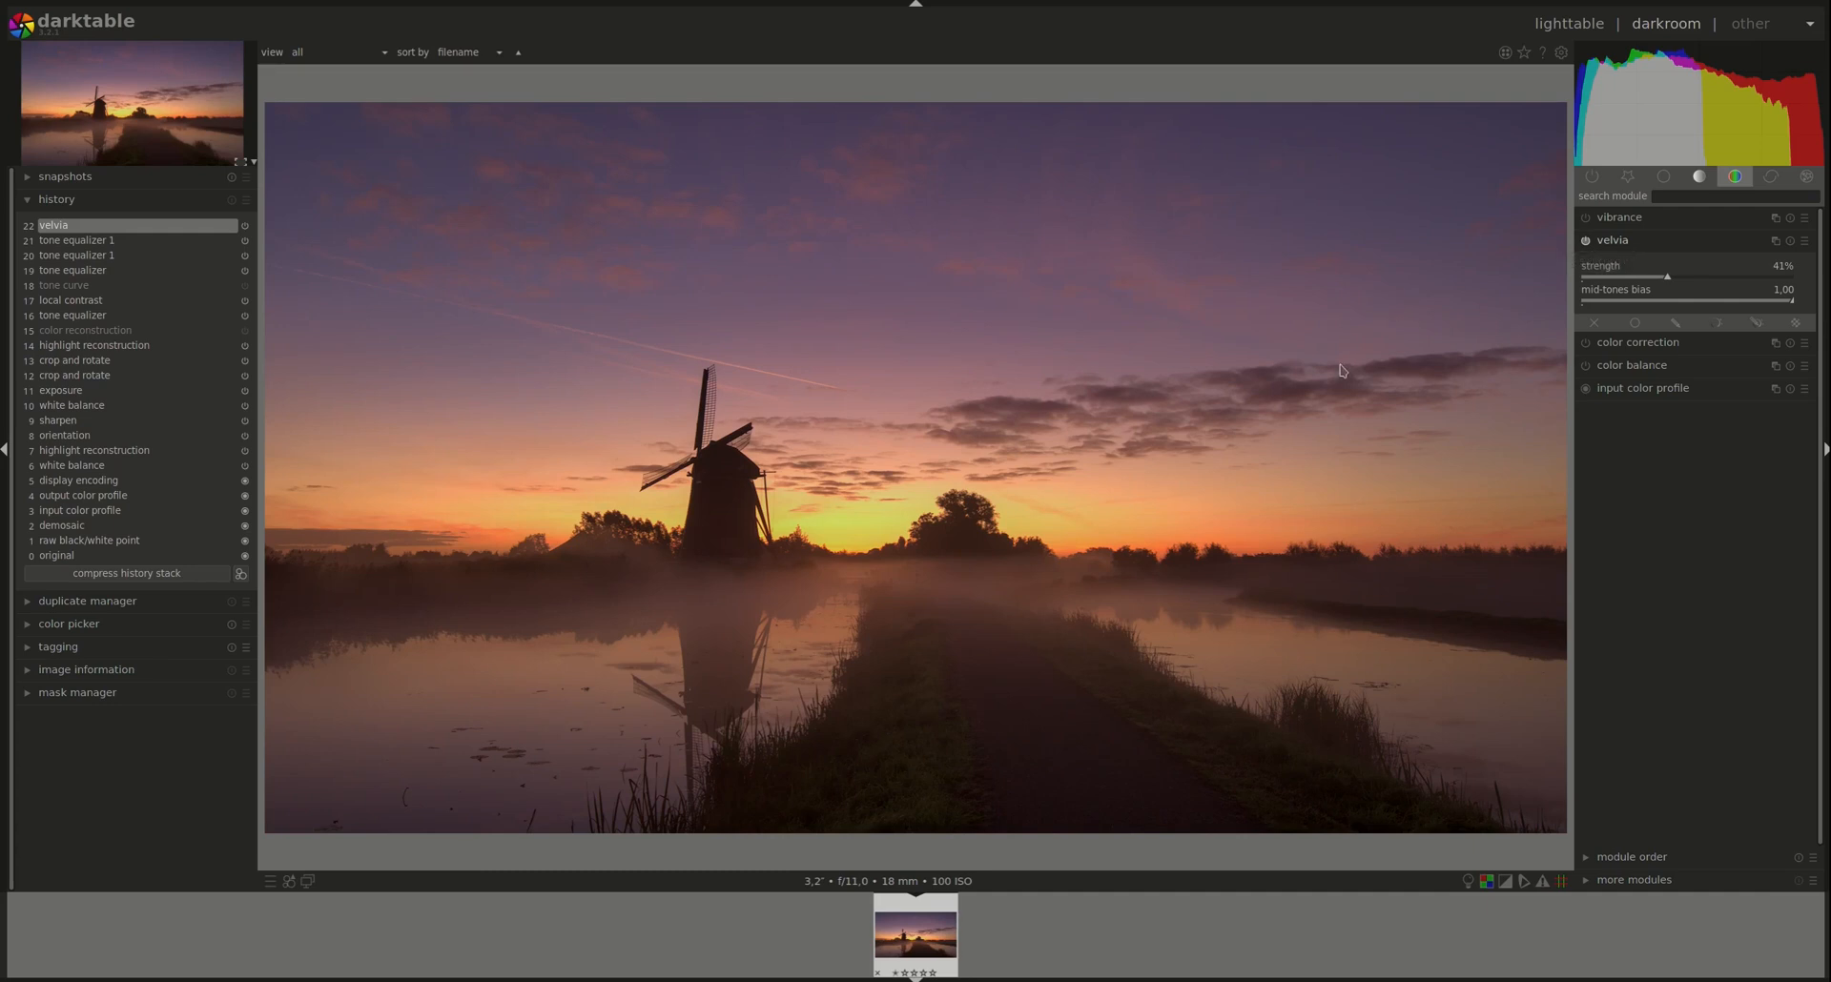
pyautogui.moveTo(1024, 478)
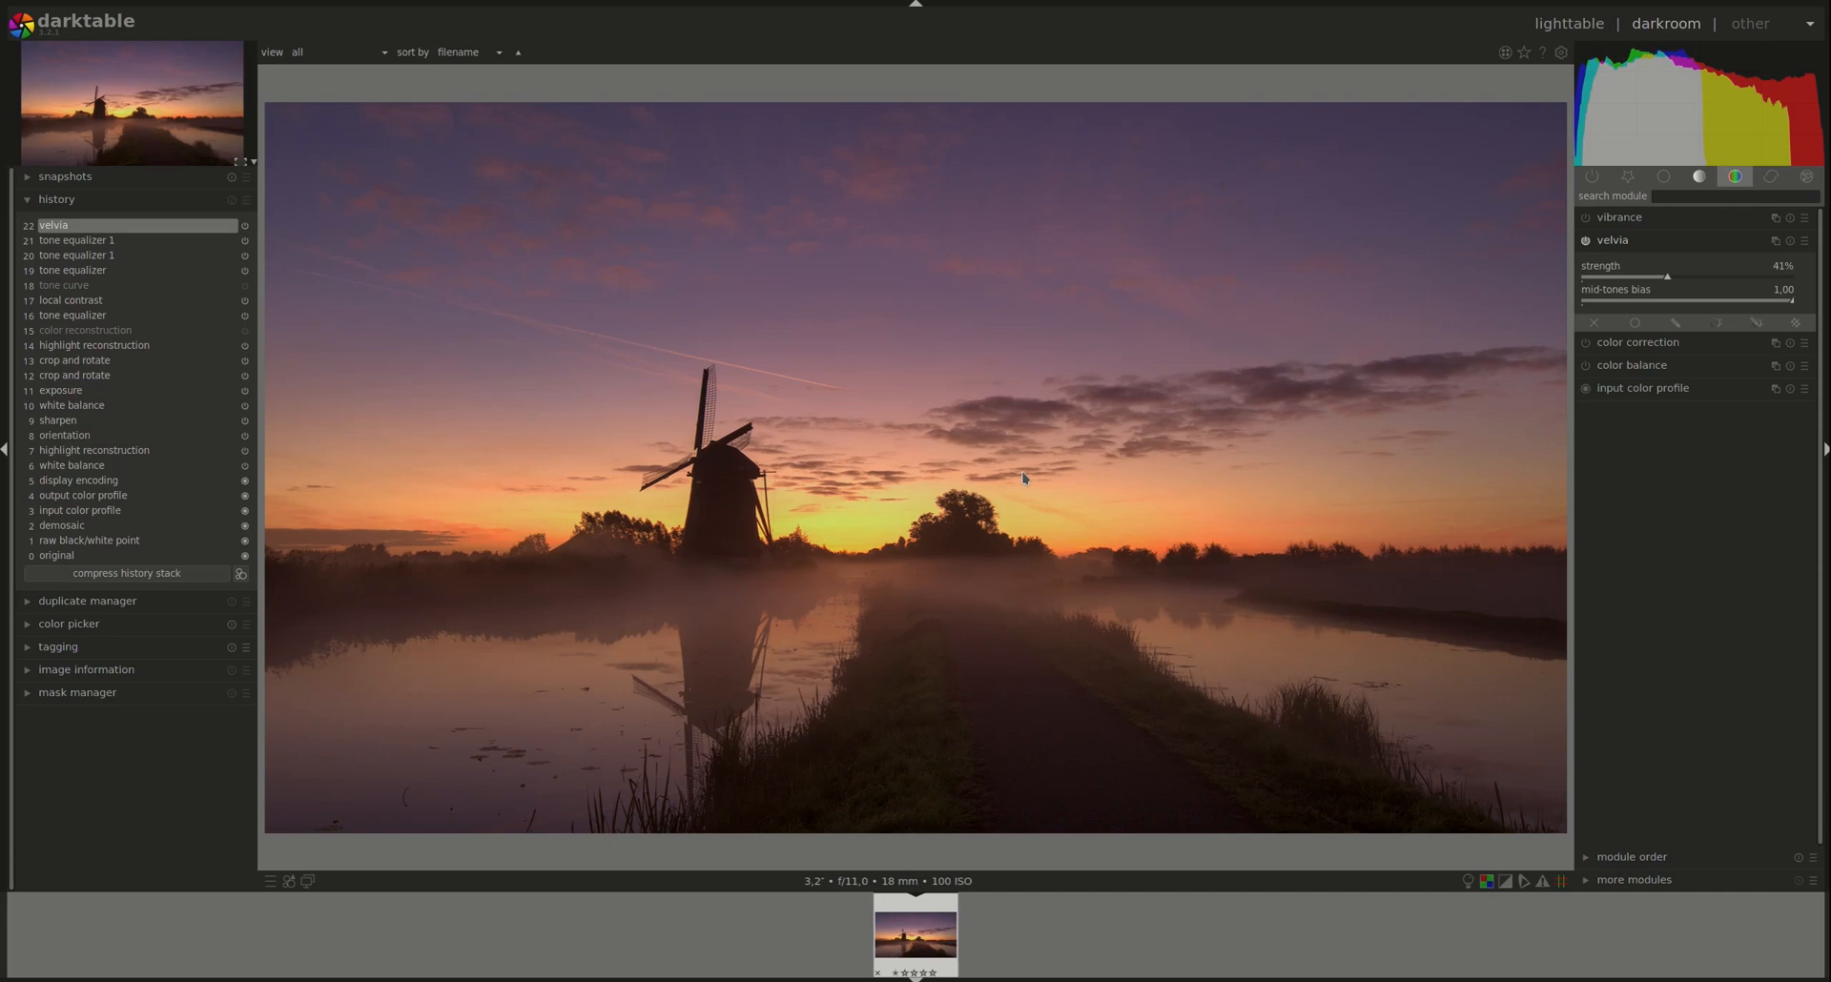
pyautogui.moveTo(1219, 501)
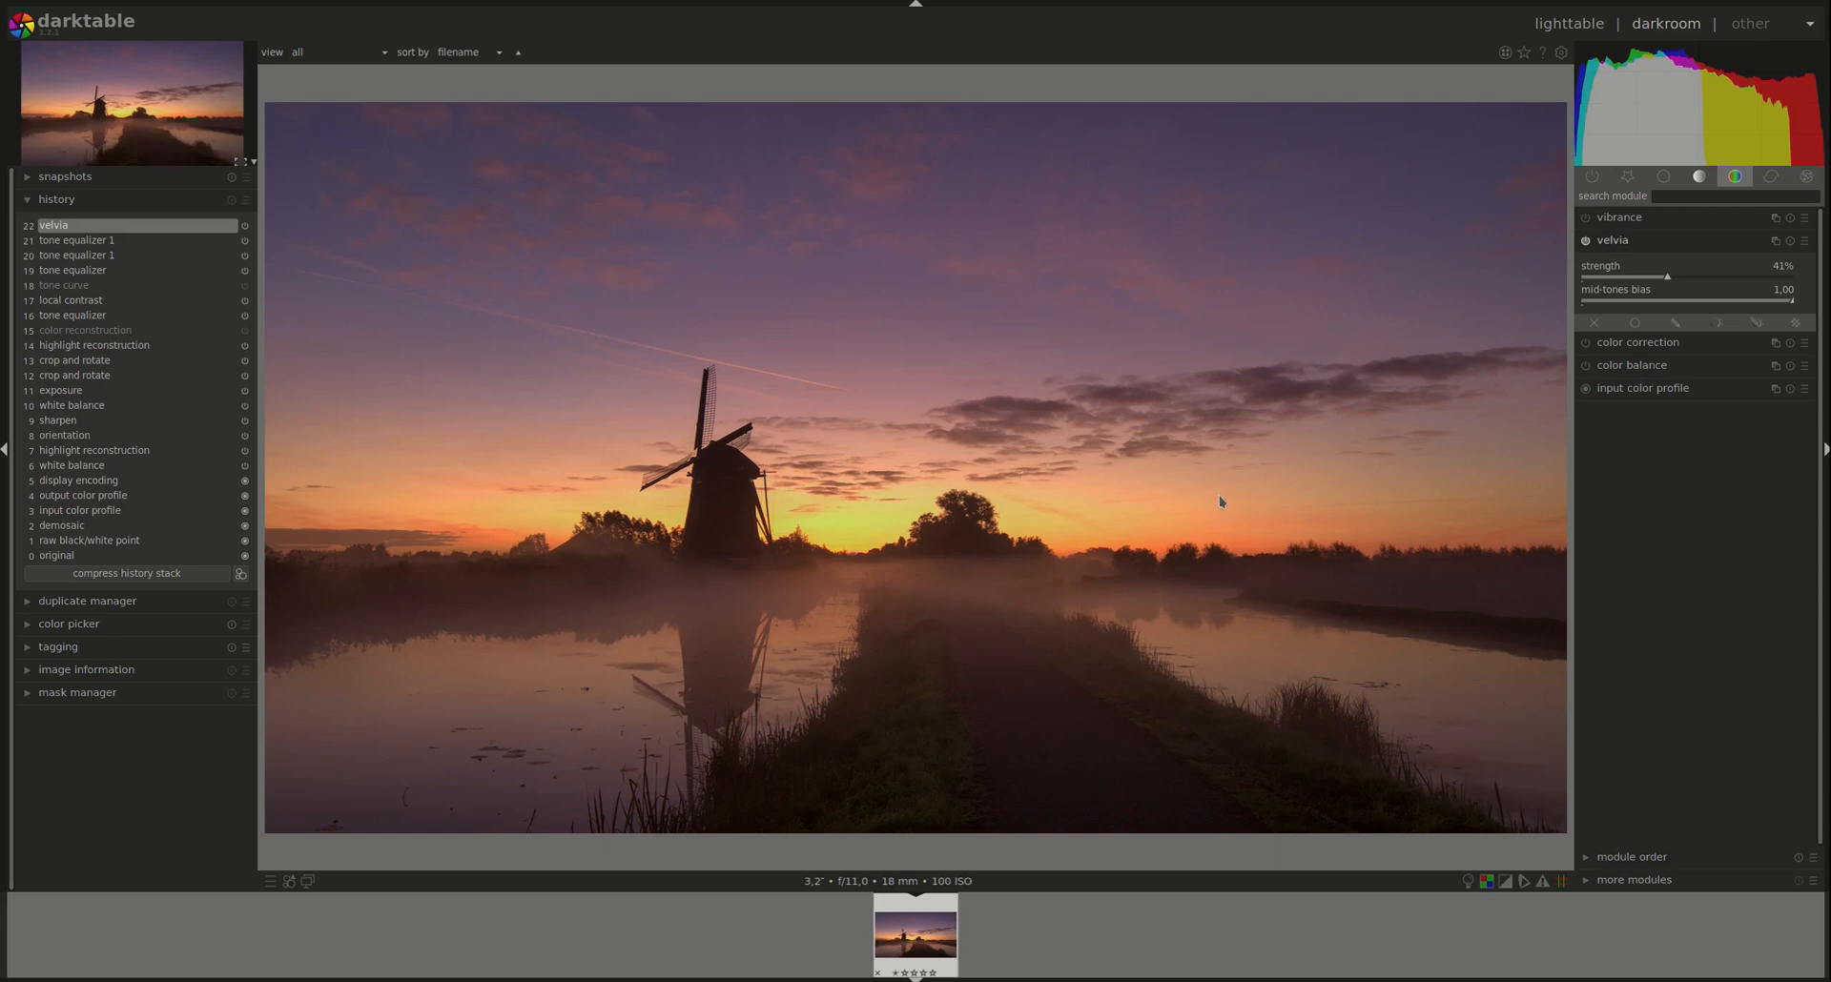
pyautogui.moveTo(1659, 551)
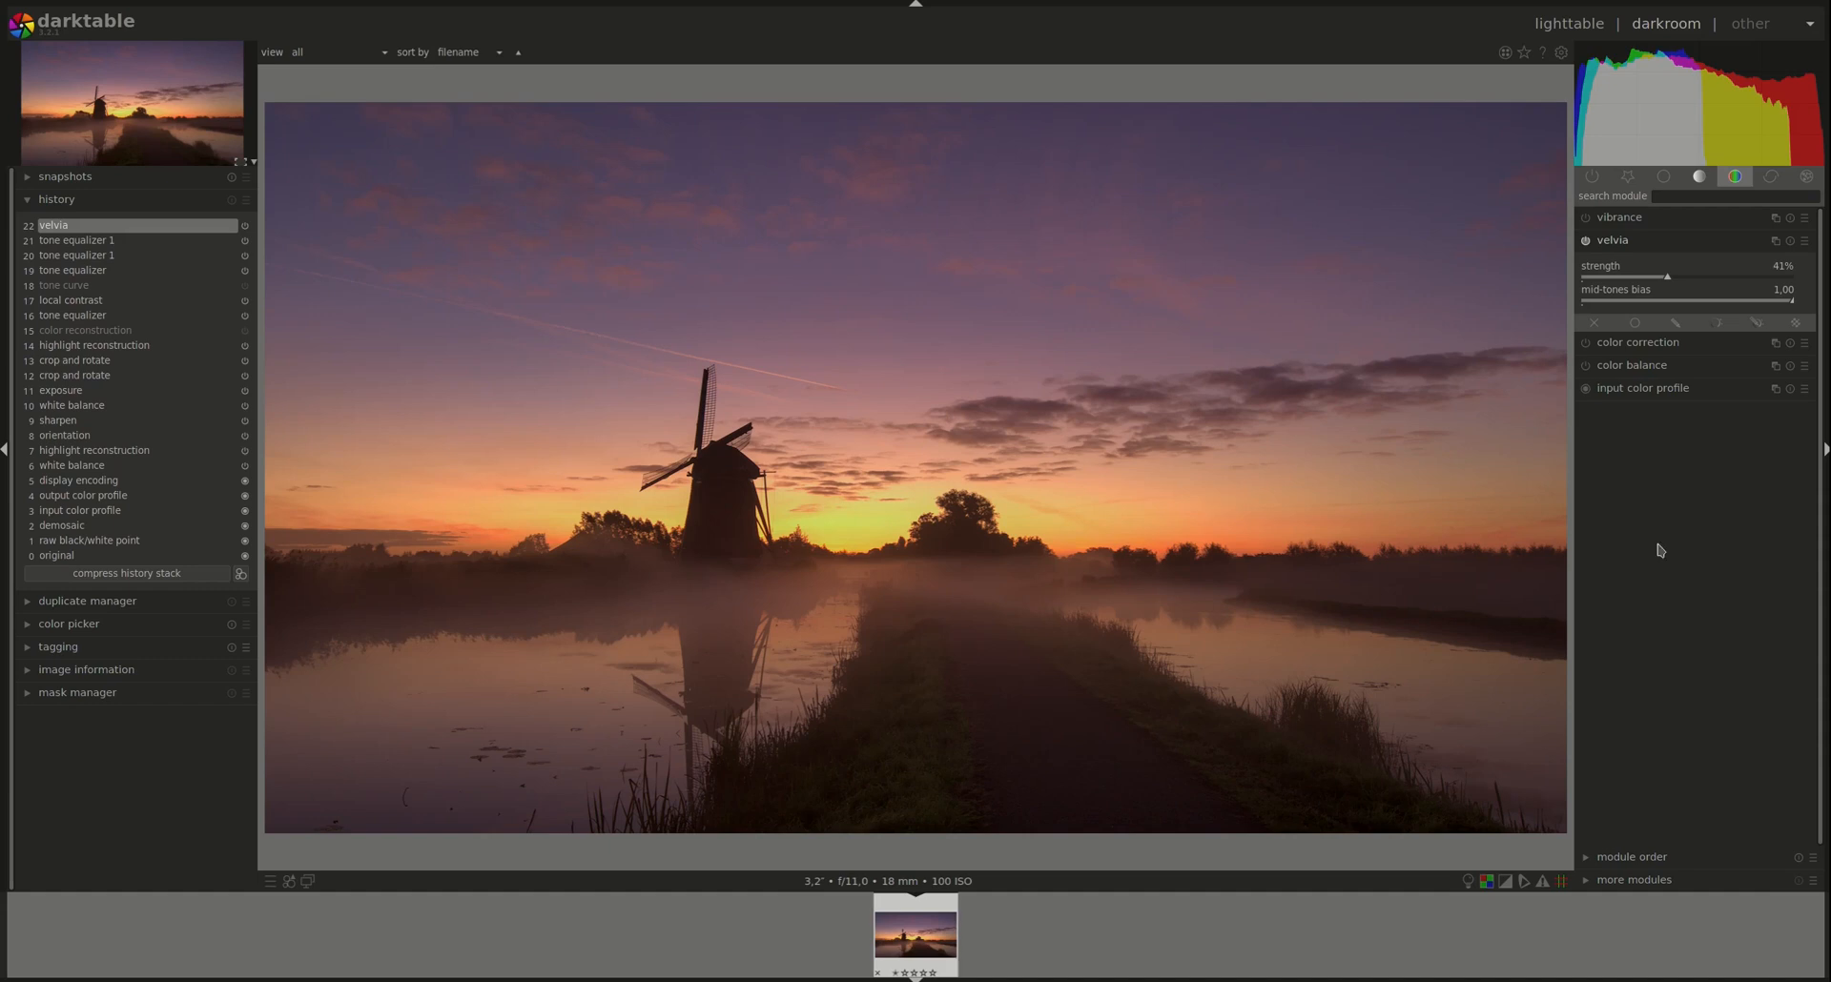
pyautogui.moveTo(1695, 339)
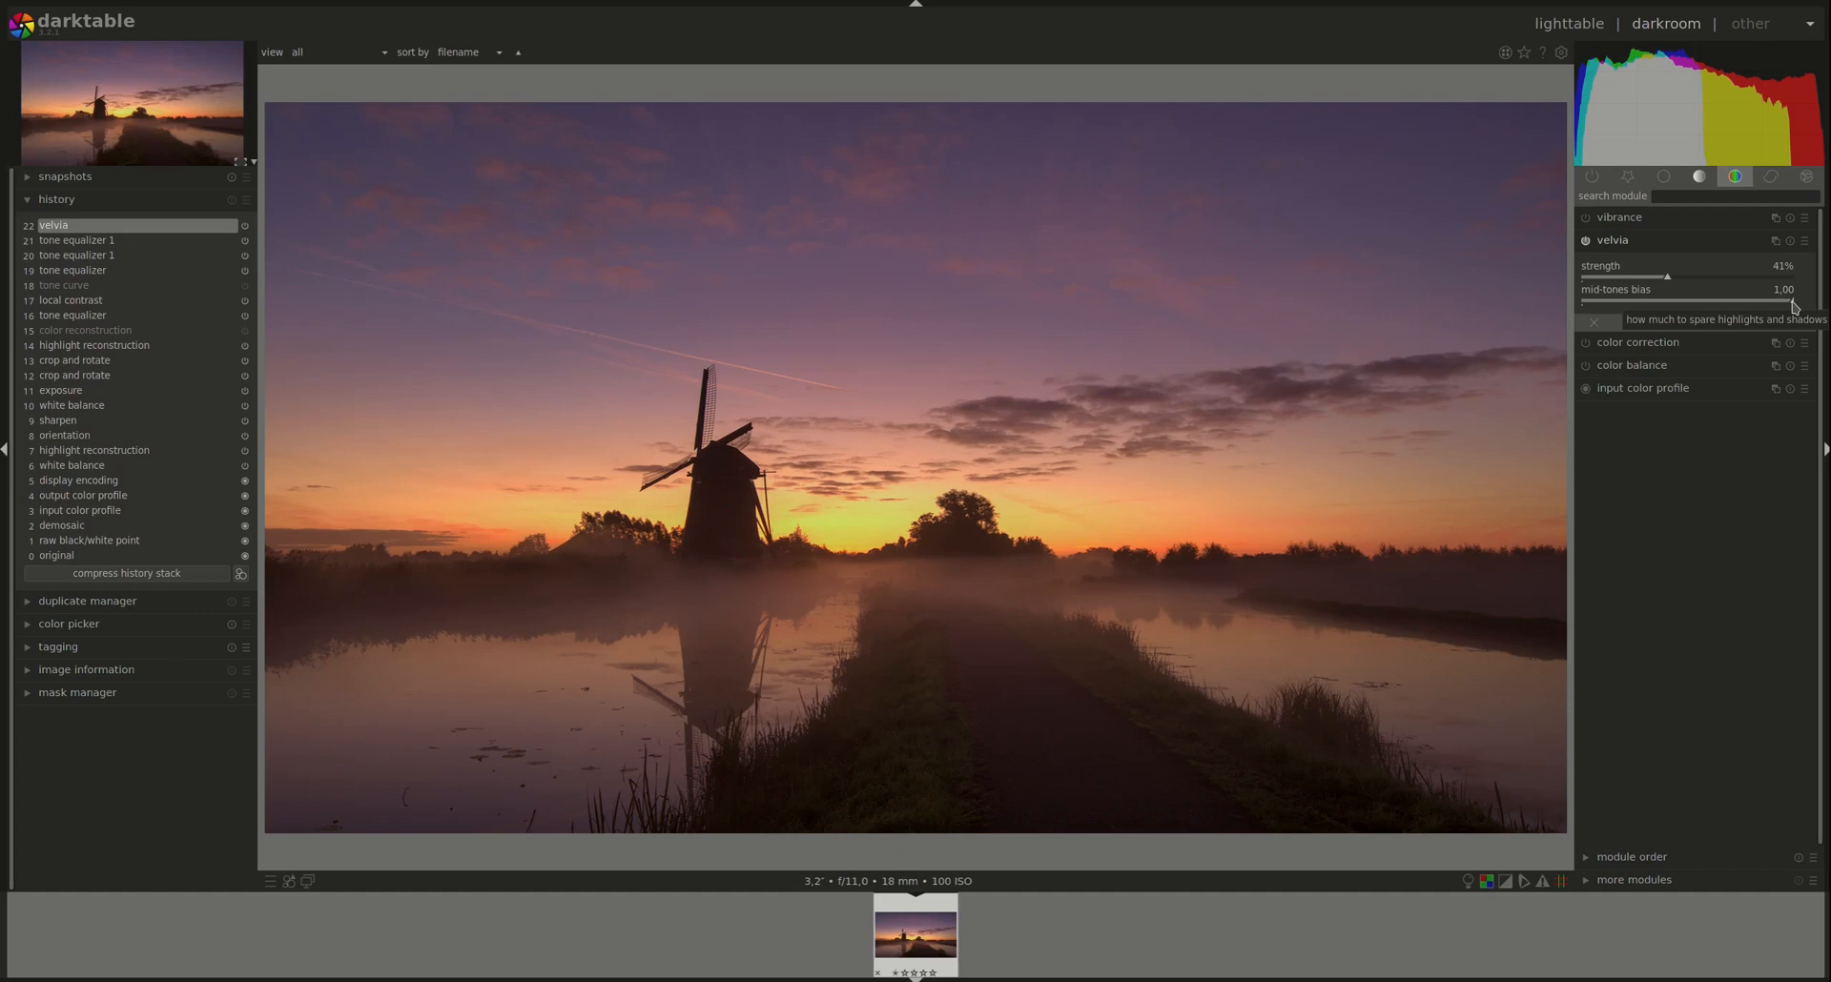
pyautogui.moveTo(1790, 310)
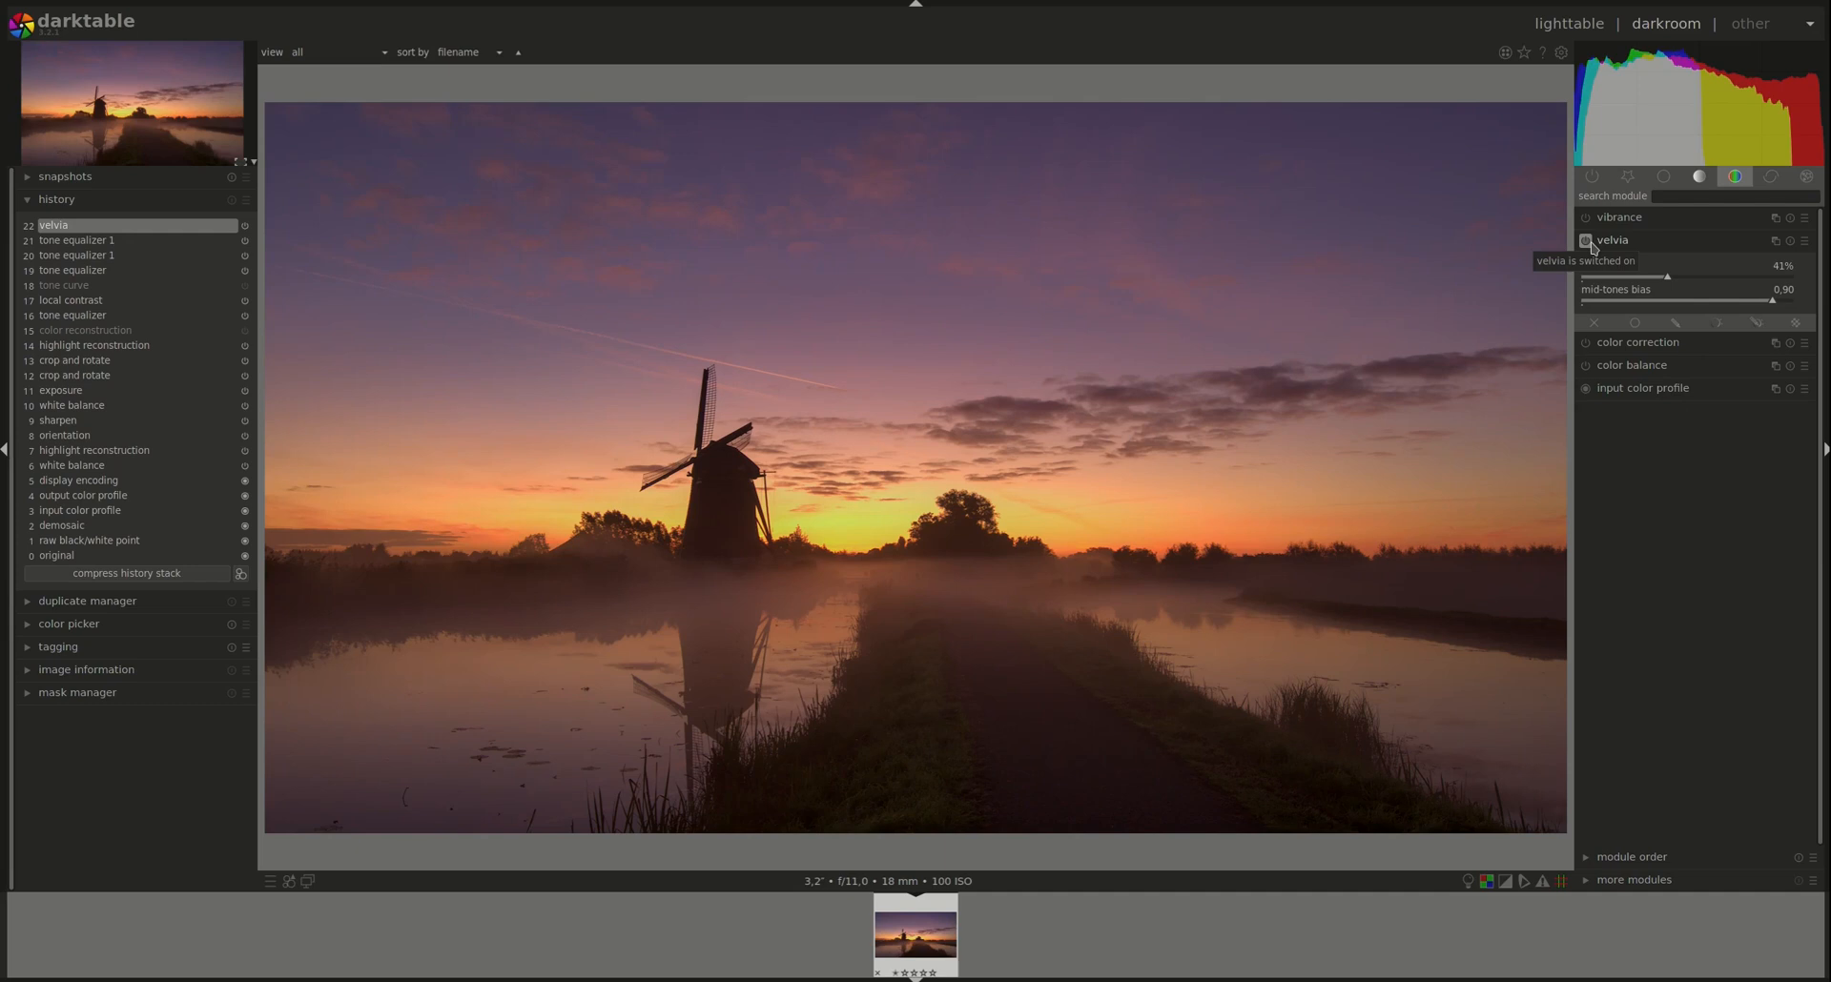
pyautogui.click(1612, 240)
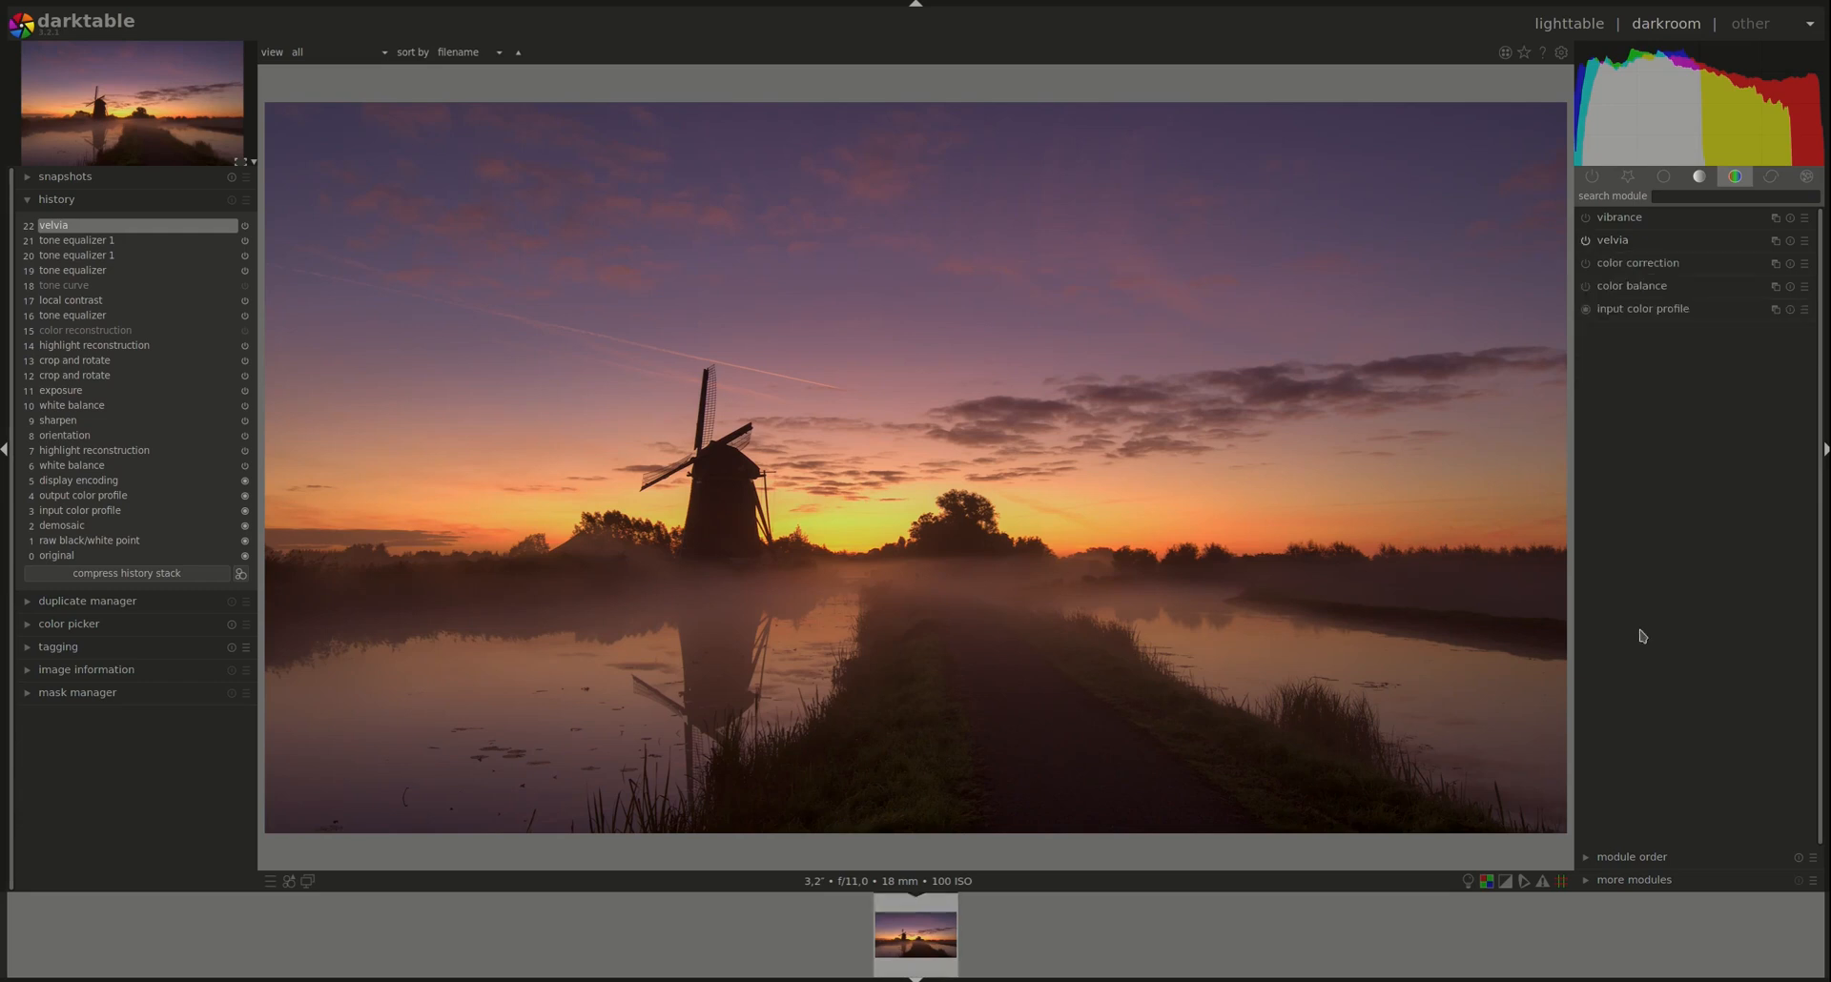
pyautogui.moveTo(1643, 277)
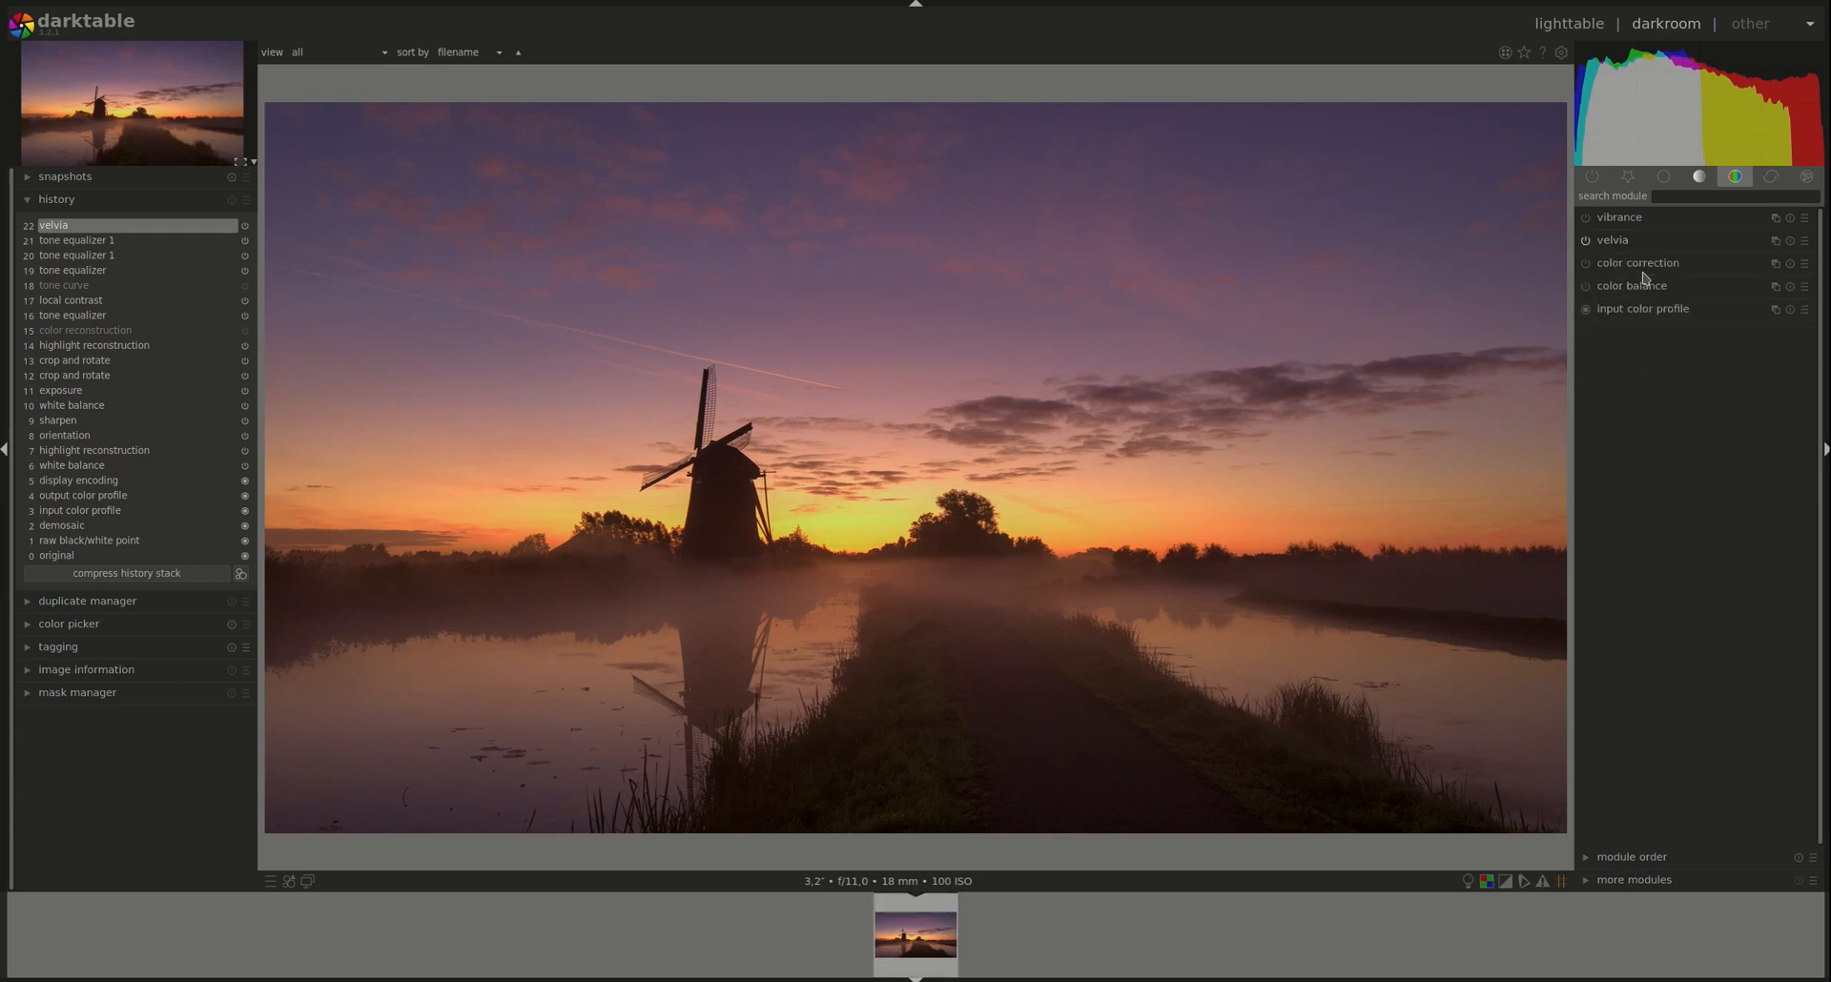
# Expand the color correction module to show its color grid
pyautogui.click(1638, 264)
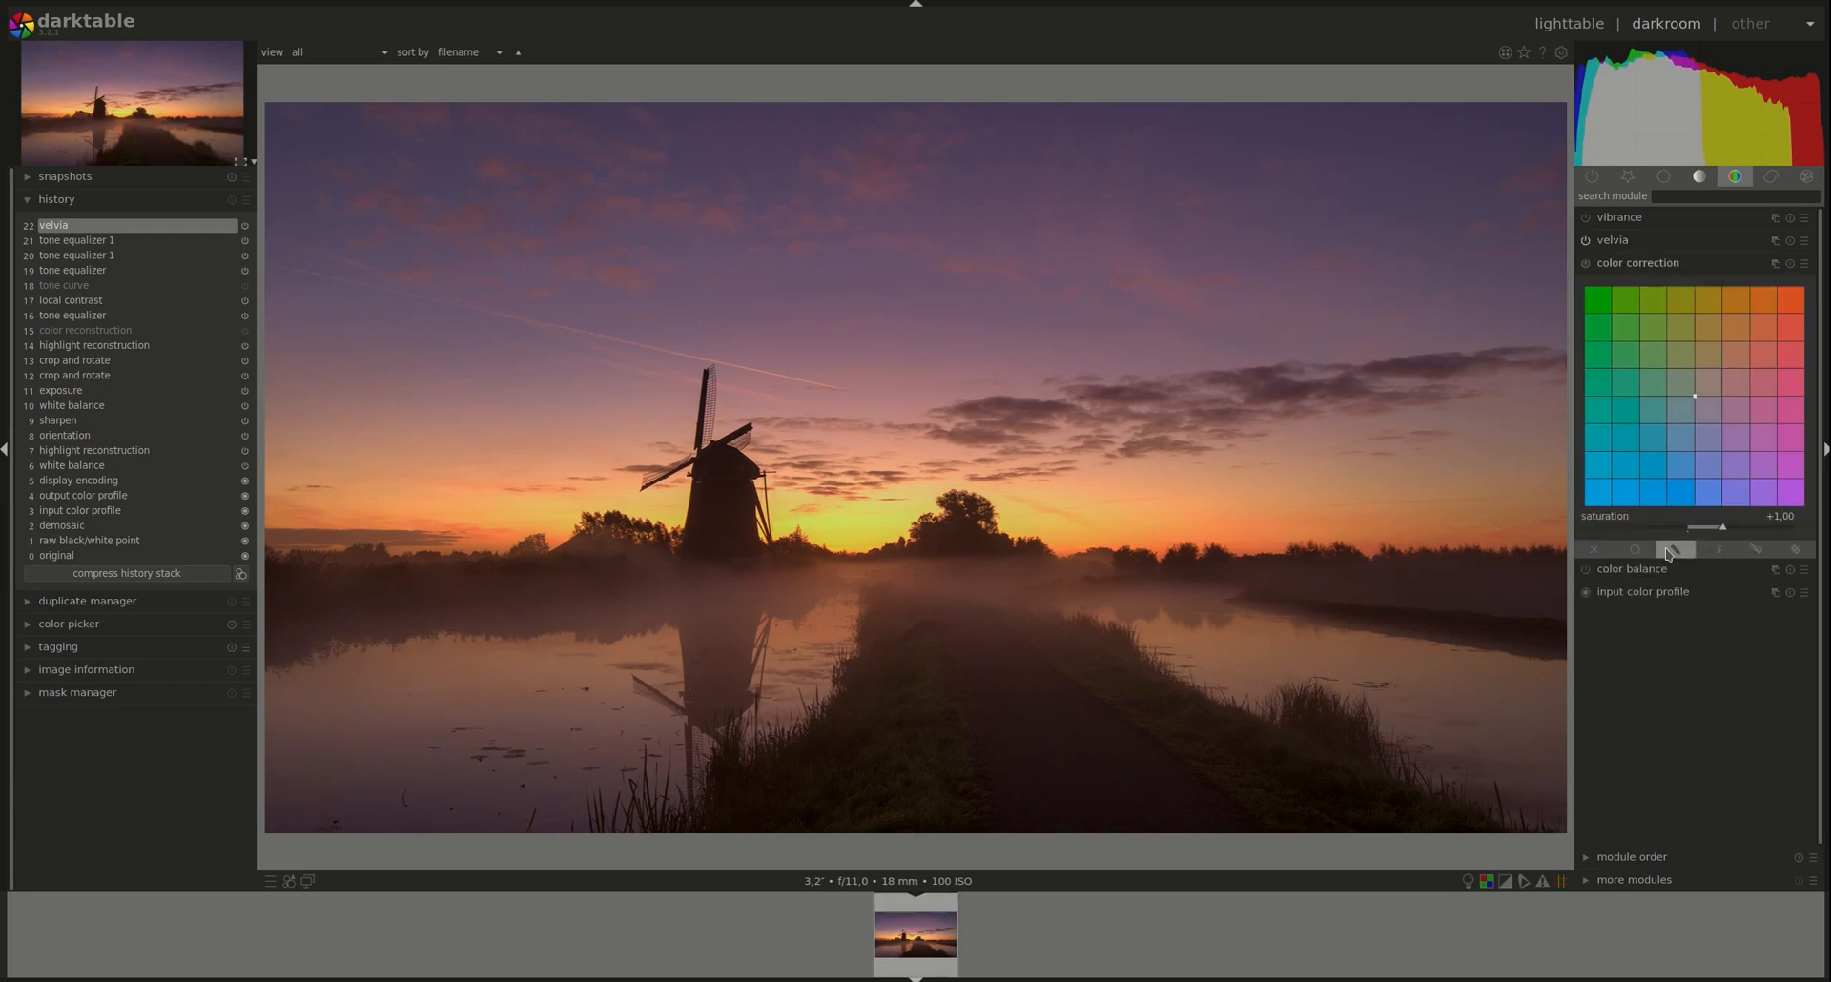
pyautogui.moveTo(1671, 549)
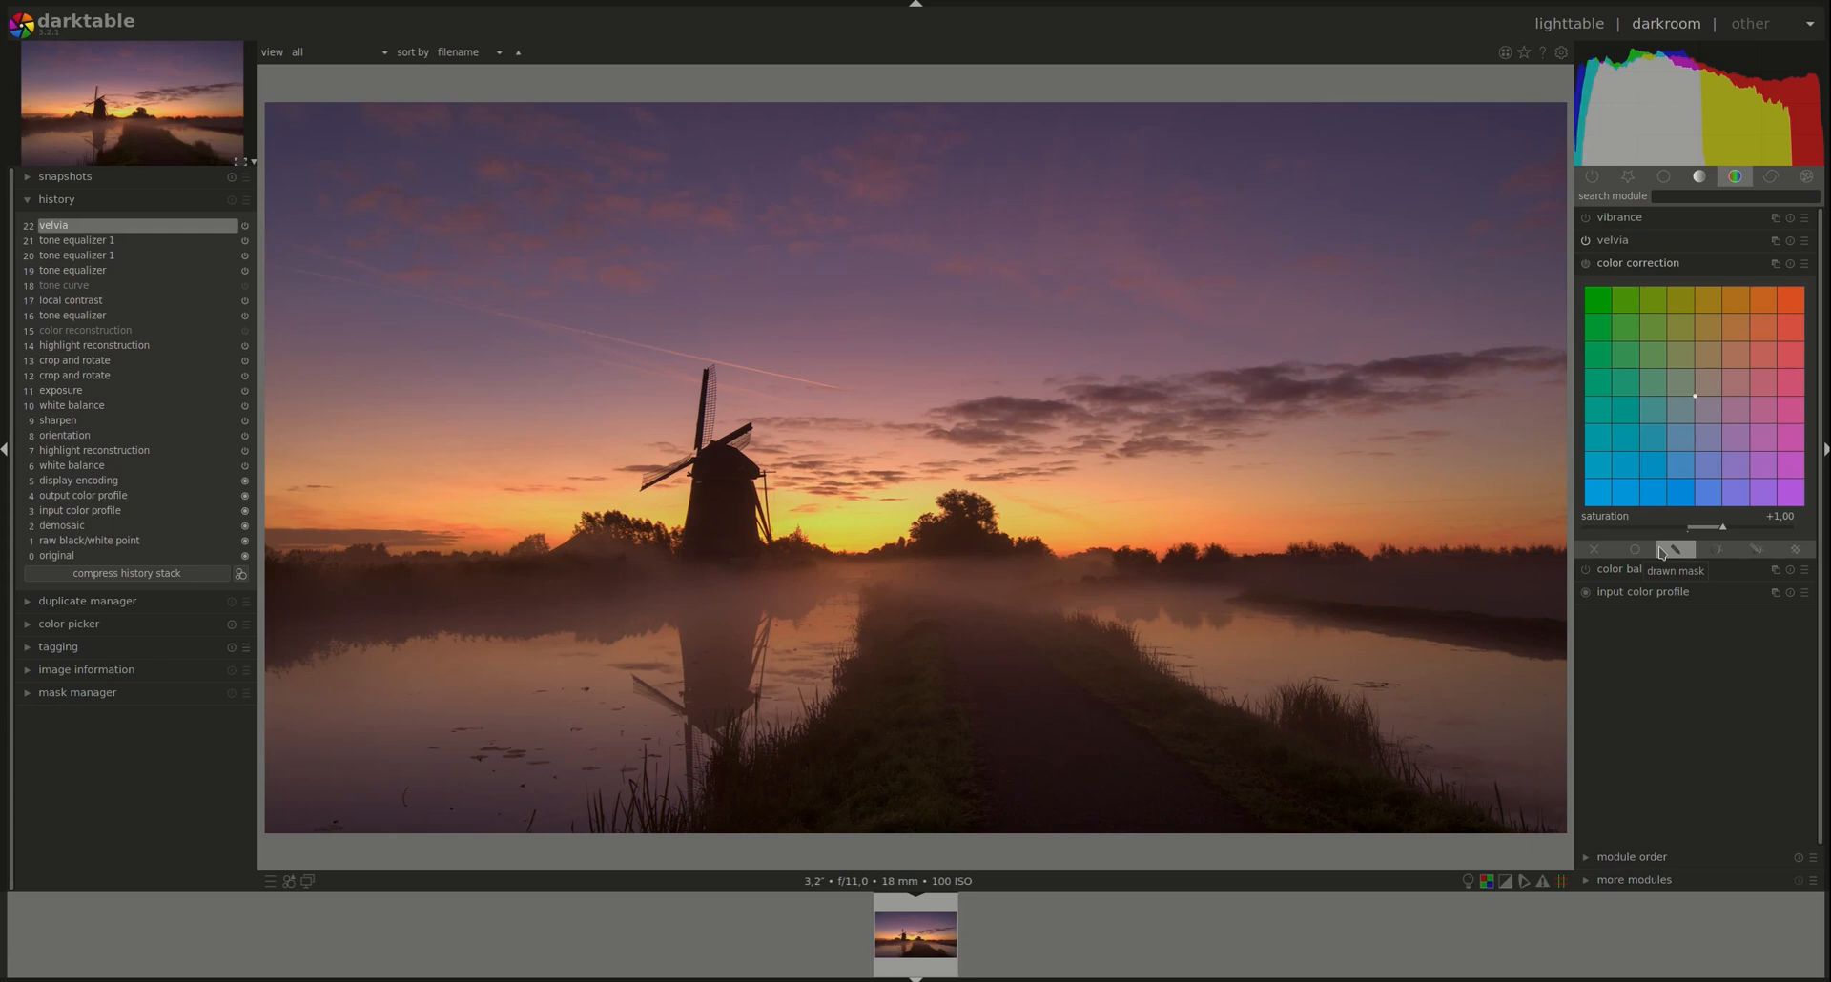
pyautogui.moveTo(1725, 369)
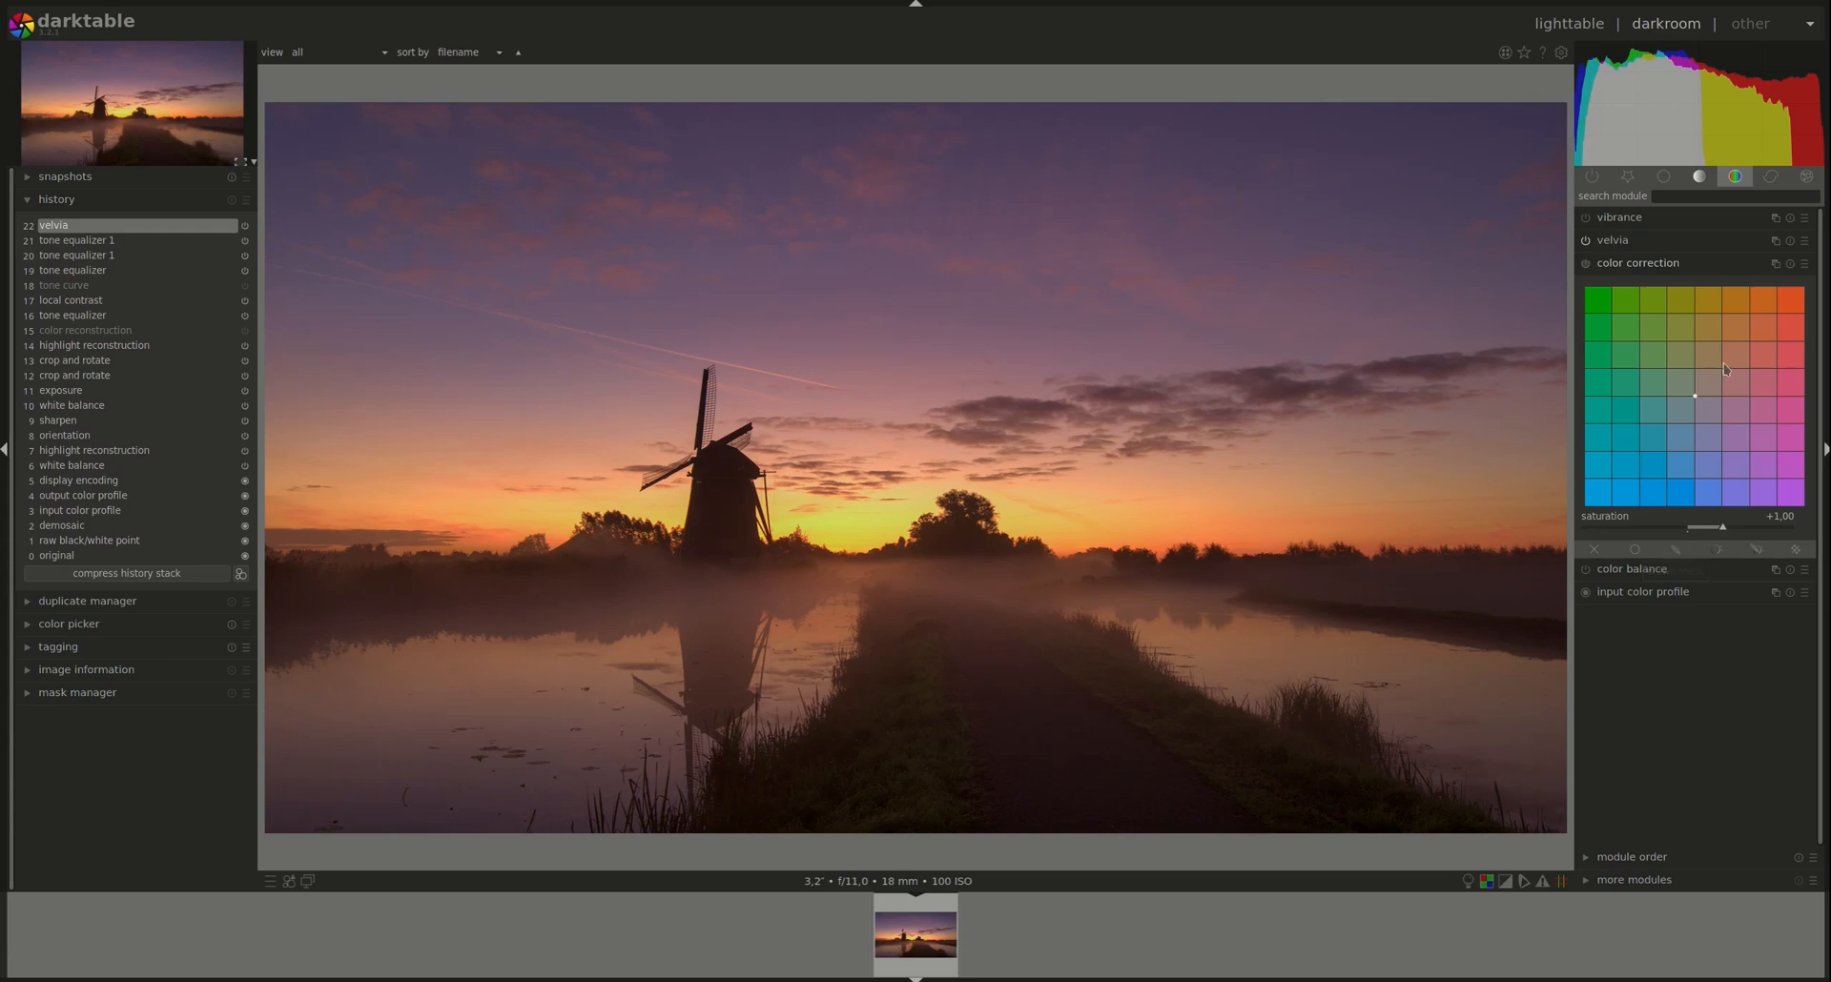
pyautogui.moveTo(1696, 401)
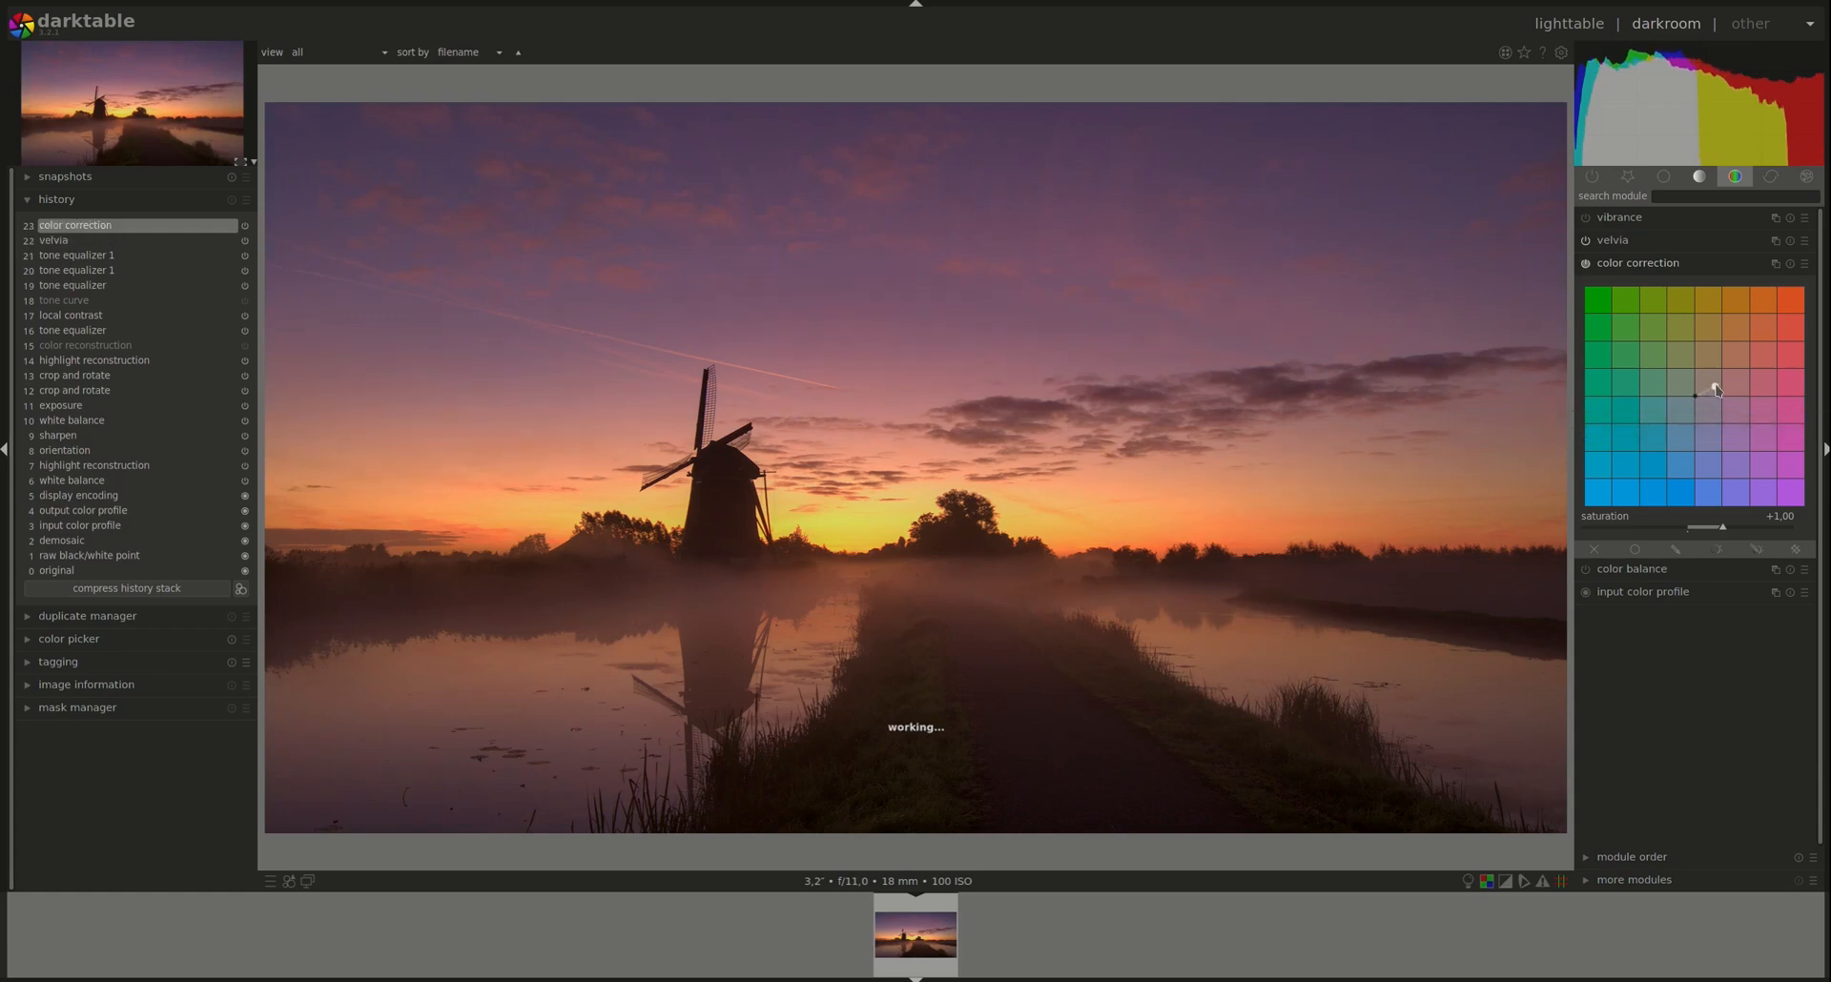
pyautogui.moveTo(1715, 380)
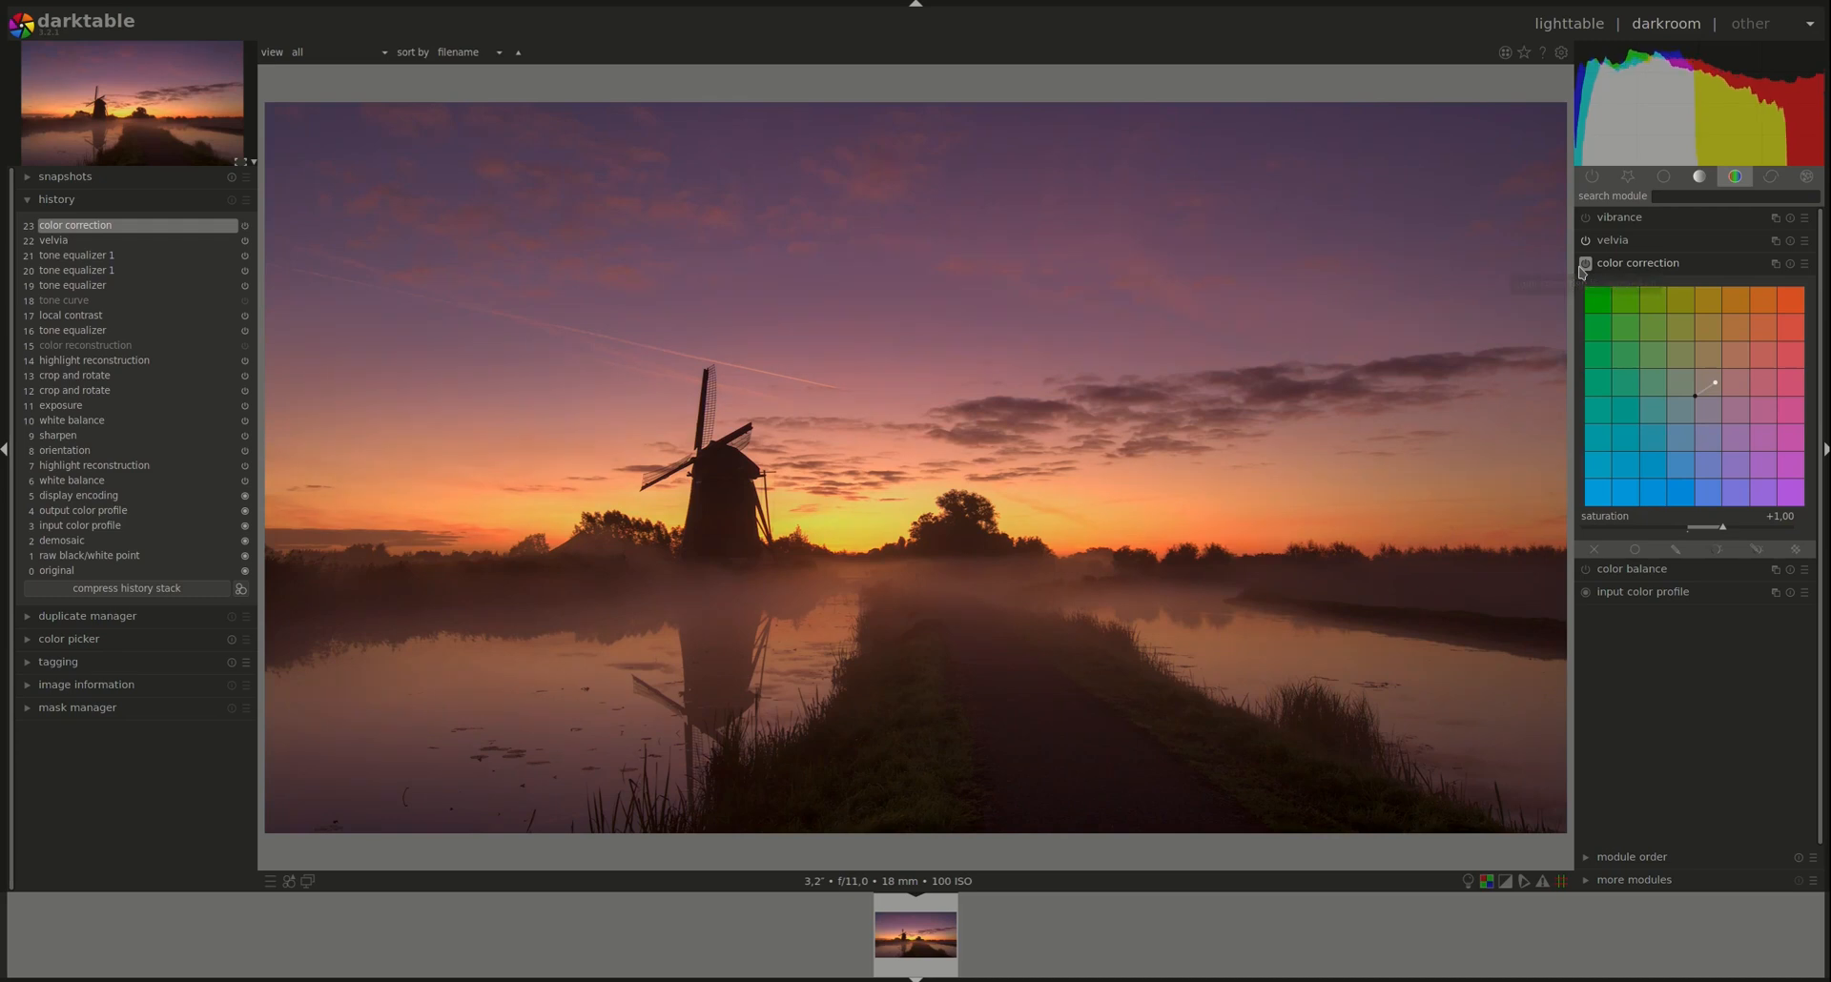
pyautogui.moveTo(1586, 267)
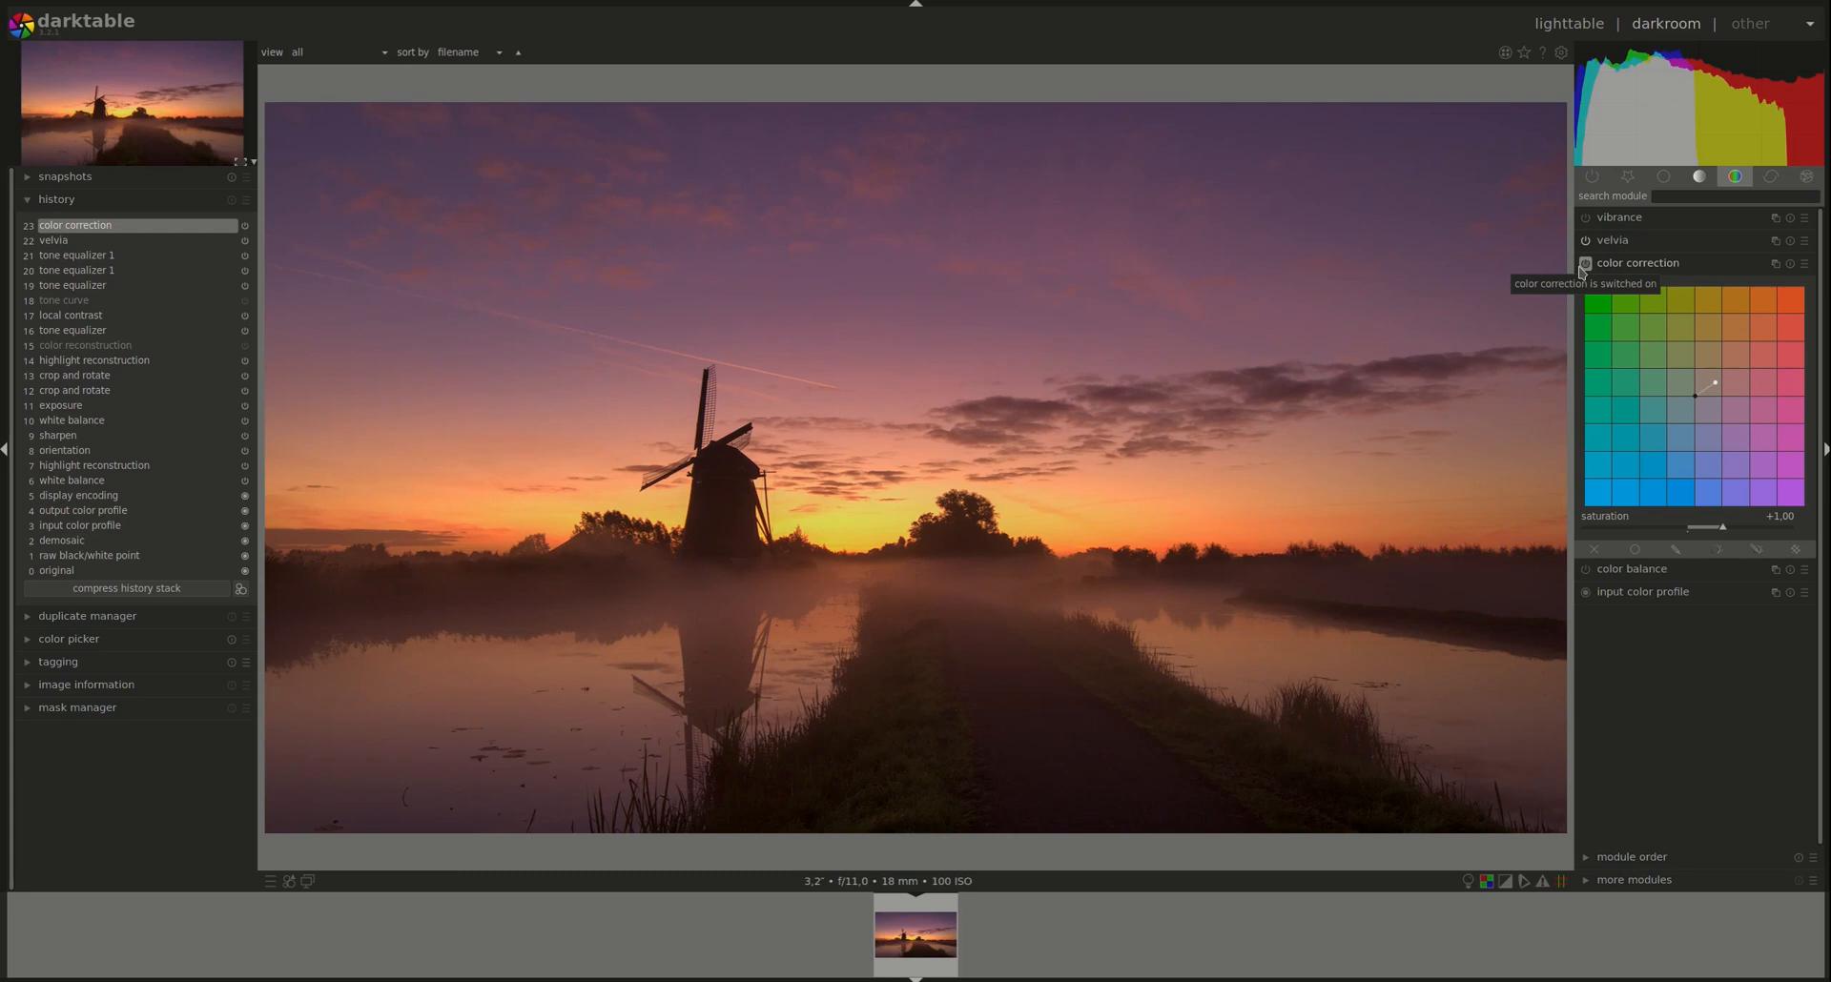
pyautogui.moveTo(1588, 479)
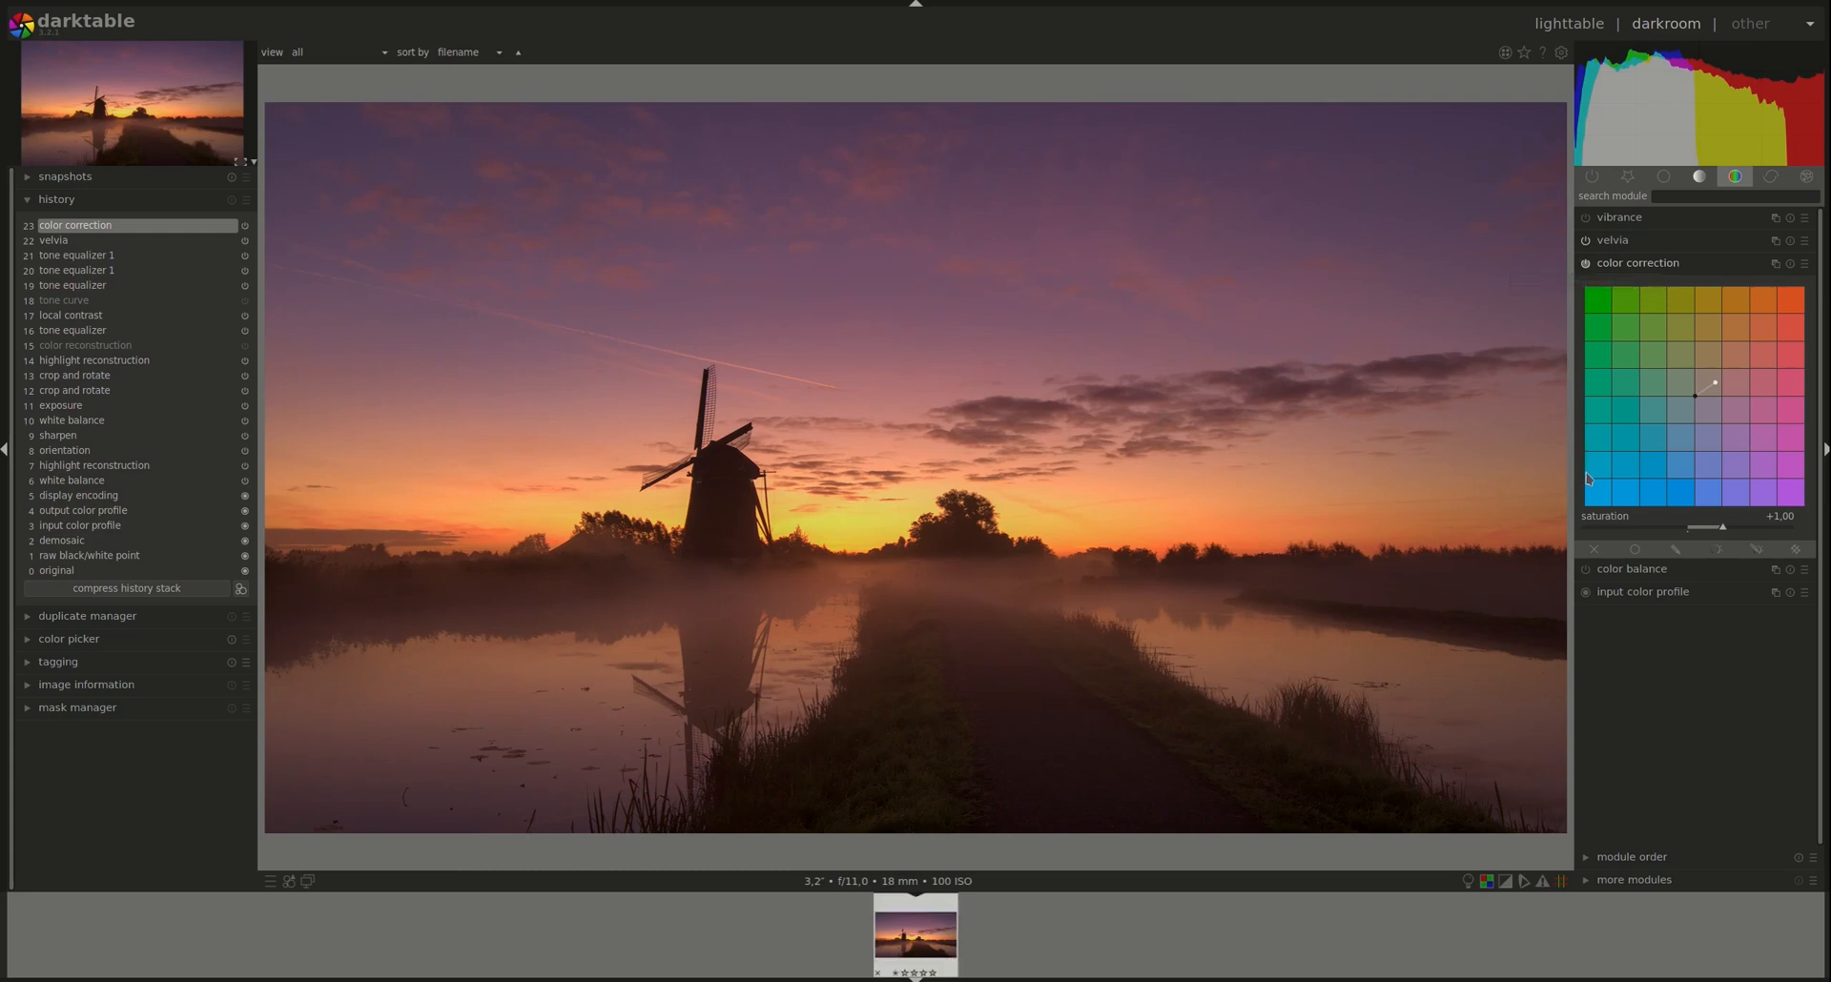
pyautogui.moveTo(1773, 620)
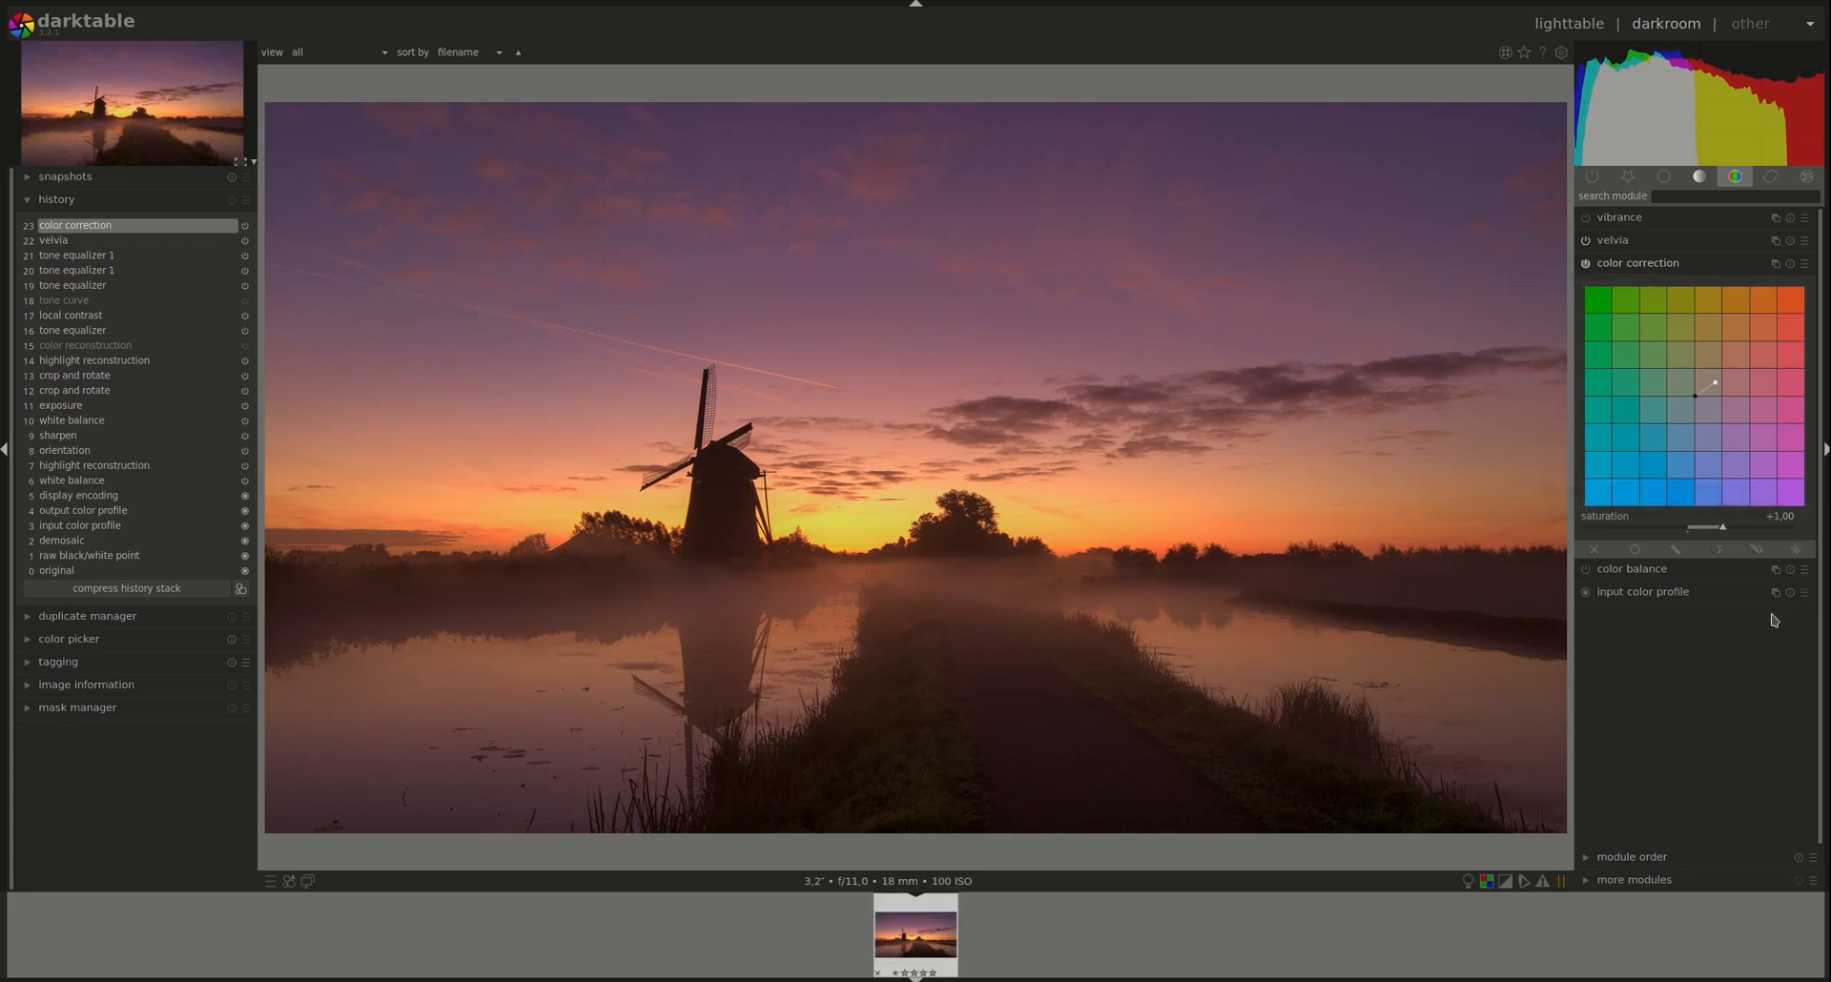
pyautogui.moveTo(1740, 504)
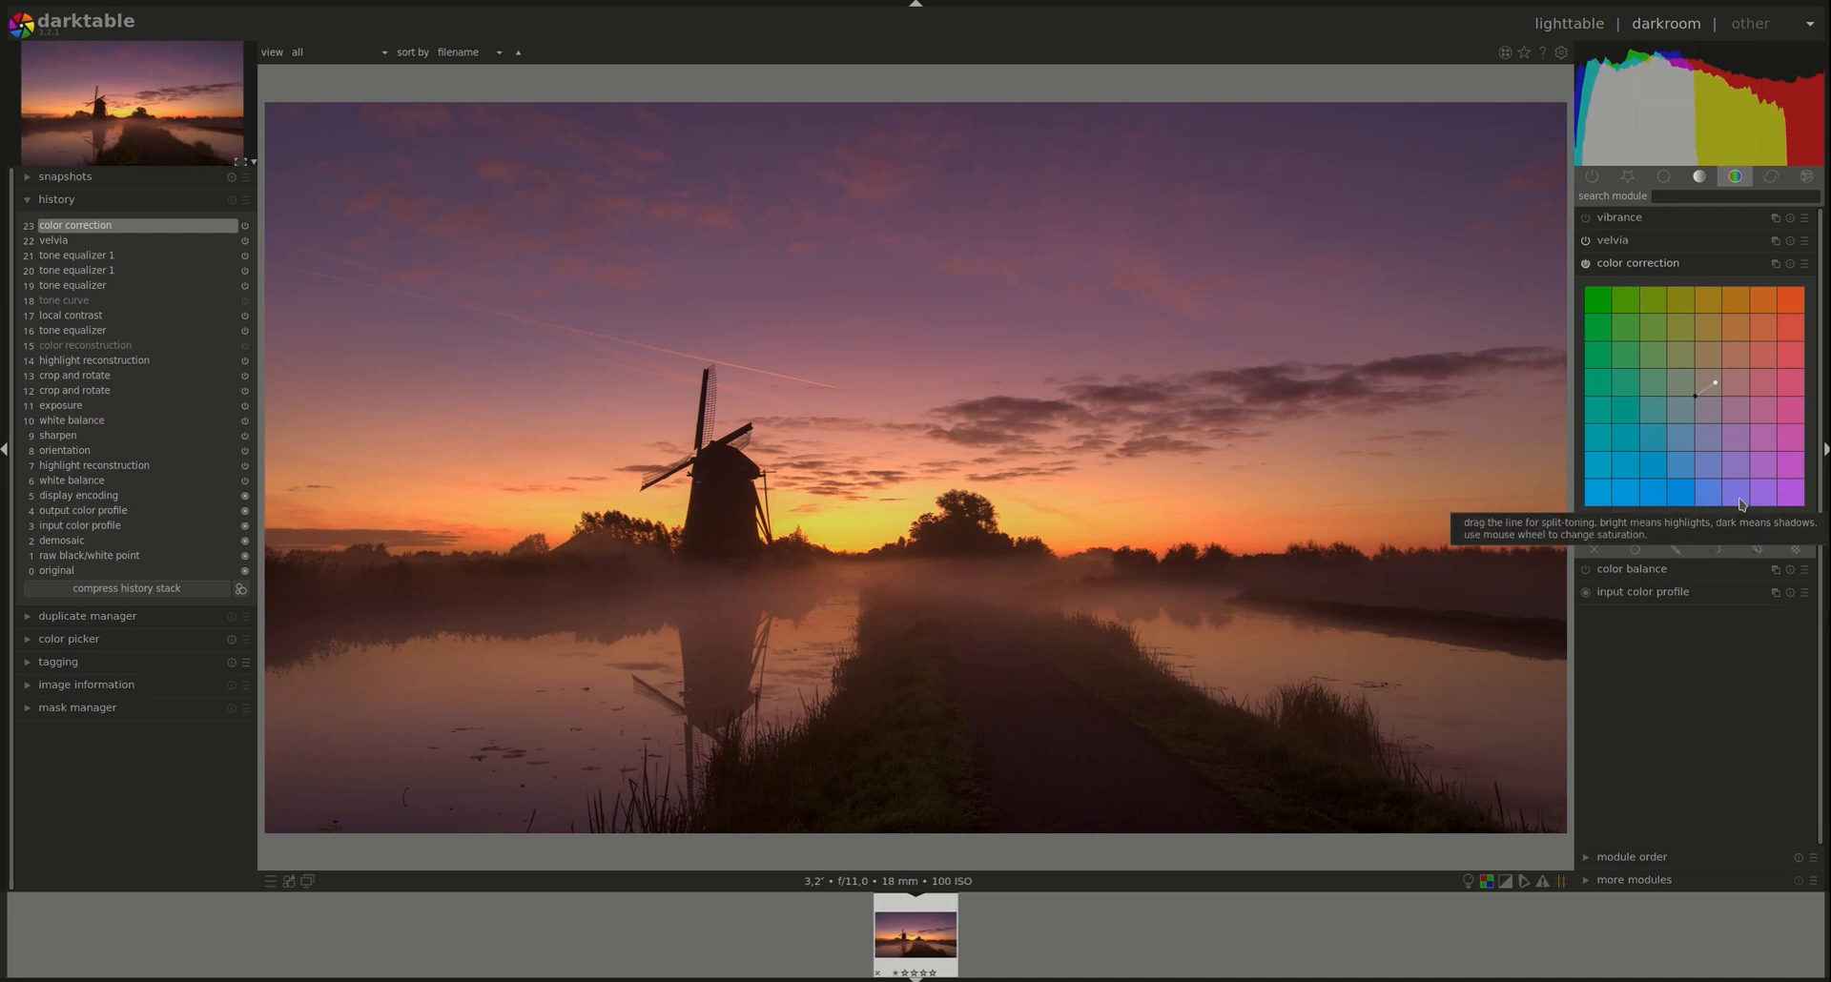
pyautogui.moveTo(1694, 399)
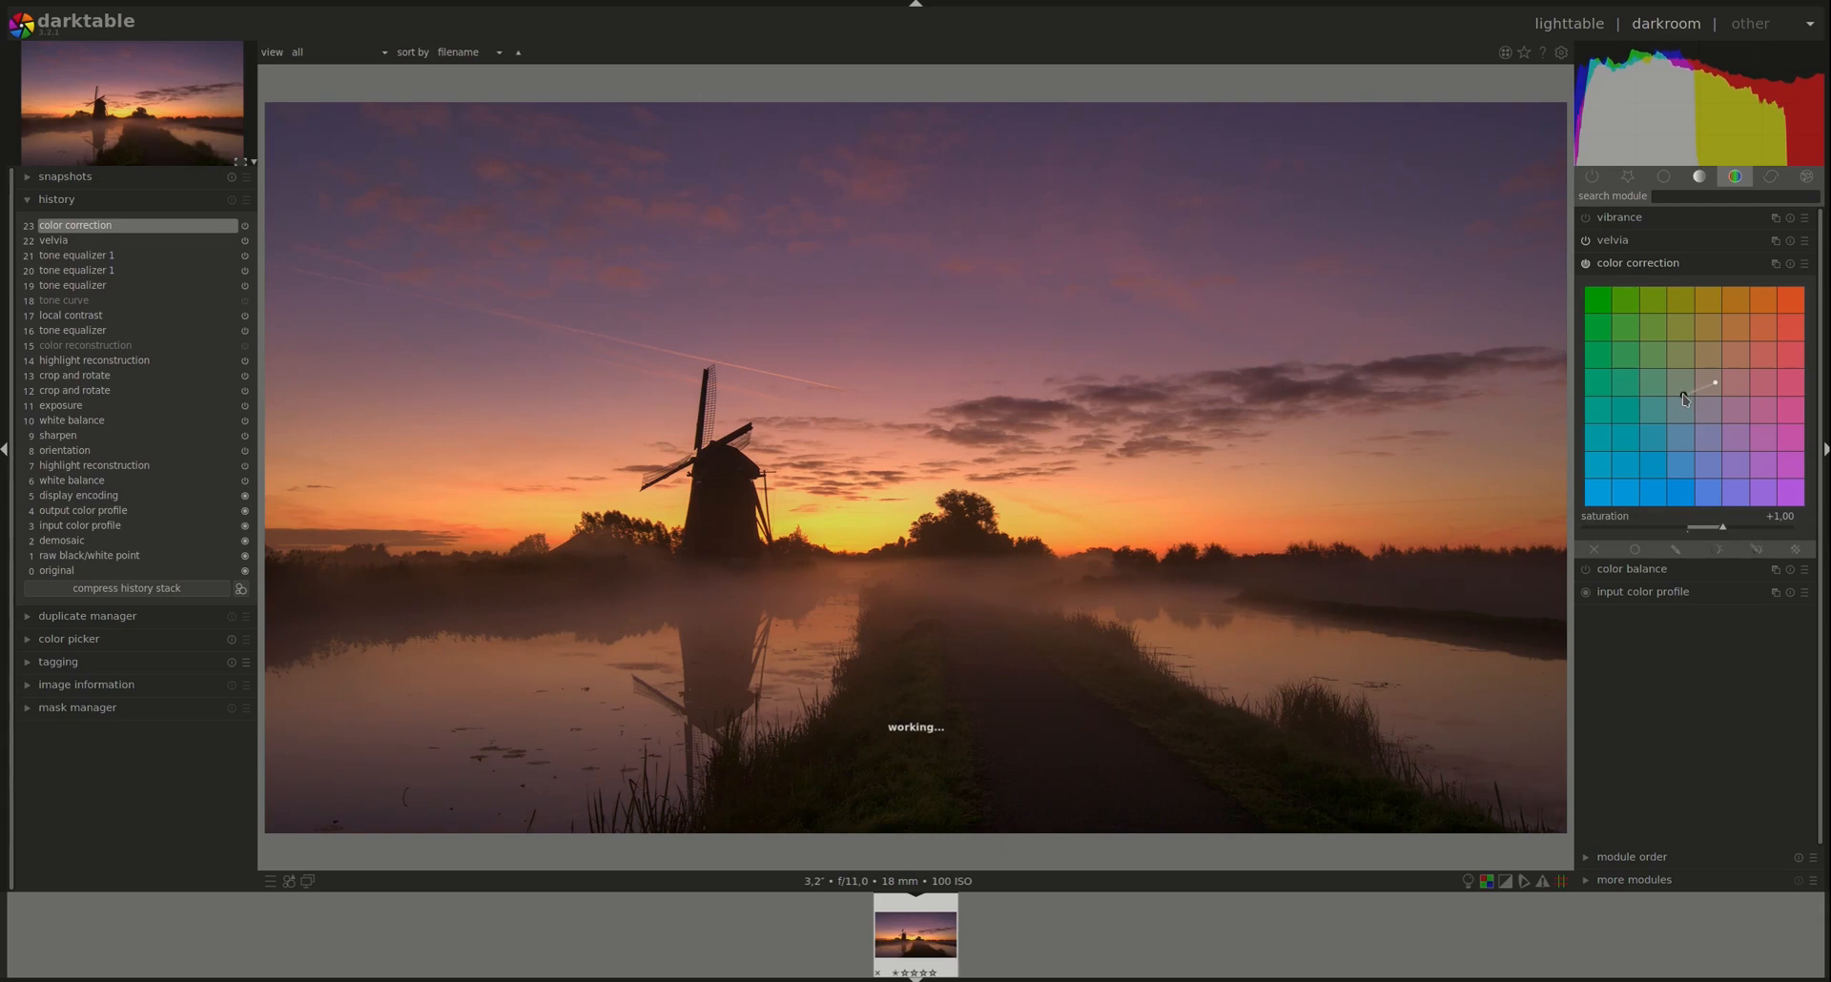
pyautogui.moveTo(1681, 397)
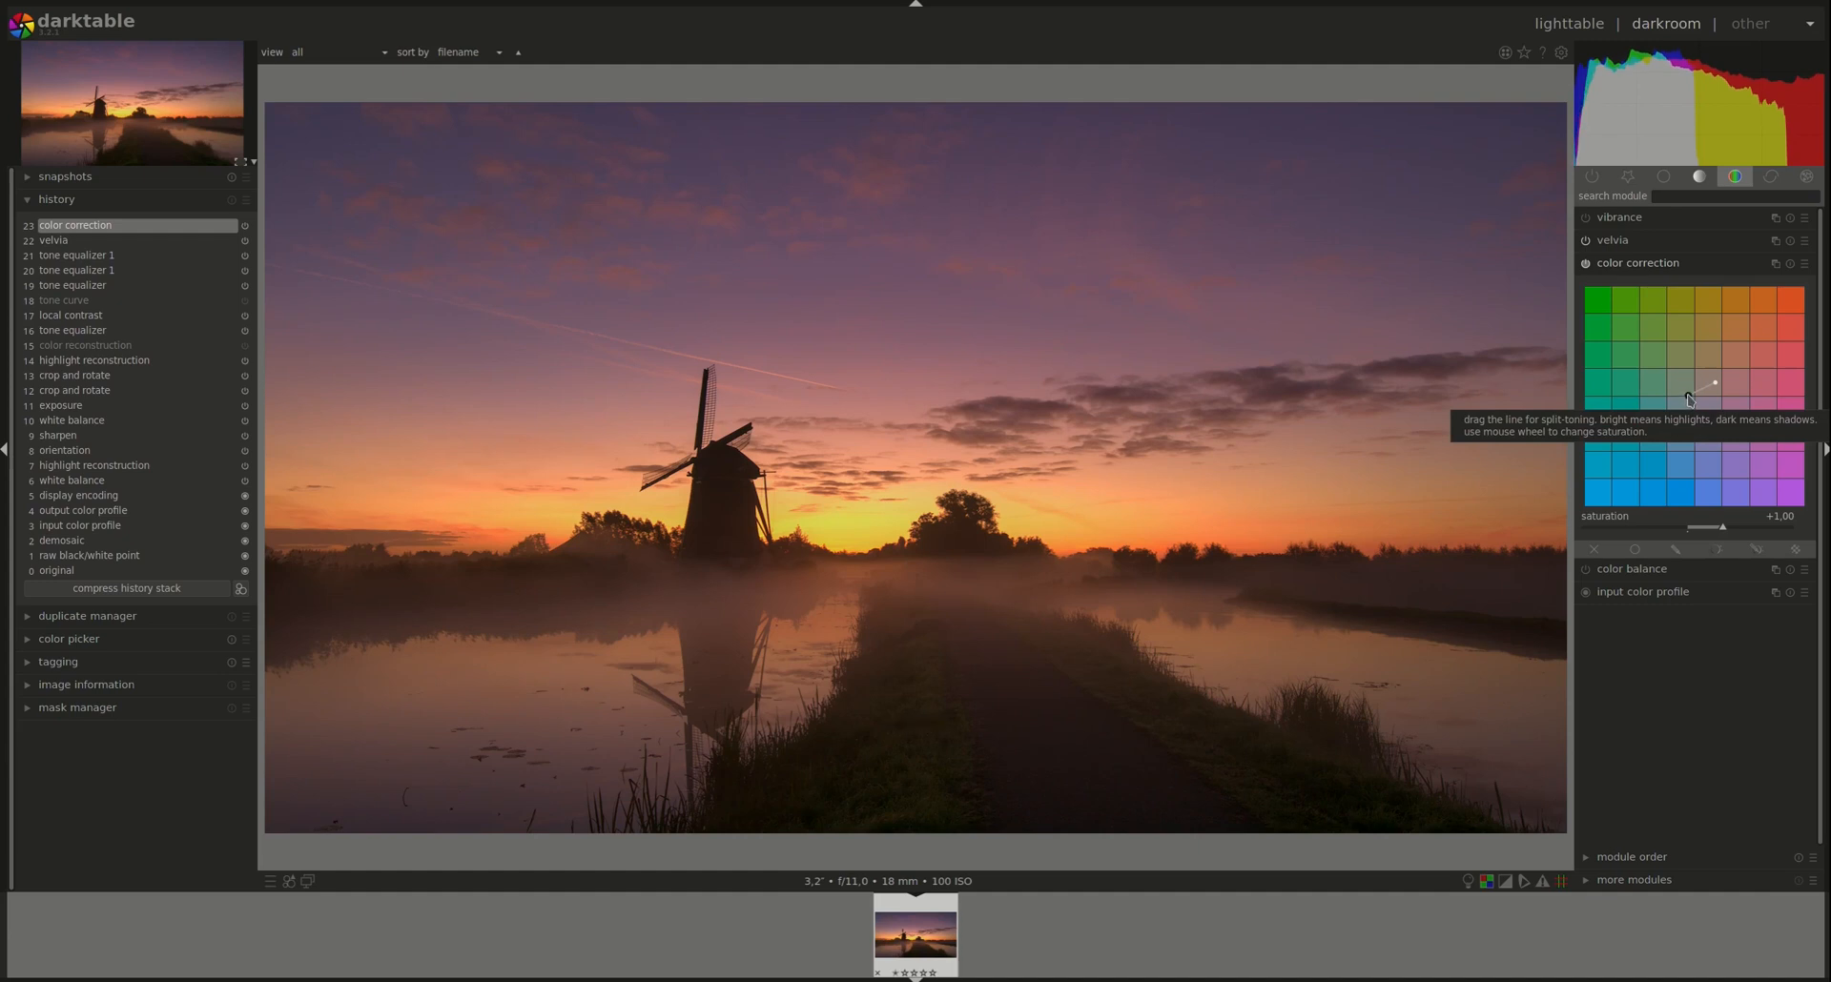
pyautogui.moveTo(1012, 627)
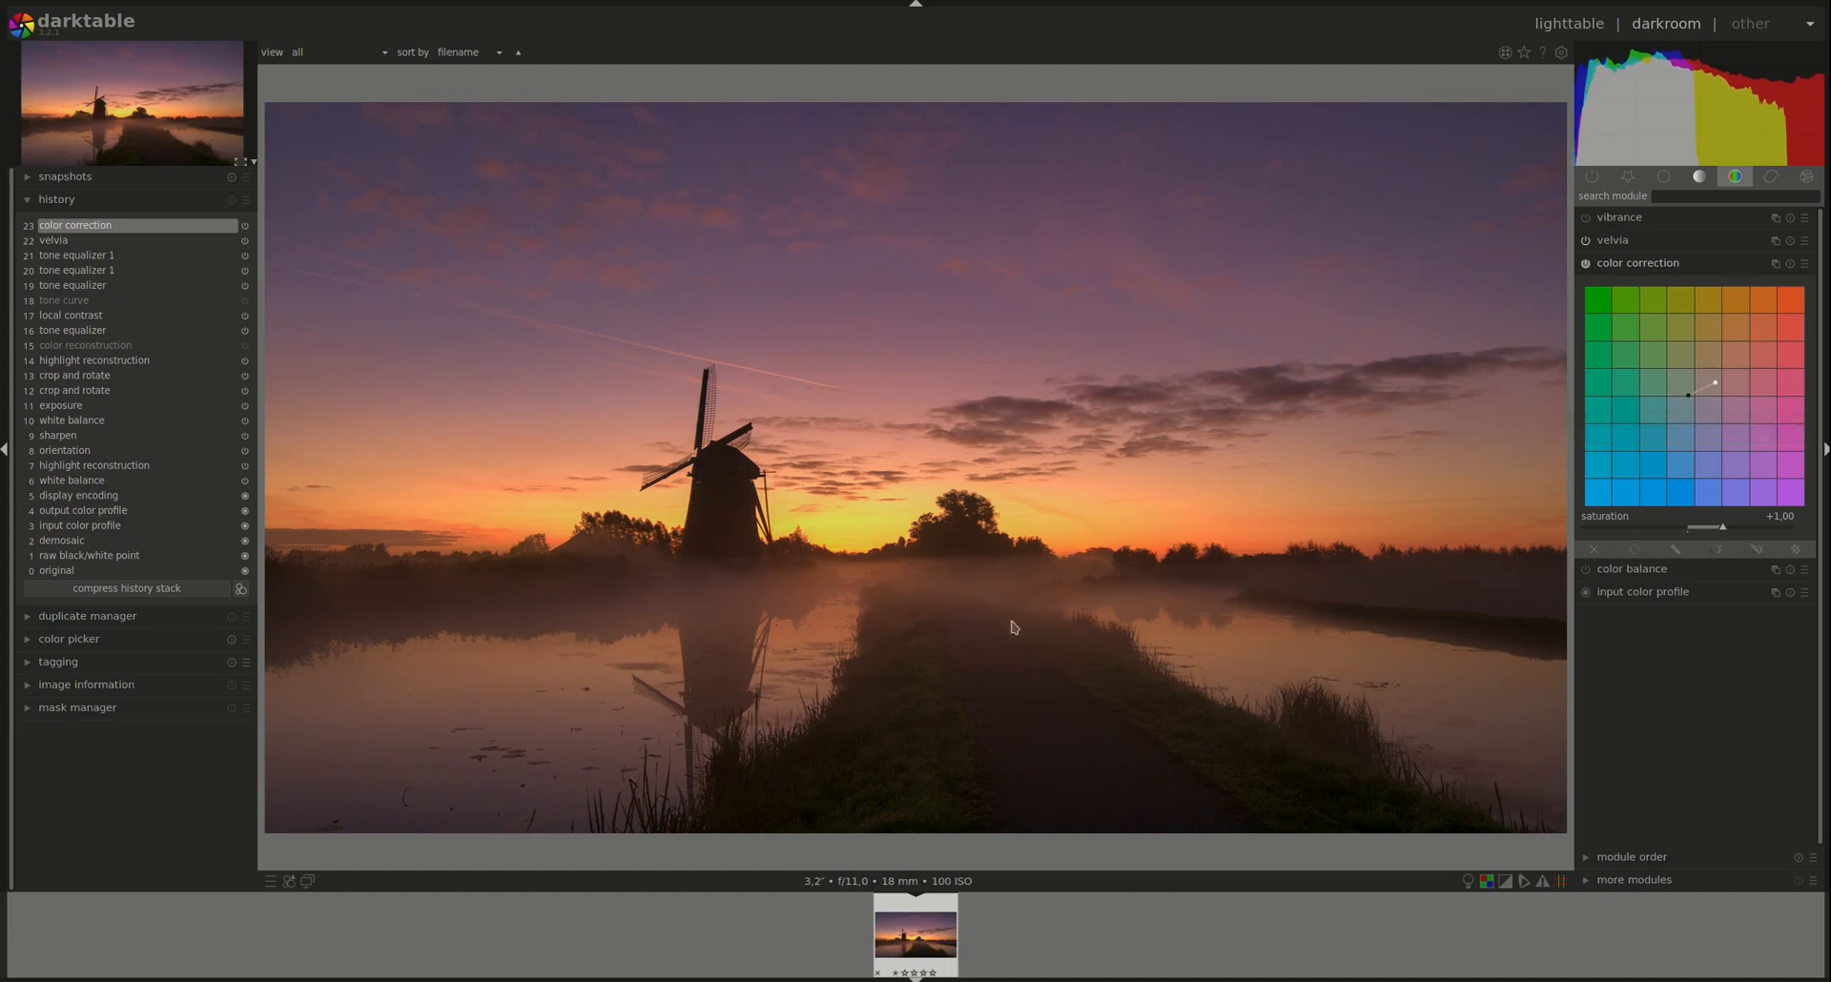
pyautogui.moveTo(911, 658)
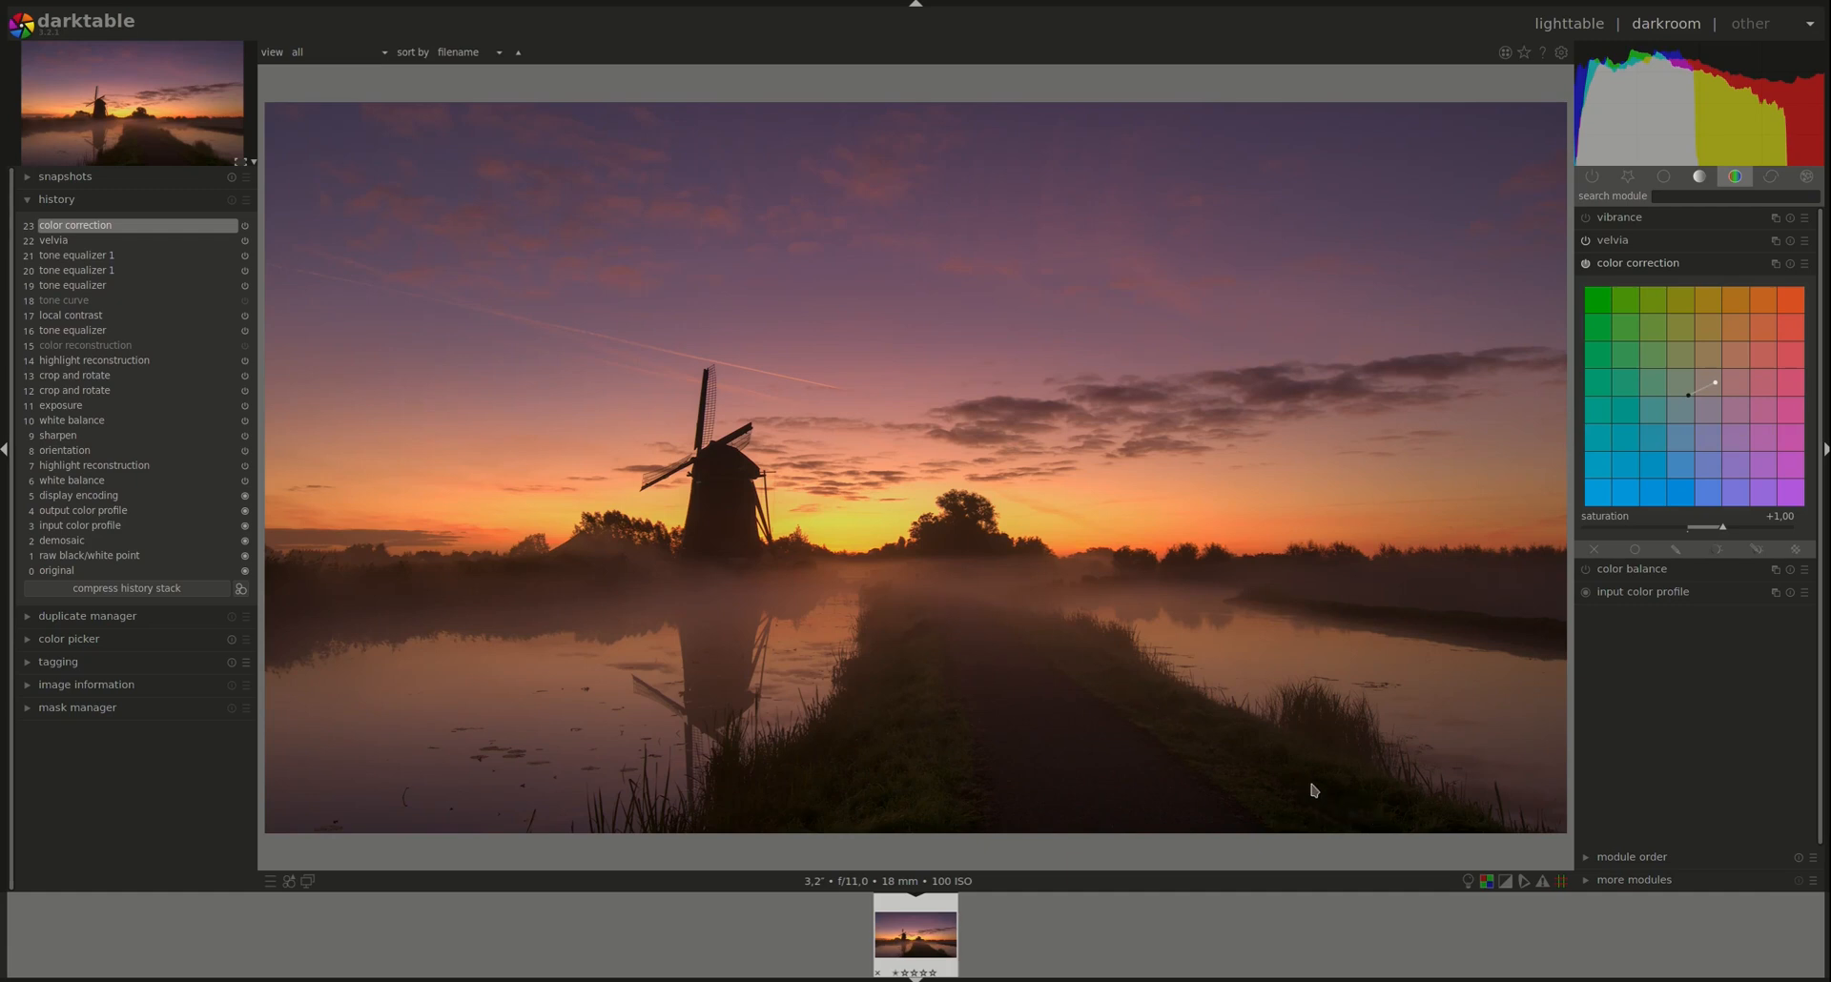
pyautogui.moveTo(950, 665)
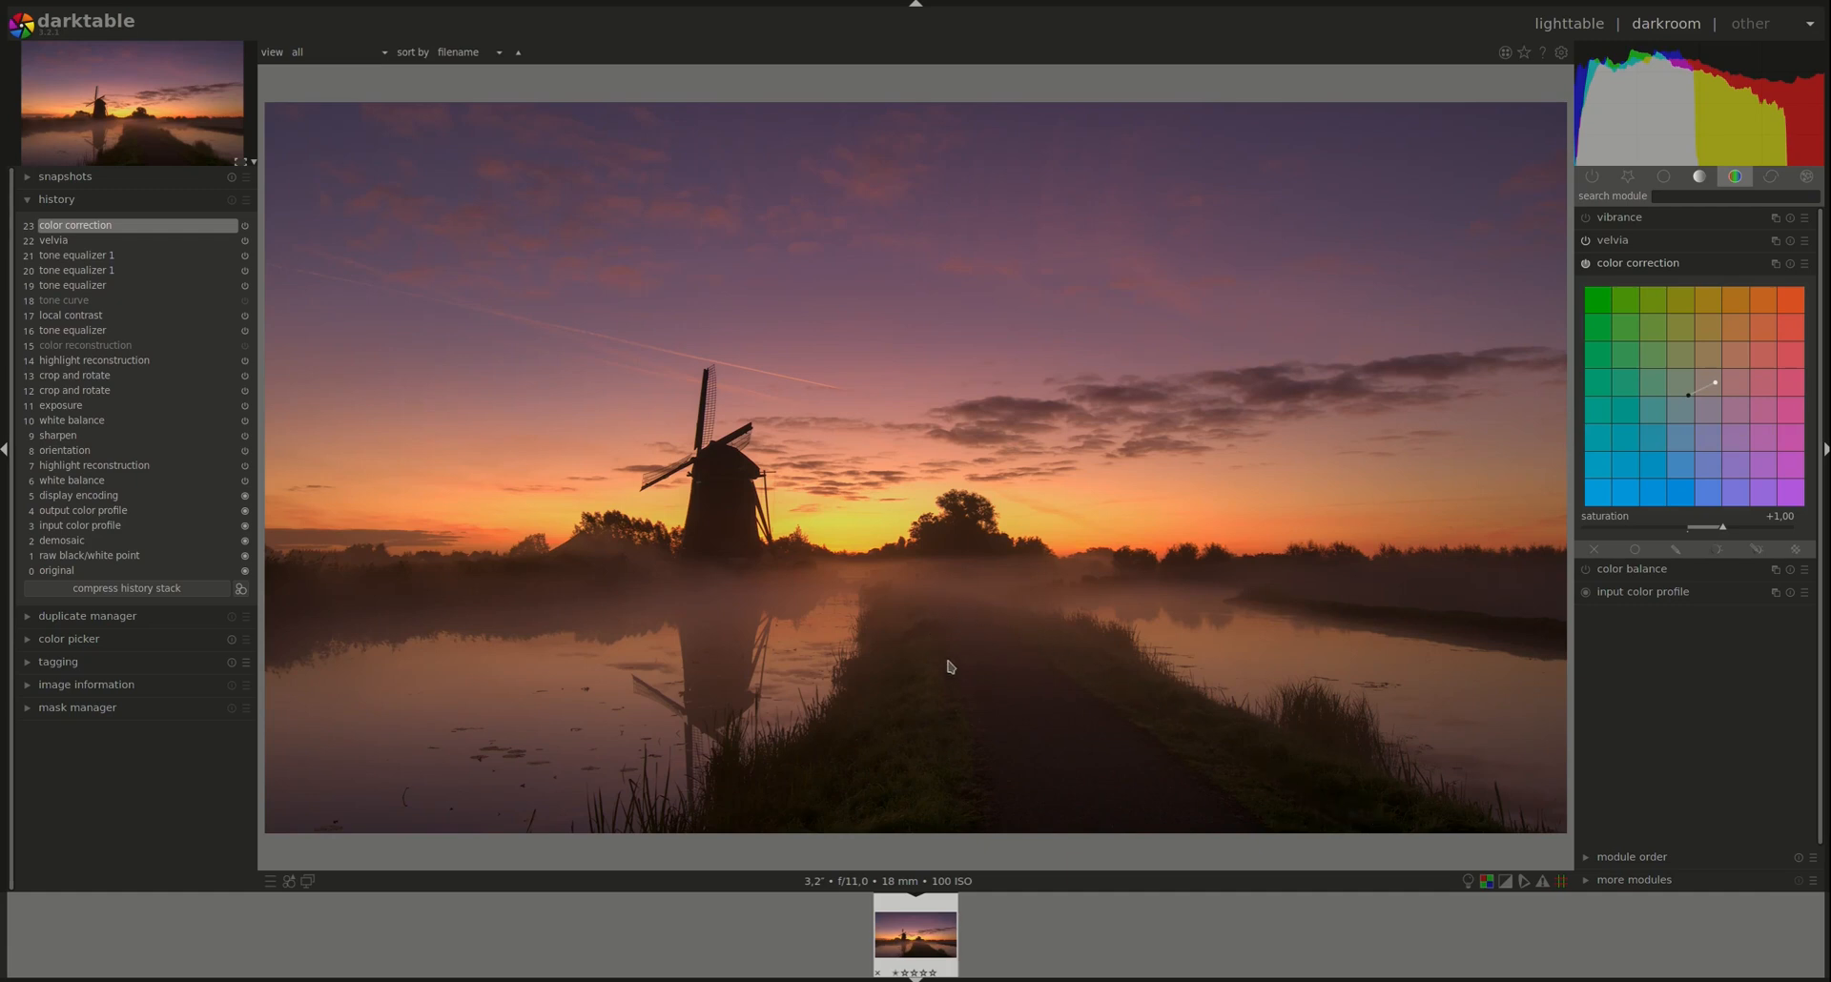
pyautogui.moveTo(1339, 804)
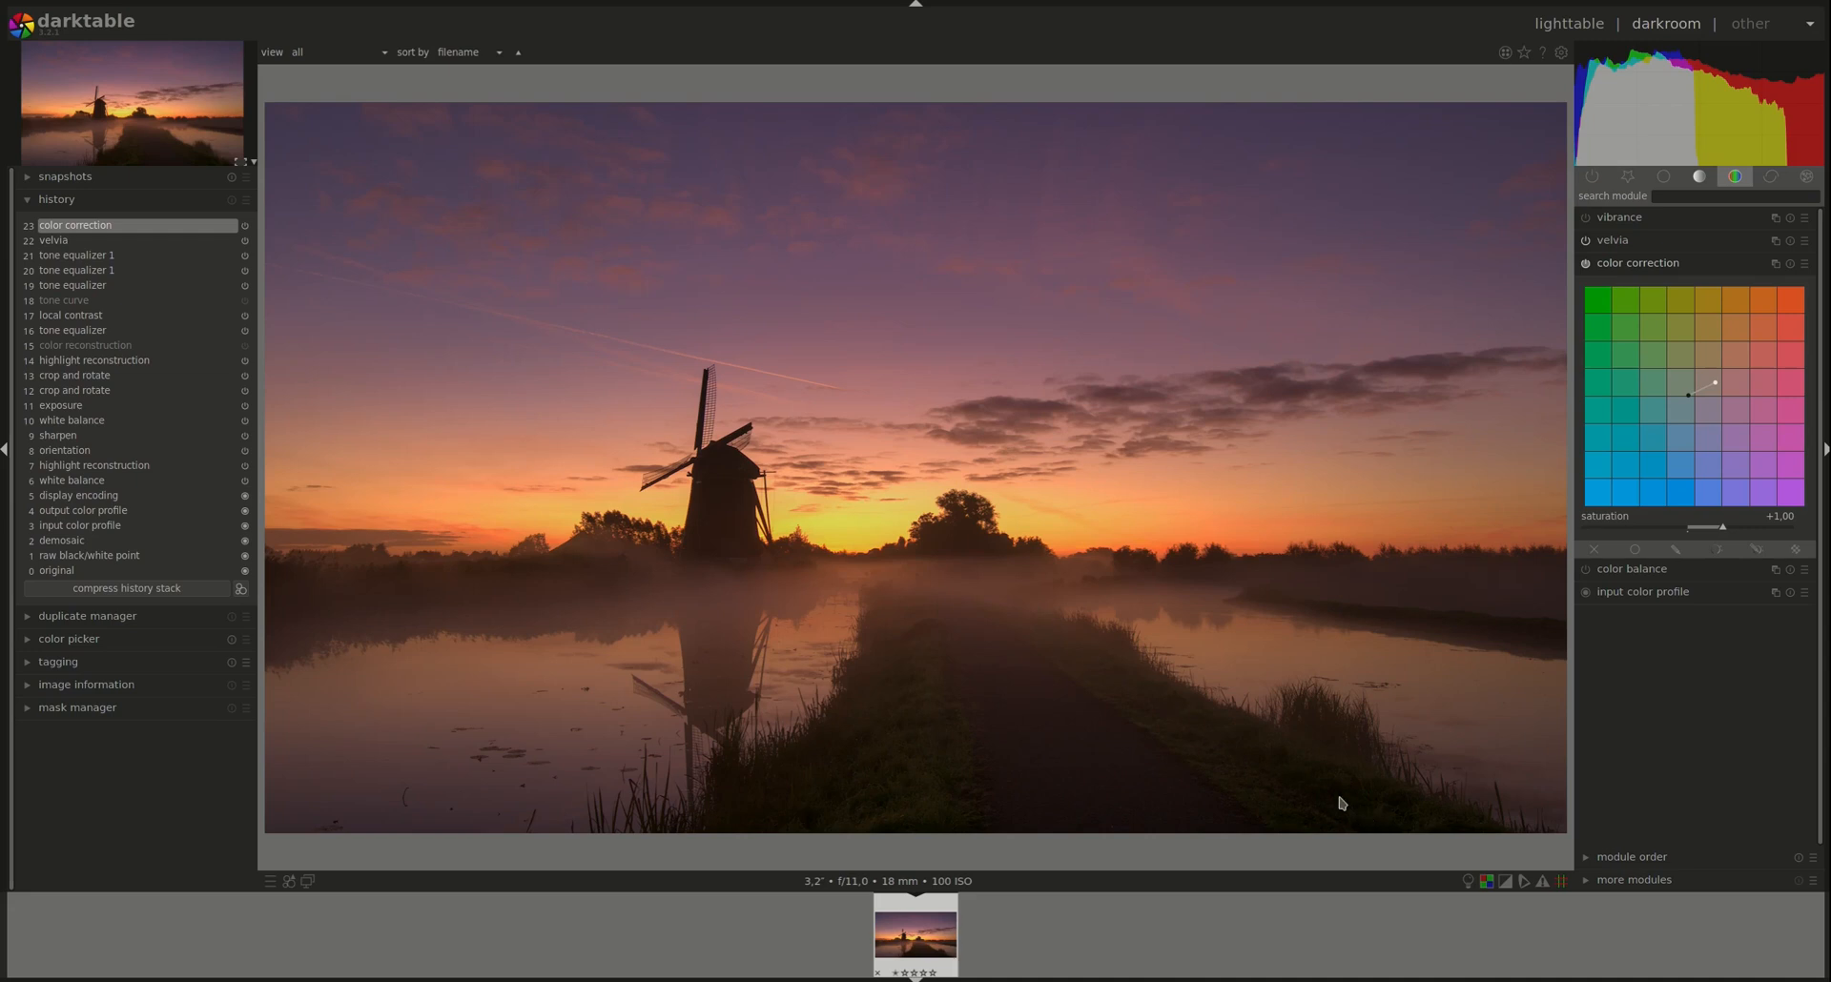
pyautogui.moveTo(1601, 269)
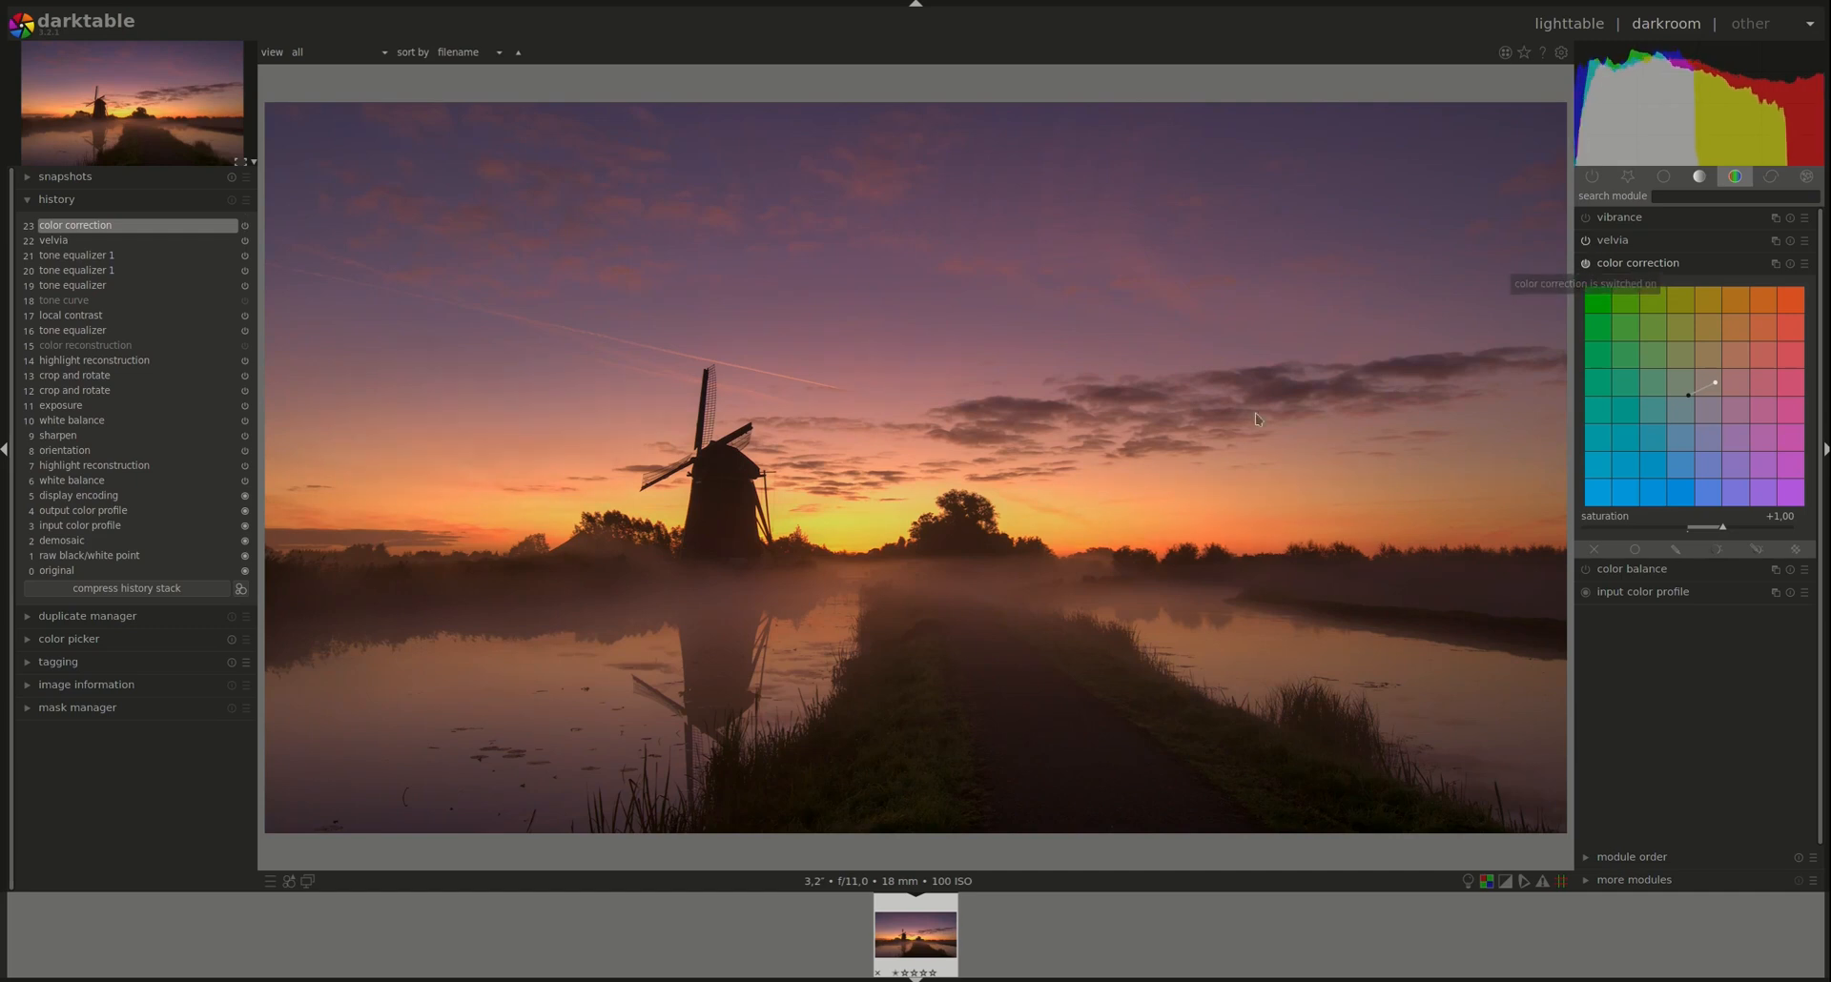
pyautogui.moveTo(1222, 737)
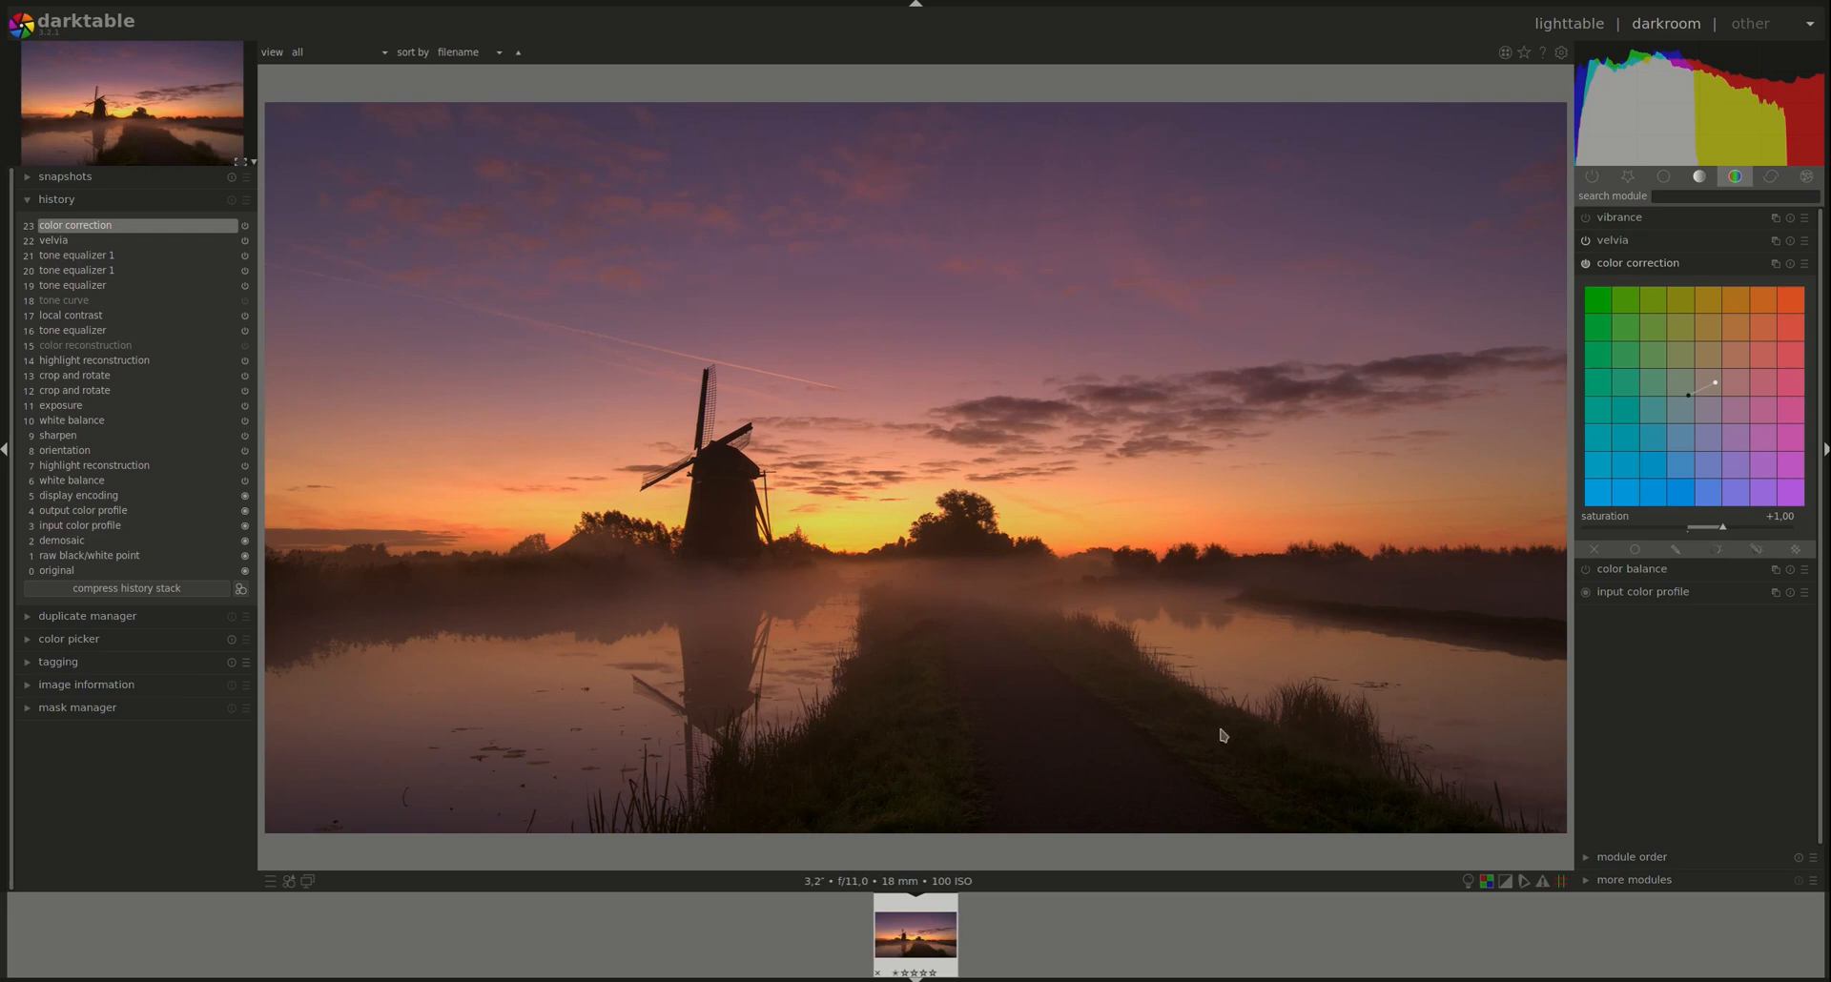
pyautogui.moveTo(890, 613)
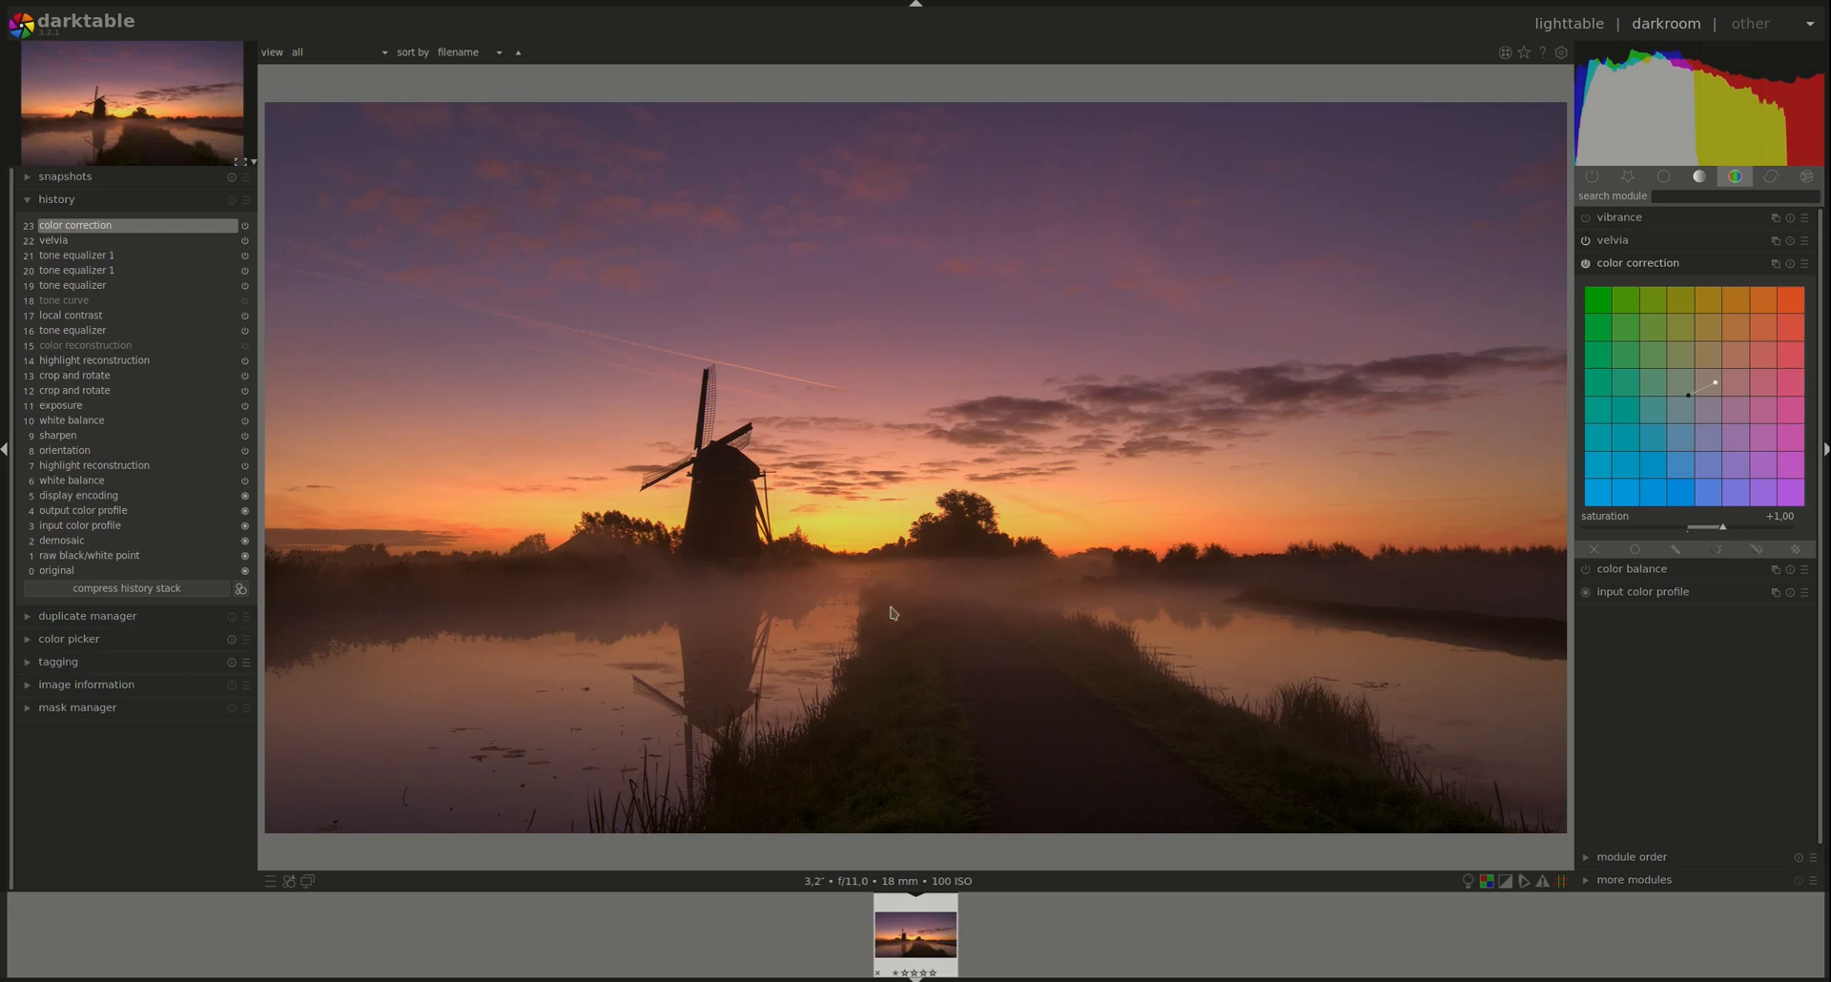
pyautogui.moveTo(831, 784)
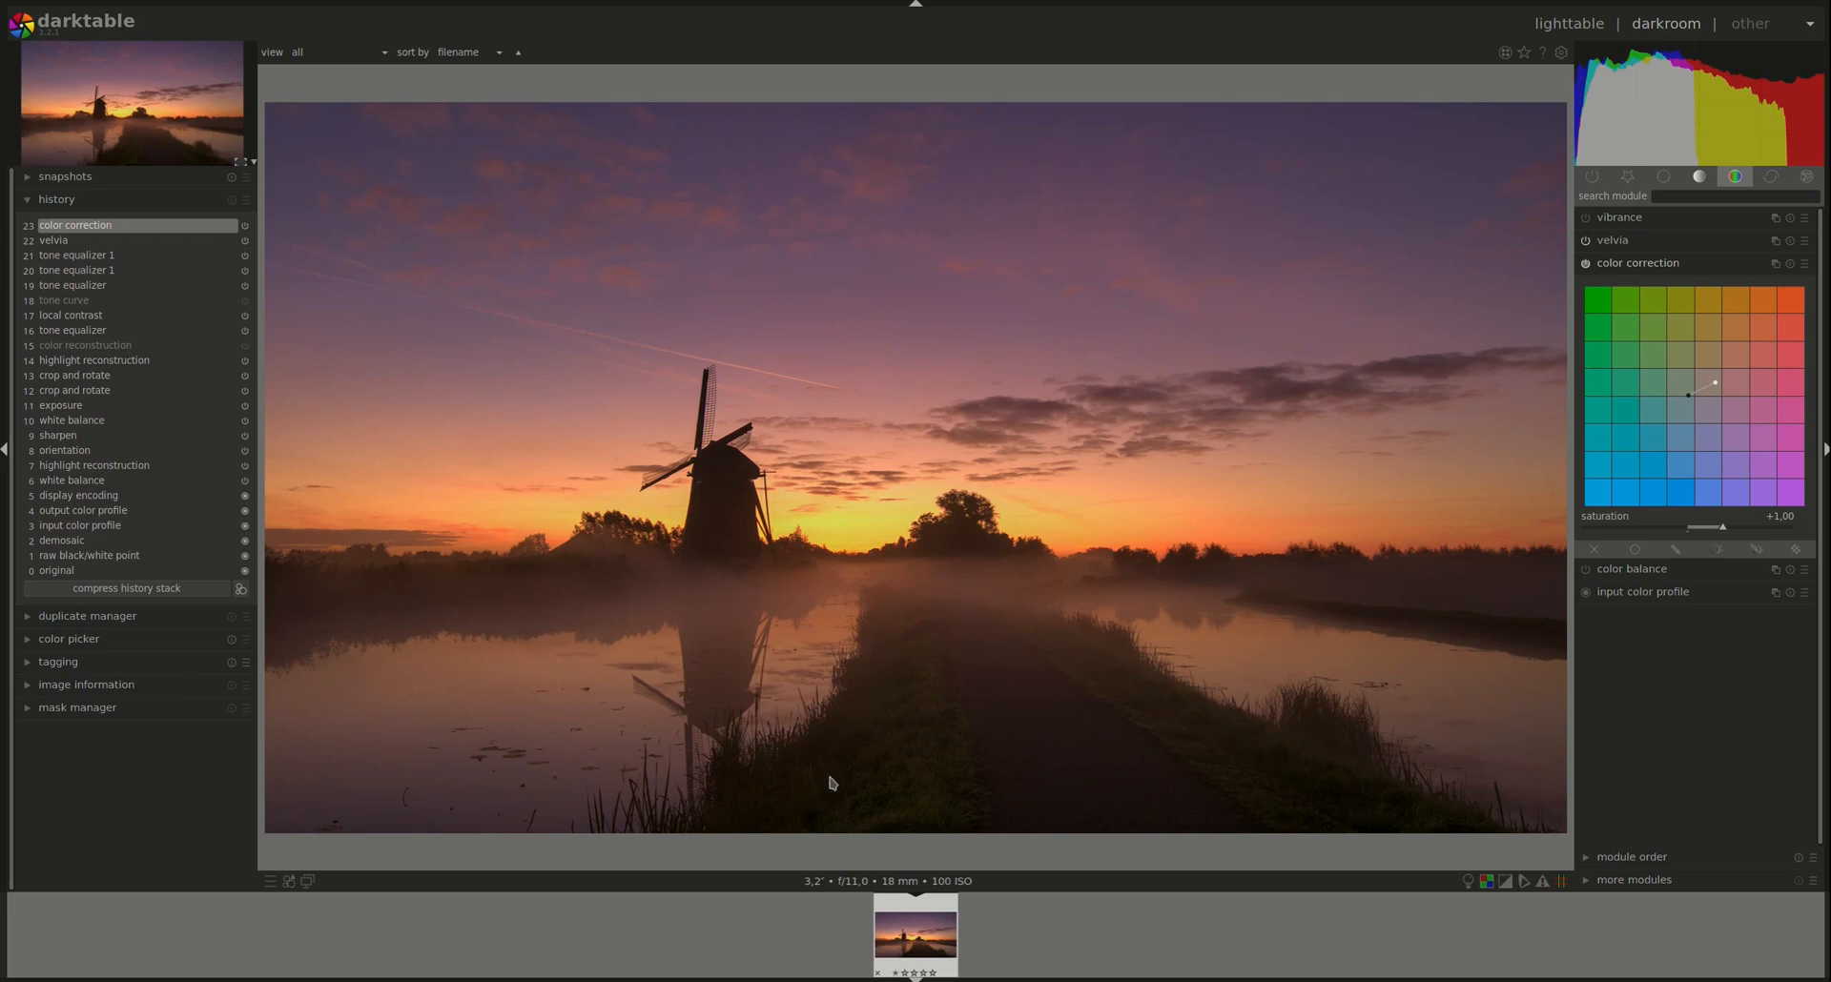
pyautogui.moveTo(1638, 271)
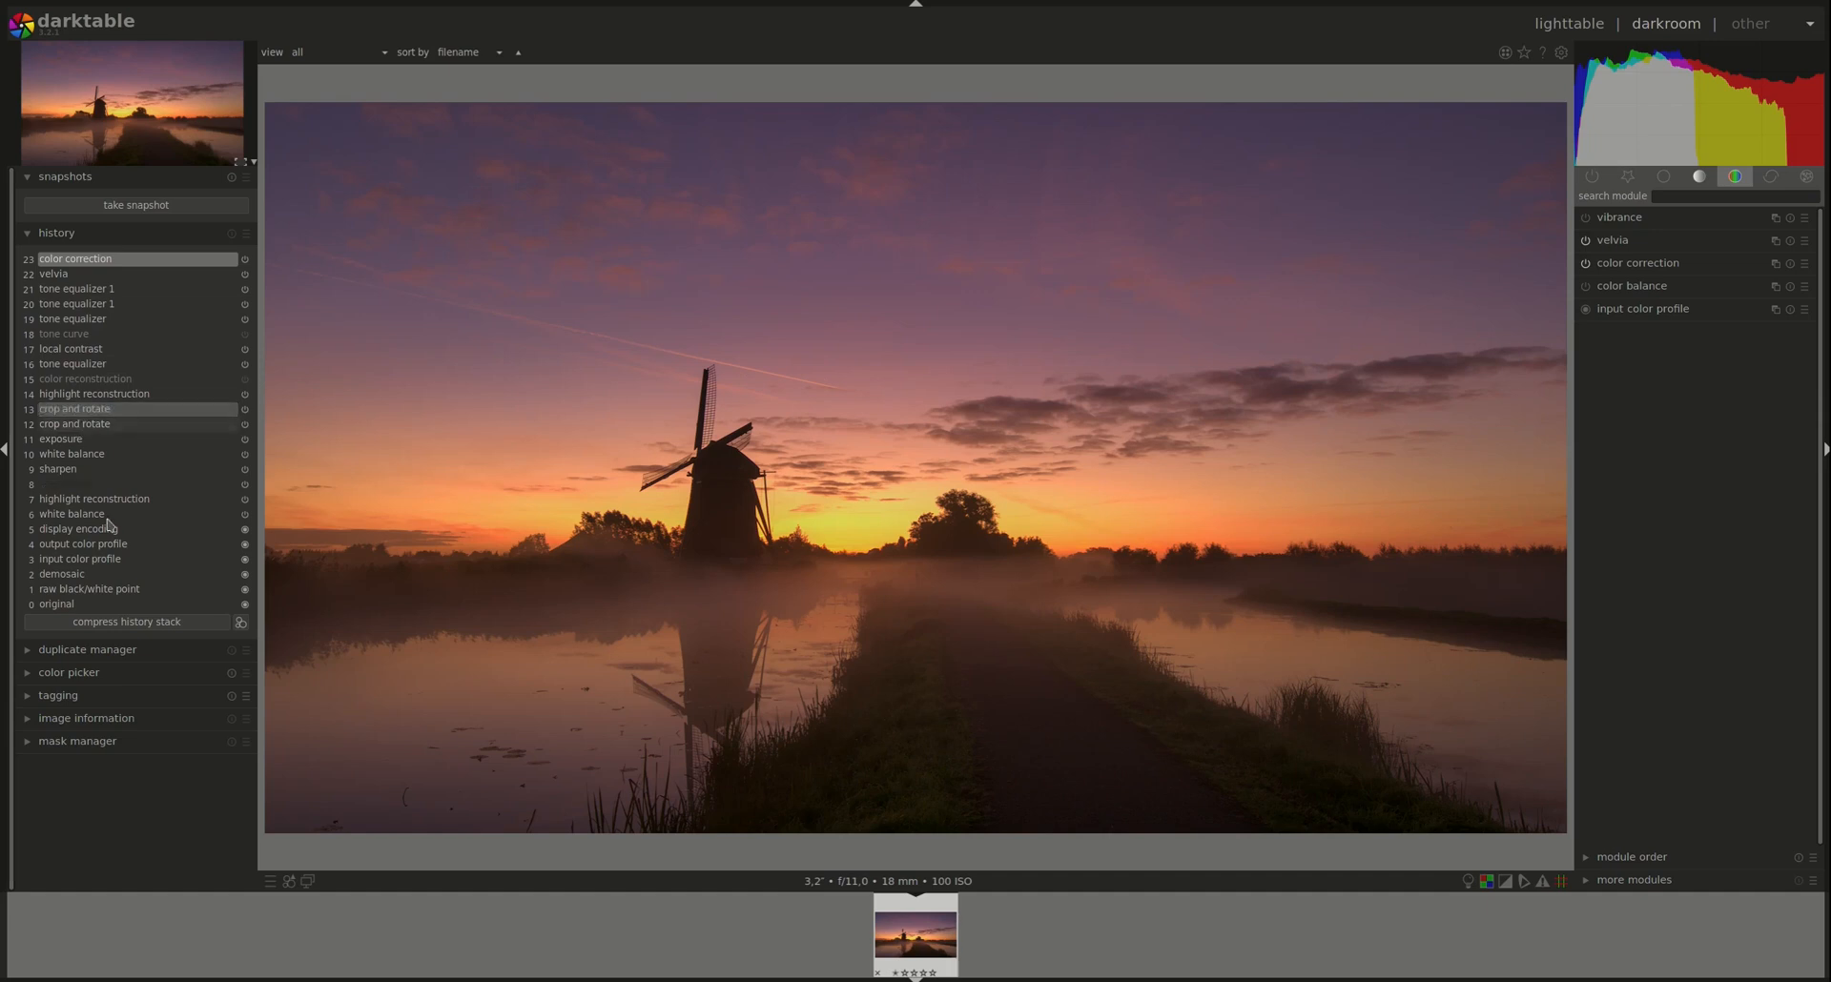
# Compress history, snapshot the crop and rotate stage, and return to the latest color correction step
pyautogui.click(127, 620)
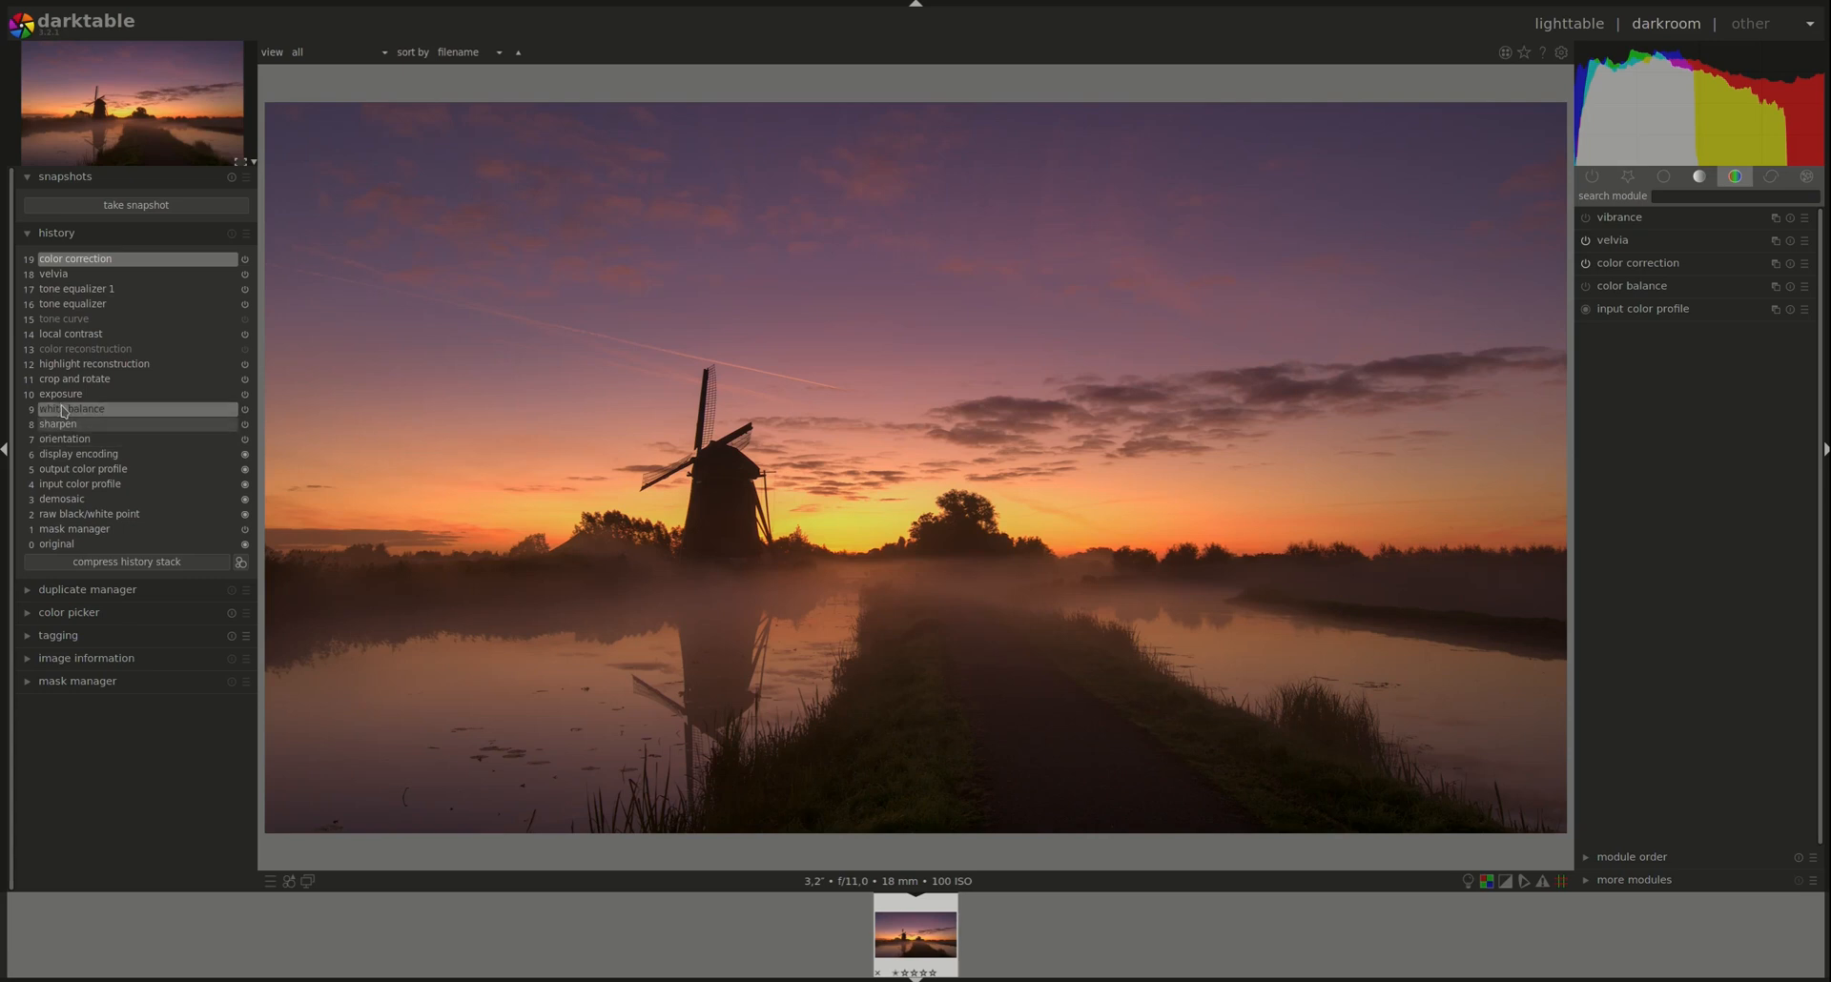
pyautogui.click(73, 378)
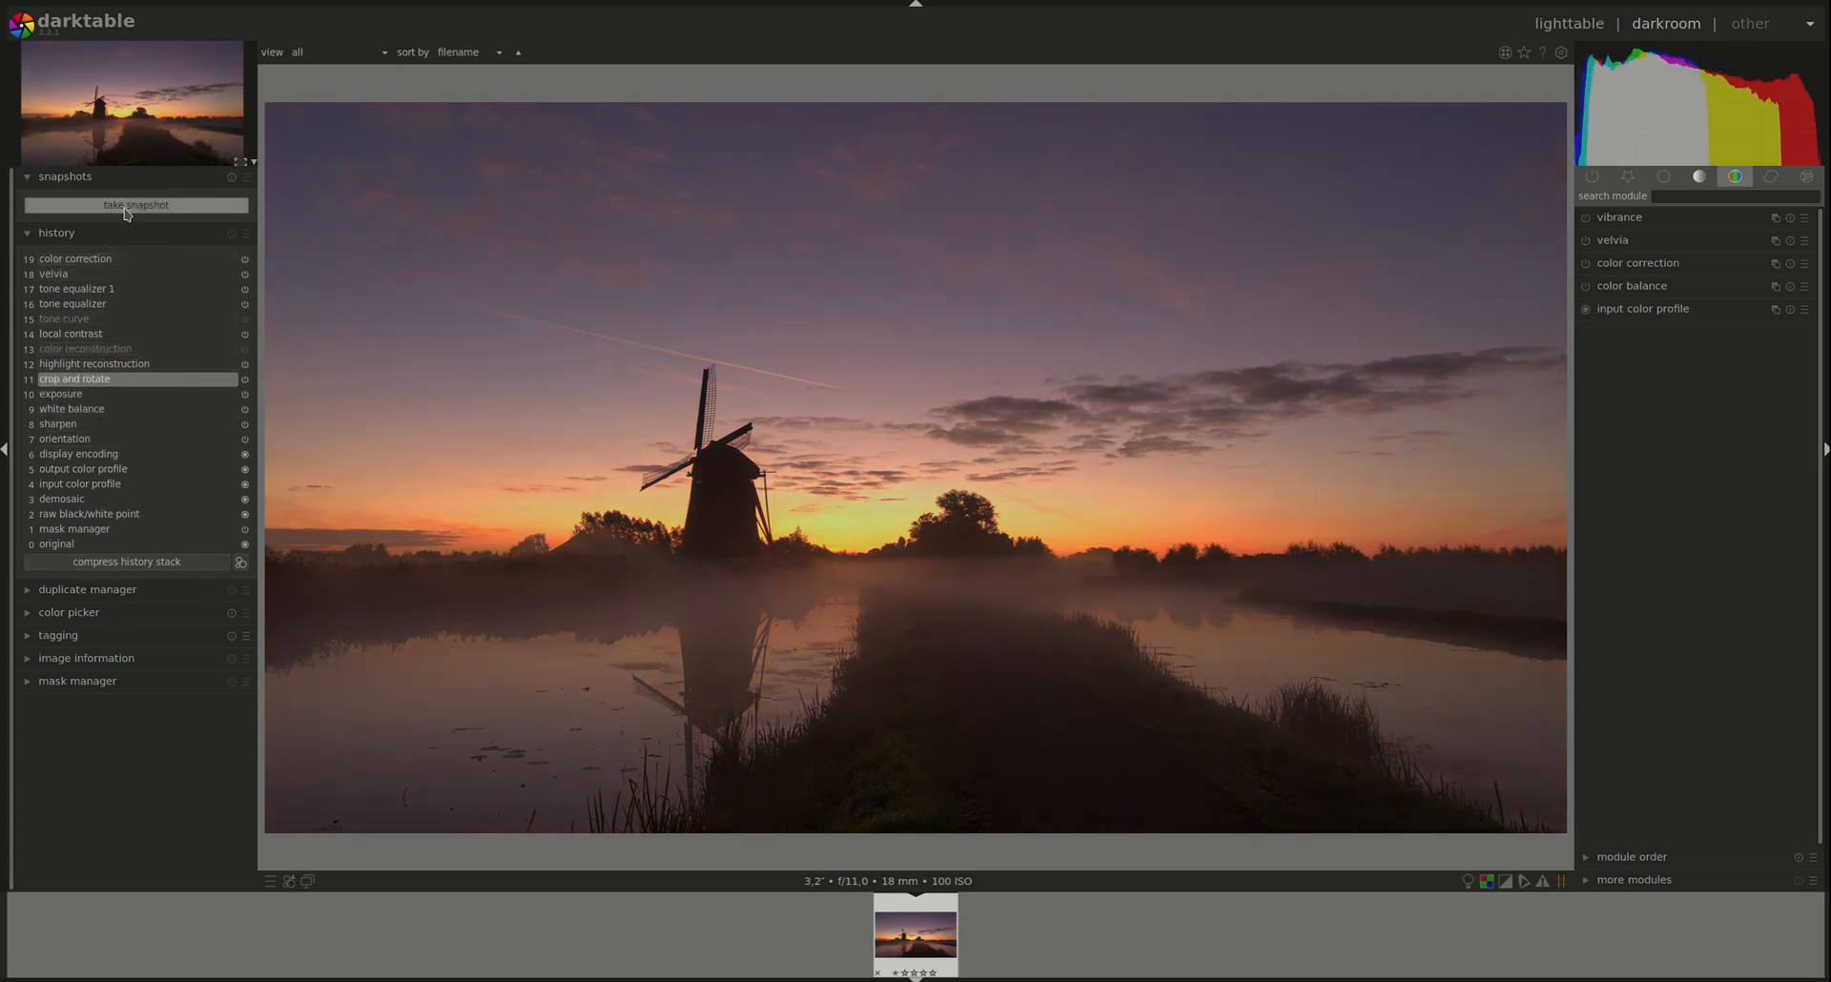
pyautogui.click(135, 204)
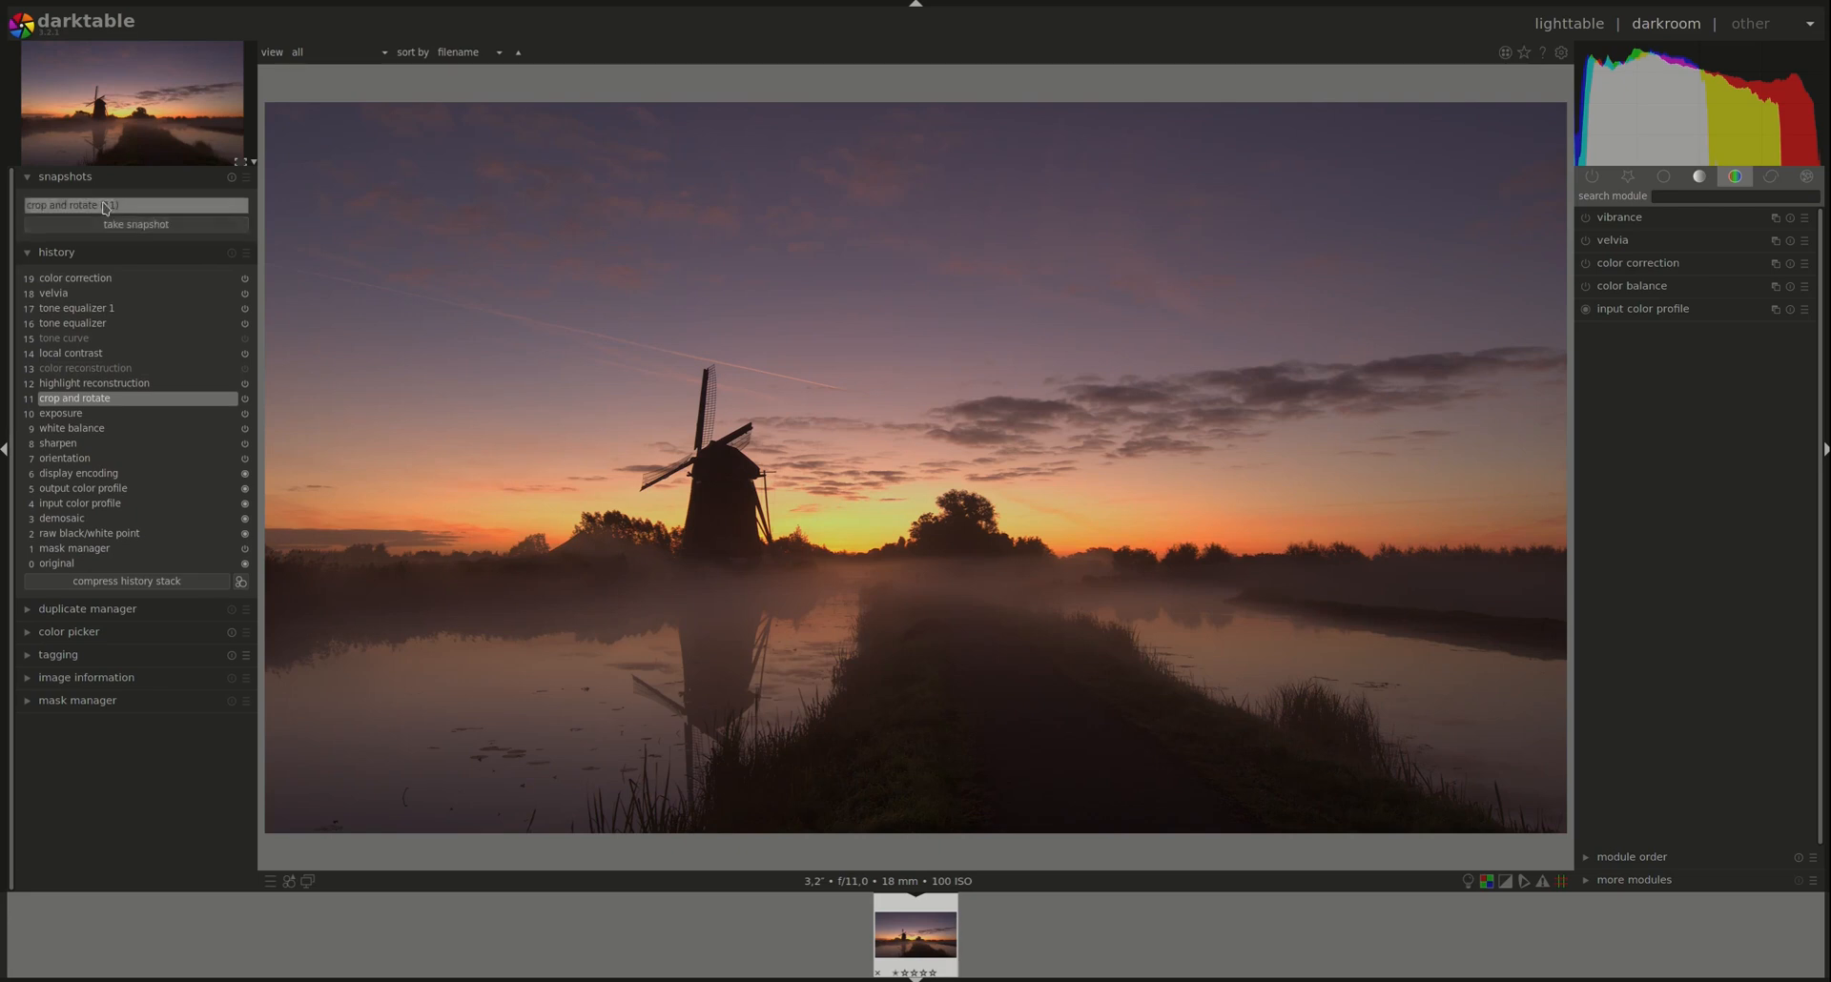
pyautogui.click(74, 280)
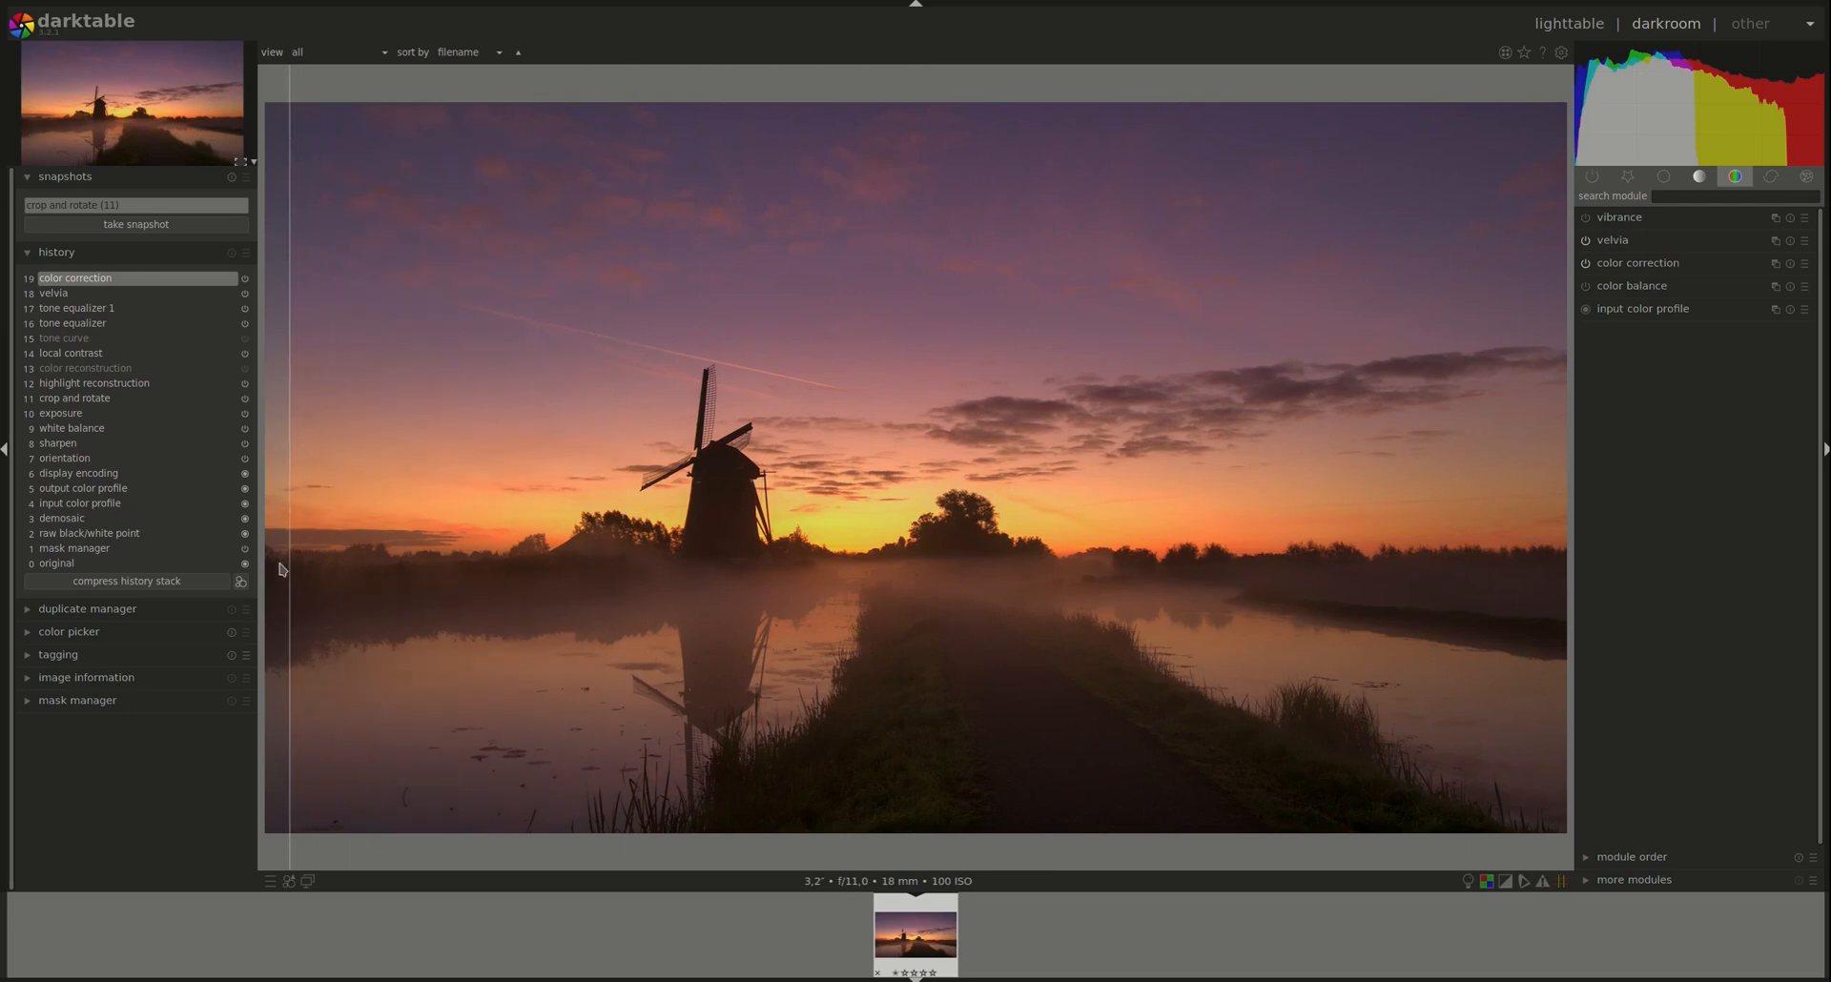
pyautogui.moveTo(286, 575)
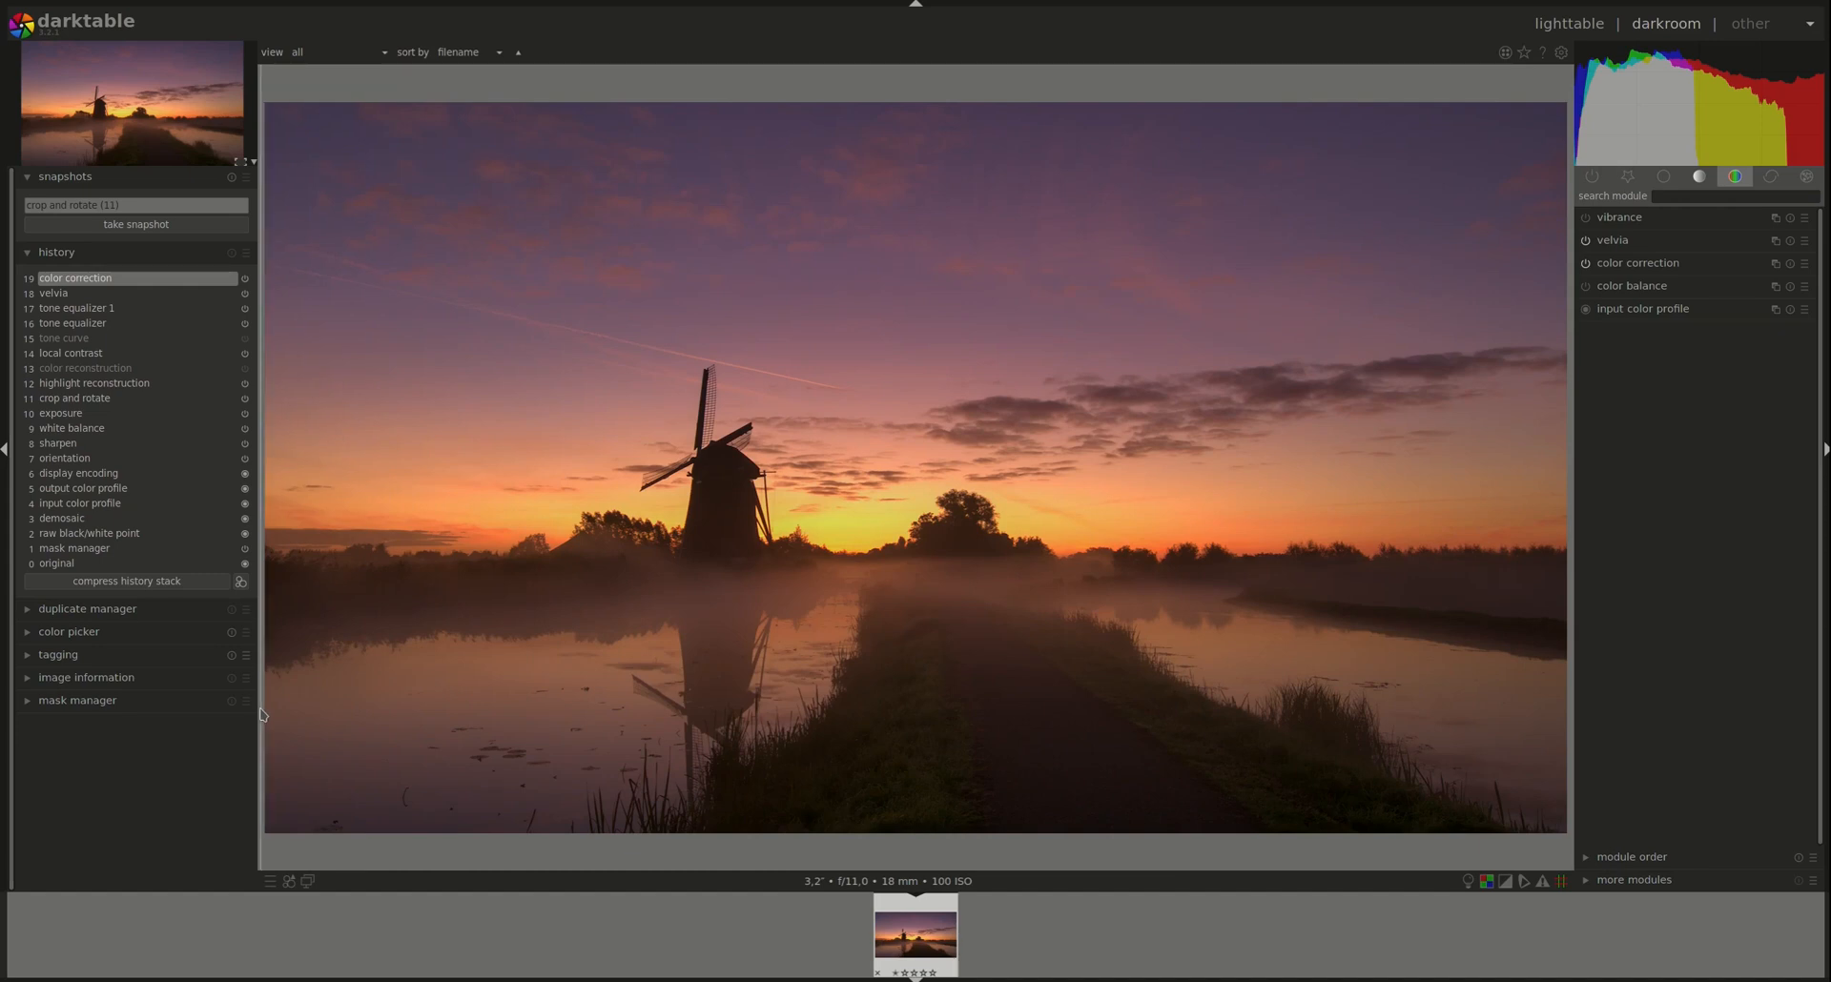
pyautogui.moveTo(489, 716)
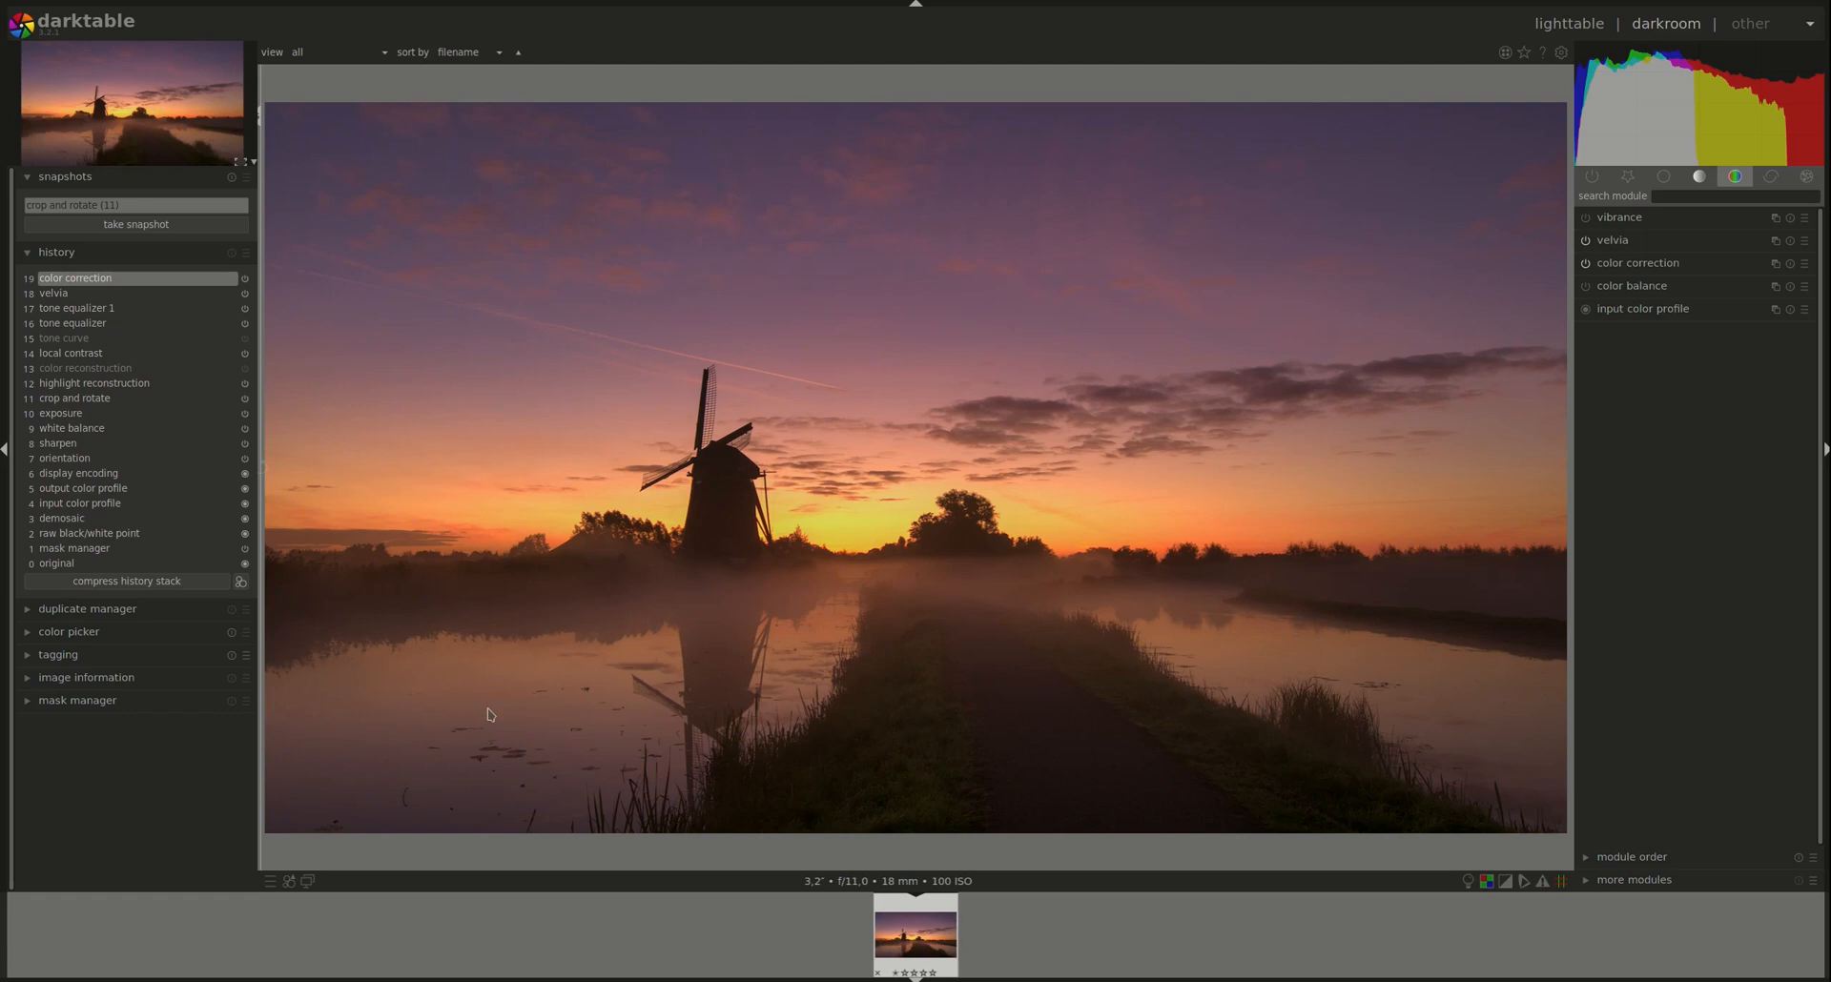
pyautogui.moveTo(227, 776)
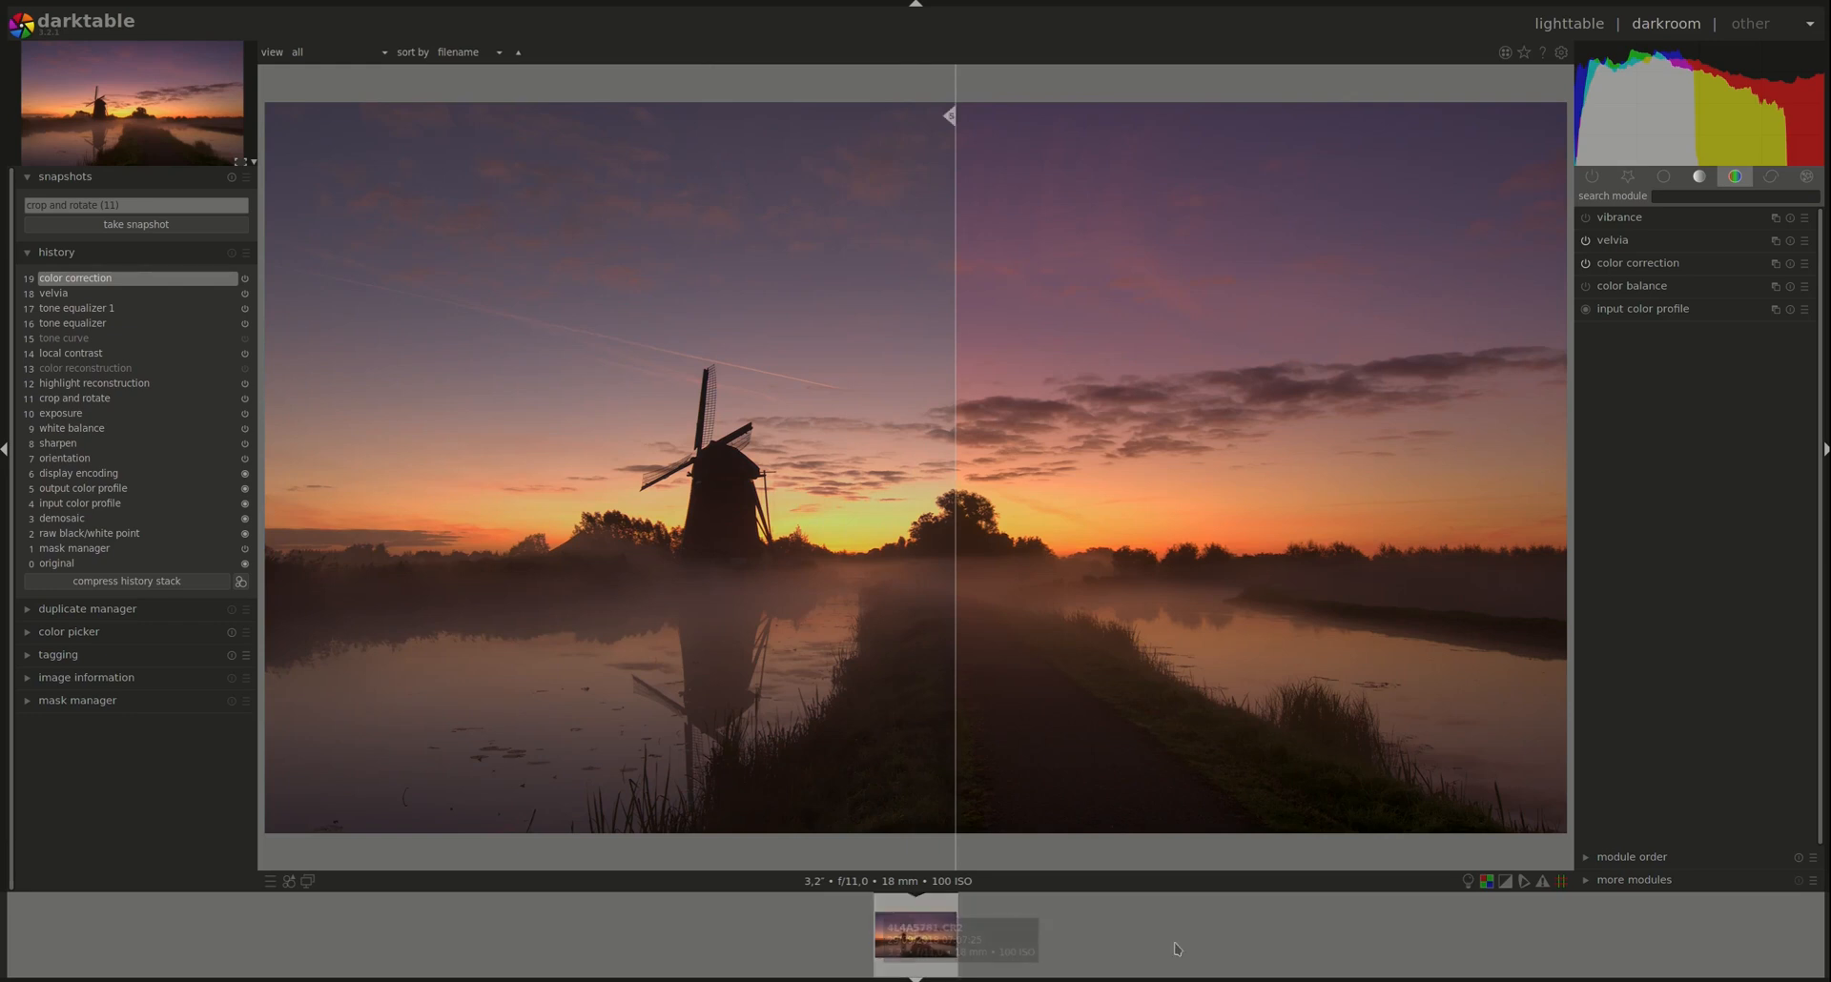
pyautogui.moveTo(1735, 794)
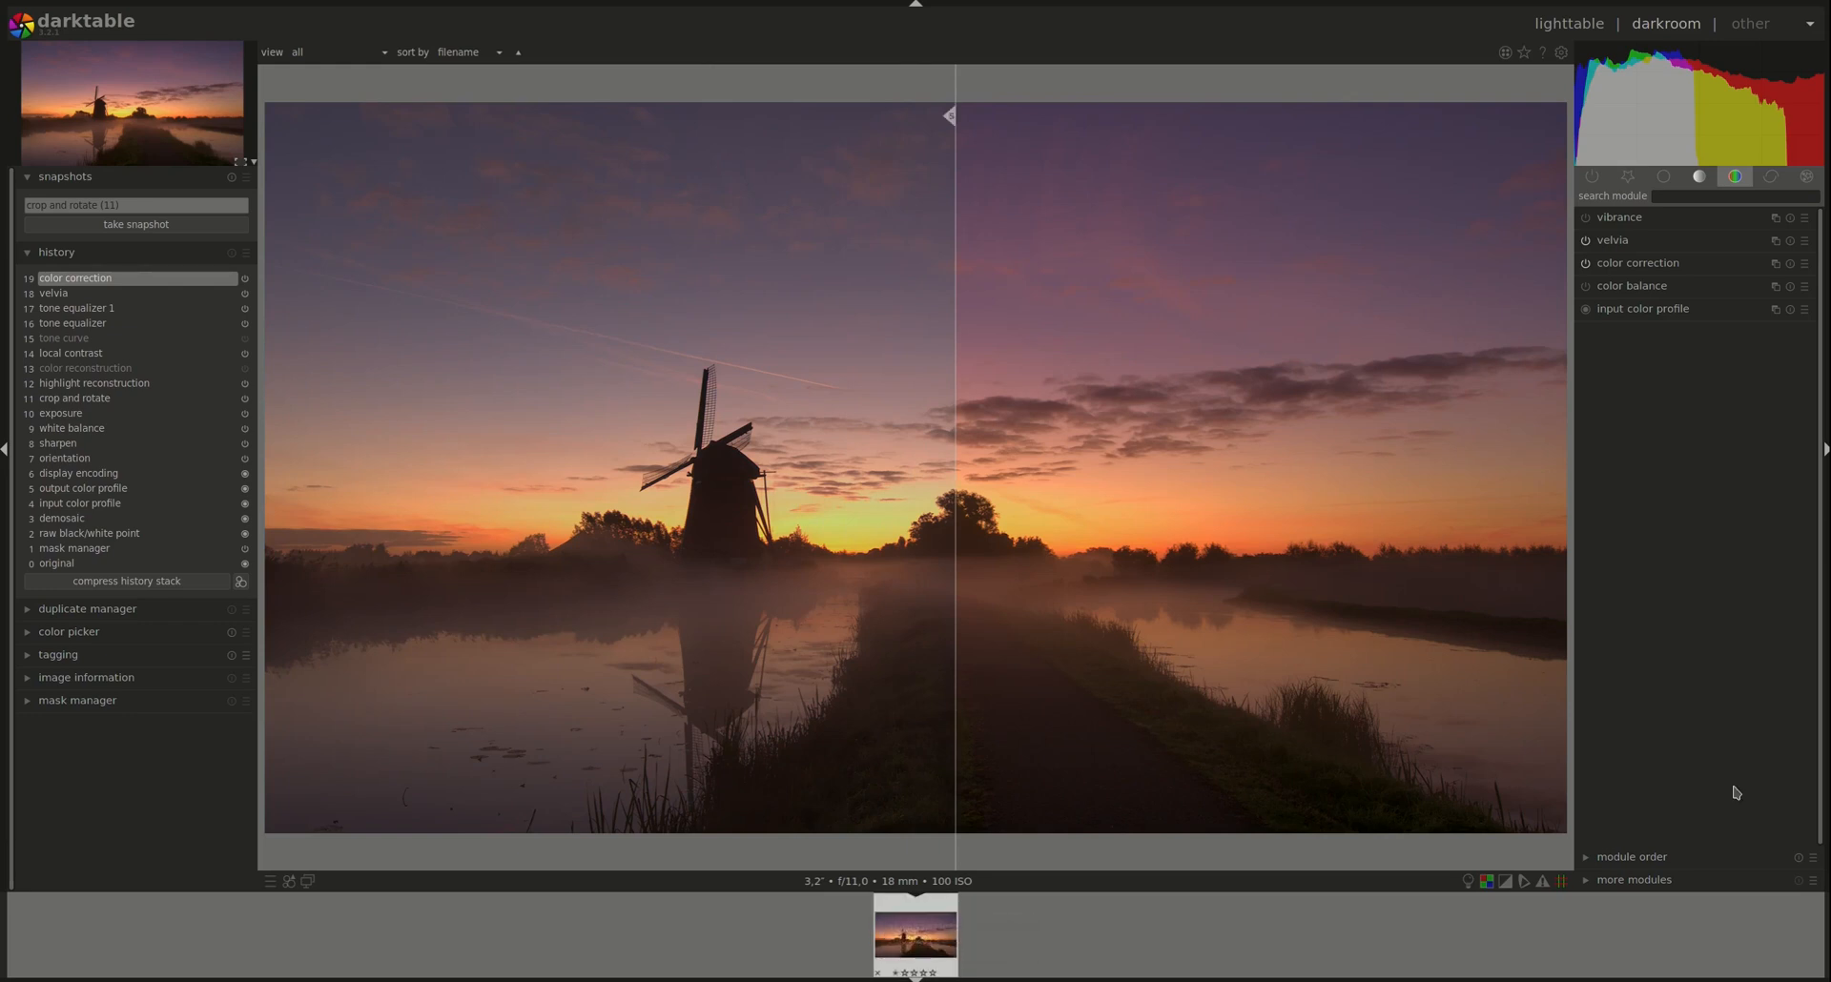